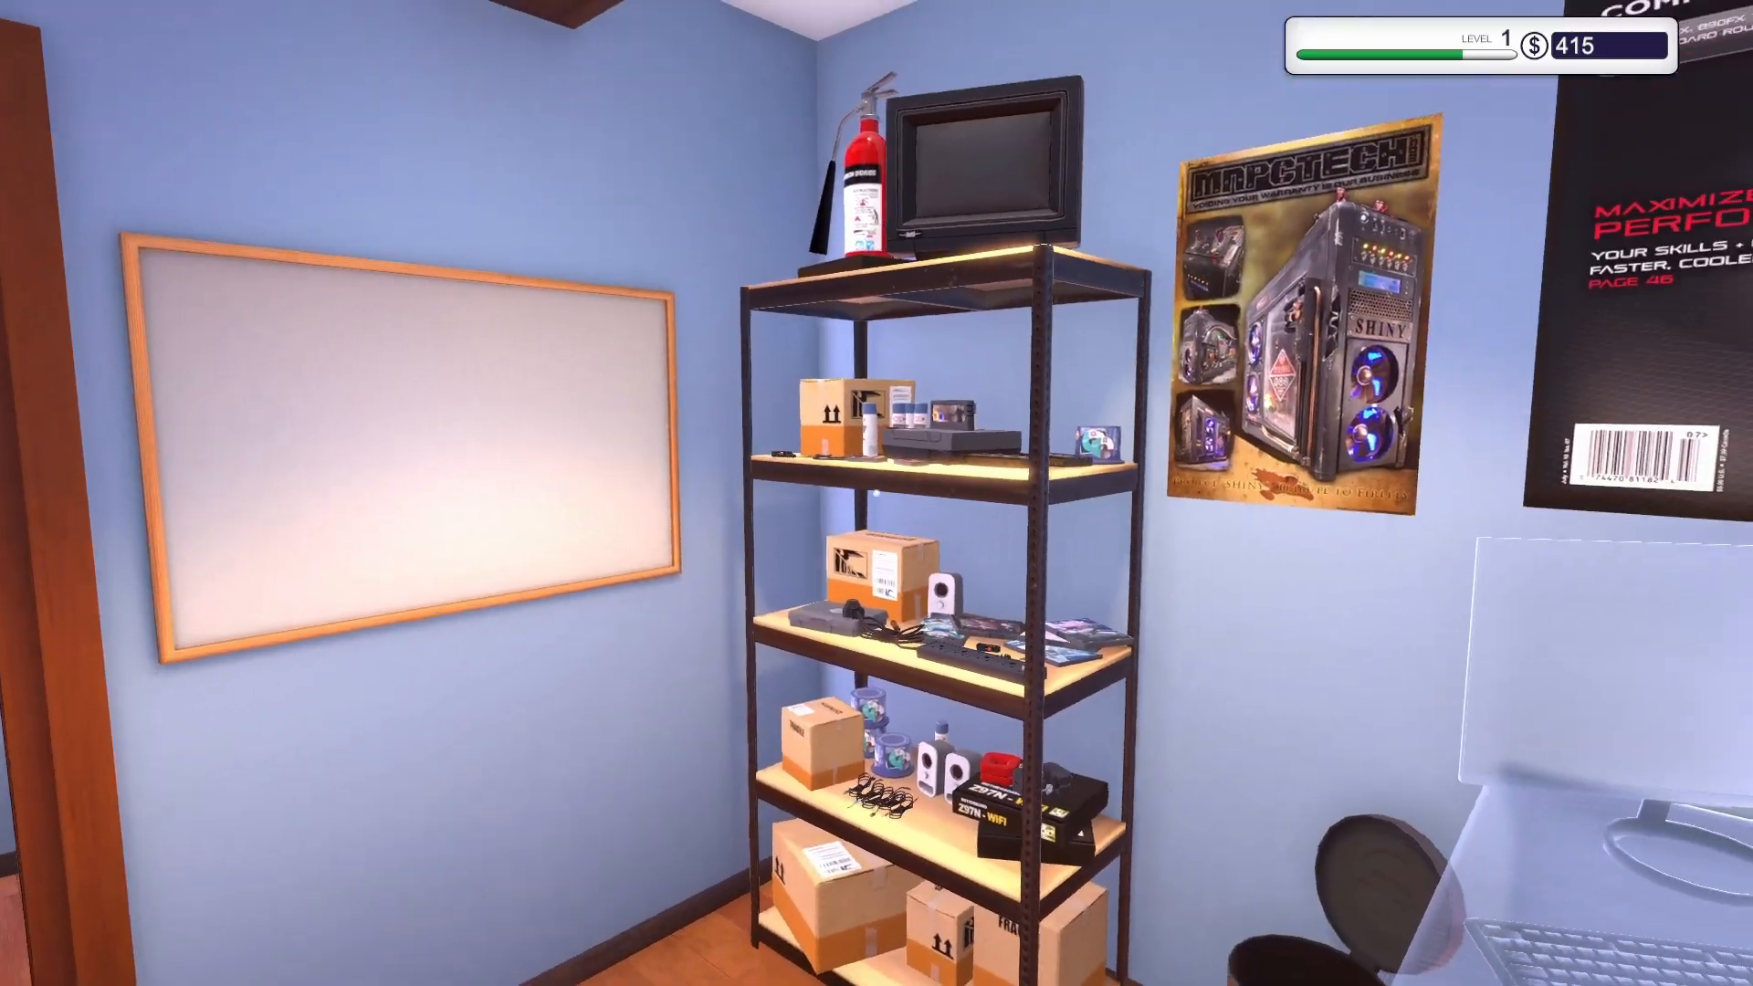
mouse_move(876, 493)
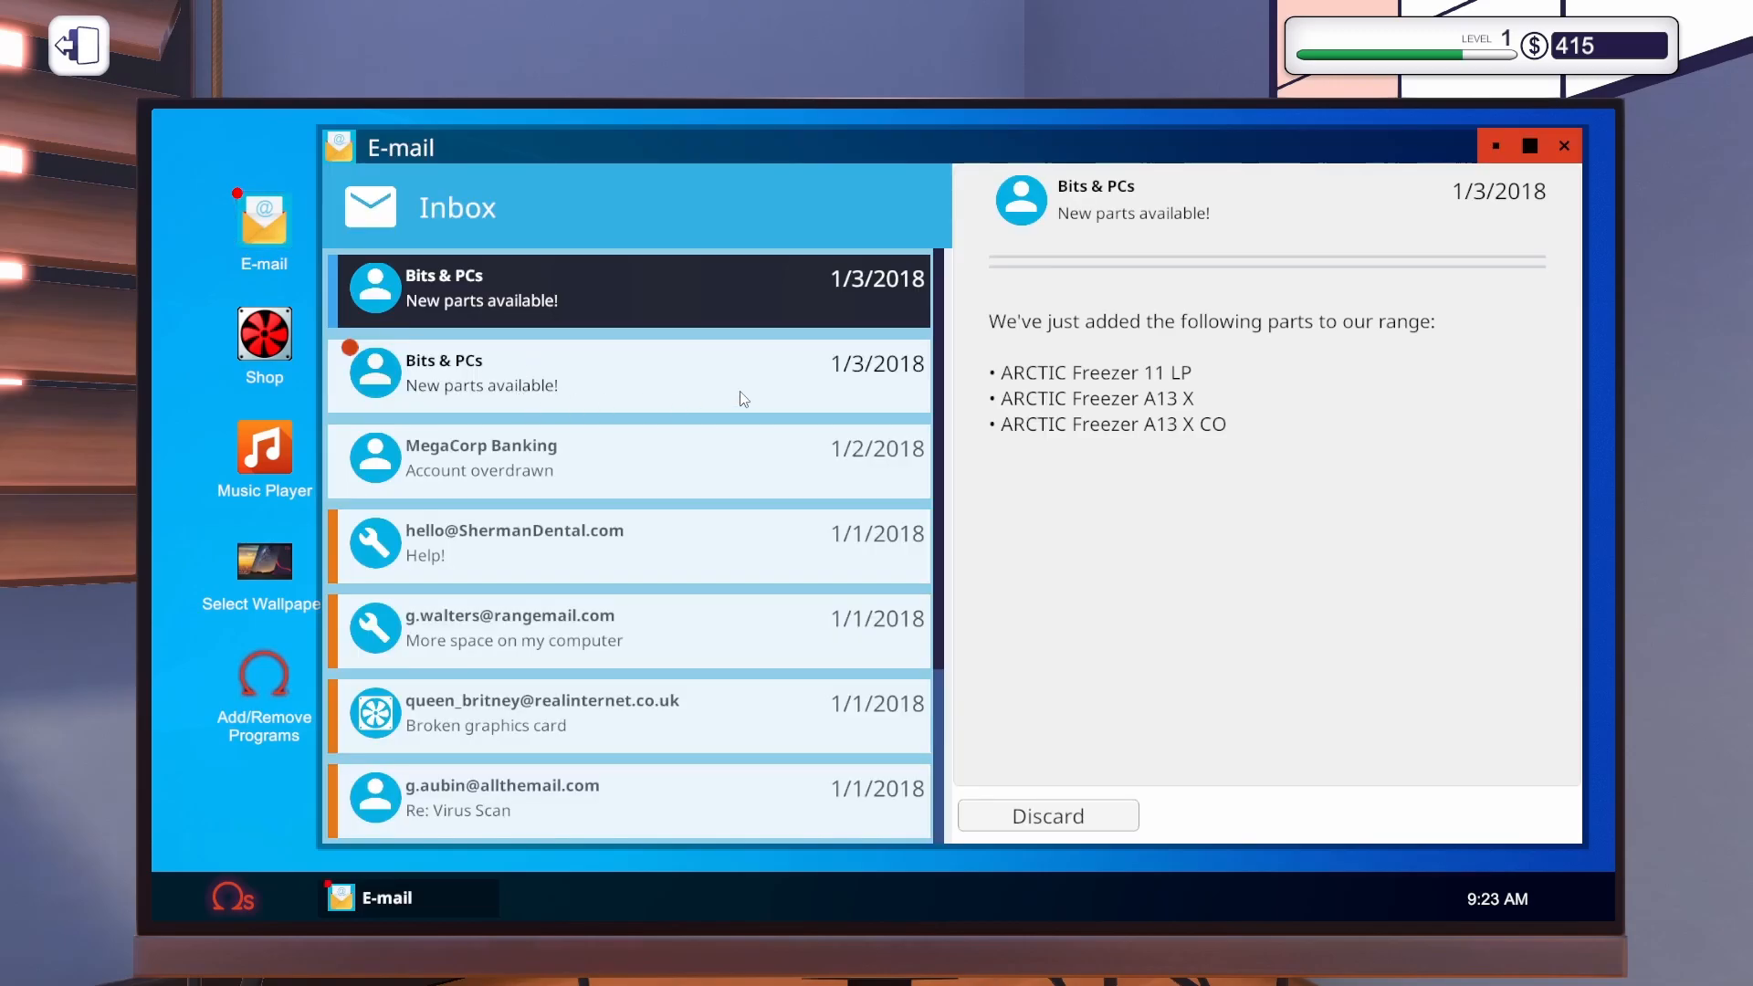
Read the client's 500GB hard drive request and accept the upgrade job.
click(630, 459)
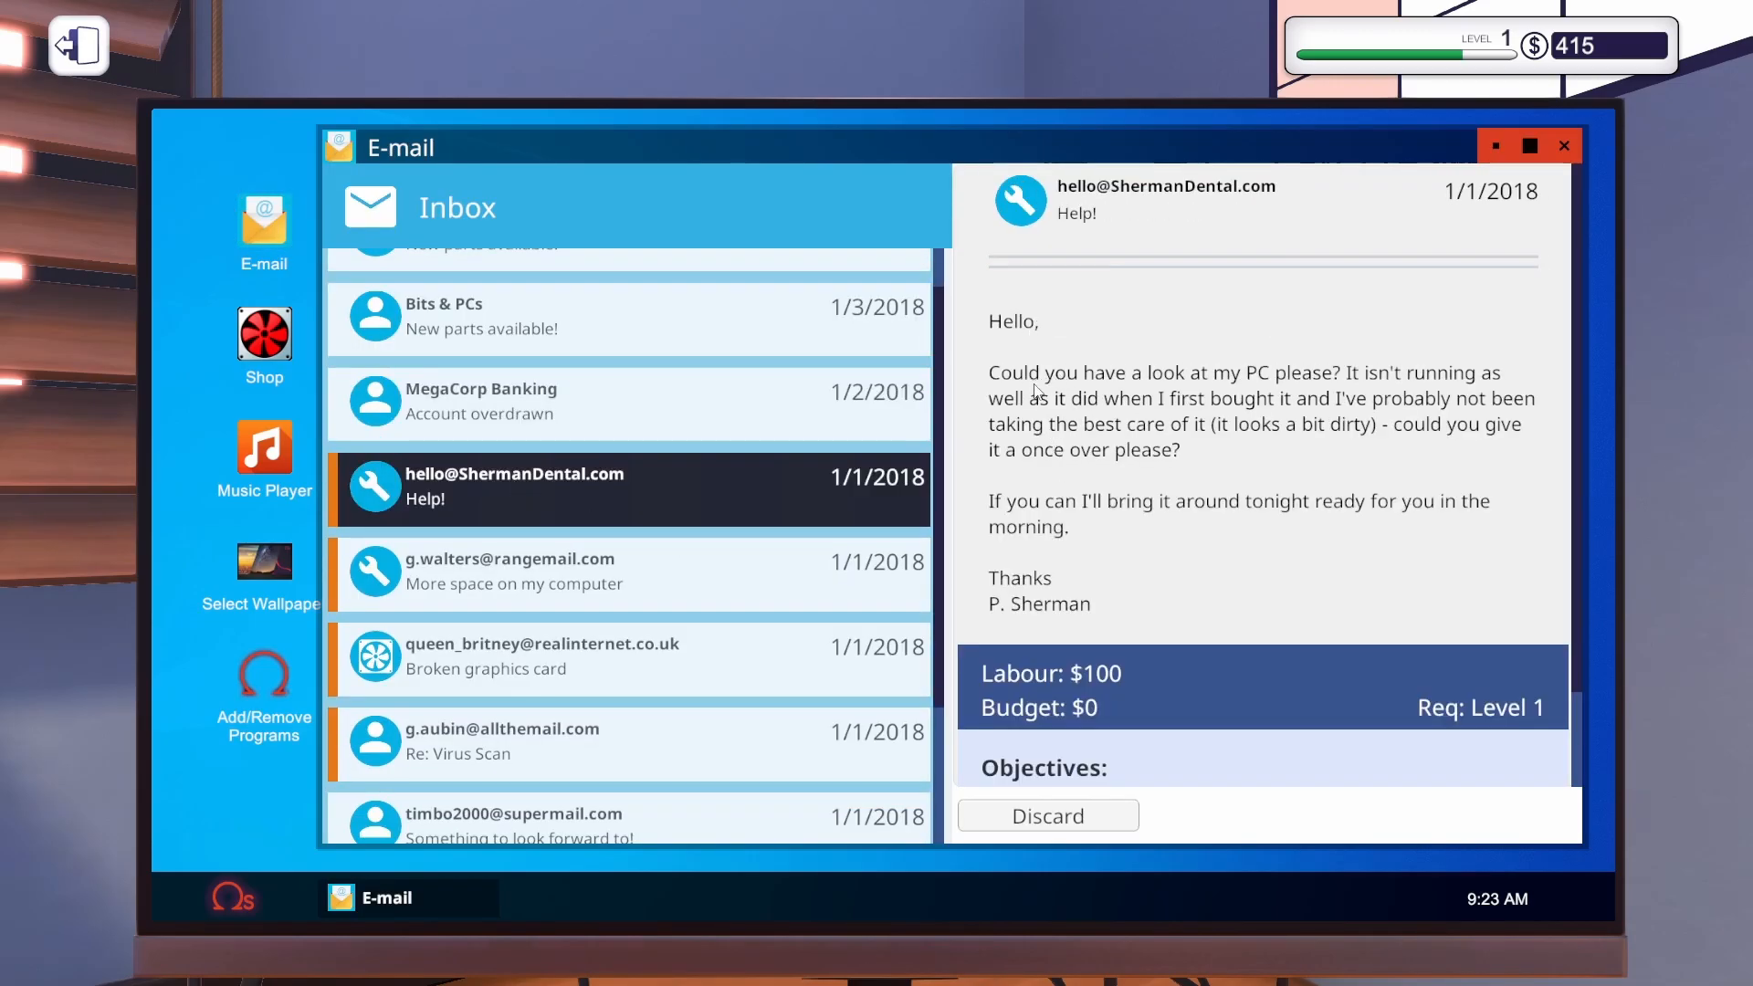
mouse_move(1353, 449)
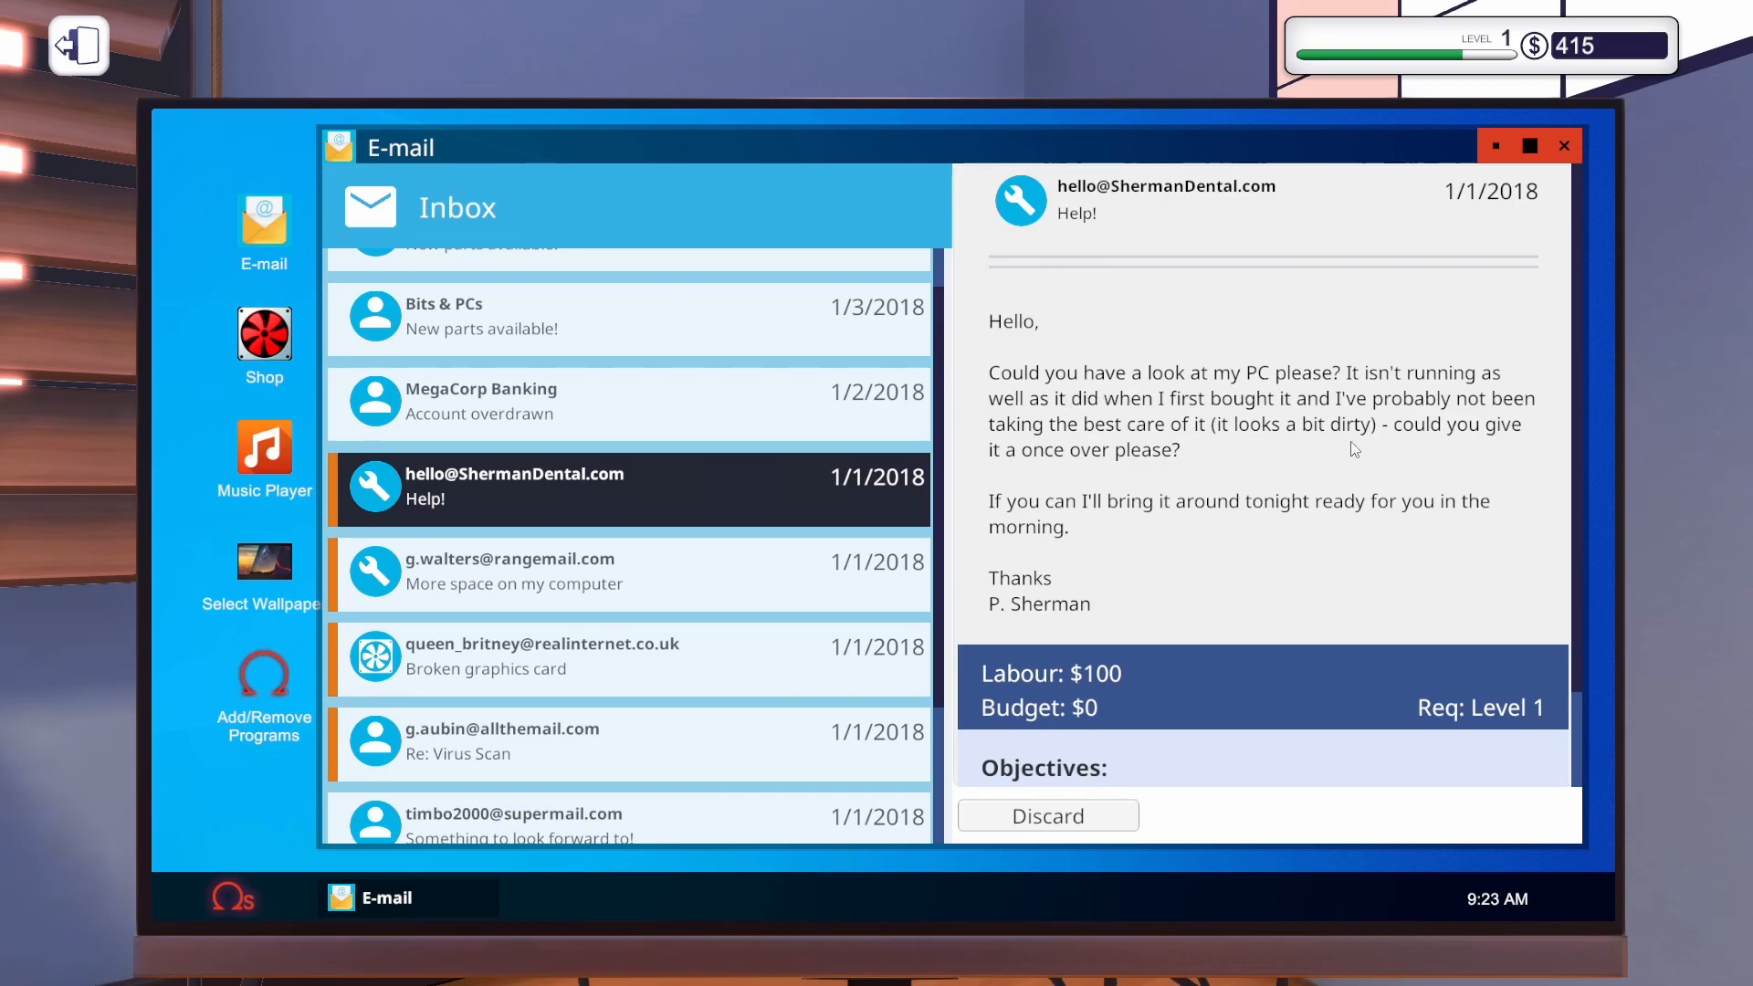
scroll(down, 3)
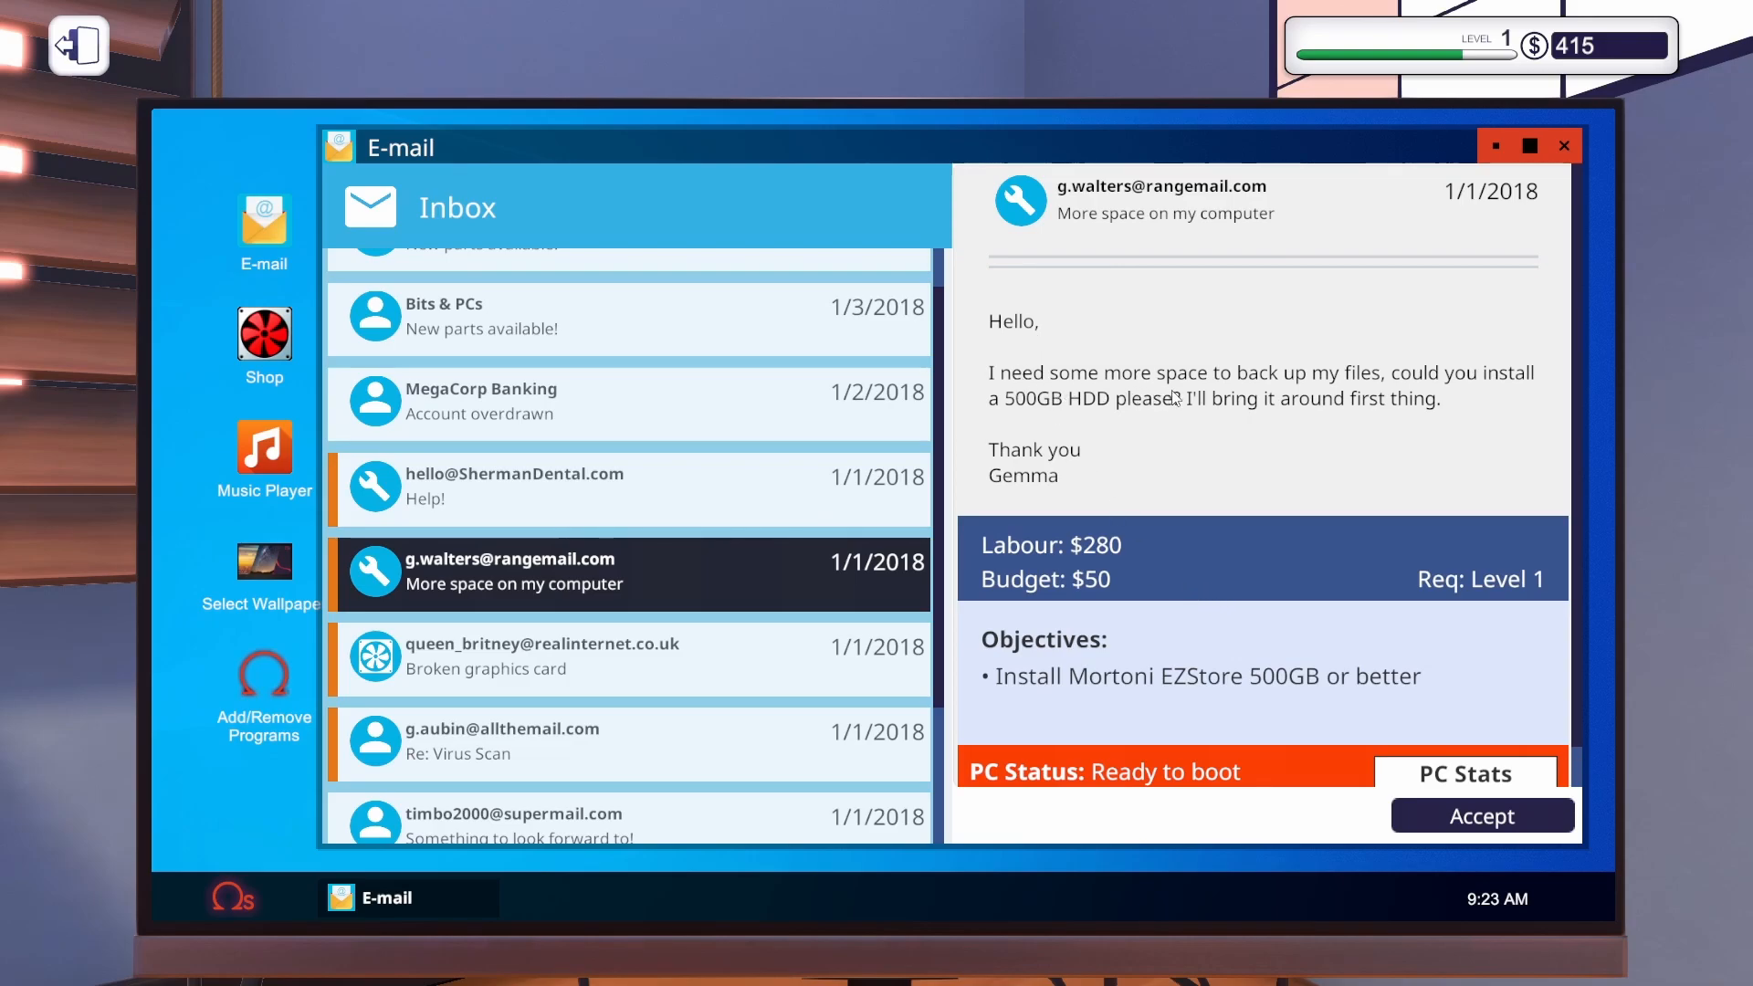
mouse_move(1428, 402)
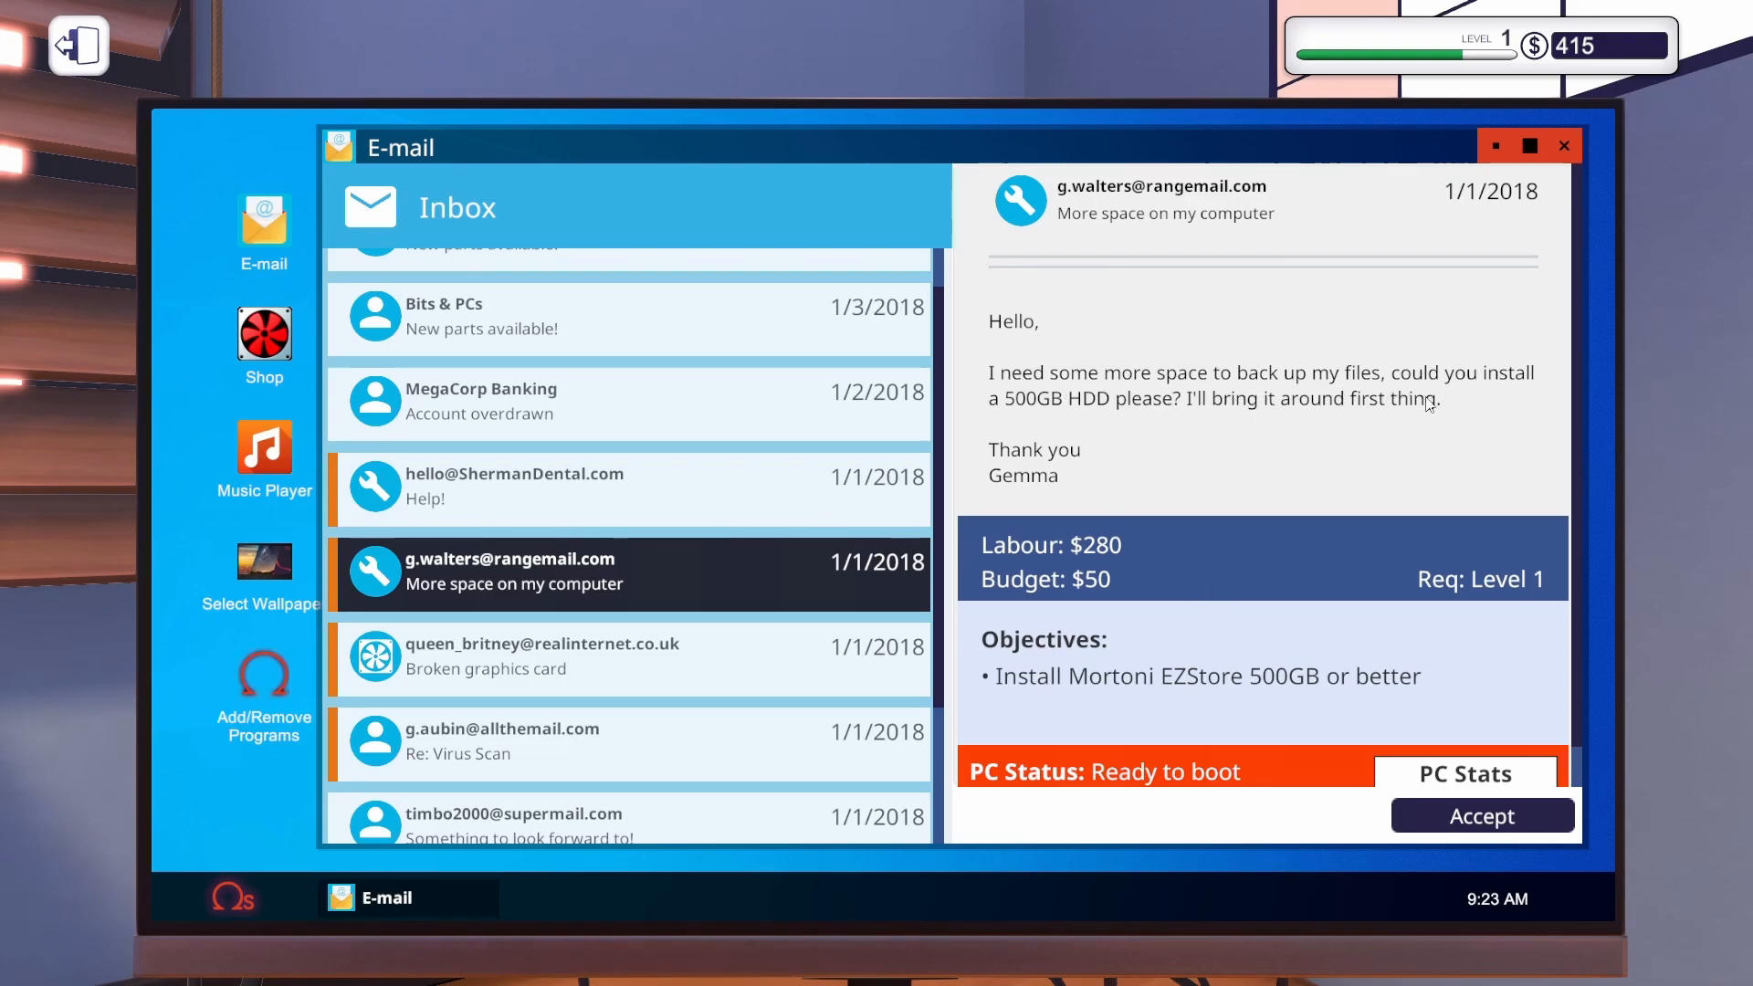
mouse_move(1095, 427)
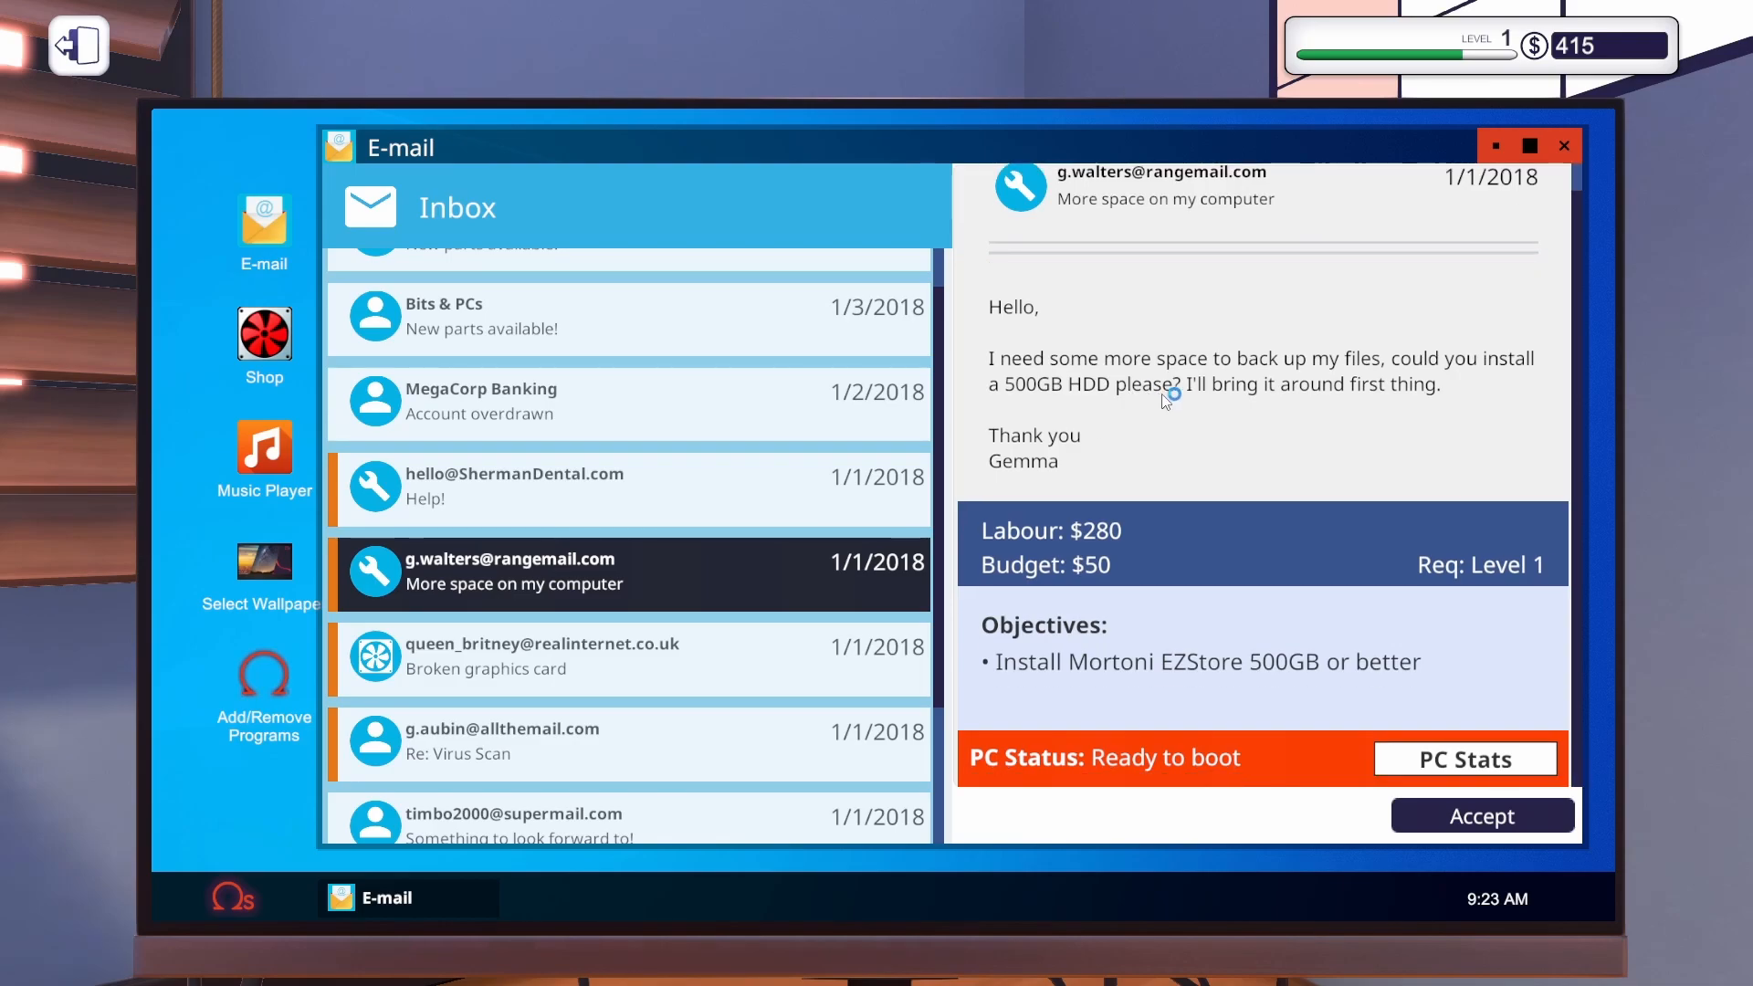
mouse_move(1193, 481)
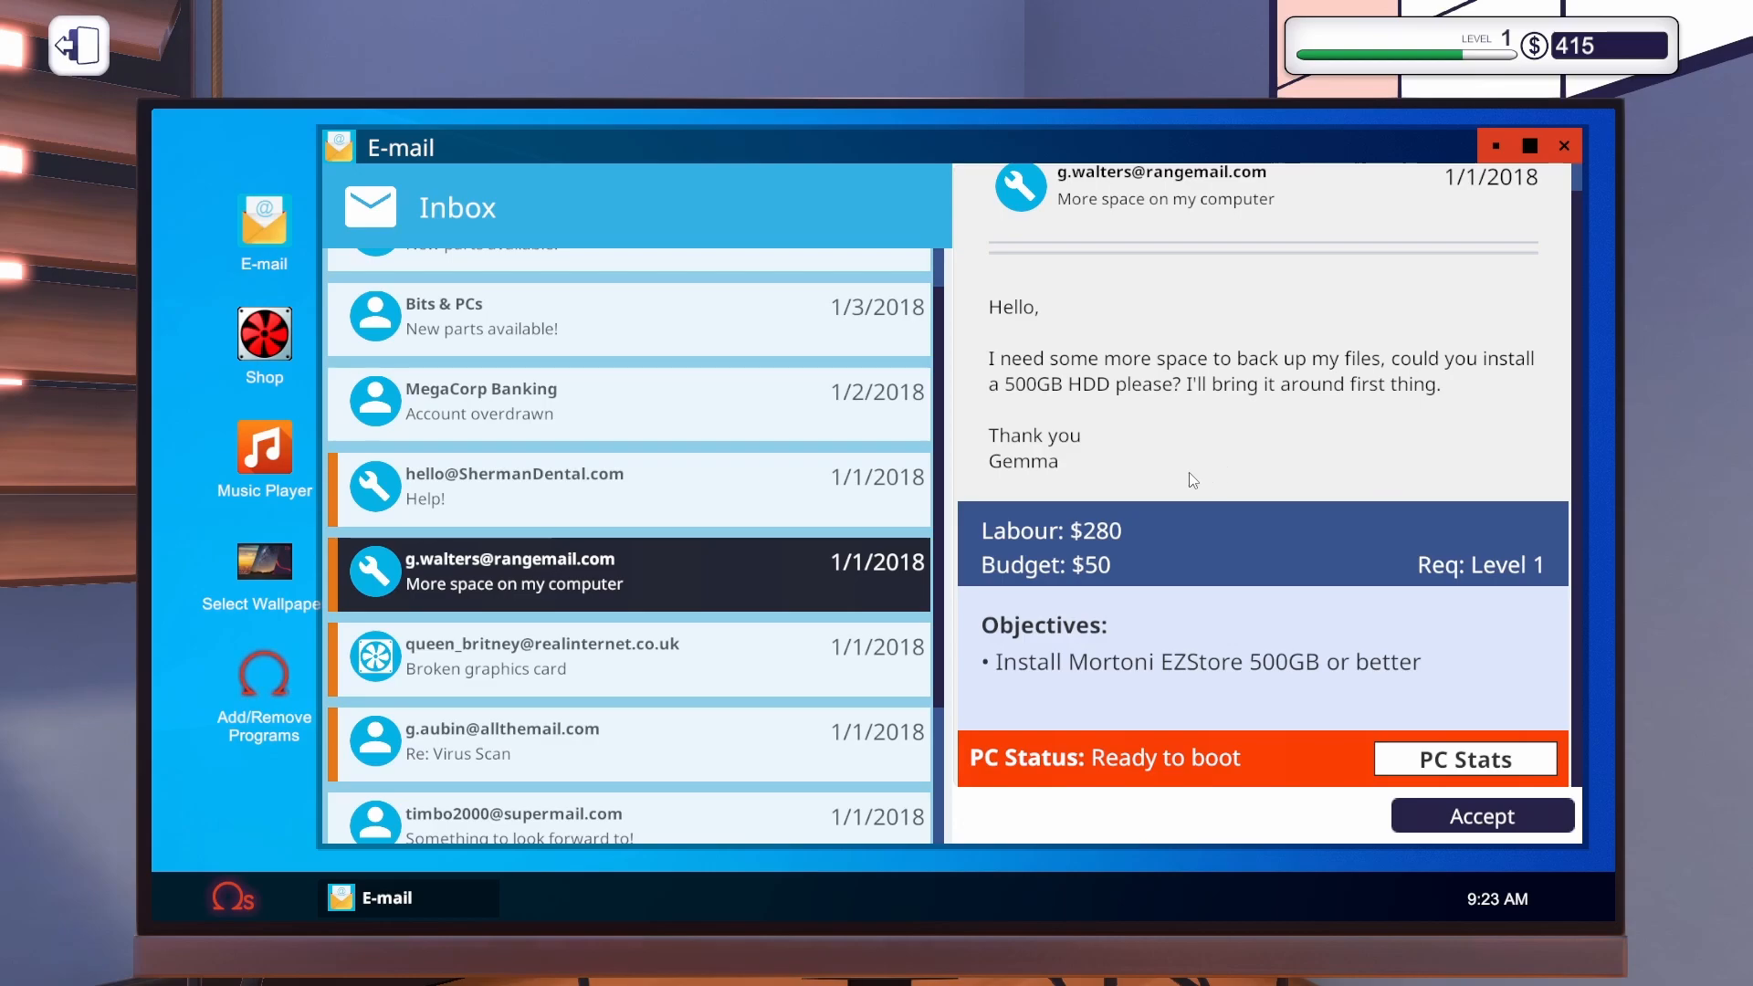
mouse_move(1184, 564)
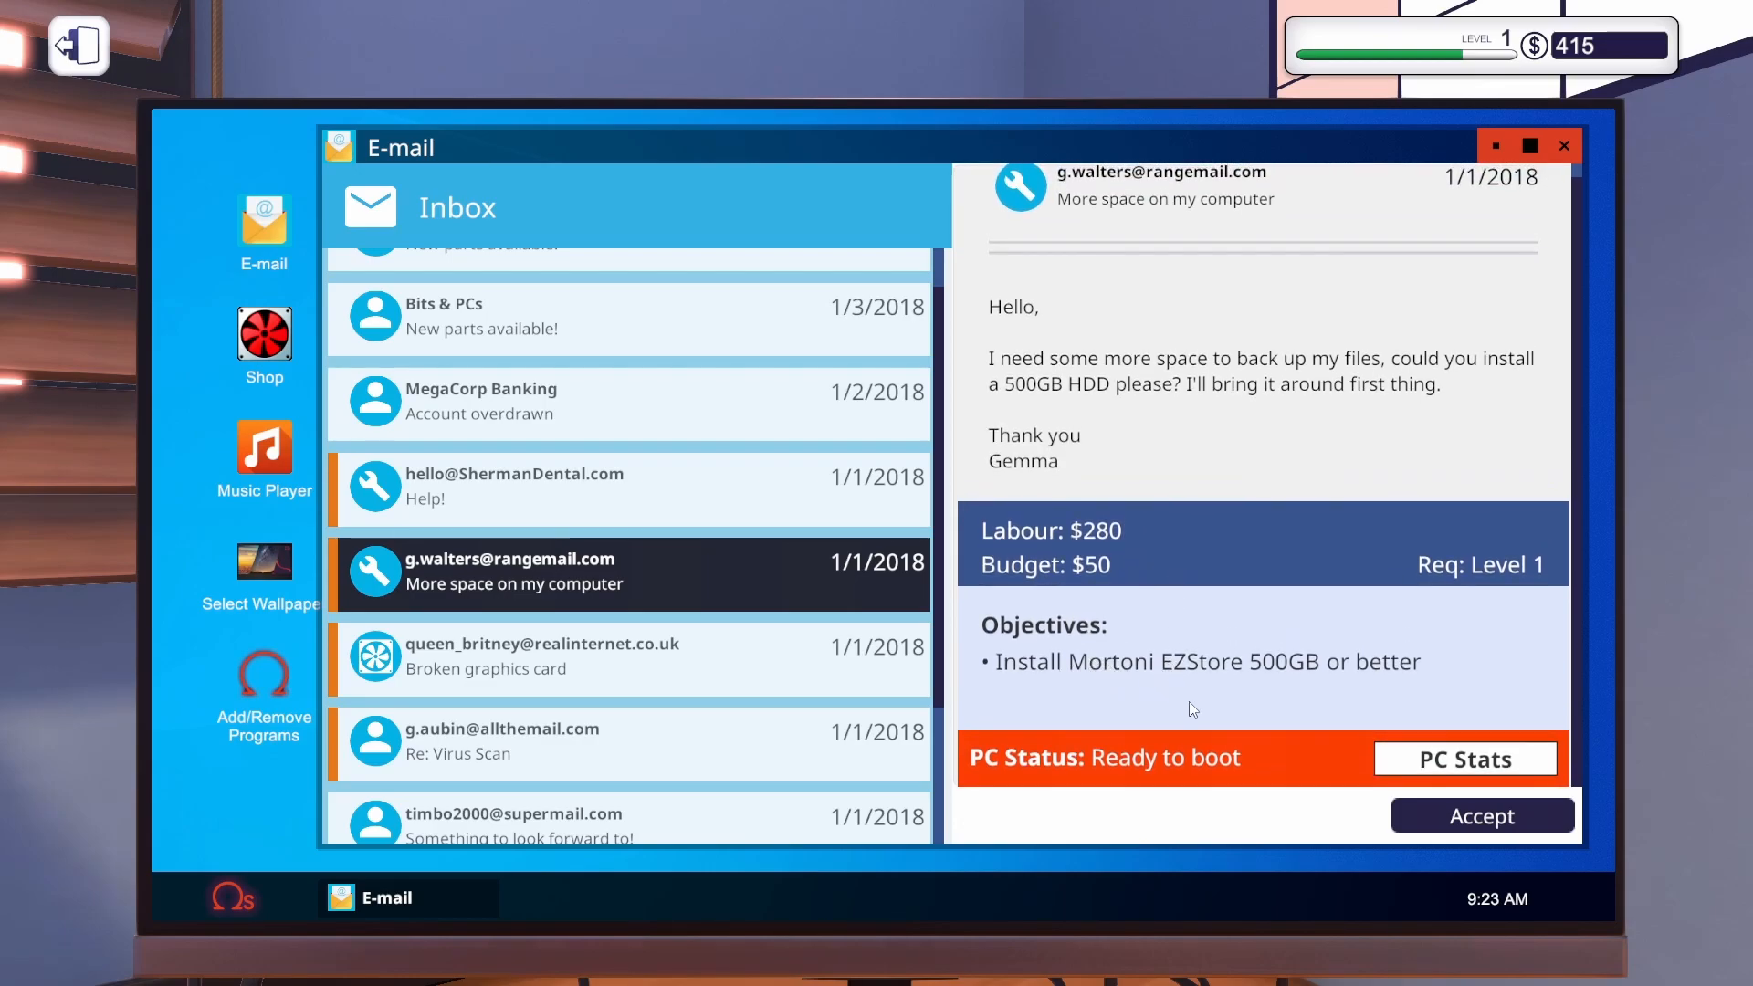
mouse_move(1187, 694)
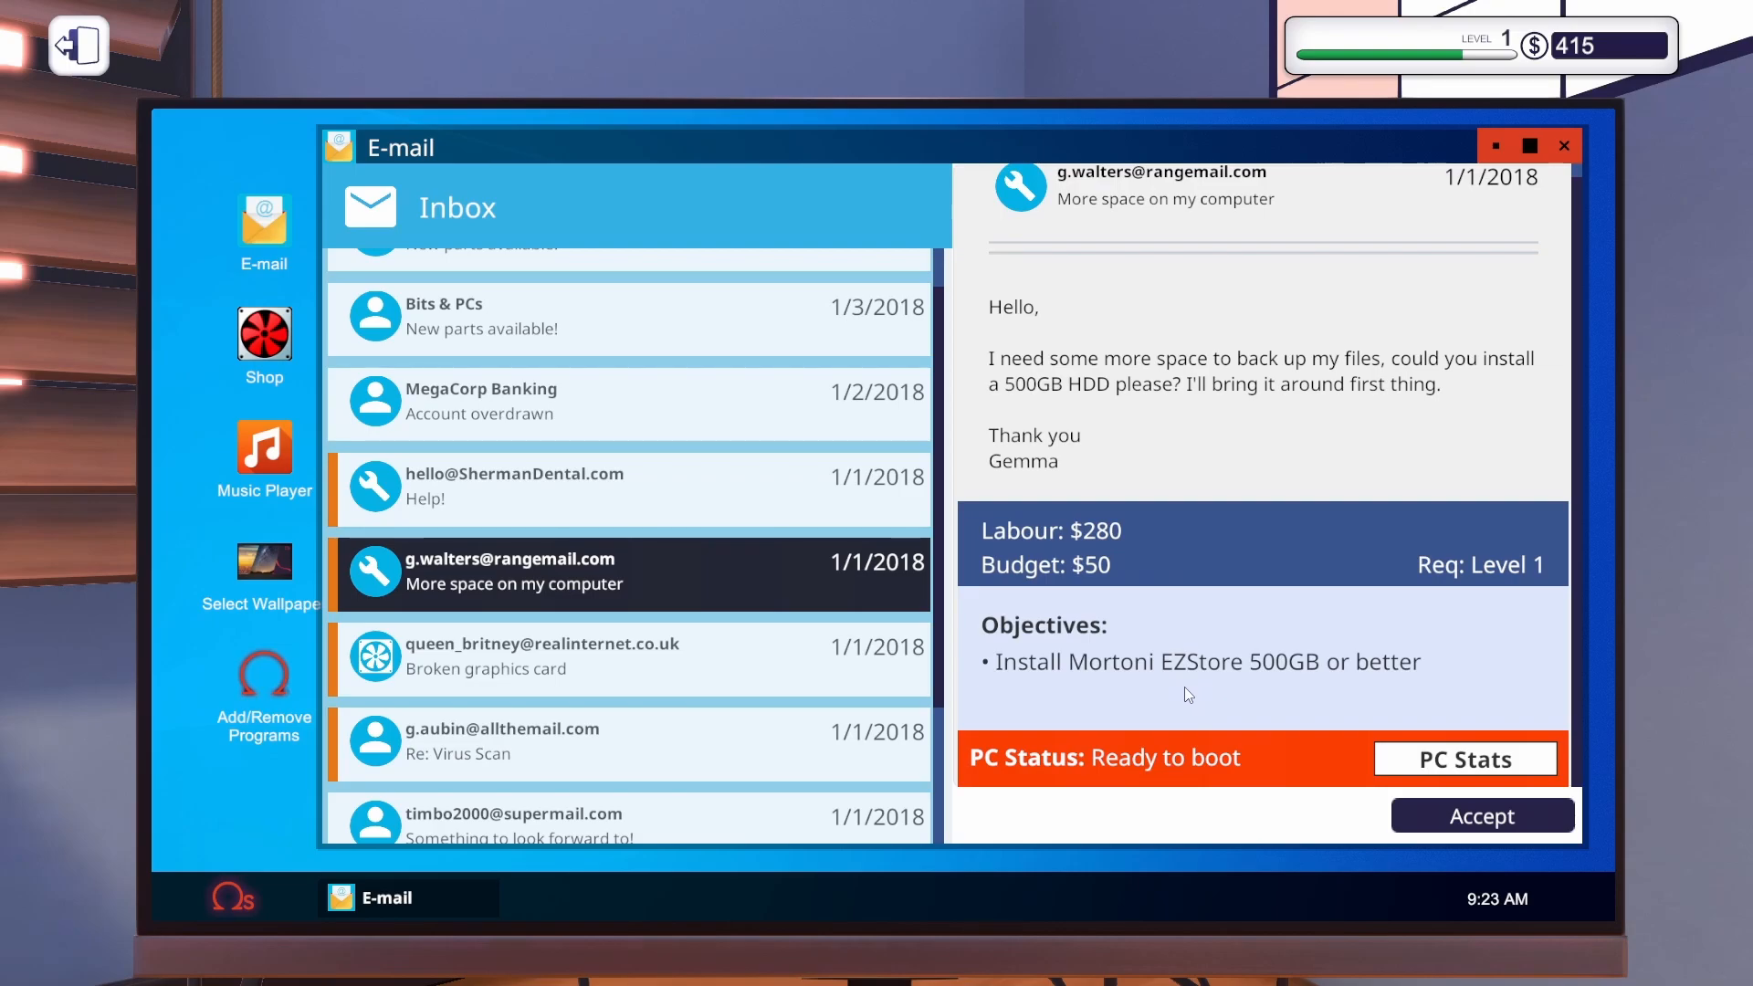
mouse_move(1392, 763)
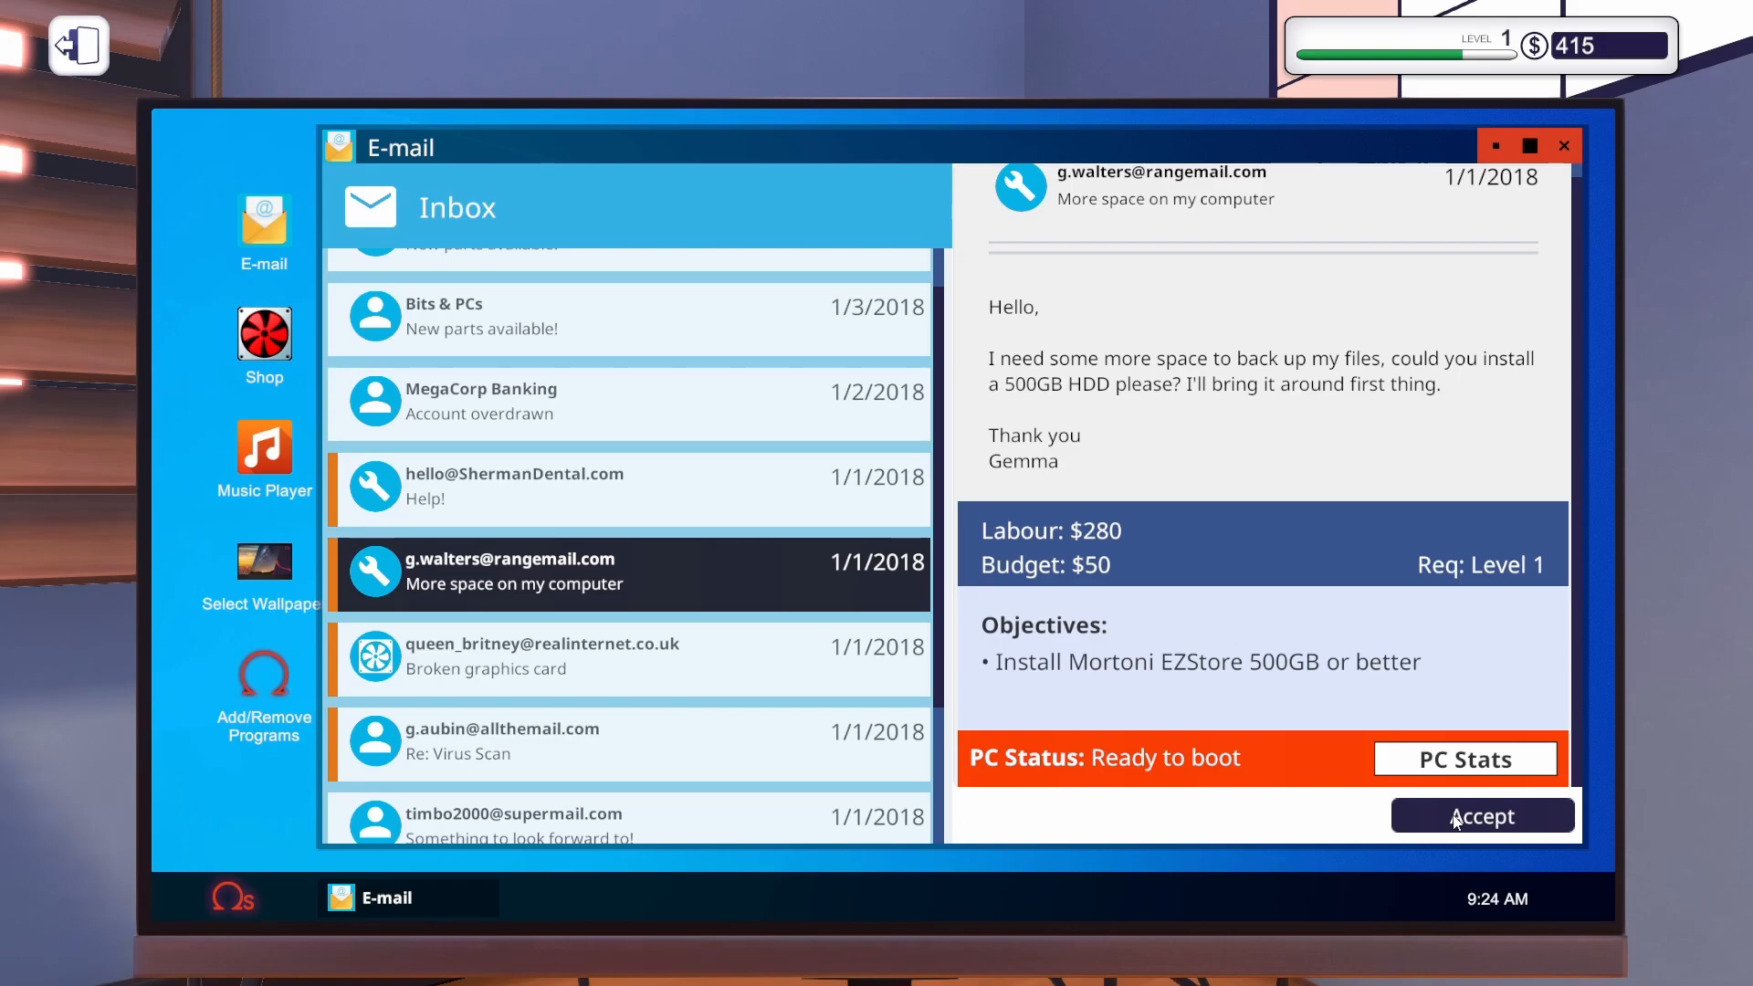
mouse_move(1492, 860)
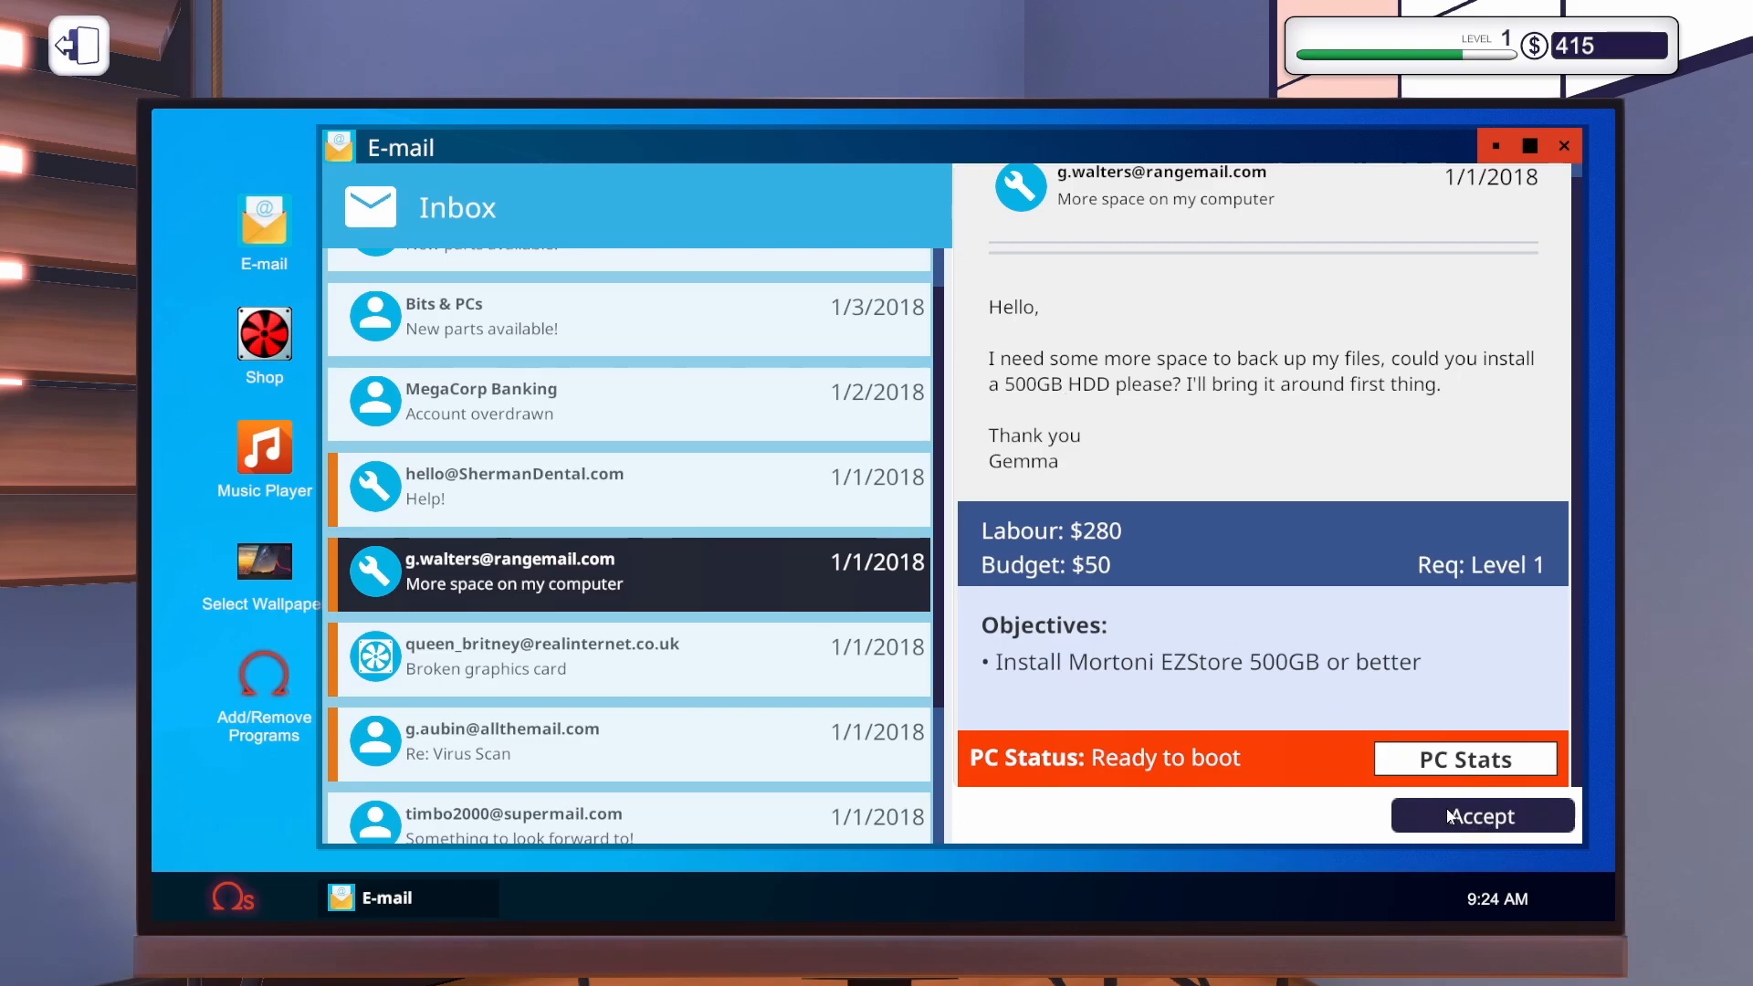
click(1481, 815)
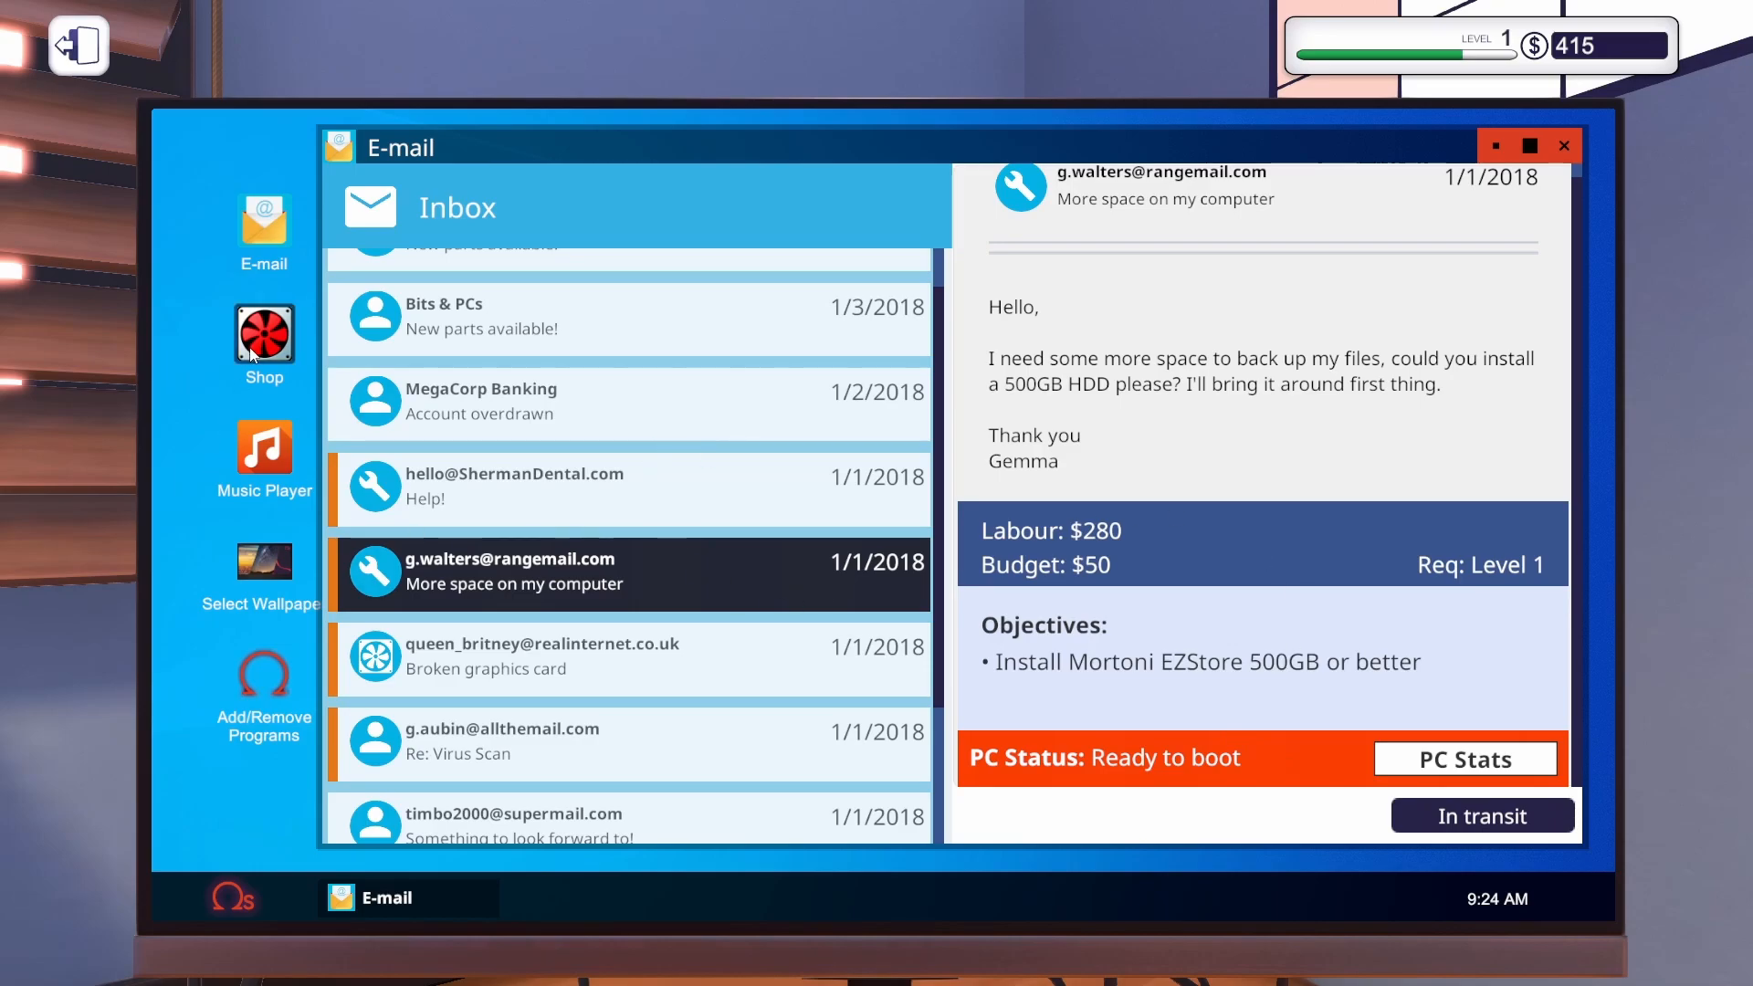
Order a Mortoni EZStore 500GB drive from the shop's Storage section with next-day delivery.
click(263, 334)
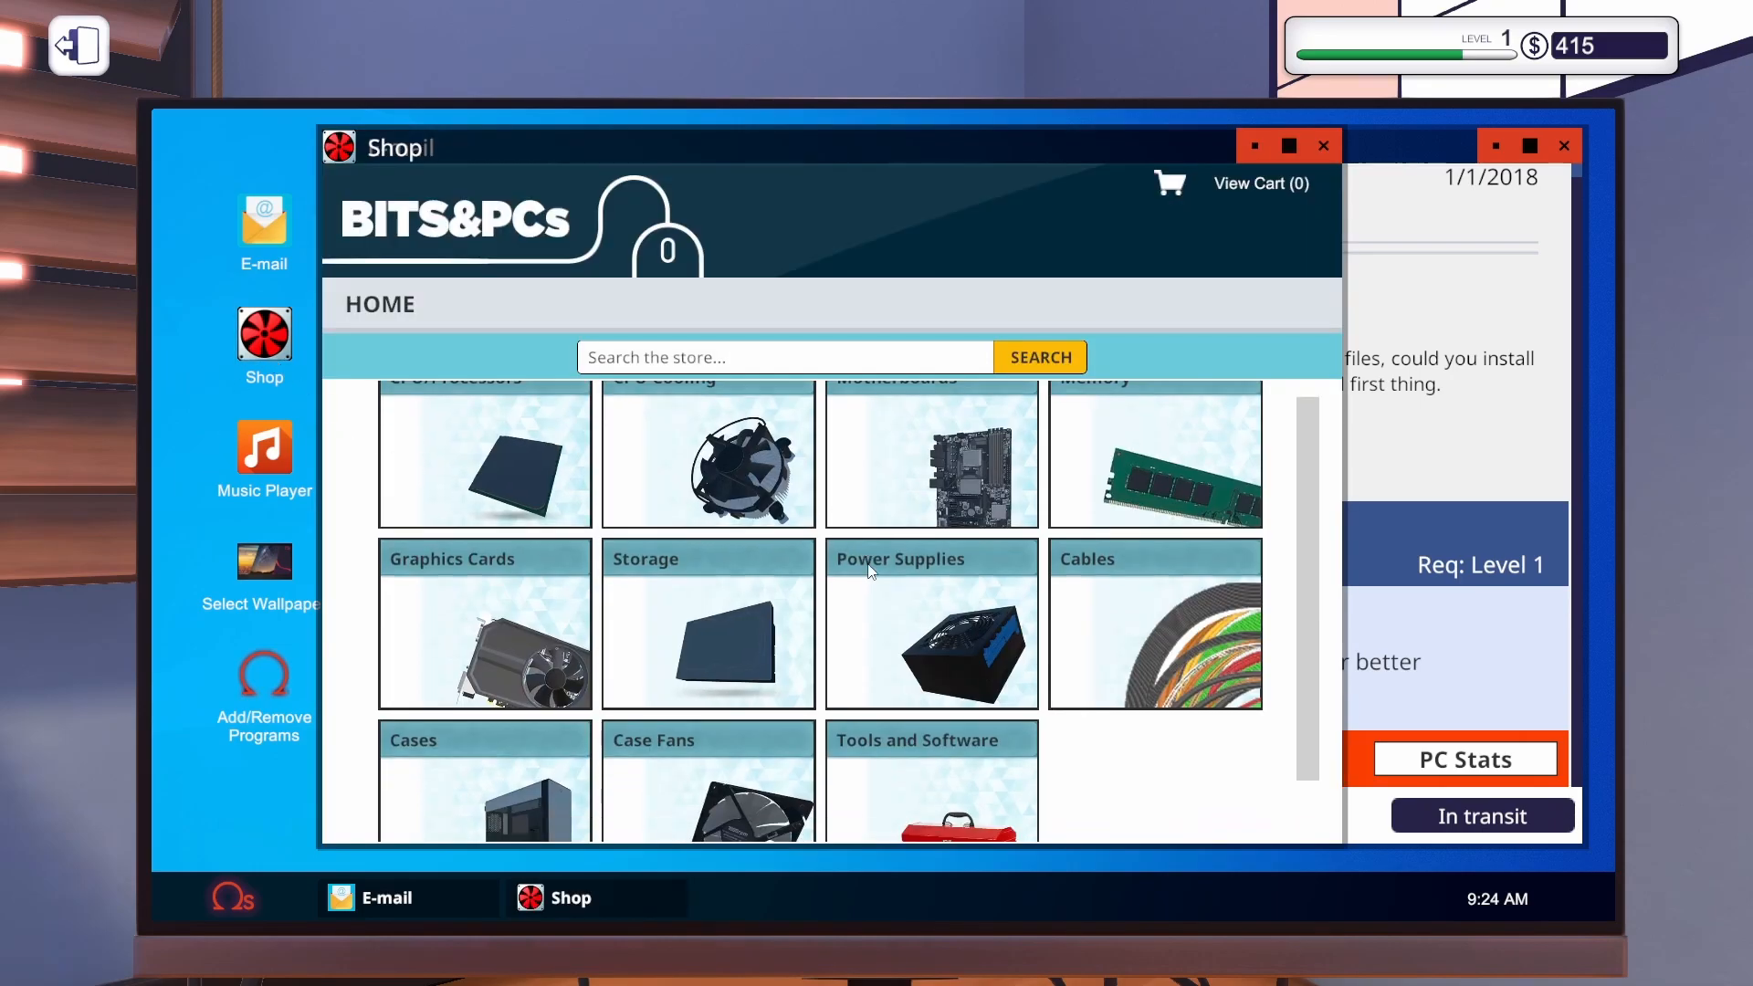
click(1154, 452)
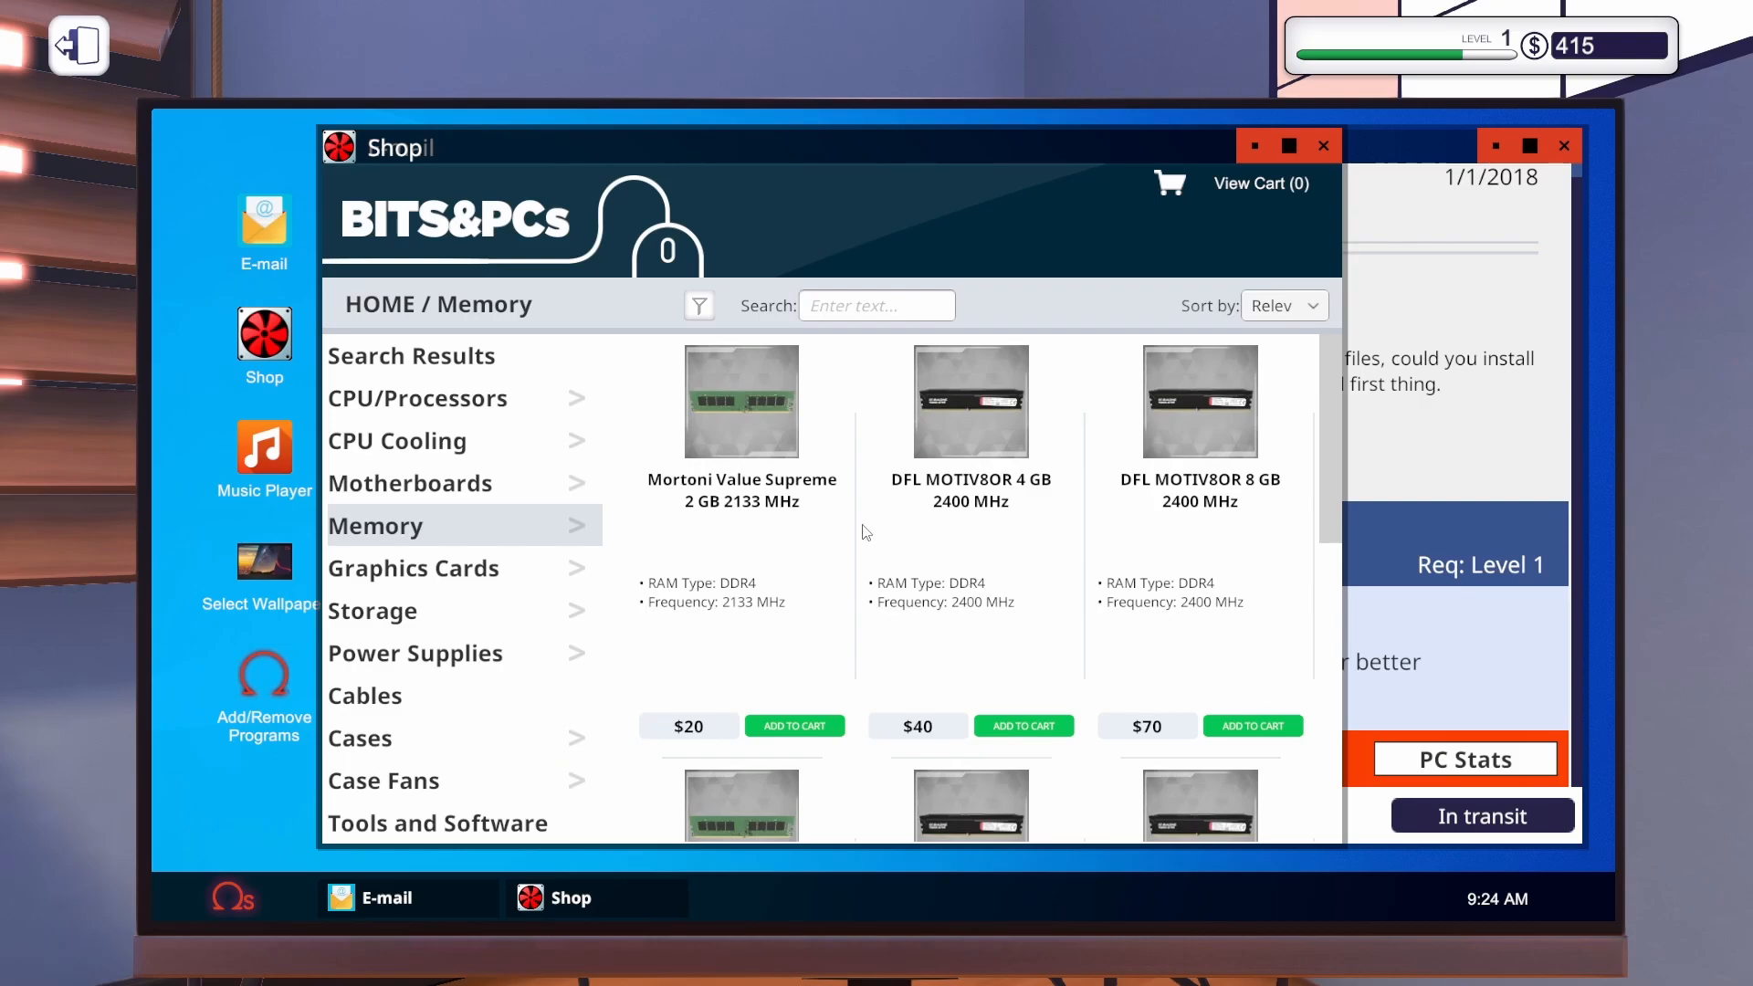
mouse_move(411, 625)
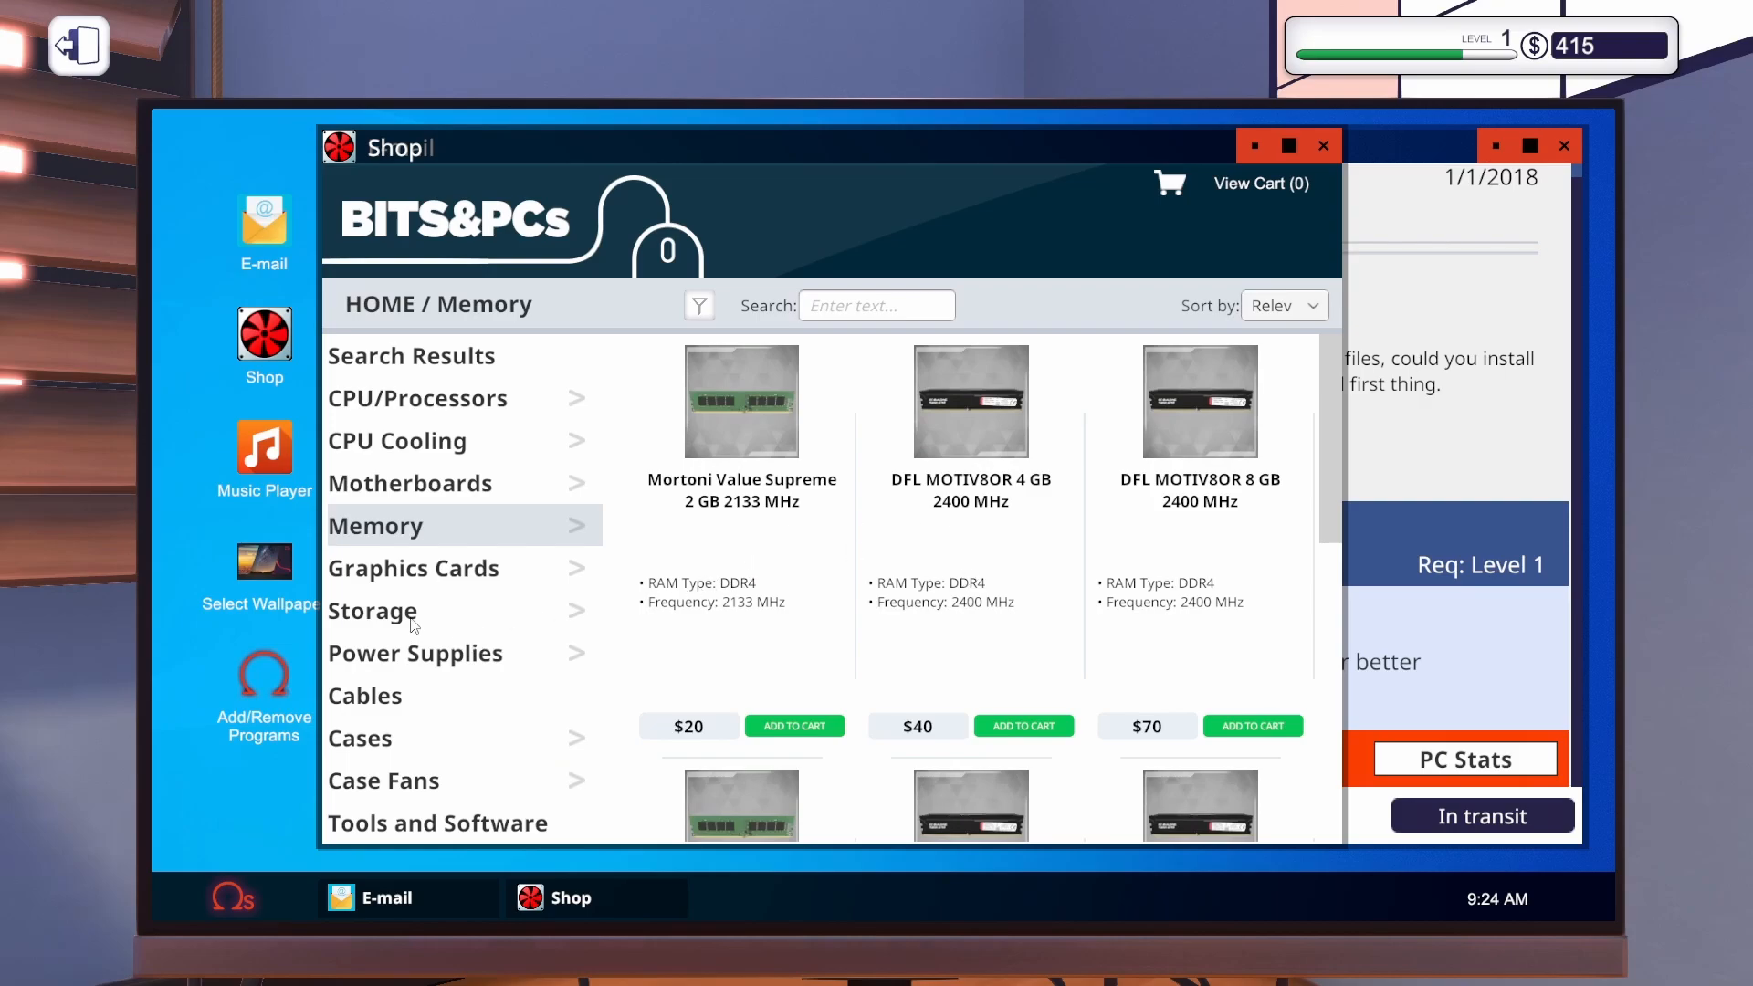
click(373, 610)
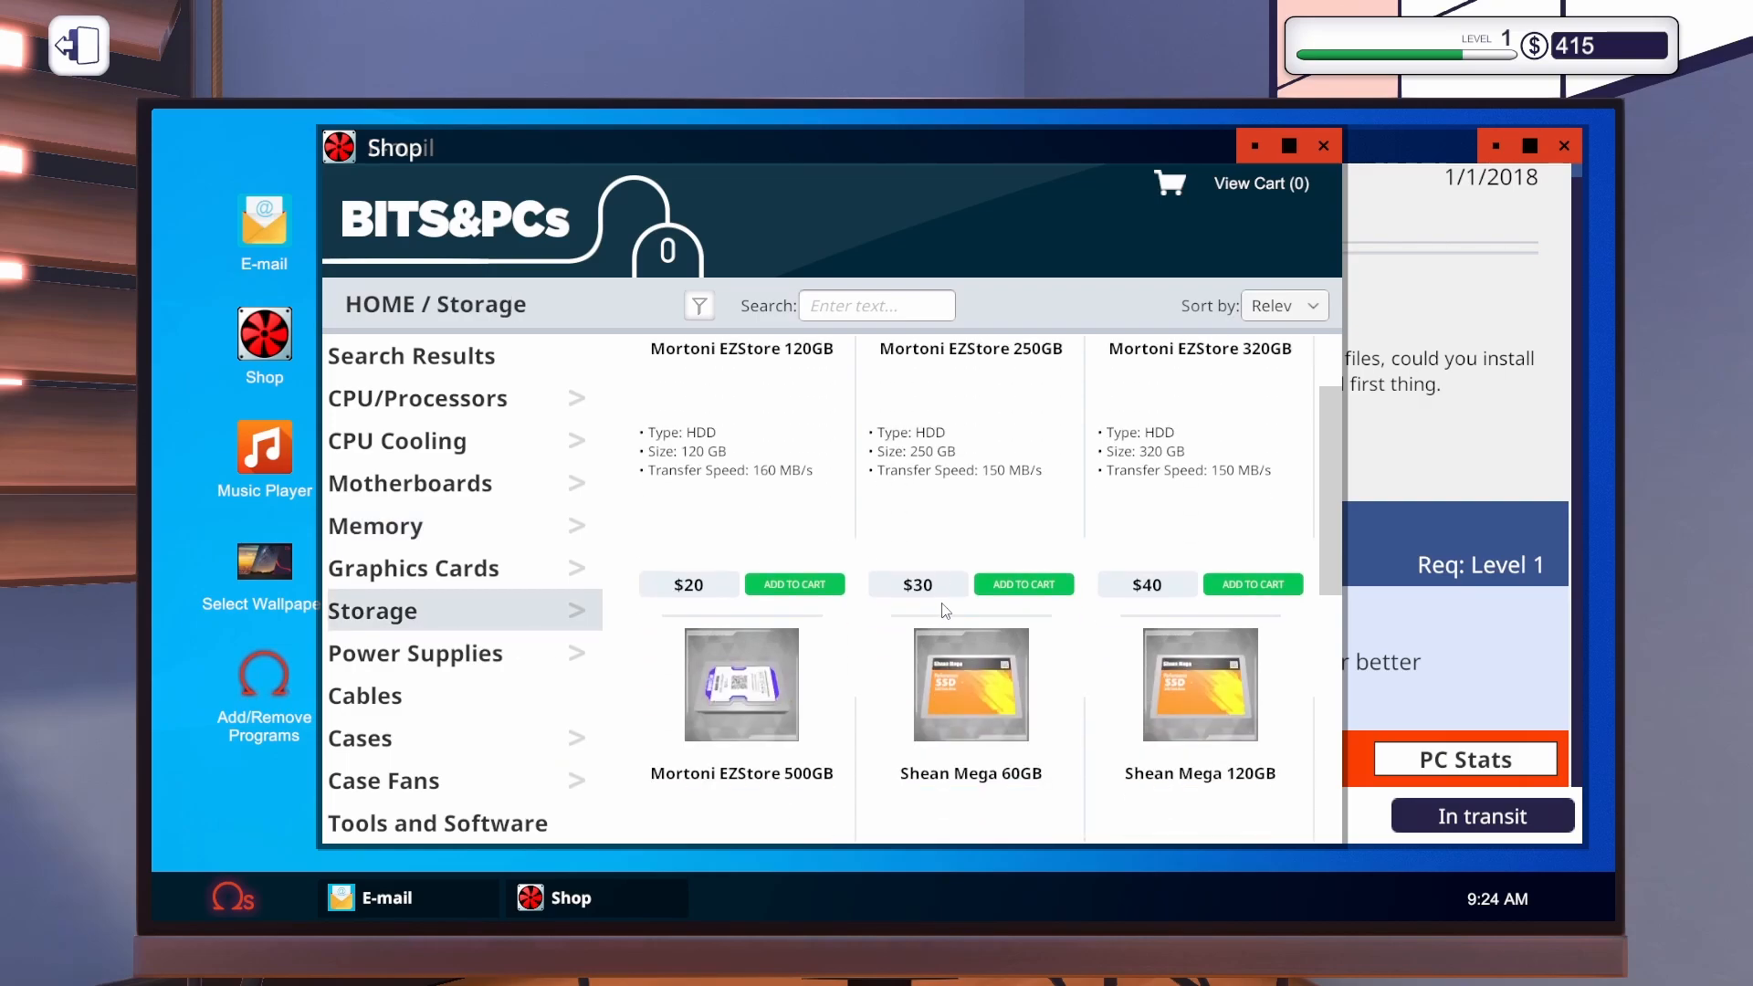
scroll(down, 3)
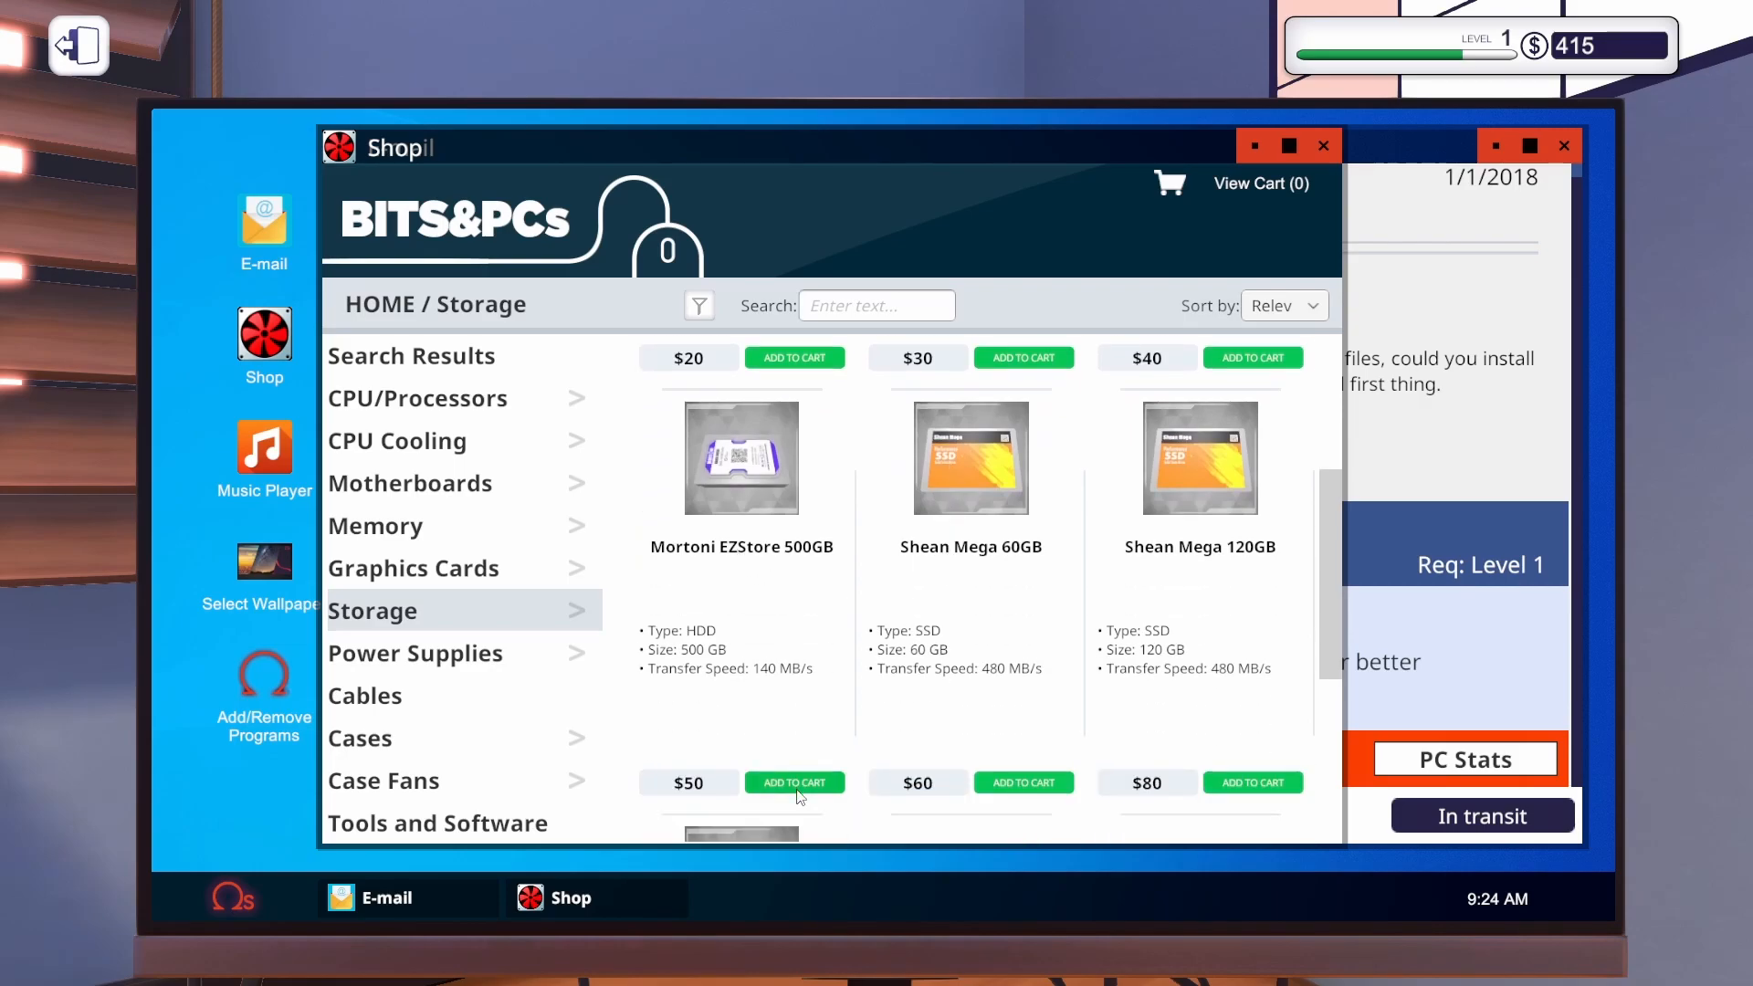
click(794, 782)
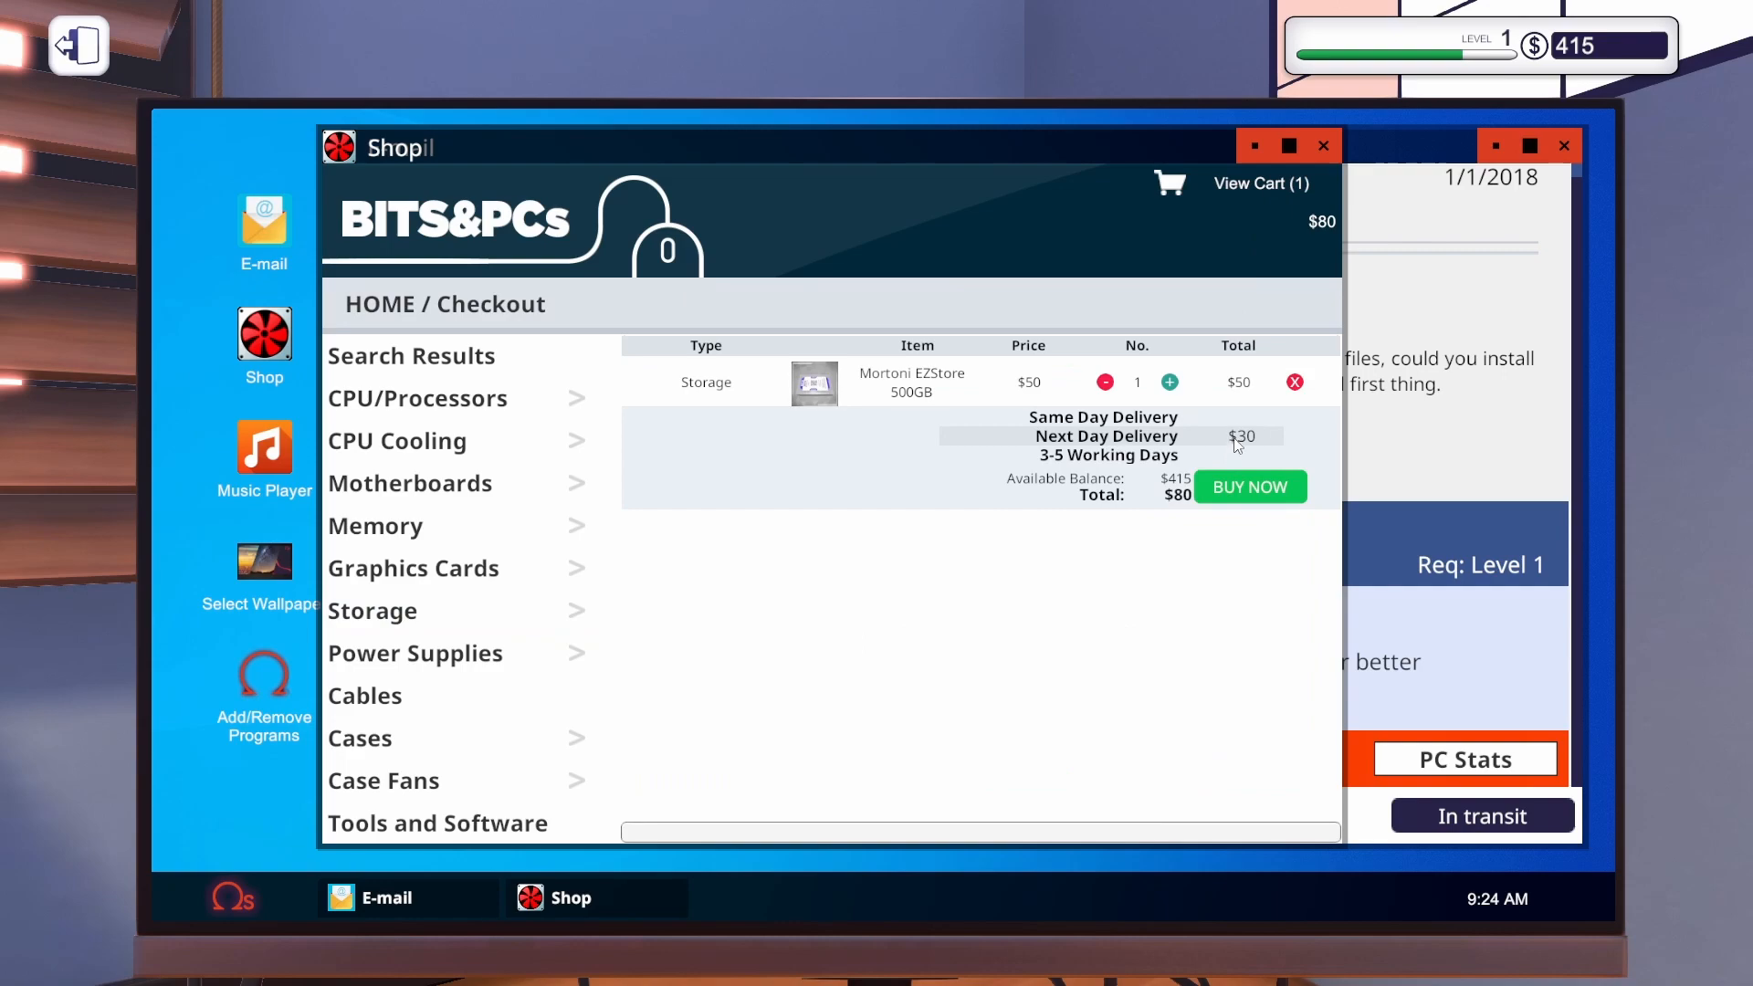
click(1249, 486)
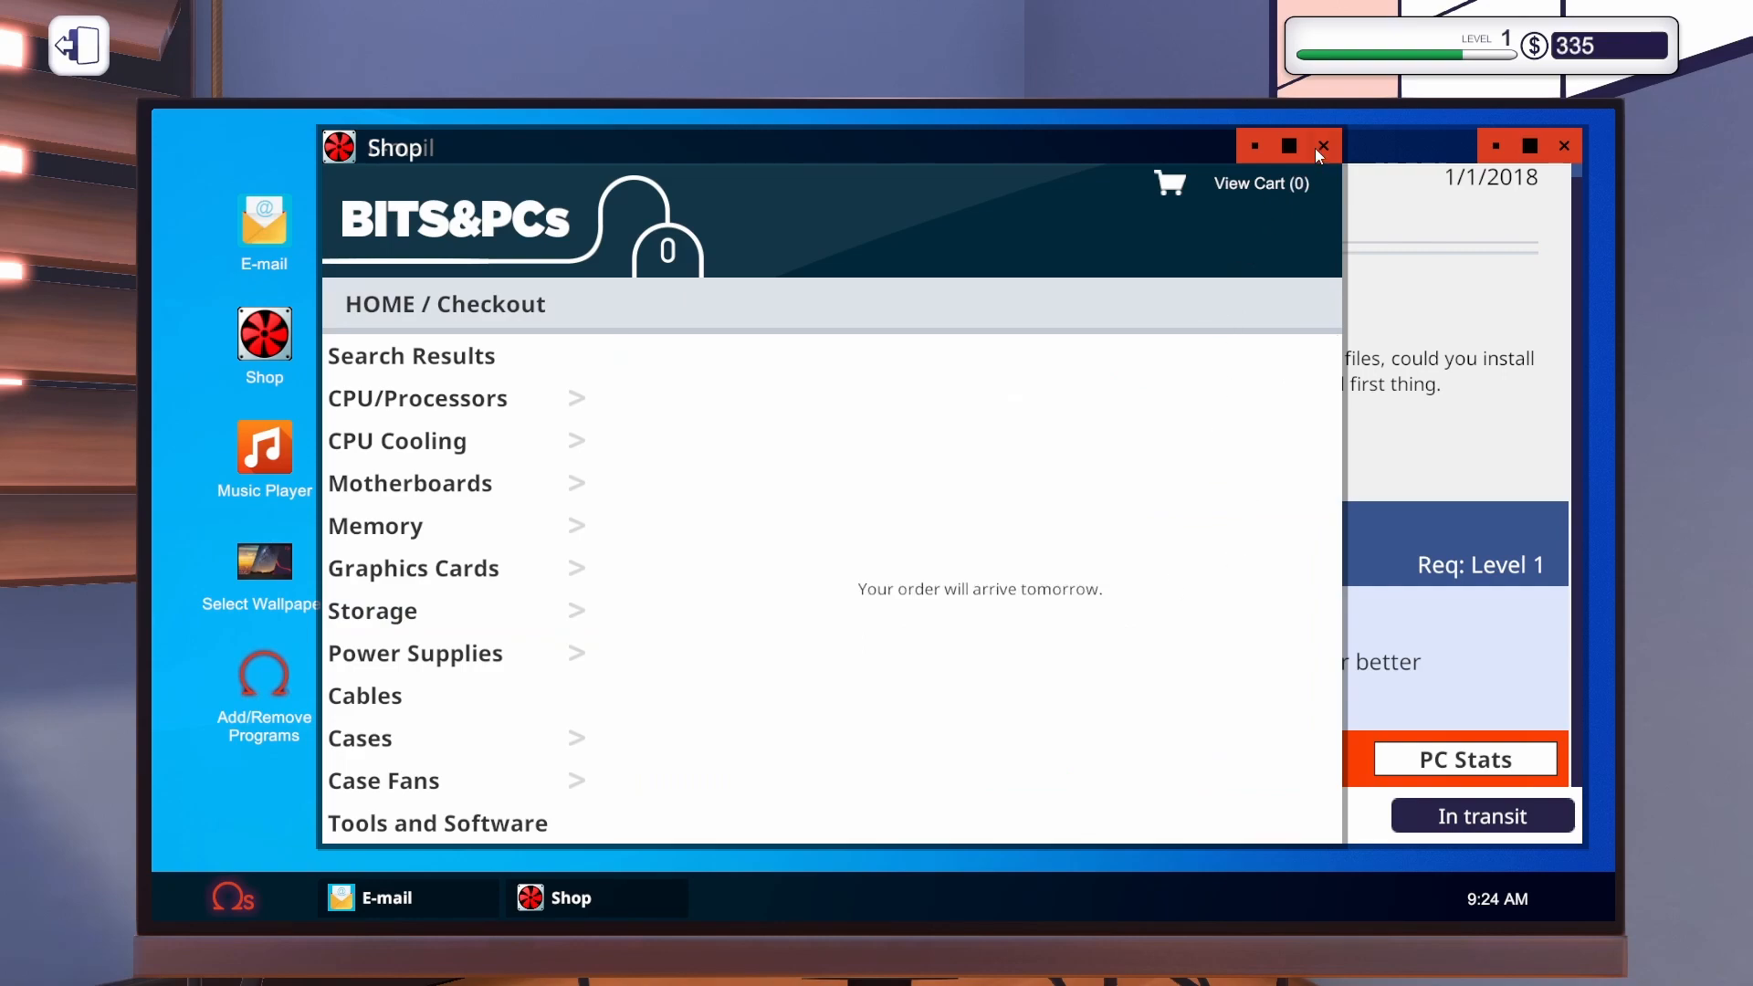
click(1321, 146)
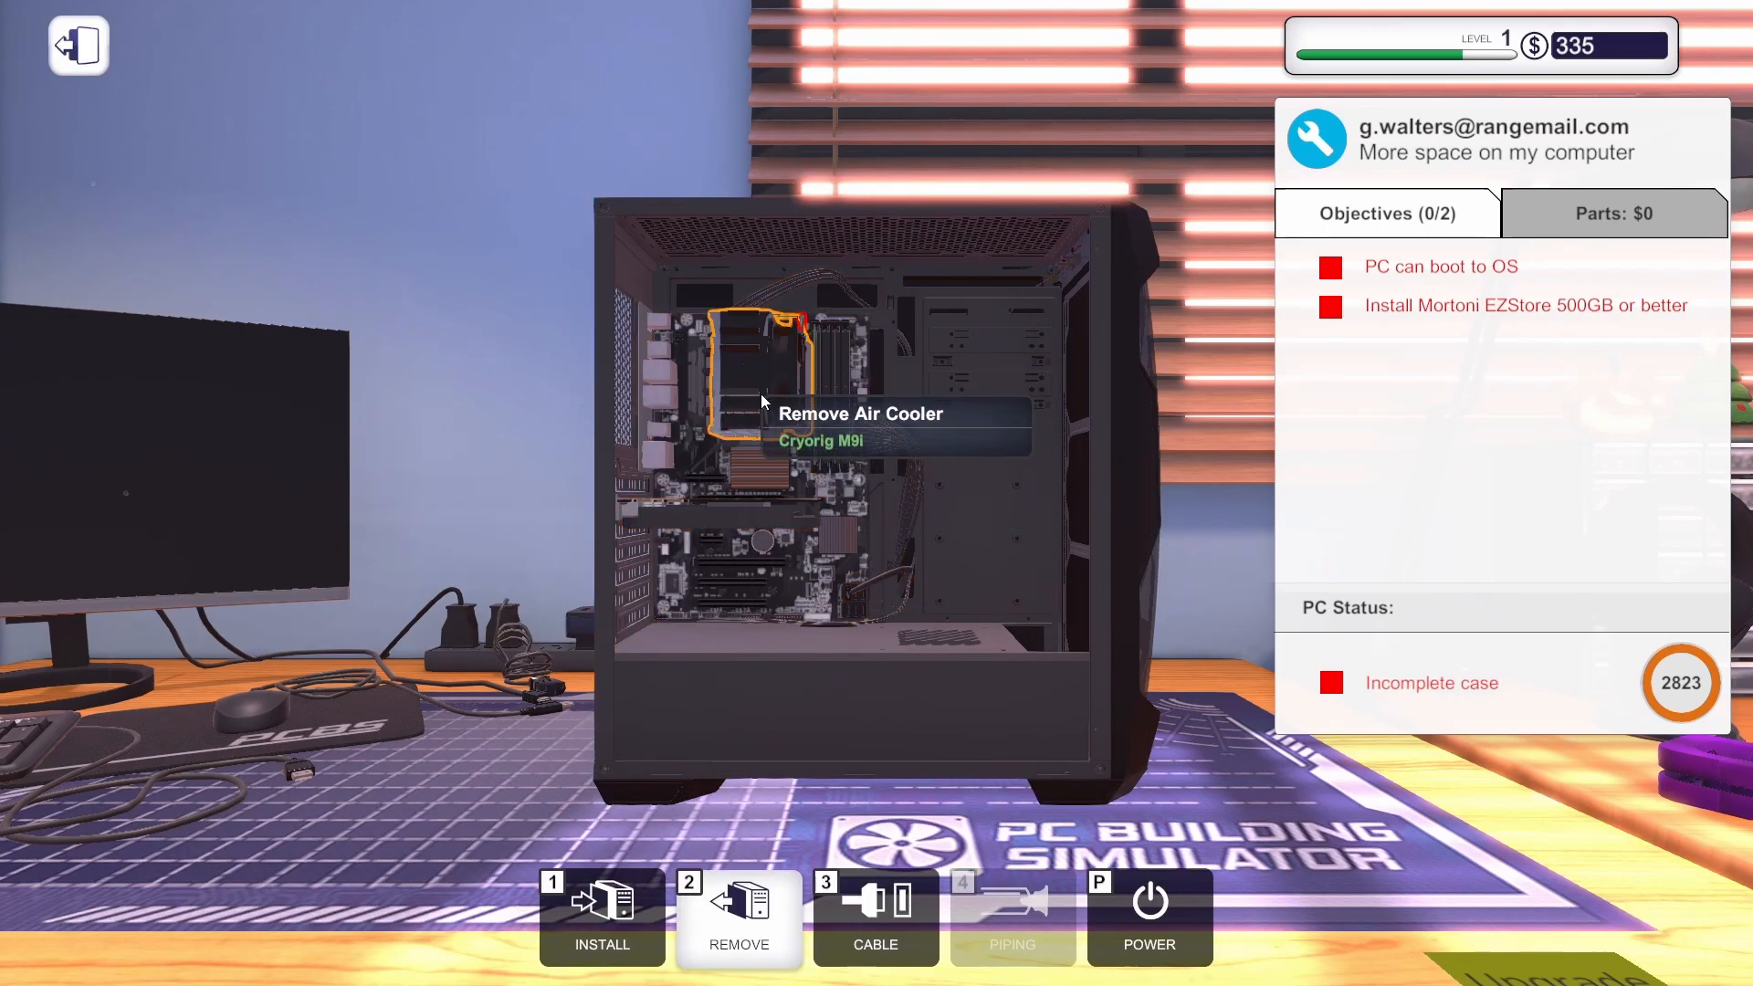
mouse_move(825, 373)
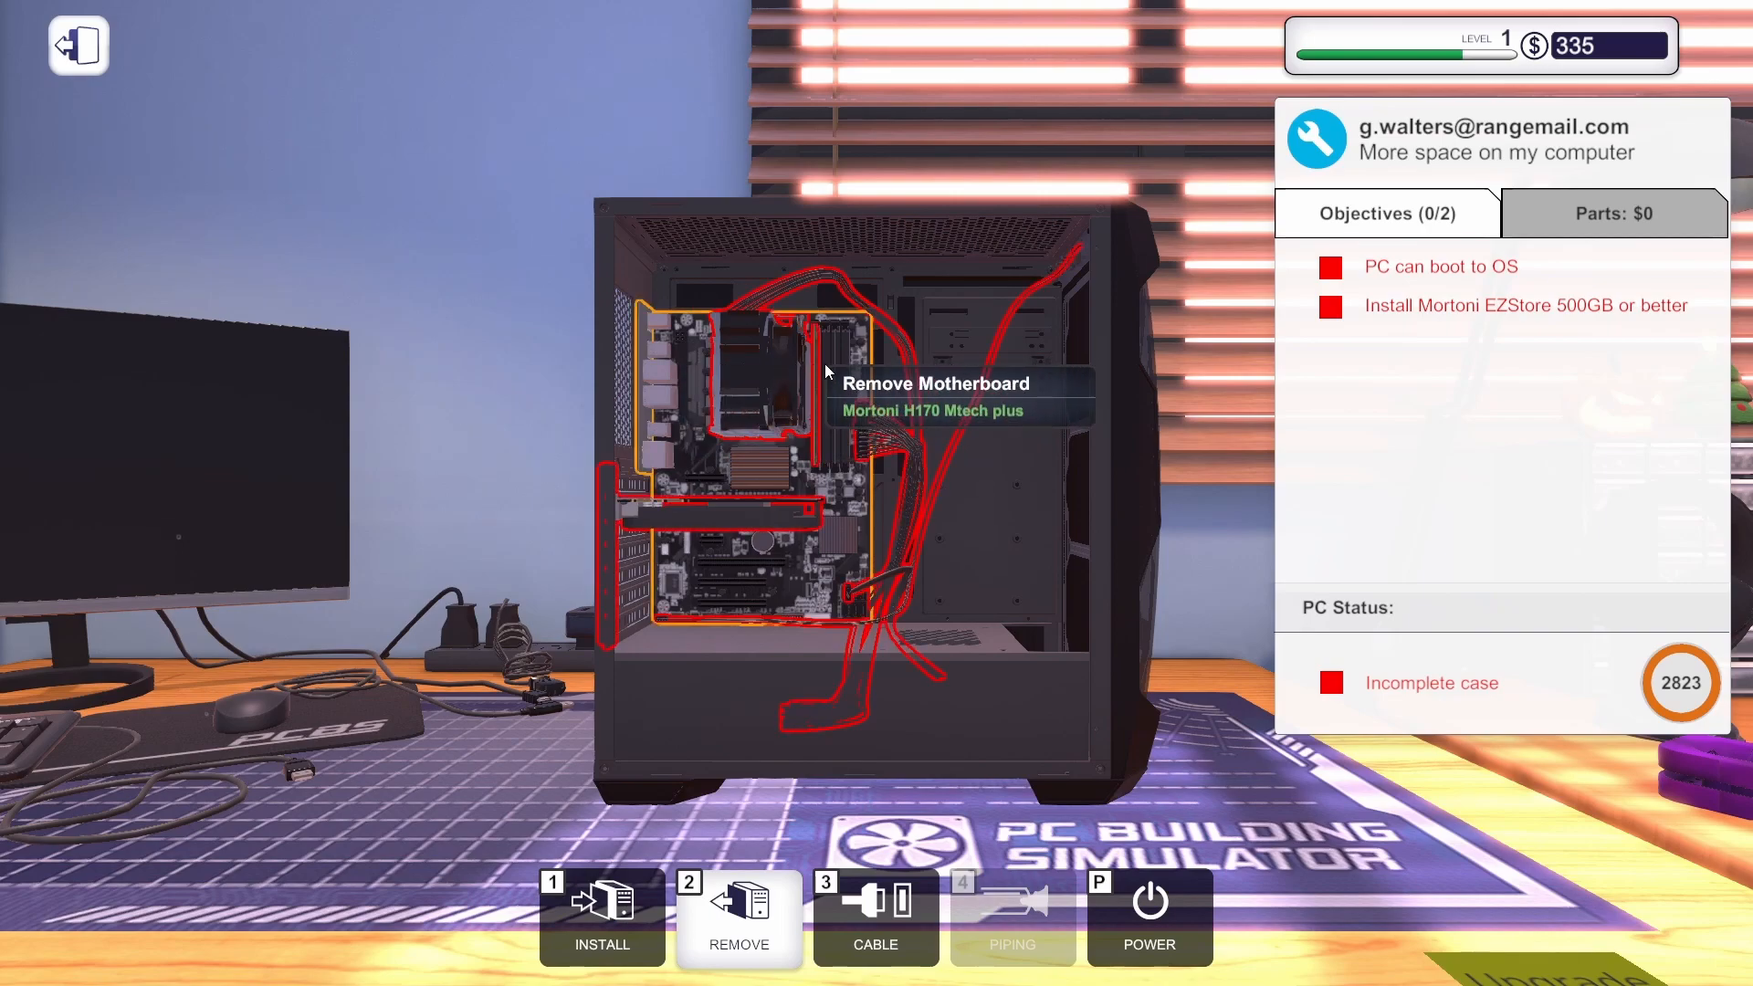
mouse_move(704, 571)
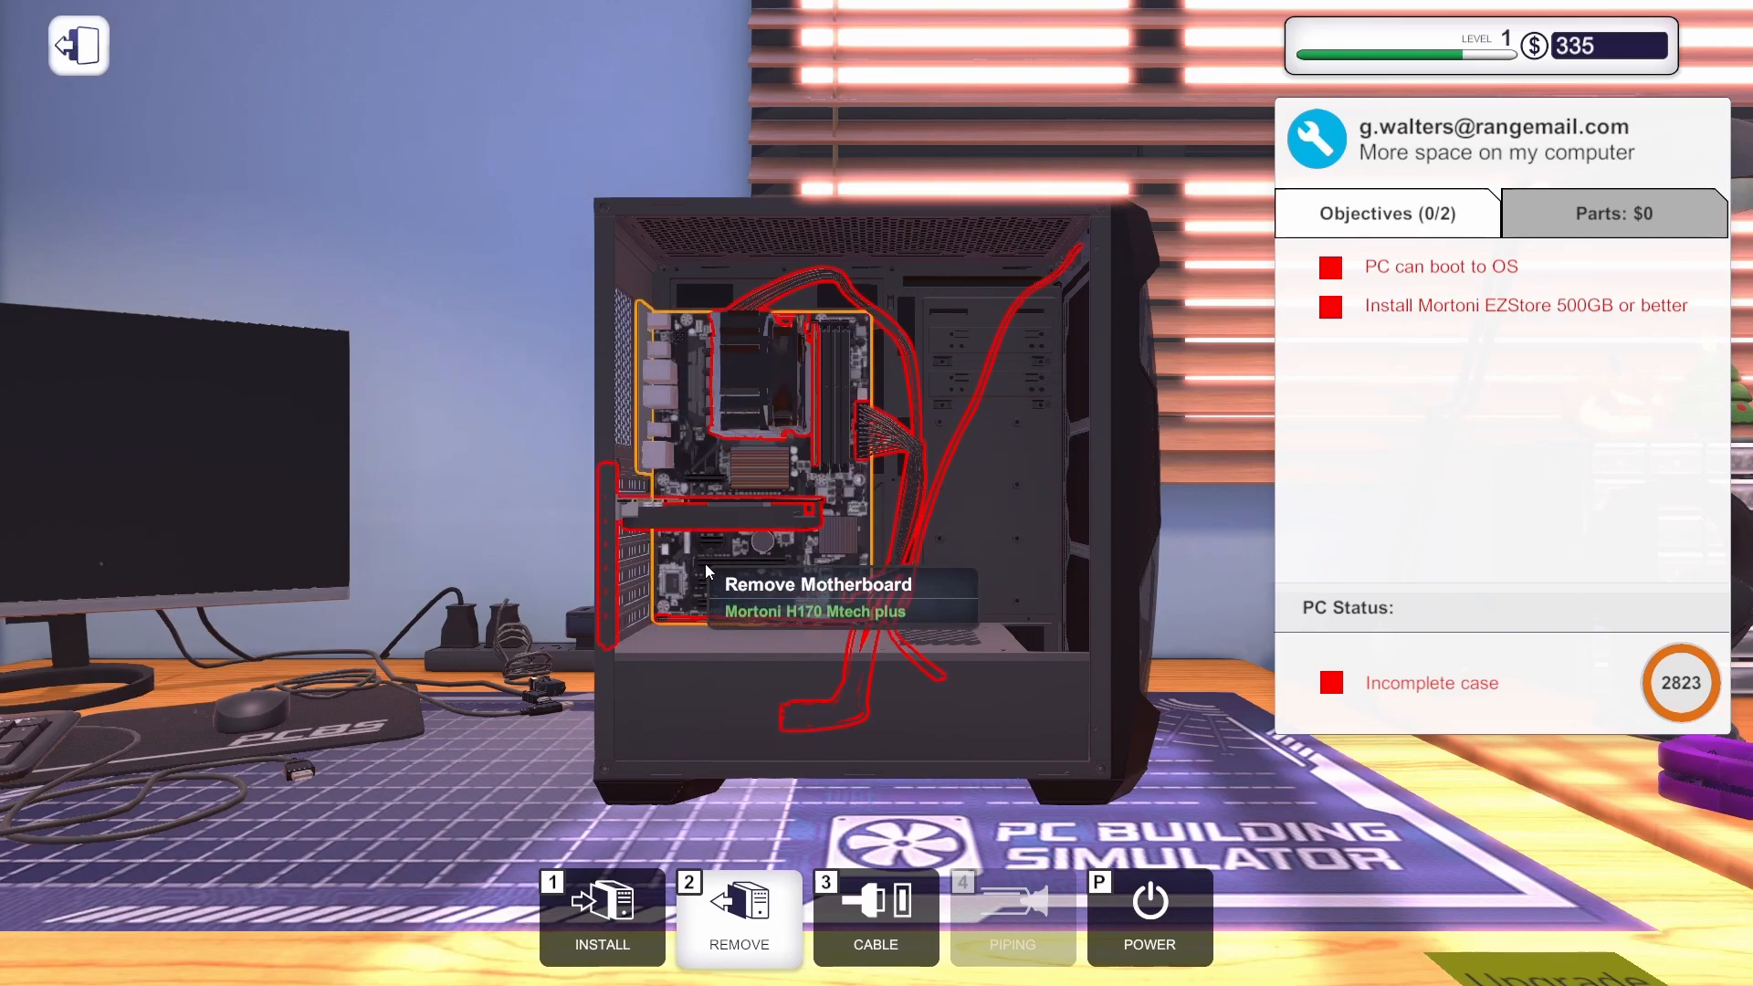
mouse_move(616, 473)
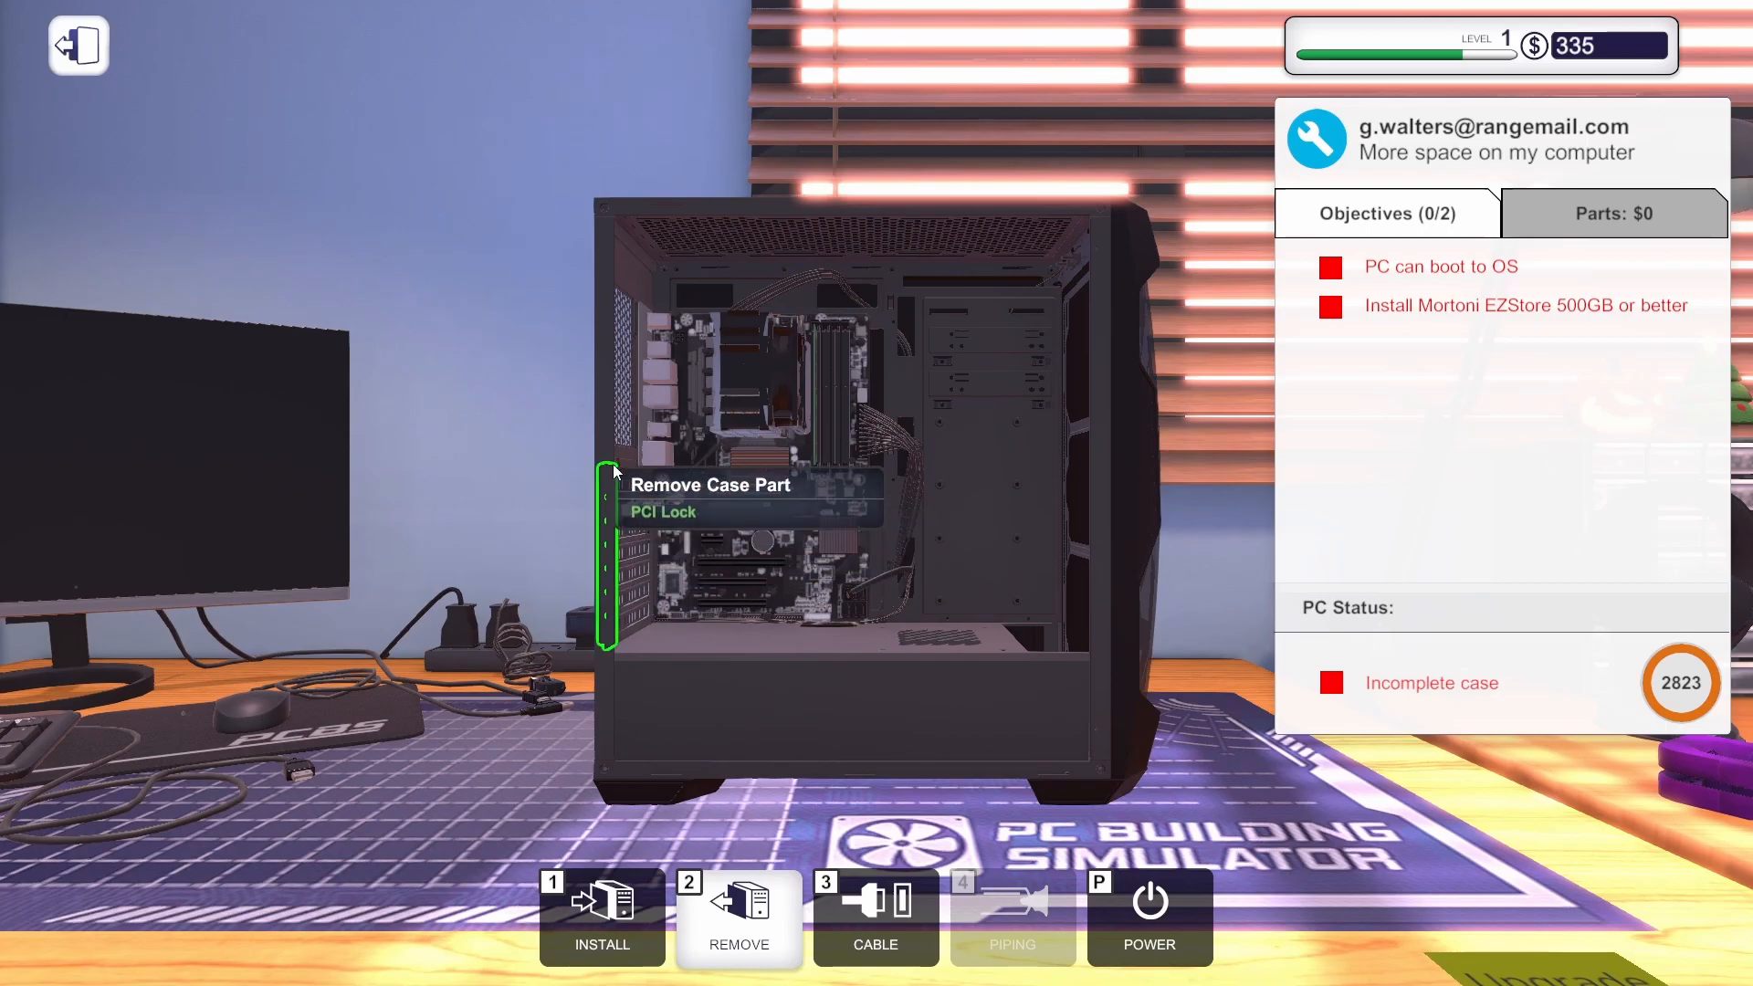
mouse_move(1152, 601)
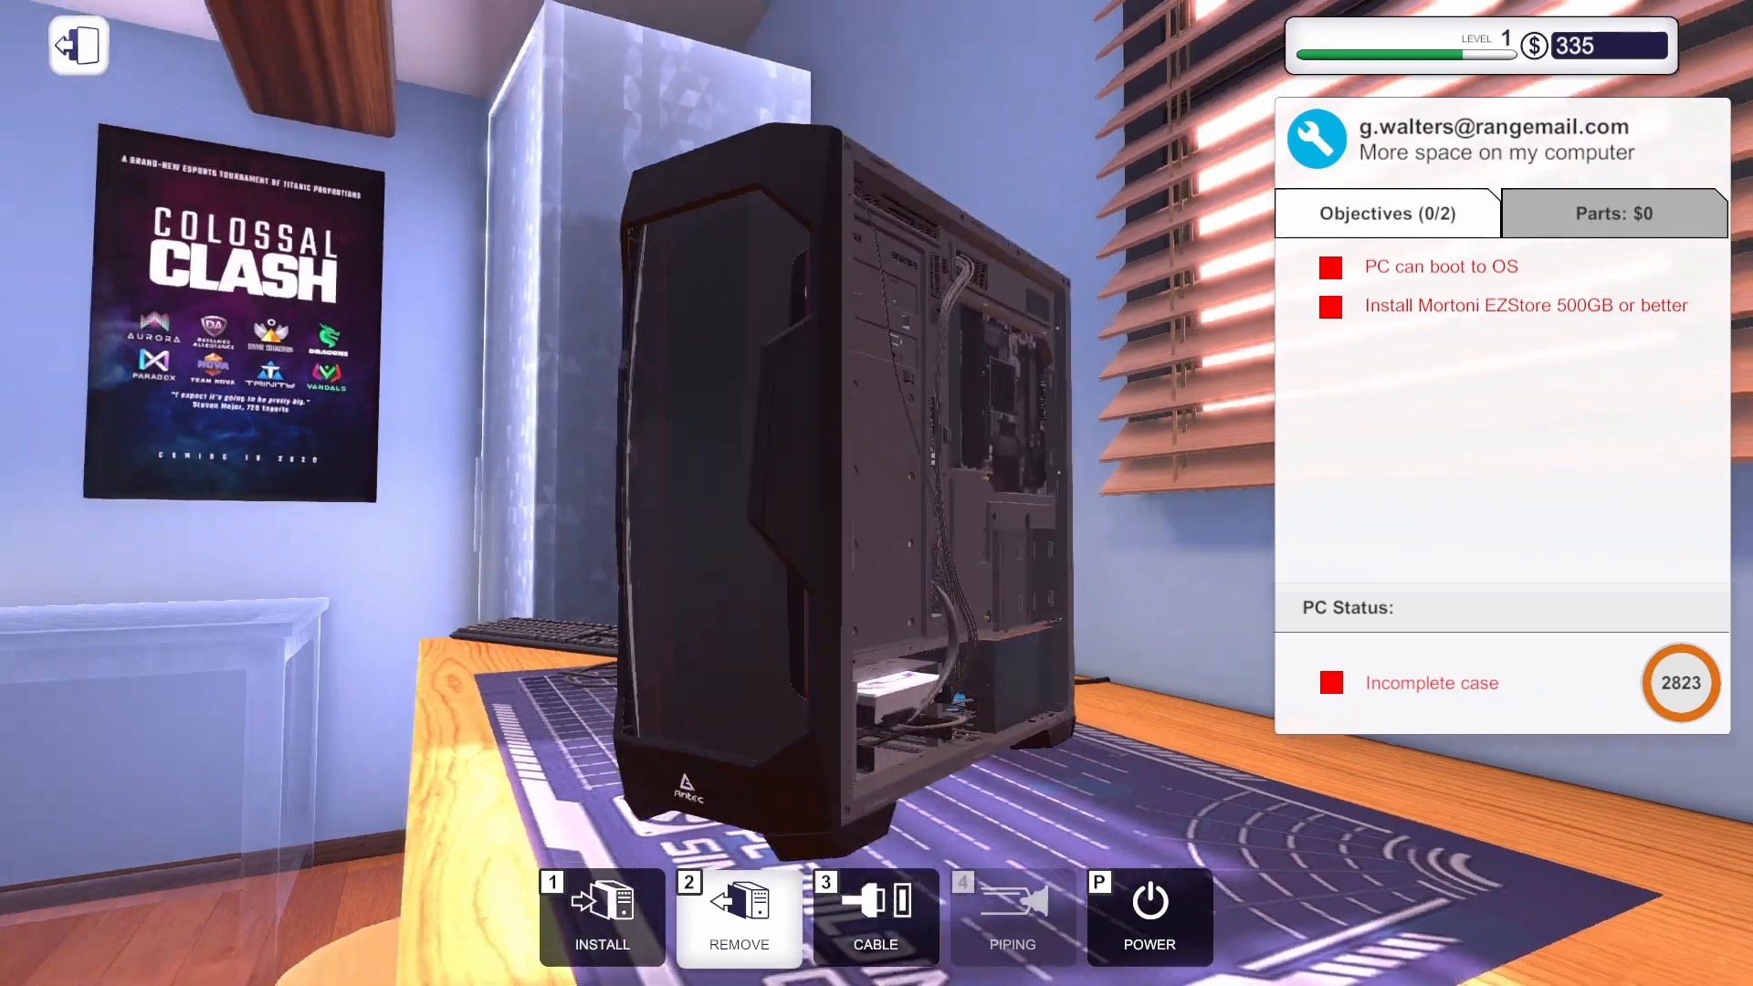
Install the EZStore 500GB drive and its cables from inventory, then browse the cable sets.
click(601, 917)
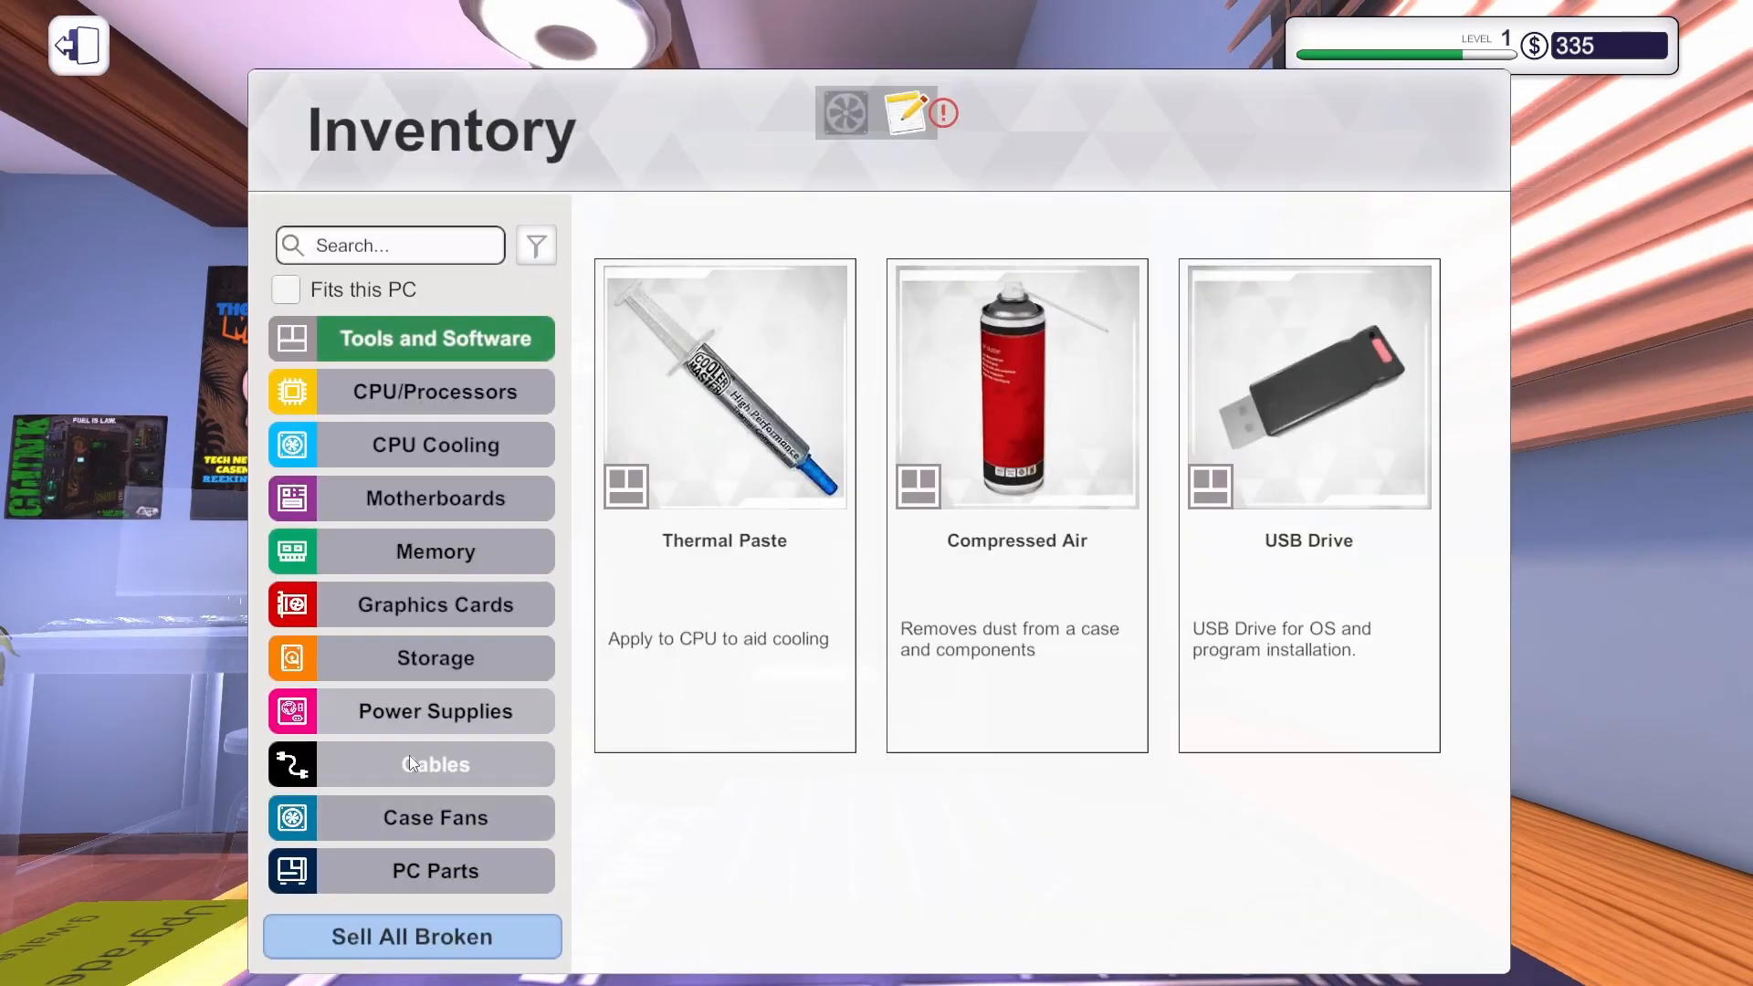
click(435, 657)
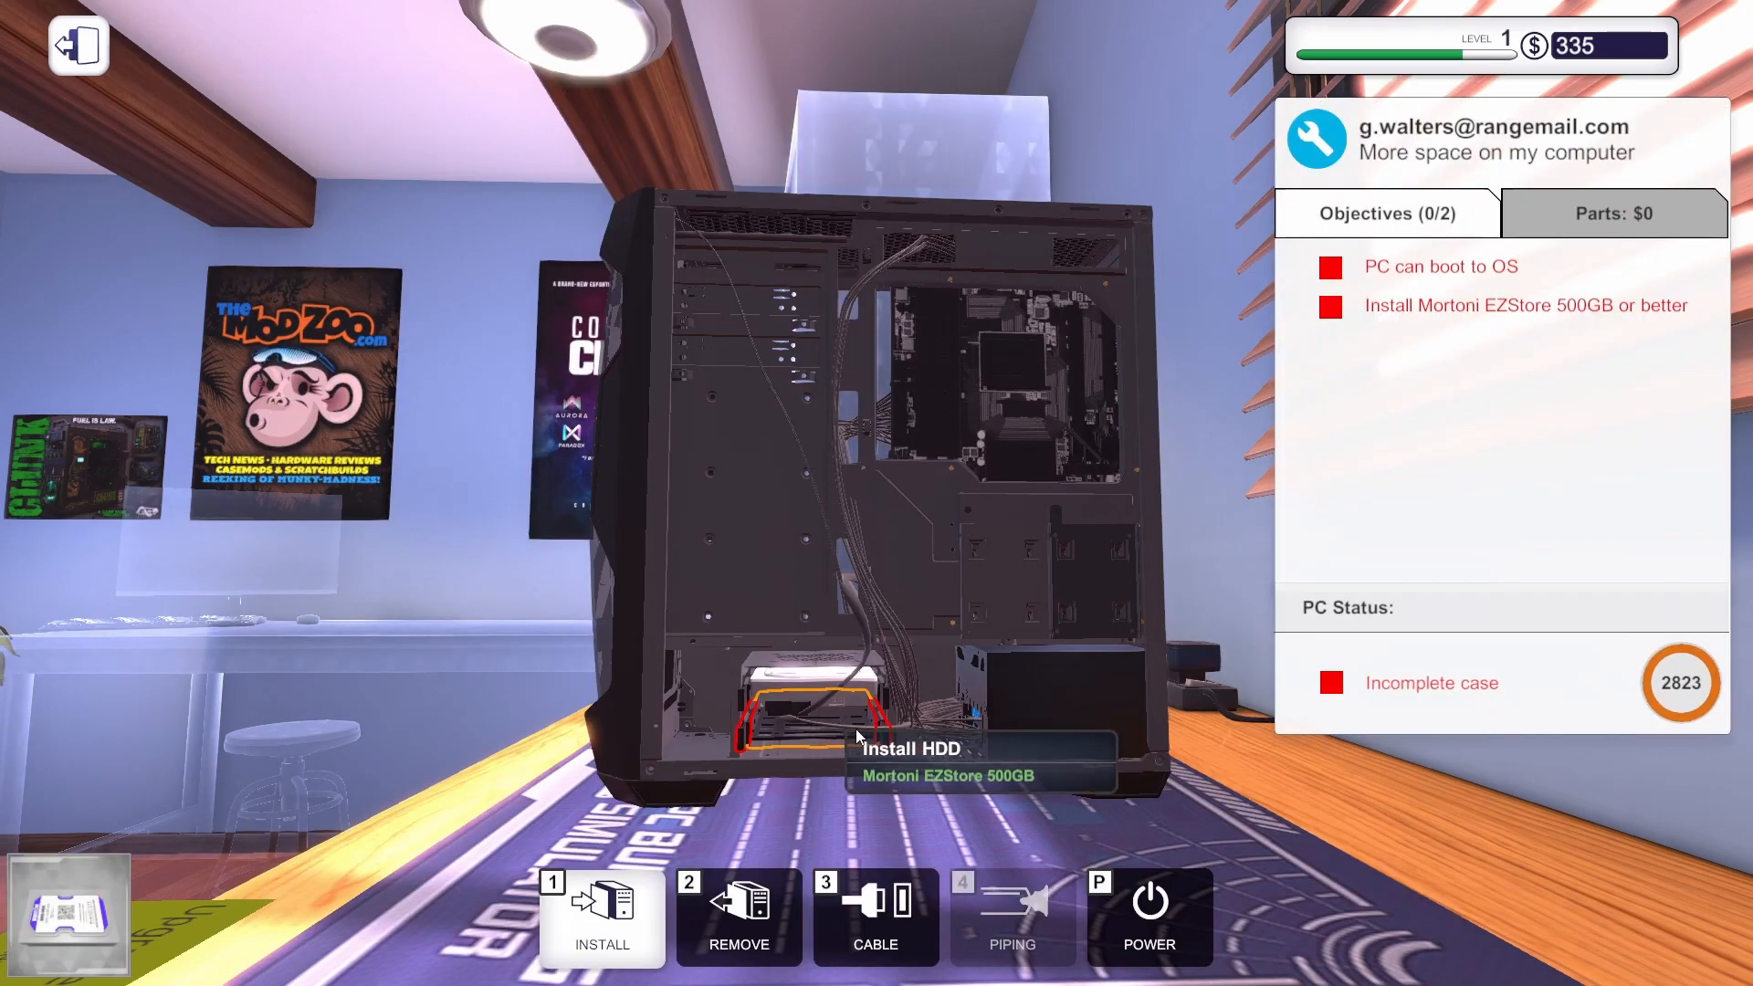
mouse_move(840, 774)
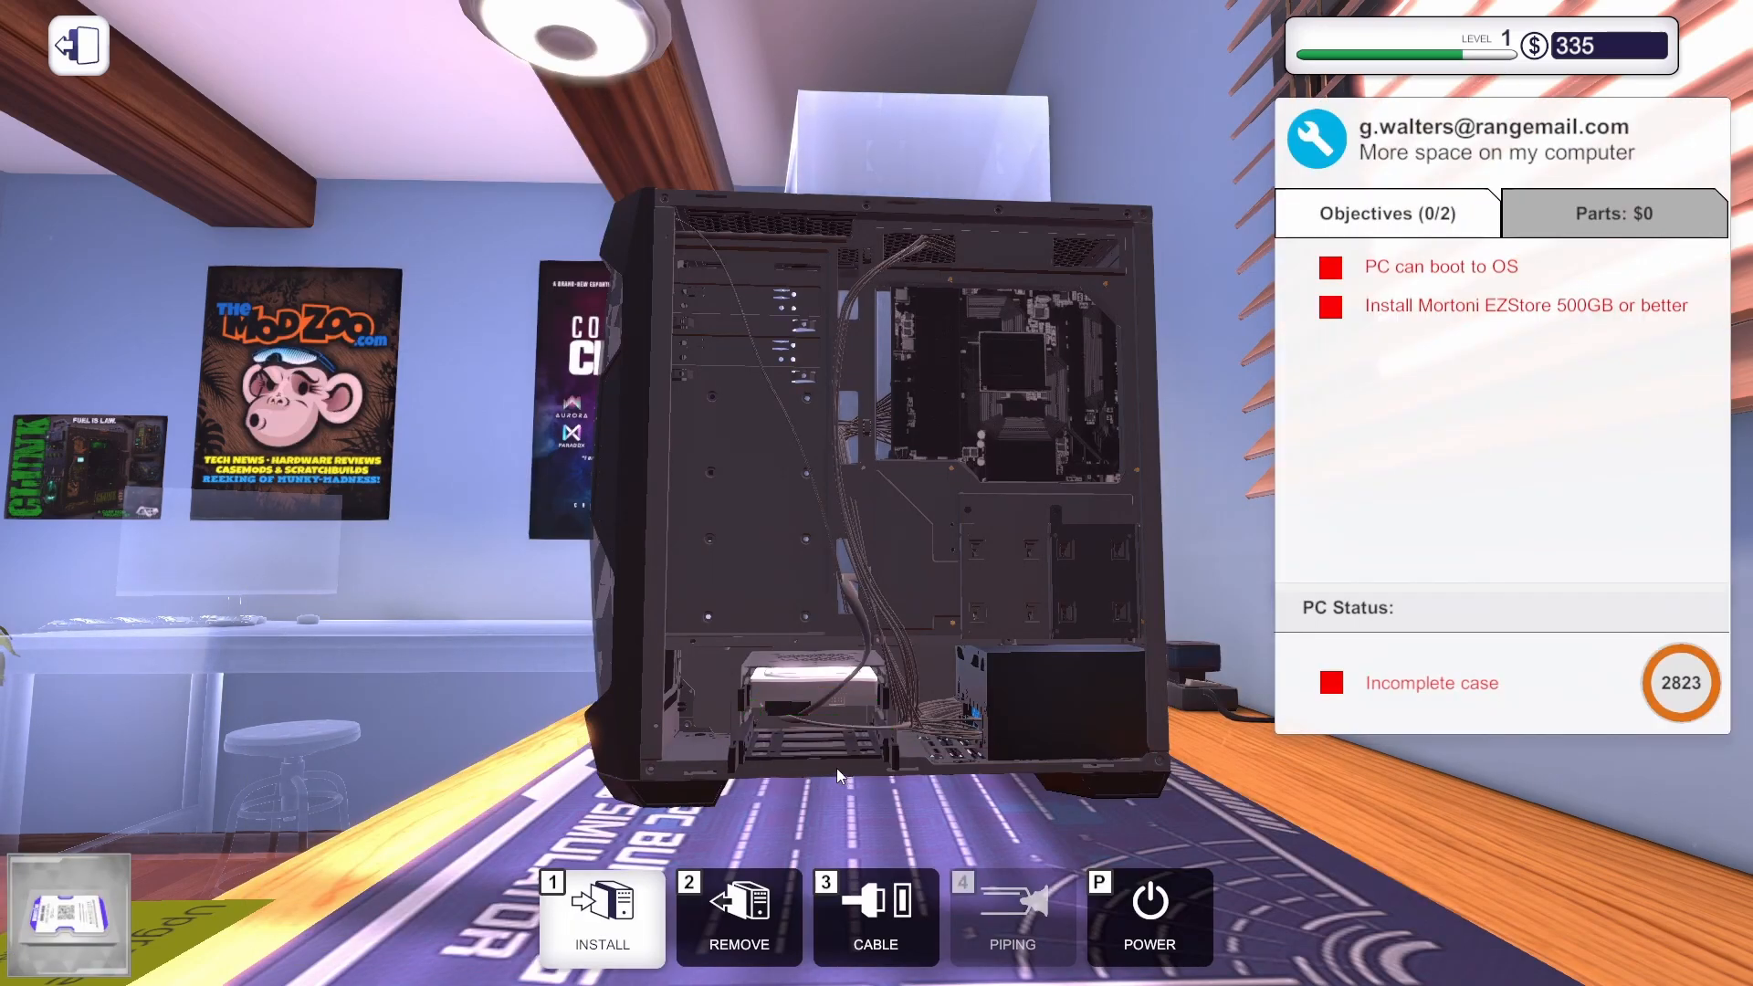
mouse_move(827, 737)
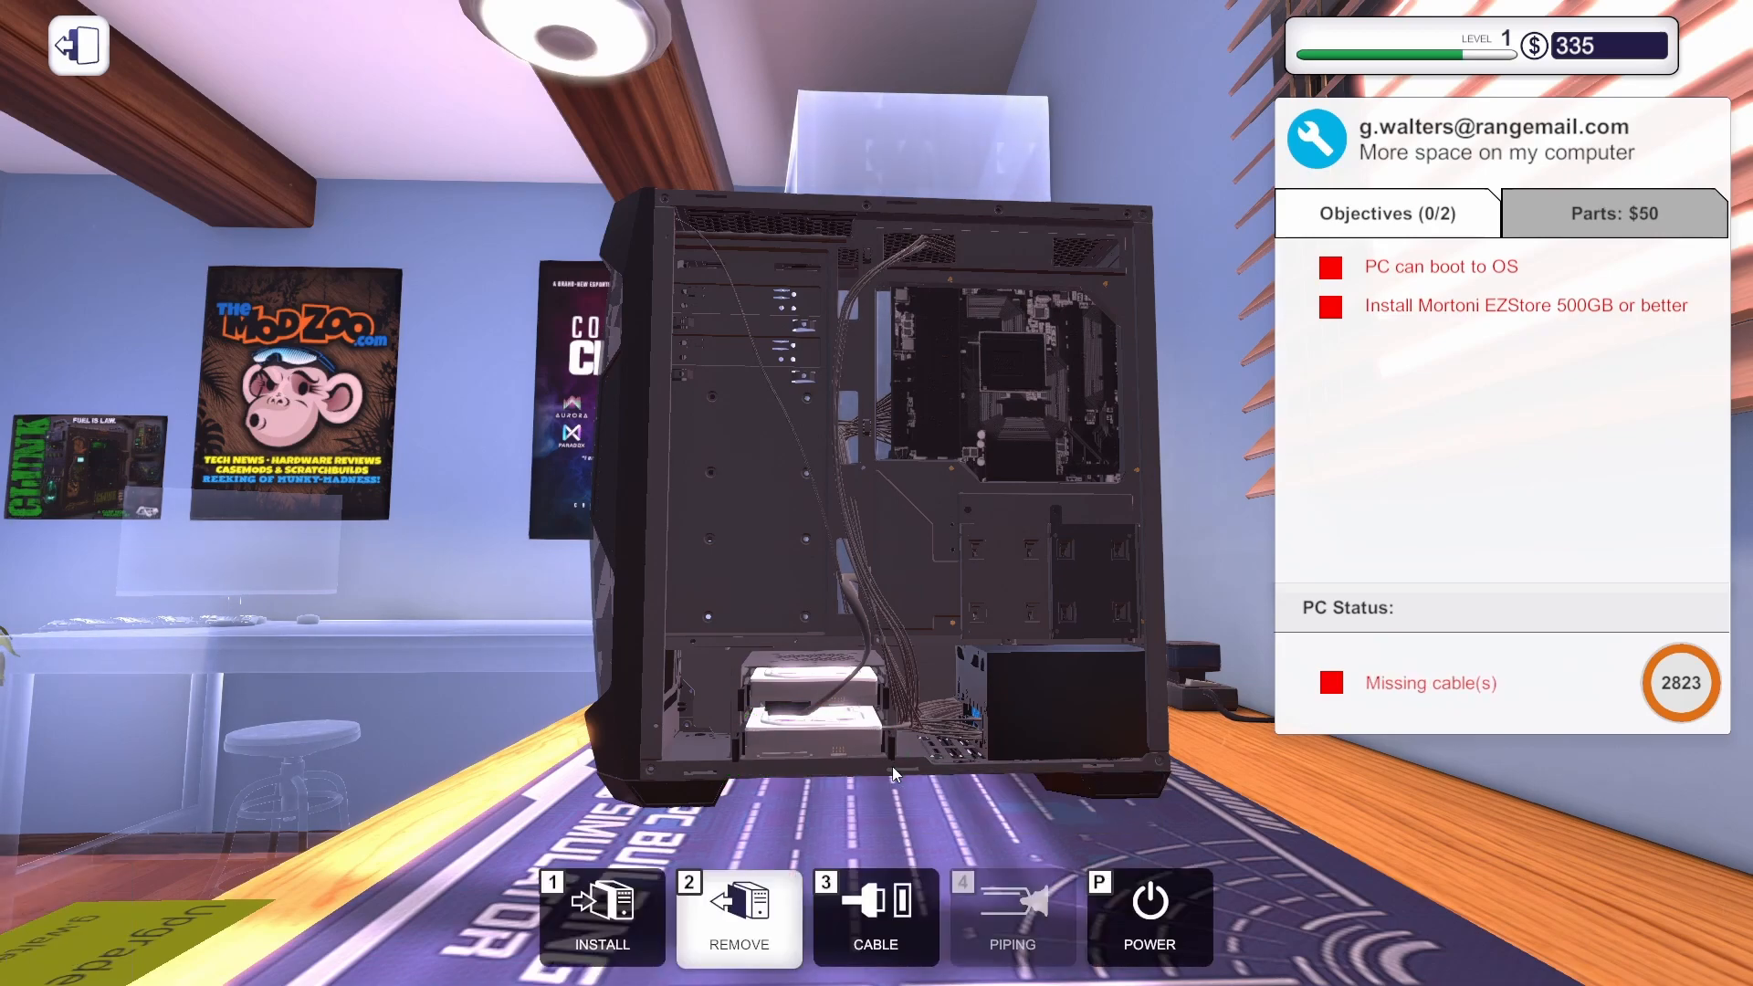
click(601, 917)
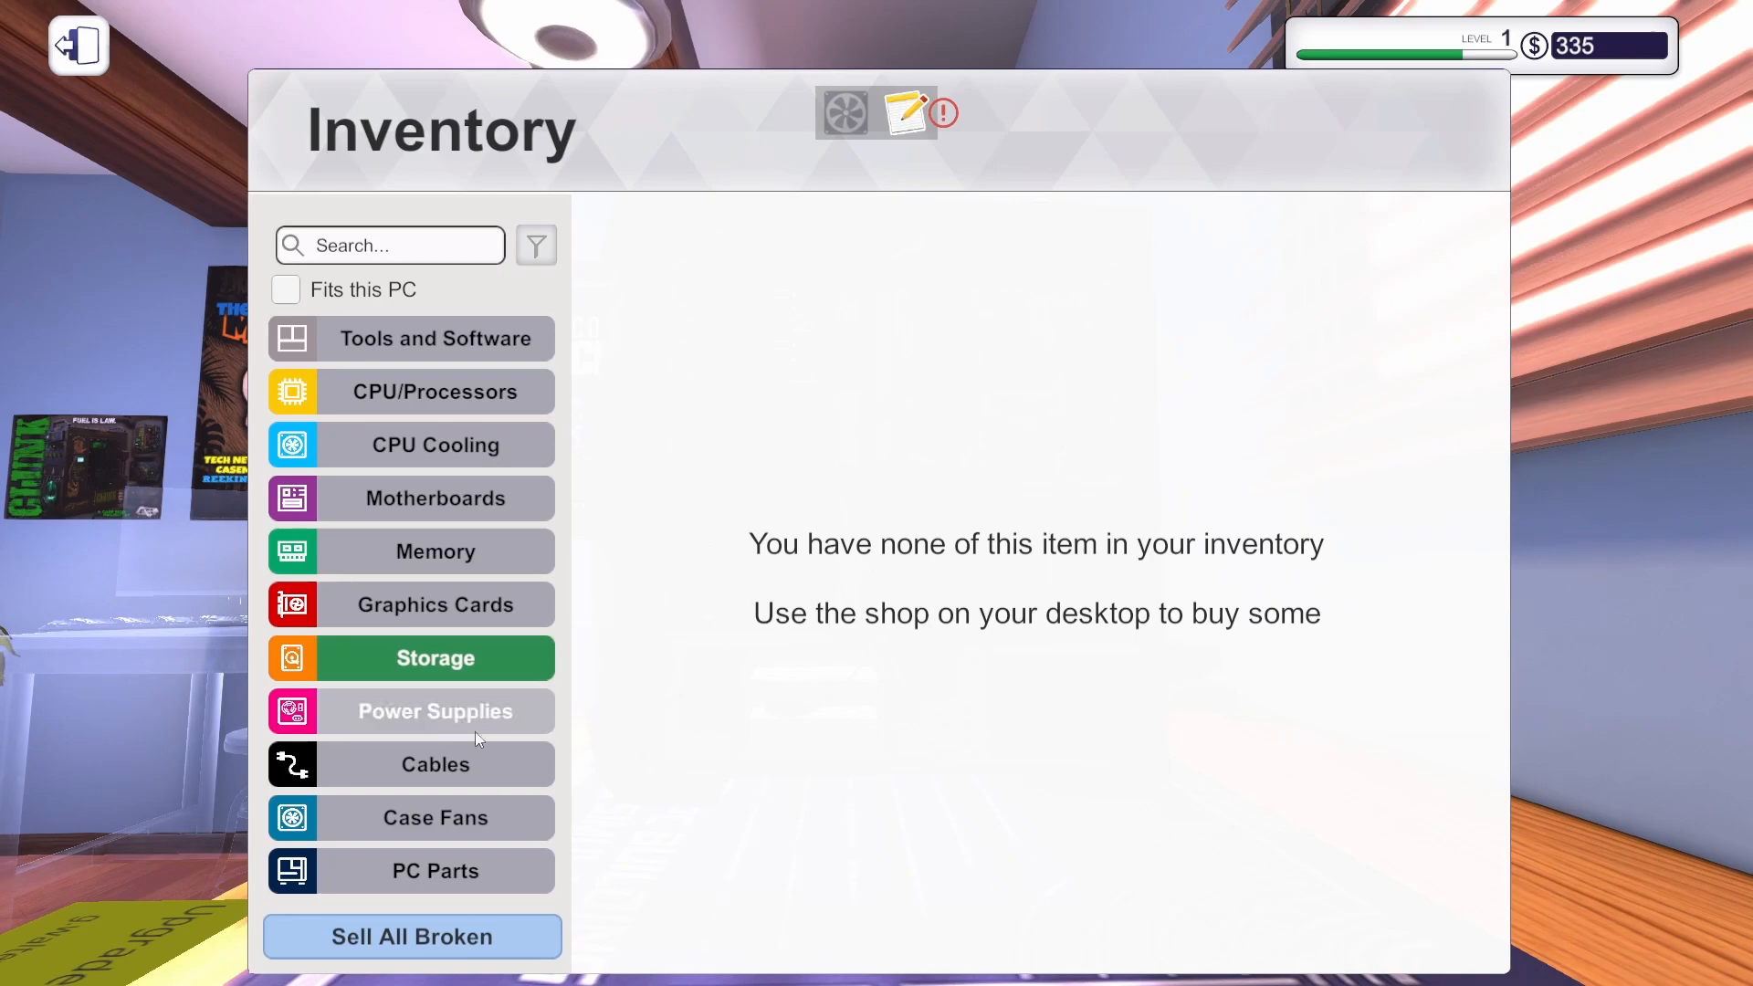
click(435, 871)
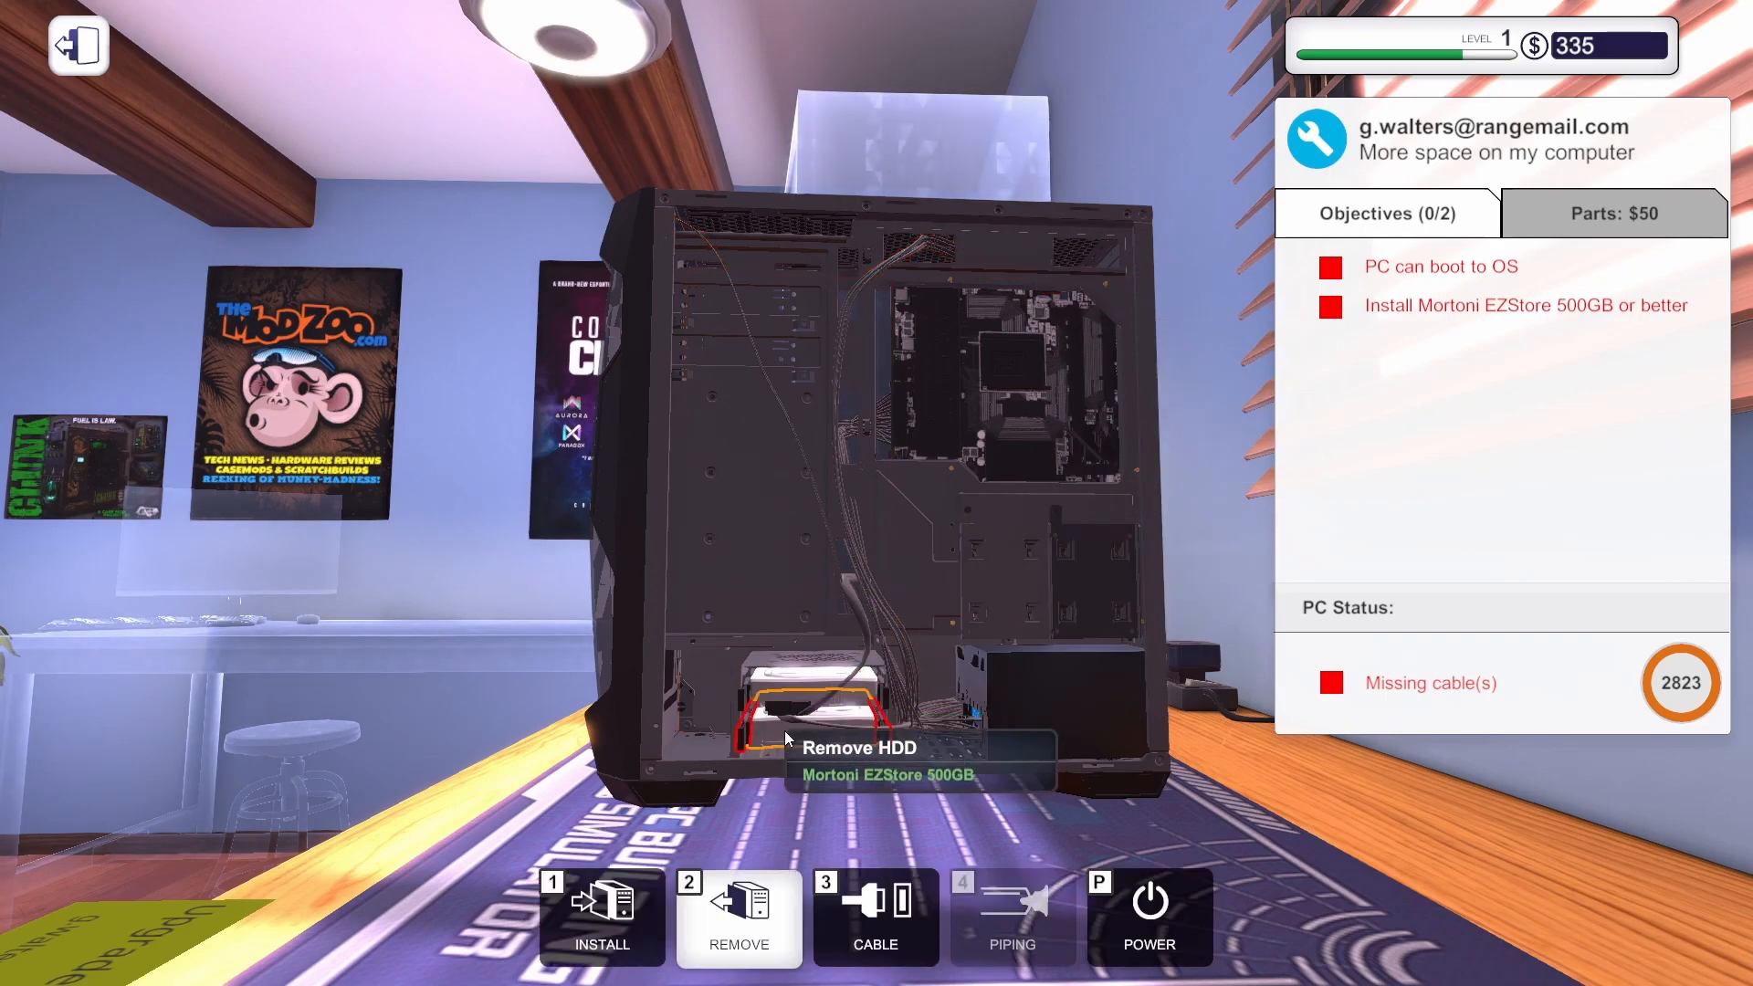
click(601, 916)
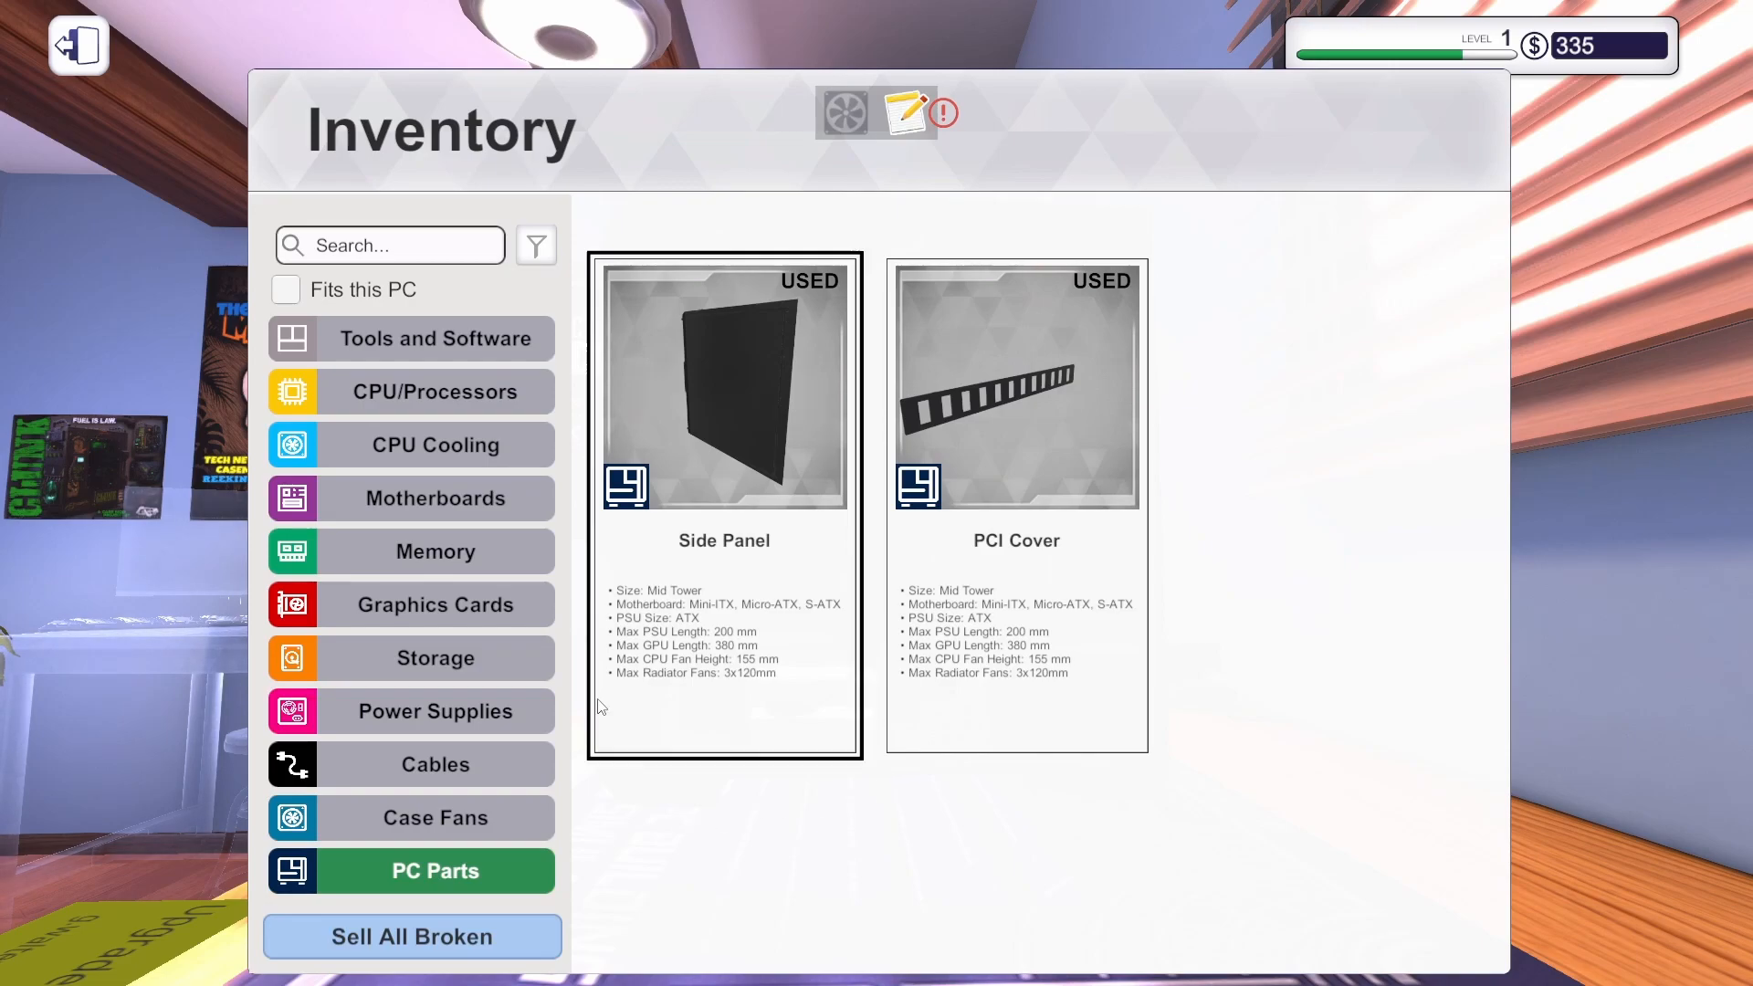
click(435, 763)
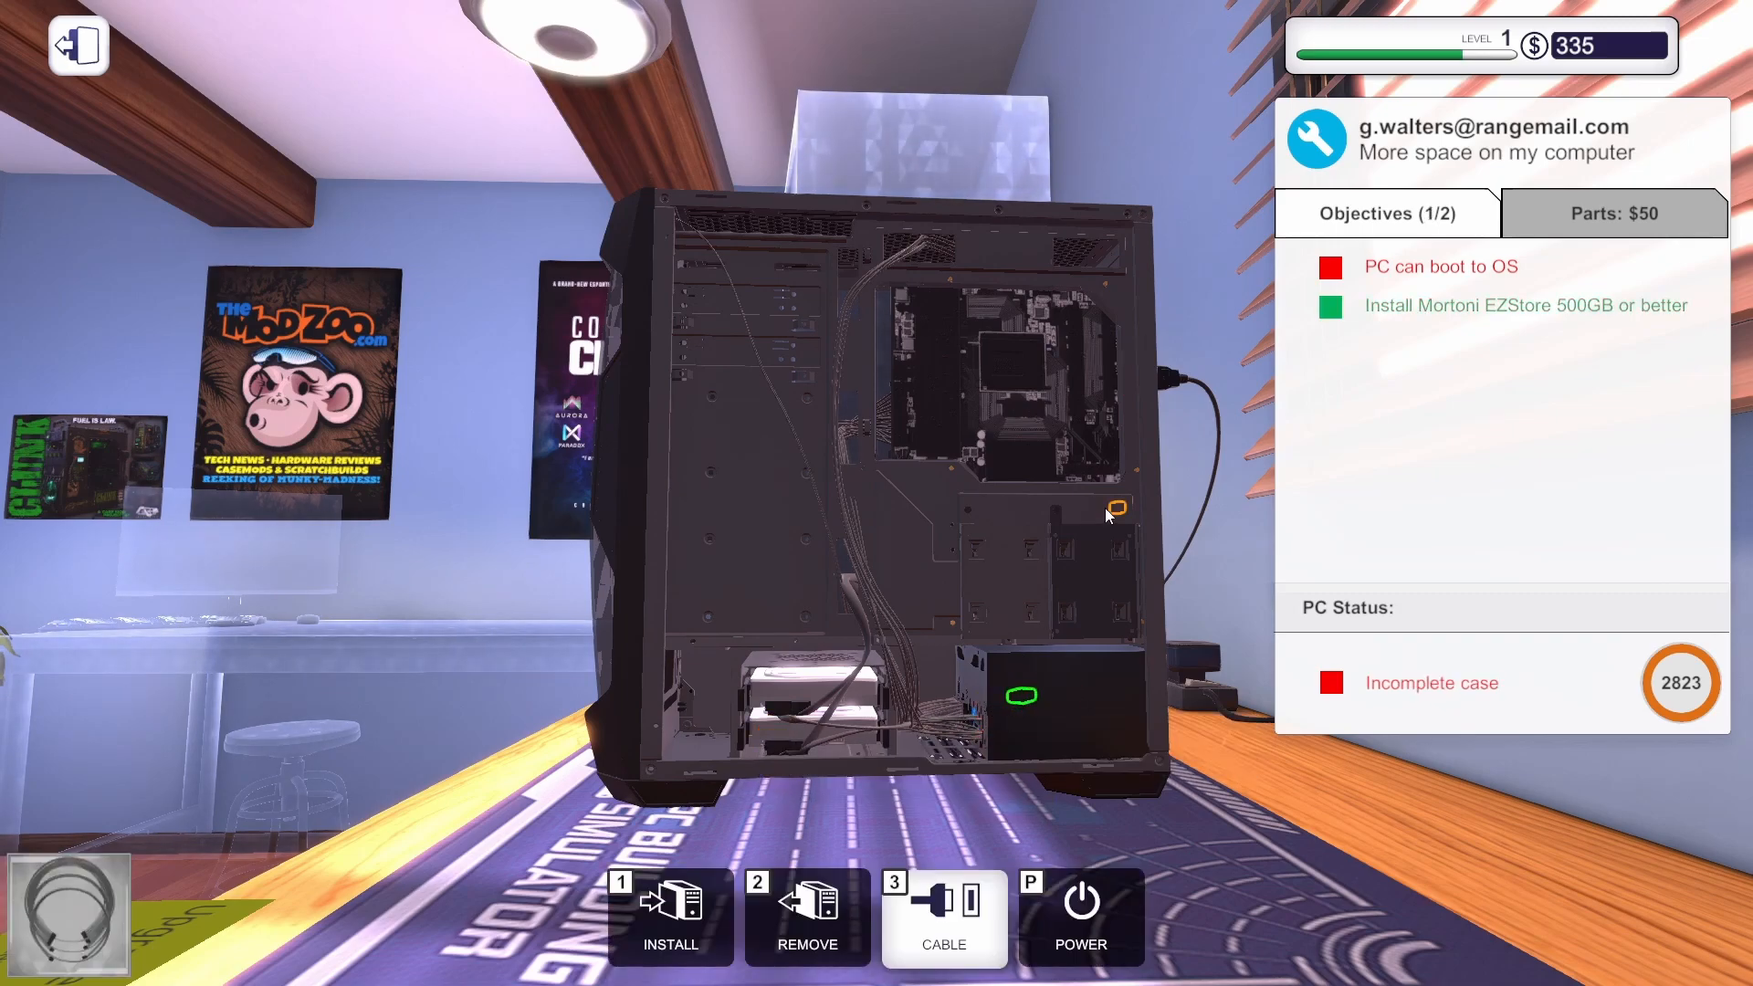
mouse_move(1001, 705)
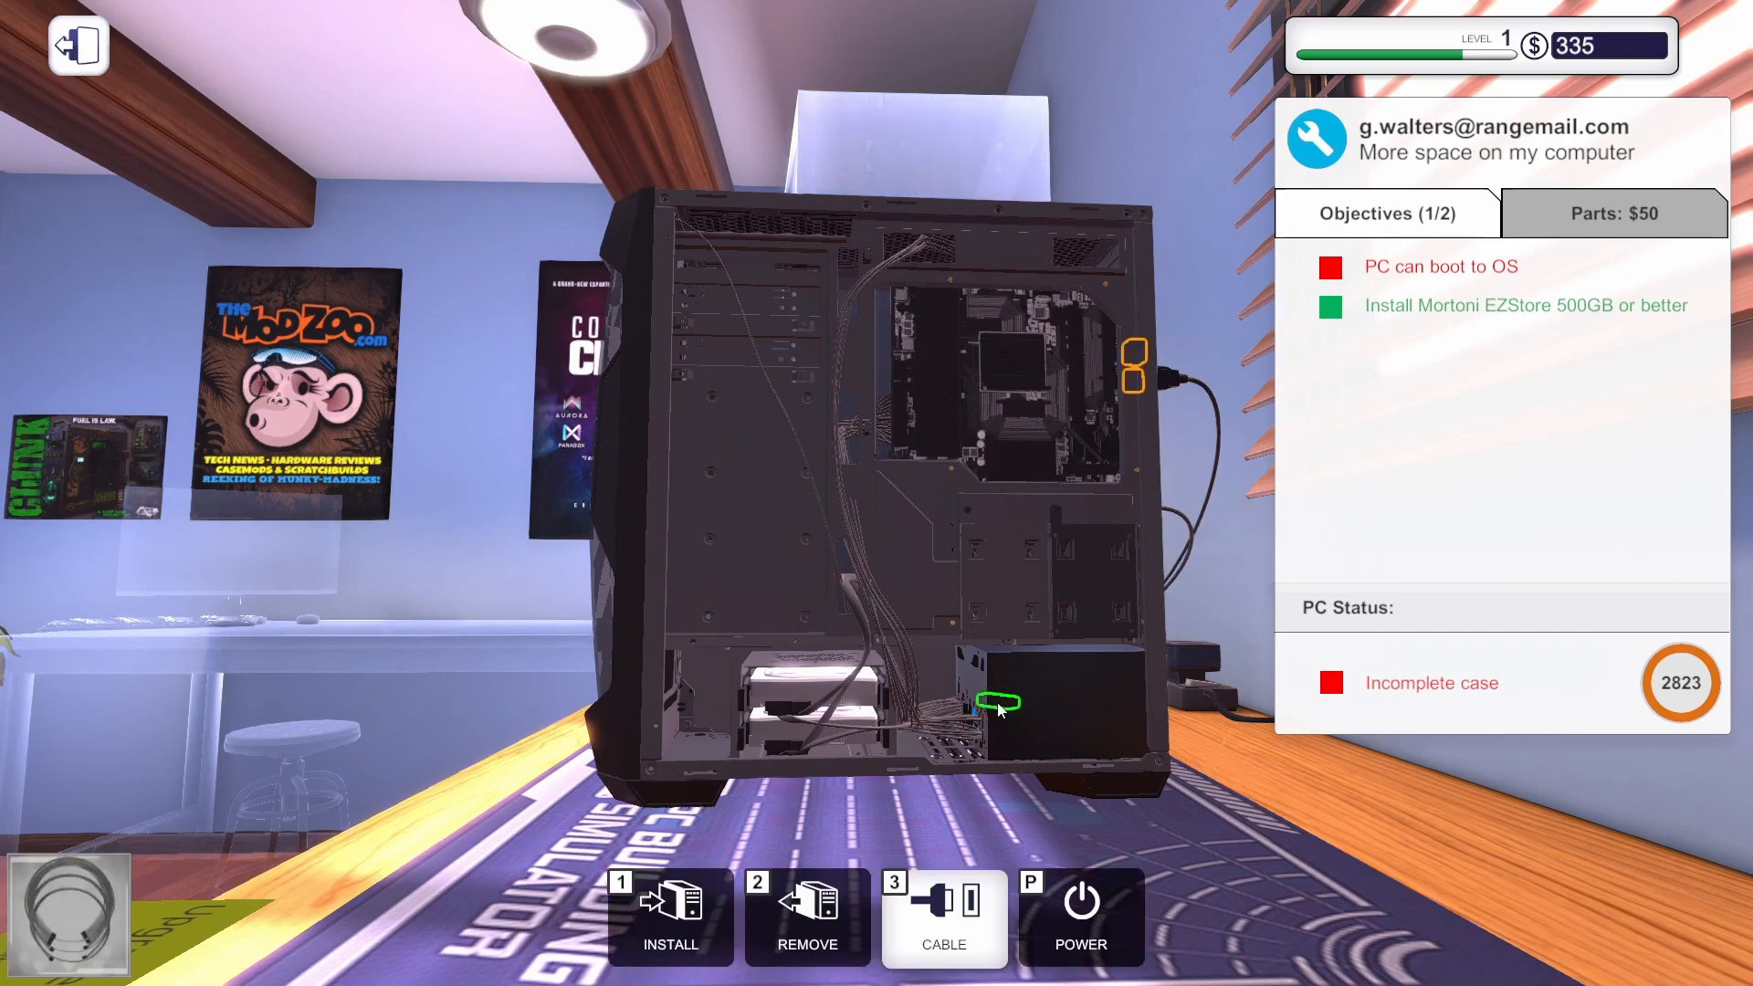
mouse_move(1079, 592)
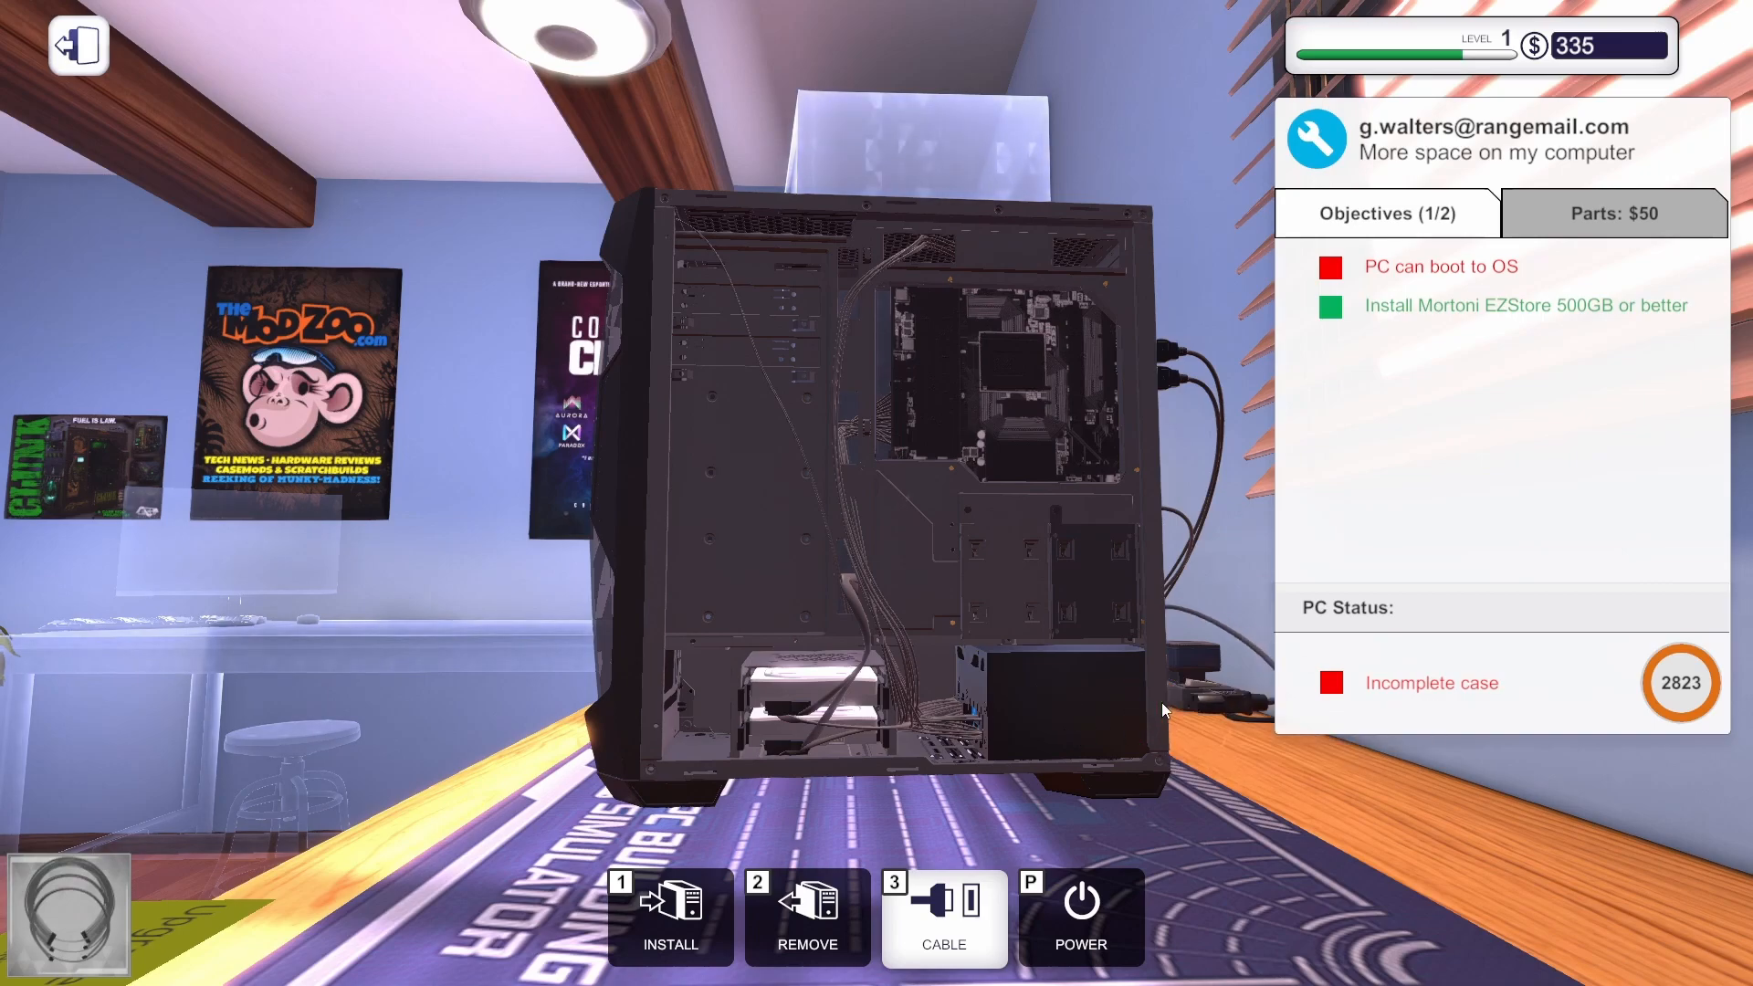
click(942, 917)
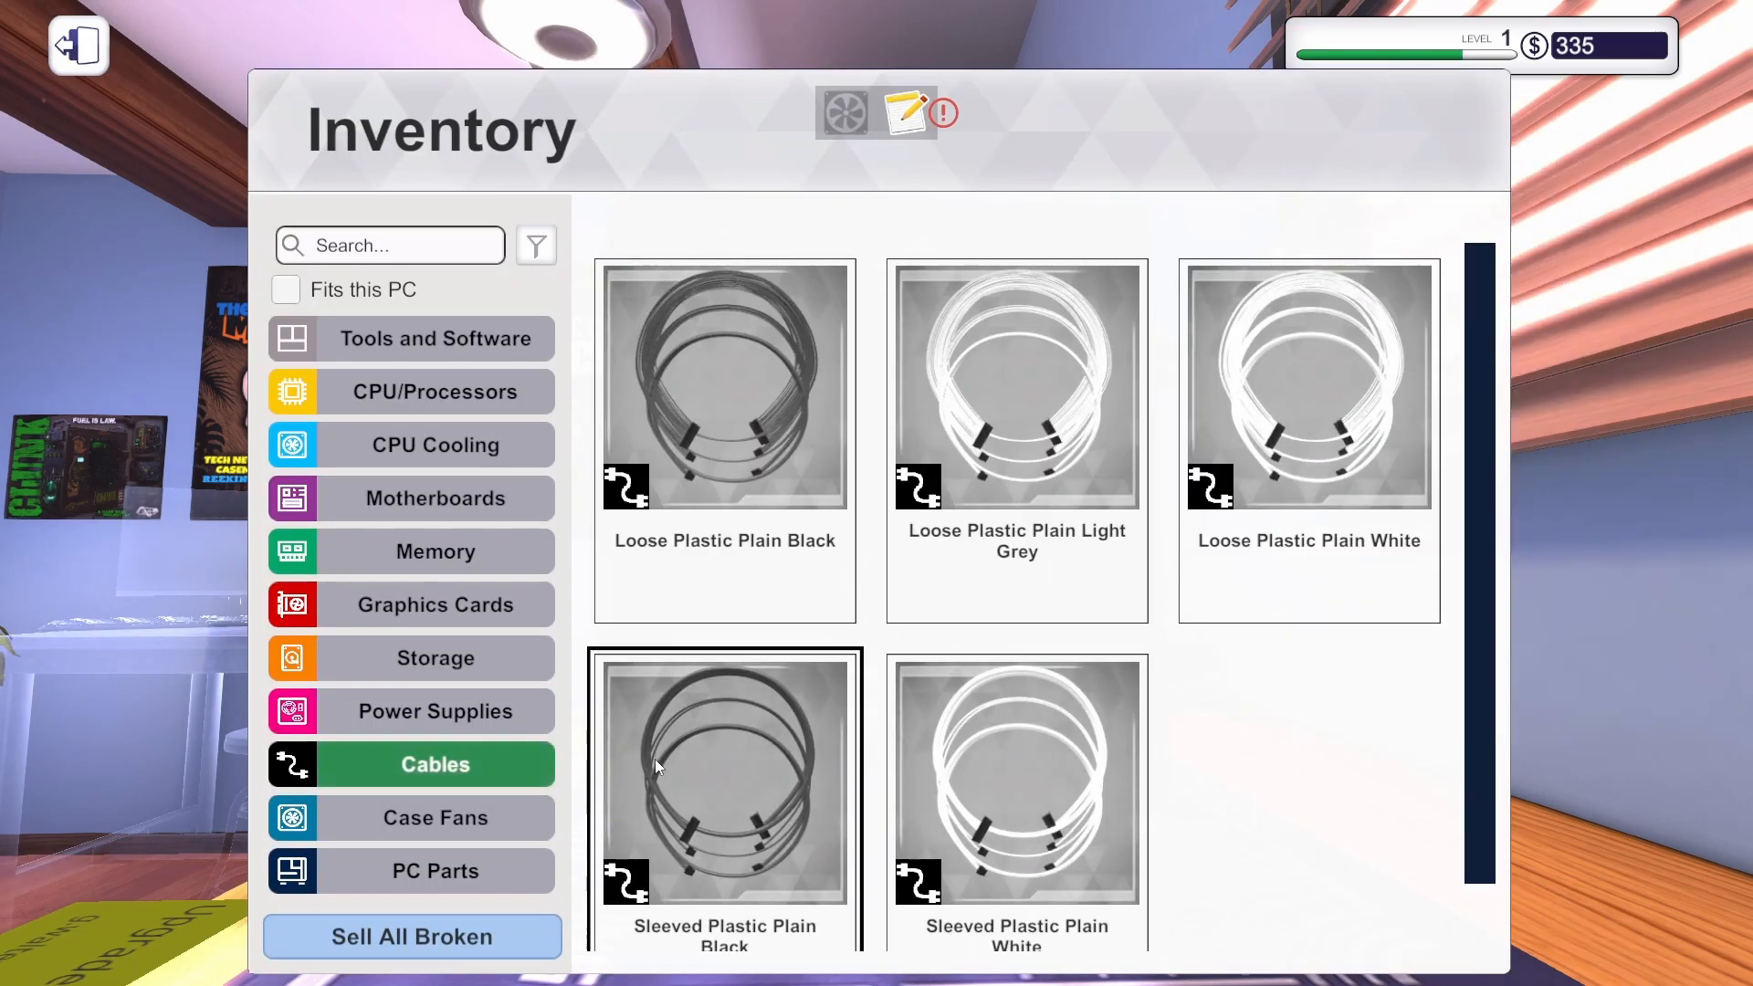
Fit the black sleeved cable set and carry the finished PC out toward the hallway.
click(435, 818)
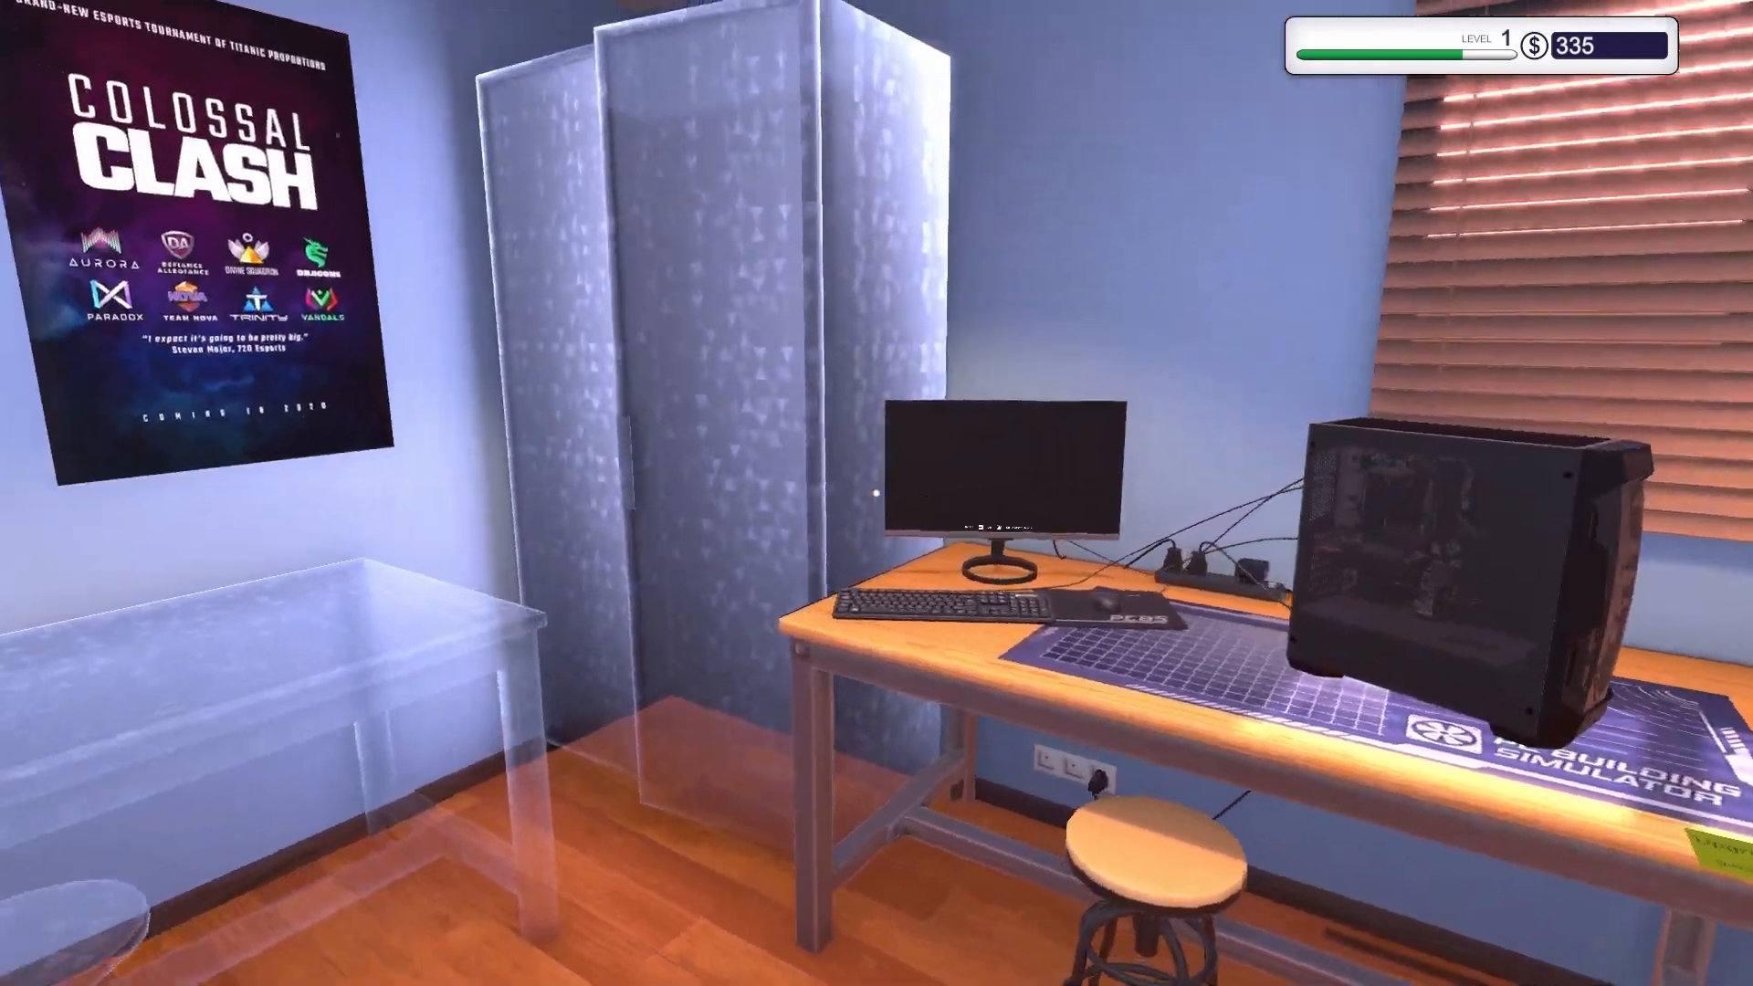
click(1000, 492)
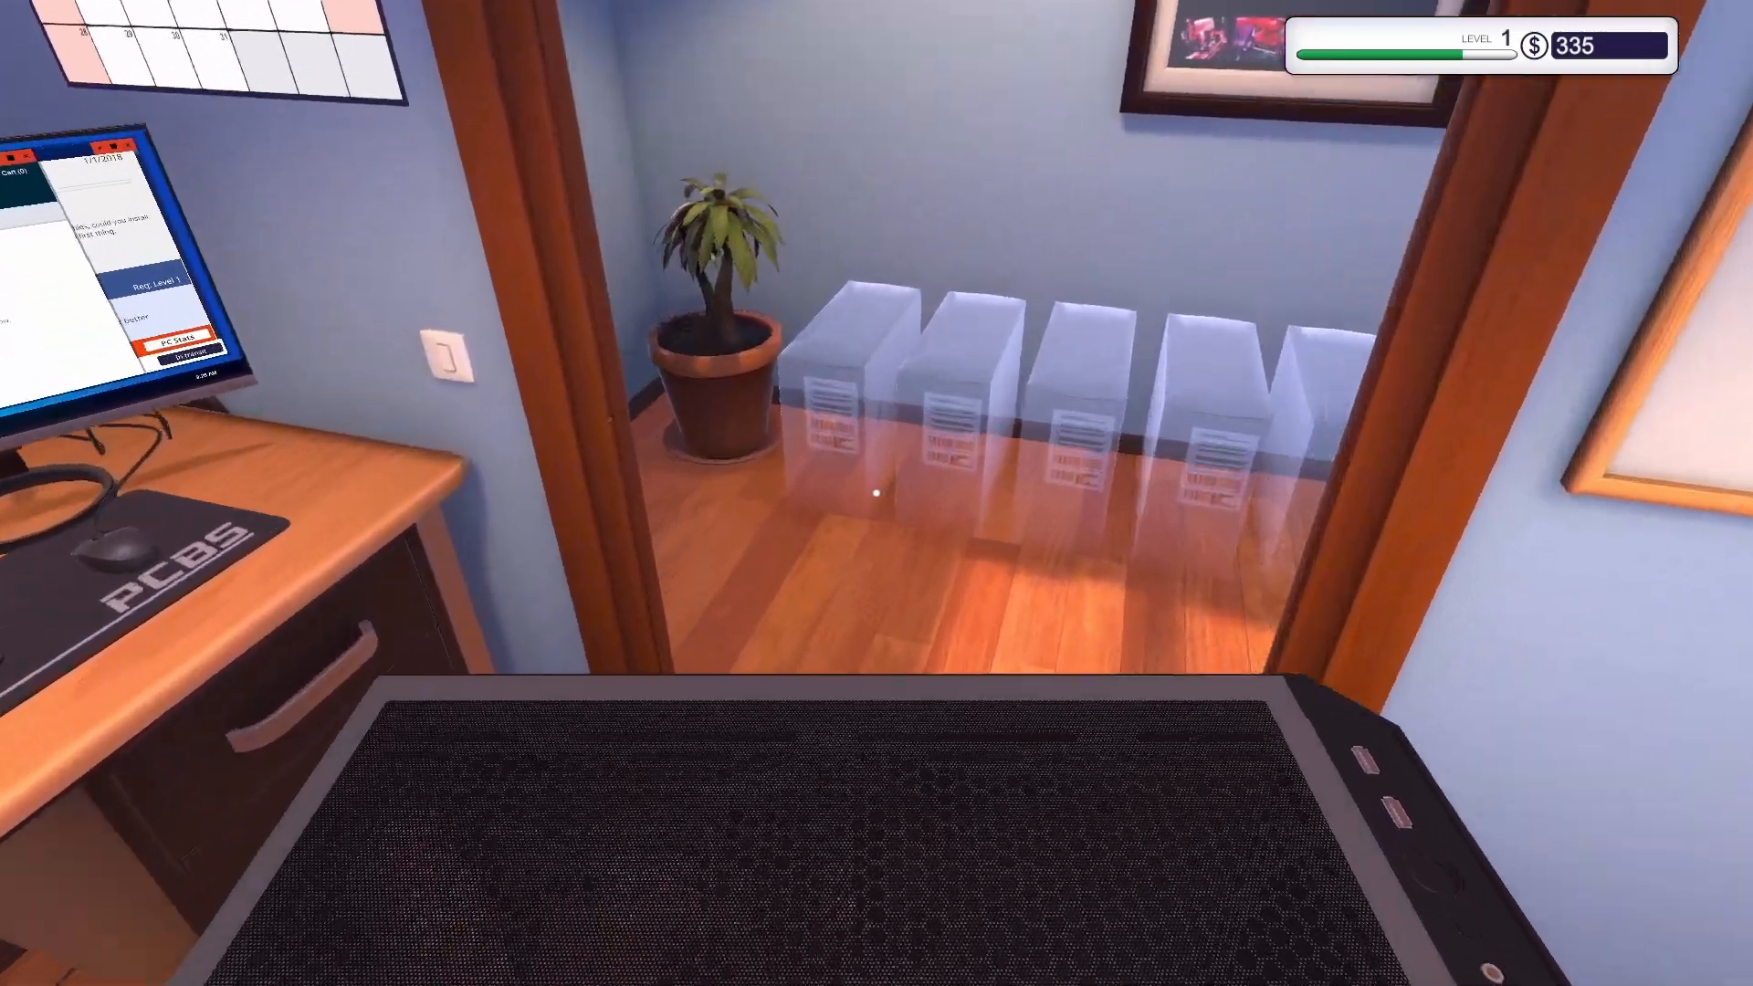
mouse_move(877, 493)
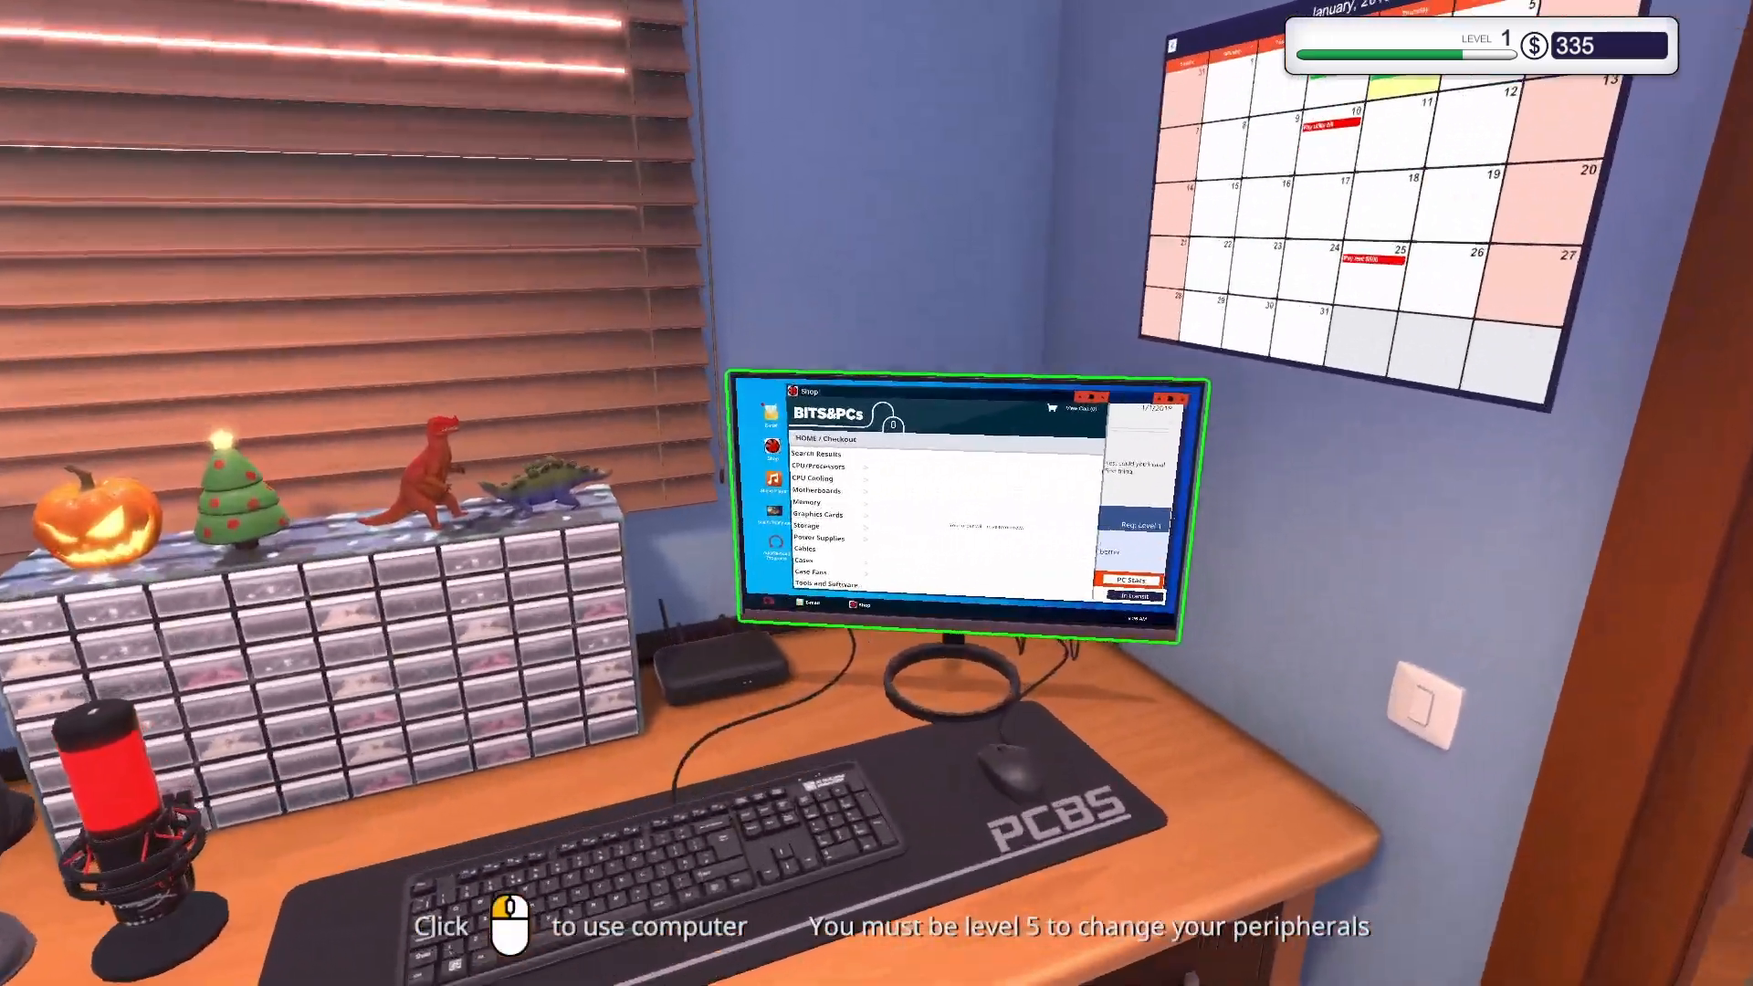
Collect the $330 storage-job payment at the office computer and accept the virus-removal job.
click(962, 504)
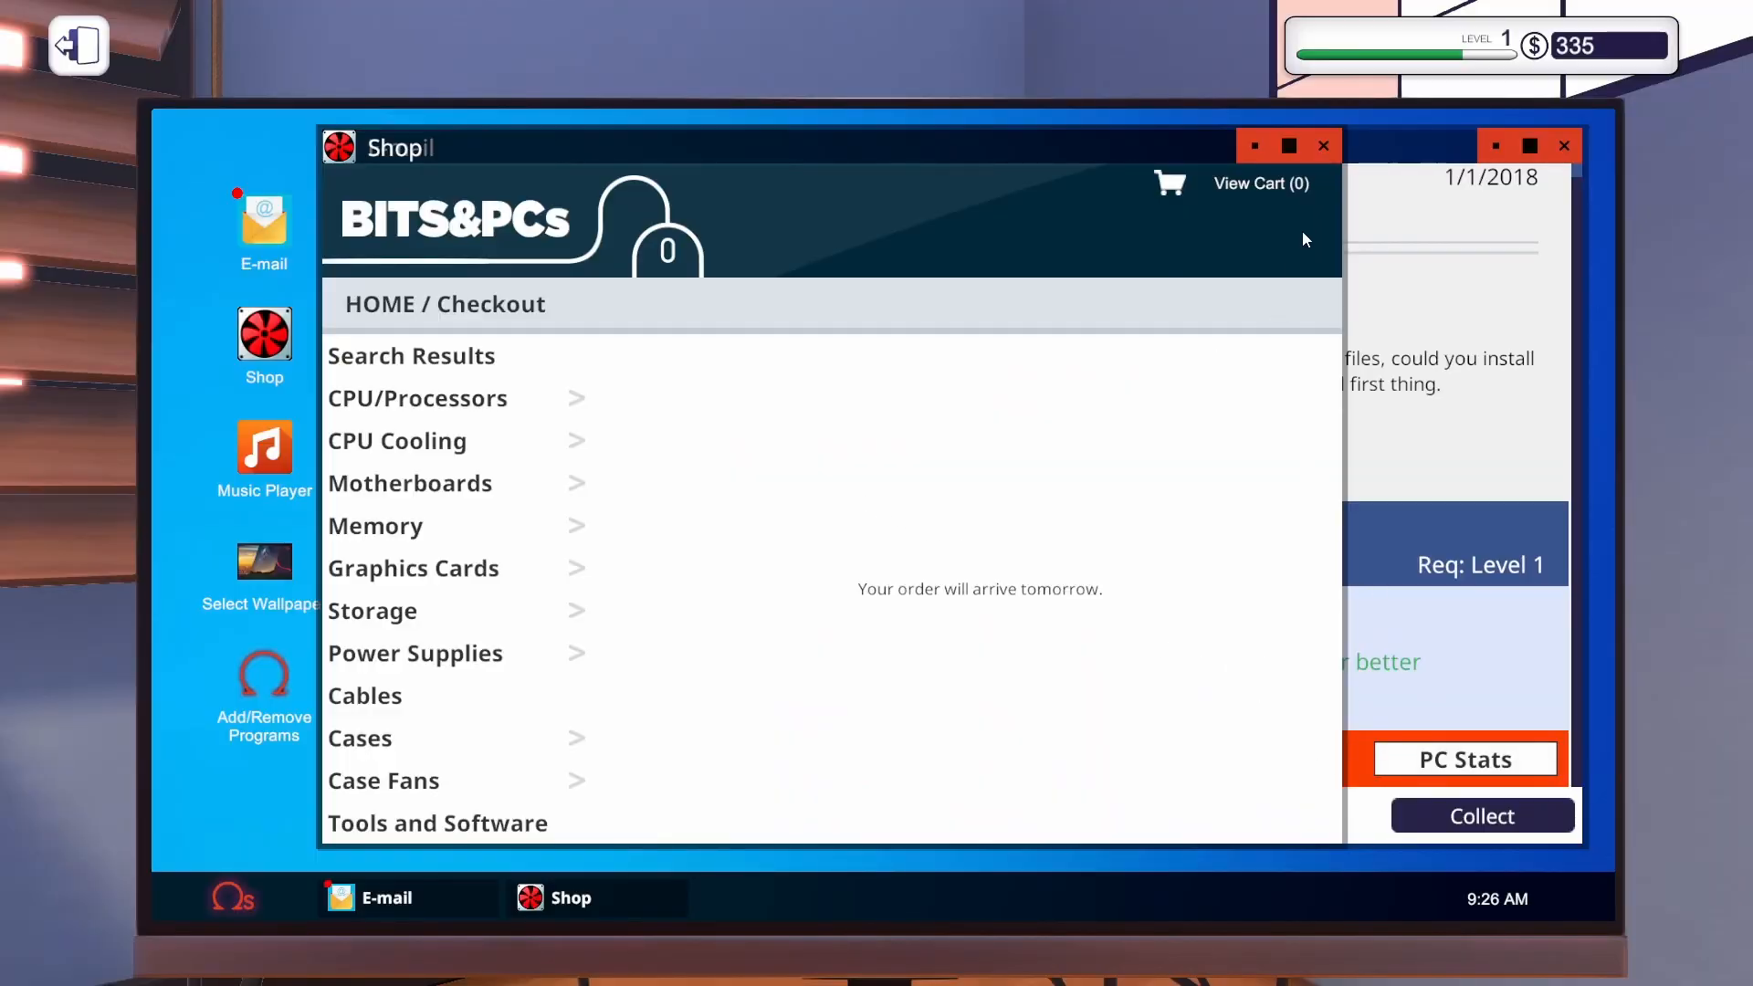
click(1480, 815)
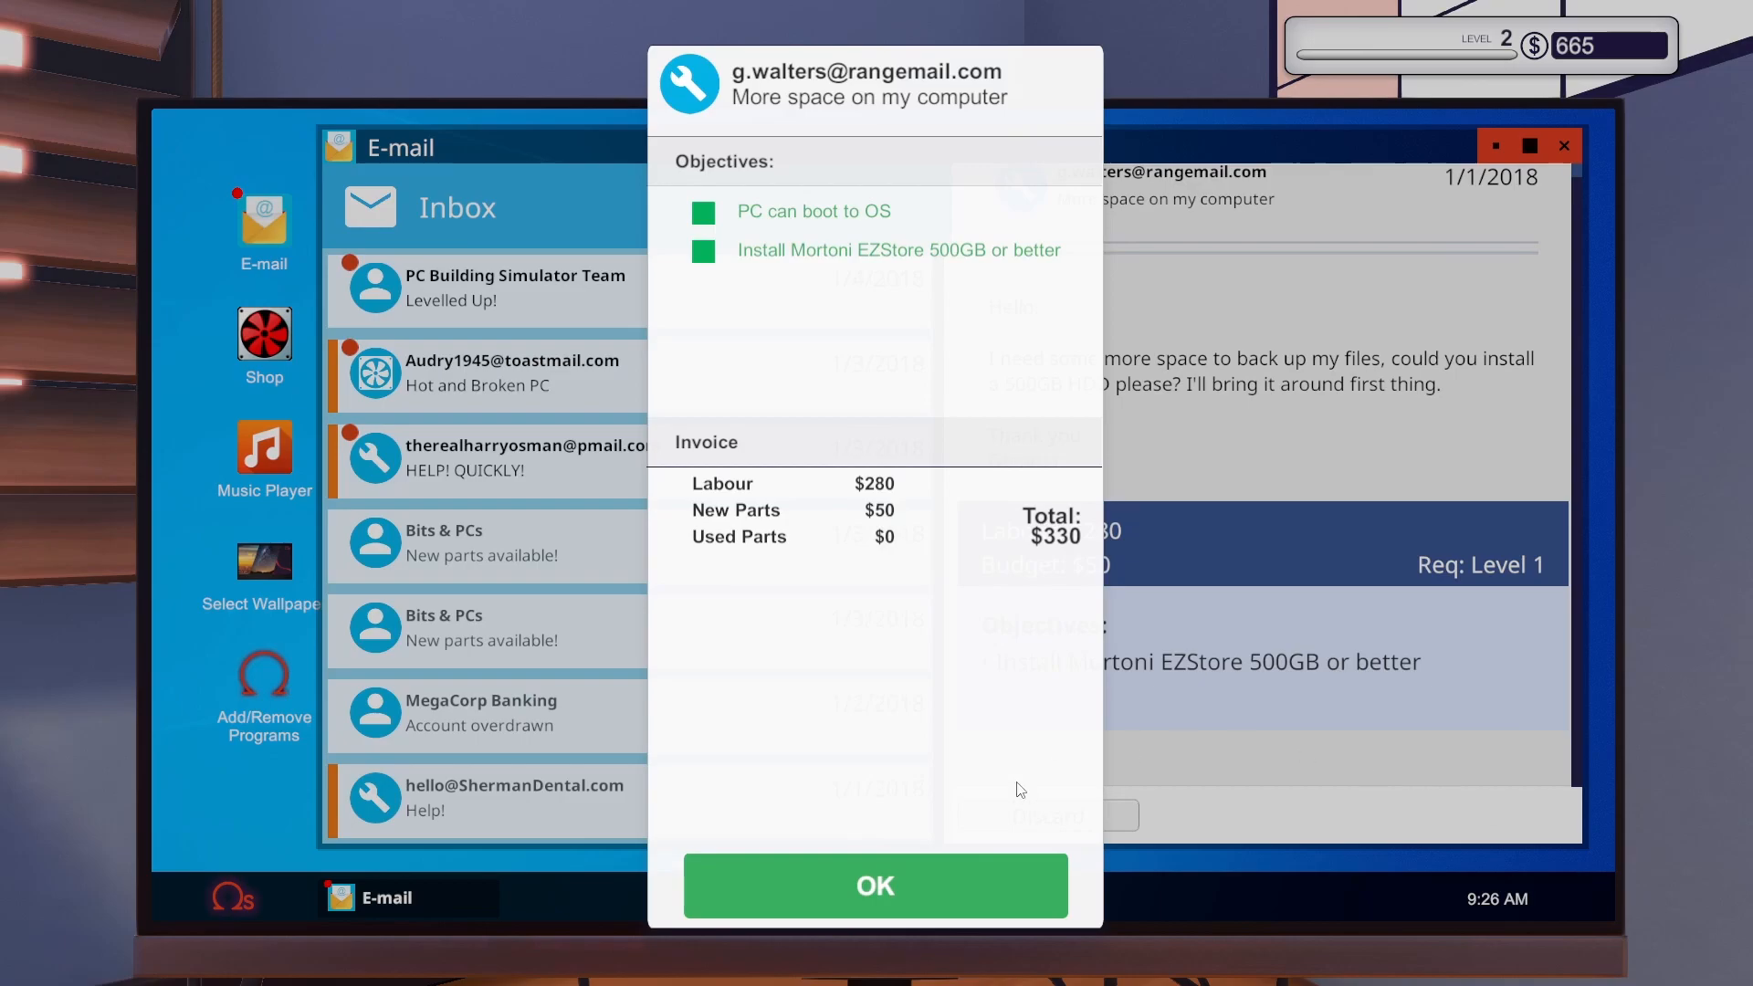
click(875, 884)
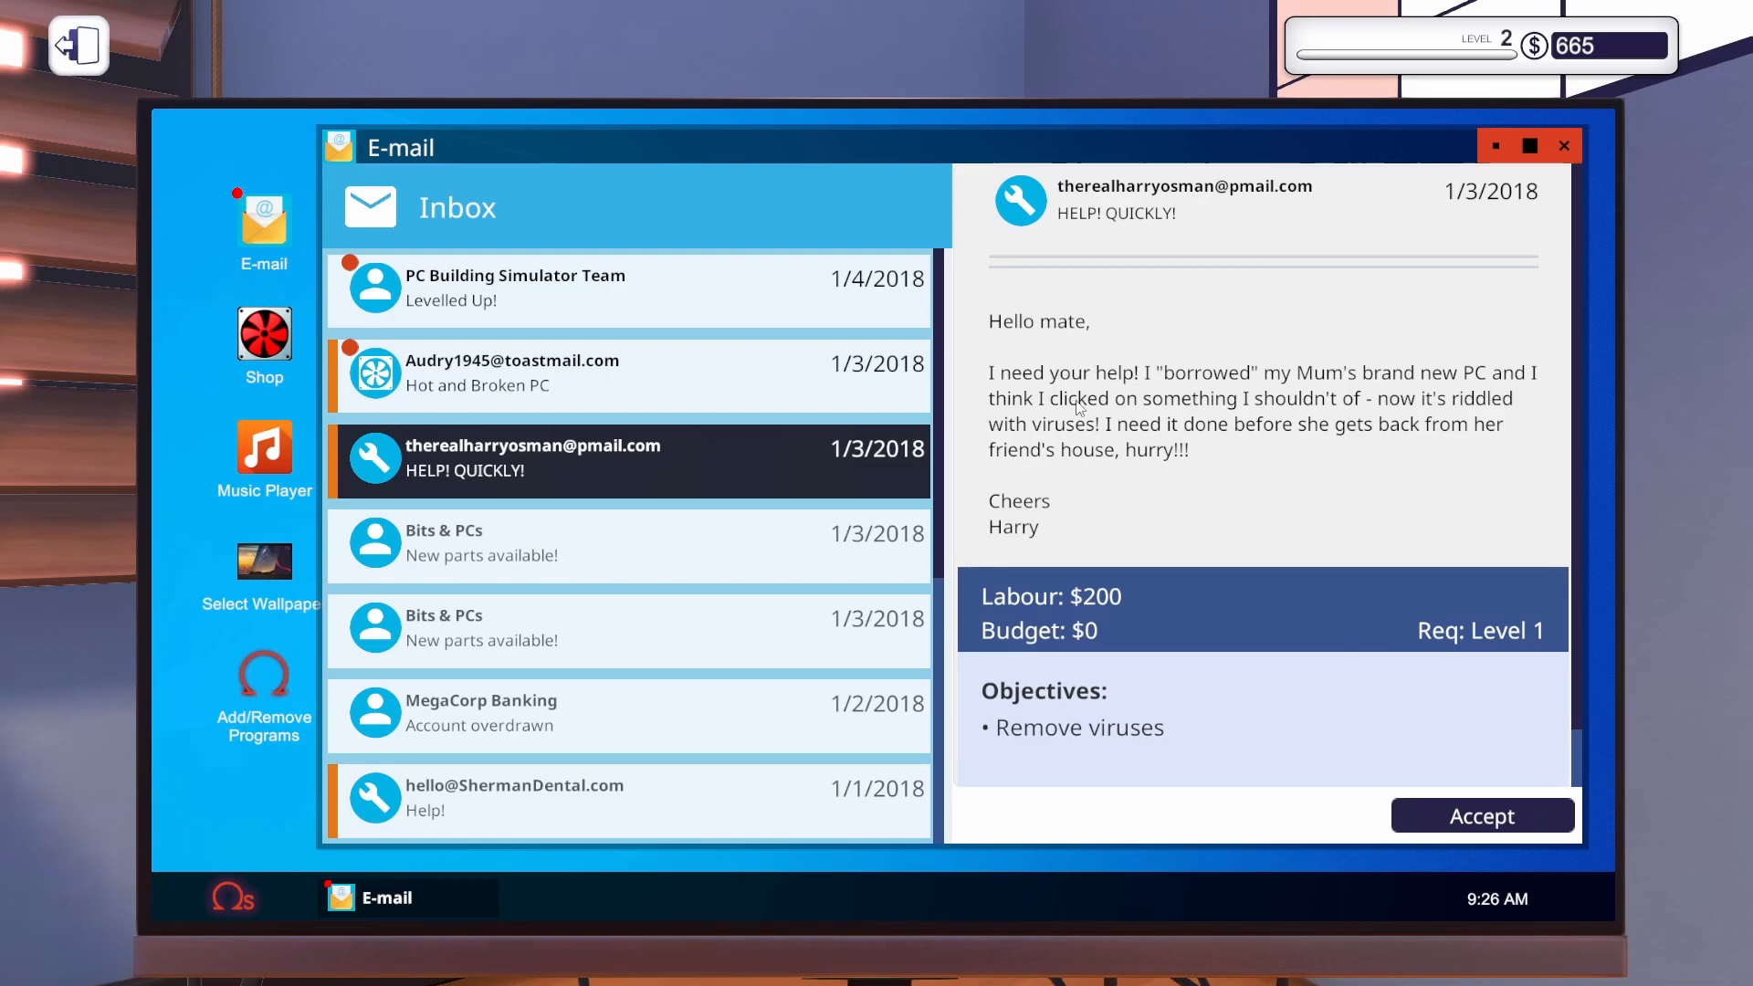
mouse_move(1183, 384)
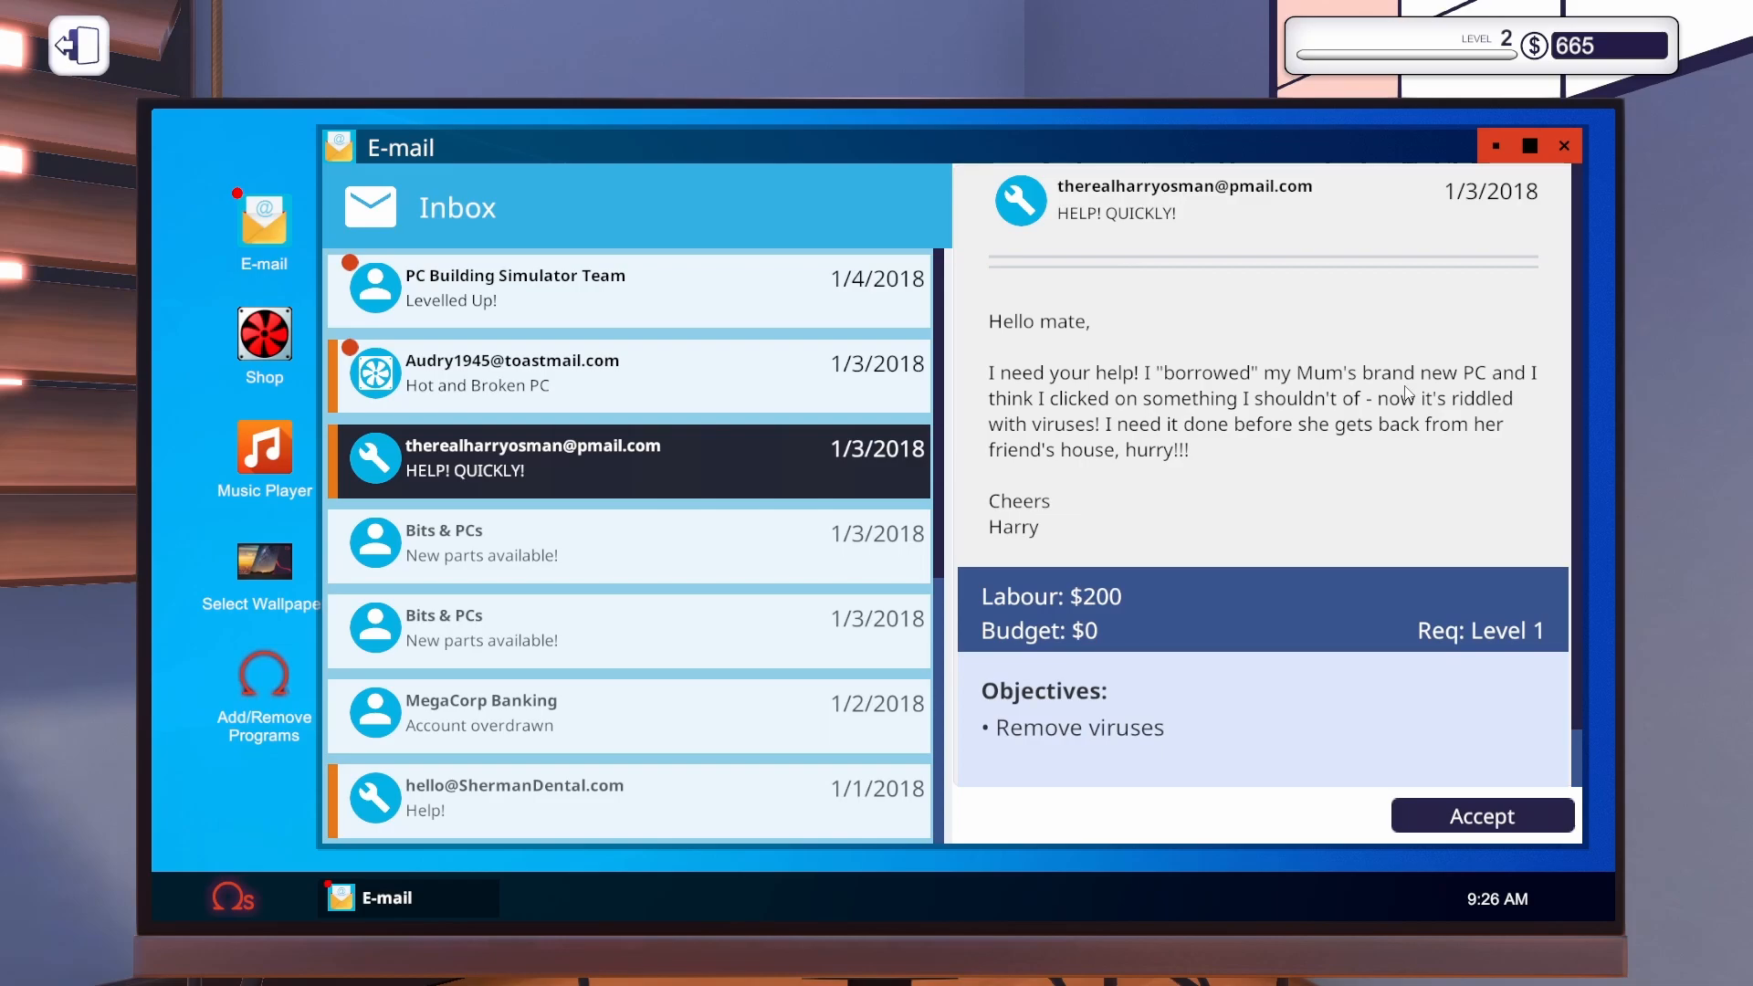
mouse_move(1256, 451)
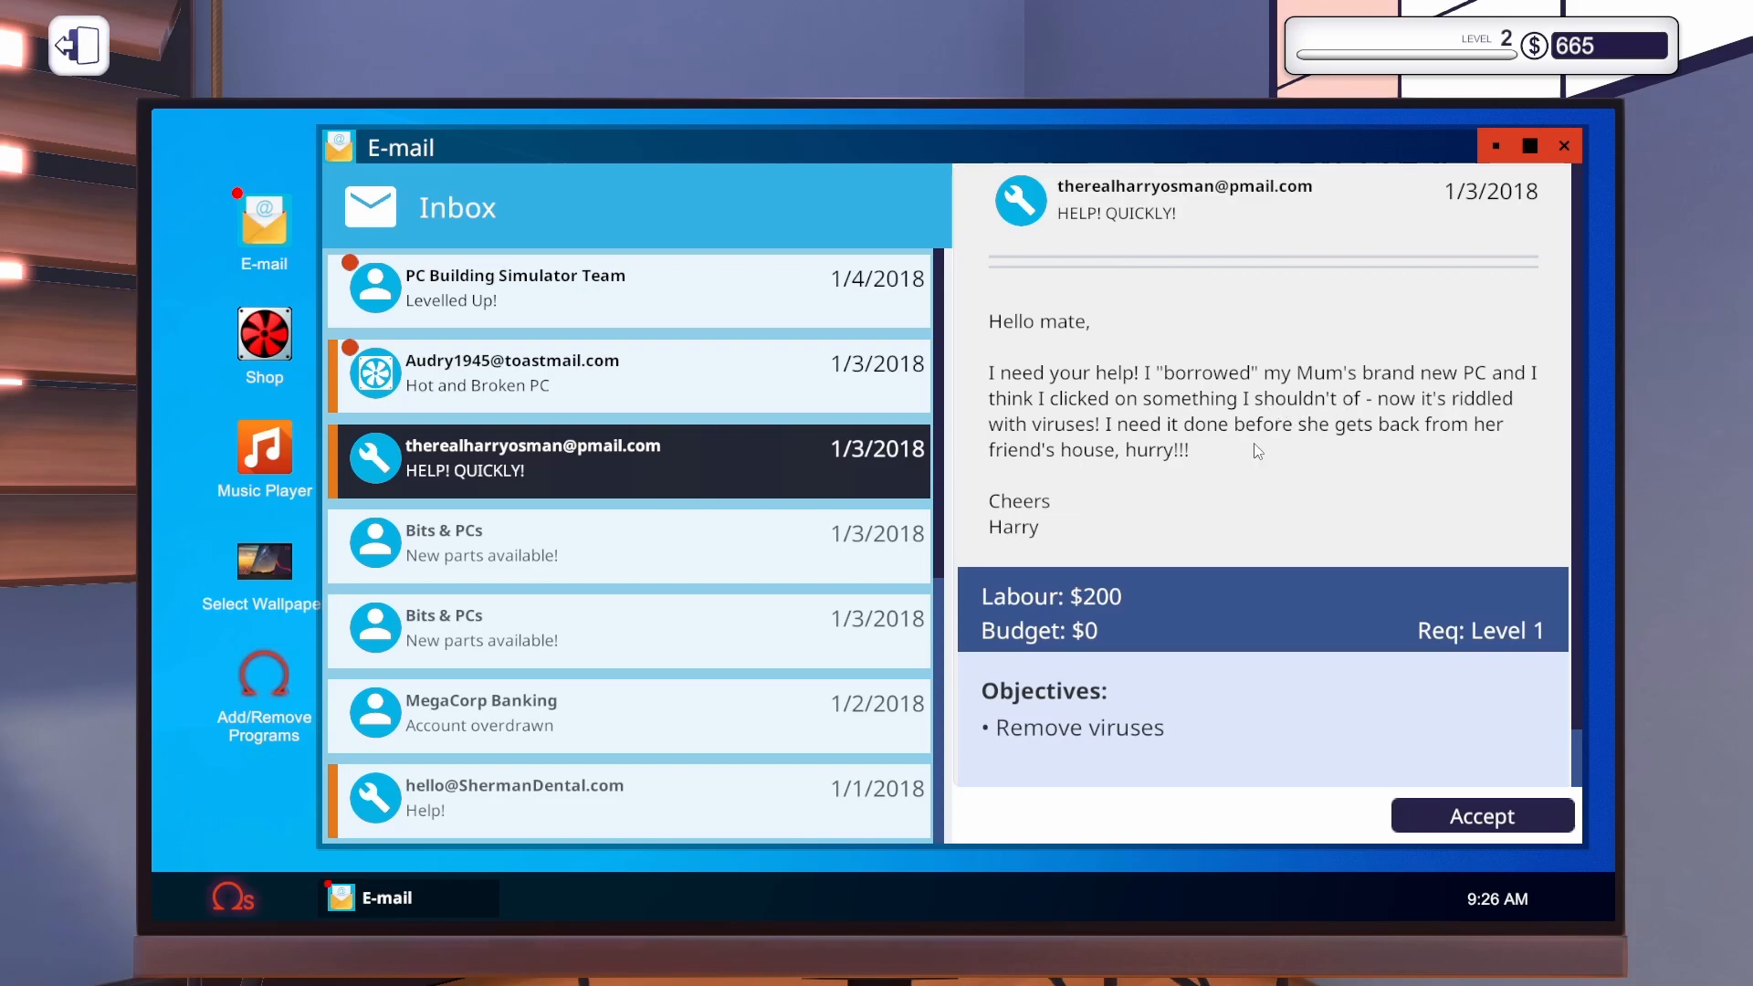
mouse_move(1262, 470)
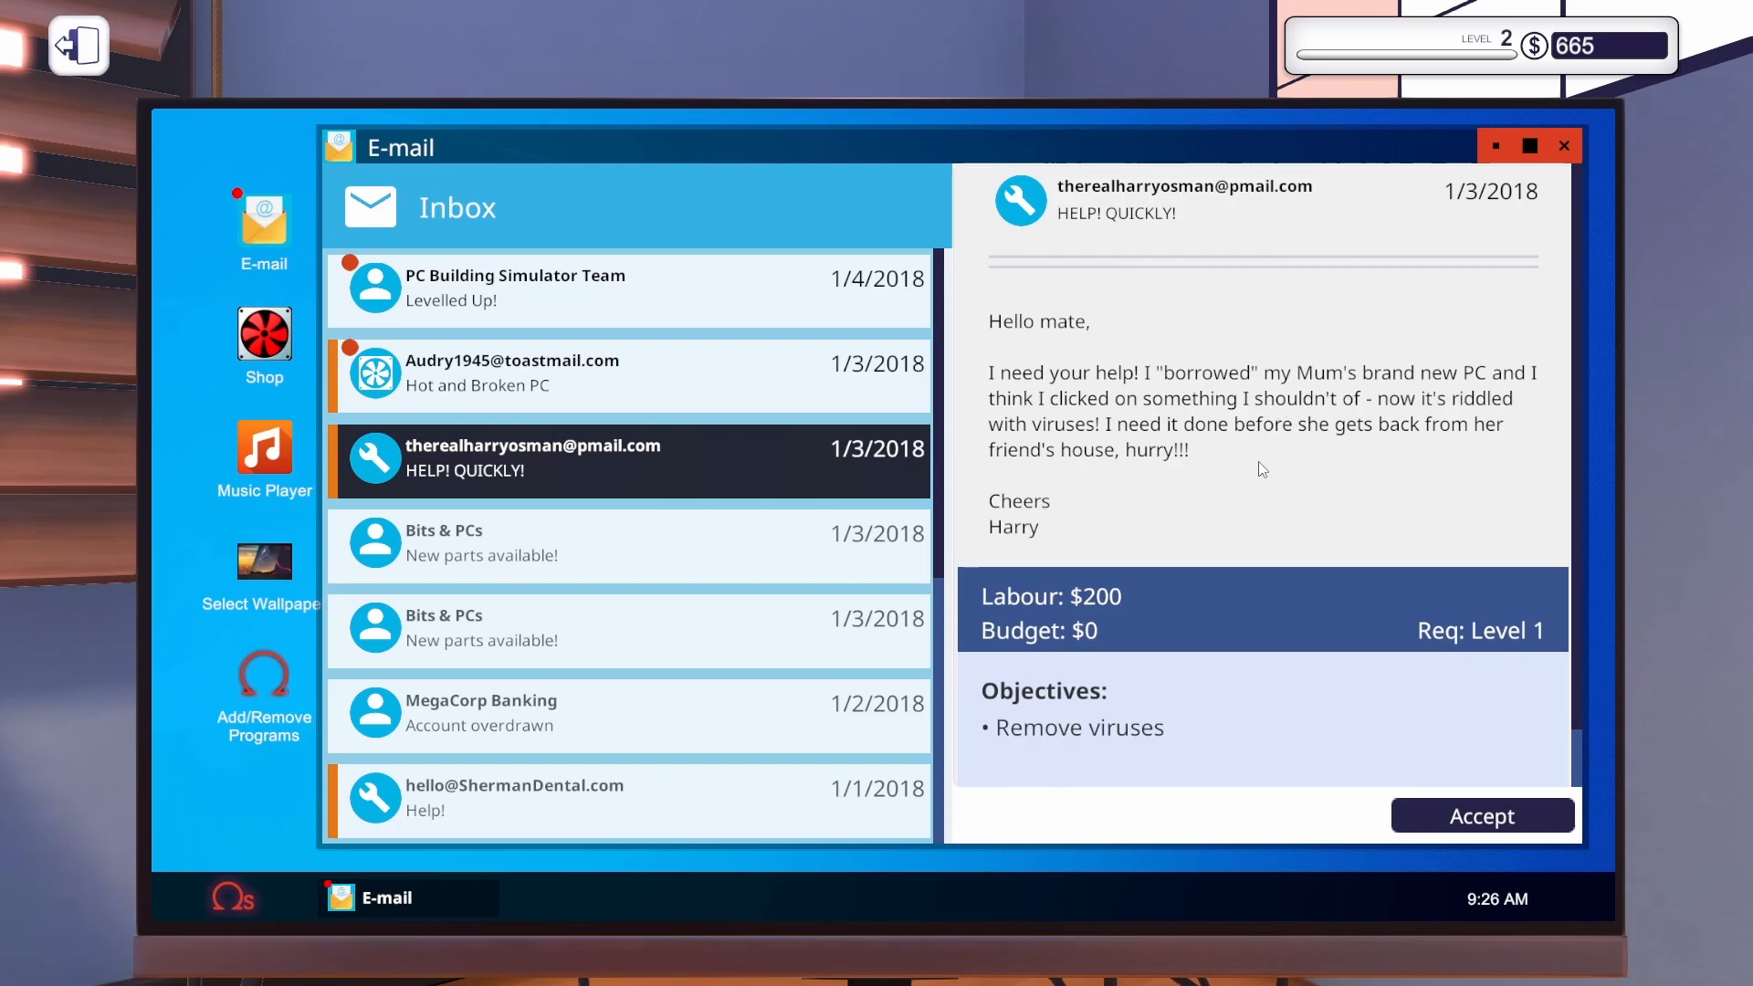
mouse_move(1247, 456)
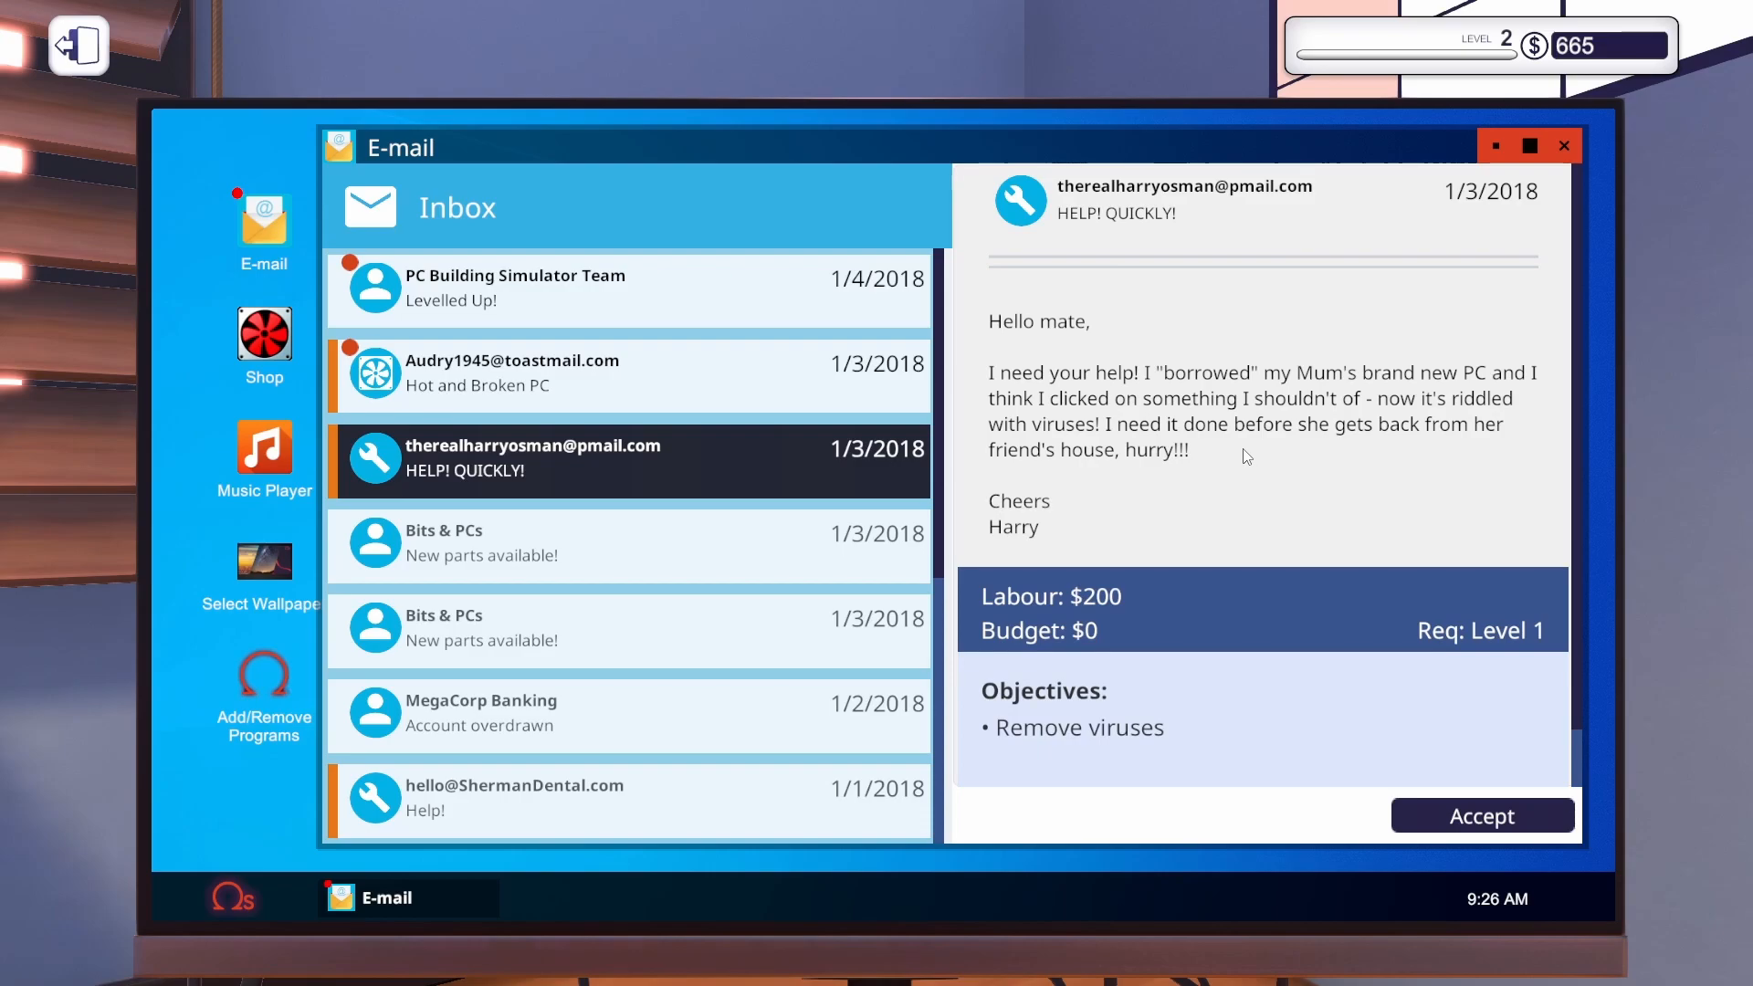
mouse_move(1247, 565)
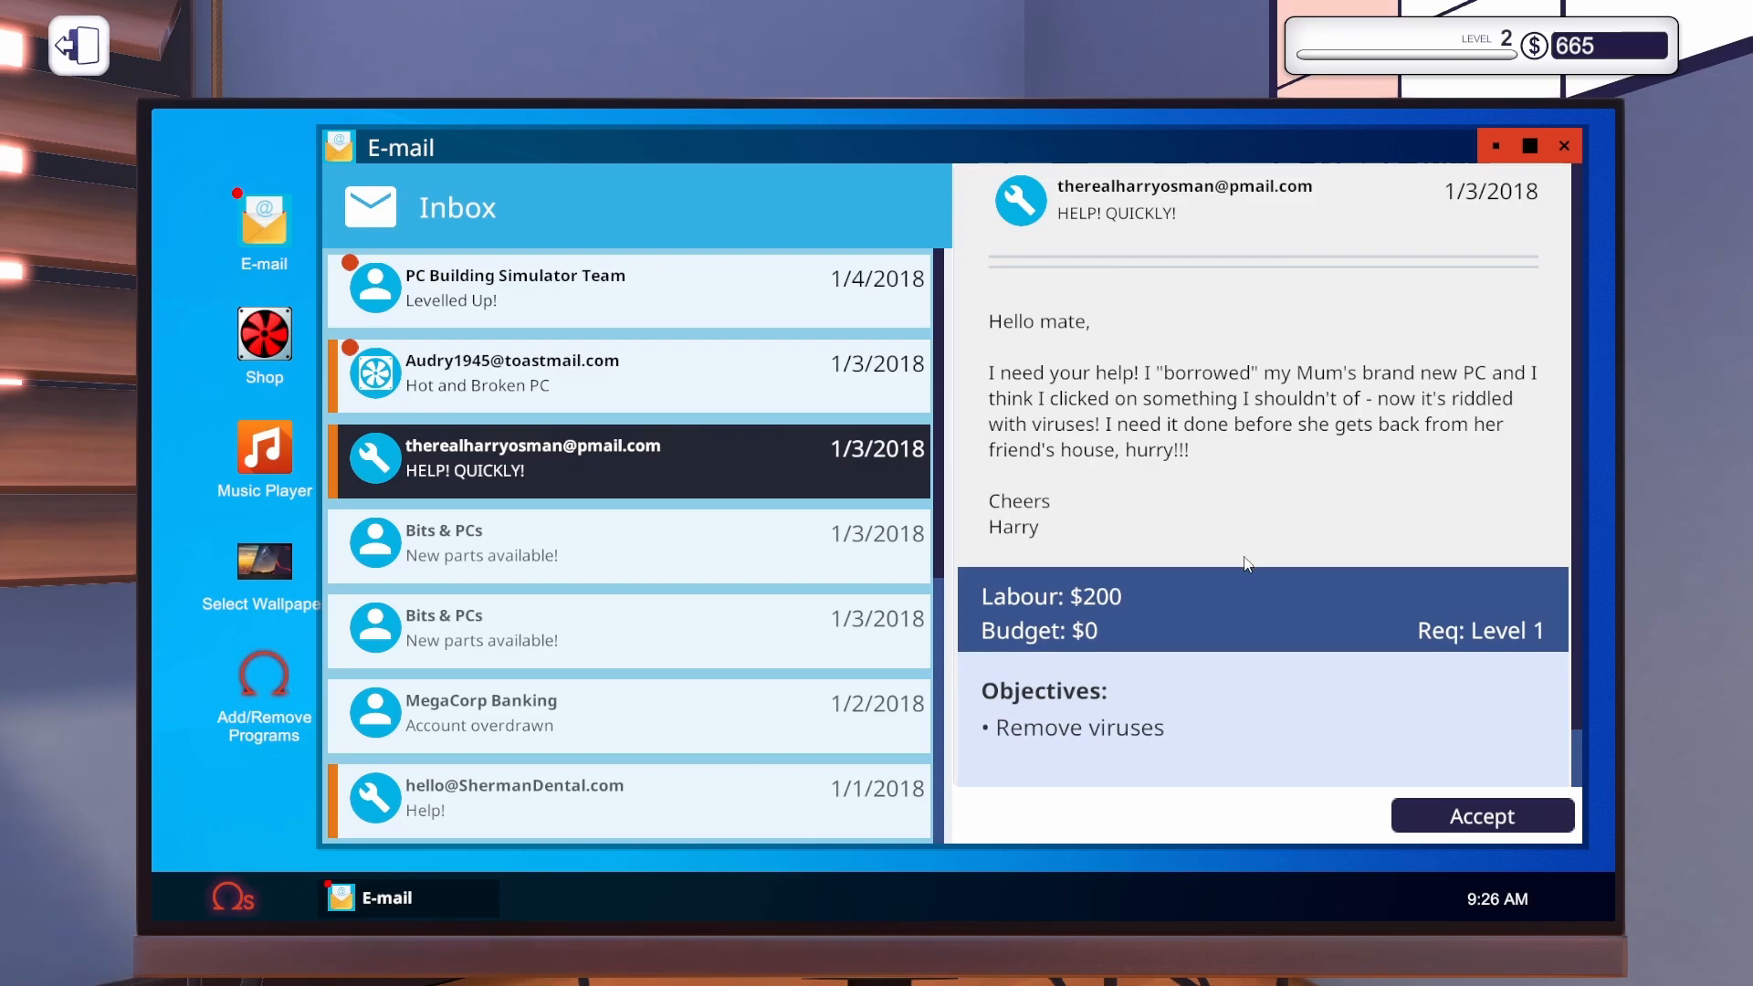
click(1480, 815)
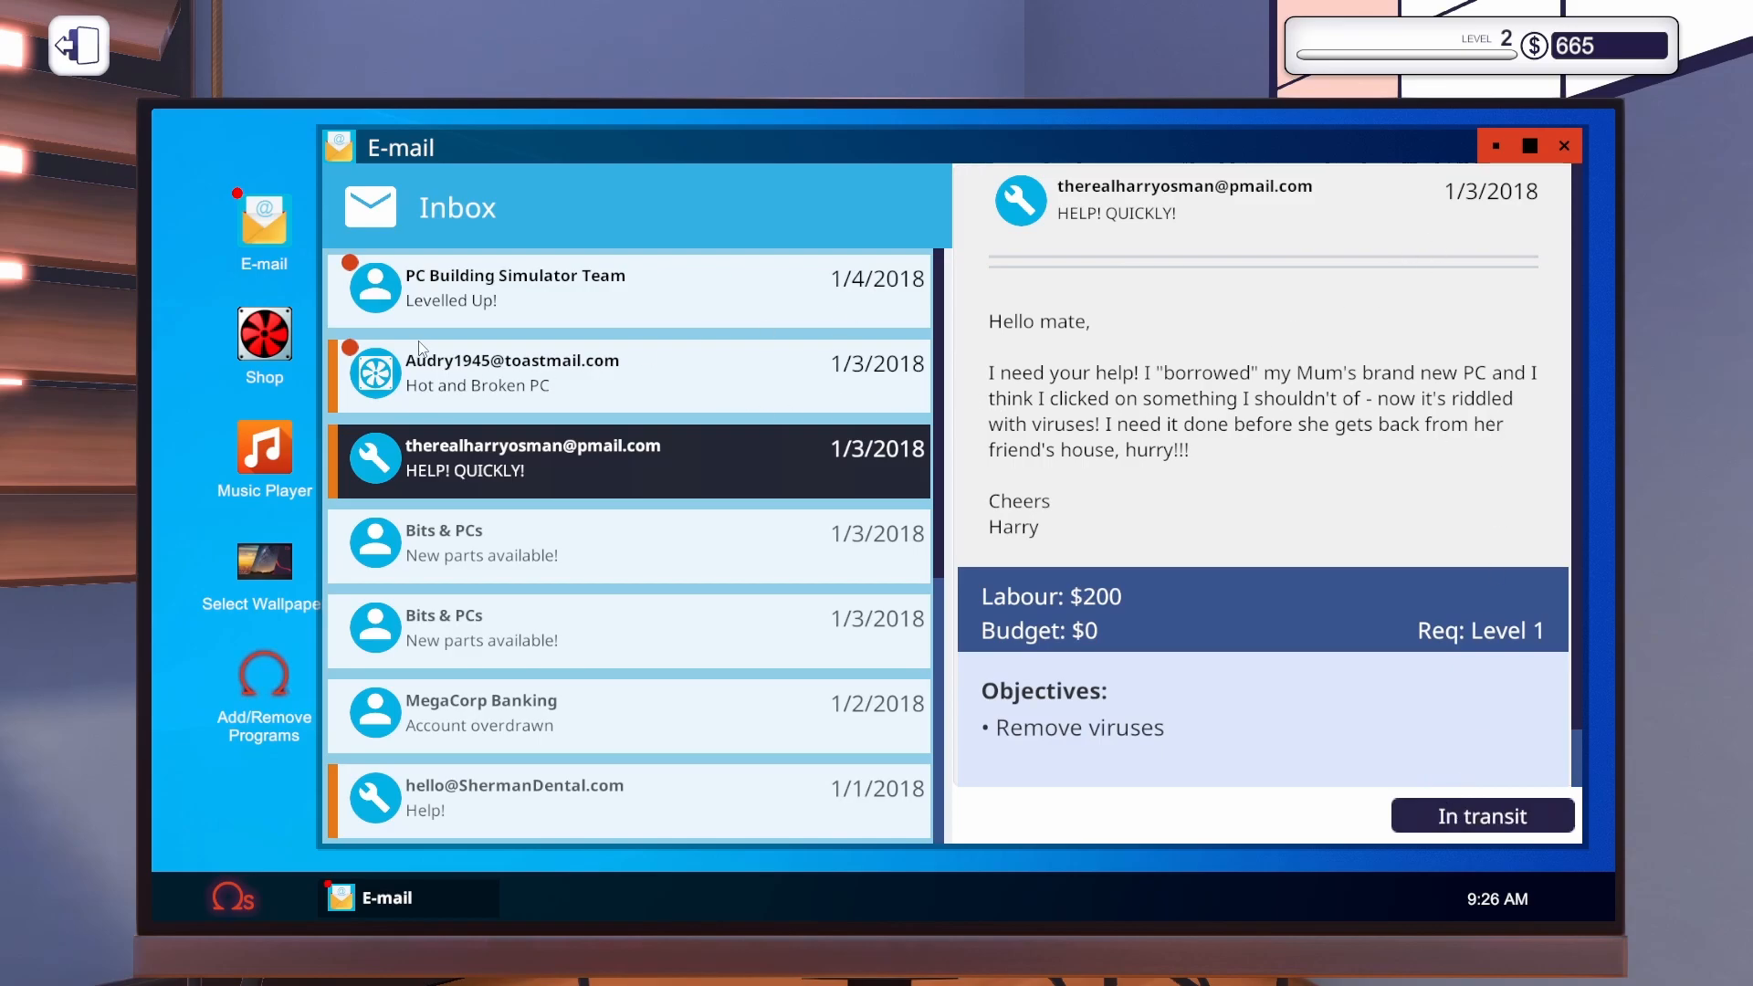
mouse_move(1565, 157)
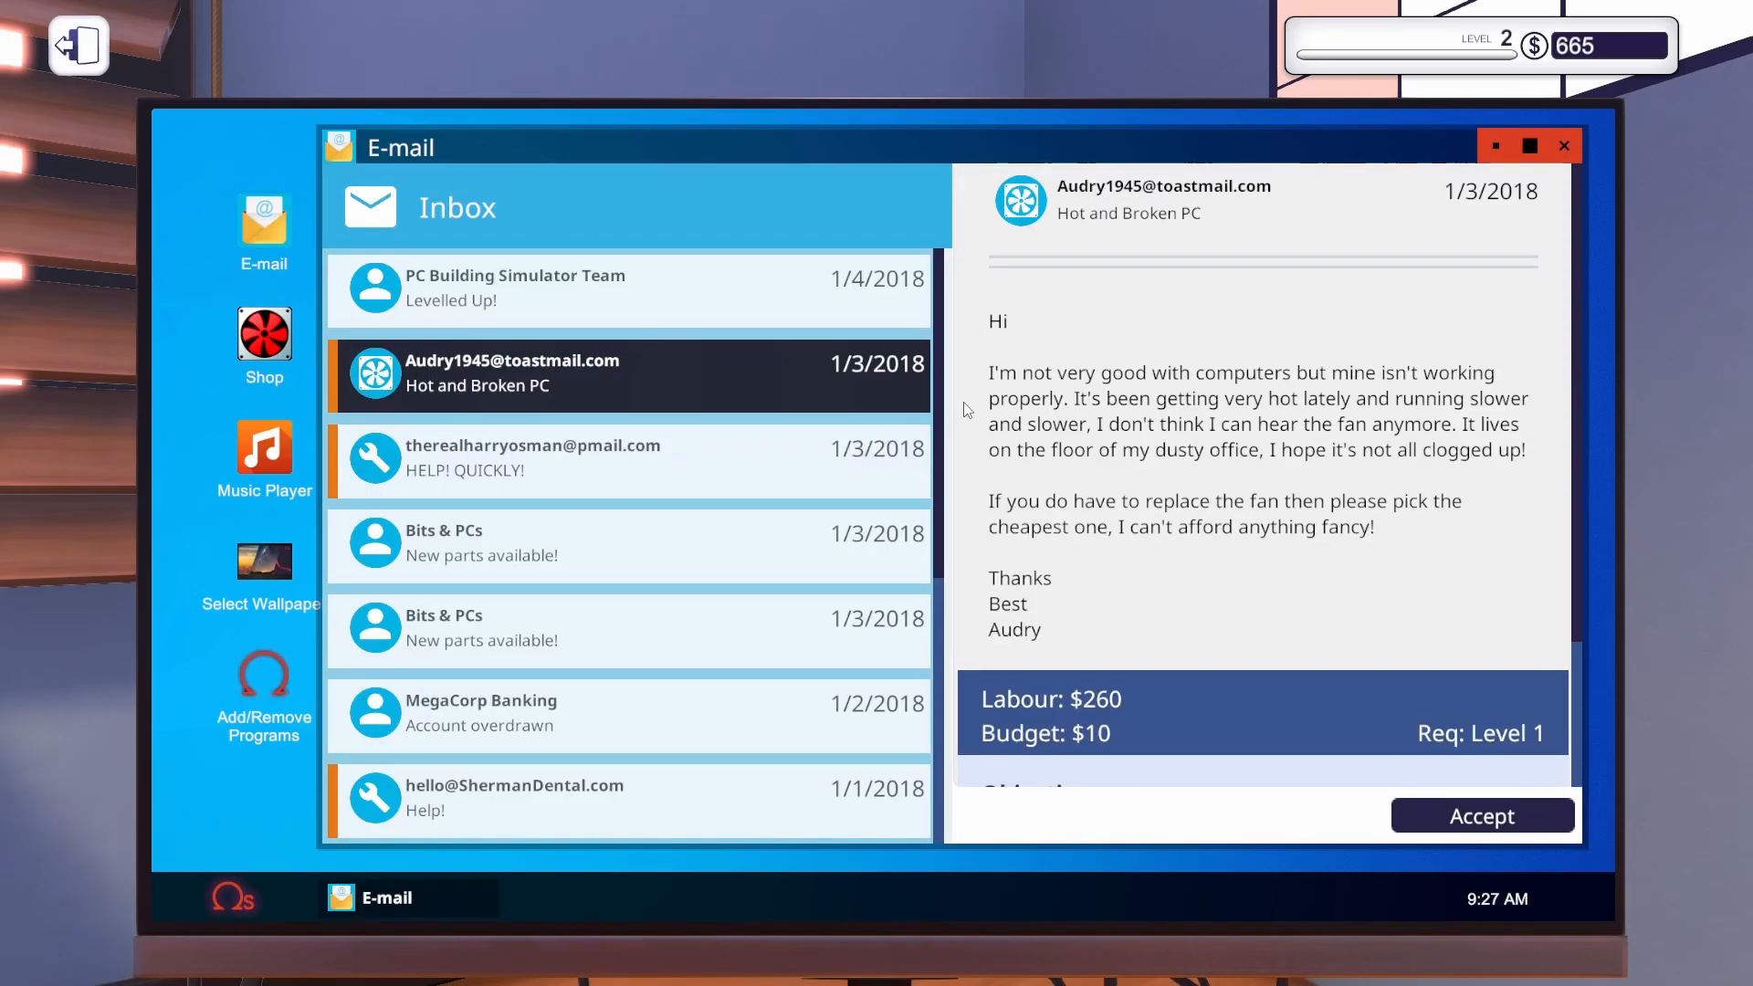
Accept the hot-and-broken PC job and glance at the shop's CPU cooling parts.
scroll(down, 3)
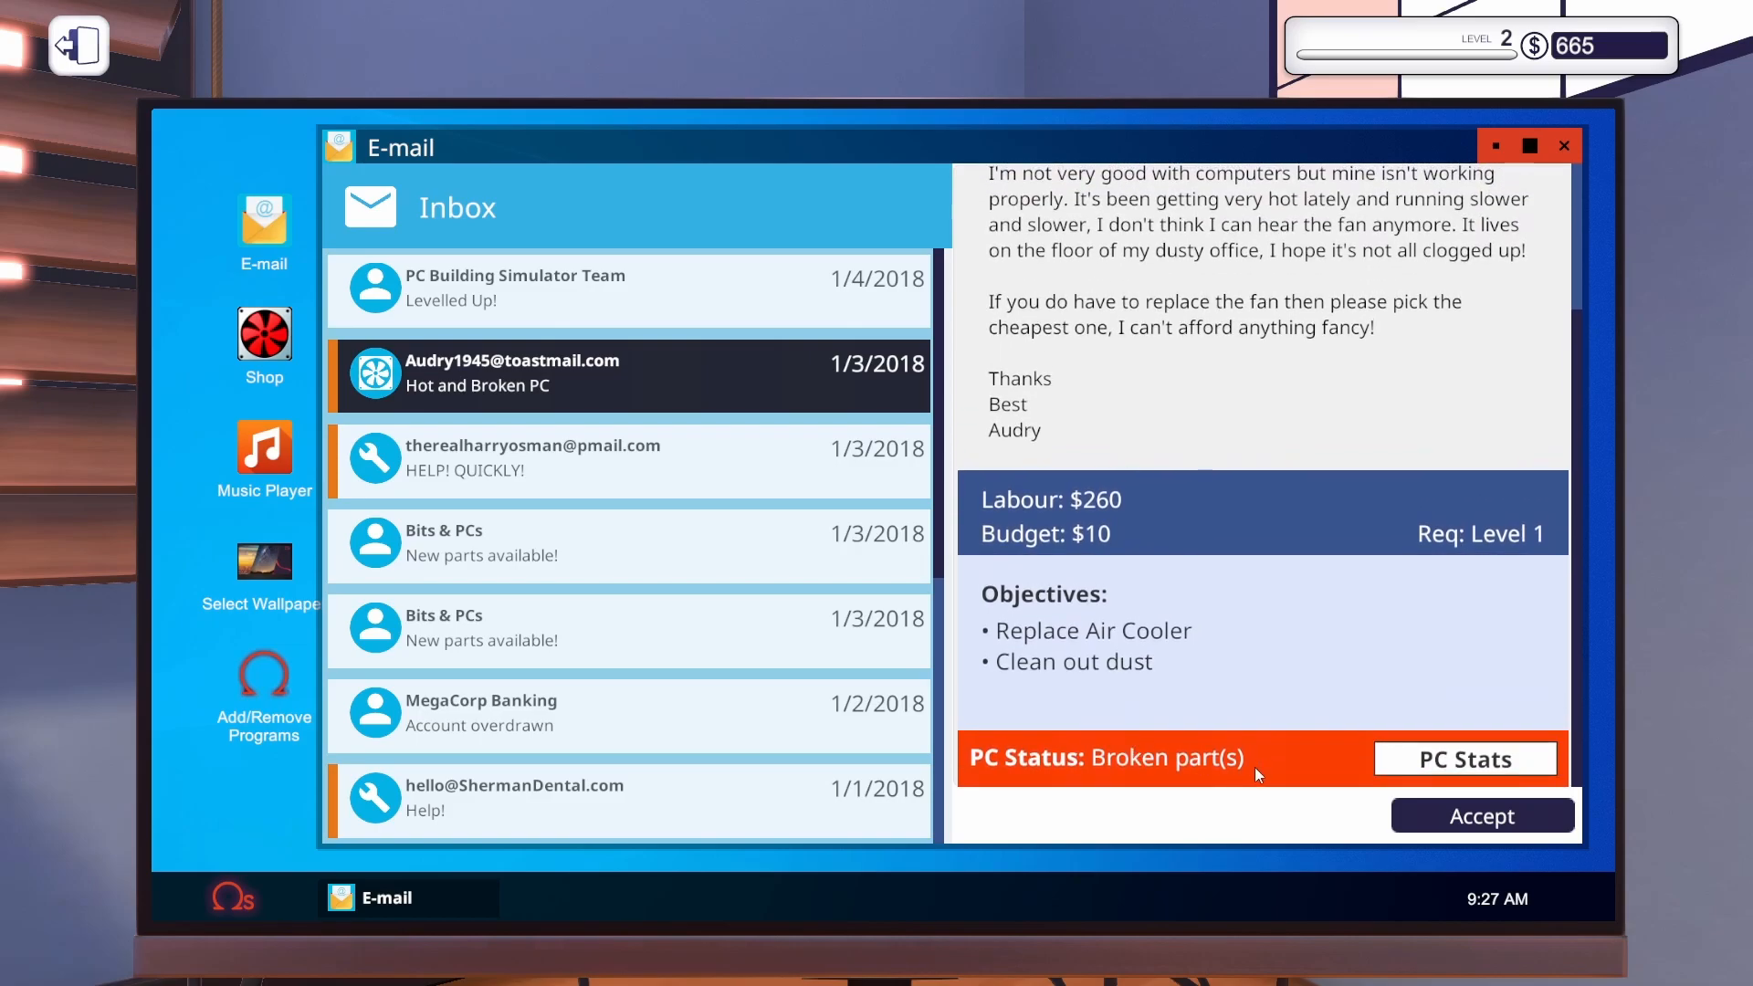
scroll(up, 3)
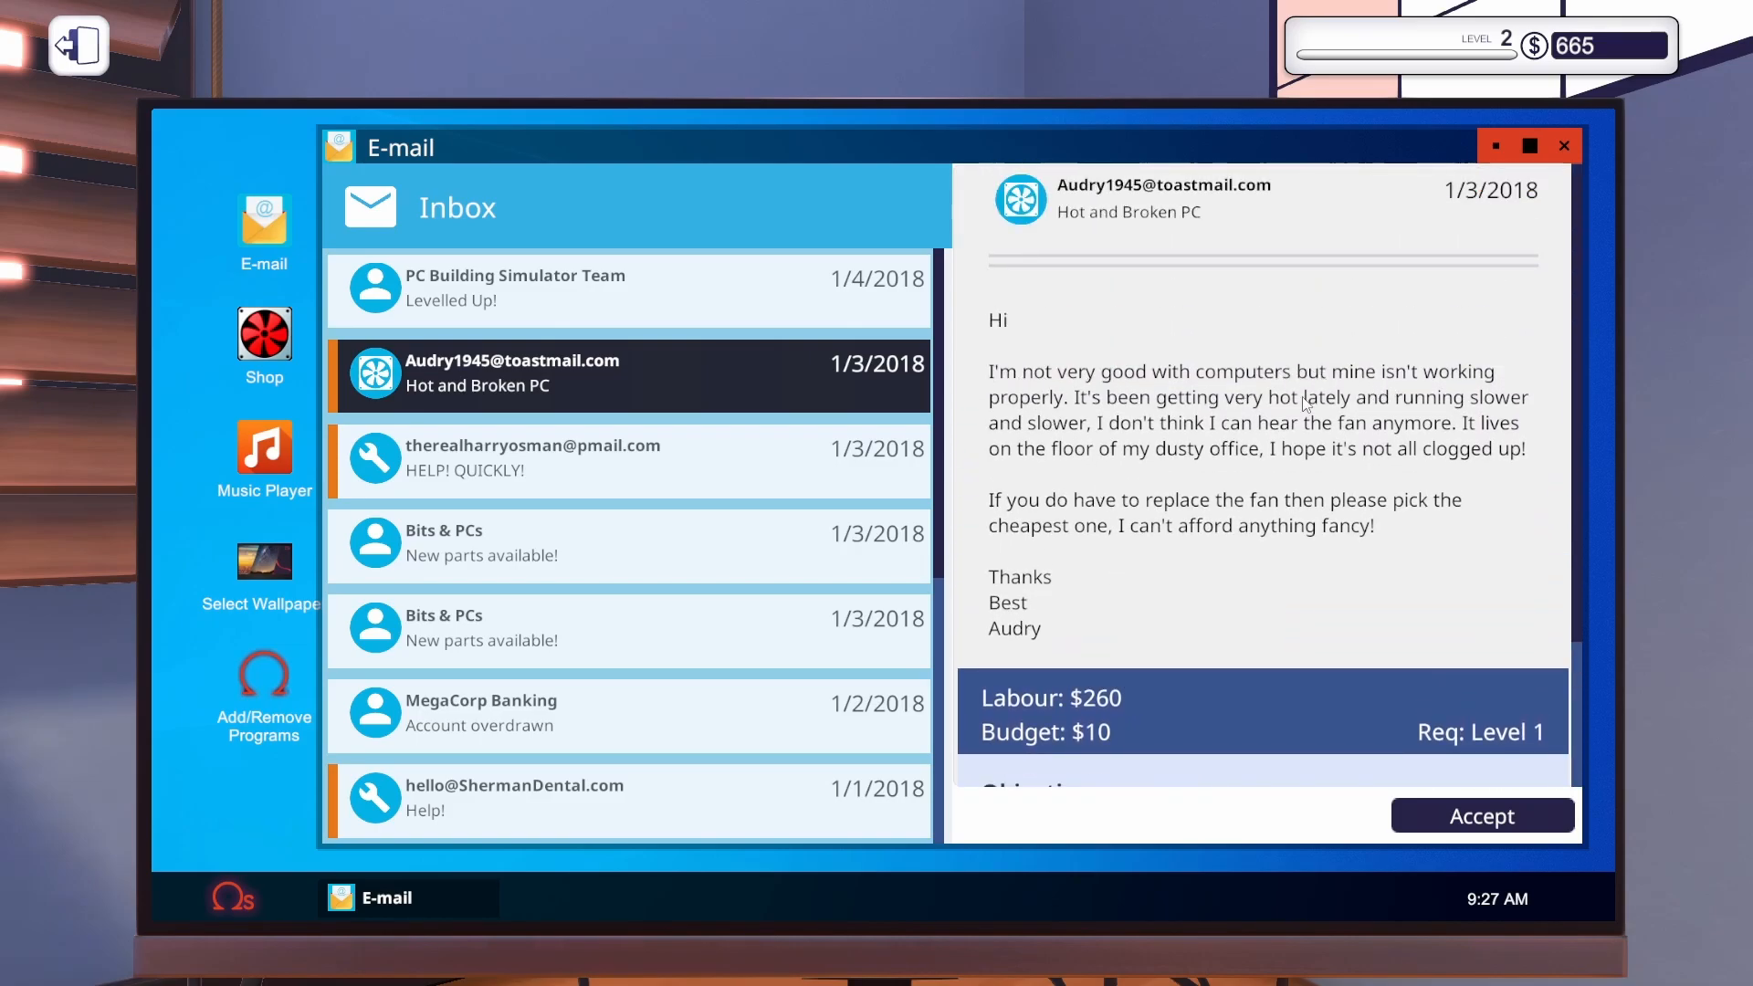
mouse_move(1432, 416)
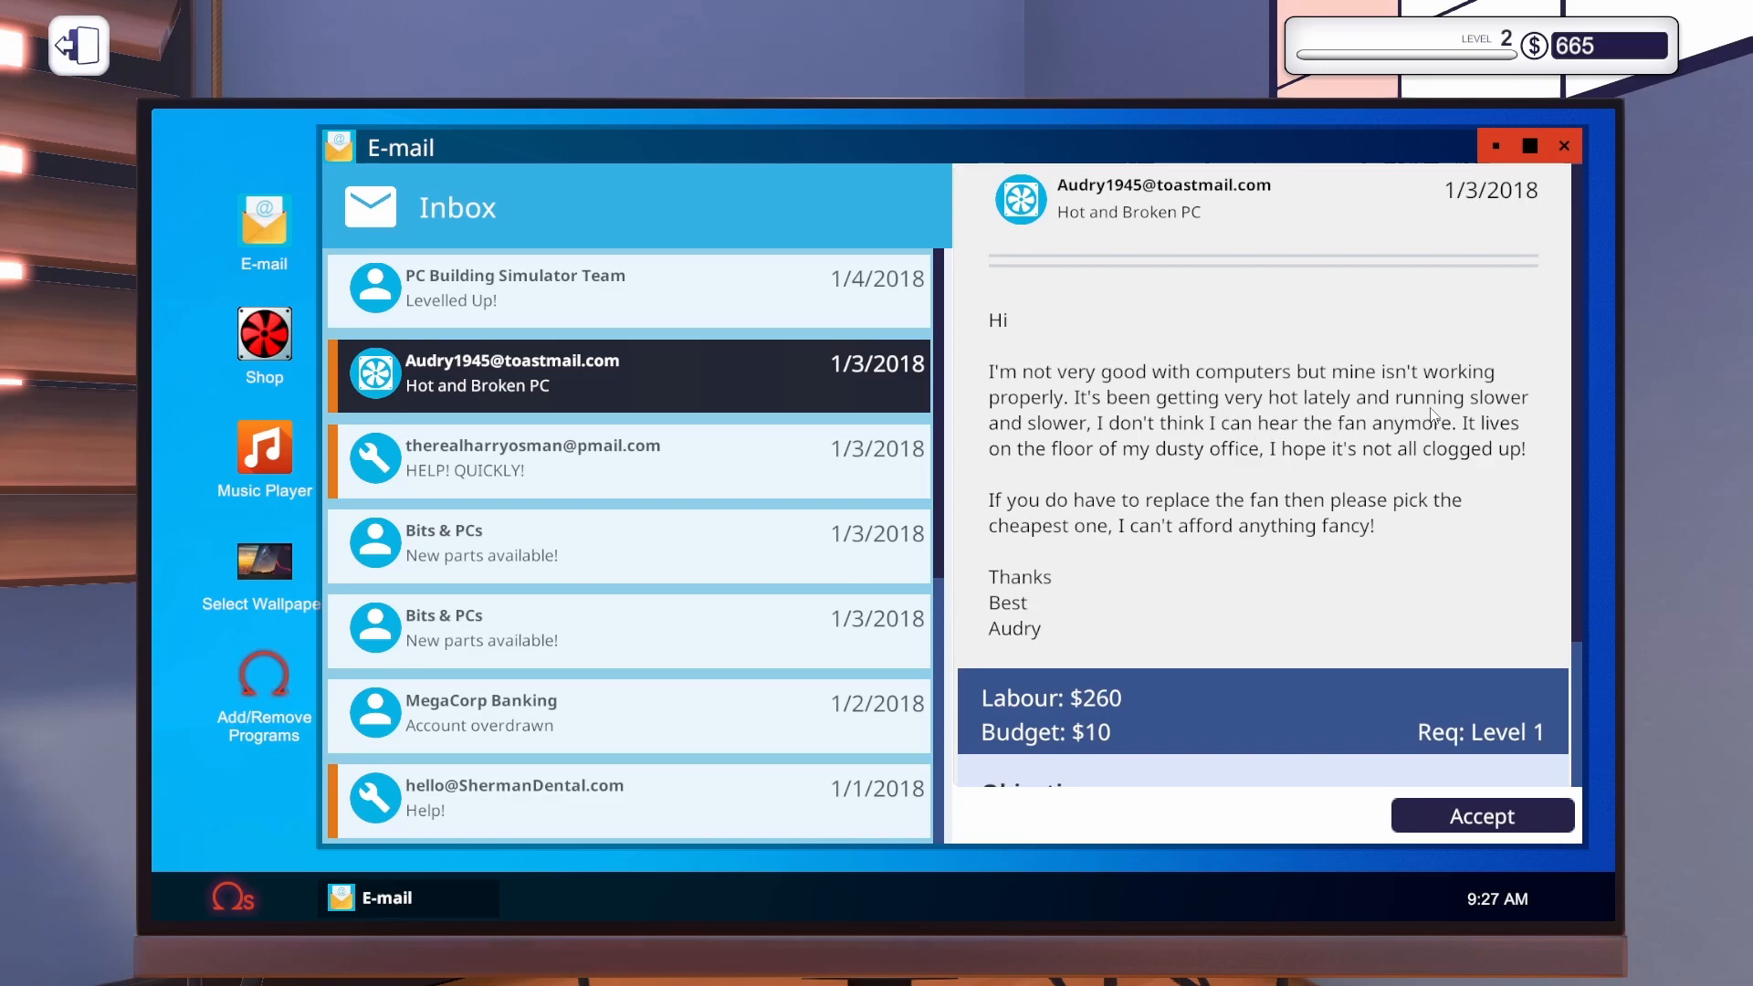
mouse_move(1241, 477)
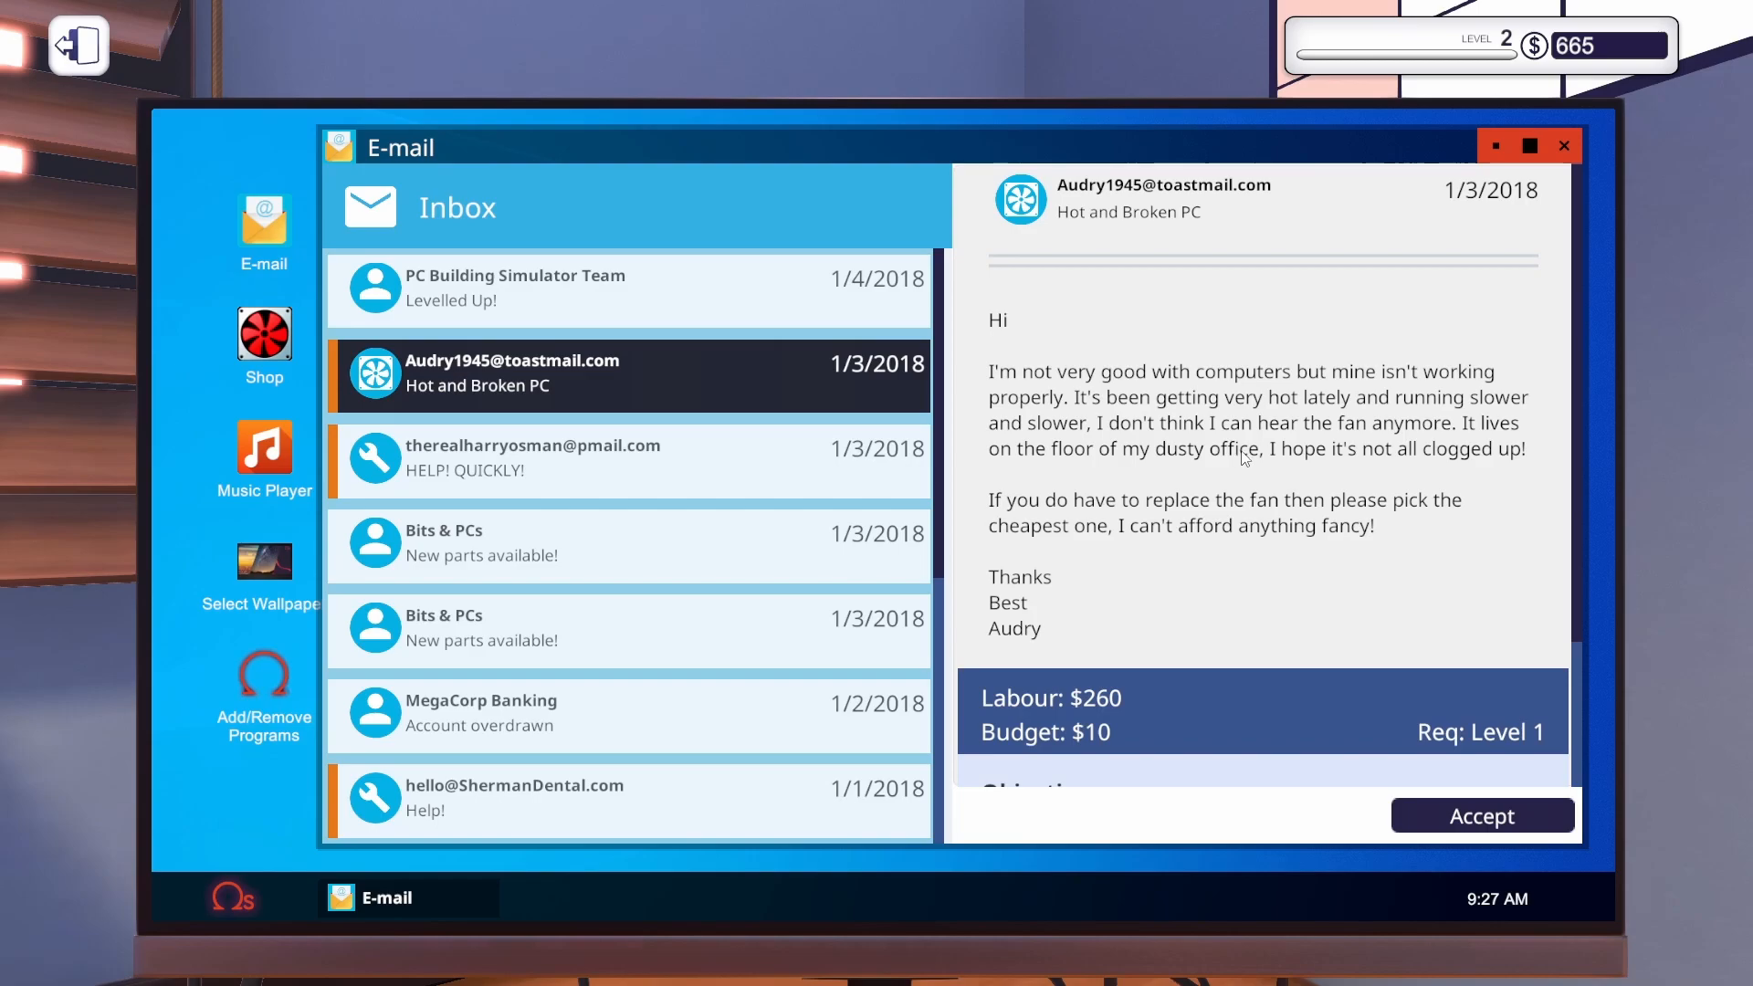
mouse_move(1411, 486)
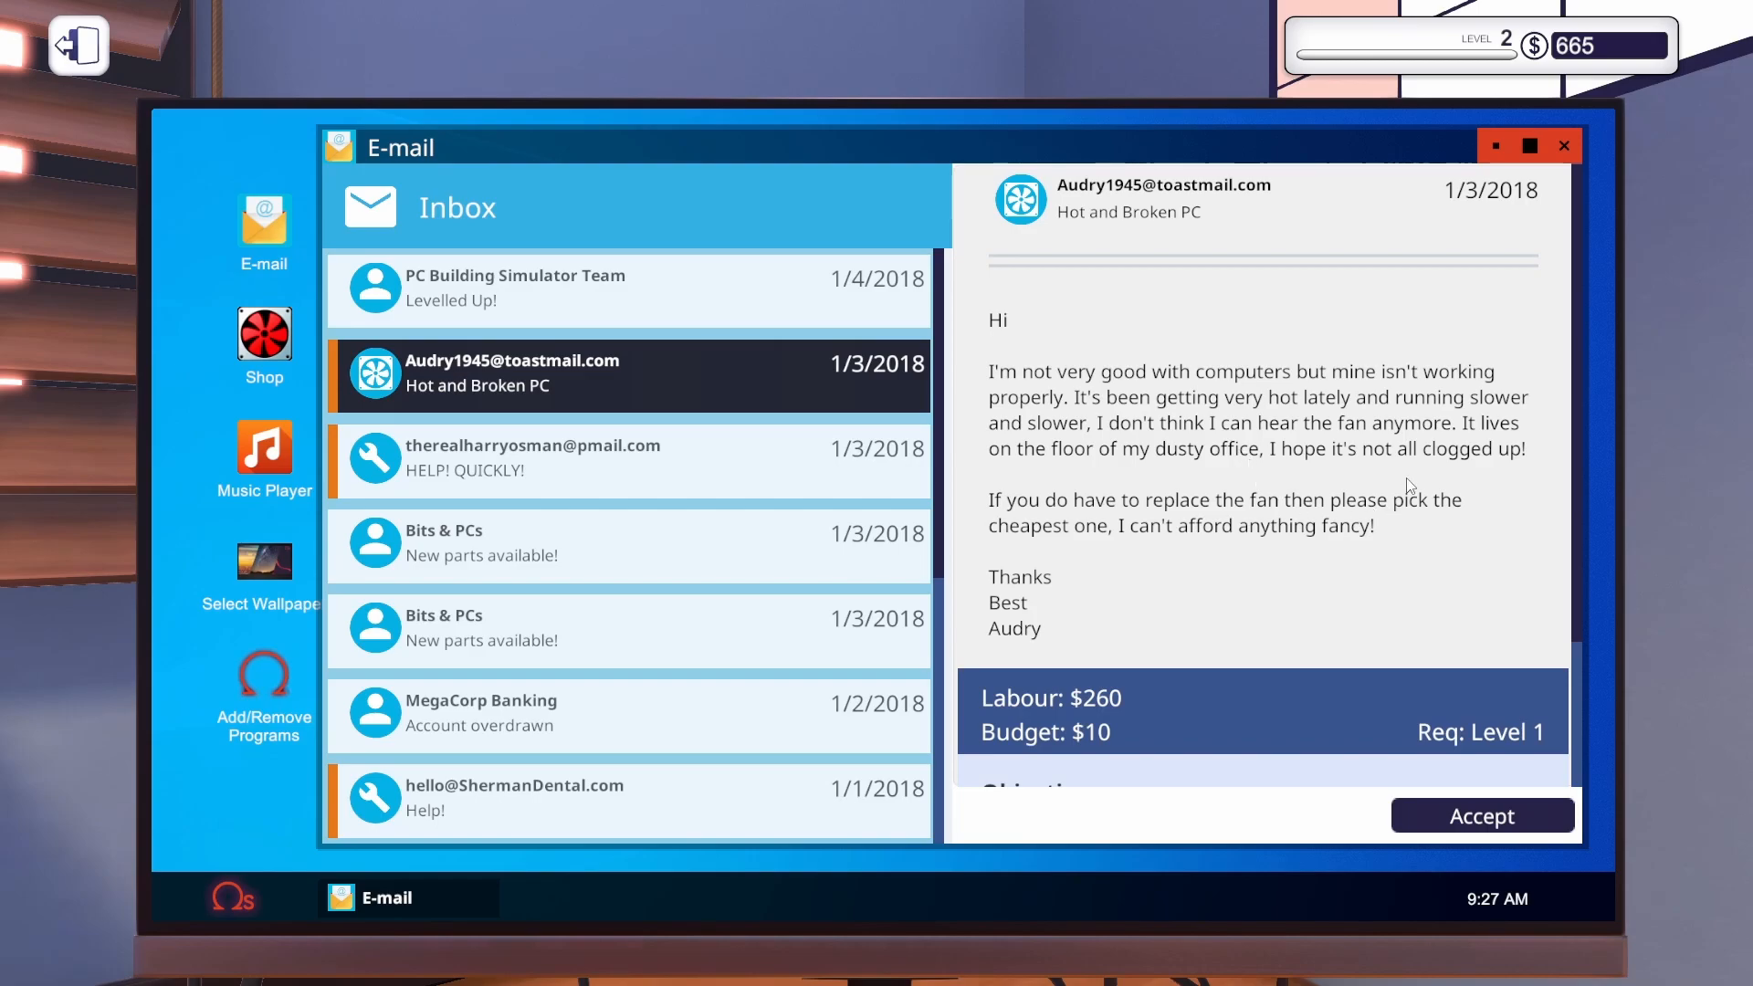
mouse_move(1068, 517)
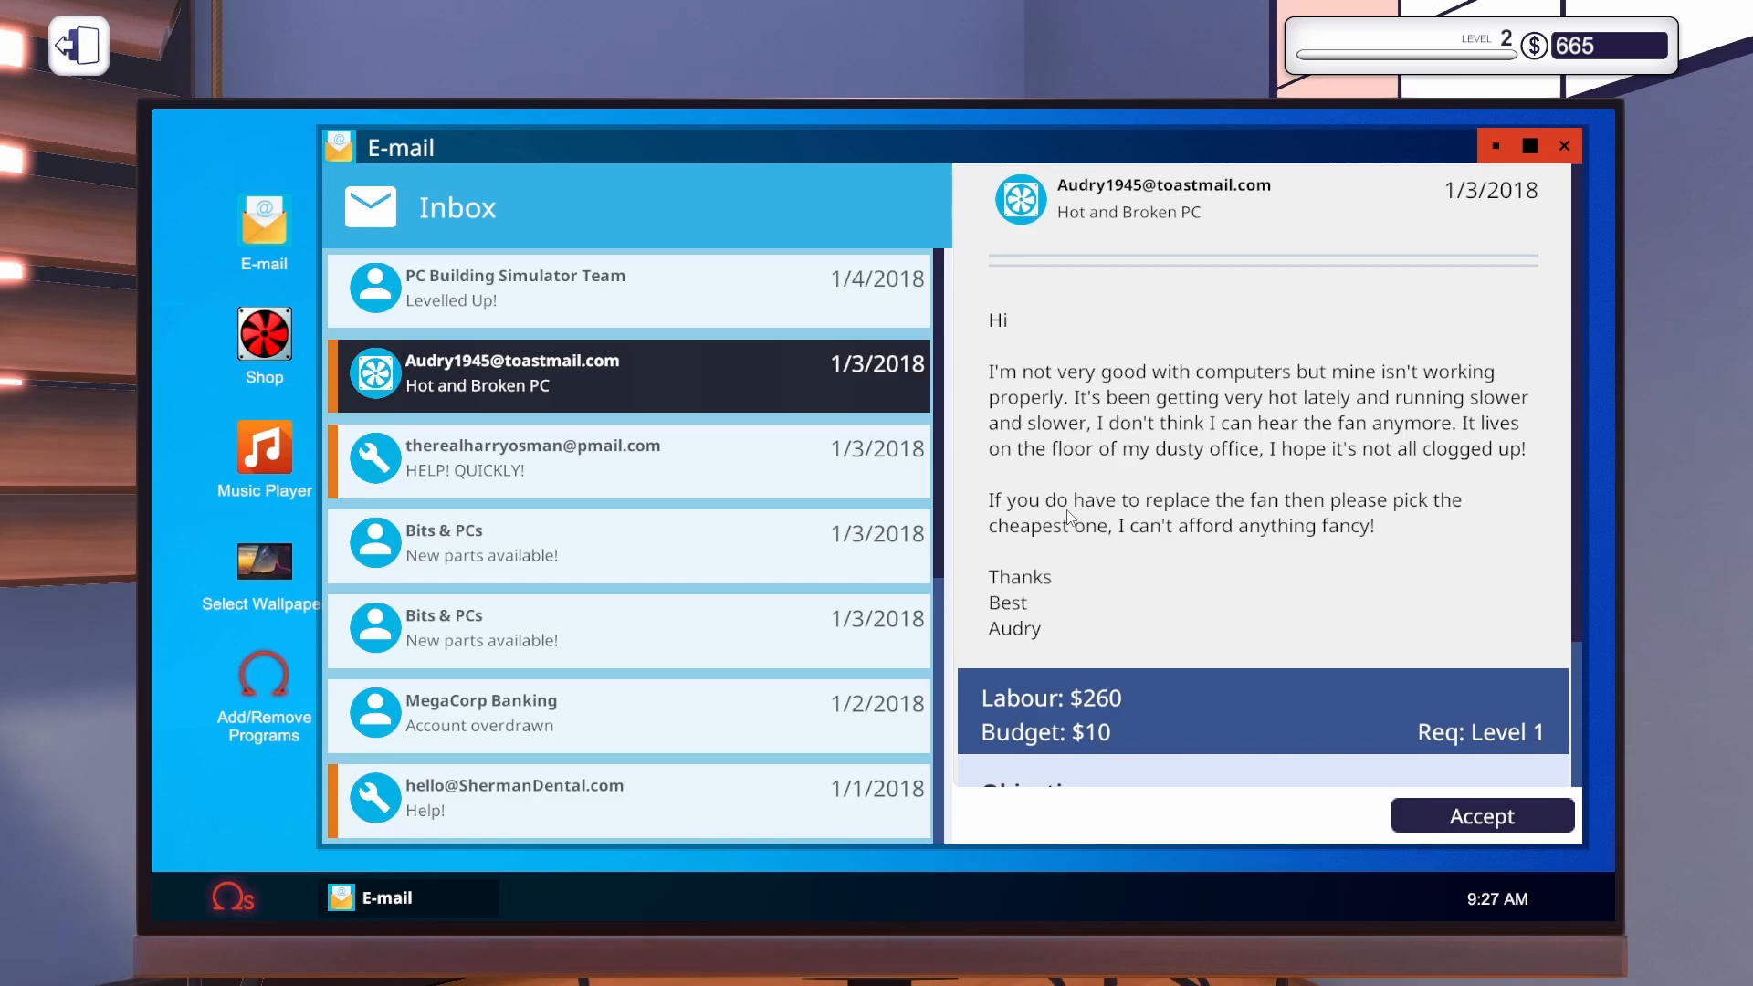
scroll(down, 3)
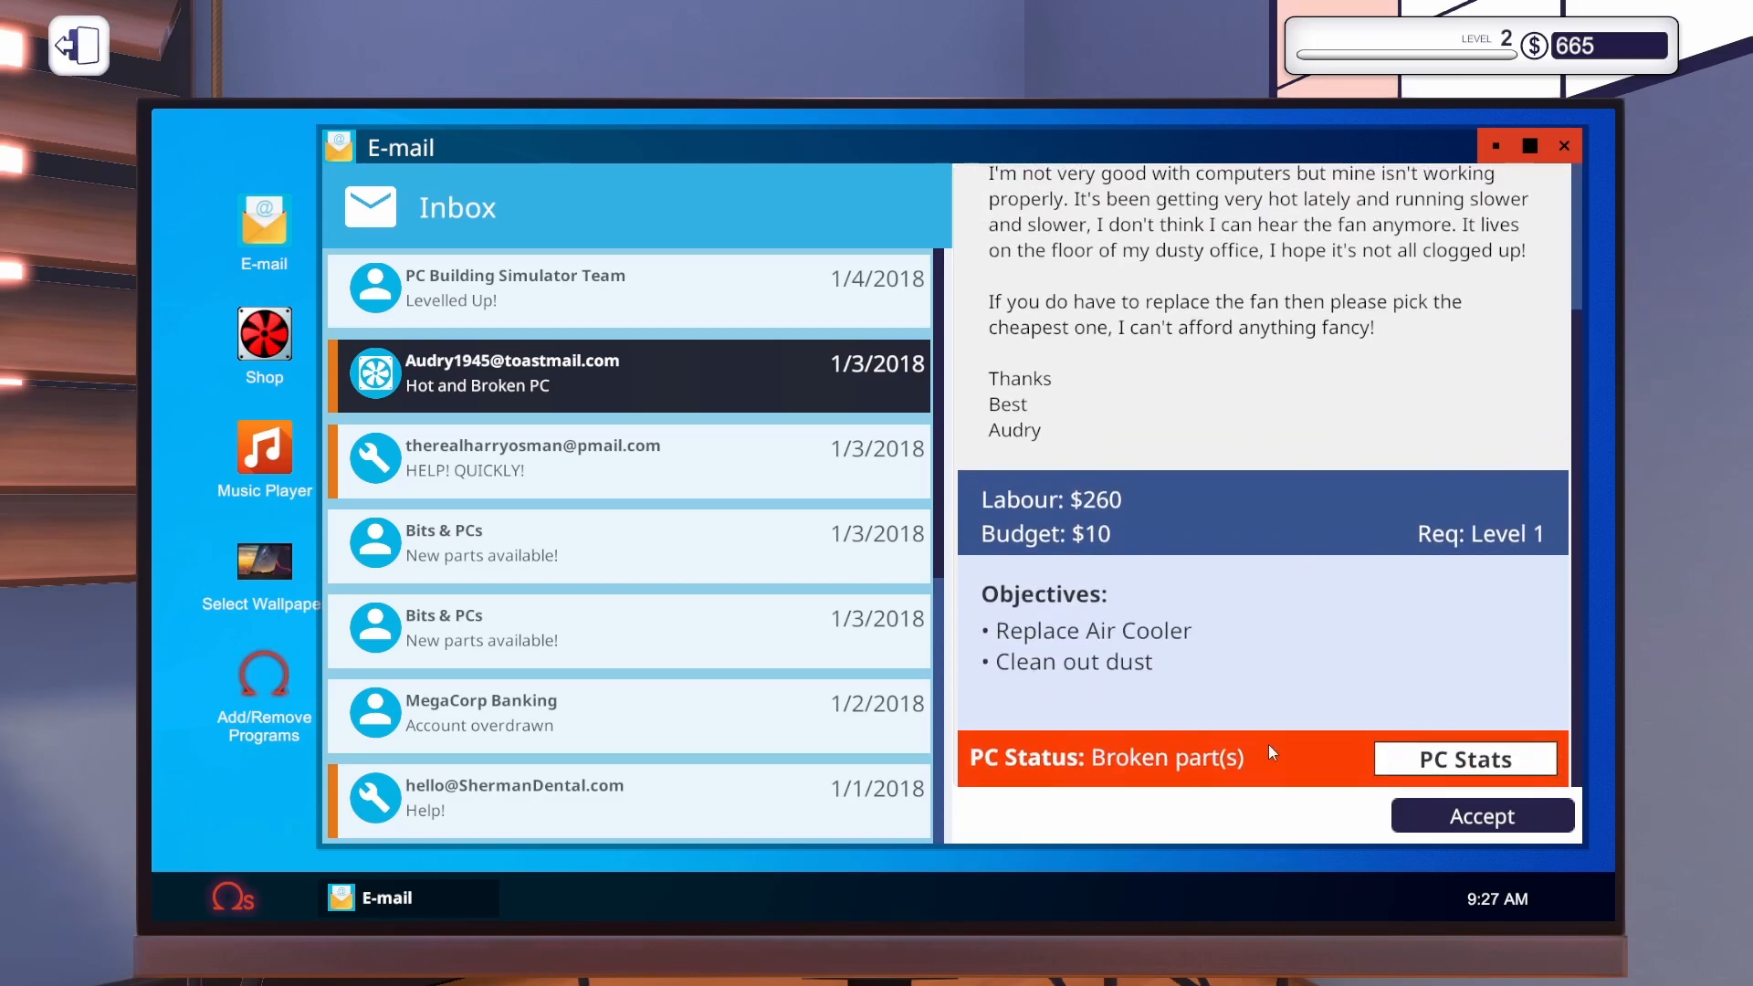
click(1481, 815)
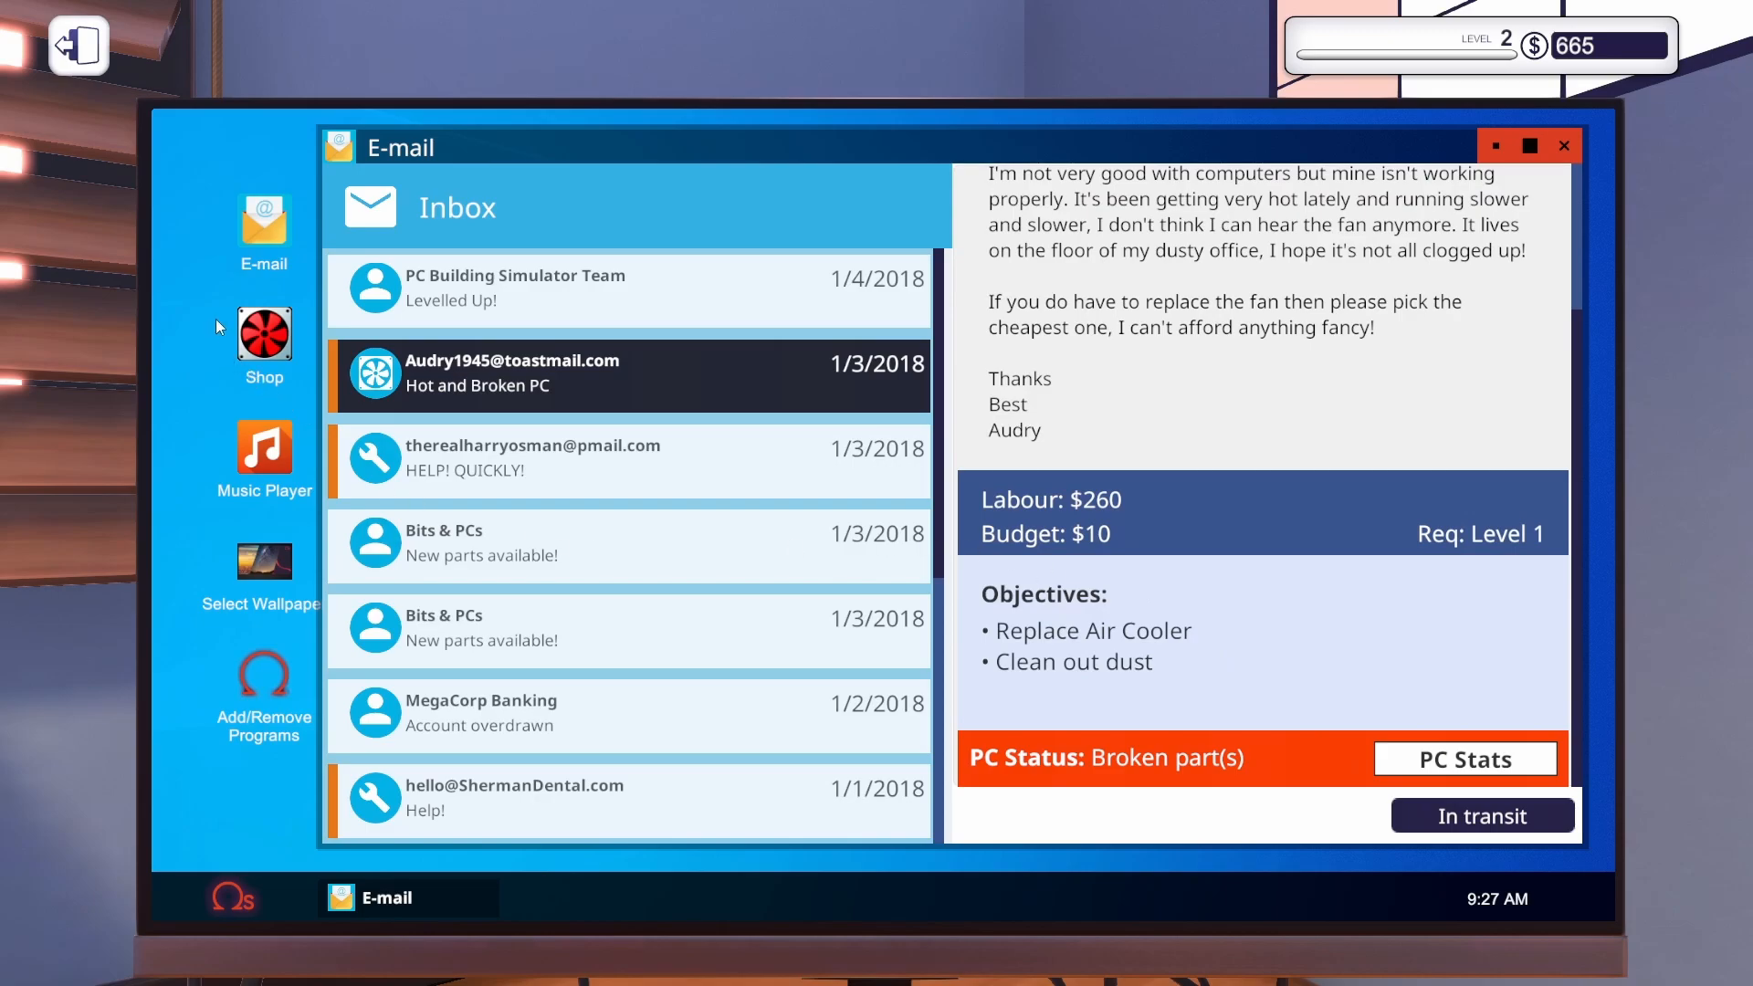
click(263, 332)
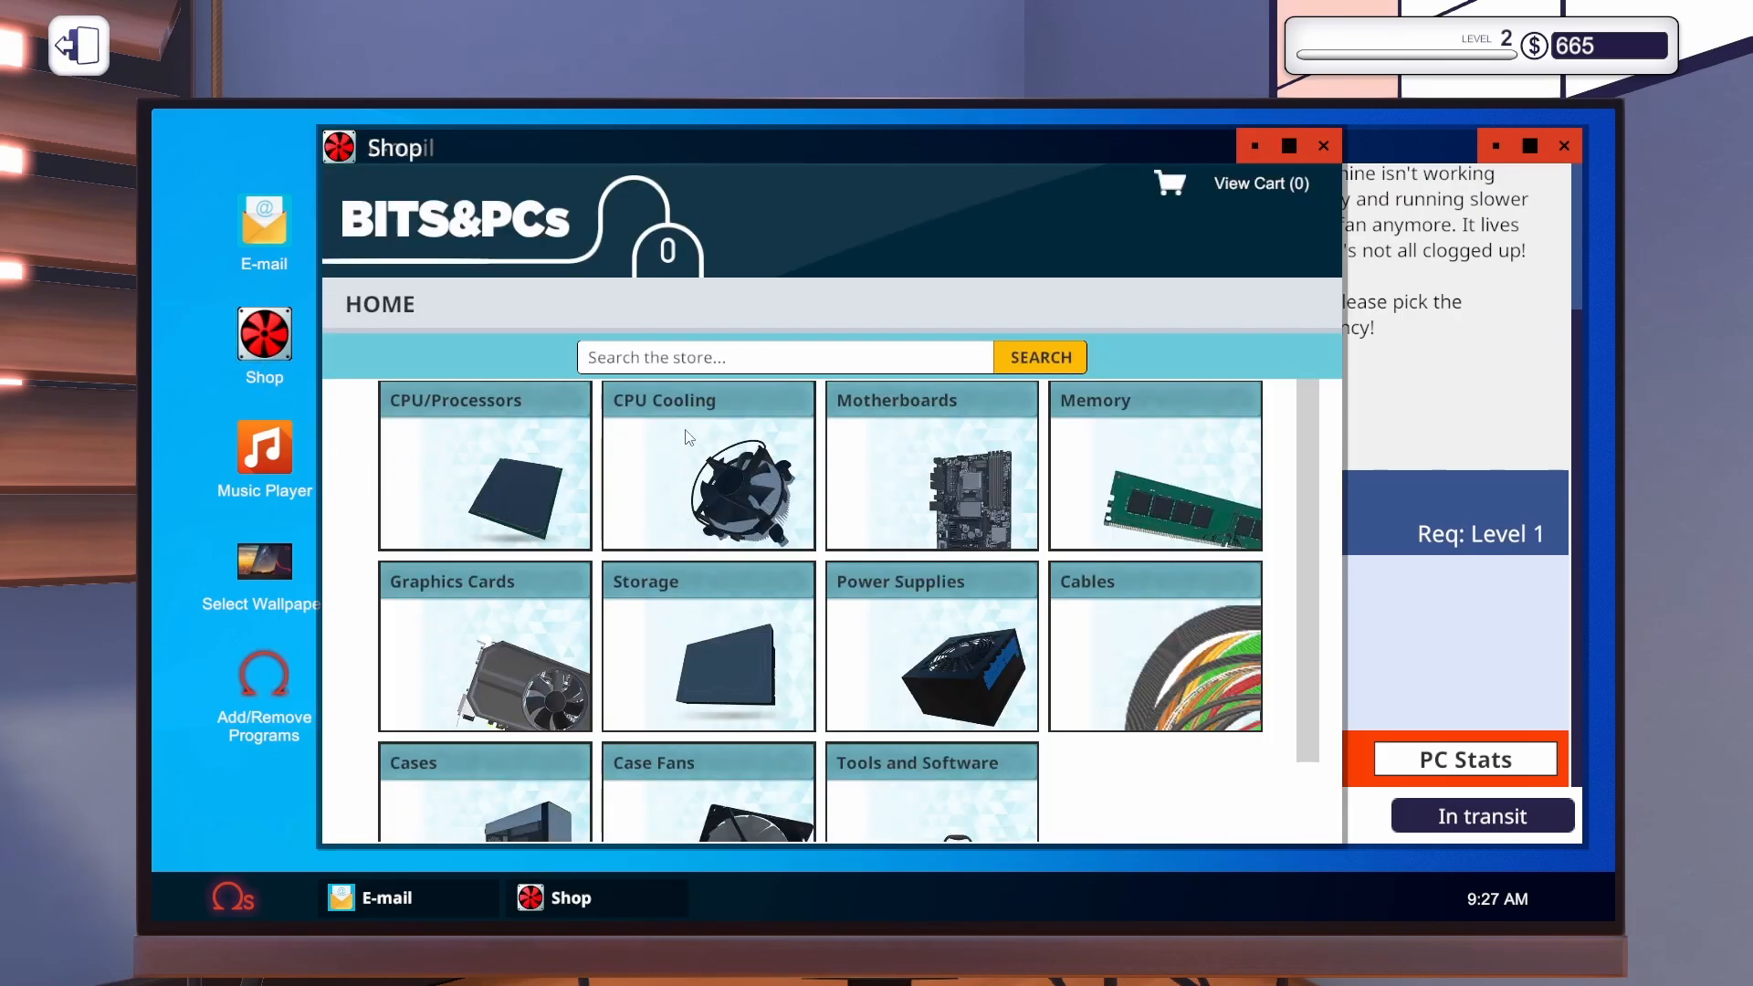
click(706, 464)
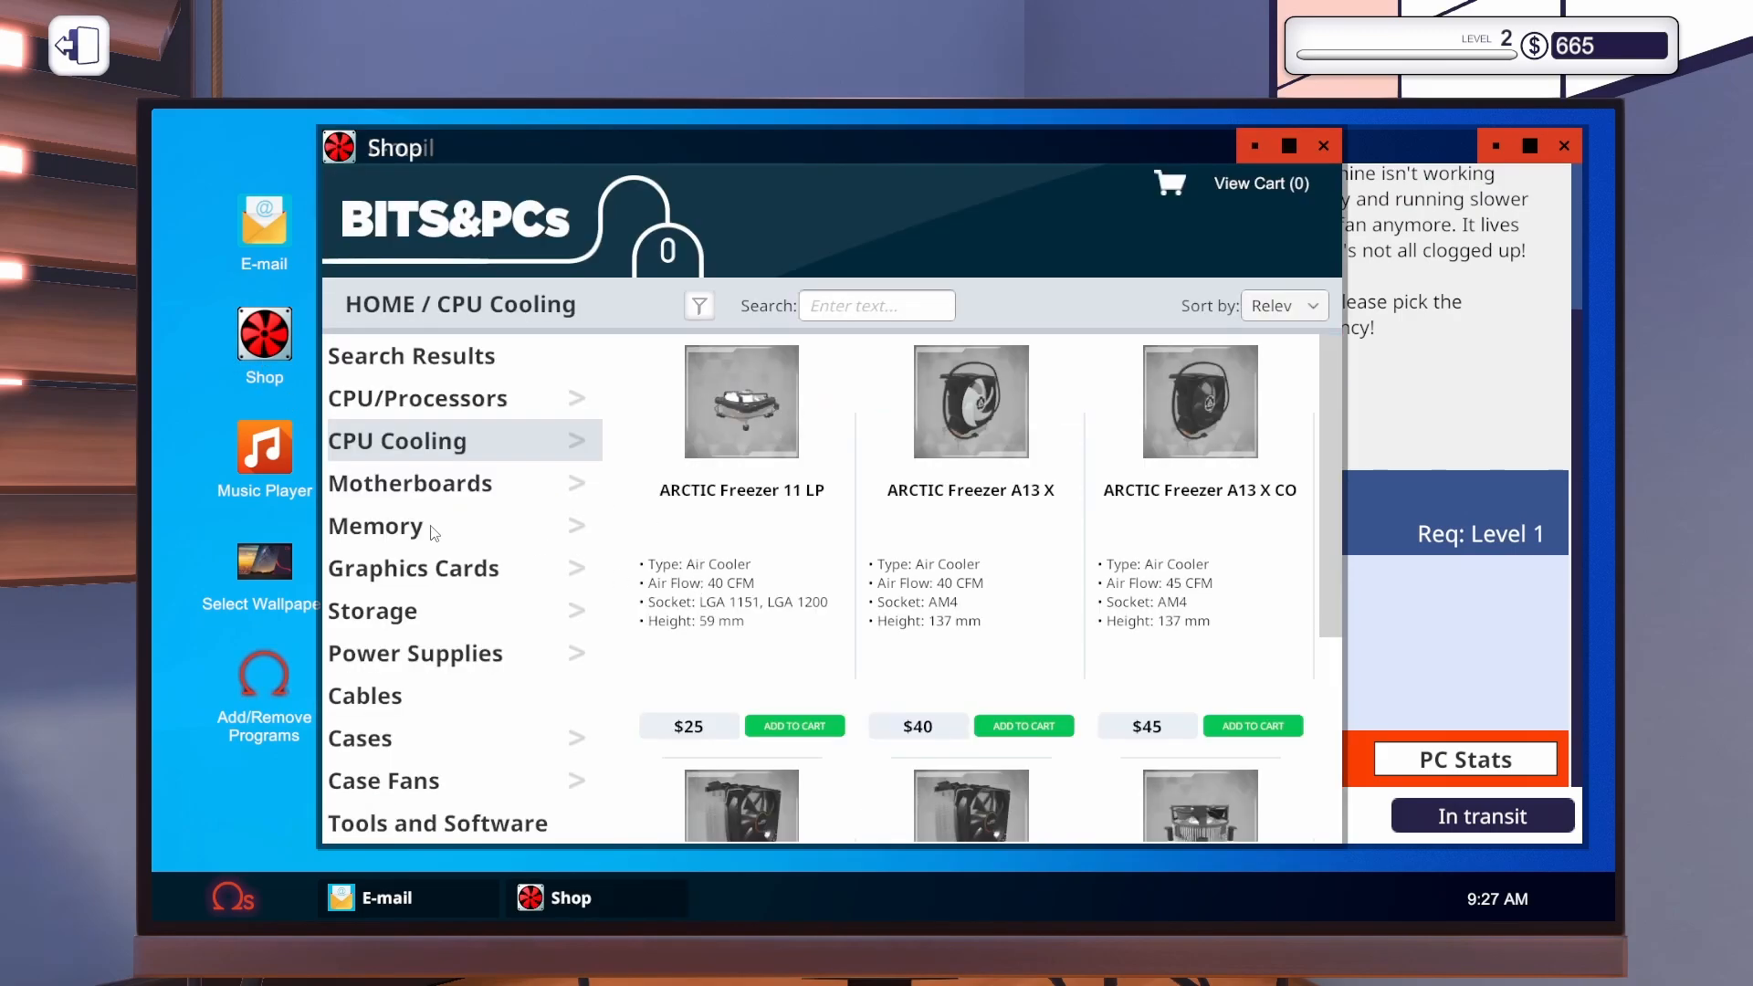
click(384, 780)
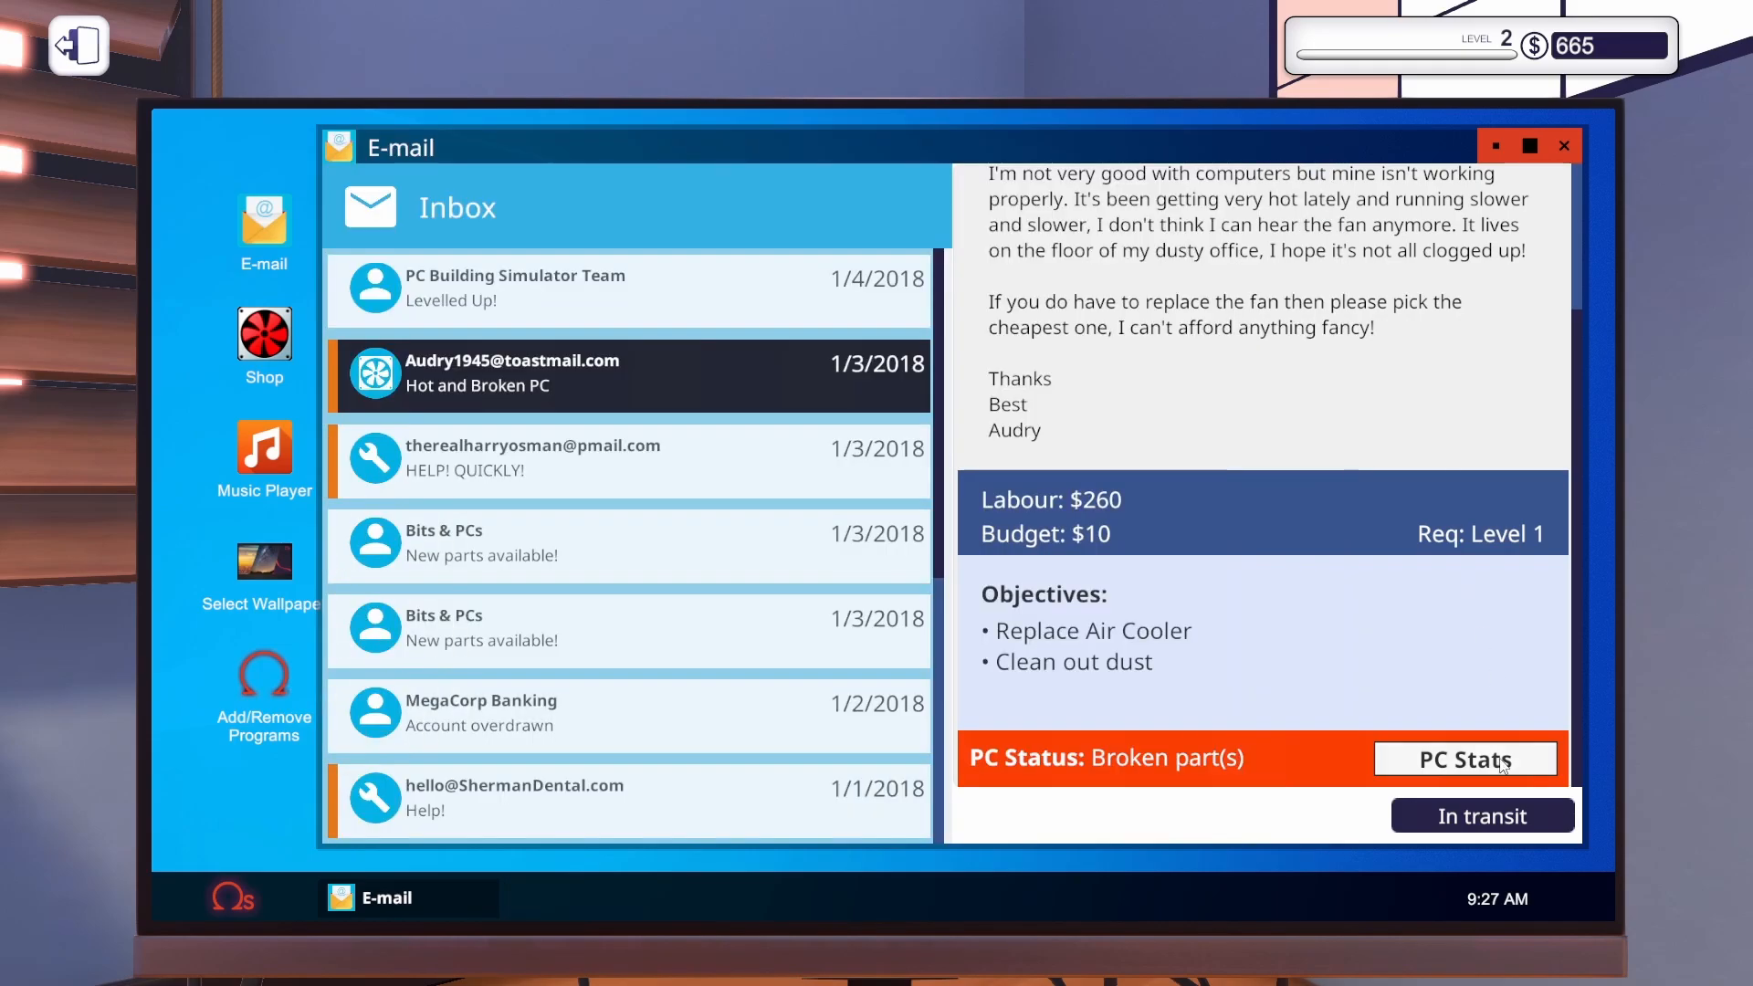
Review the hot-and-broken client PC's parts list via PC Stats.
click(1467, 760)
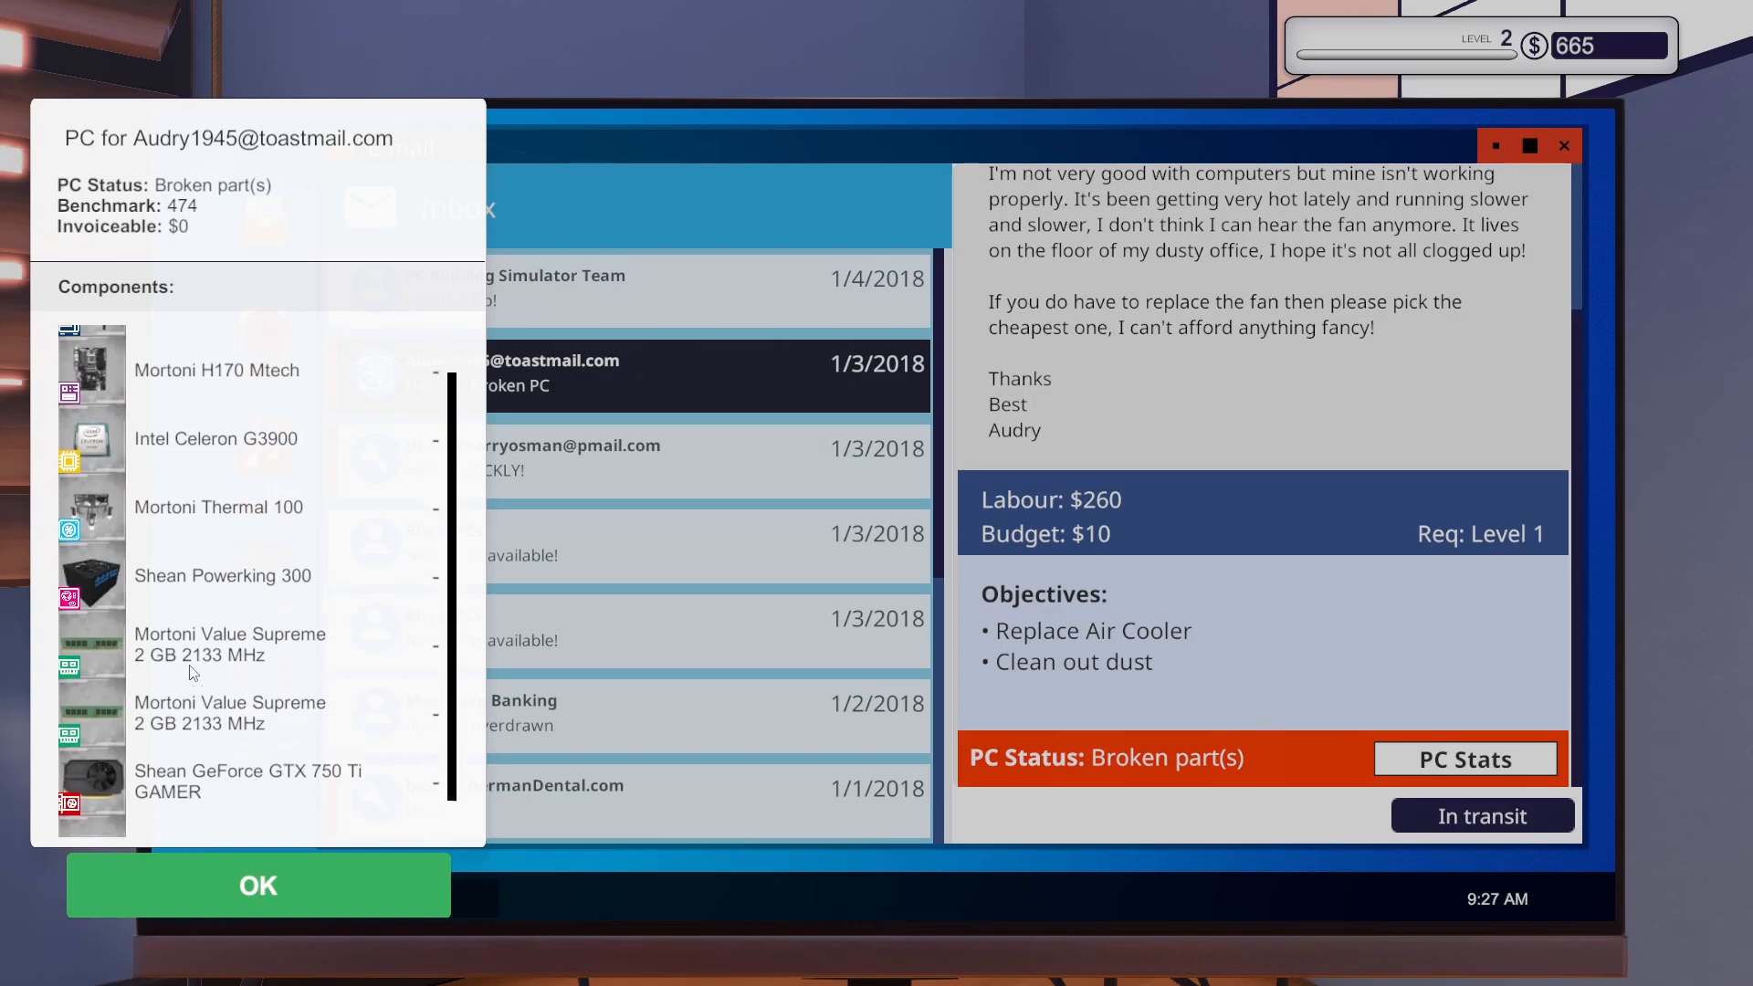
scroll(down, 3)
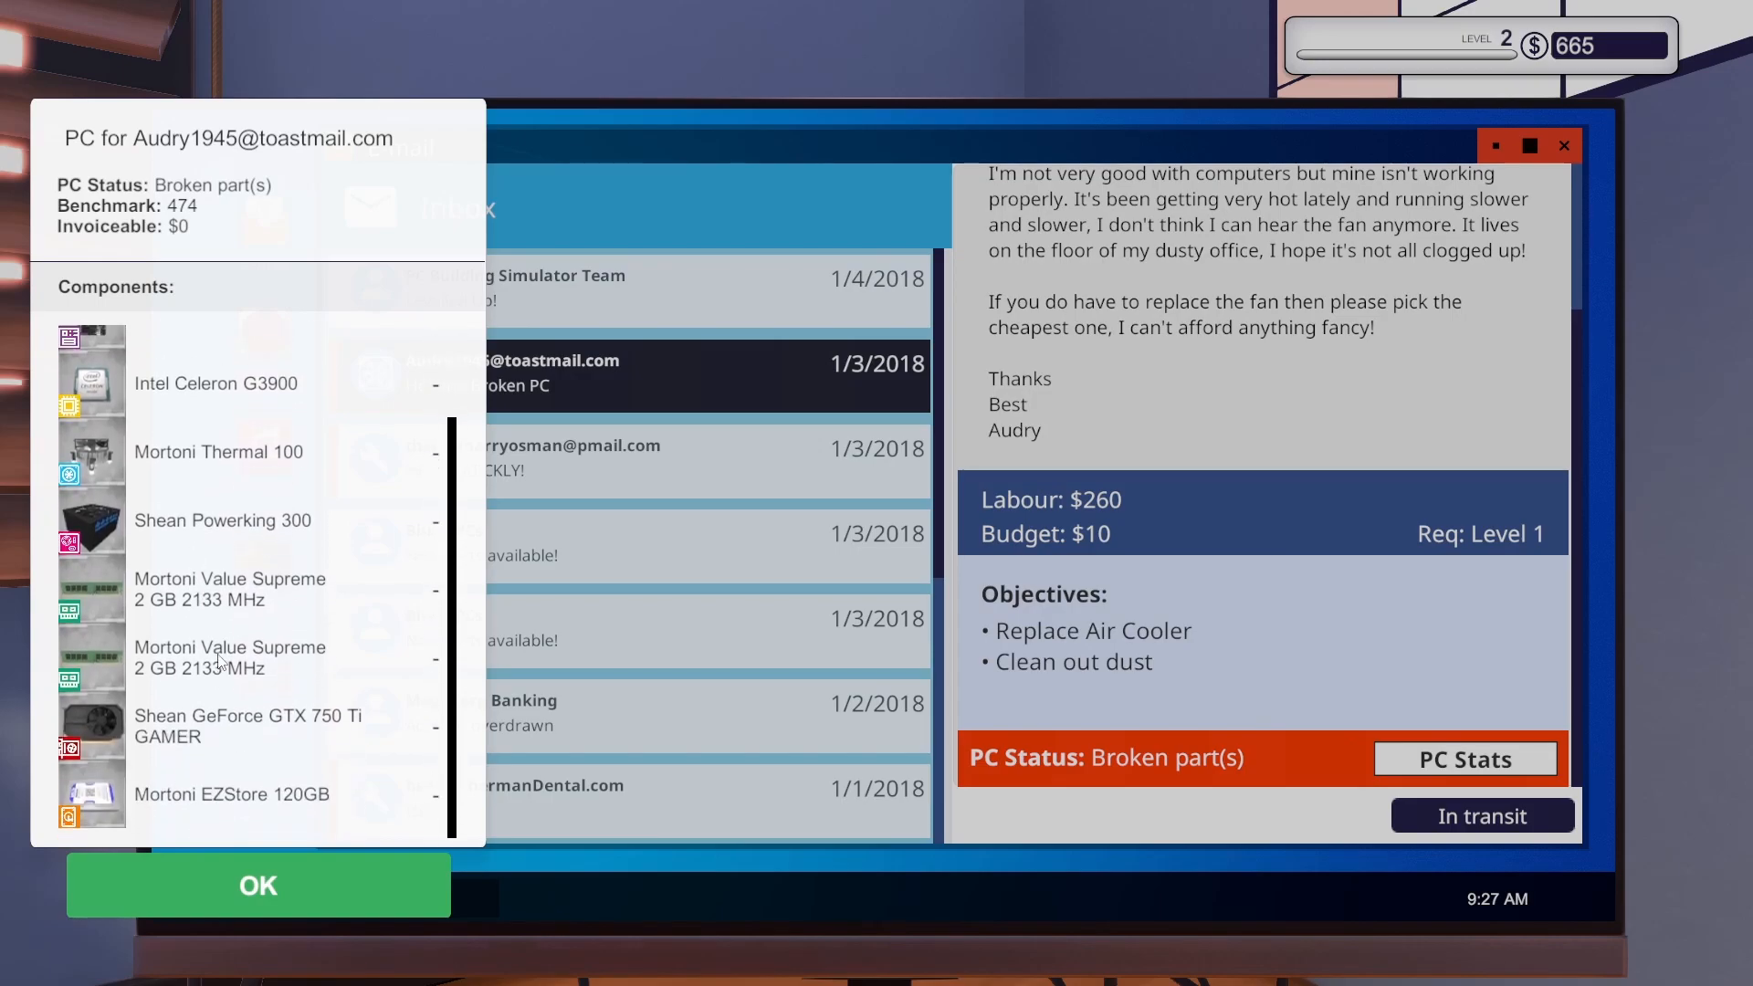
scroll(up, 3)
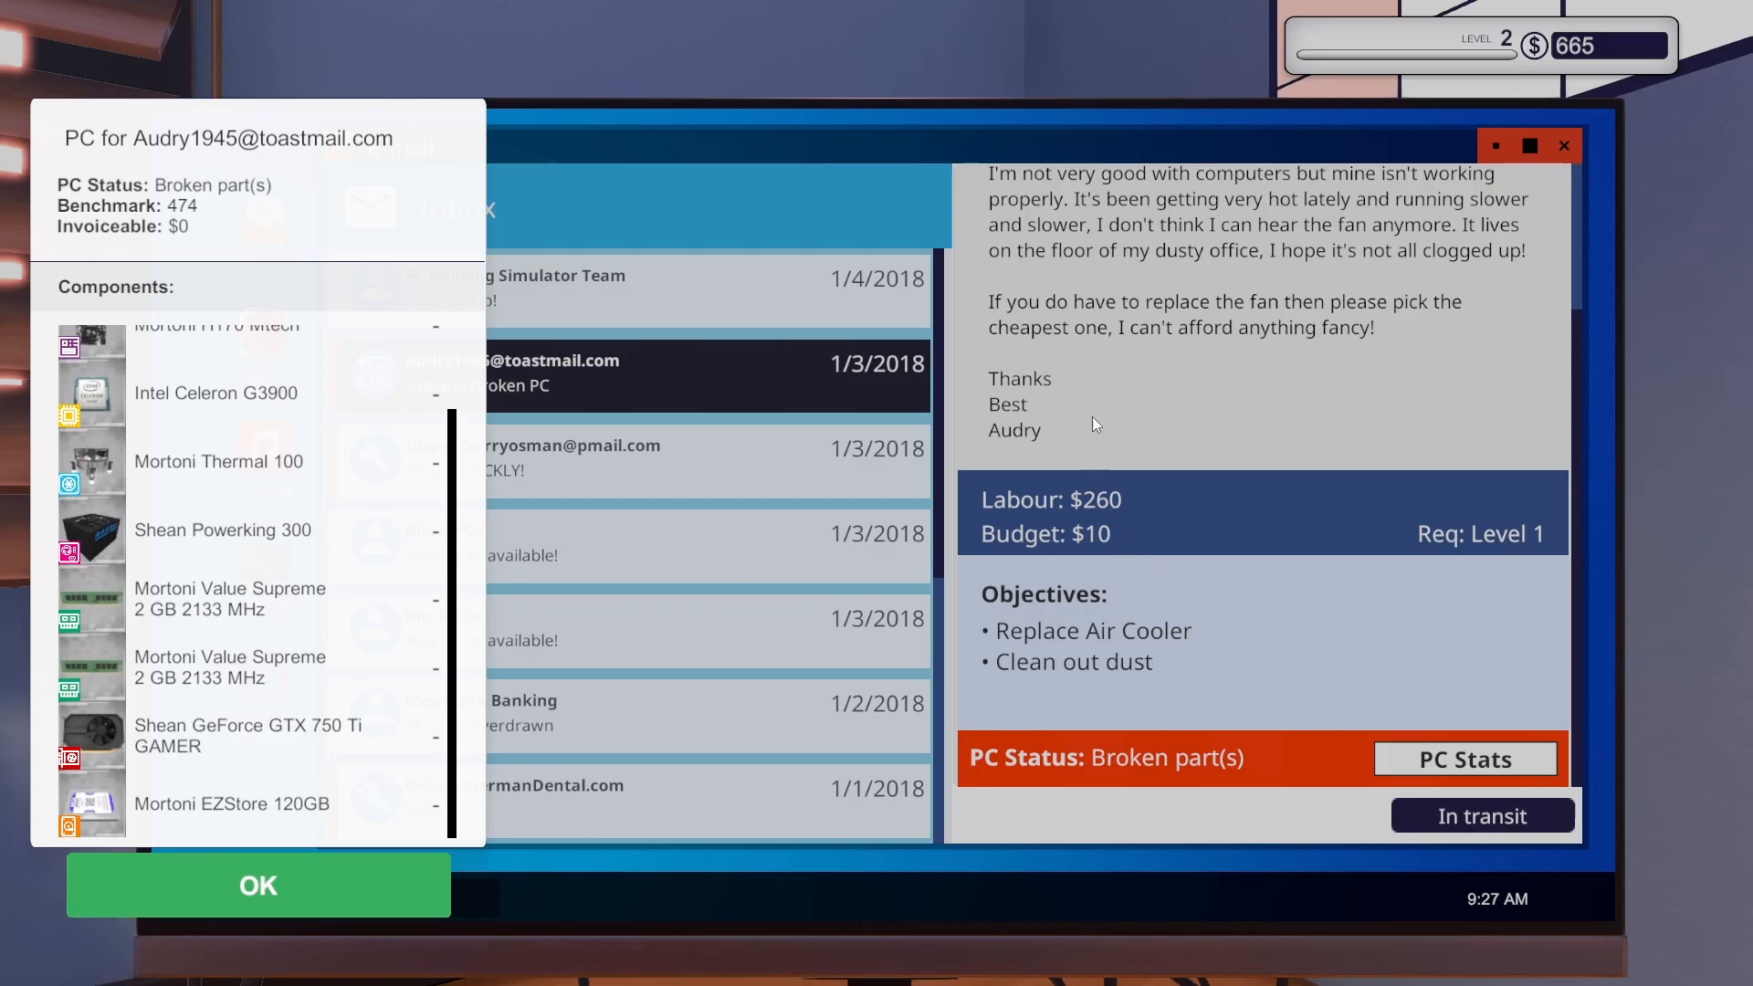
mouse_move(249, 595)
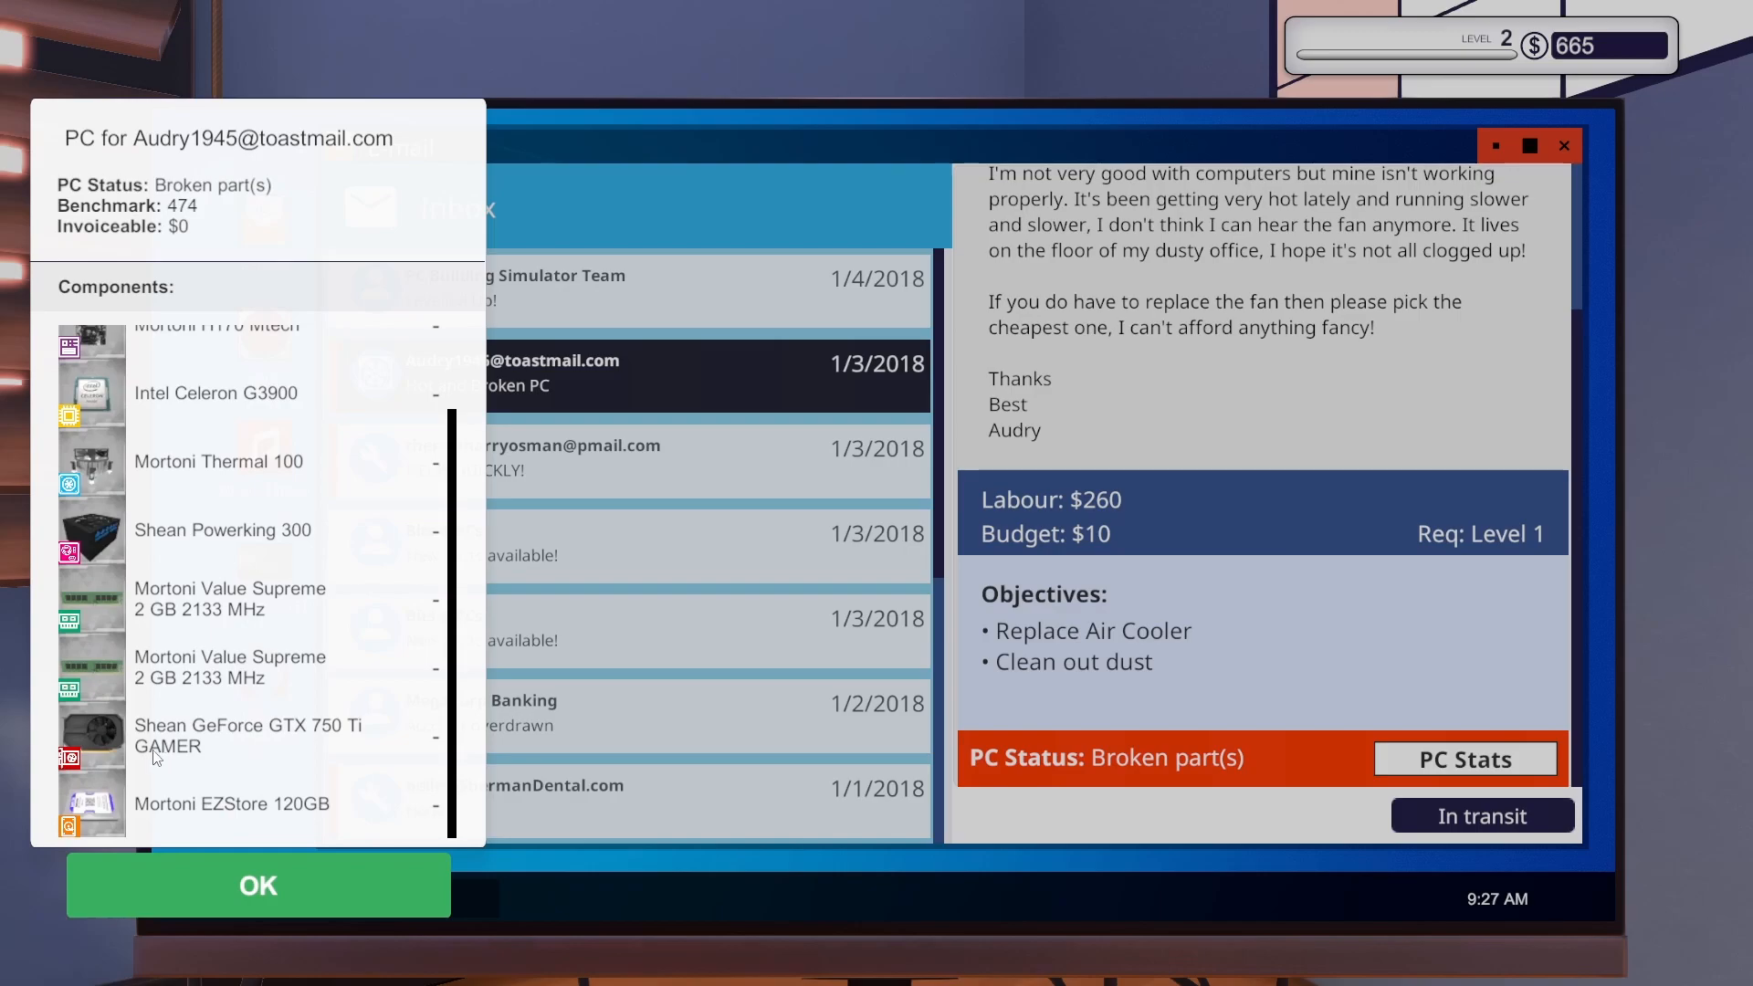
click(258, 886)
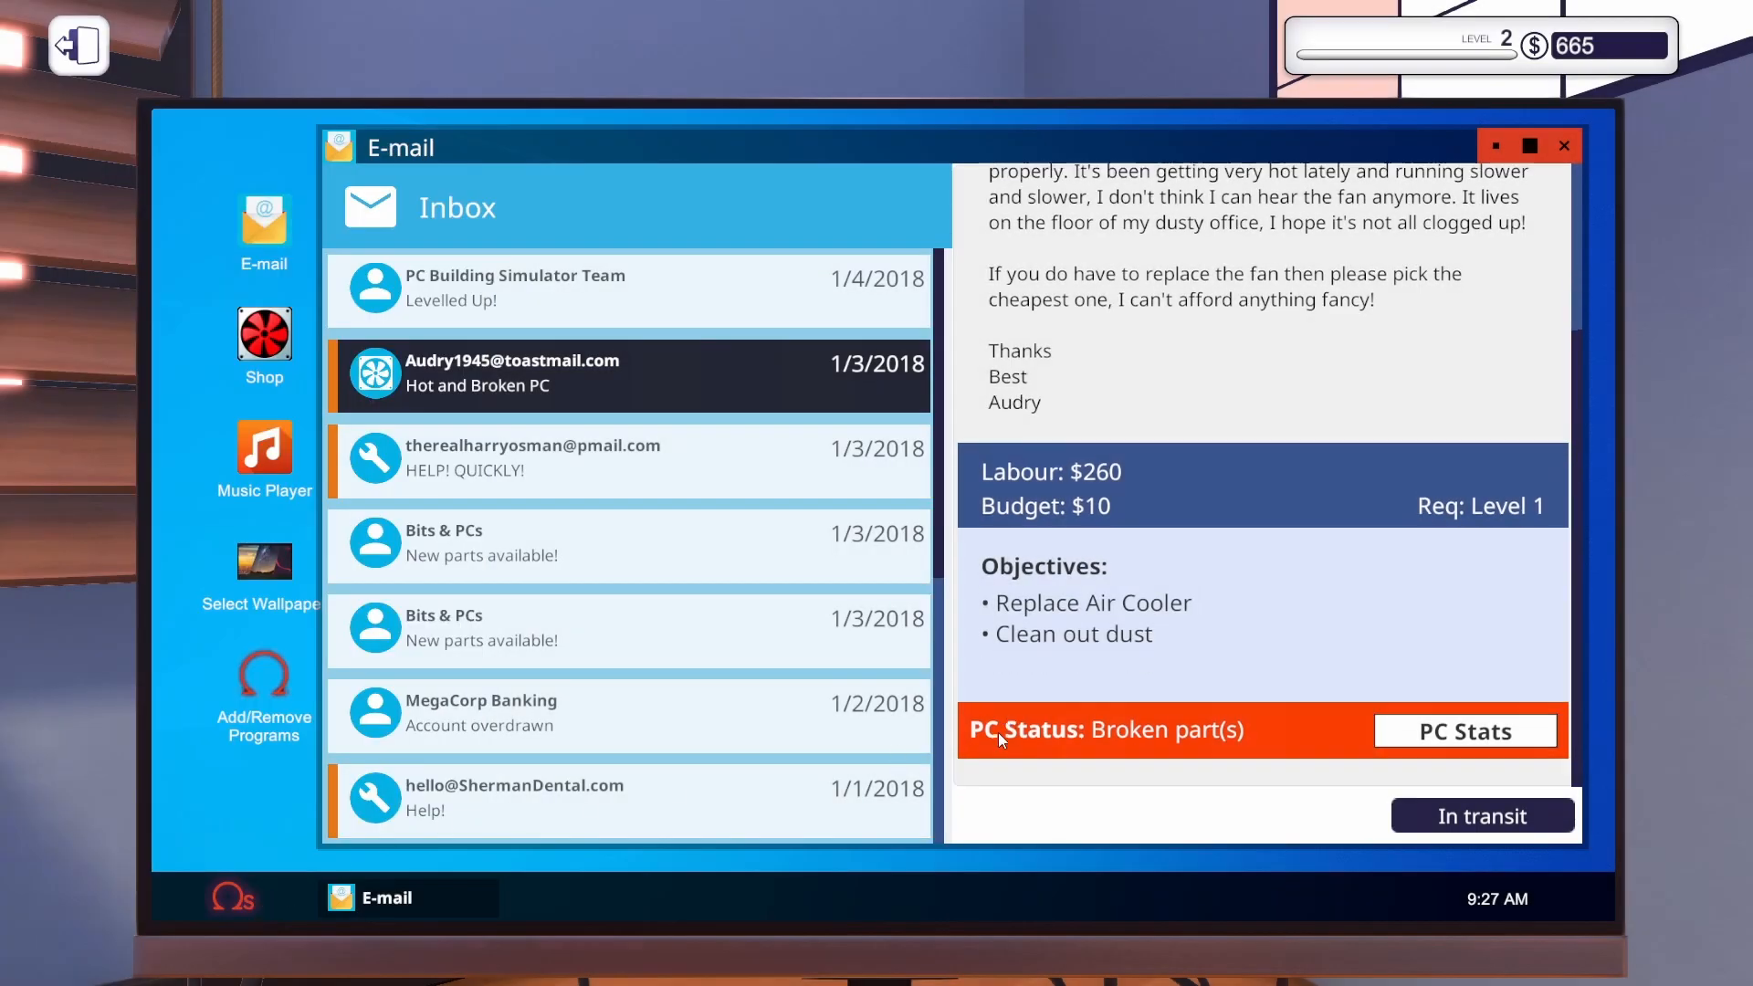
click(1464, 730)
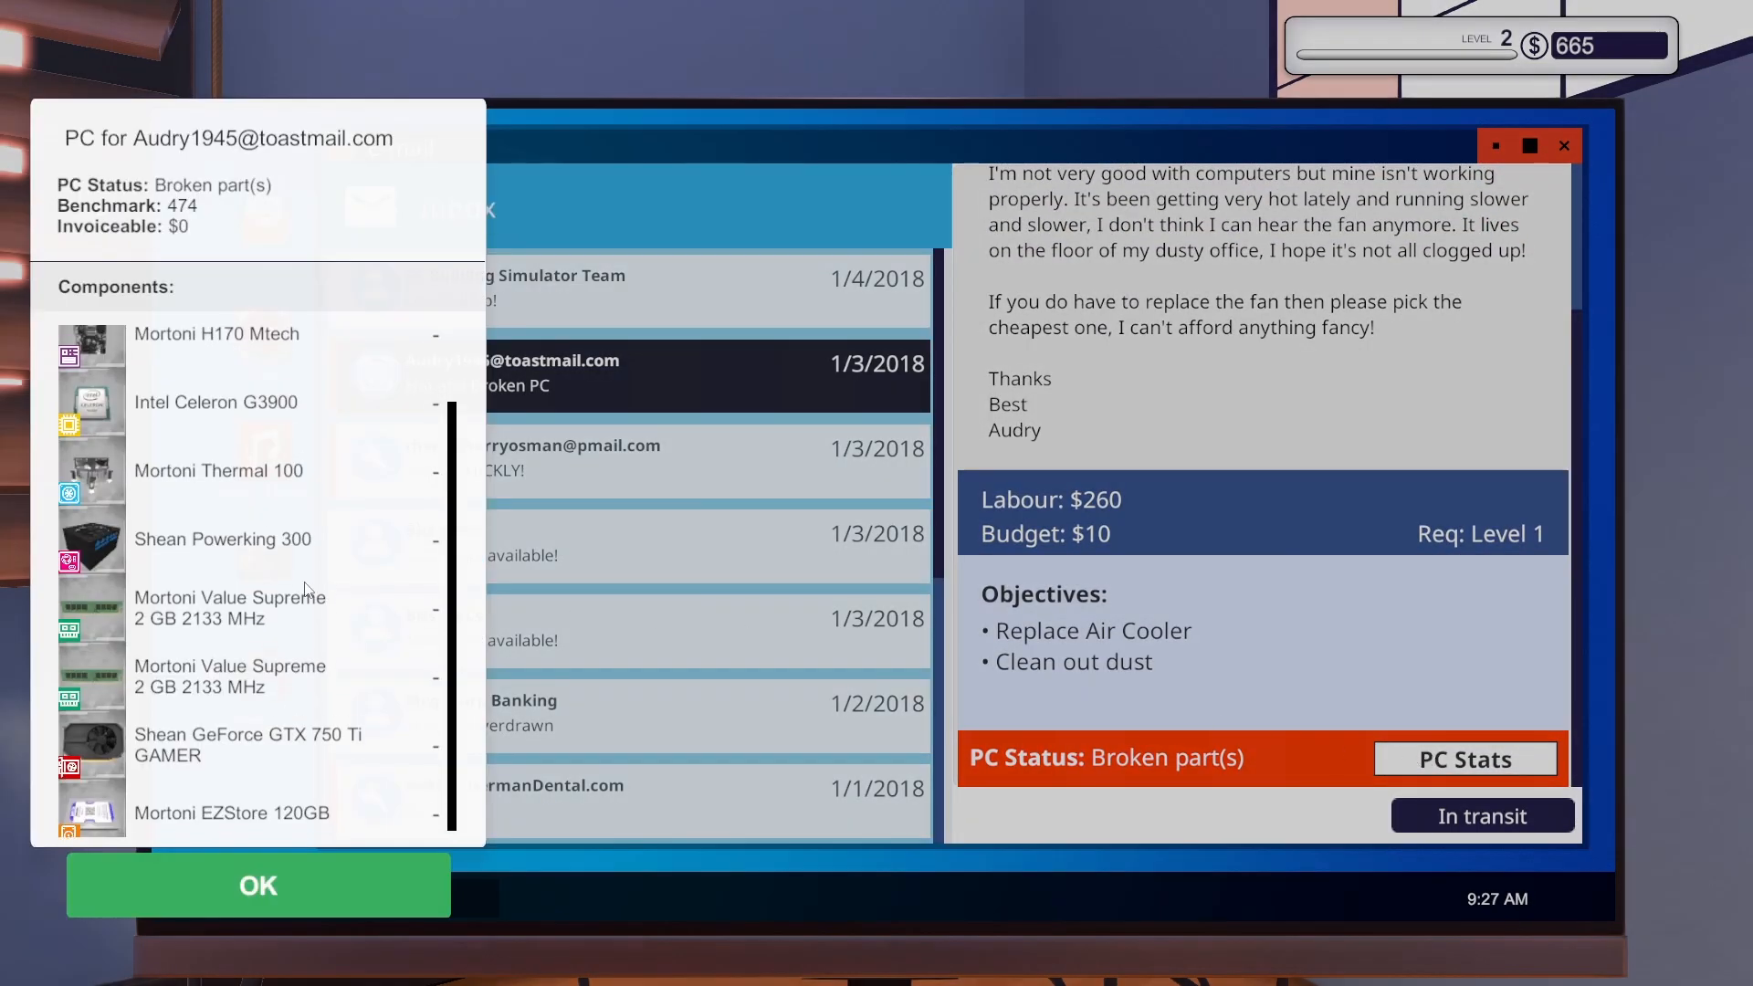
scroll(up, 3)
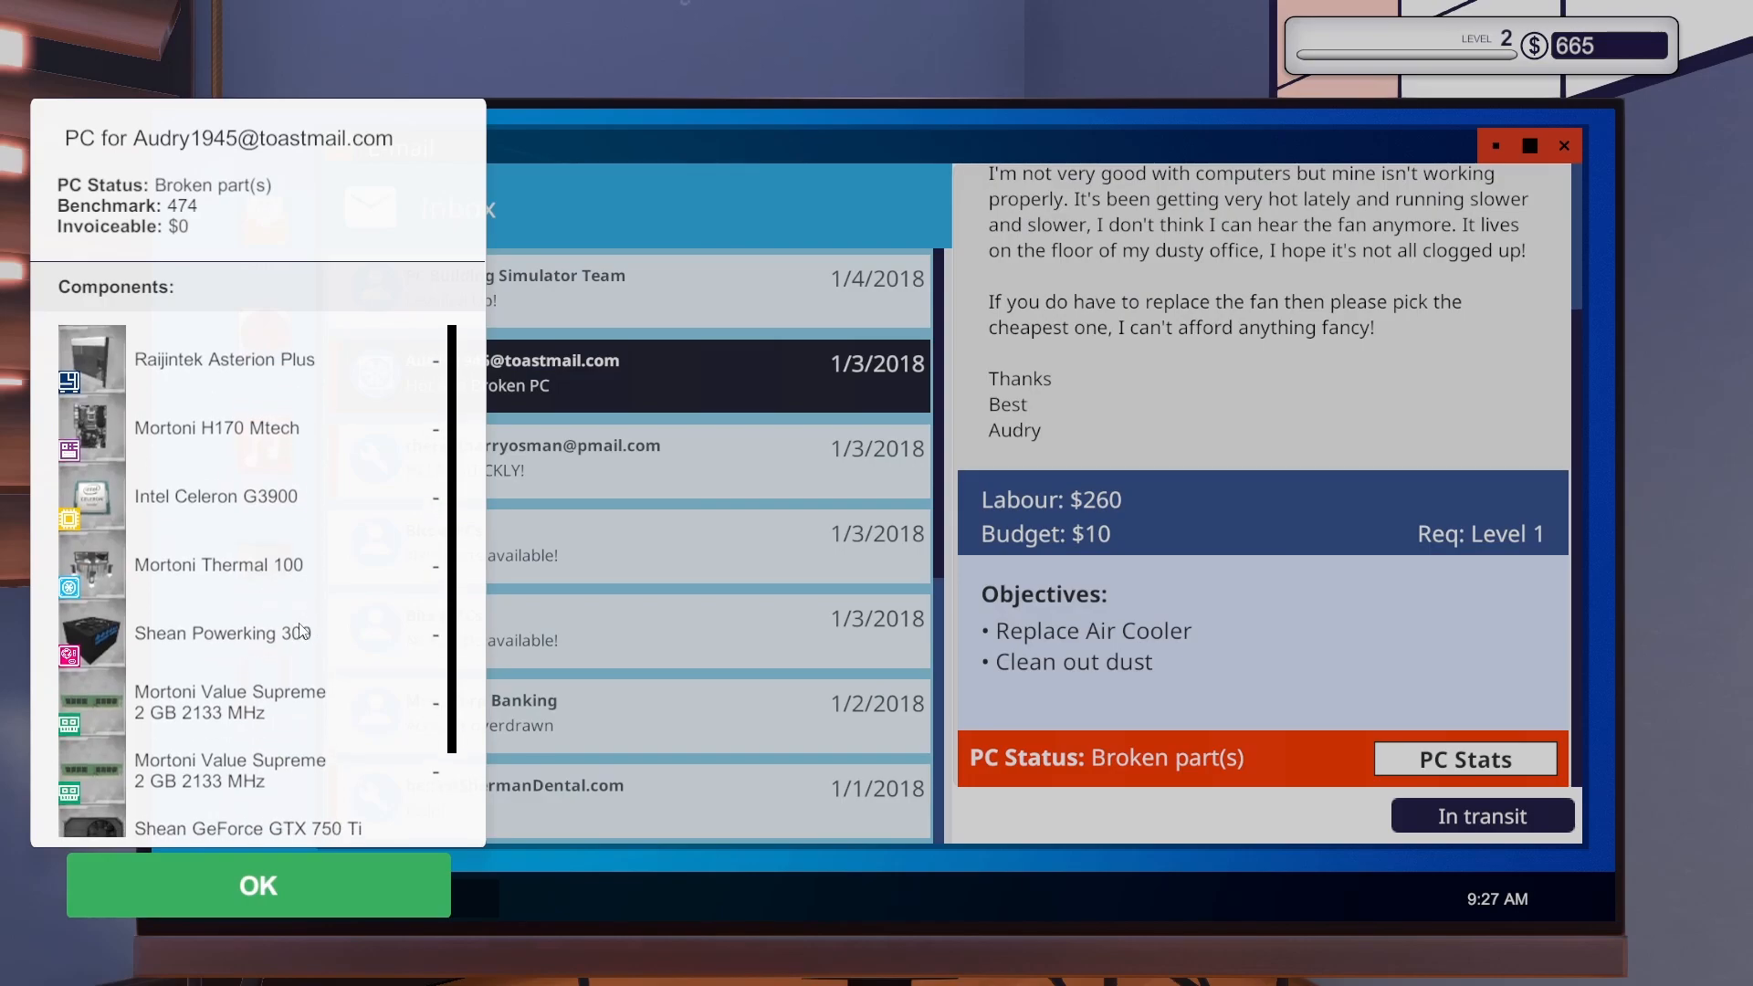
scroll(down, 3)
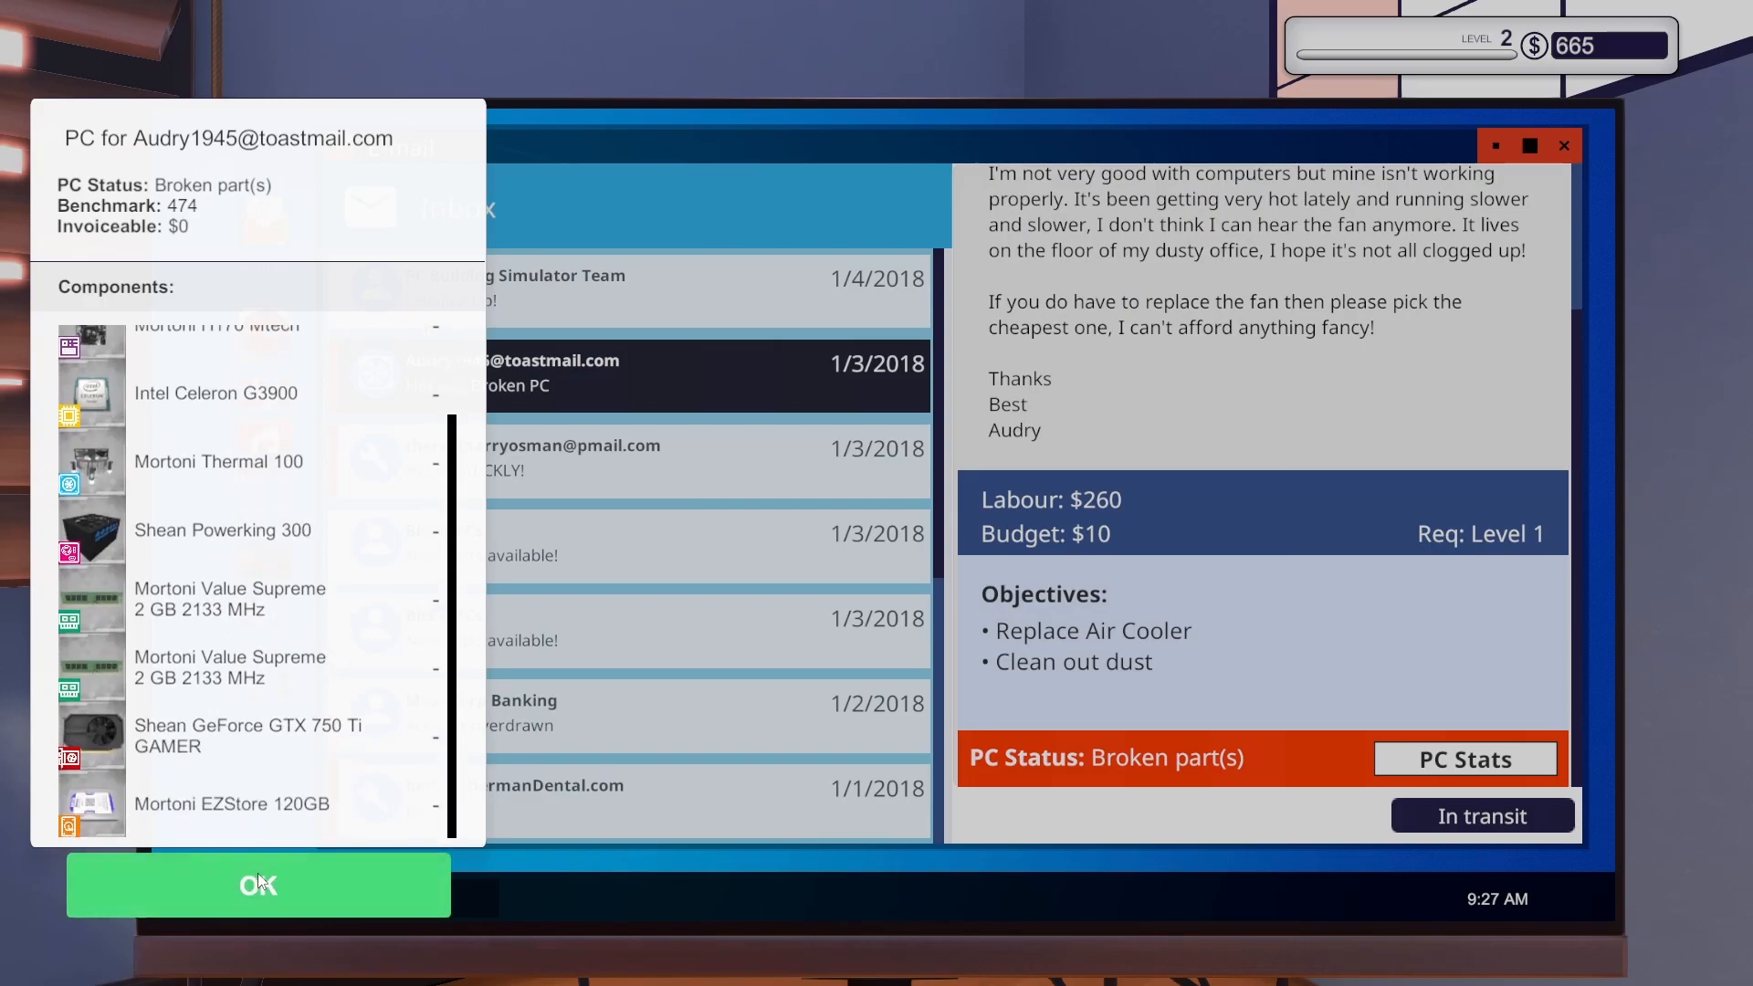
click(257, 884)
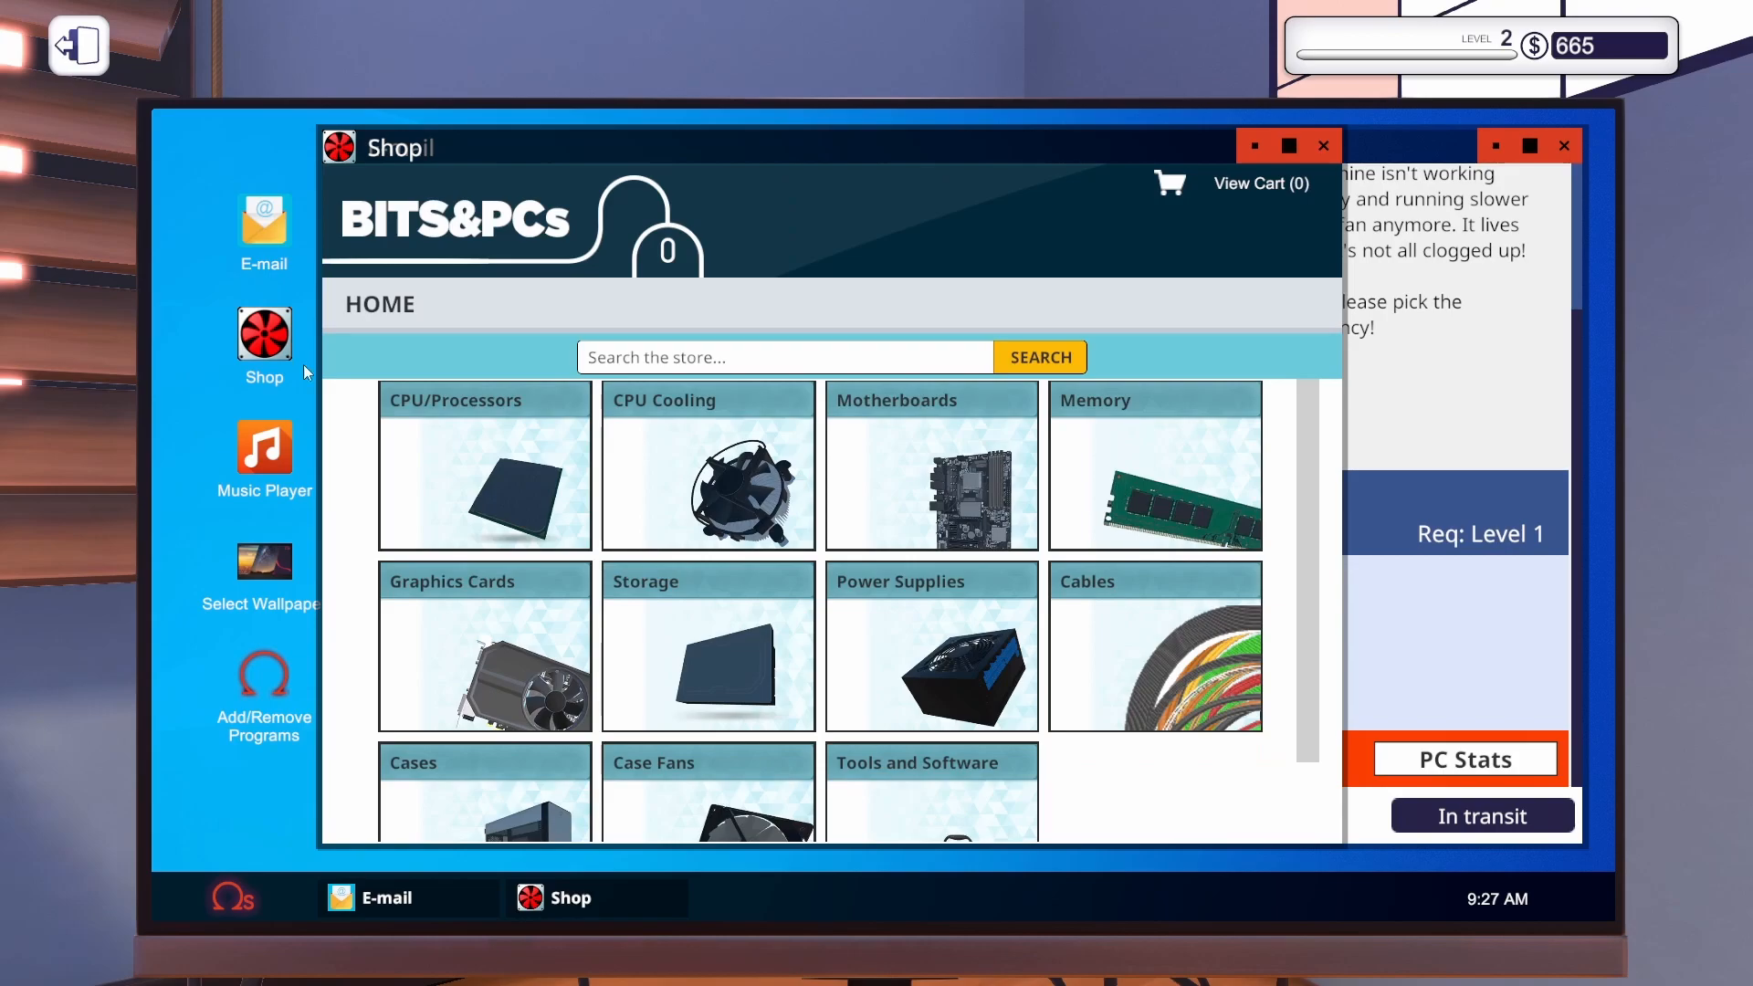
Buy the cheapest case fan, the $5 Mortoni Heat Away 90, with next-day delivery.
scroll(down, 3)
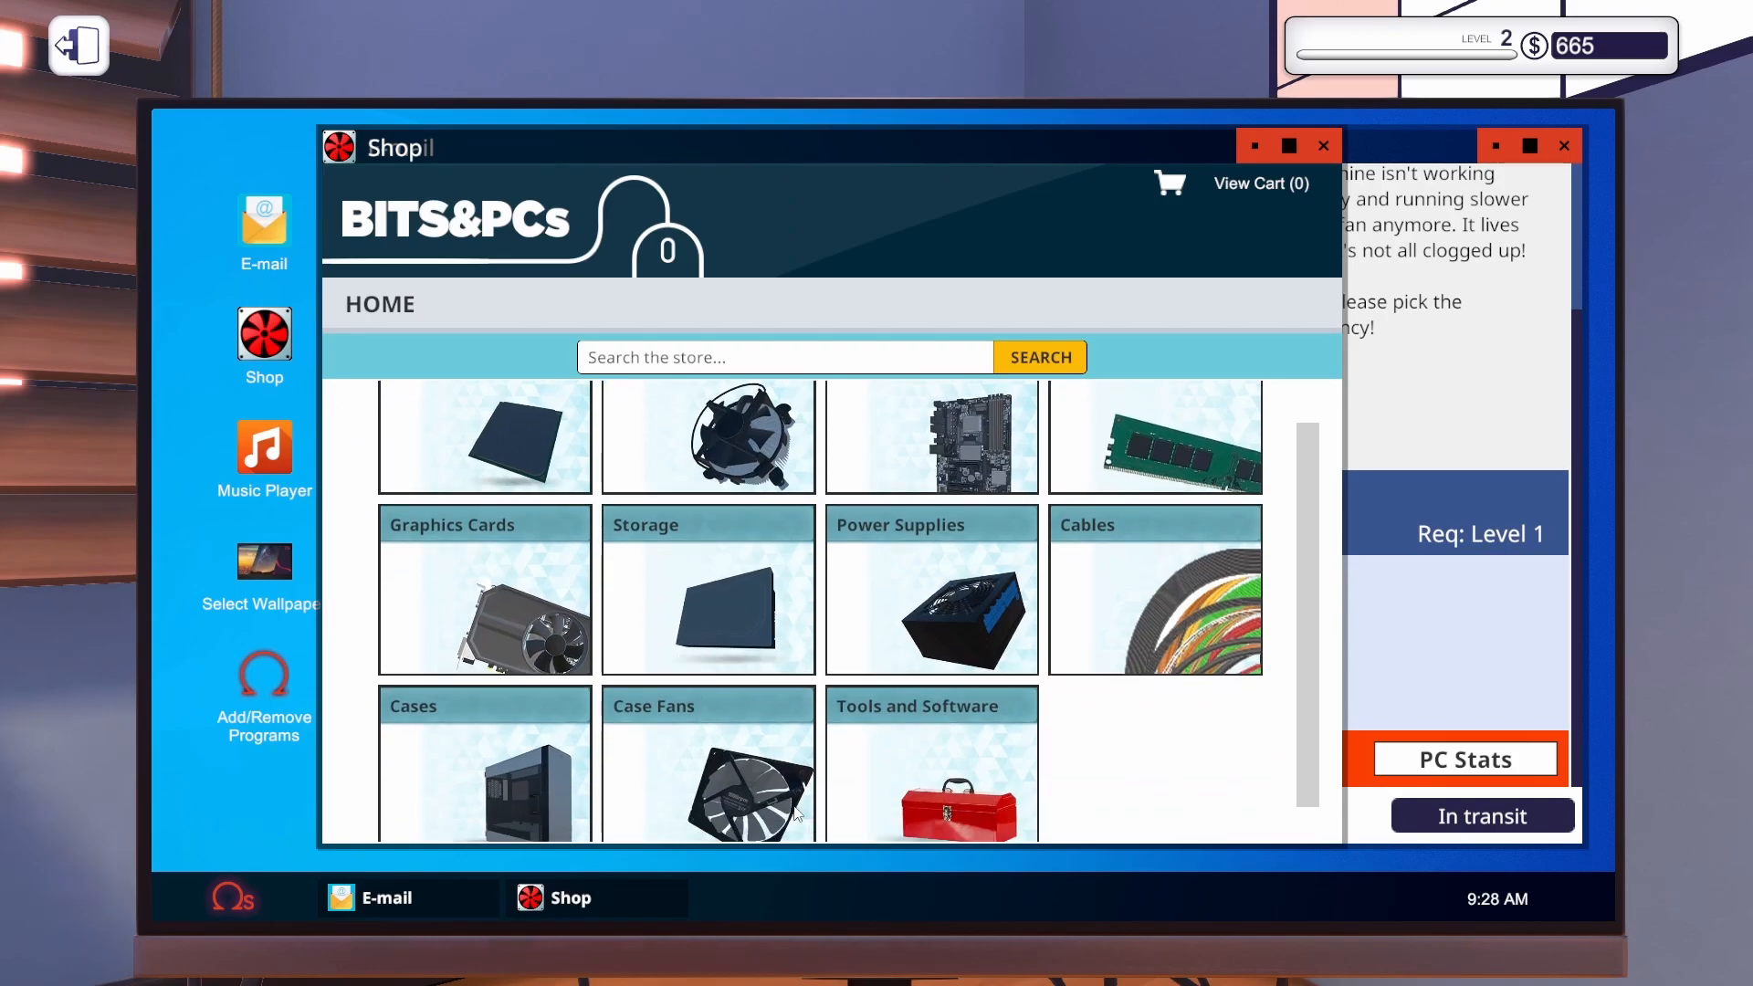
click(709, 765)
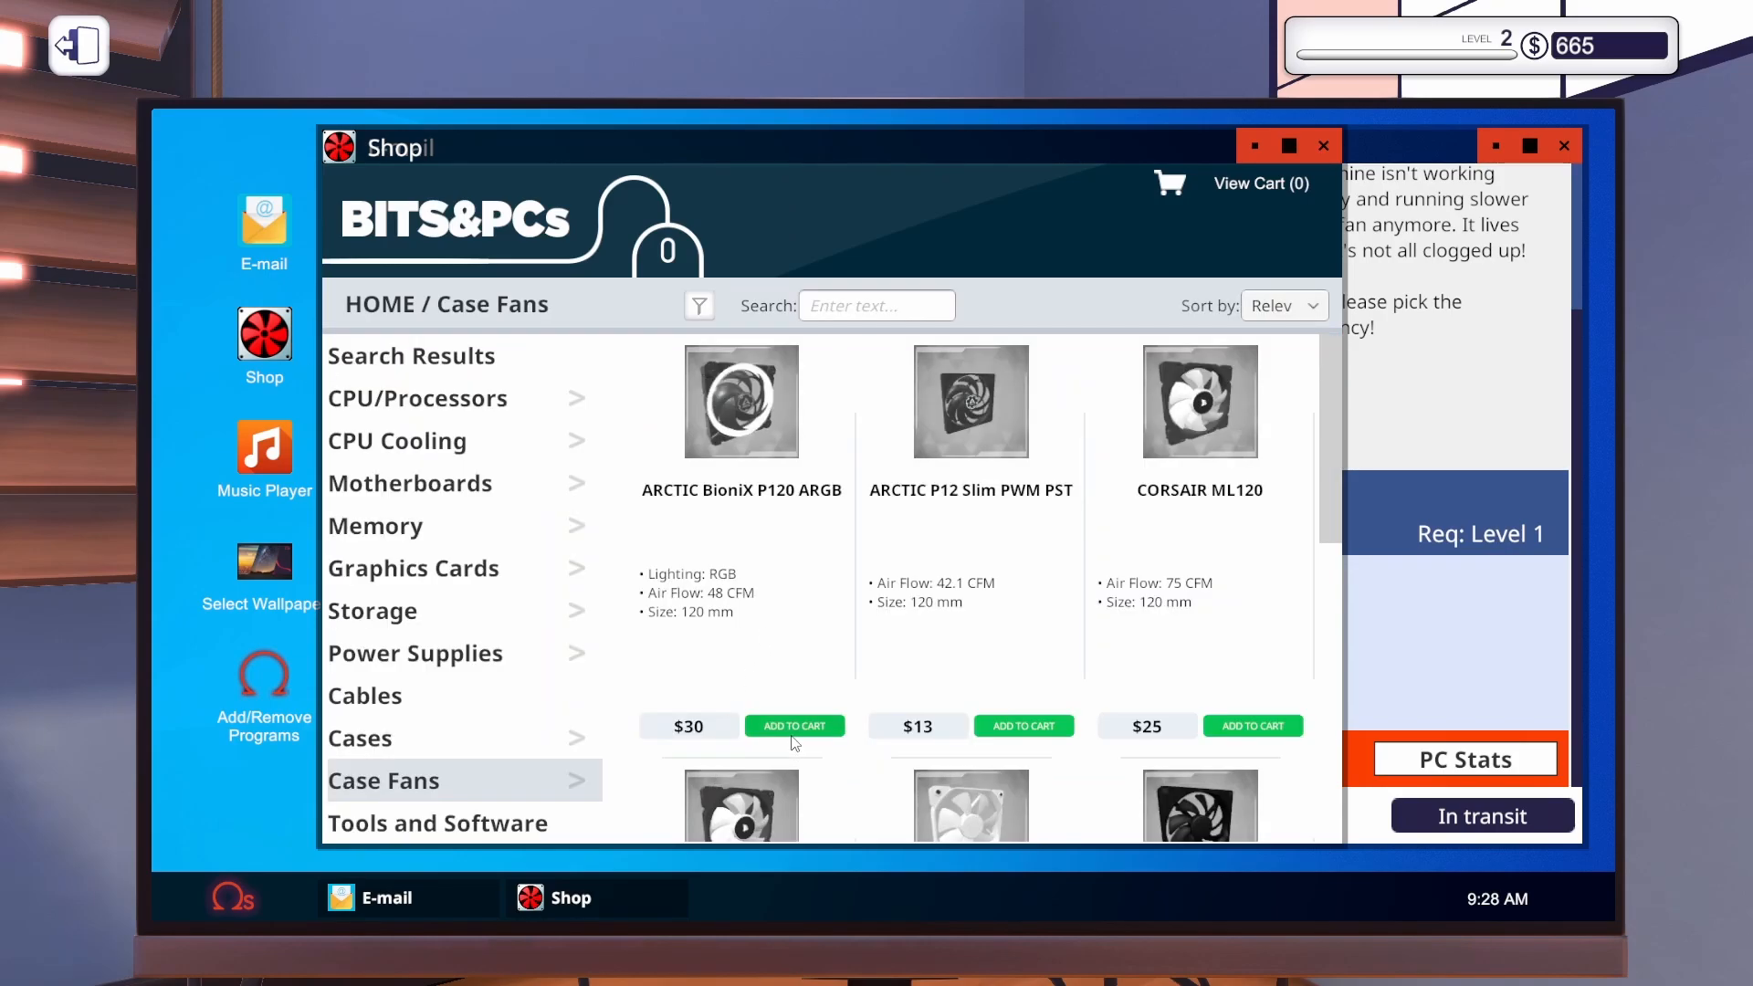
scroll(down, 3)
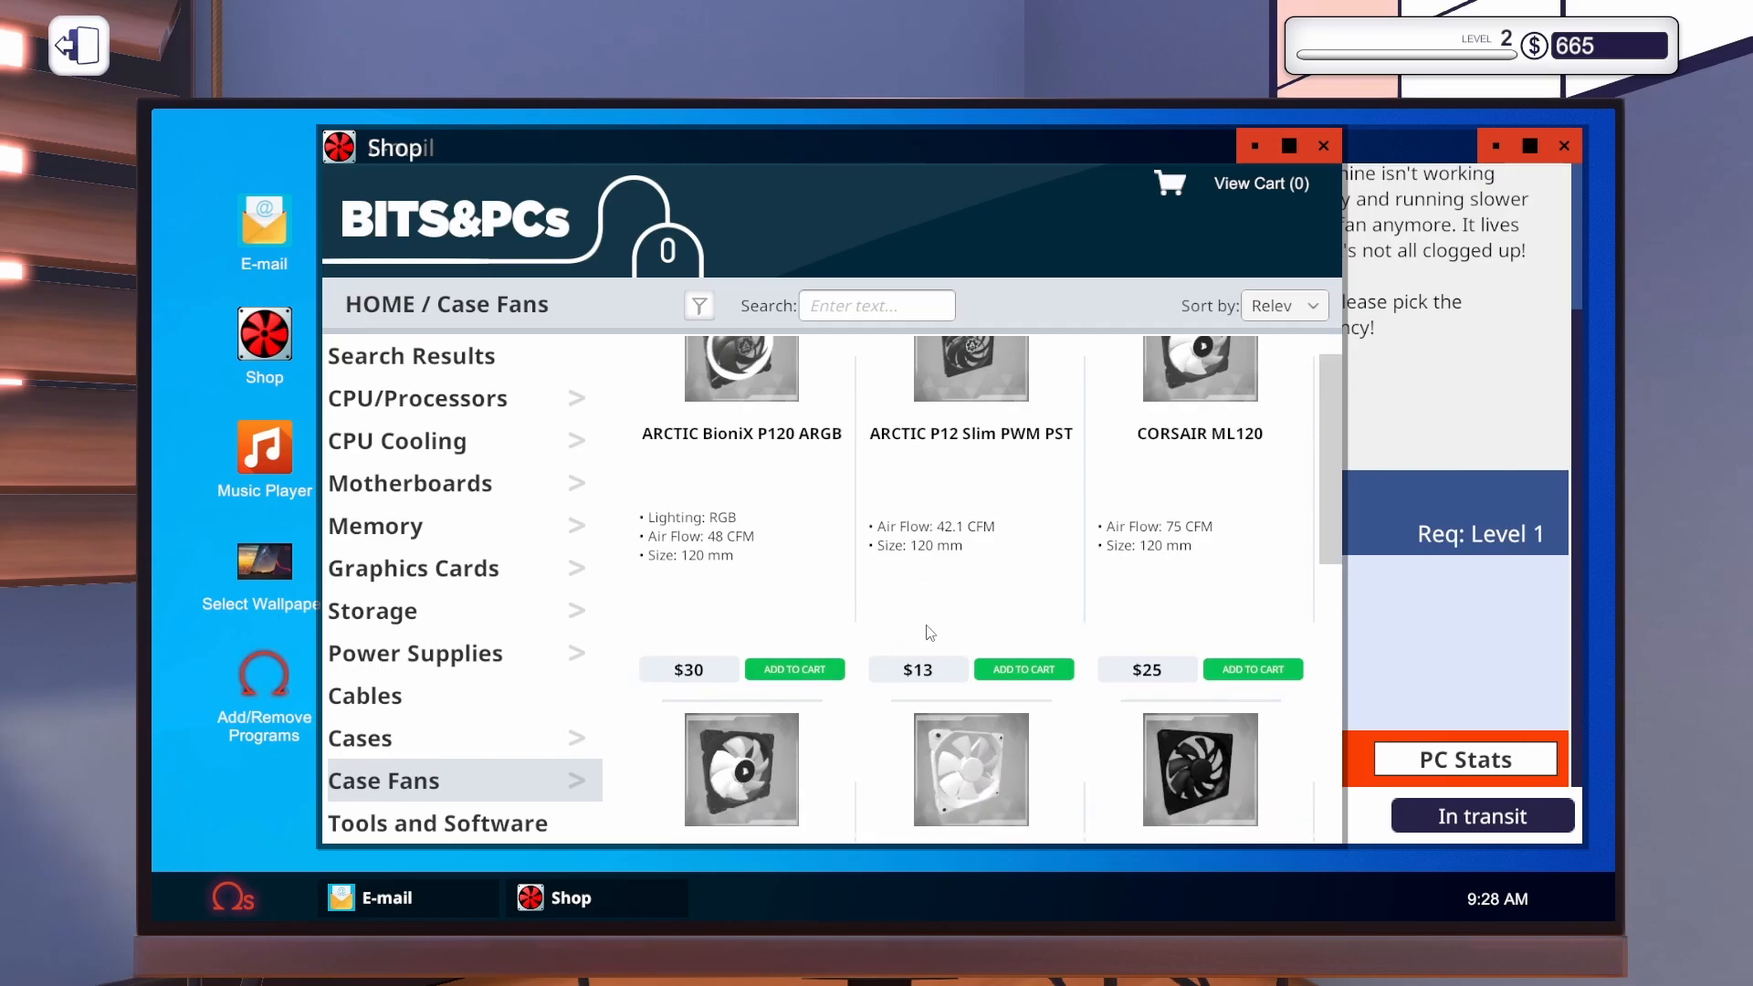
click(1282, 304)
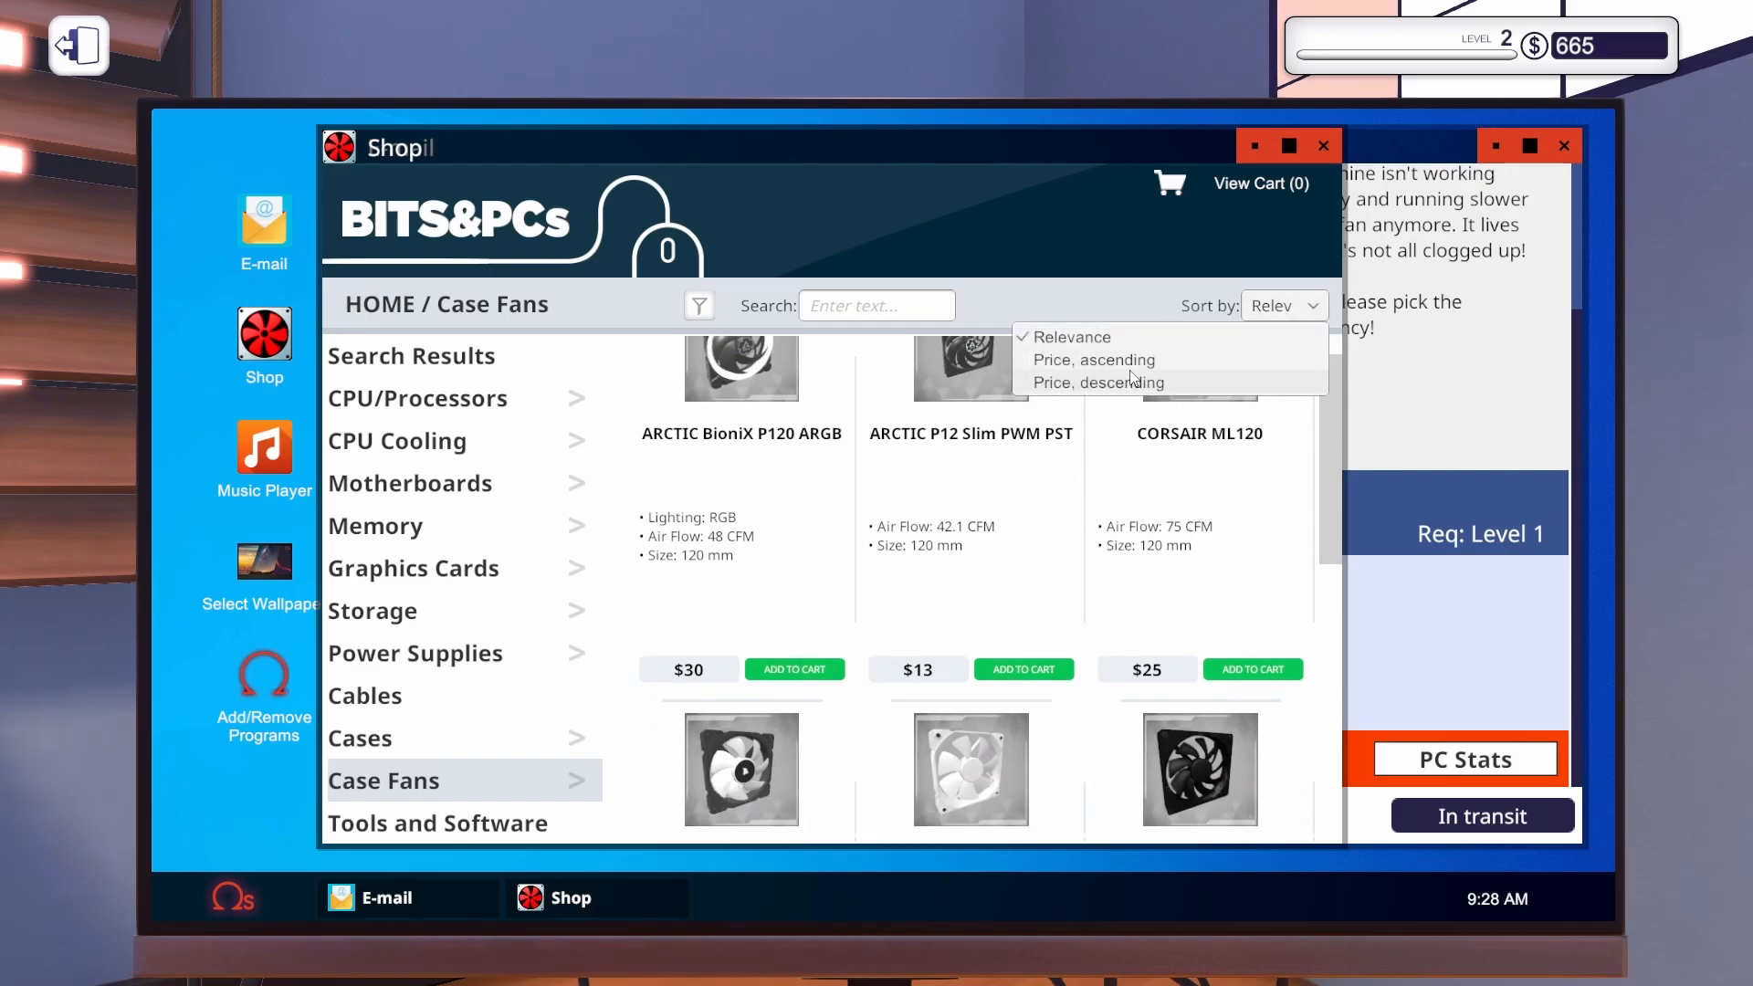
click(1094, 360)
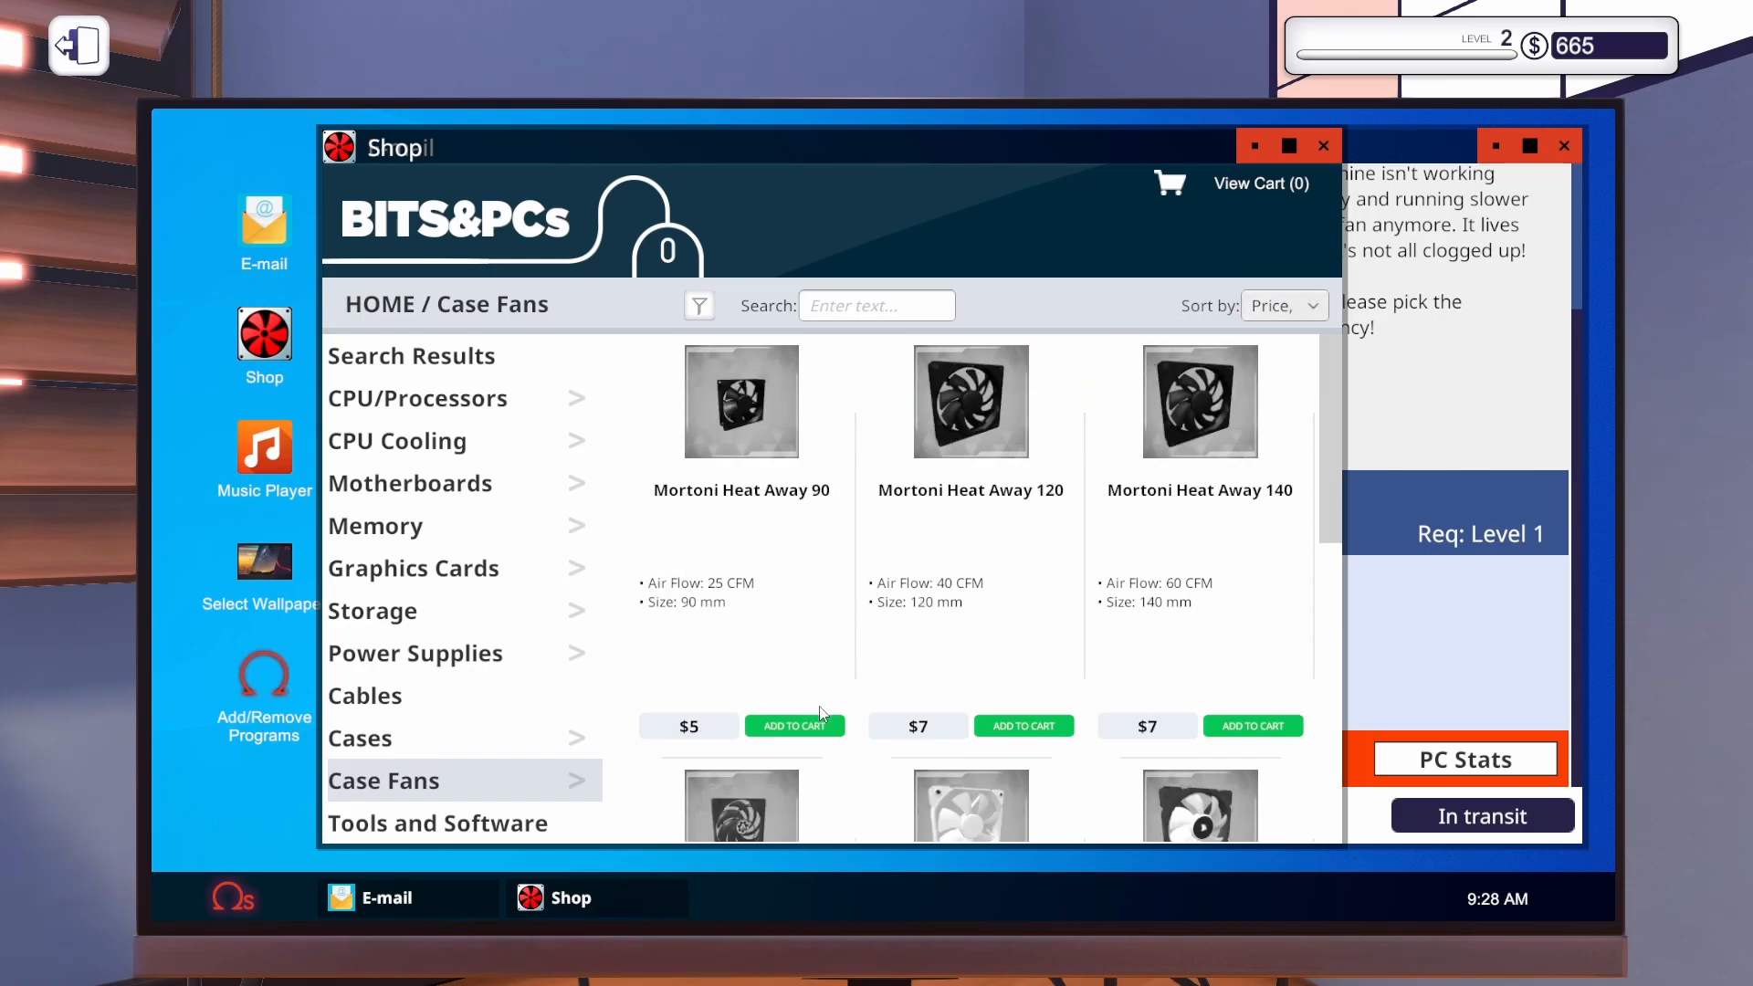
click(795, 725)
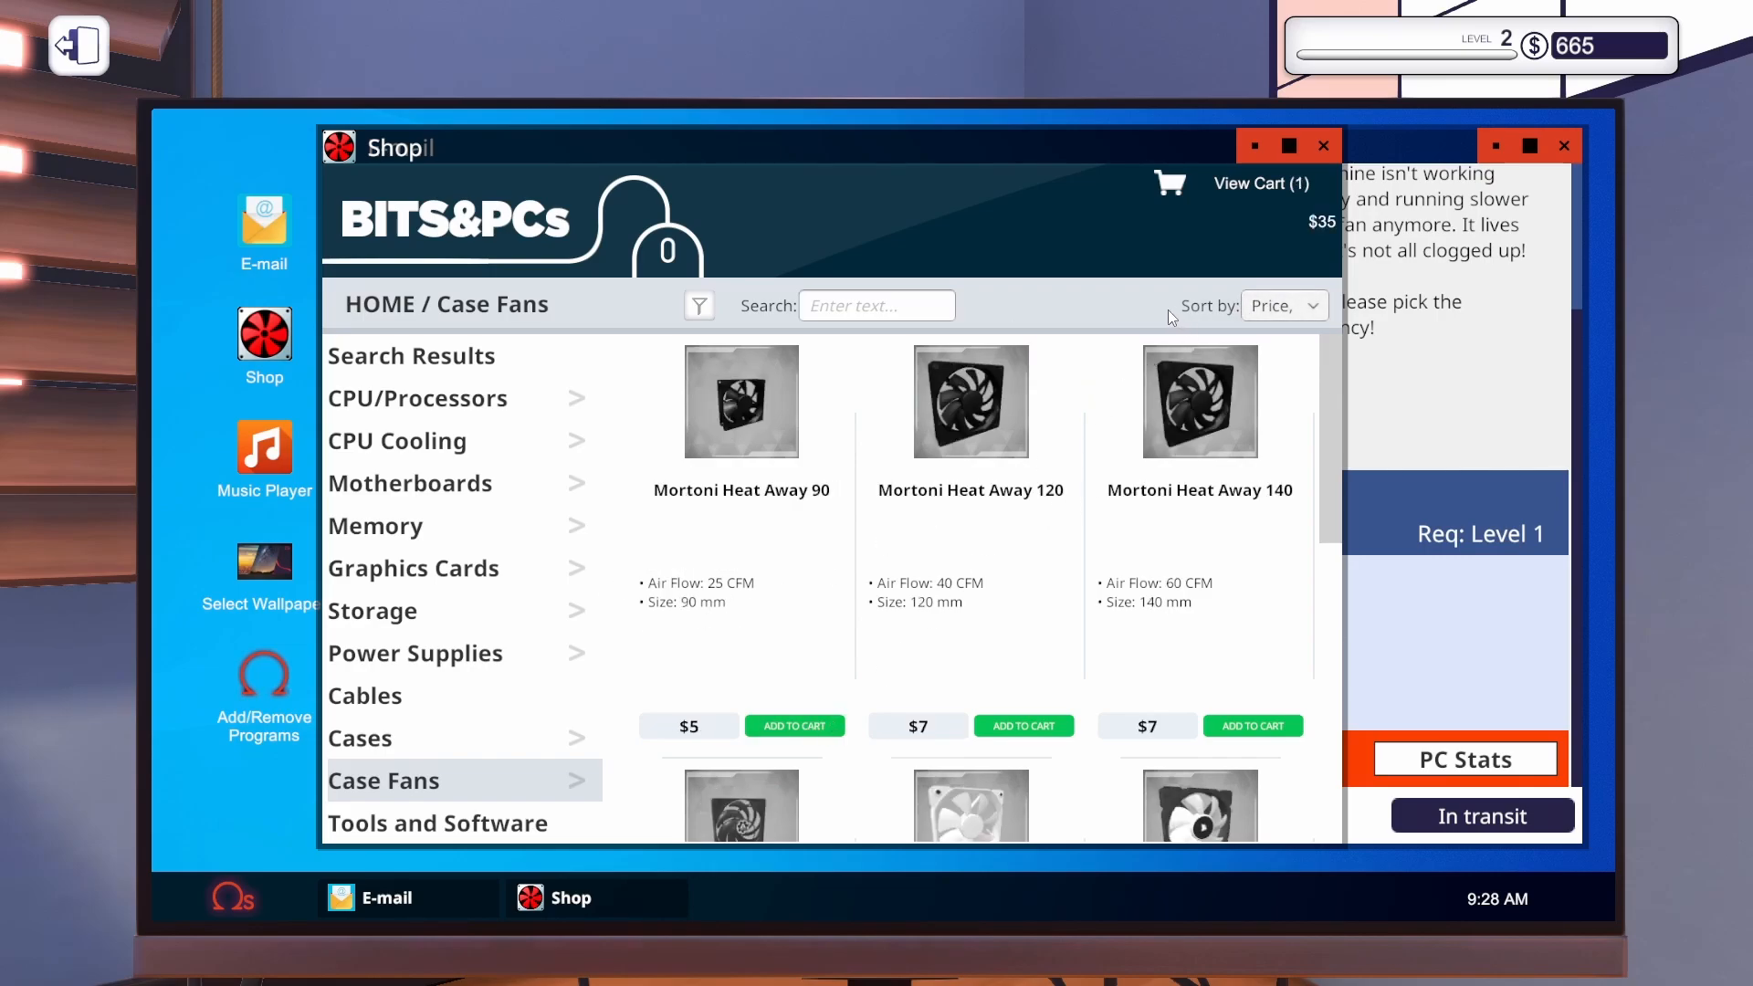
click(1260, 182)
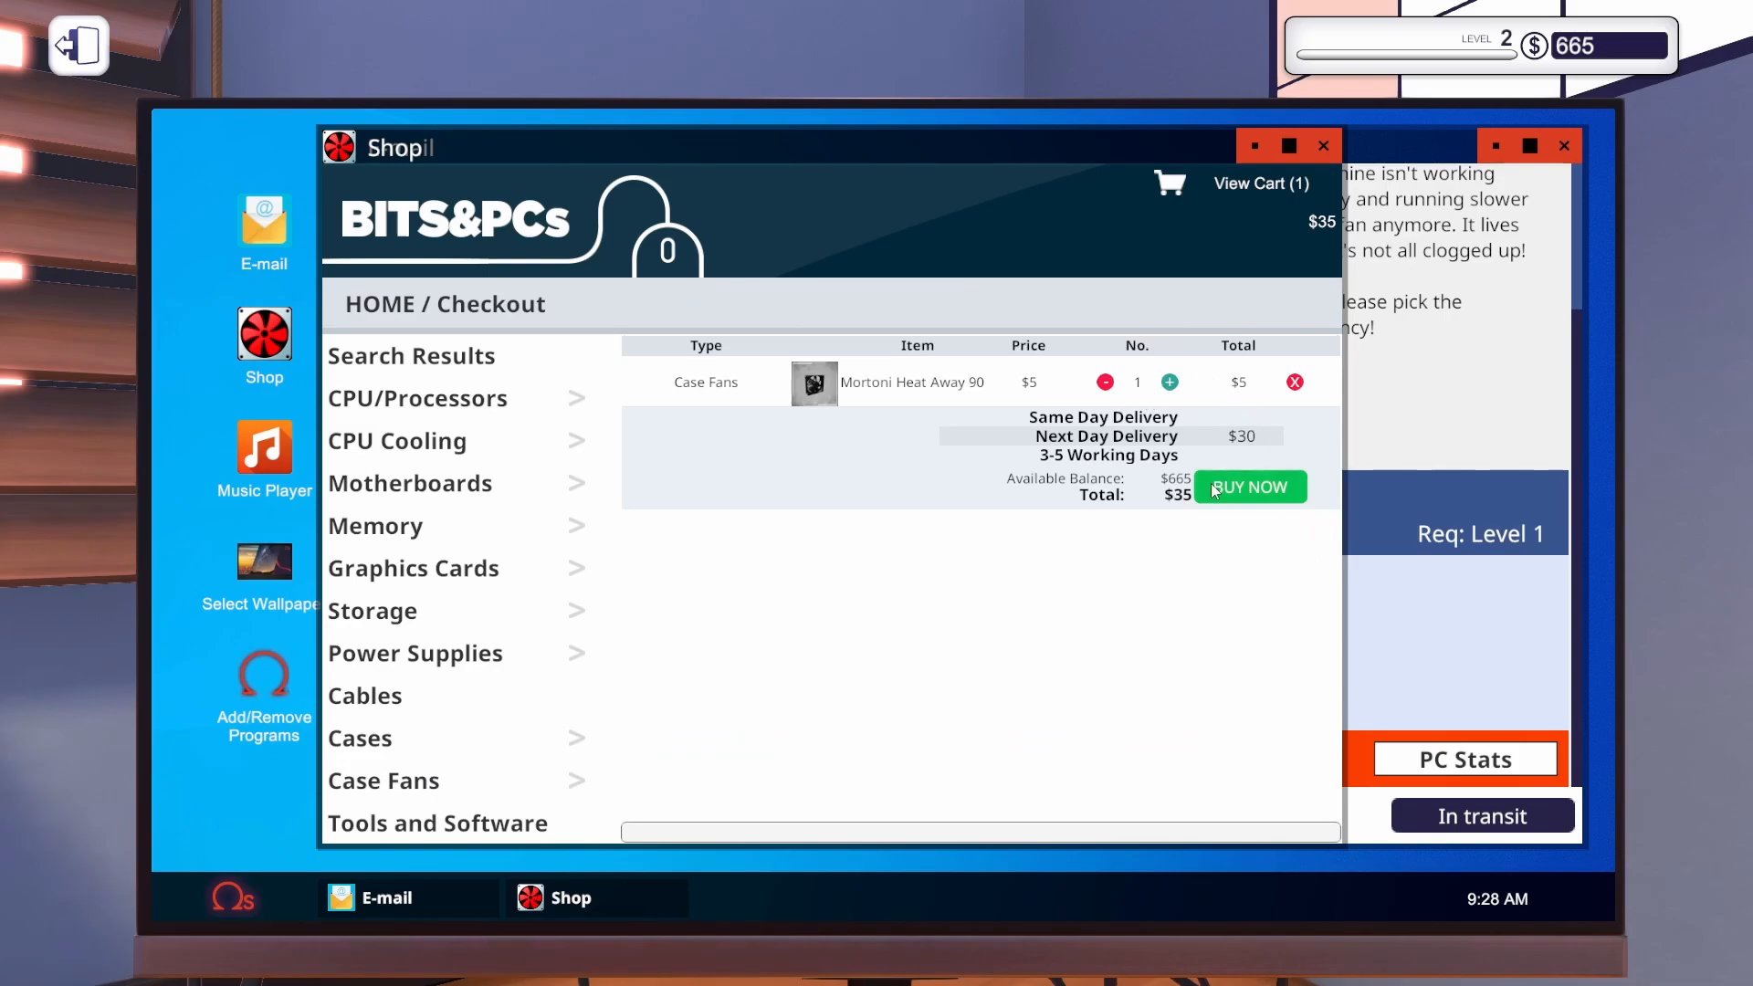
click(1249, 486)
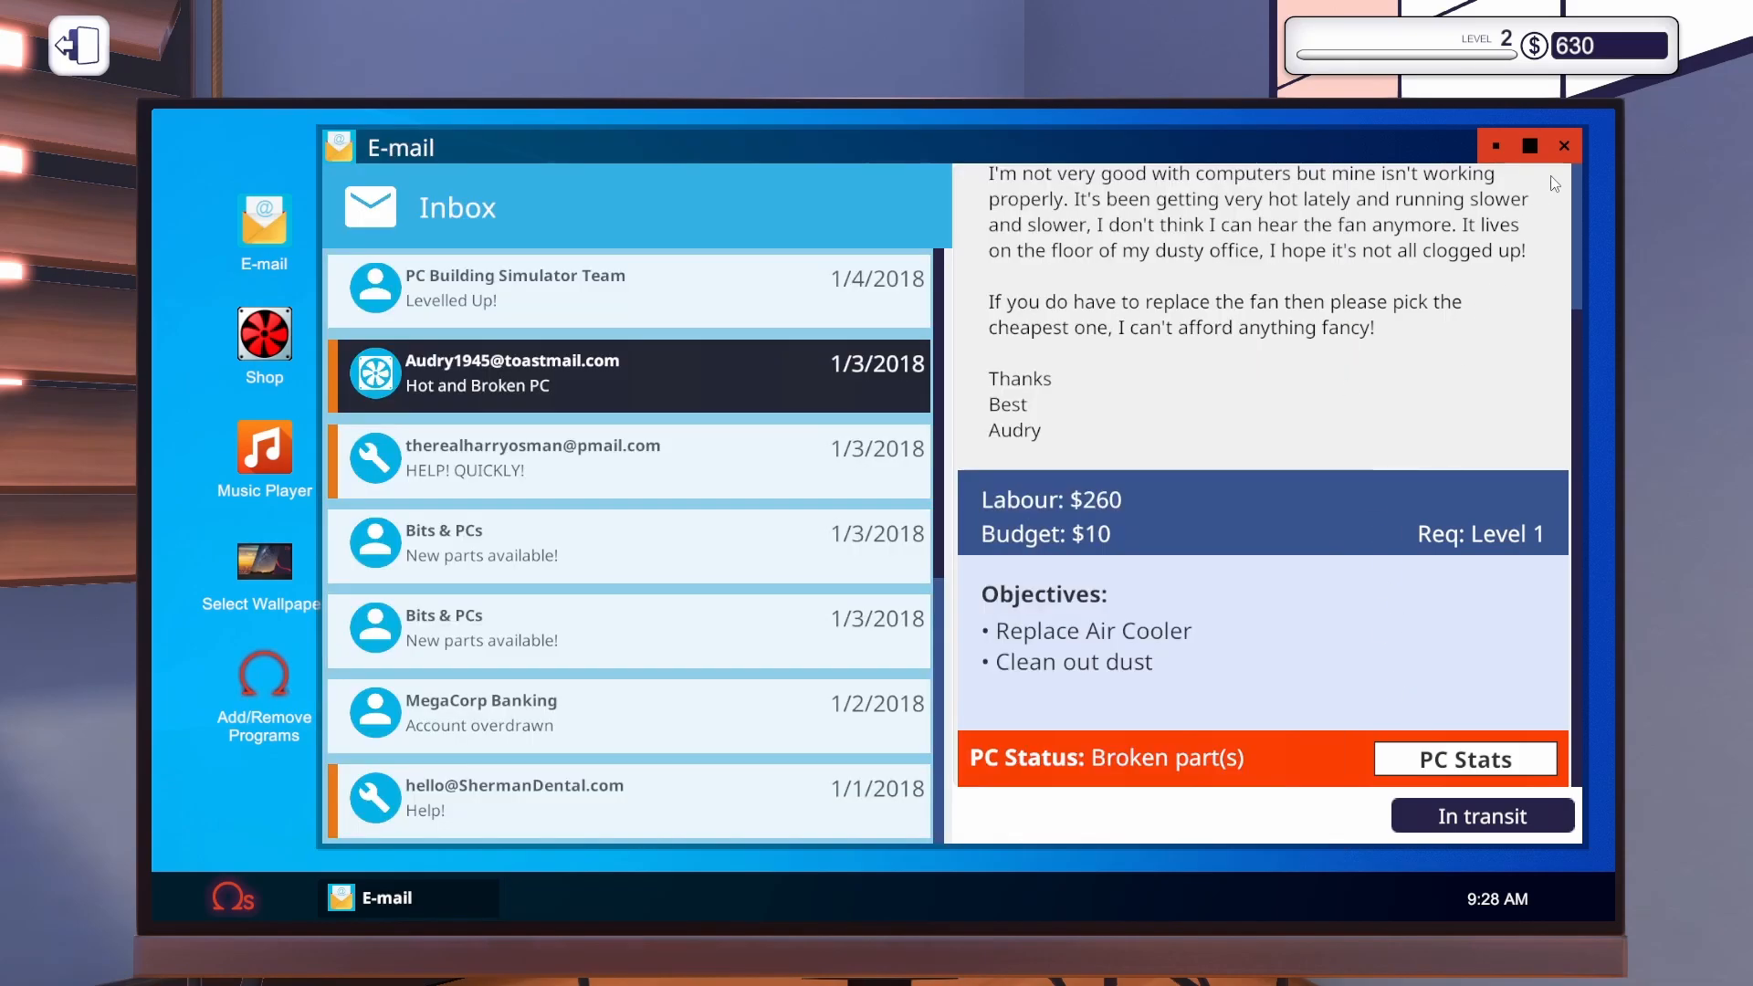
Check the January calendar and return to the office for the virus-job PC.
click(1565, 147)
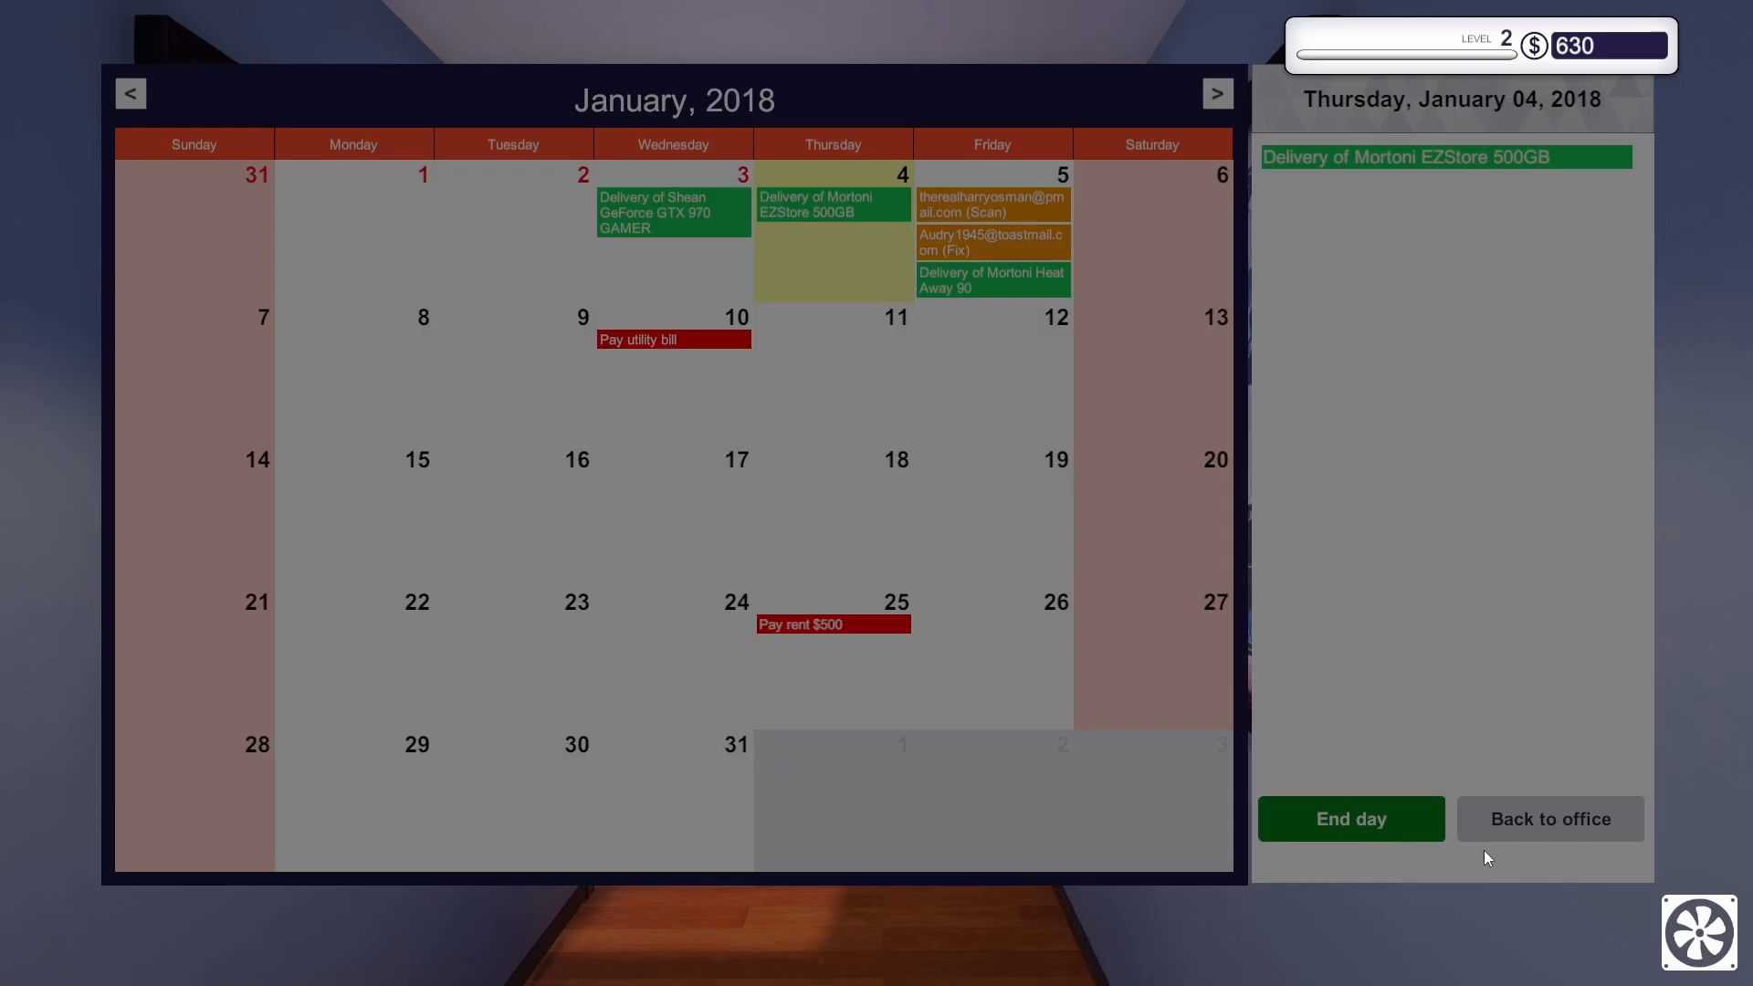
click(1550, 818)
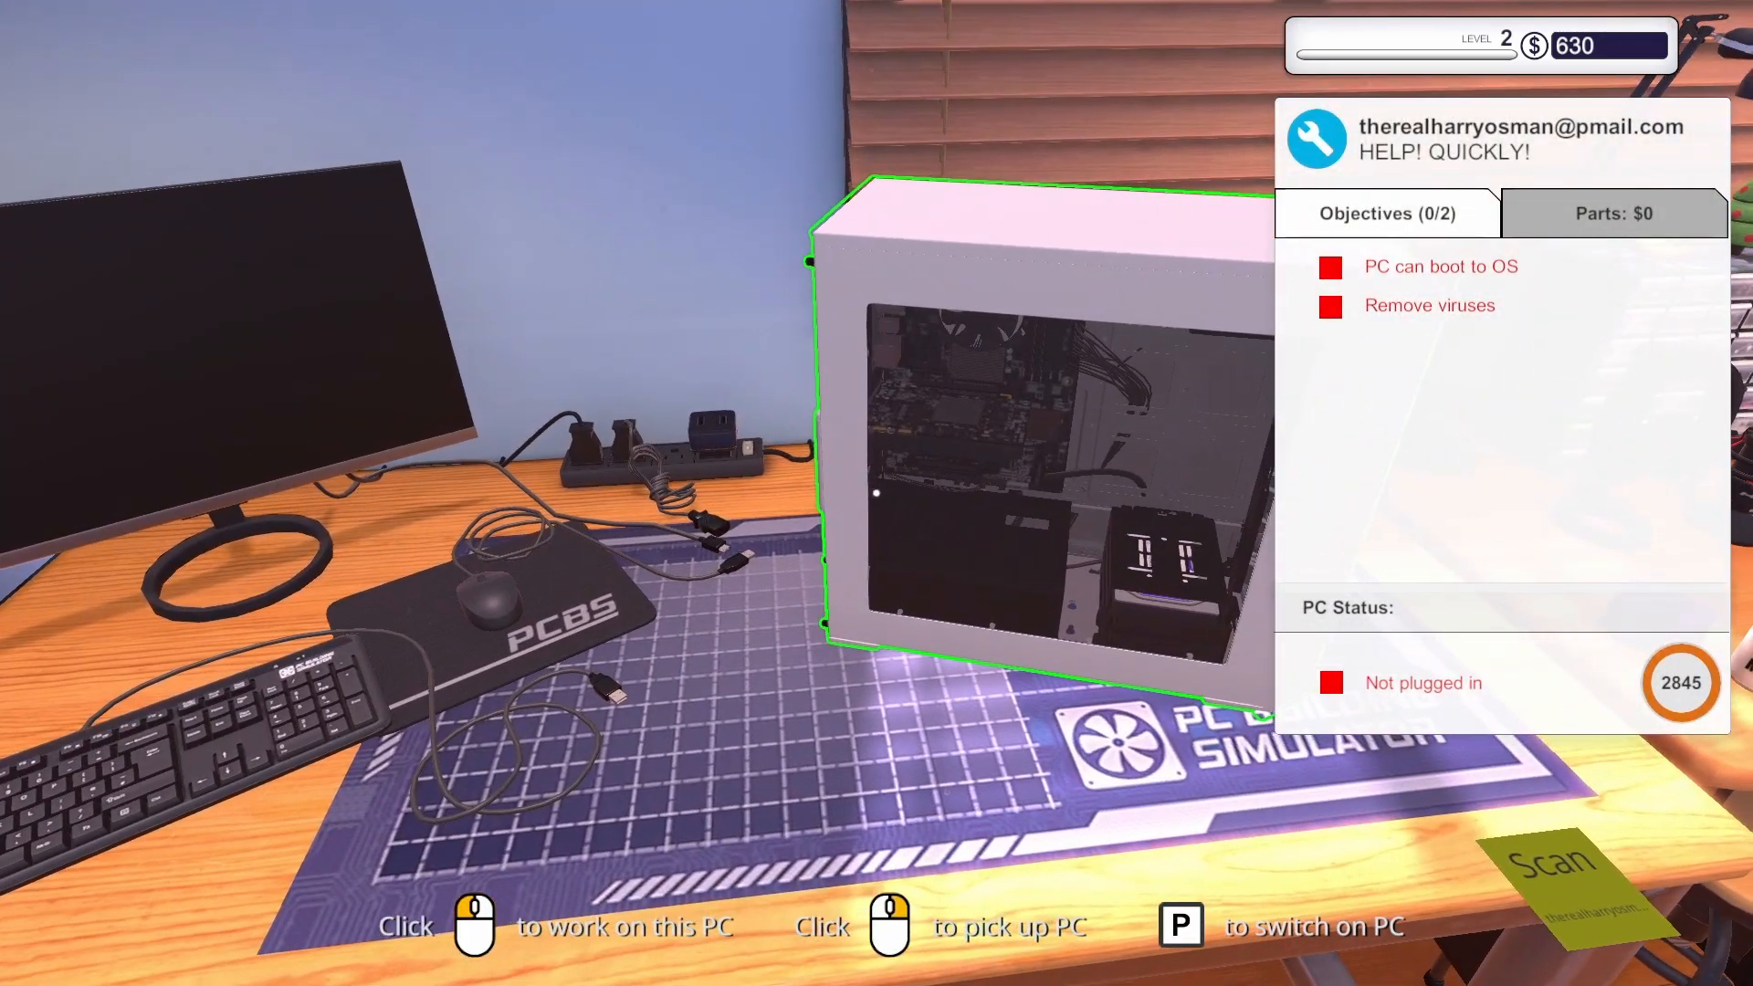
Connect the virus-job PC's cables in Cable mode and power it on to its desktop.
click(1052, 426)
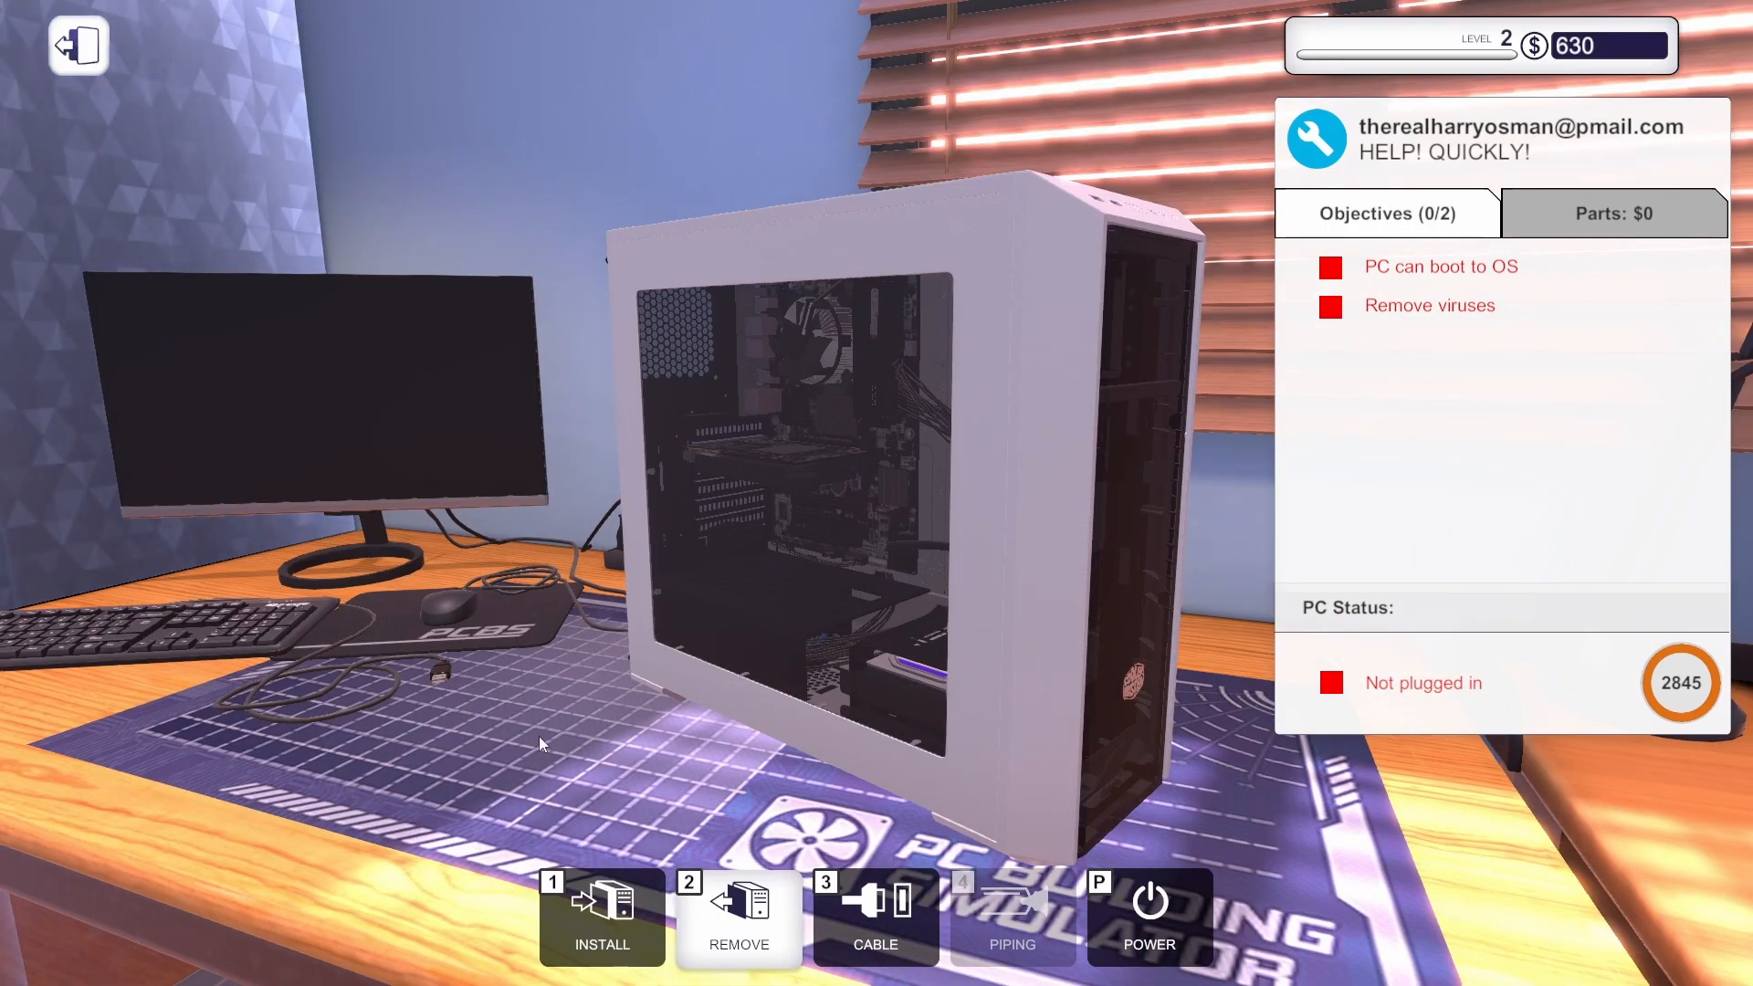
click(874, 917)
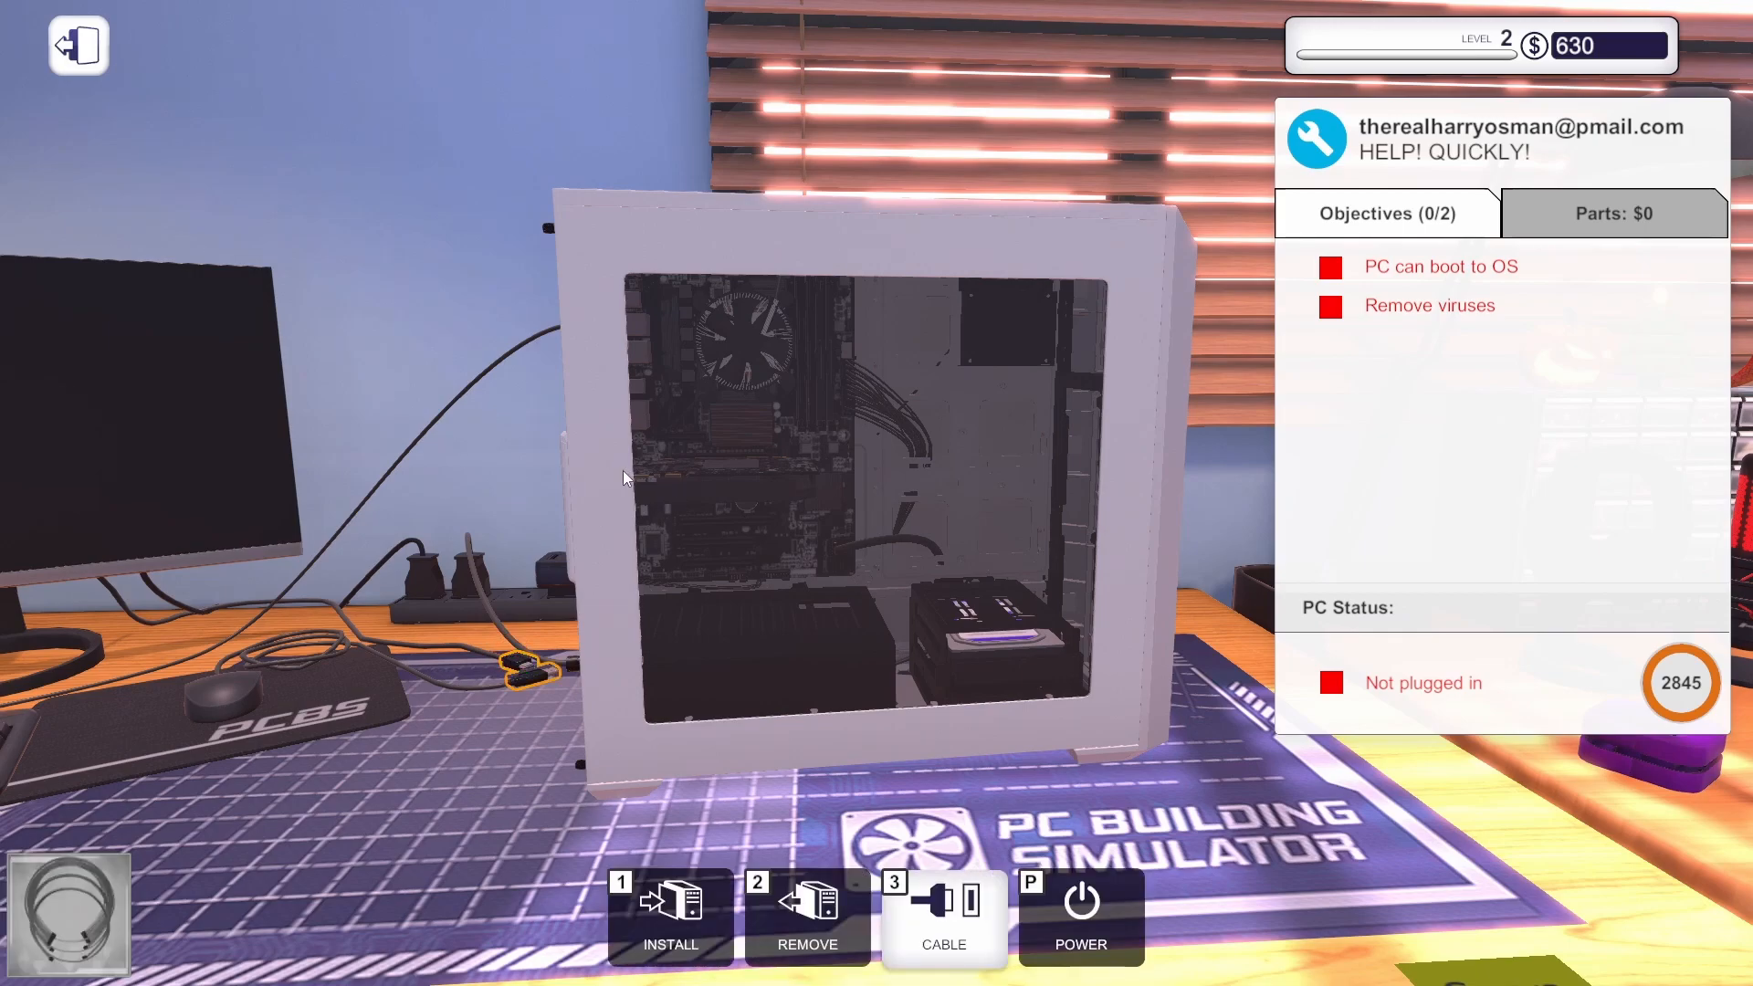
mouse_move(615, 477)
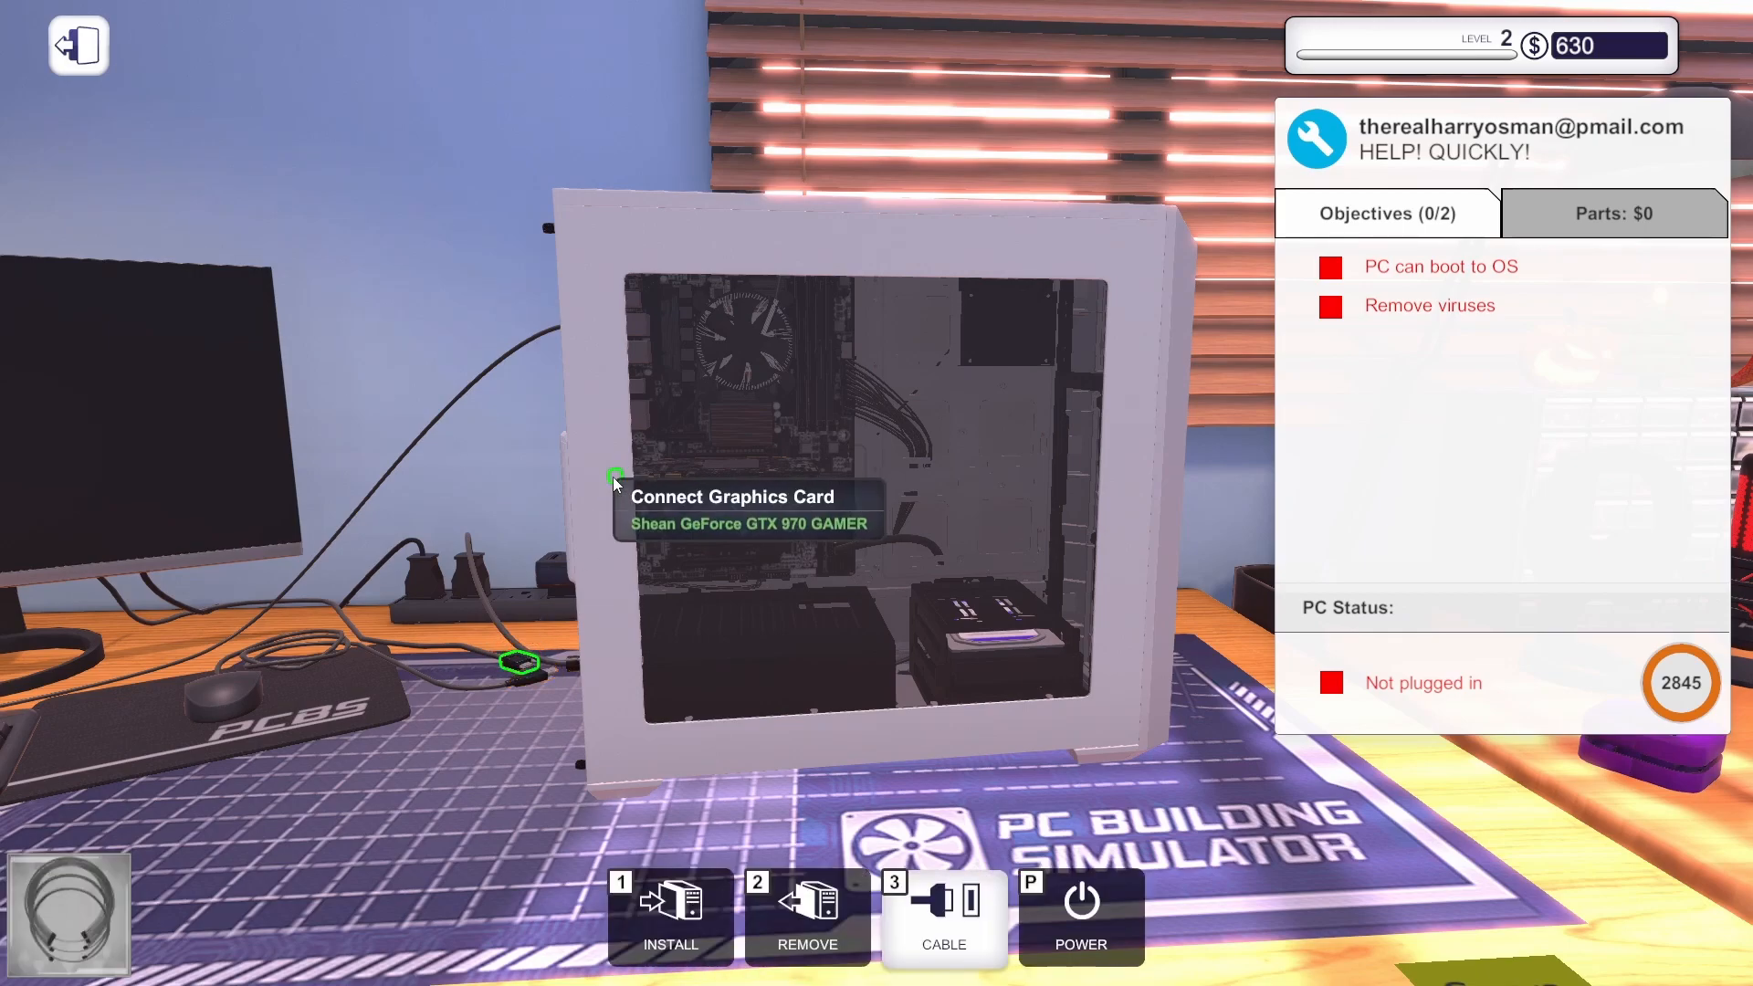
mouse_move(627, 336)
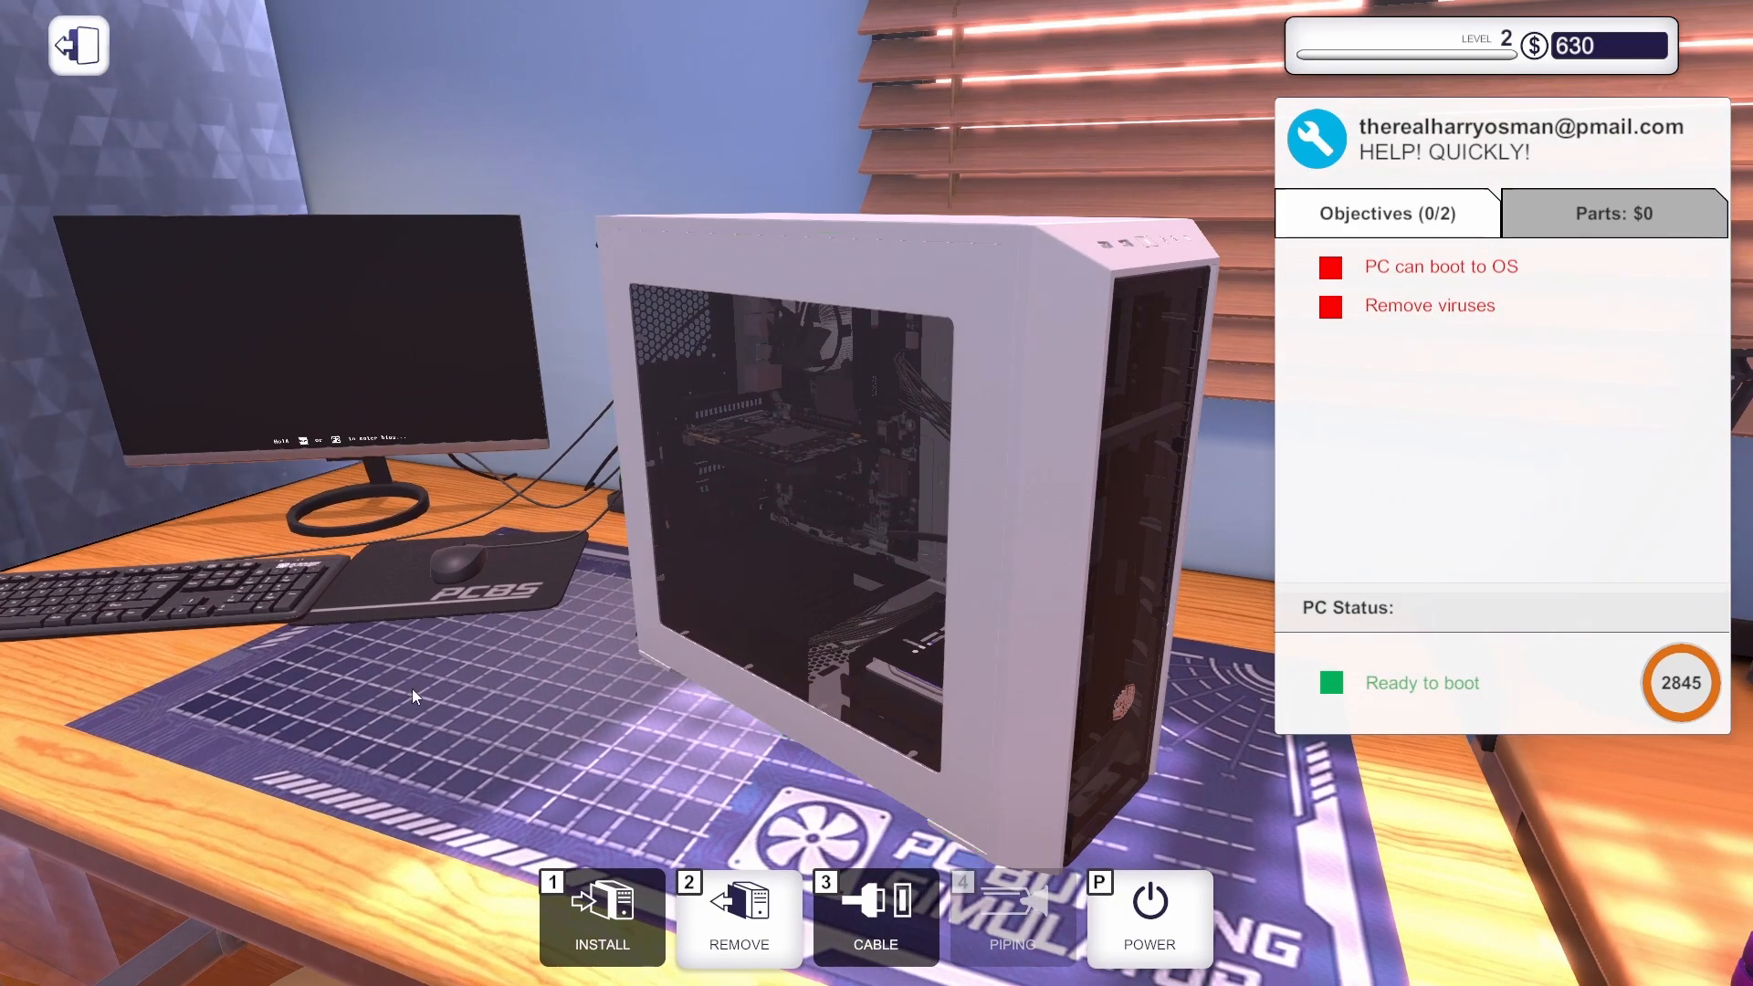
click(1147, 917)
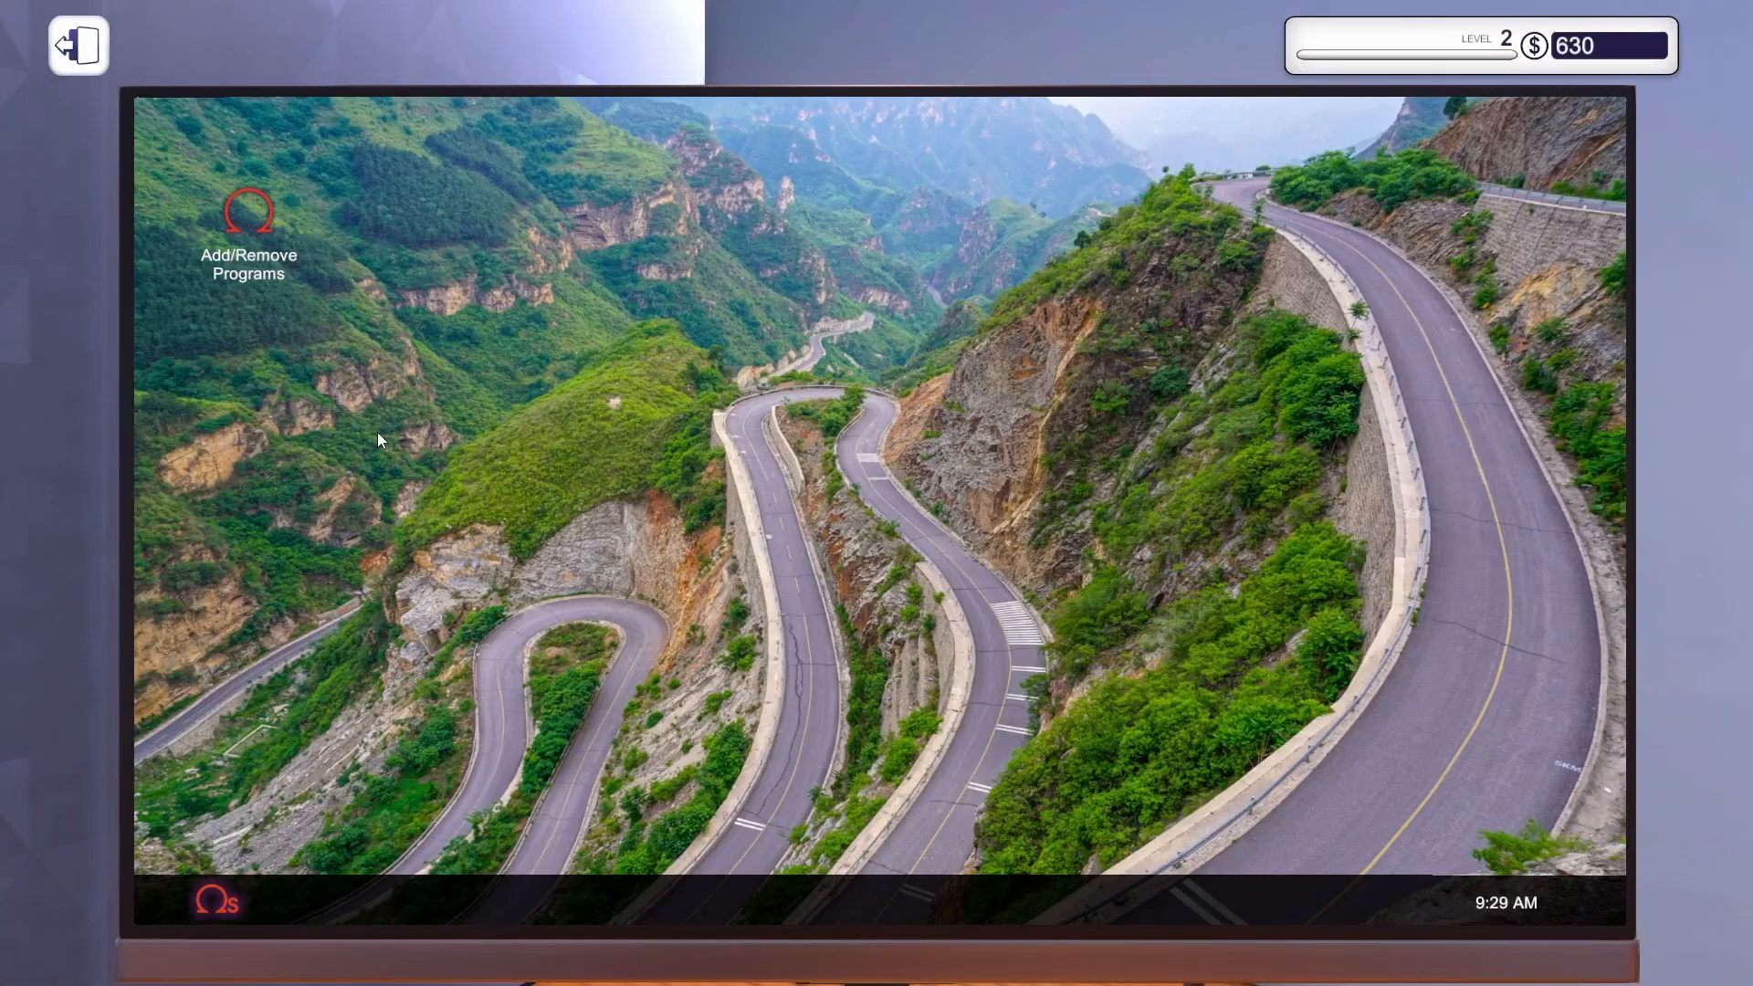
Install Virus Scanner via Add/Remove Programs and run it to clear the viruses.
double_click(248, 212)
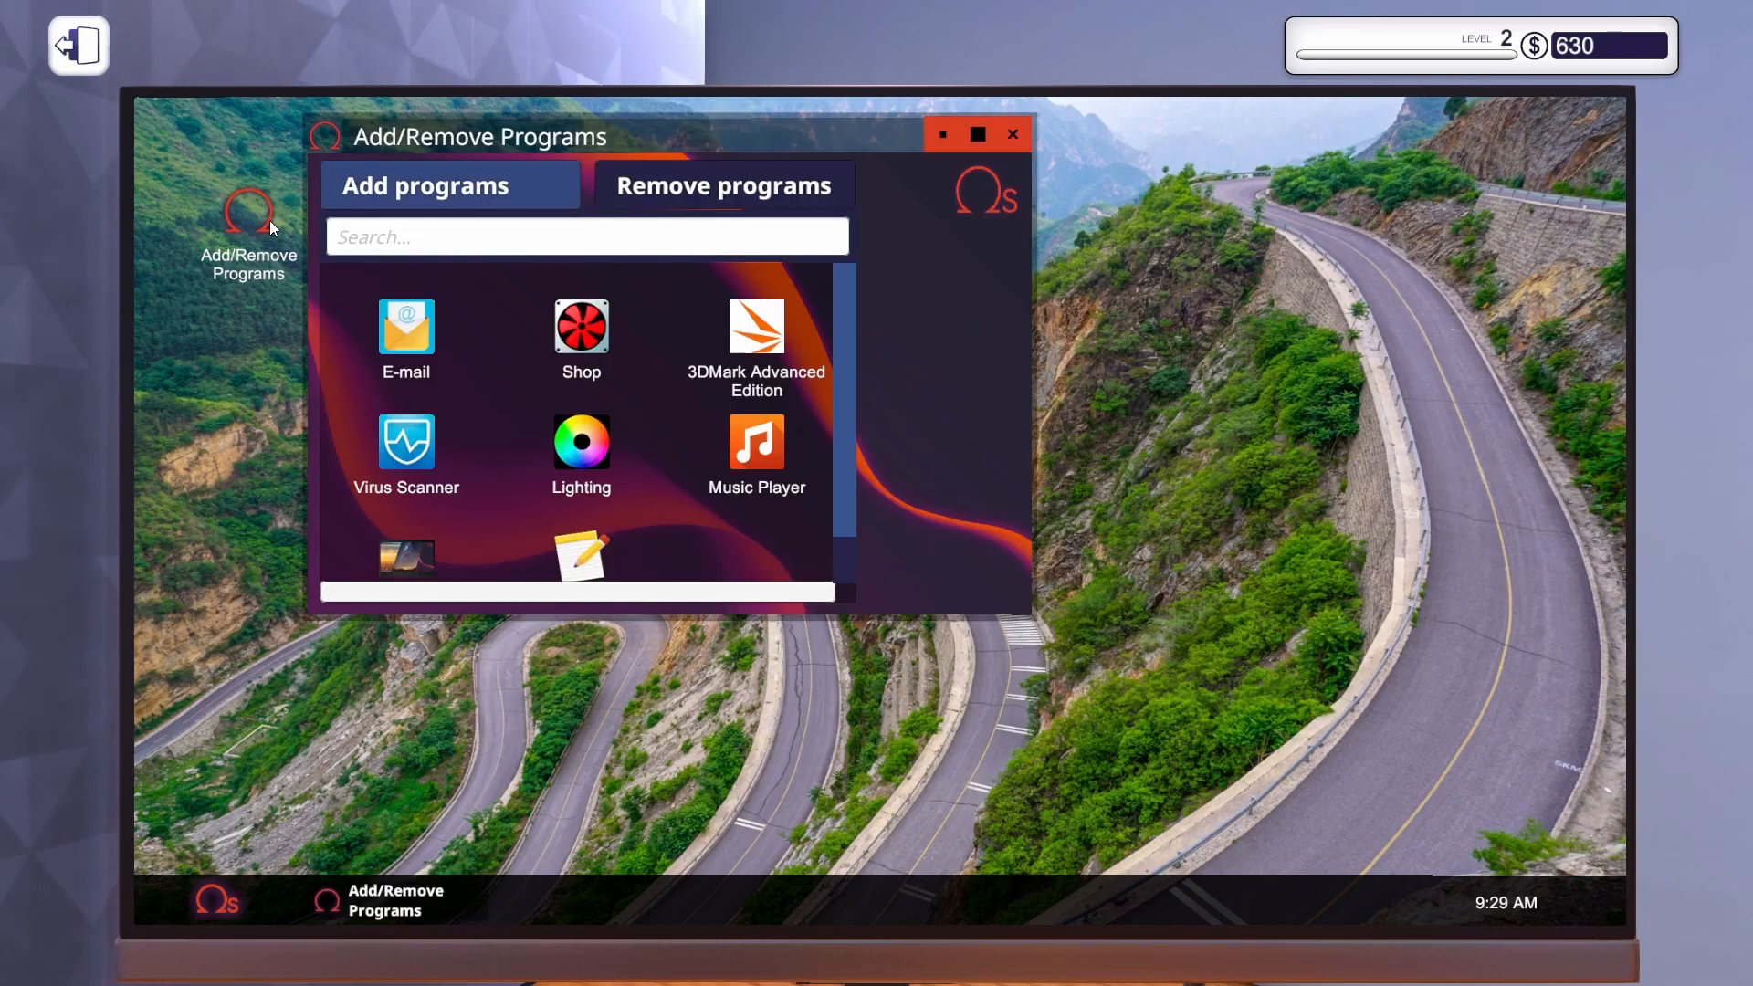
click(406, 442)
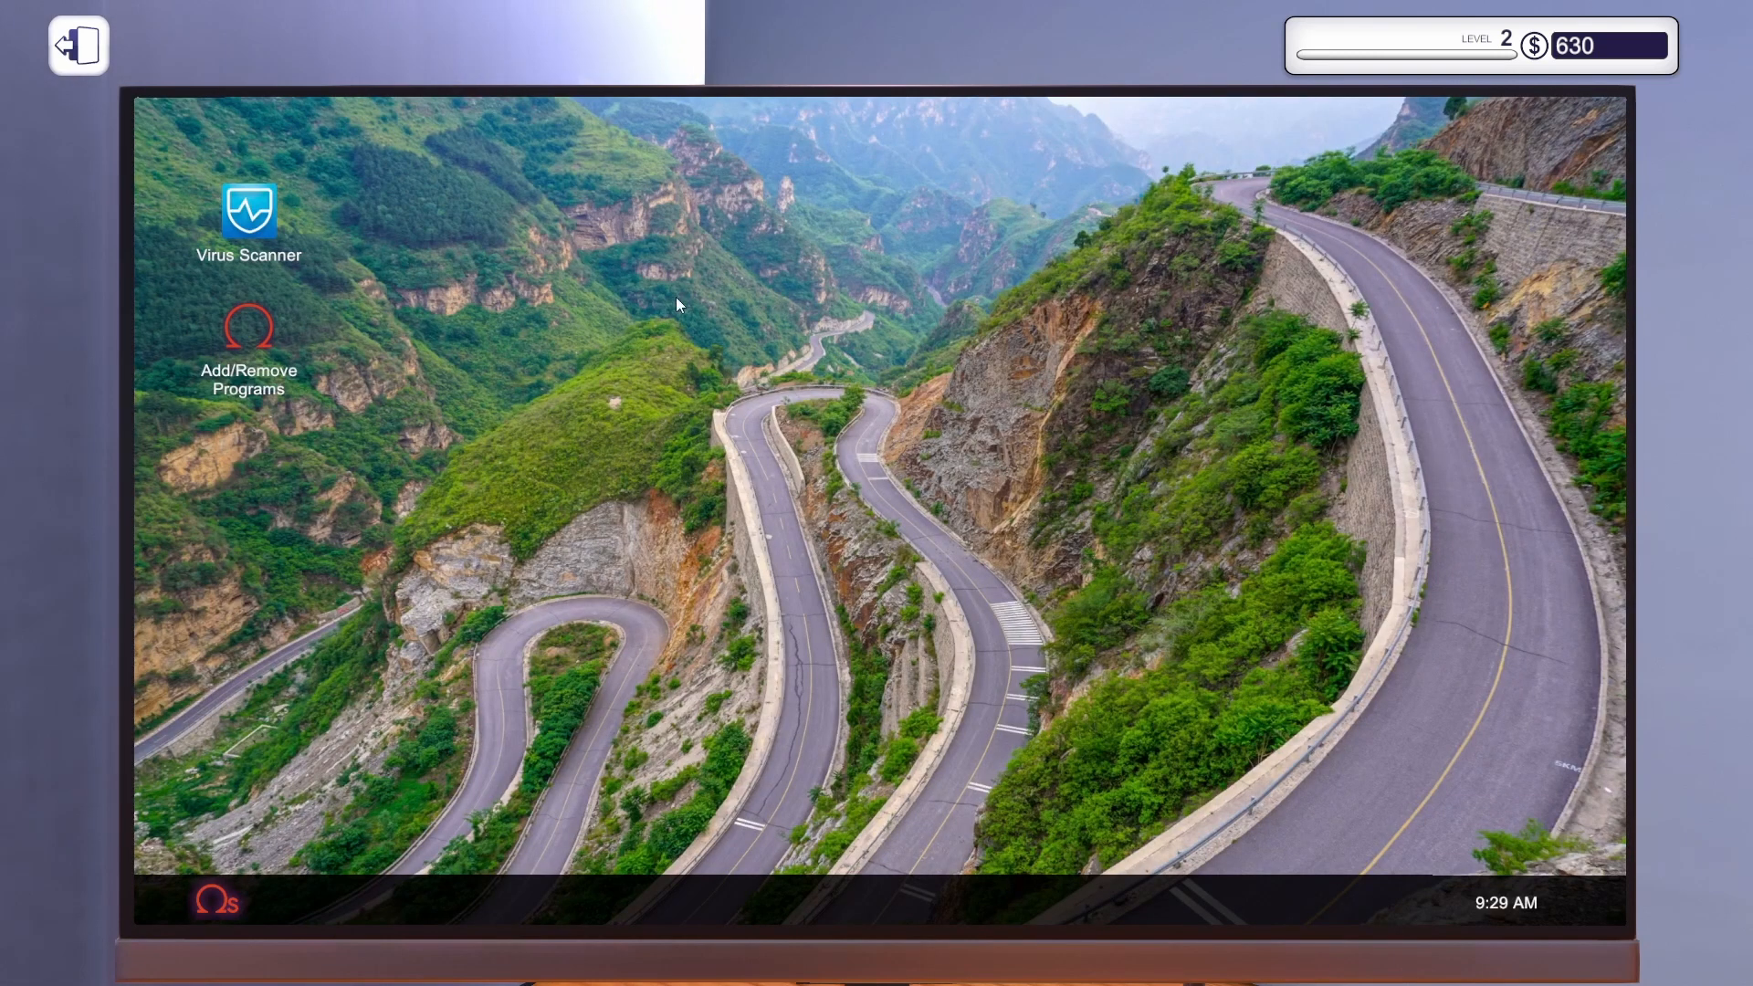
double_click(248, 212)
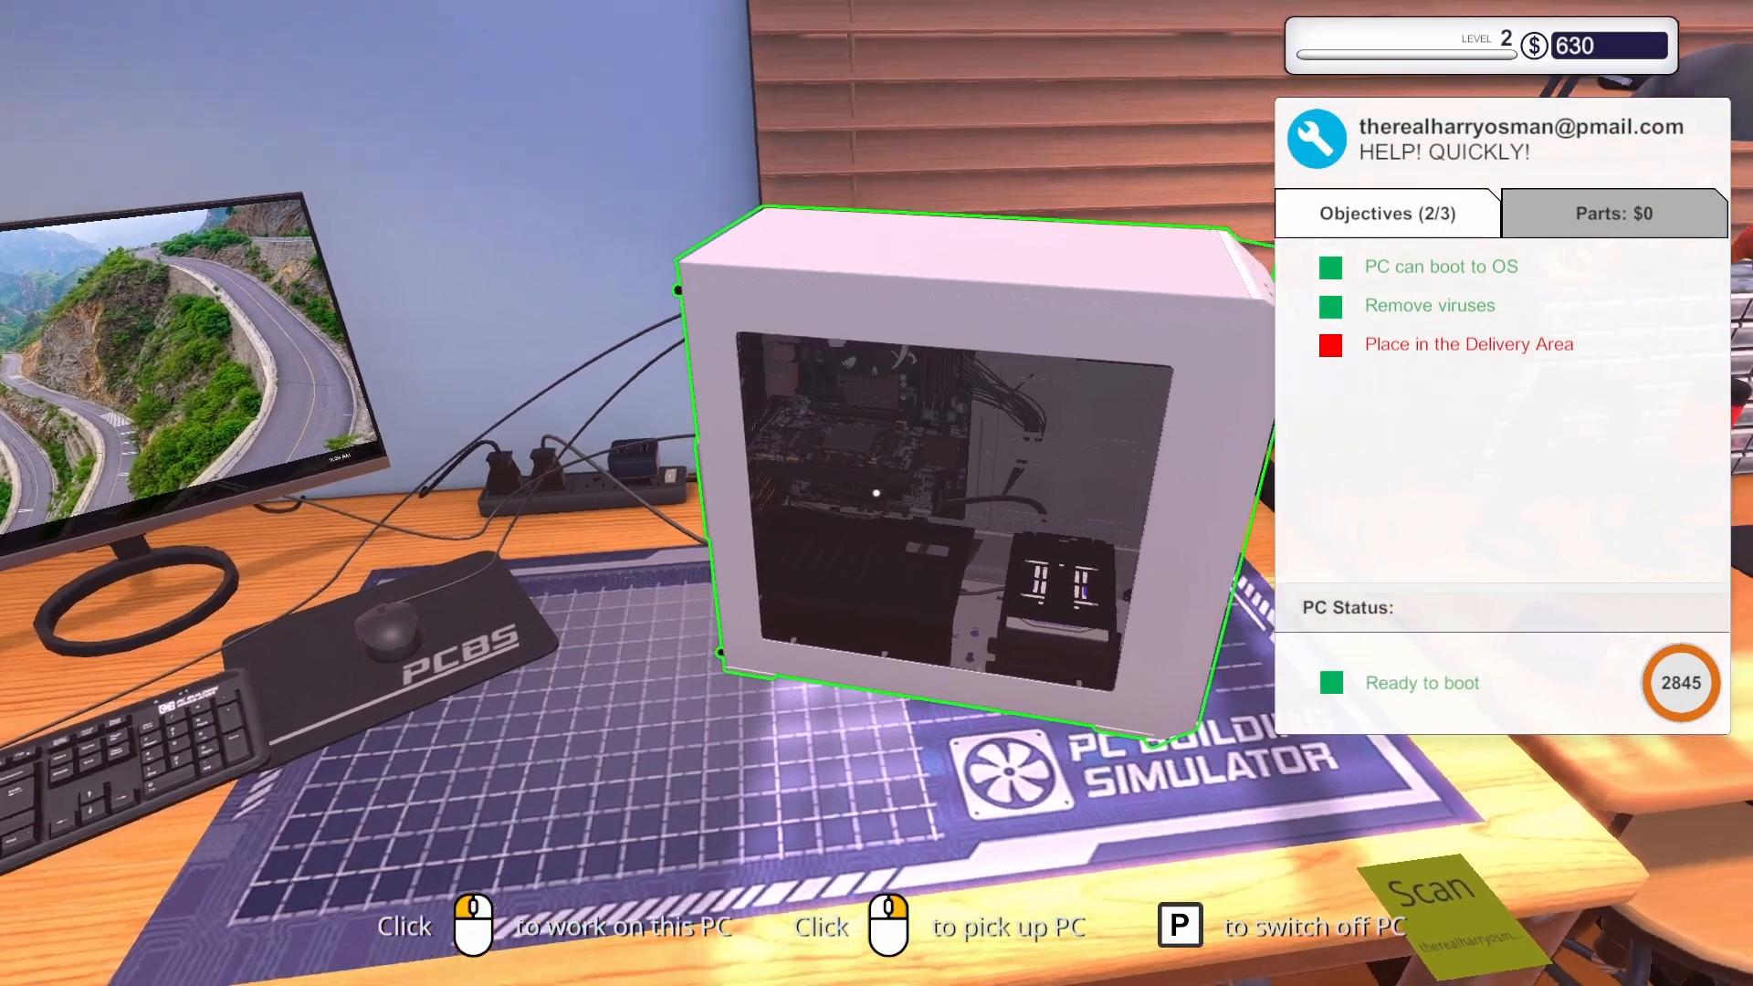
Remove the dusty PC's side panel, blow out the dust and take out the old Mortoni Thermal 100 cooler.
click(888, 924)
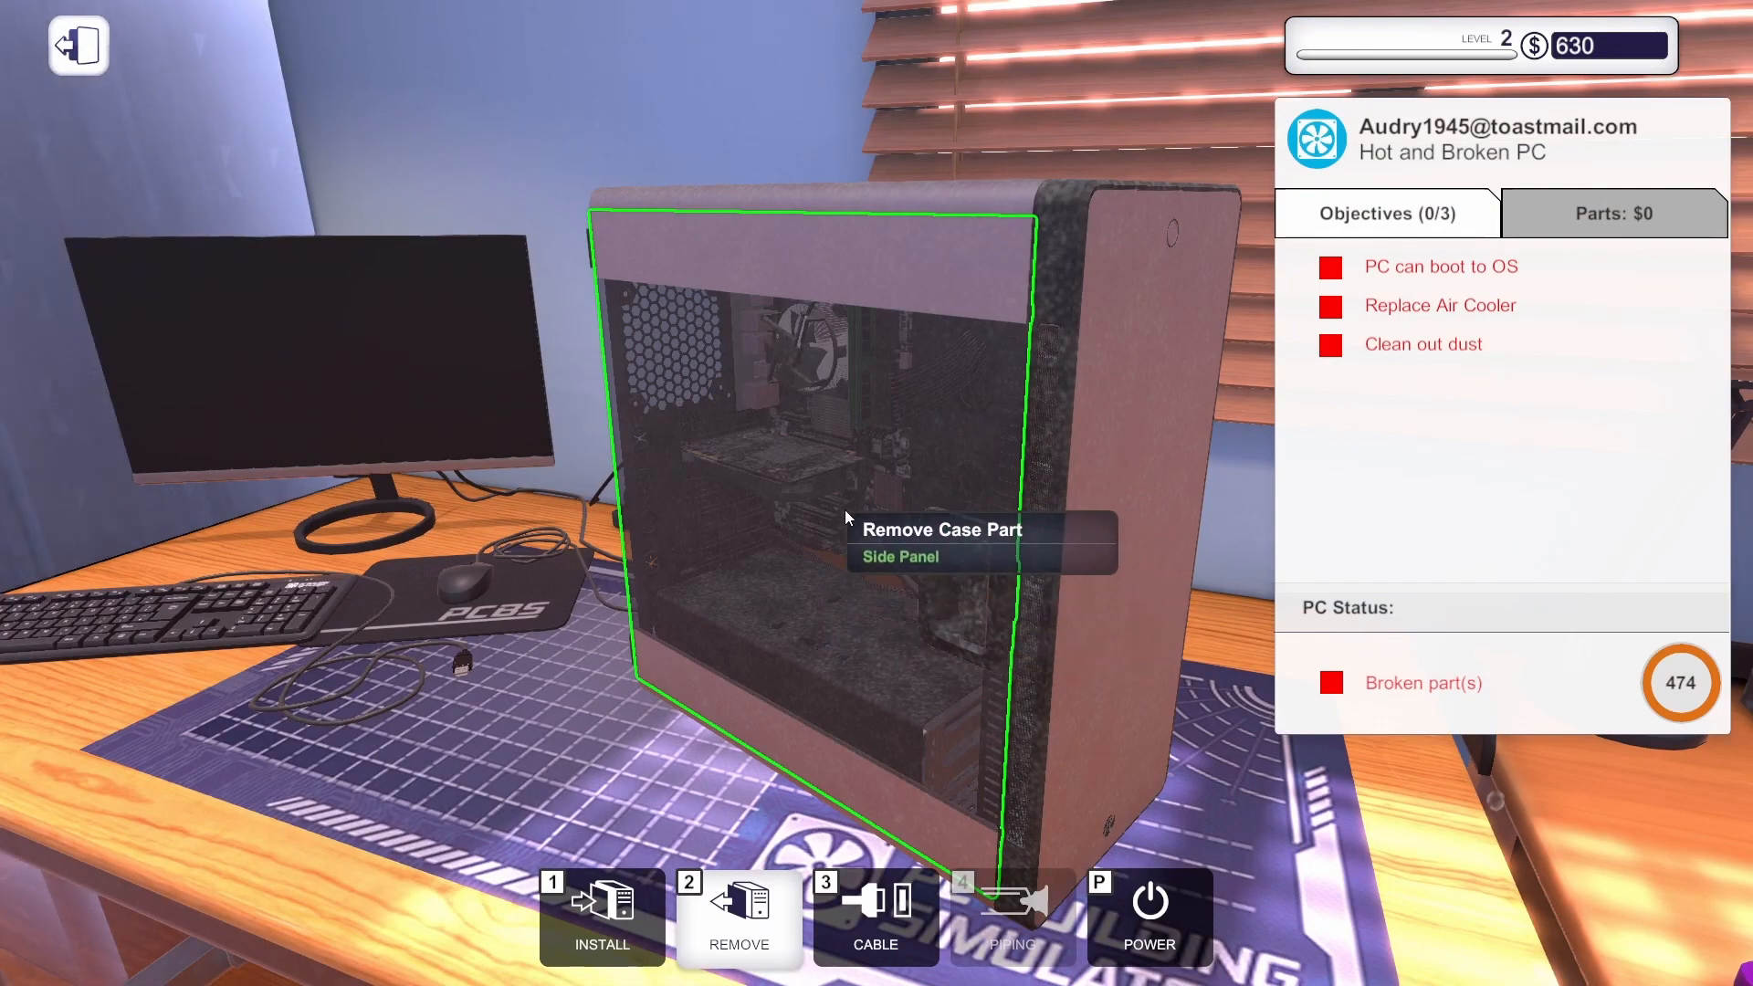
click(844, 526)
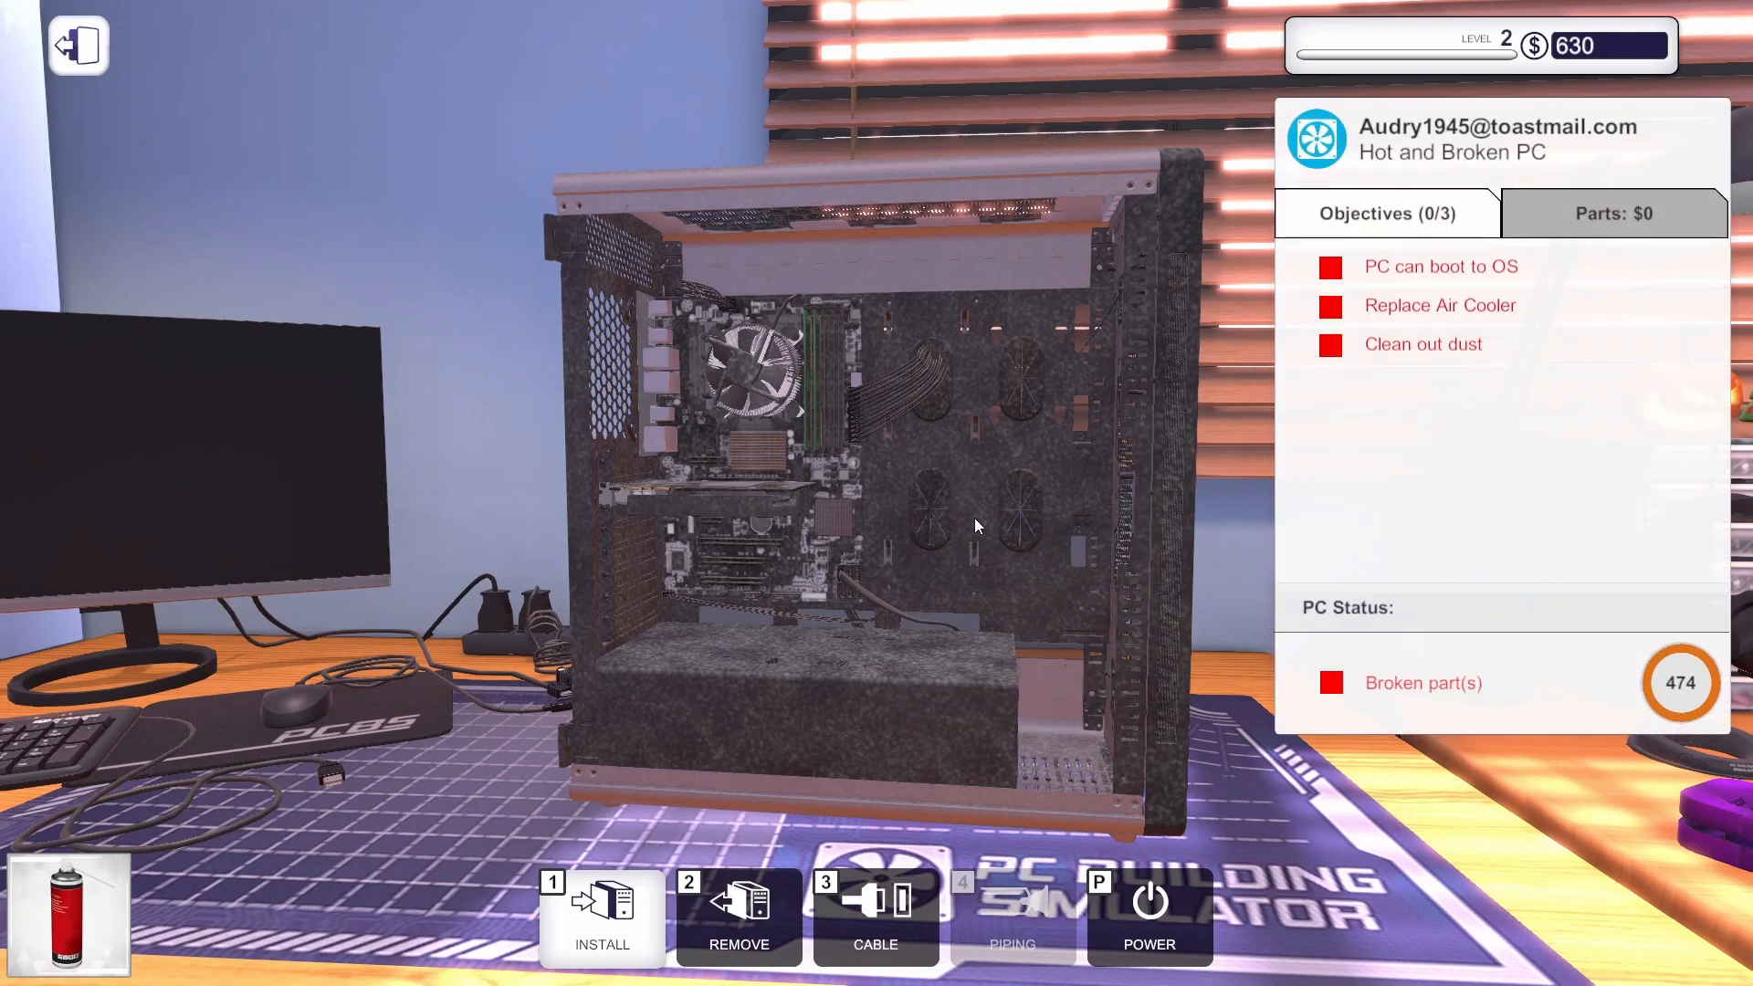
mouse_move(1012, 521)
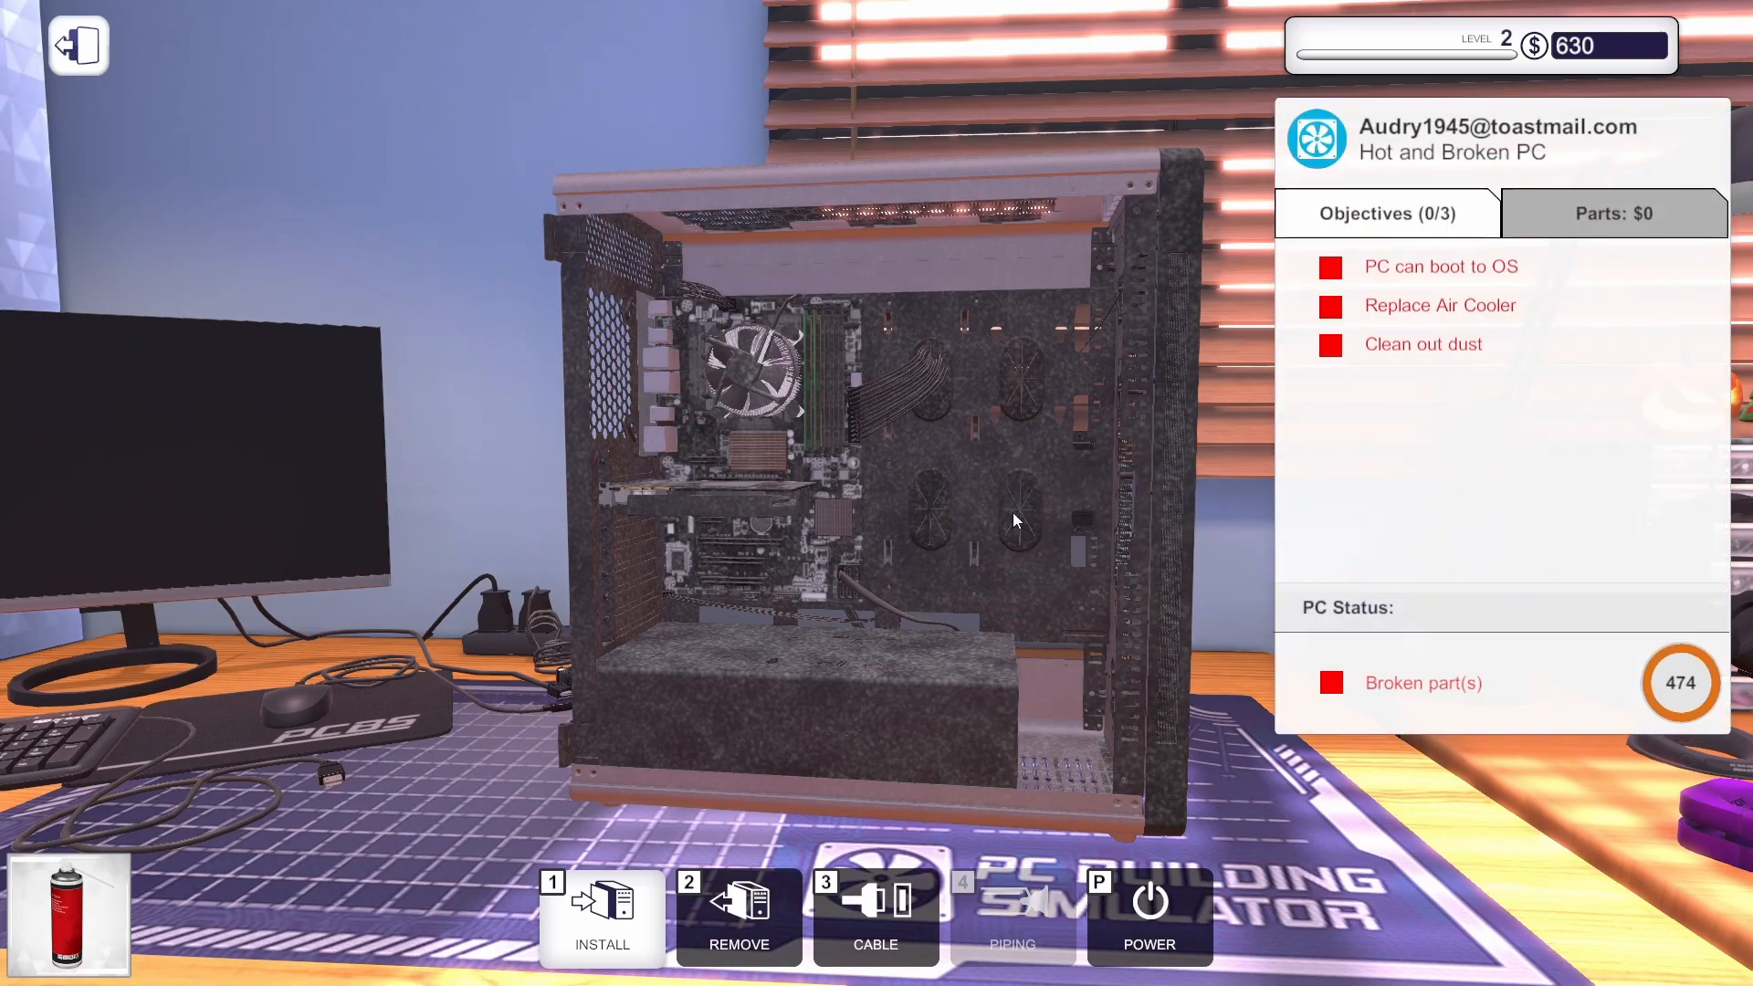
mouse_move(988, 402)
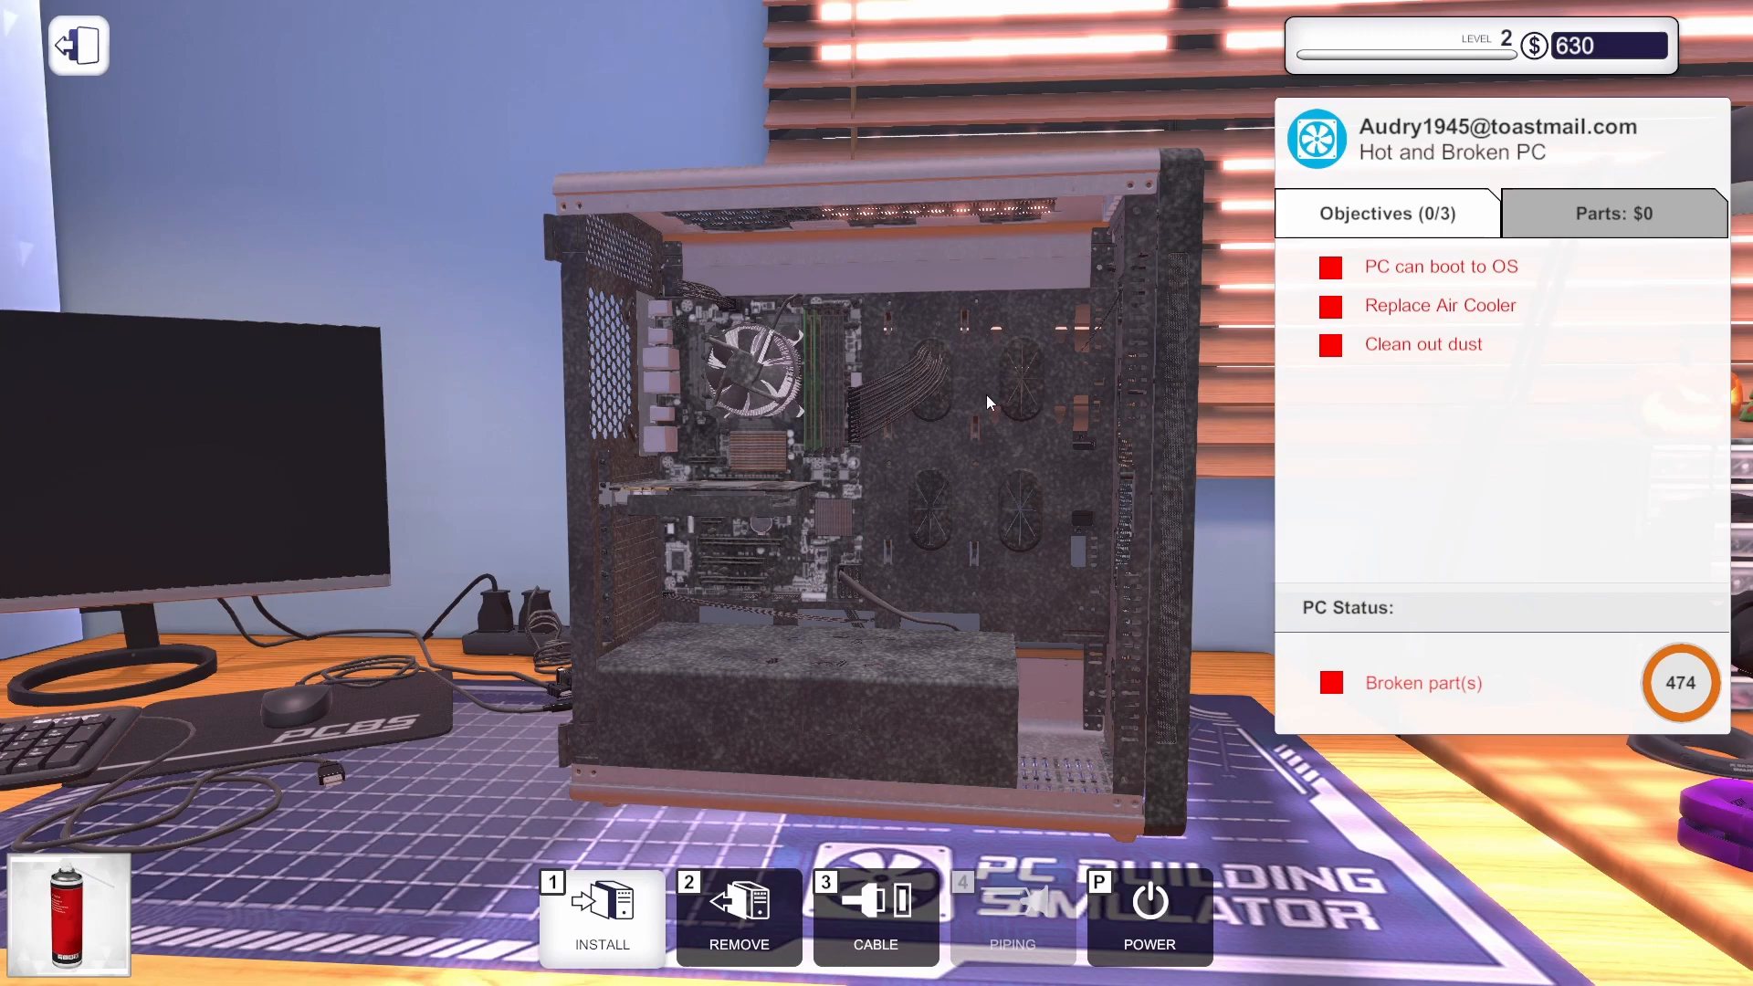
mouse_move(748, 402)
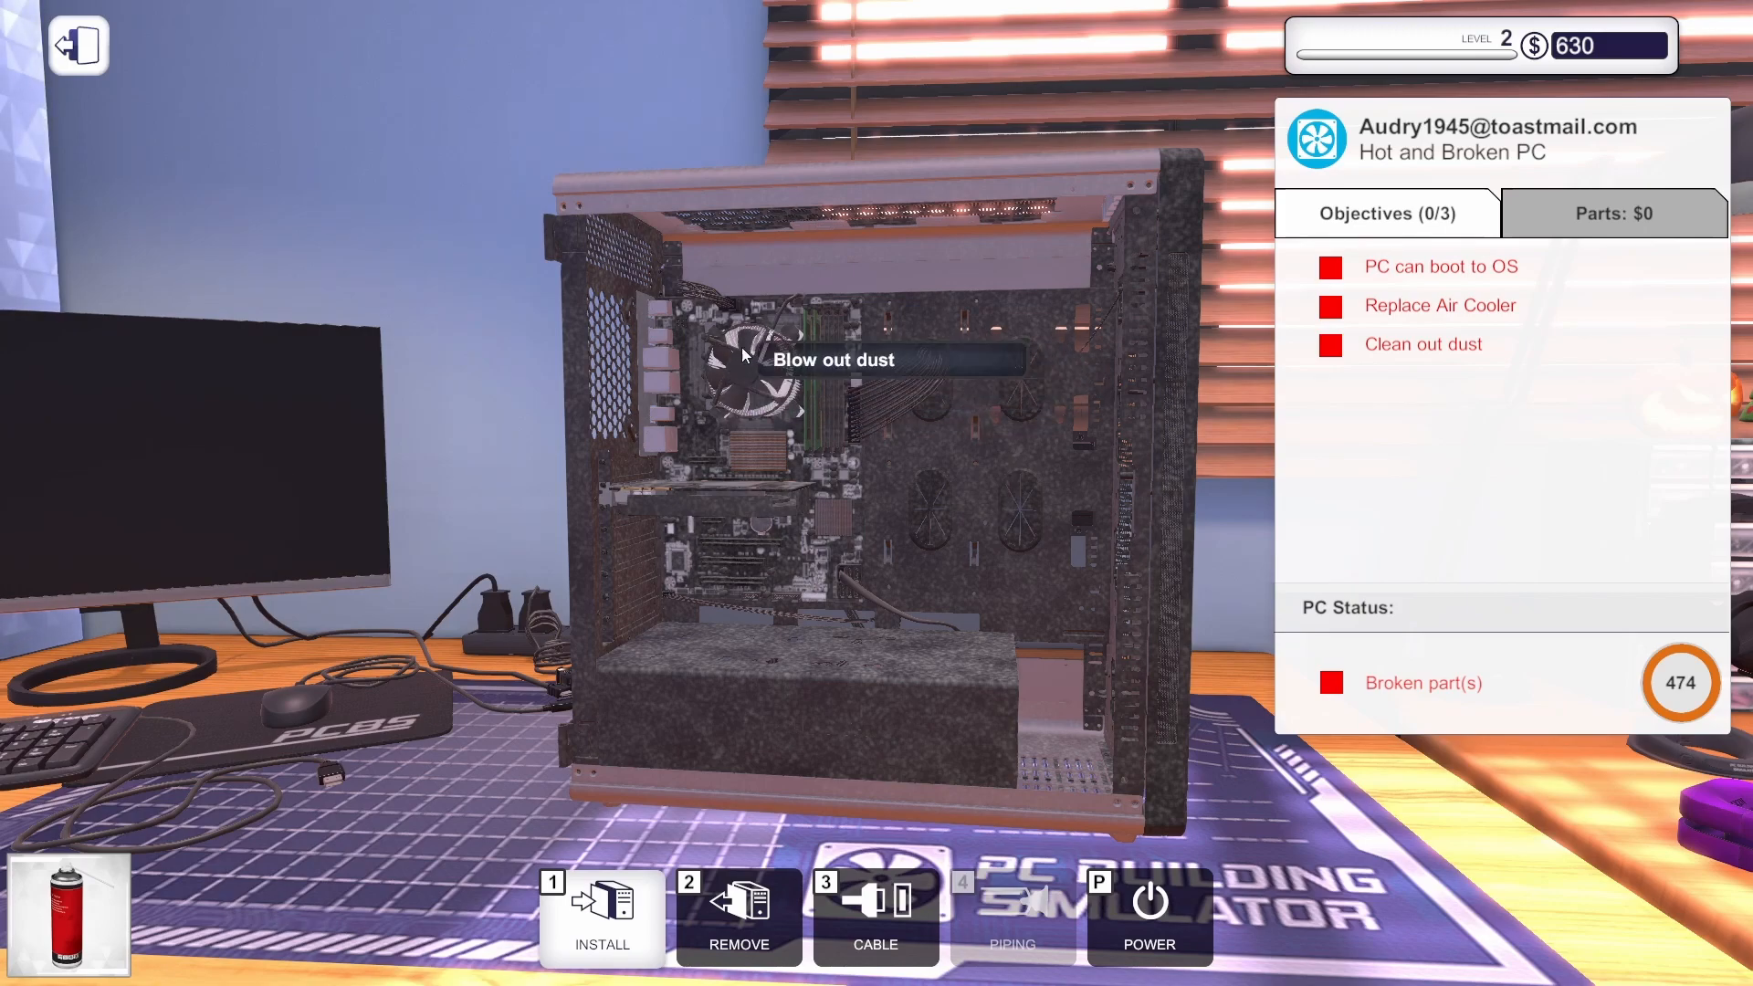
mouse_move(800, 427)
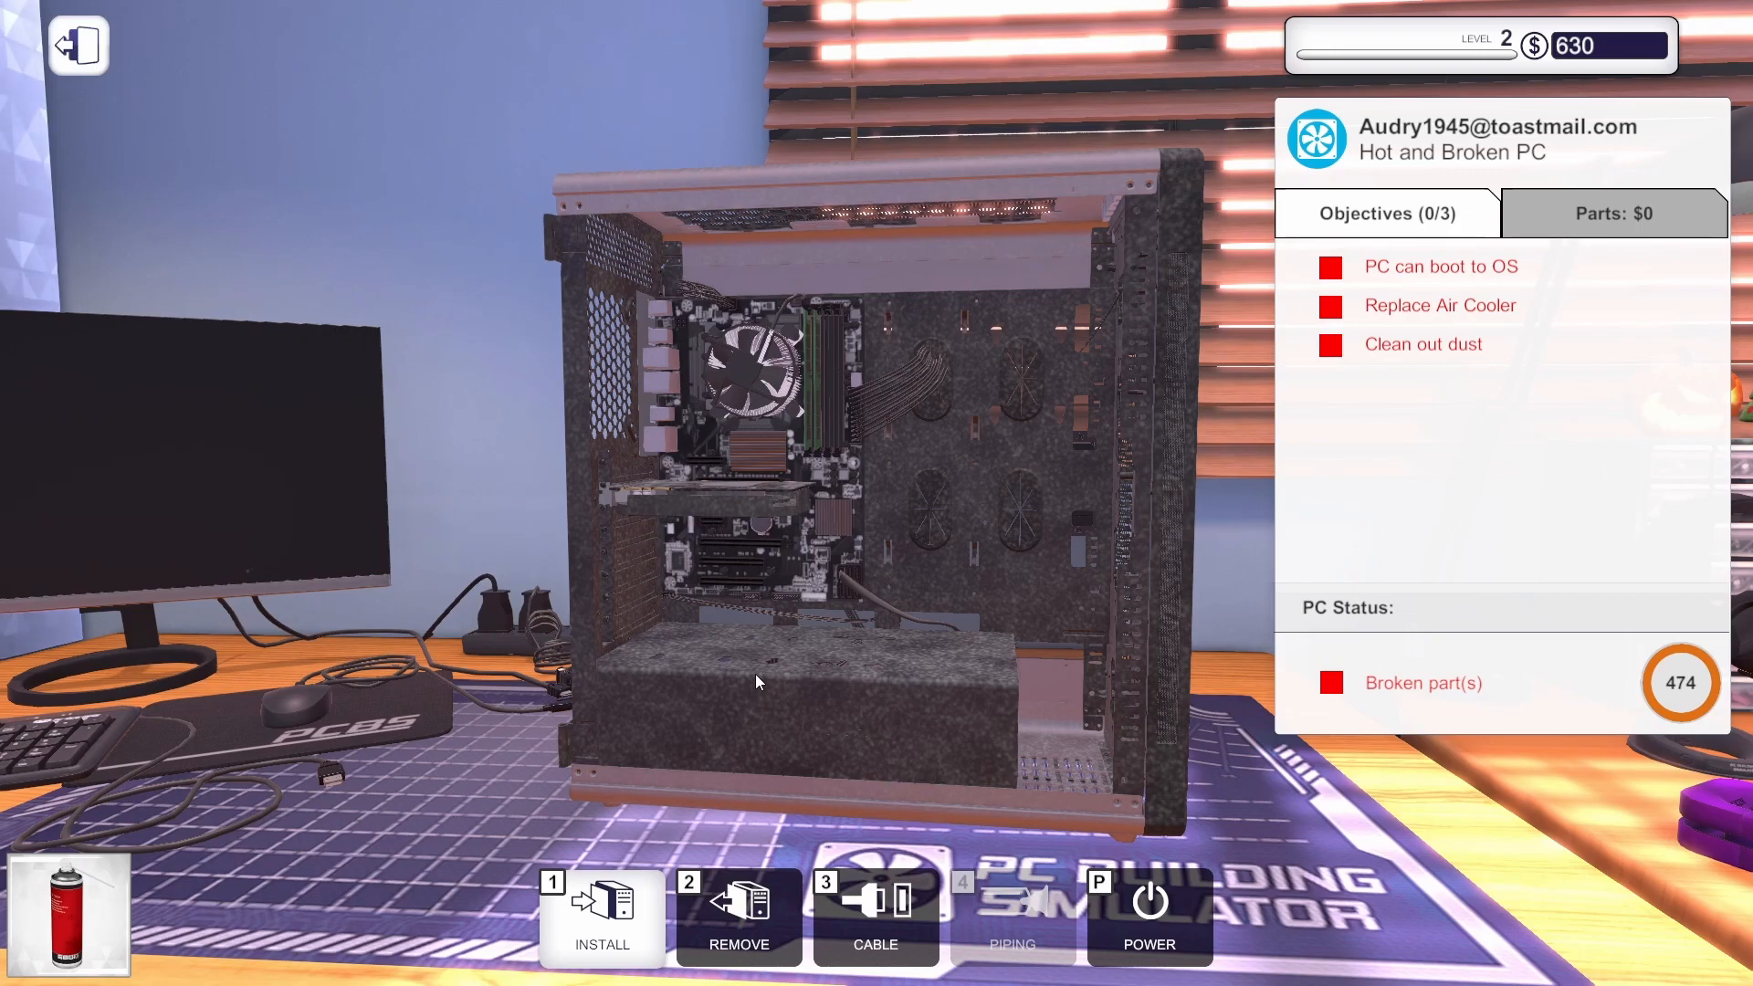
mouse_move(822, 694)
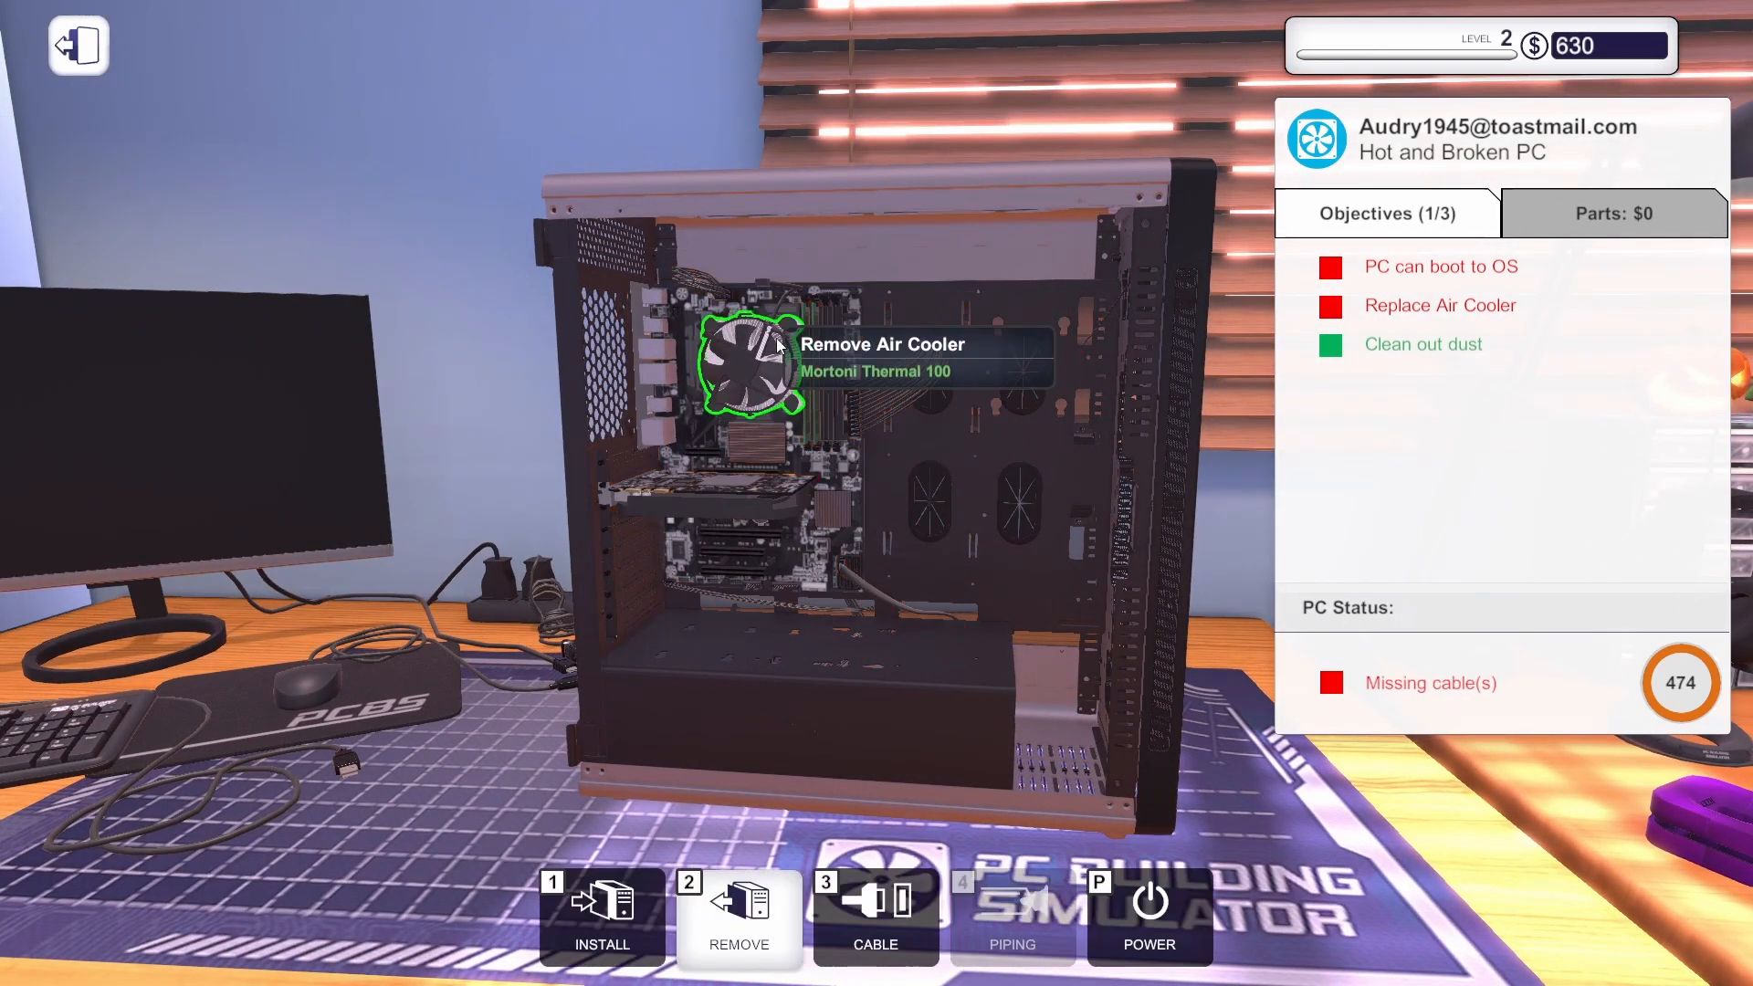
click(749, 369)
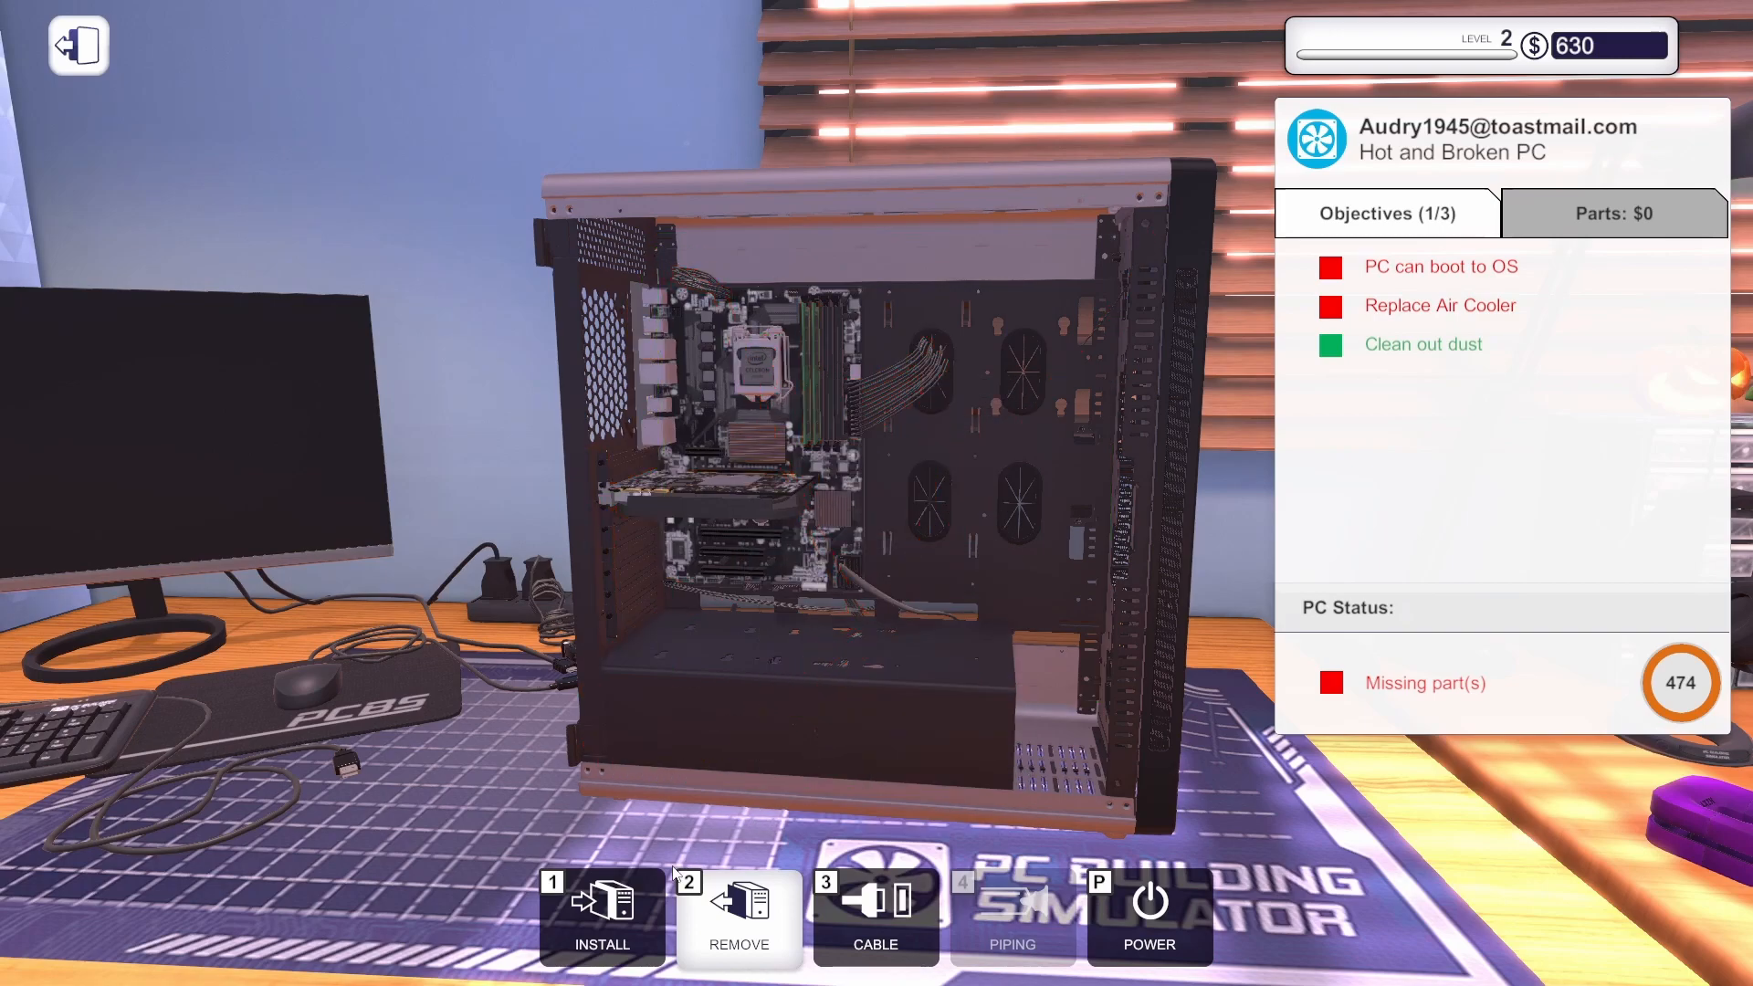
Check the inventory's Case Fans and CPU Cooling lists for the broken cooler, then go to the office computer.
click(600, 916)
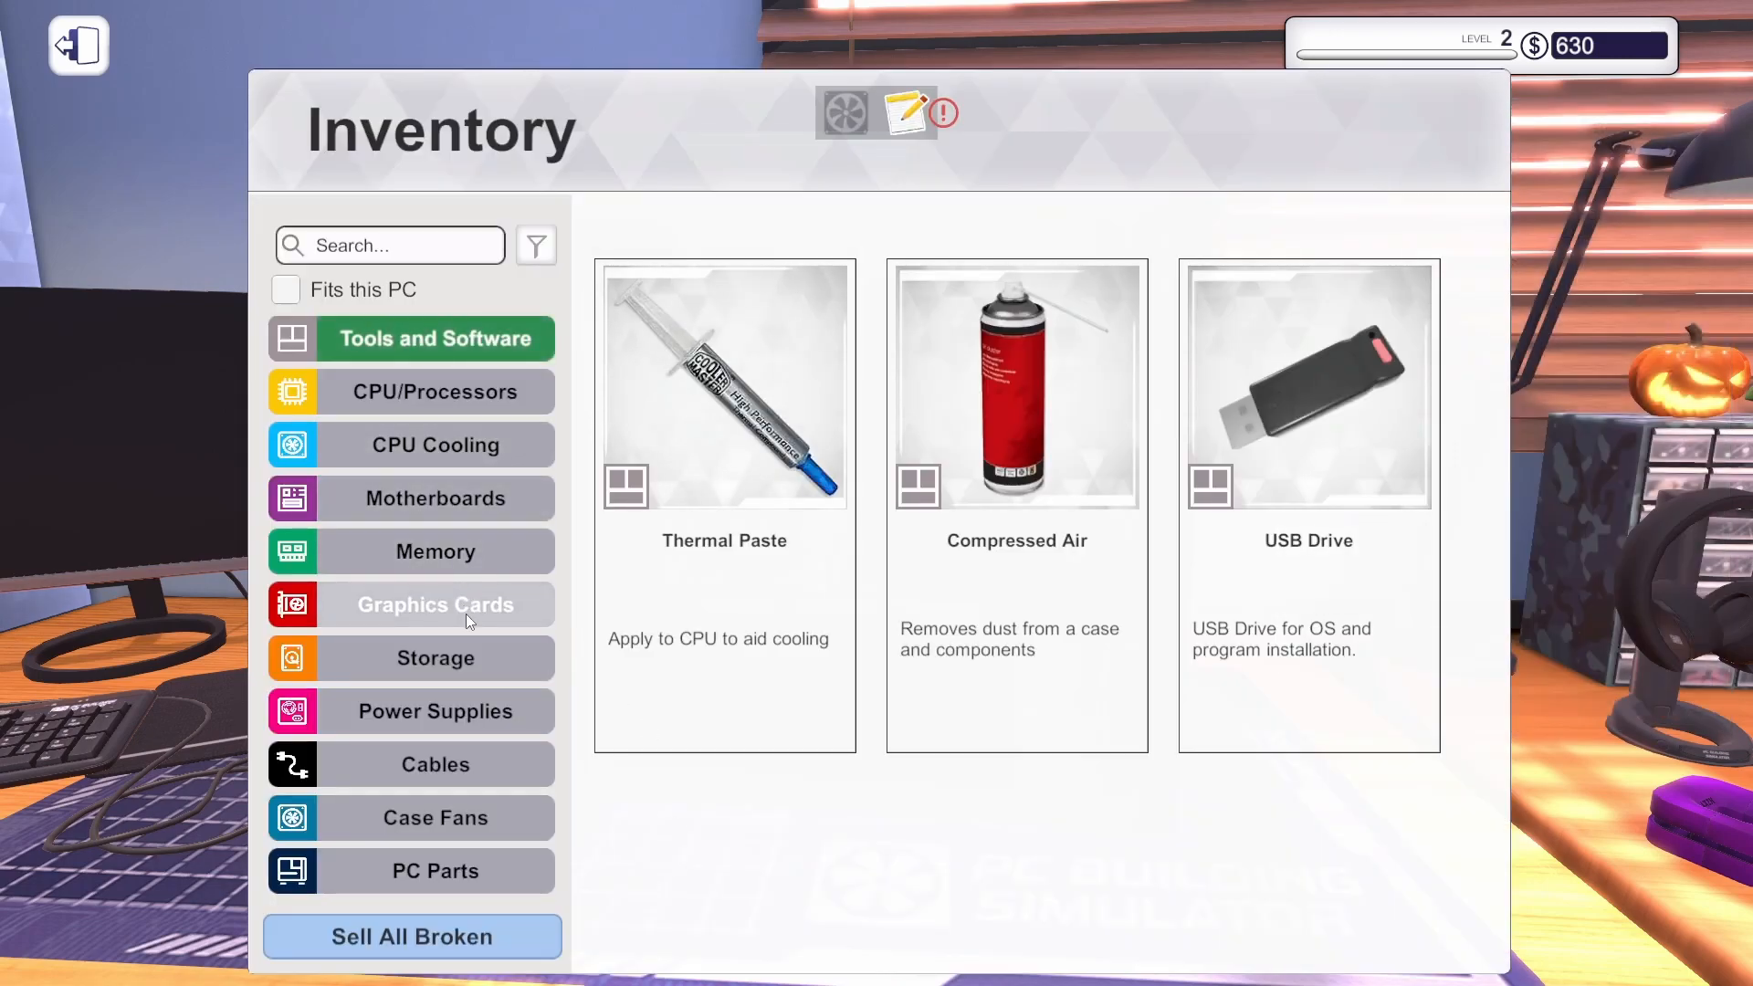
click(435, 818)
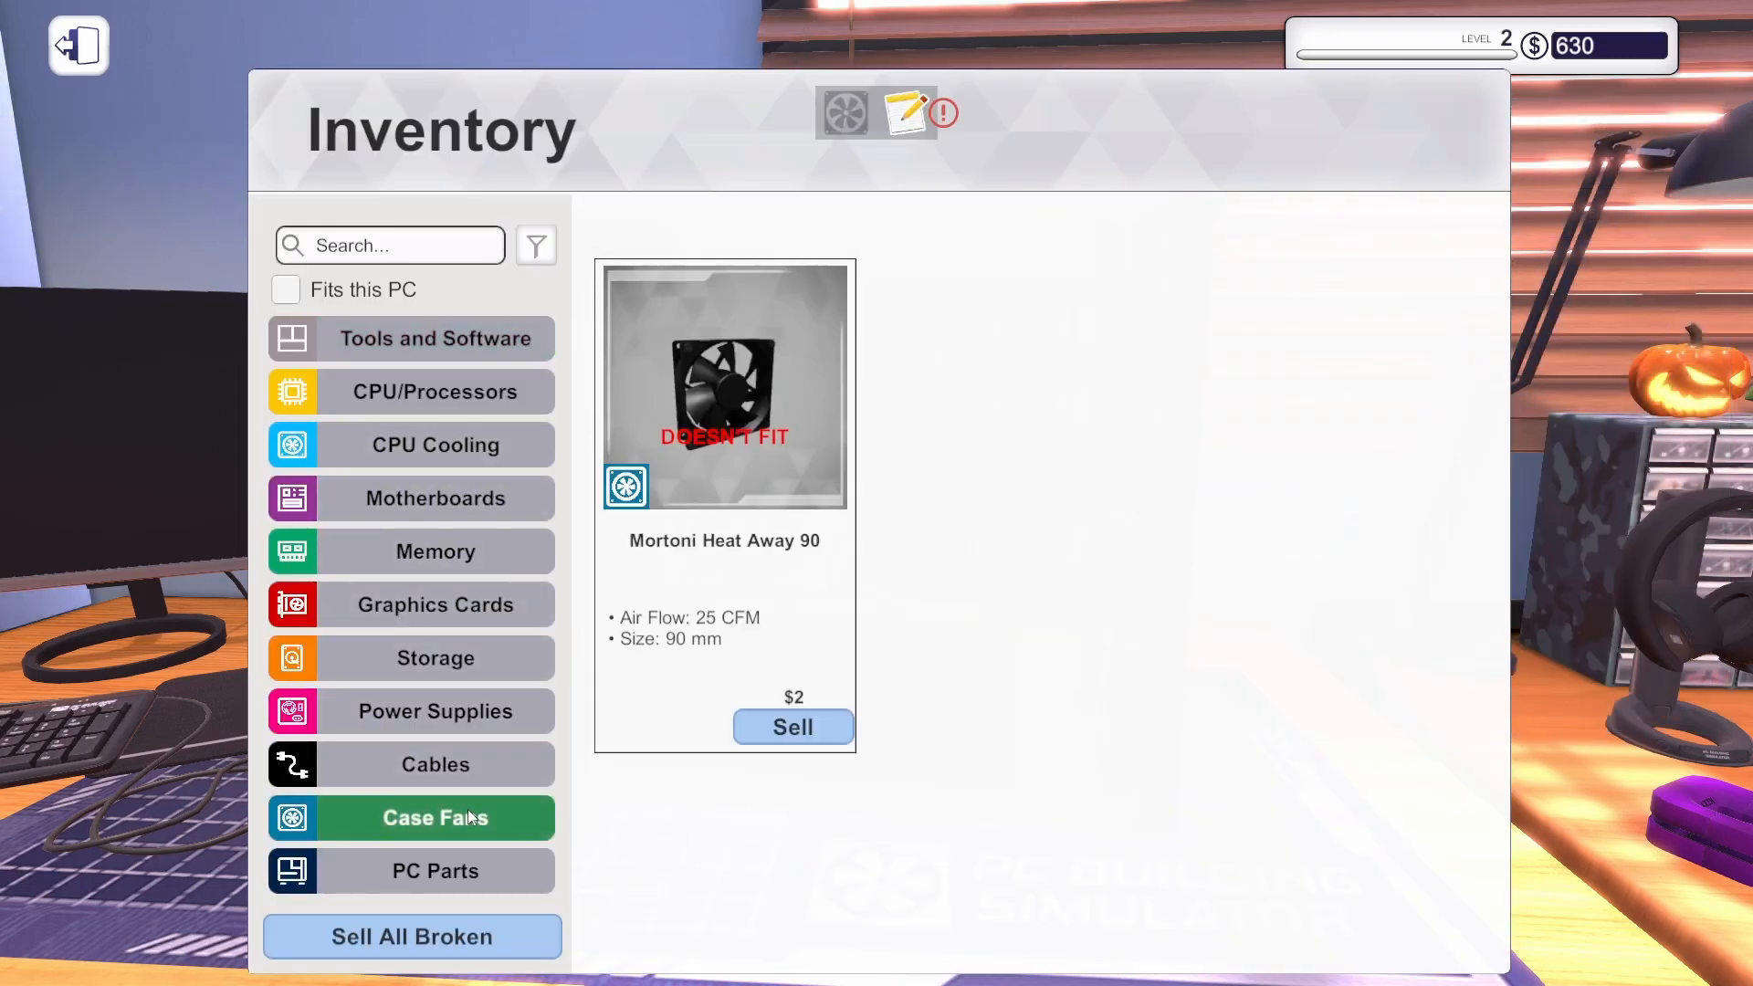
mouse_move(435, 604)
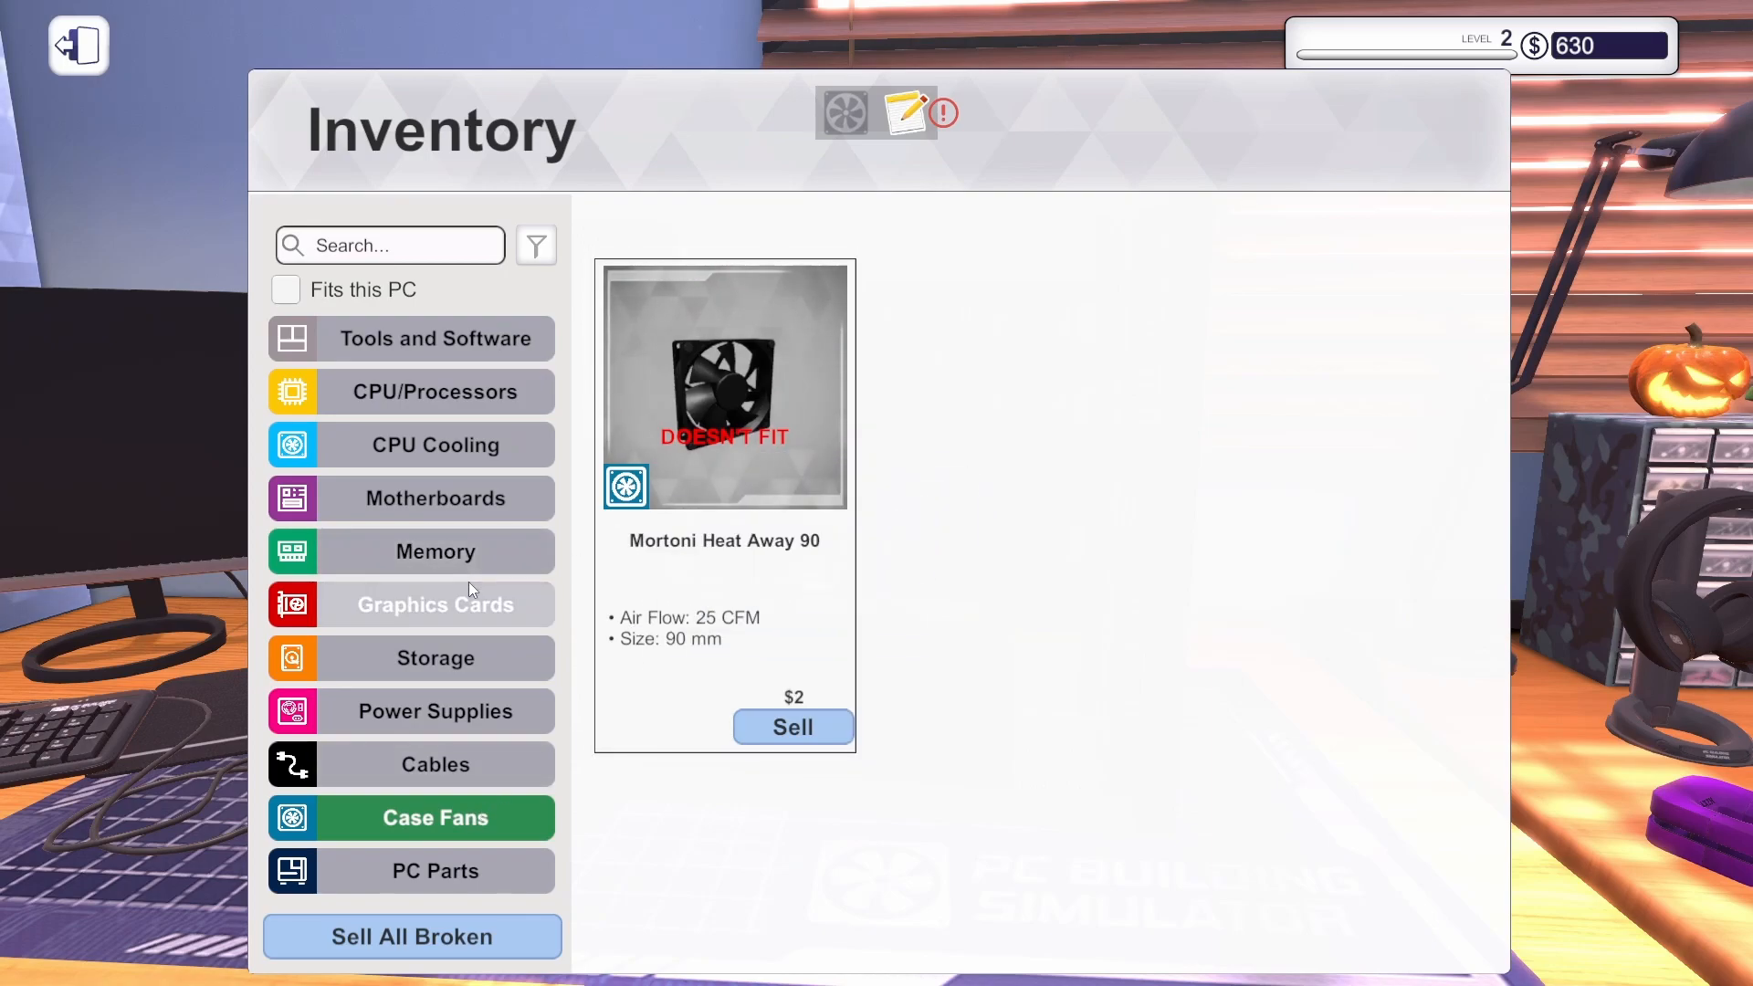
mouse_move(434, 444)
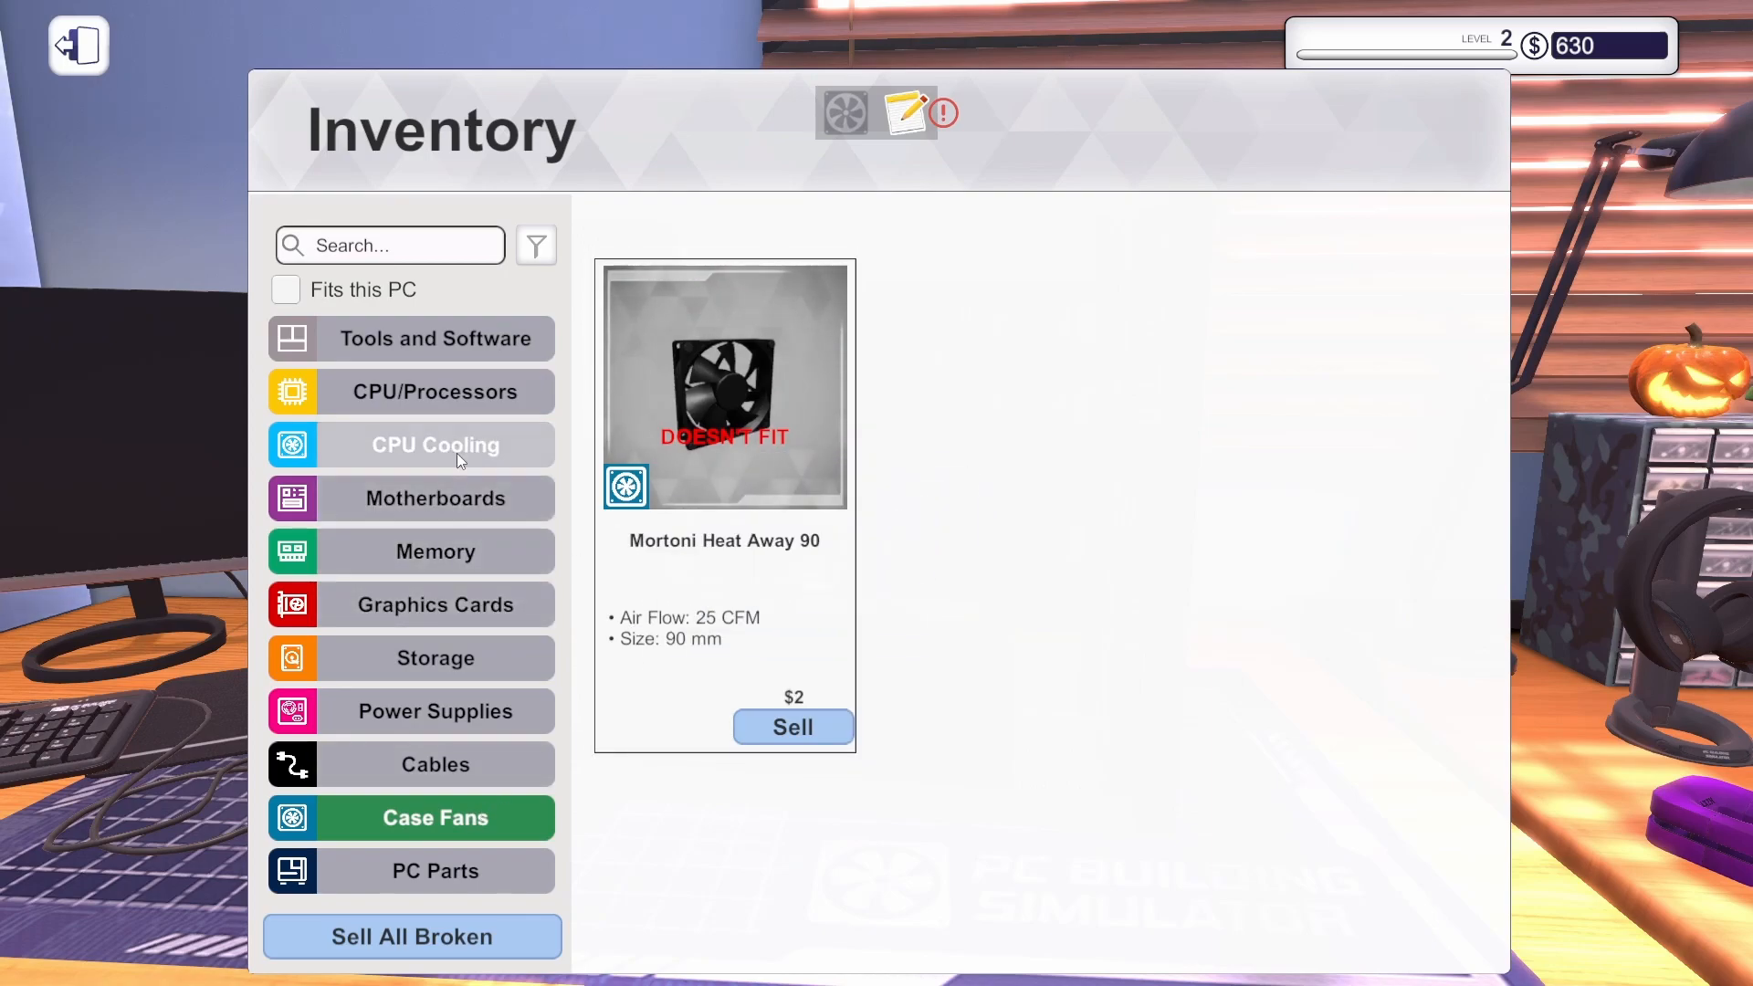
click(435, 443)
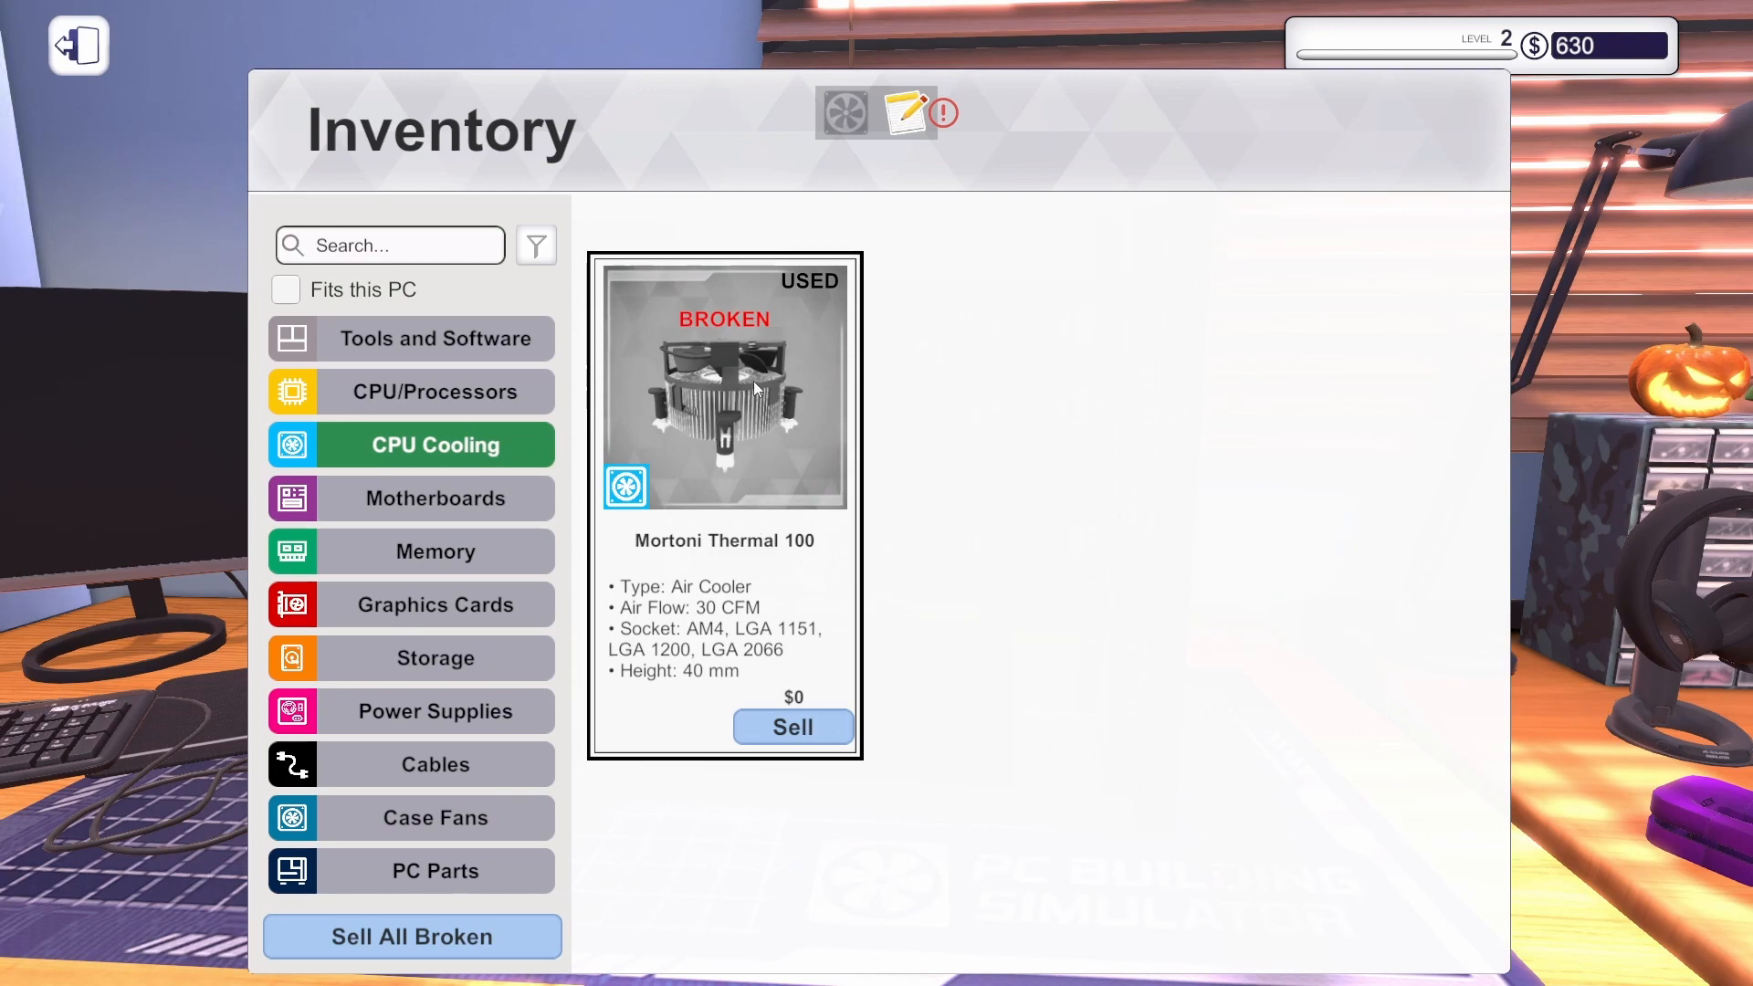
click(77, 46)
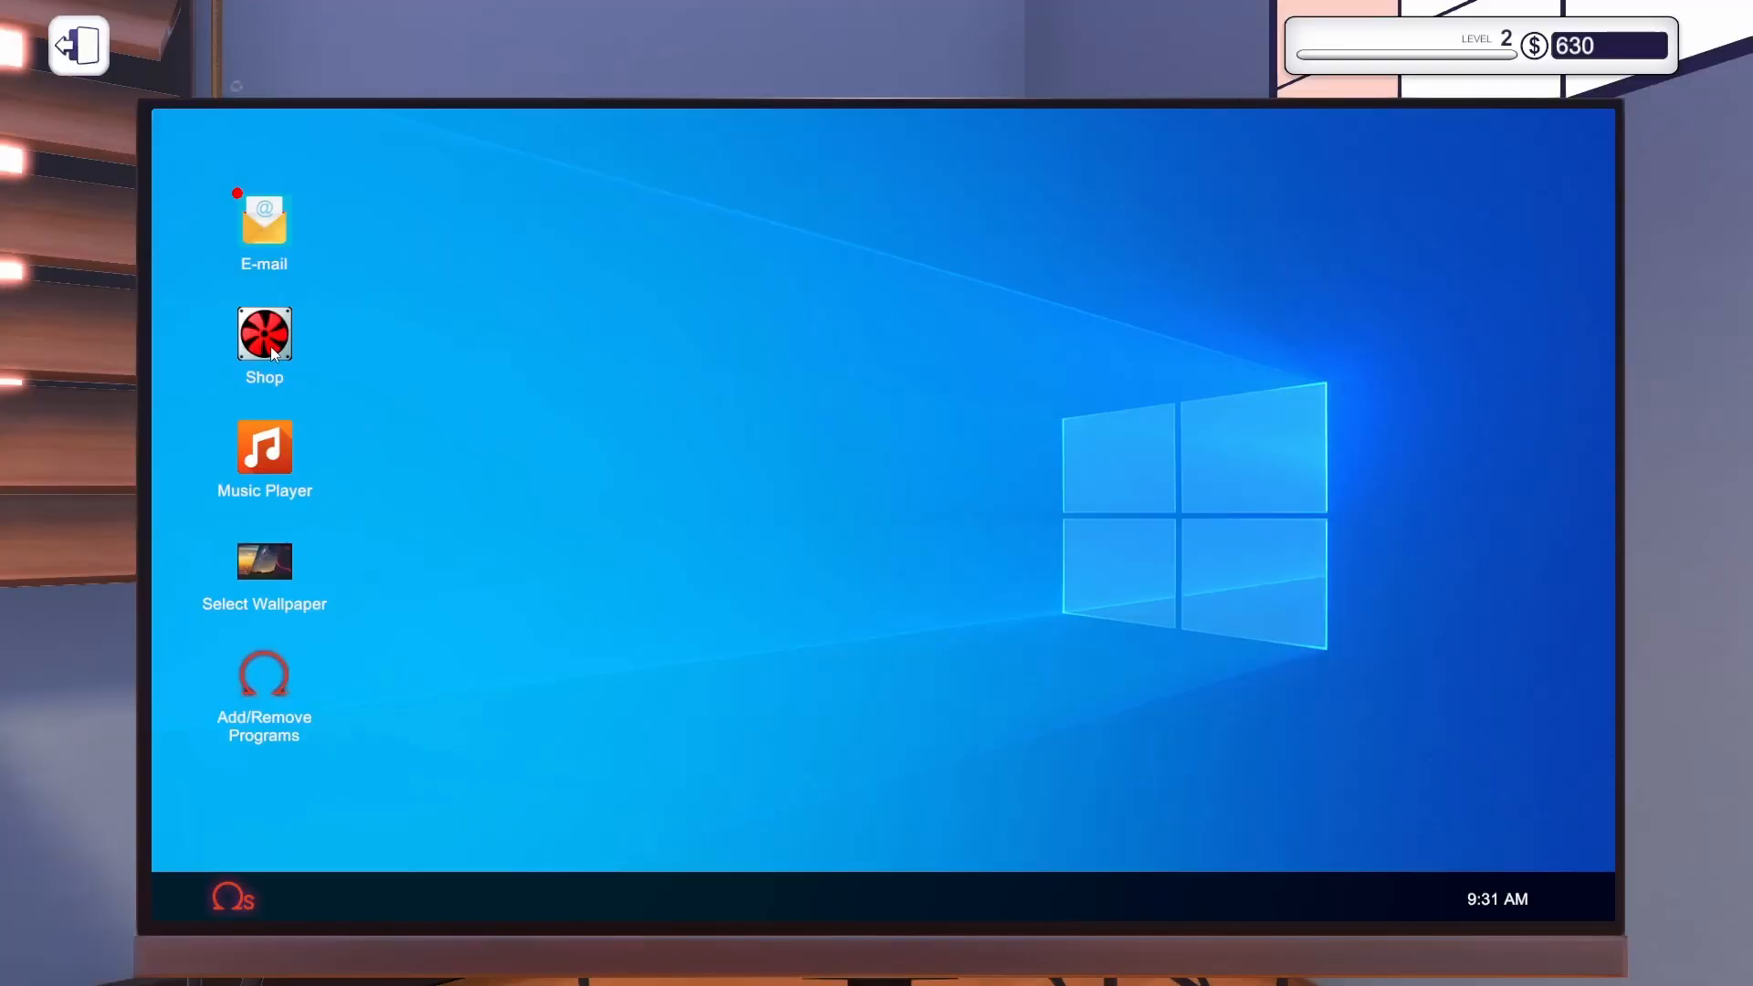
Buy a replacement Mortoni Thermal 100 from the shop, sorted cheapest first, with same-day delivery (balance $520).
double_click(263, 332)
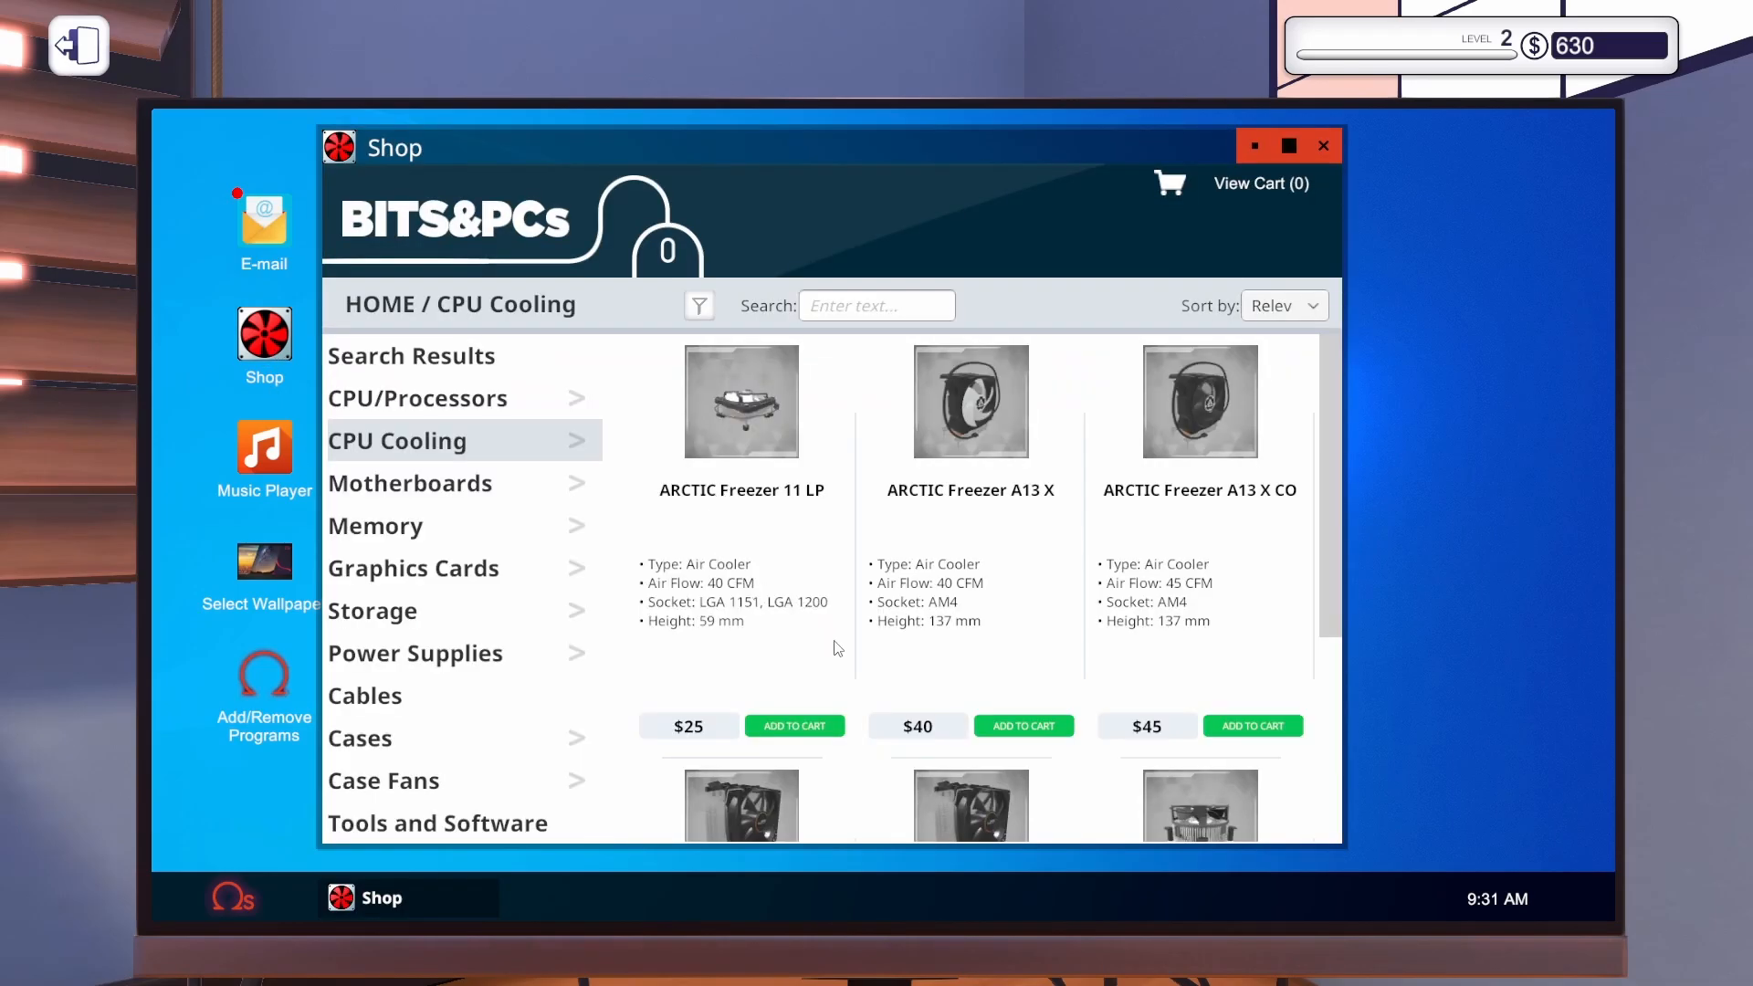
click(1284, 305)
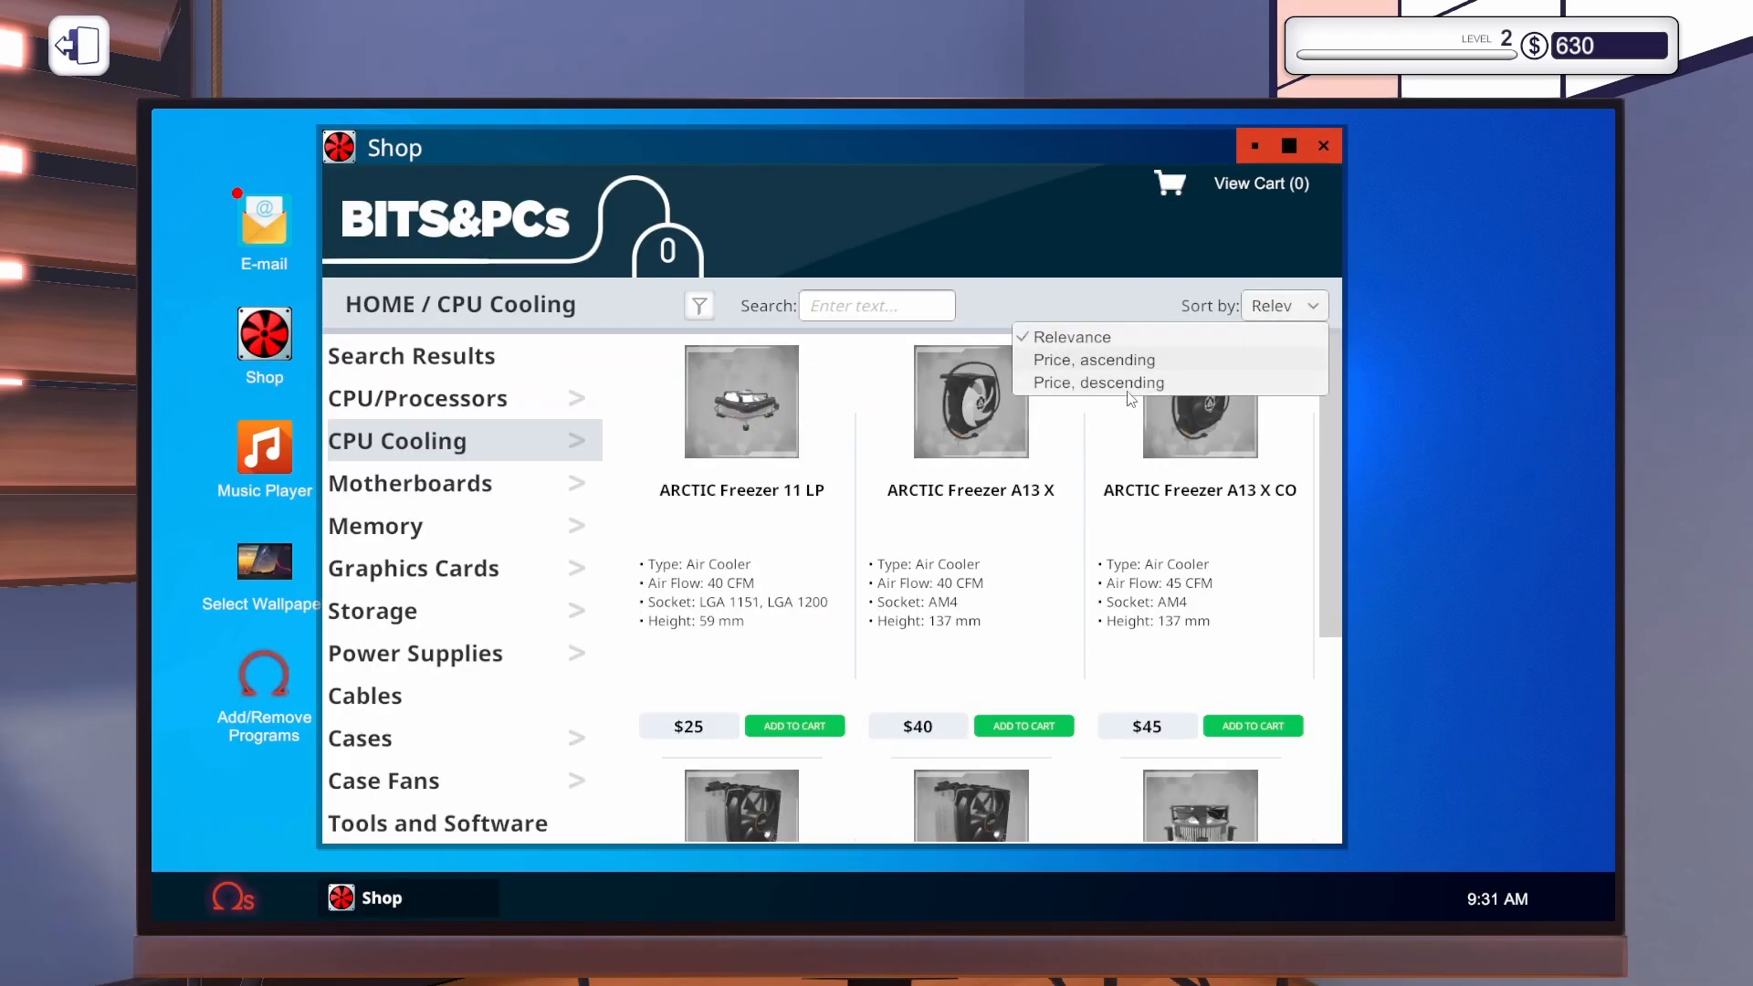
click(1094, 360)
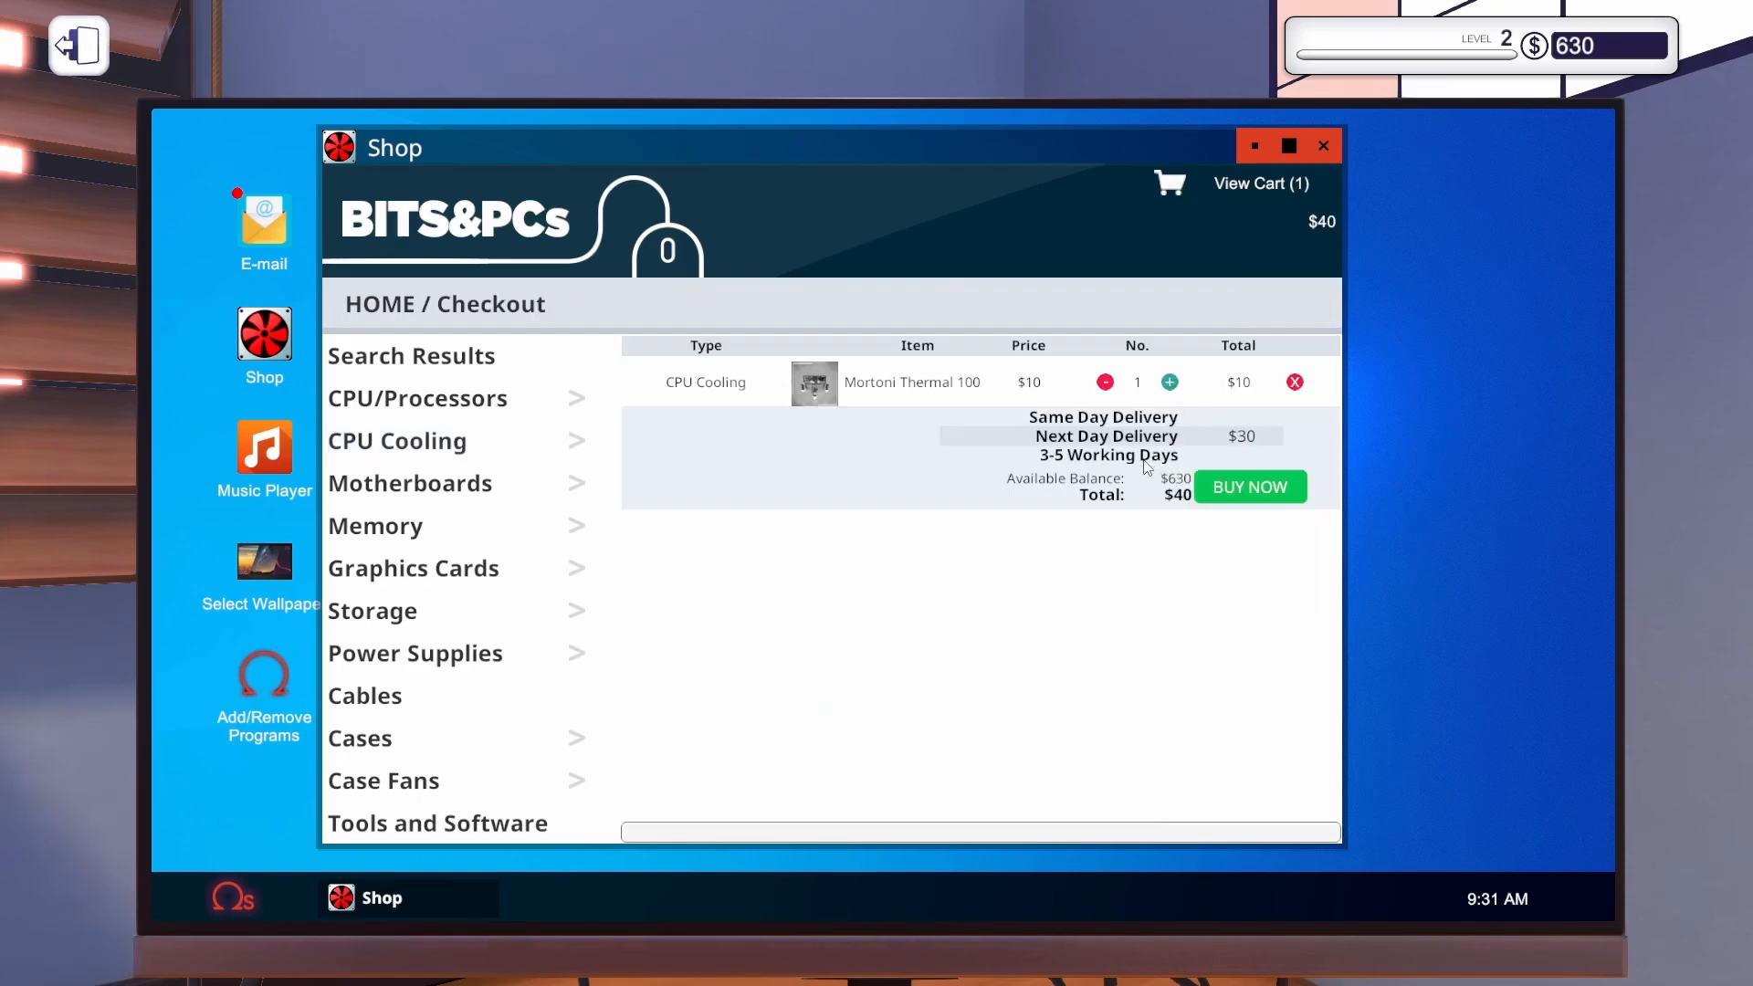
click(1103, 416)
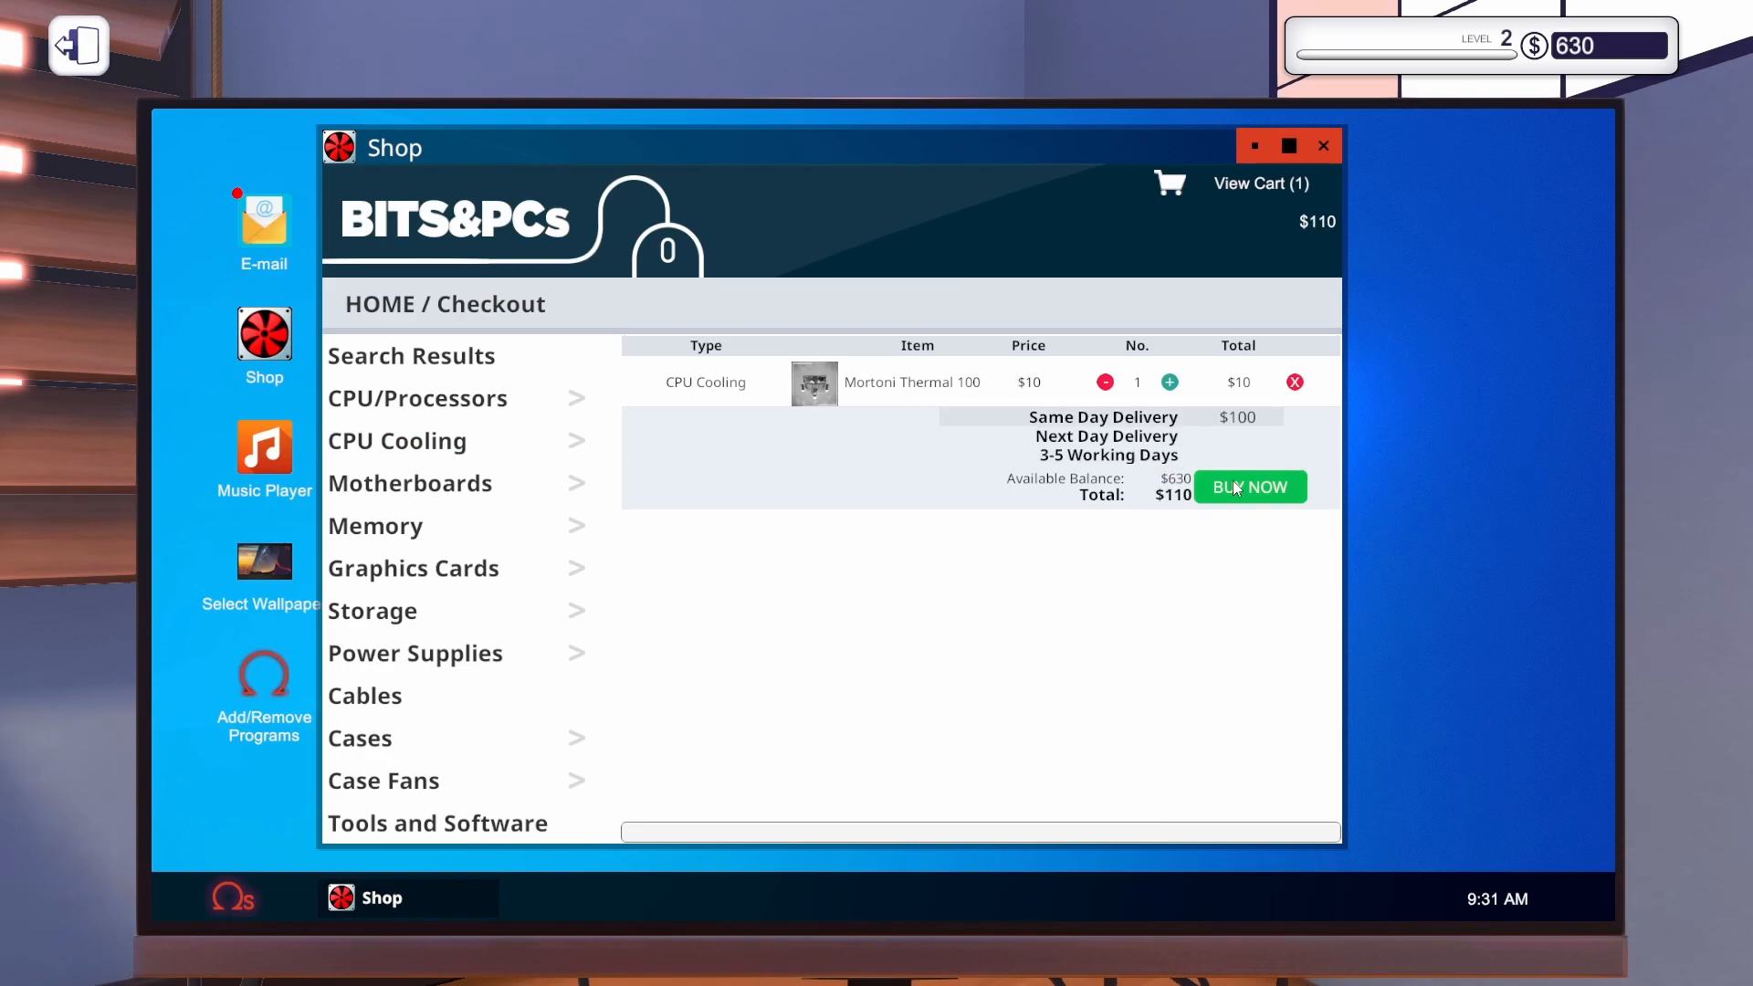
click(1249, 486)
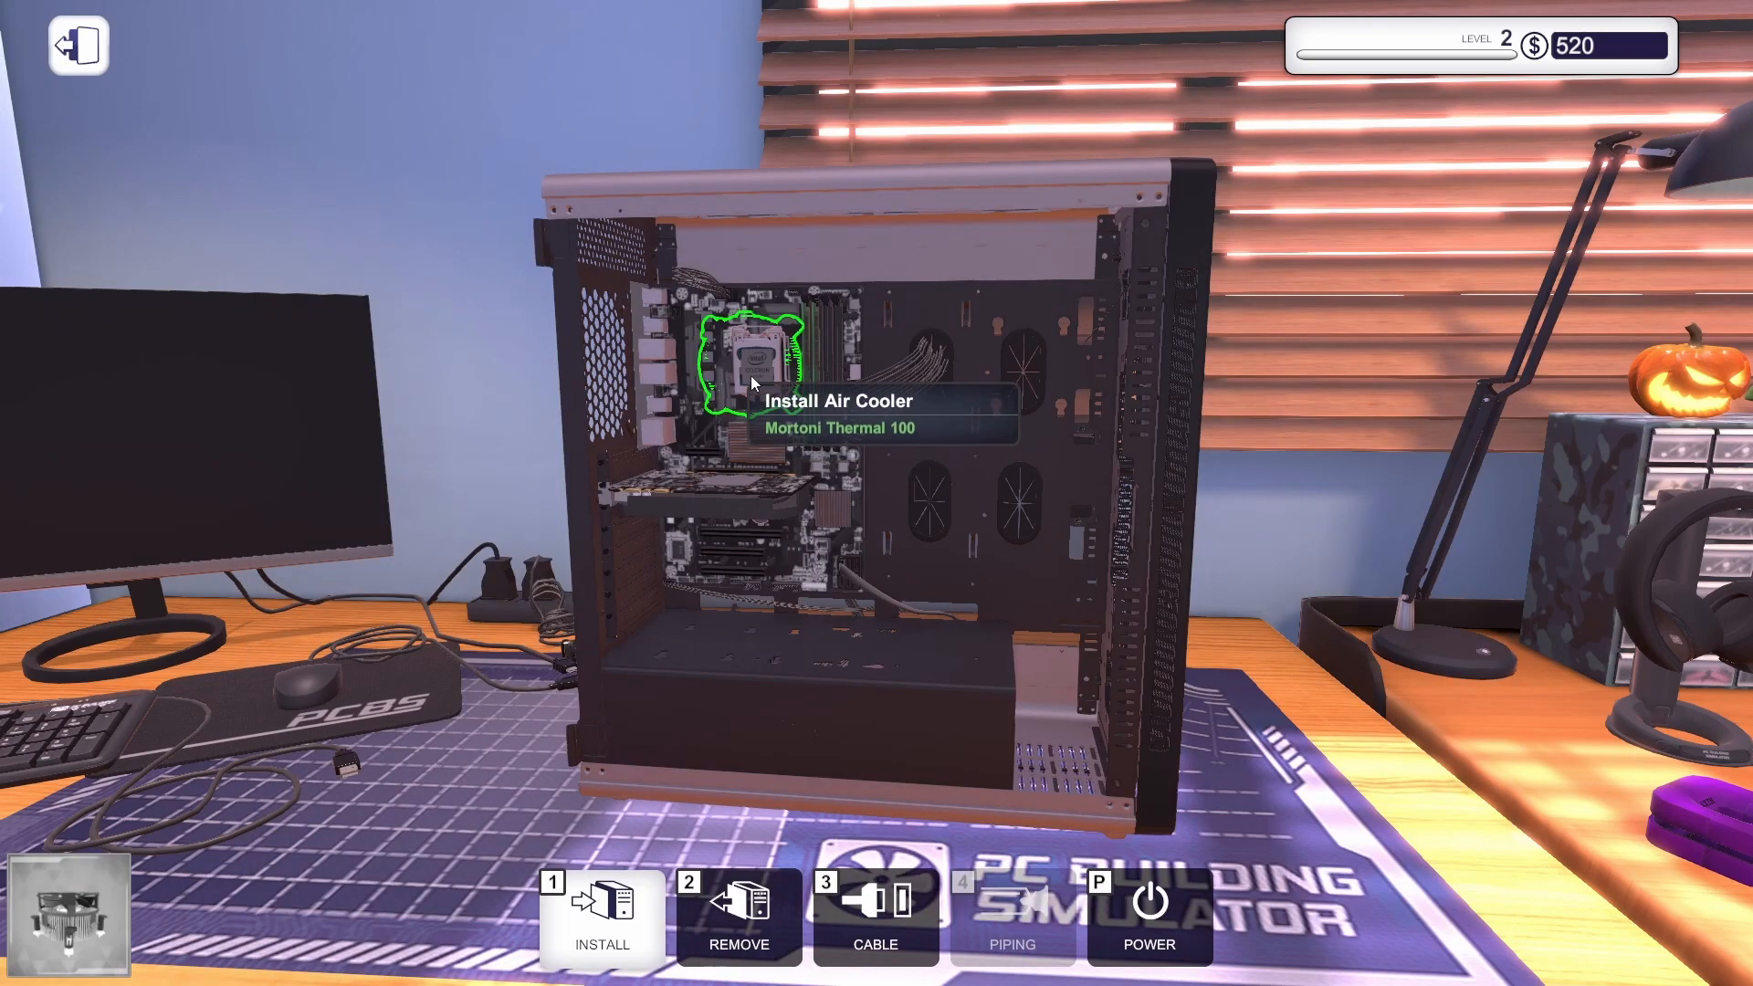
Fit the new Mortoni Thermal 100 on the CPU and connect the cooler and motherboard cables.
click(751, 381)
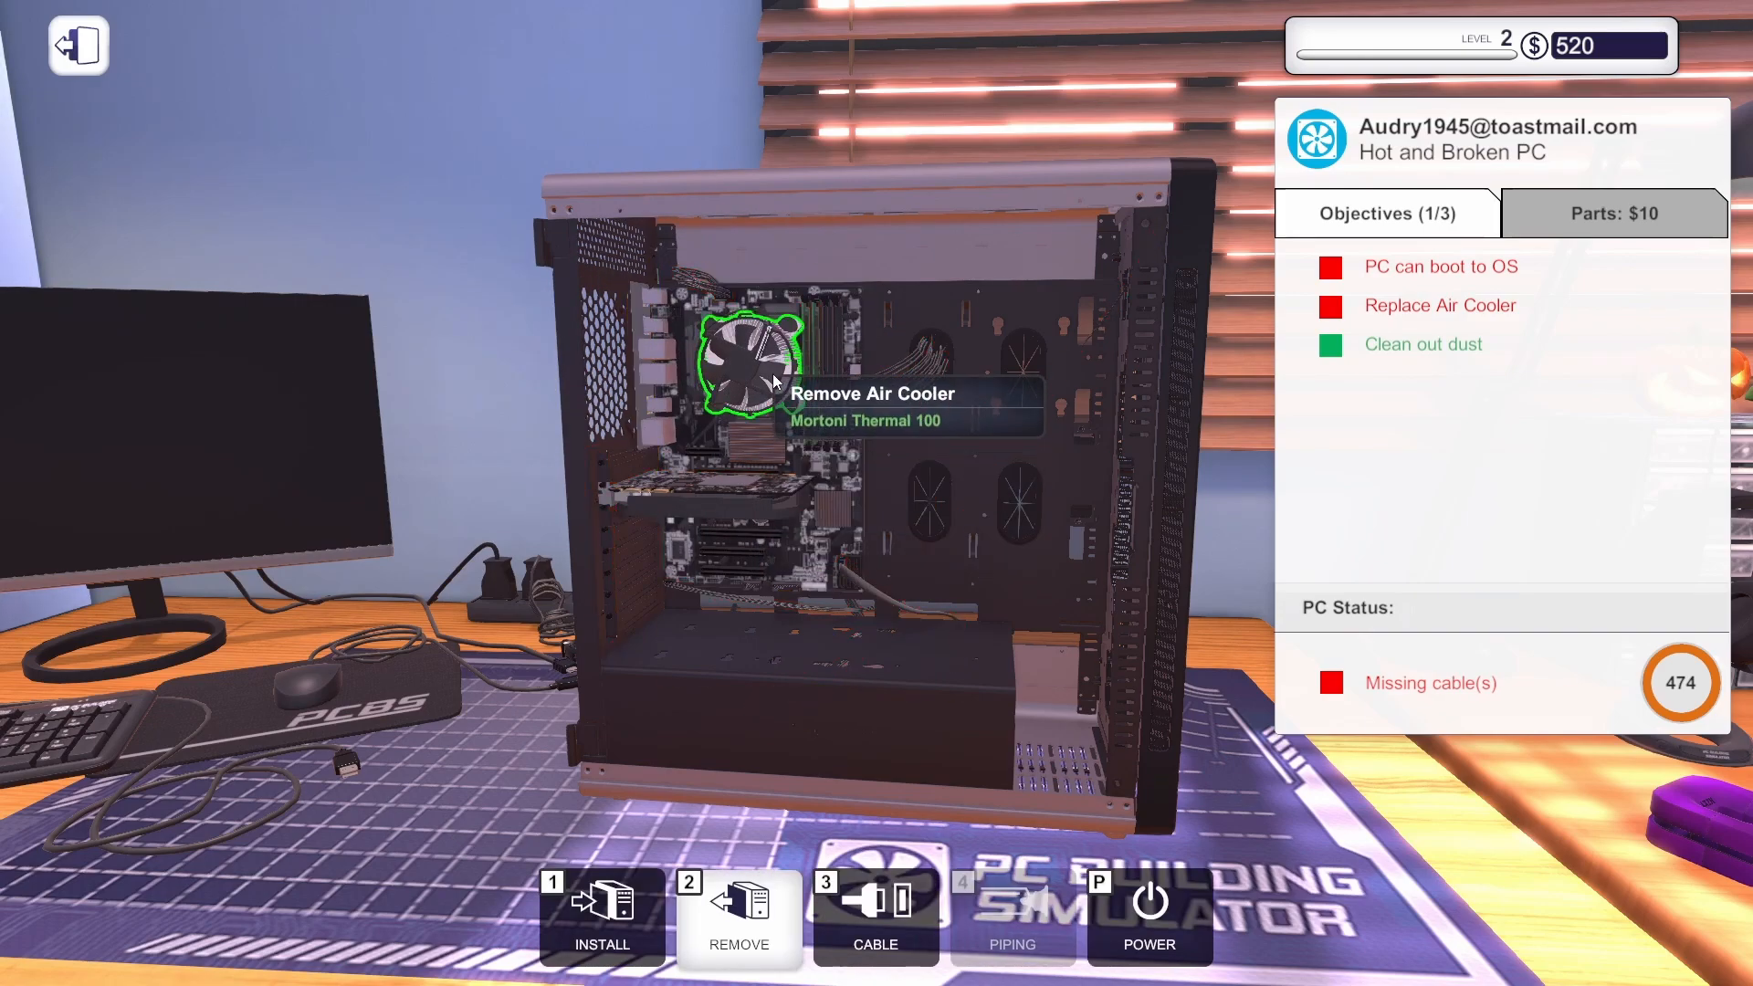
mouse_move(783, 313)
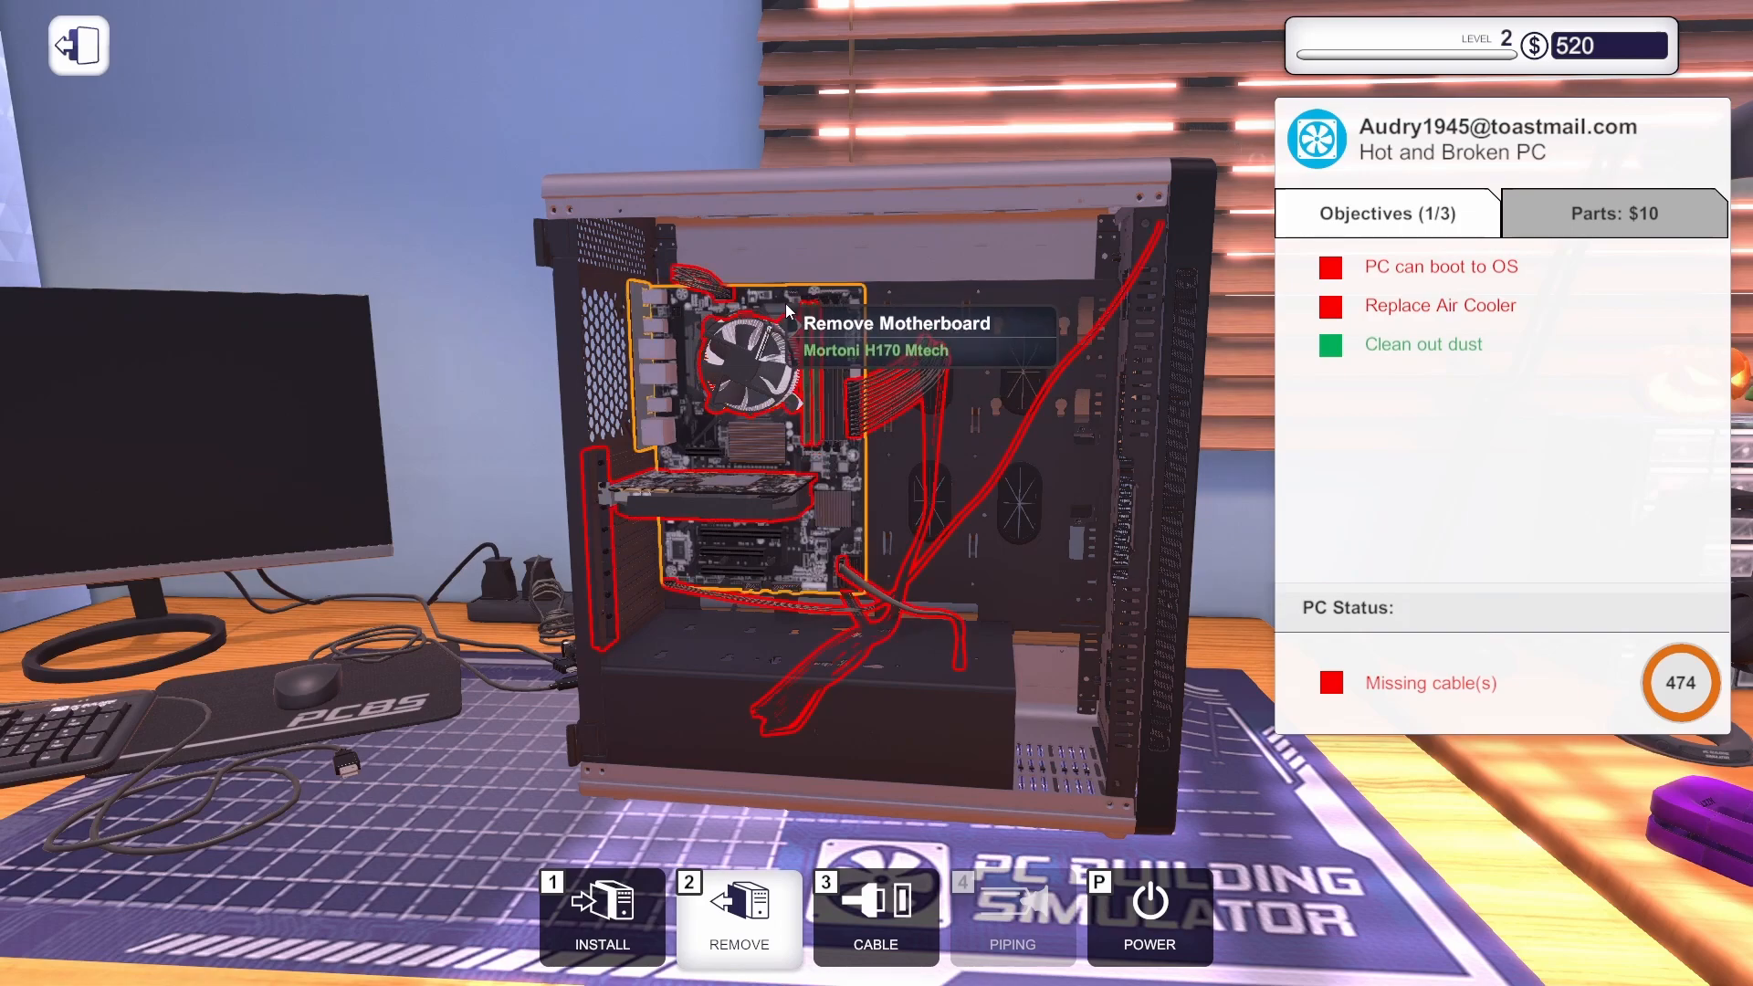
click(874, 916)
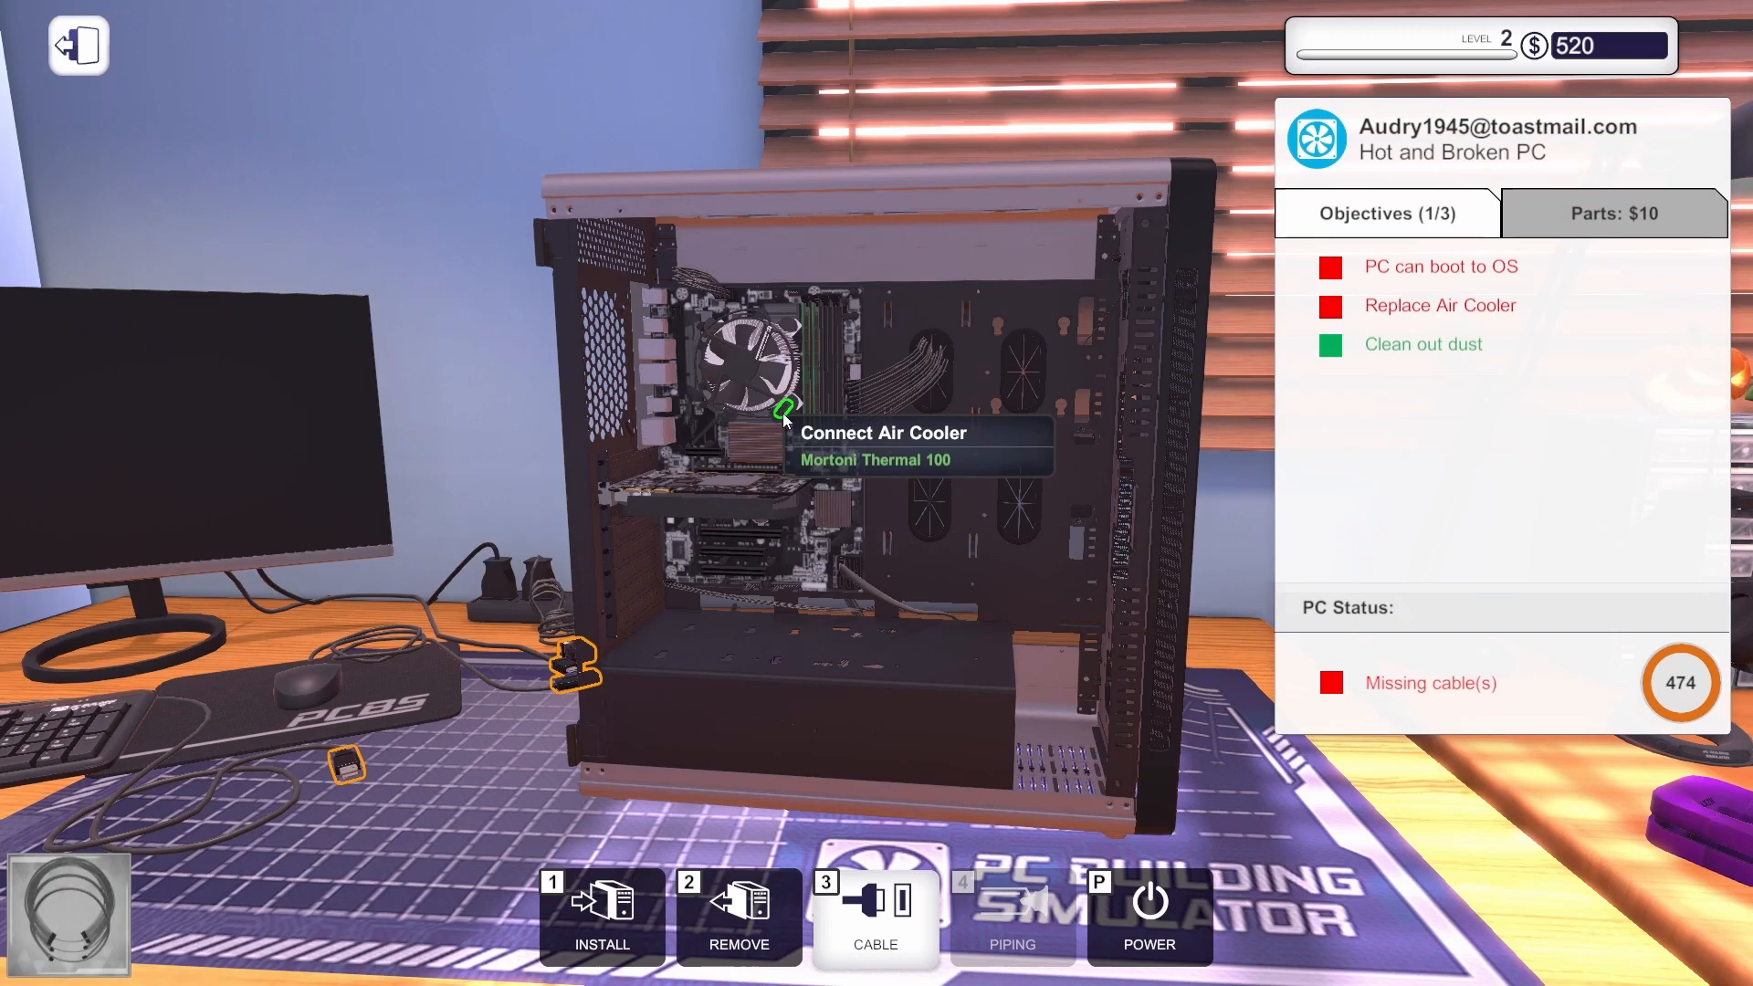
click(783, 420)
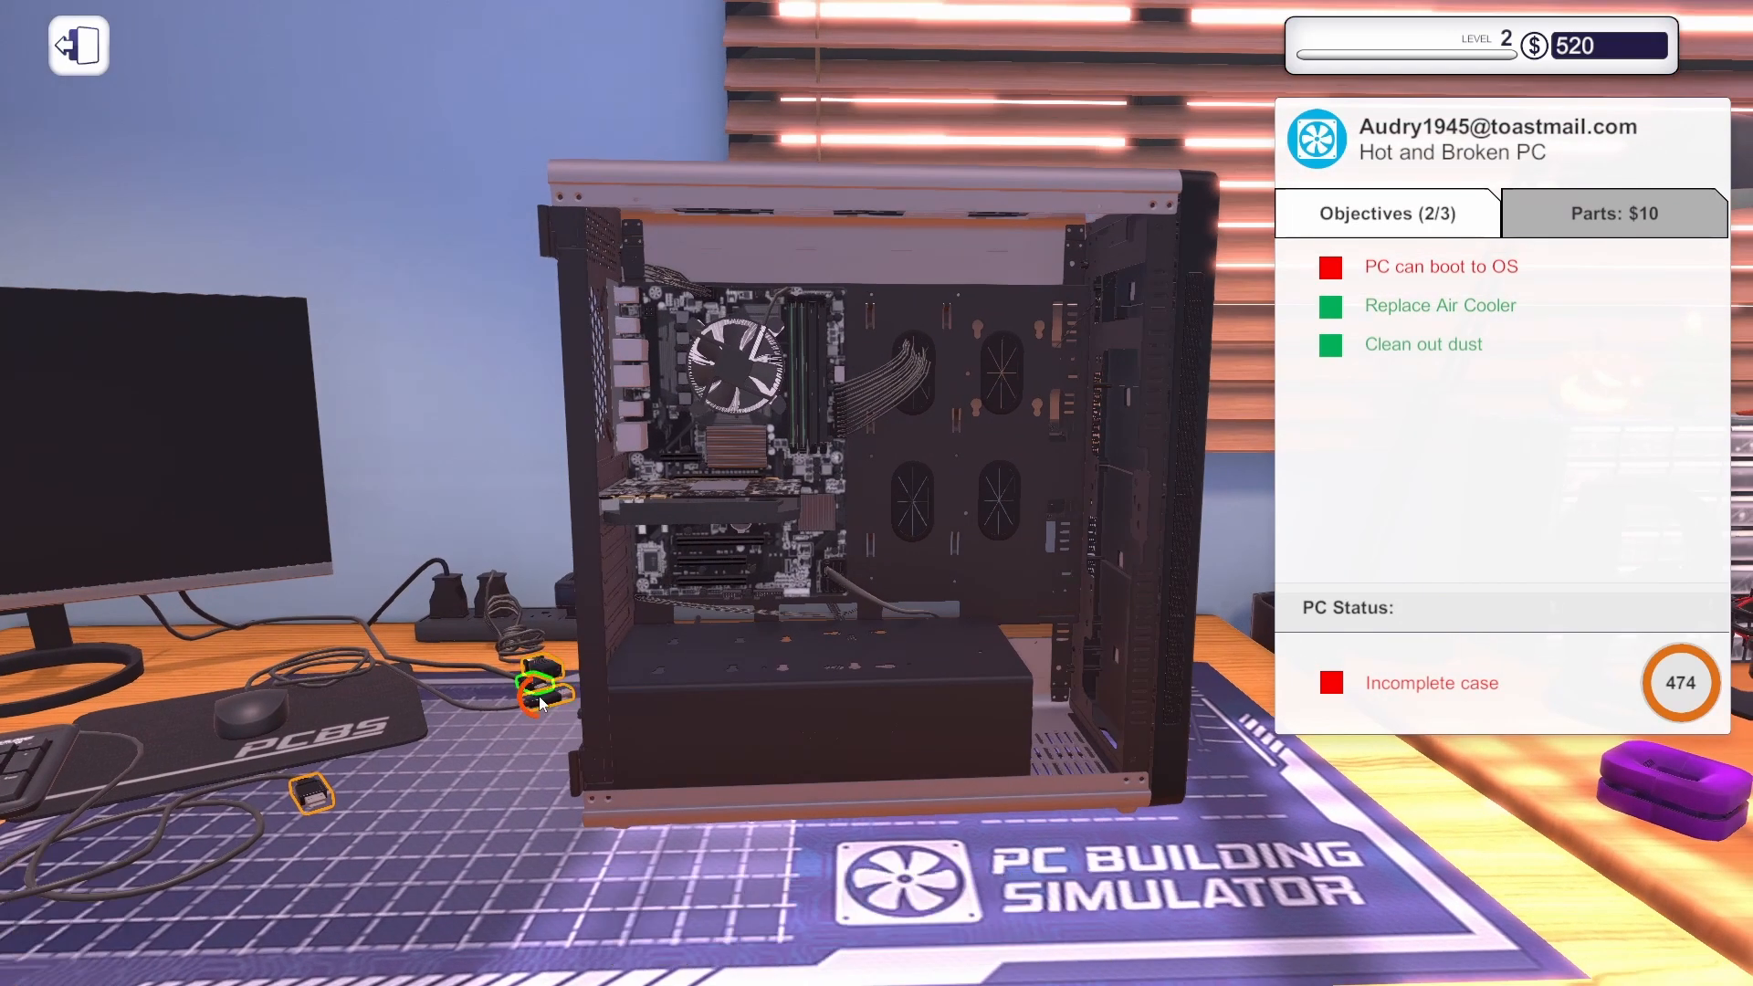
click(537, 689)
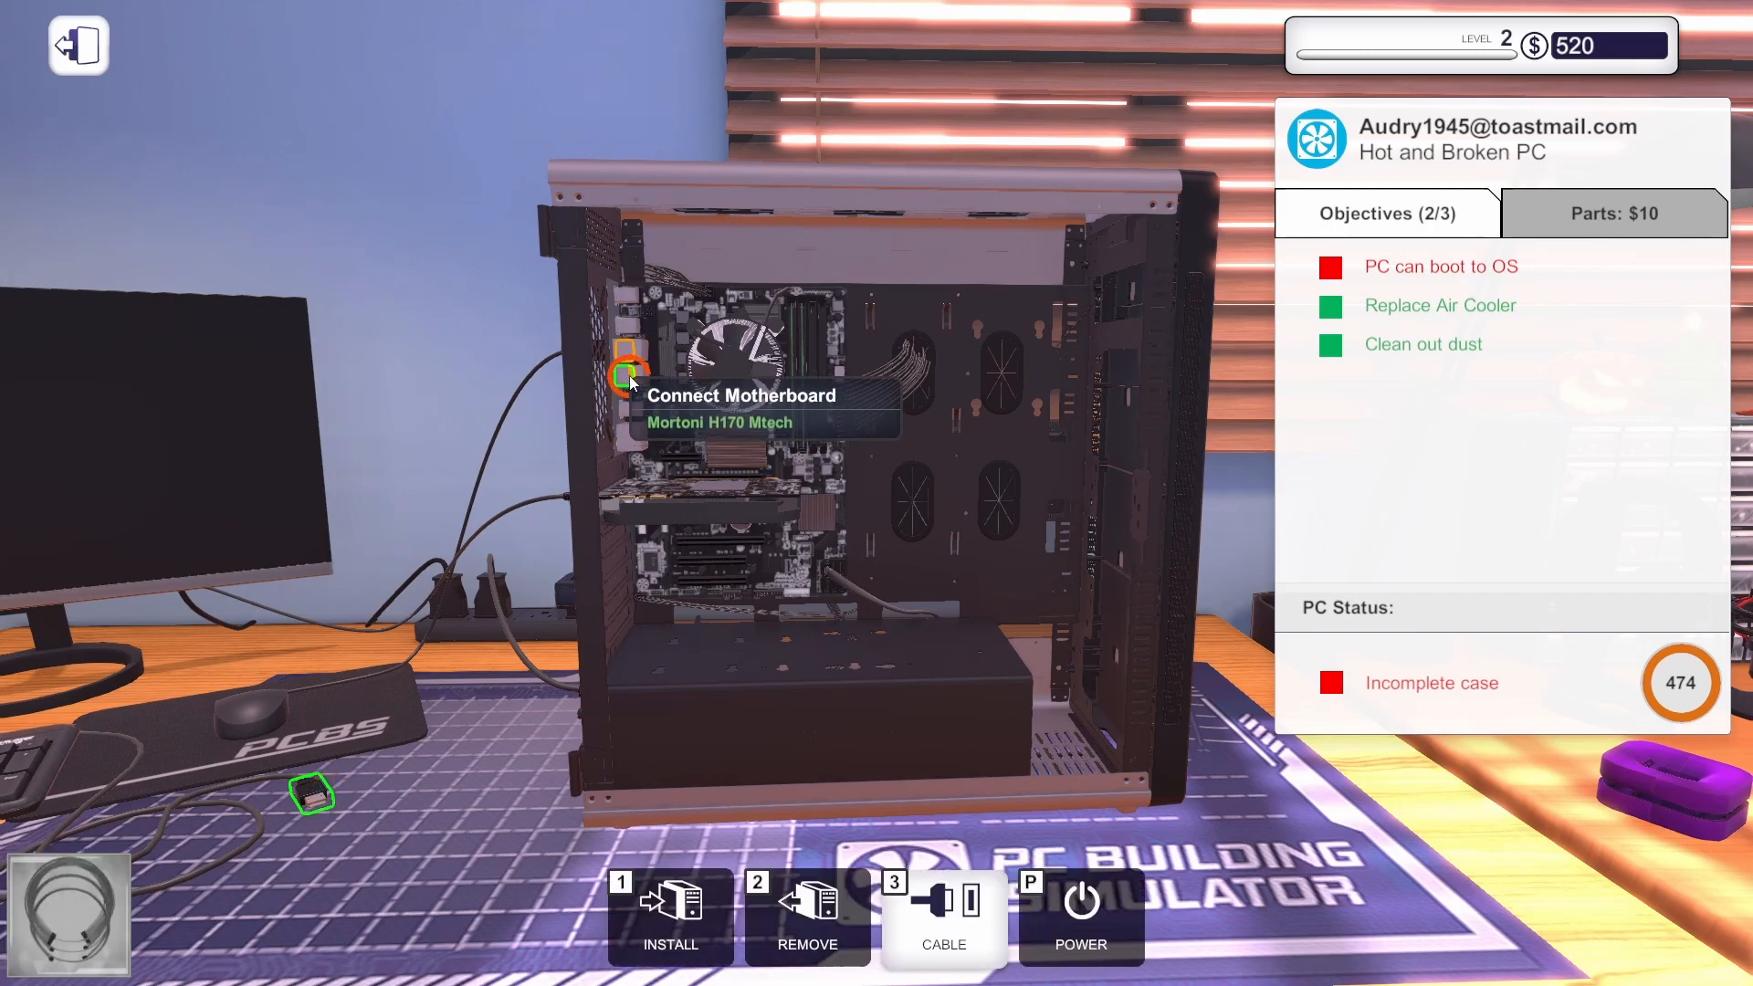
click(942, 917)
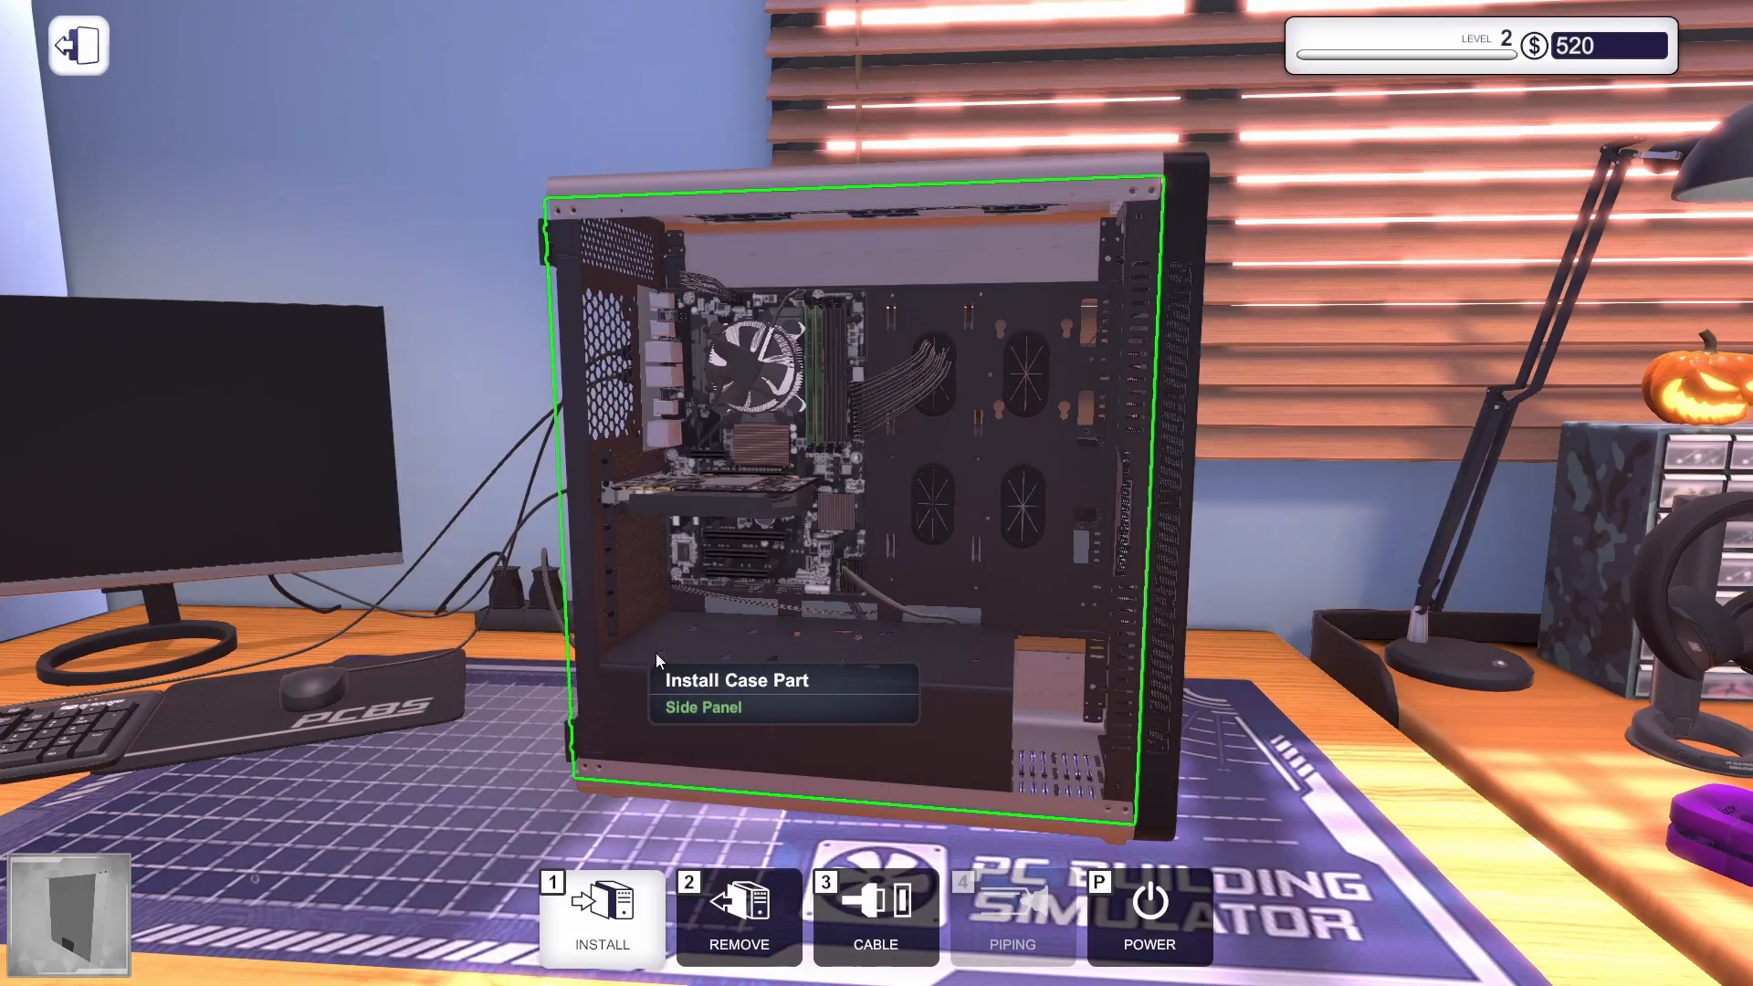
Refit the side panel to close up the repaired PC.
click(601, 916)
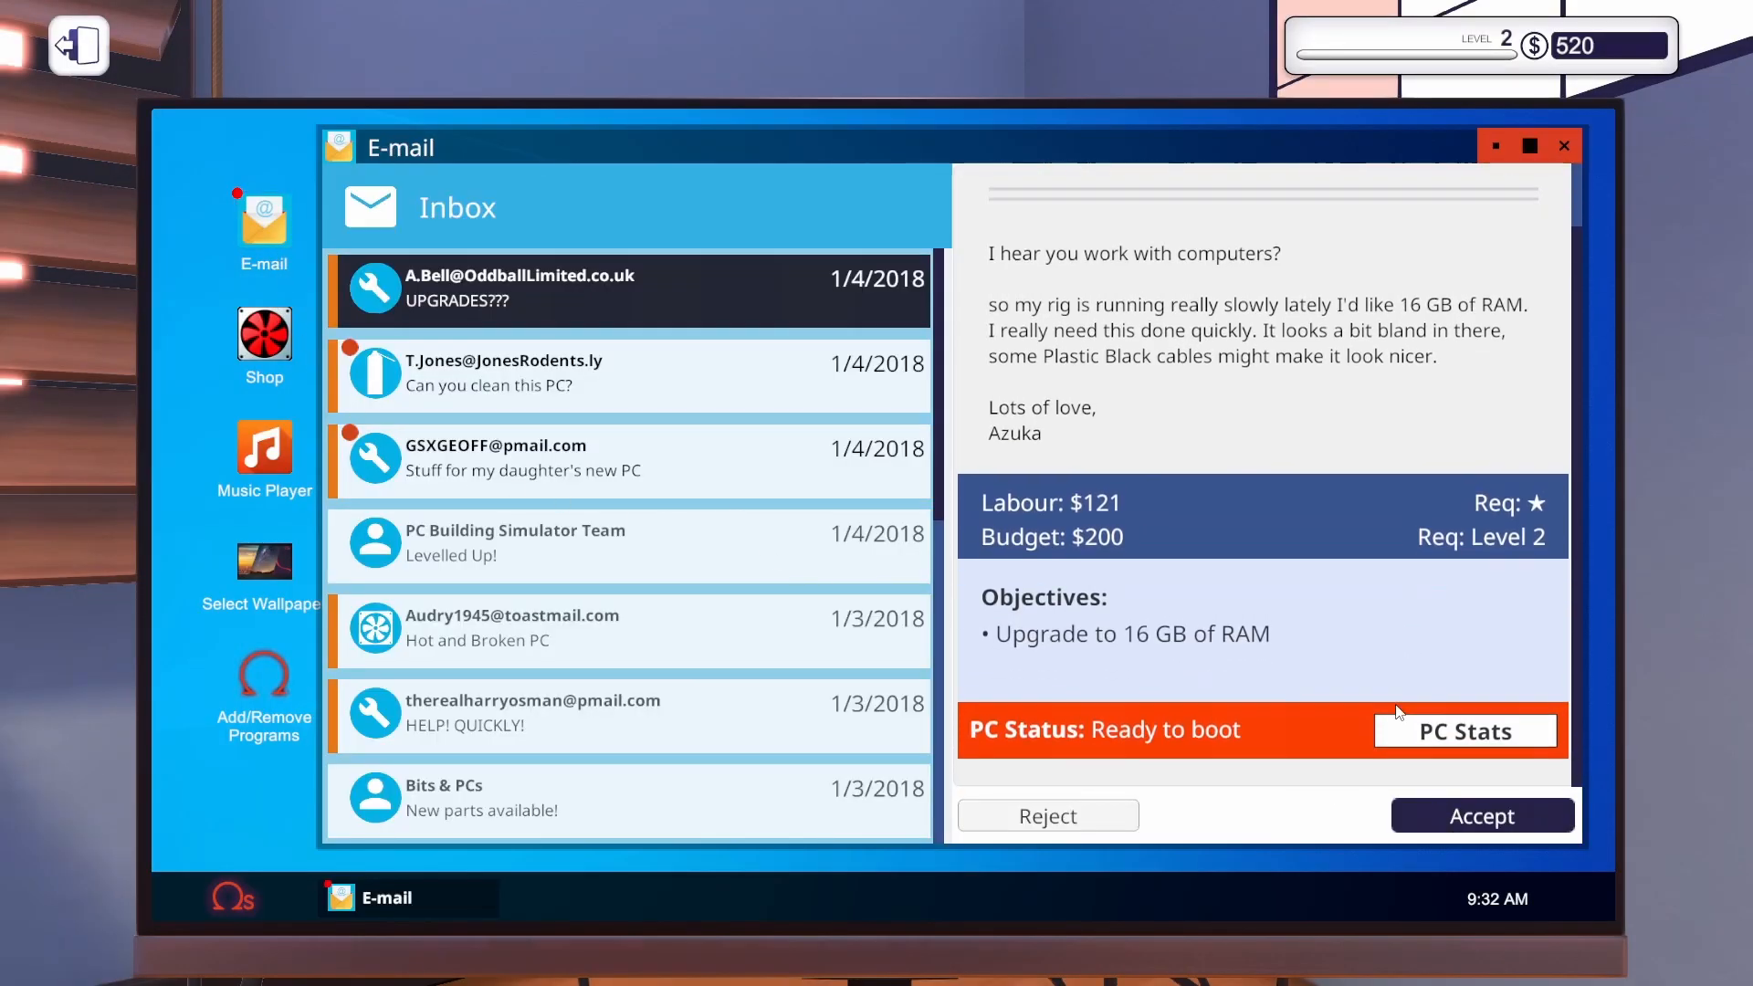
Collect payment for the finished Hot and Broken PC repair and dismiss the invoice.
click(626, 376)
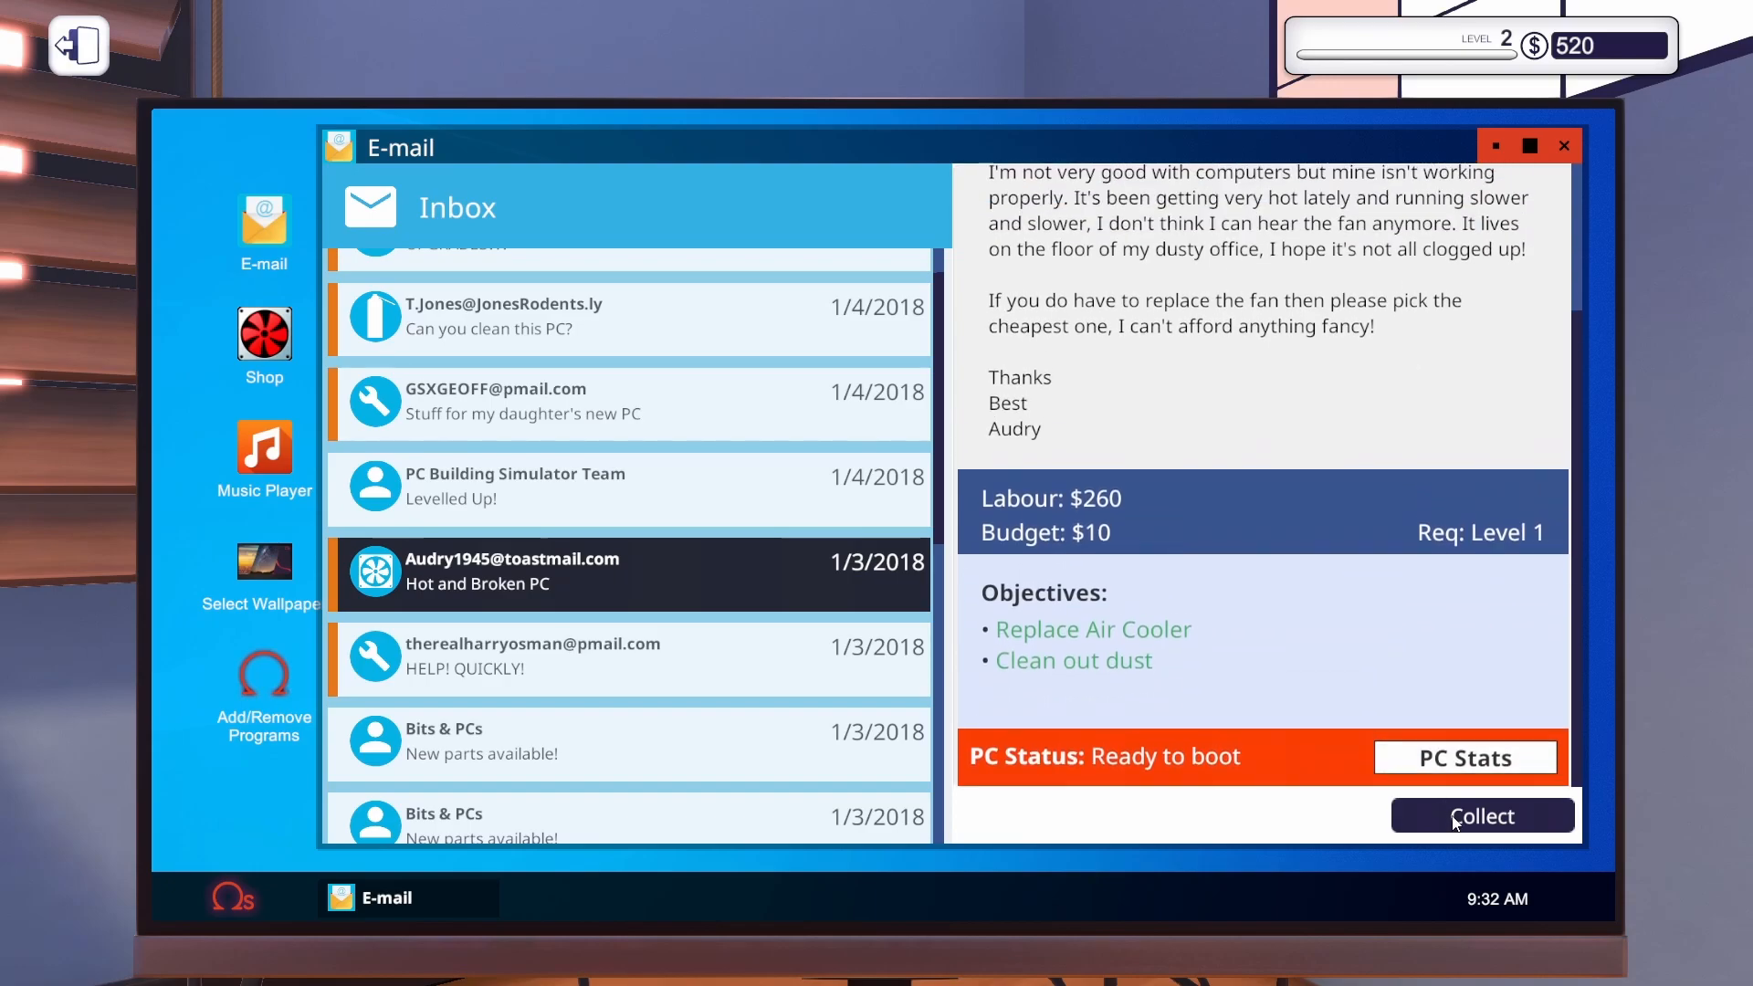
click(1481, 815)
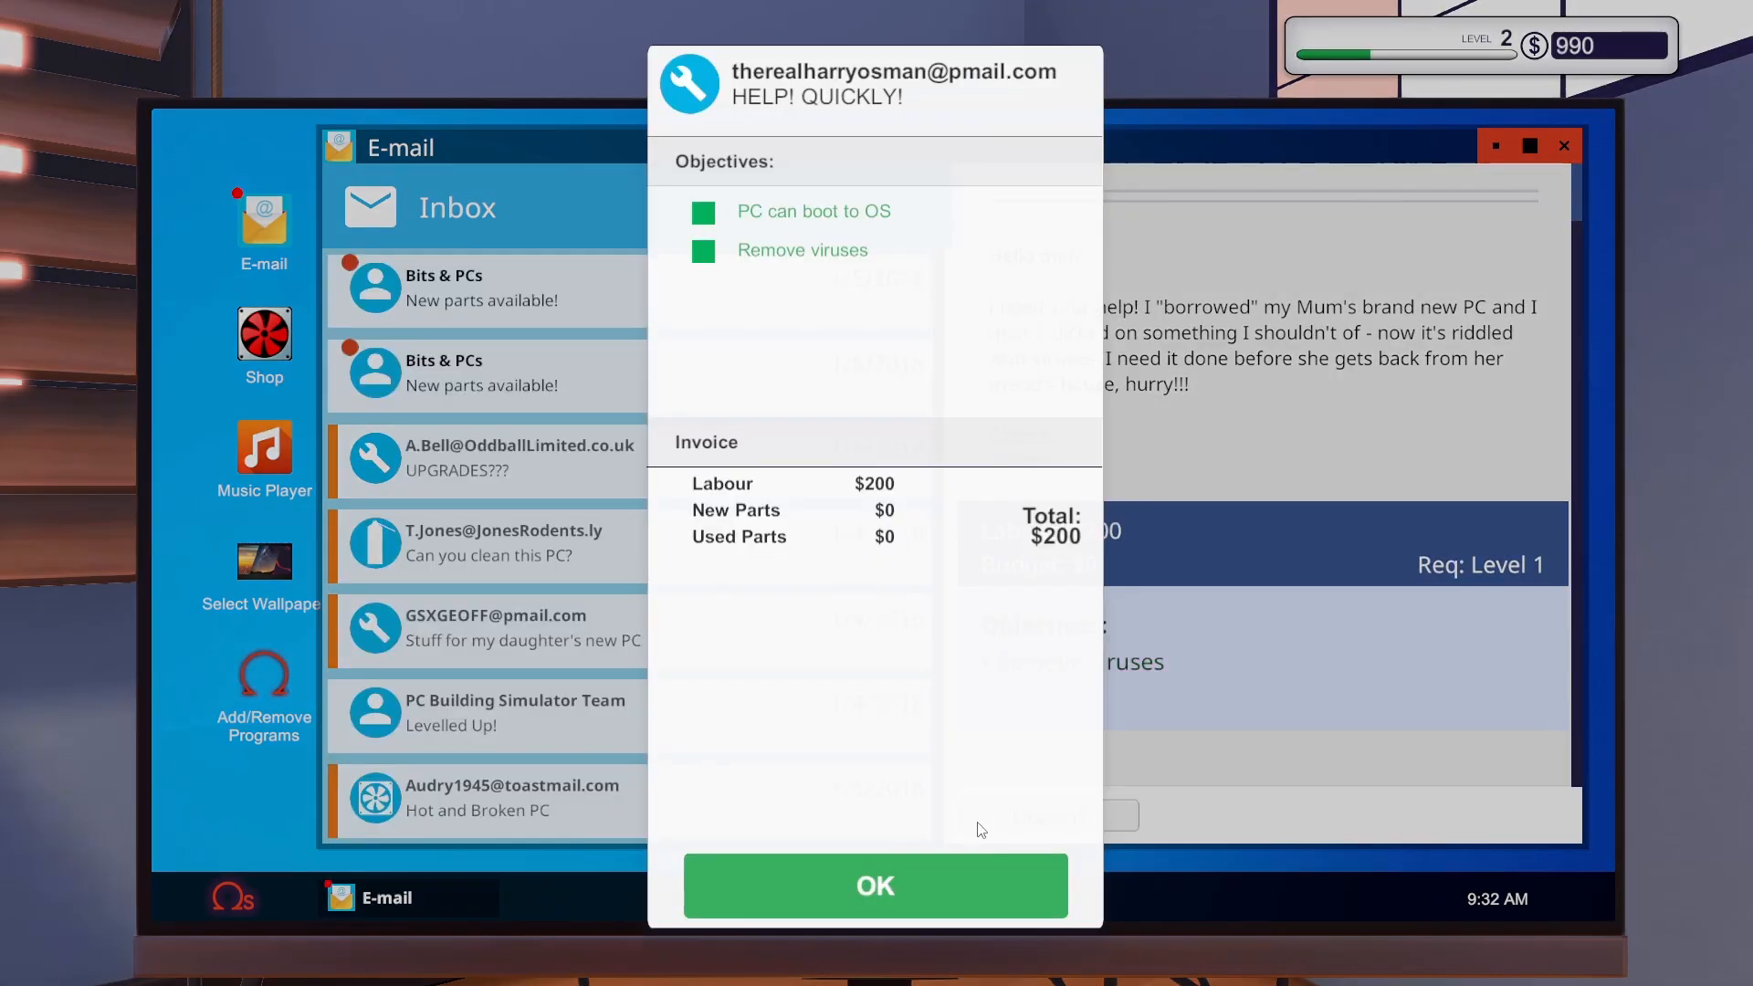
click(875, 884)
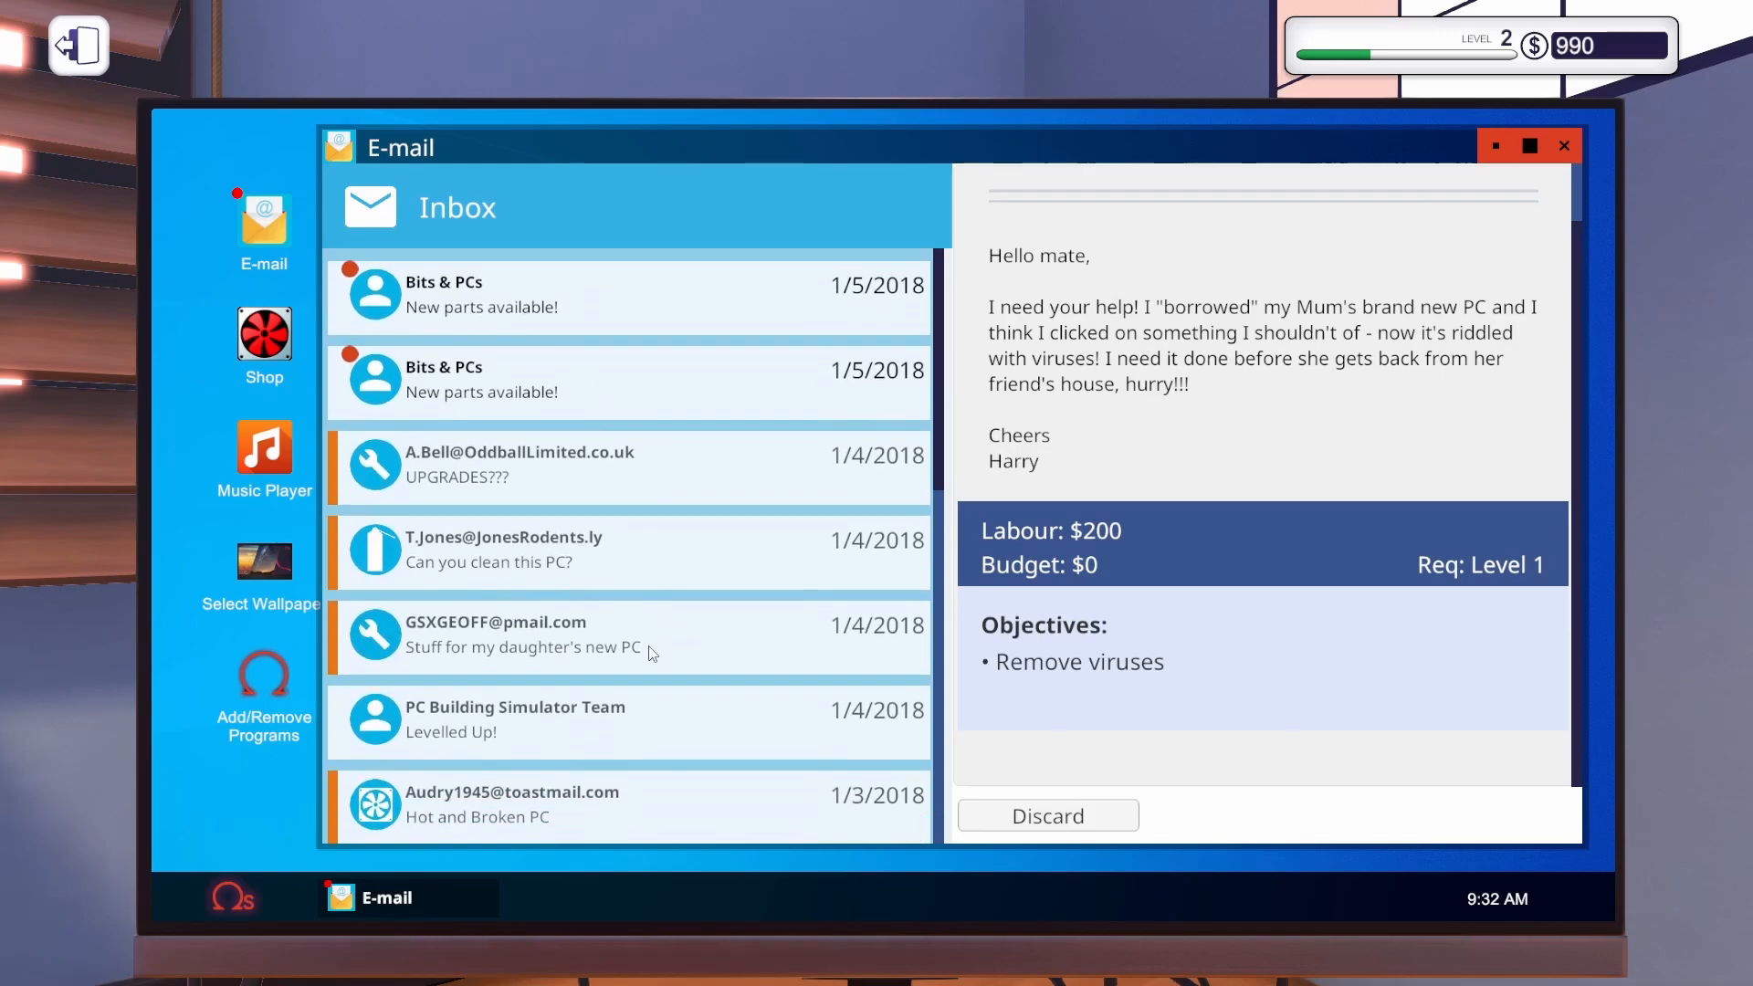
Read the new mail and accept the daughter's-PC 16 GB RAM upgrade request (labour $180, budget $140).
click(626, 375)
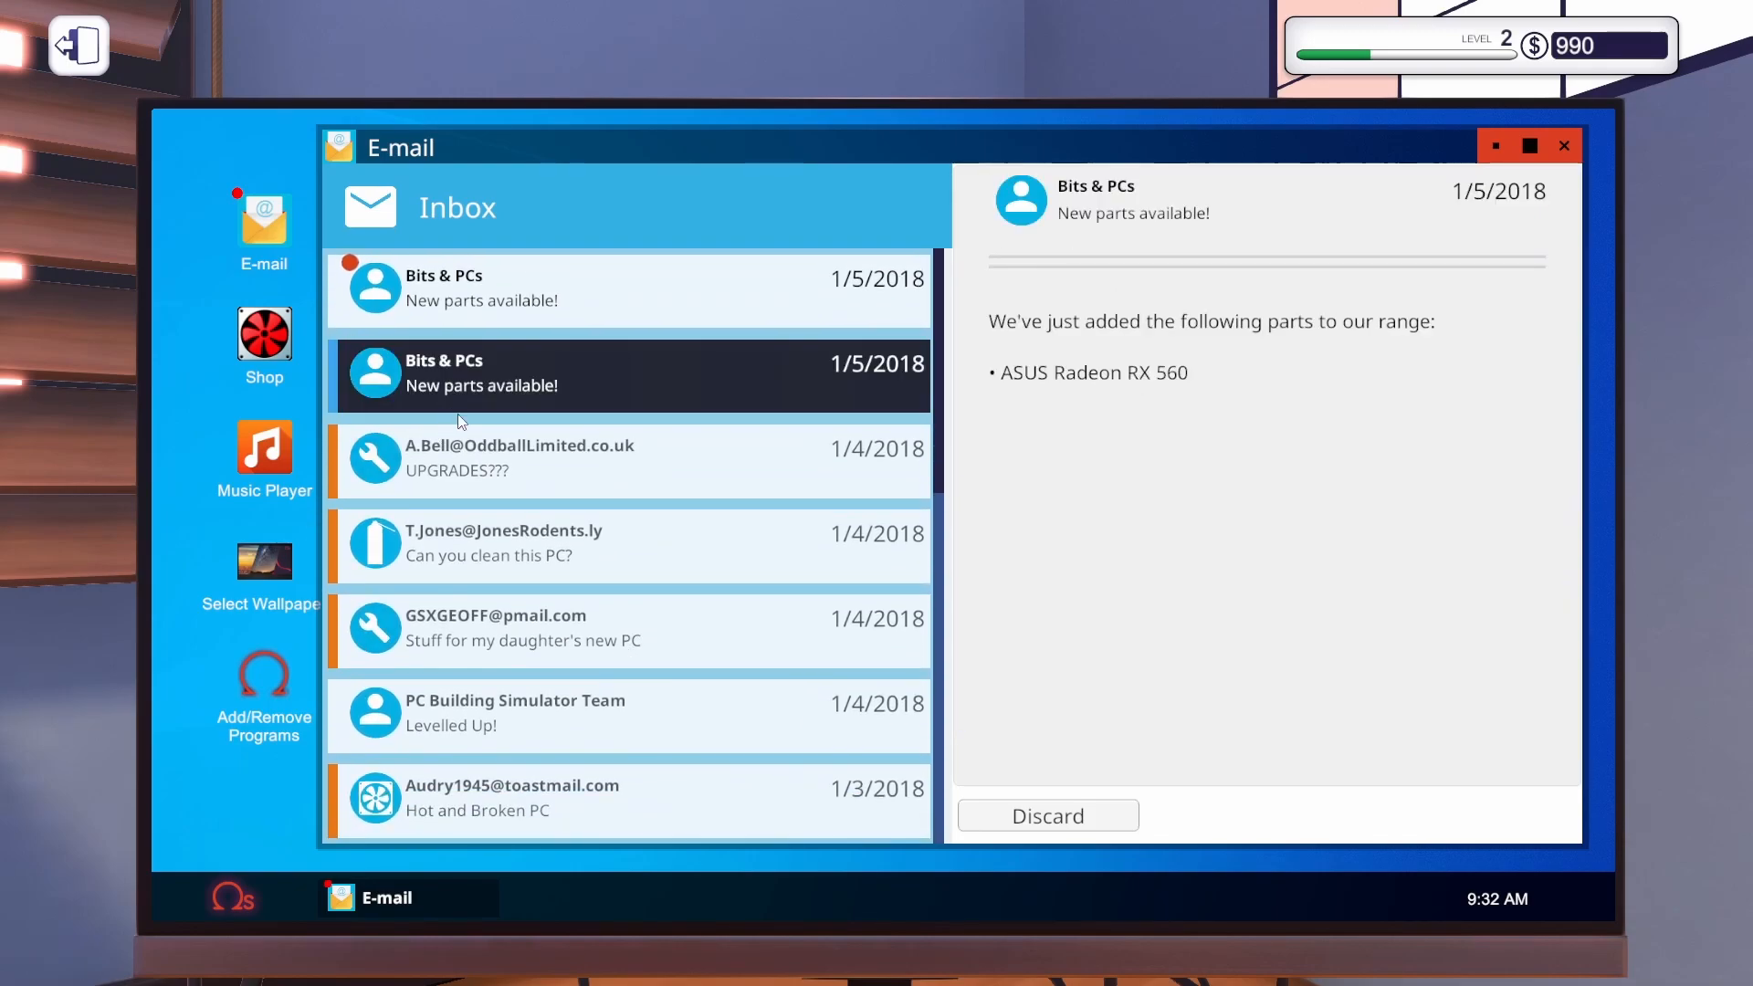
click(523, 626)
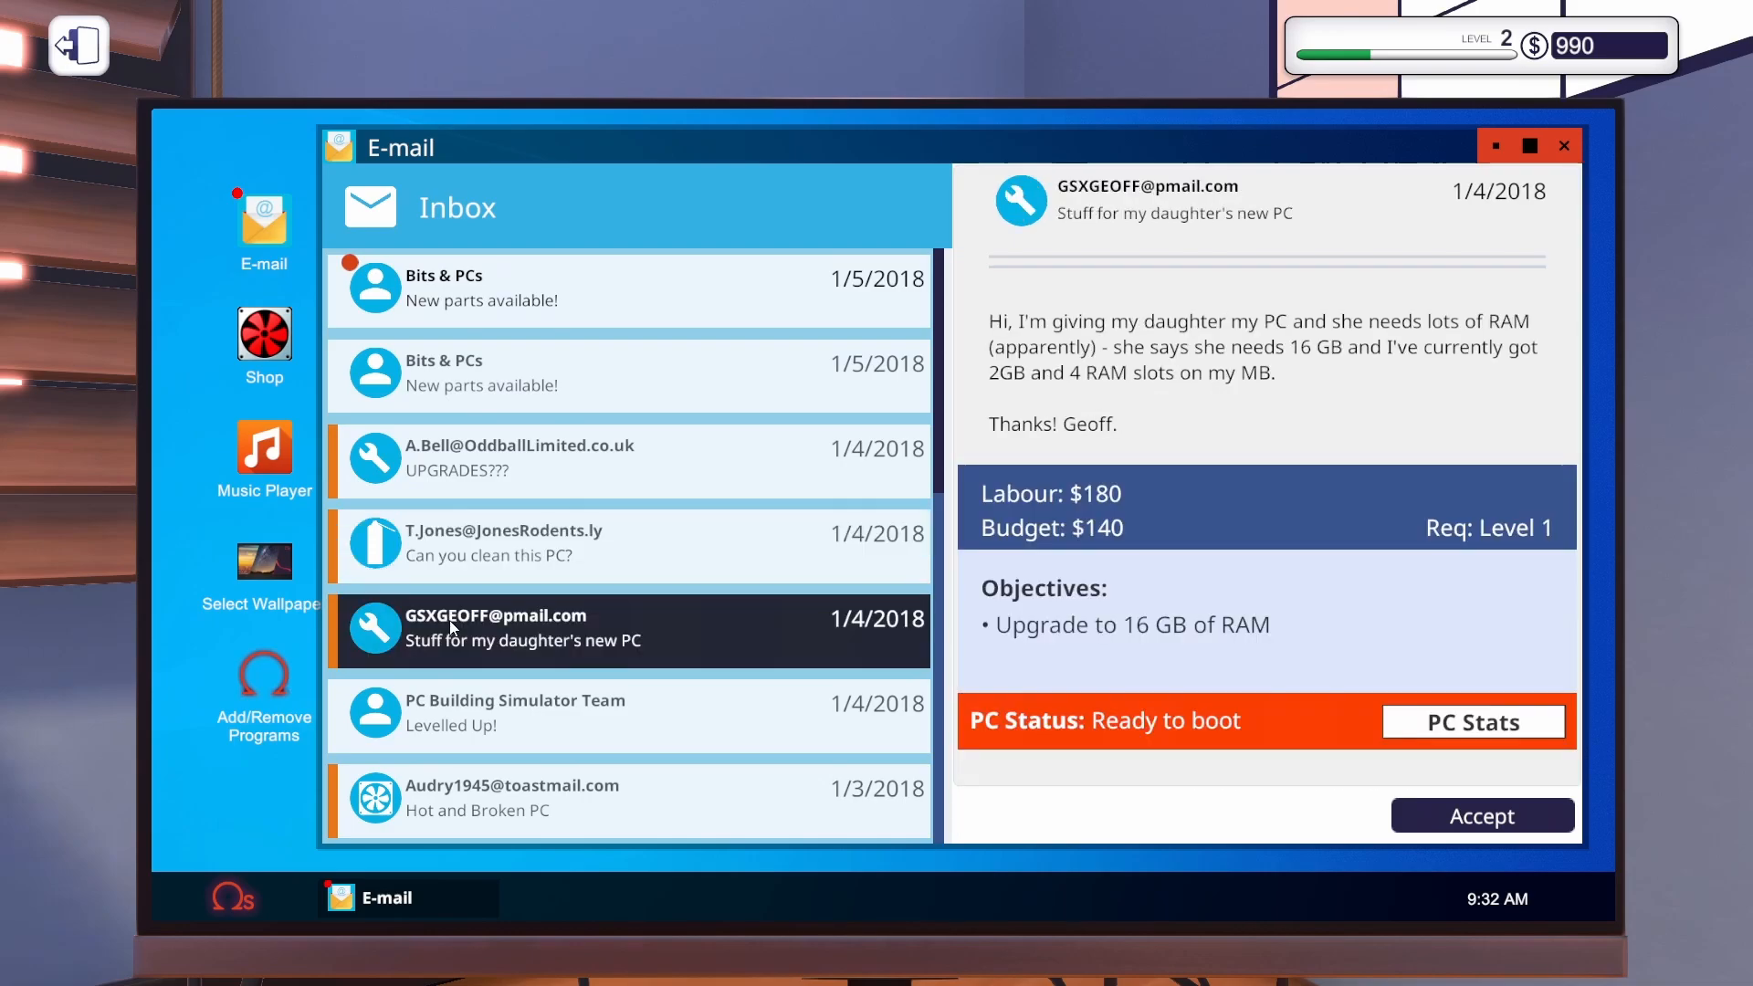
scroll(down, 3)
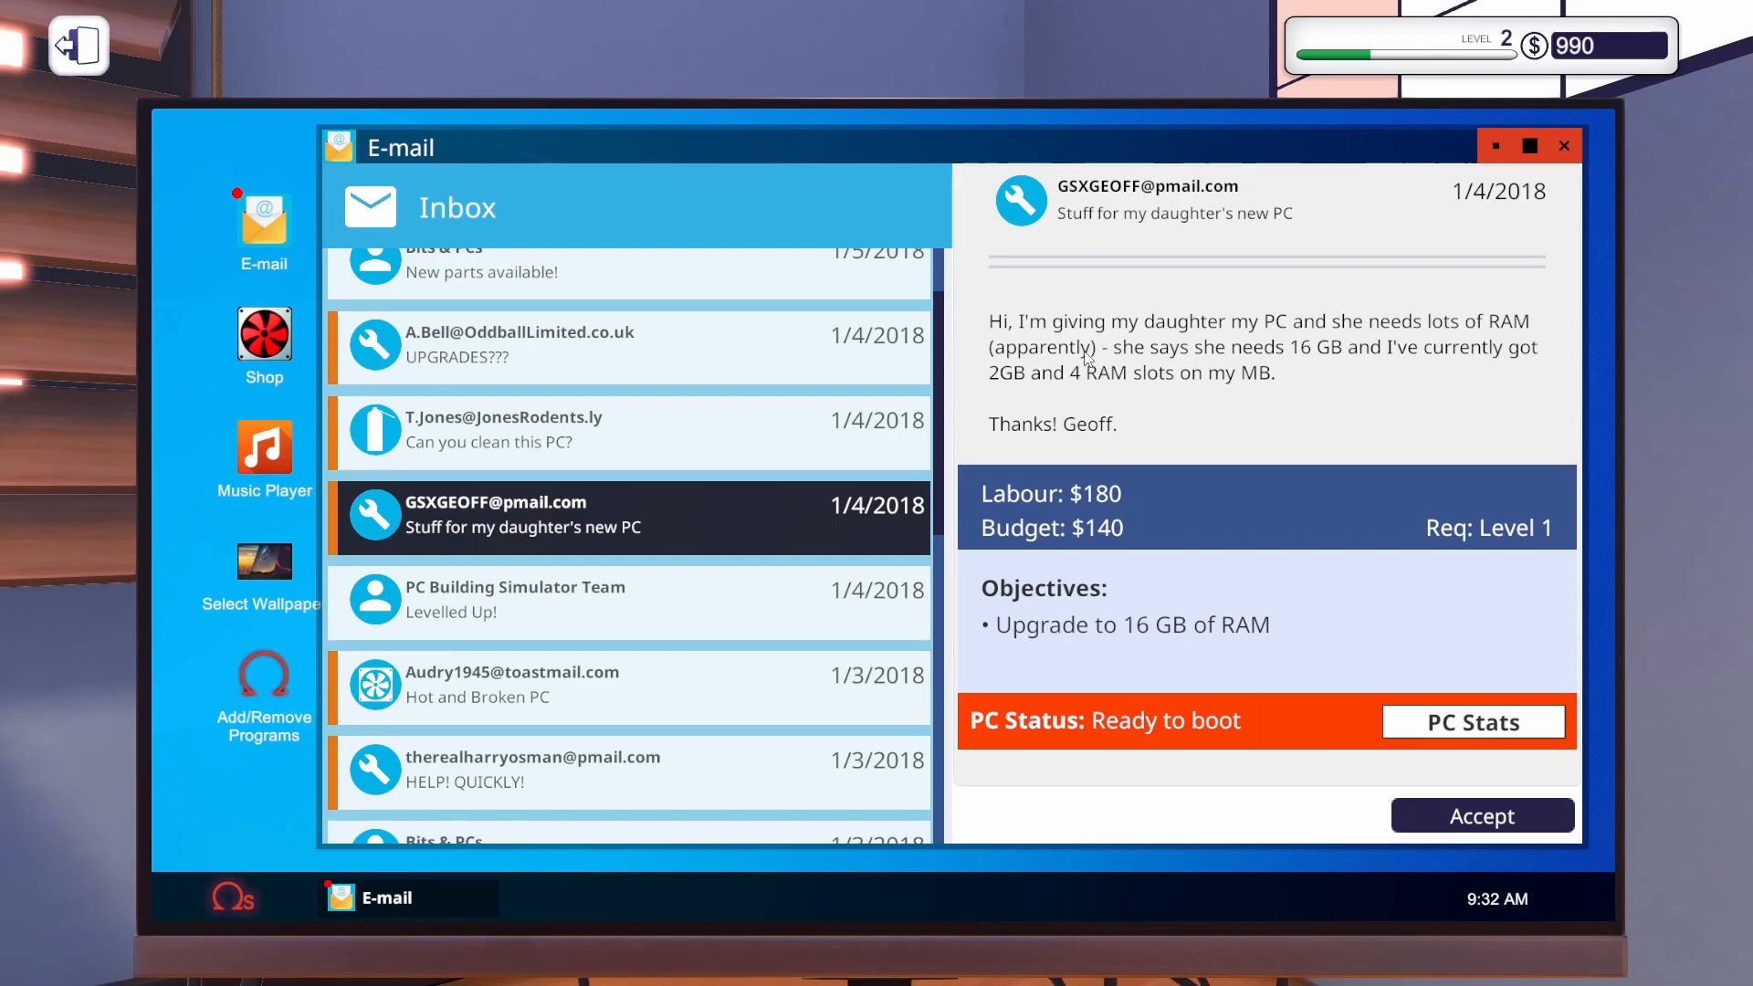
mouse_move(1106, 466)
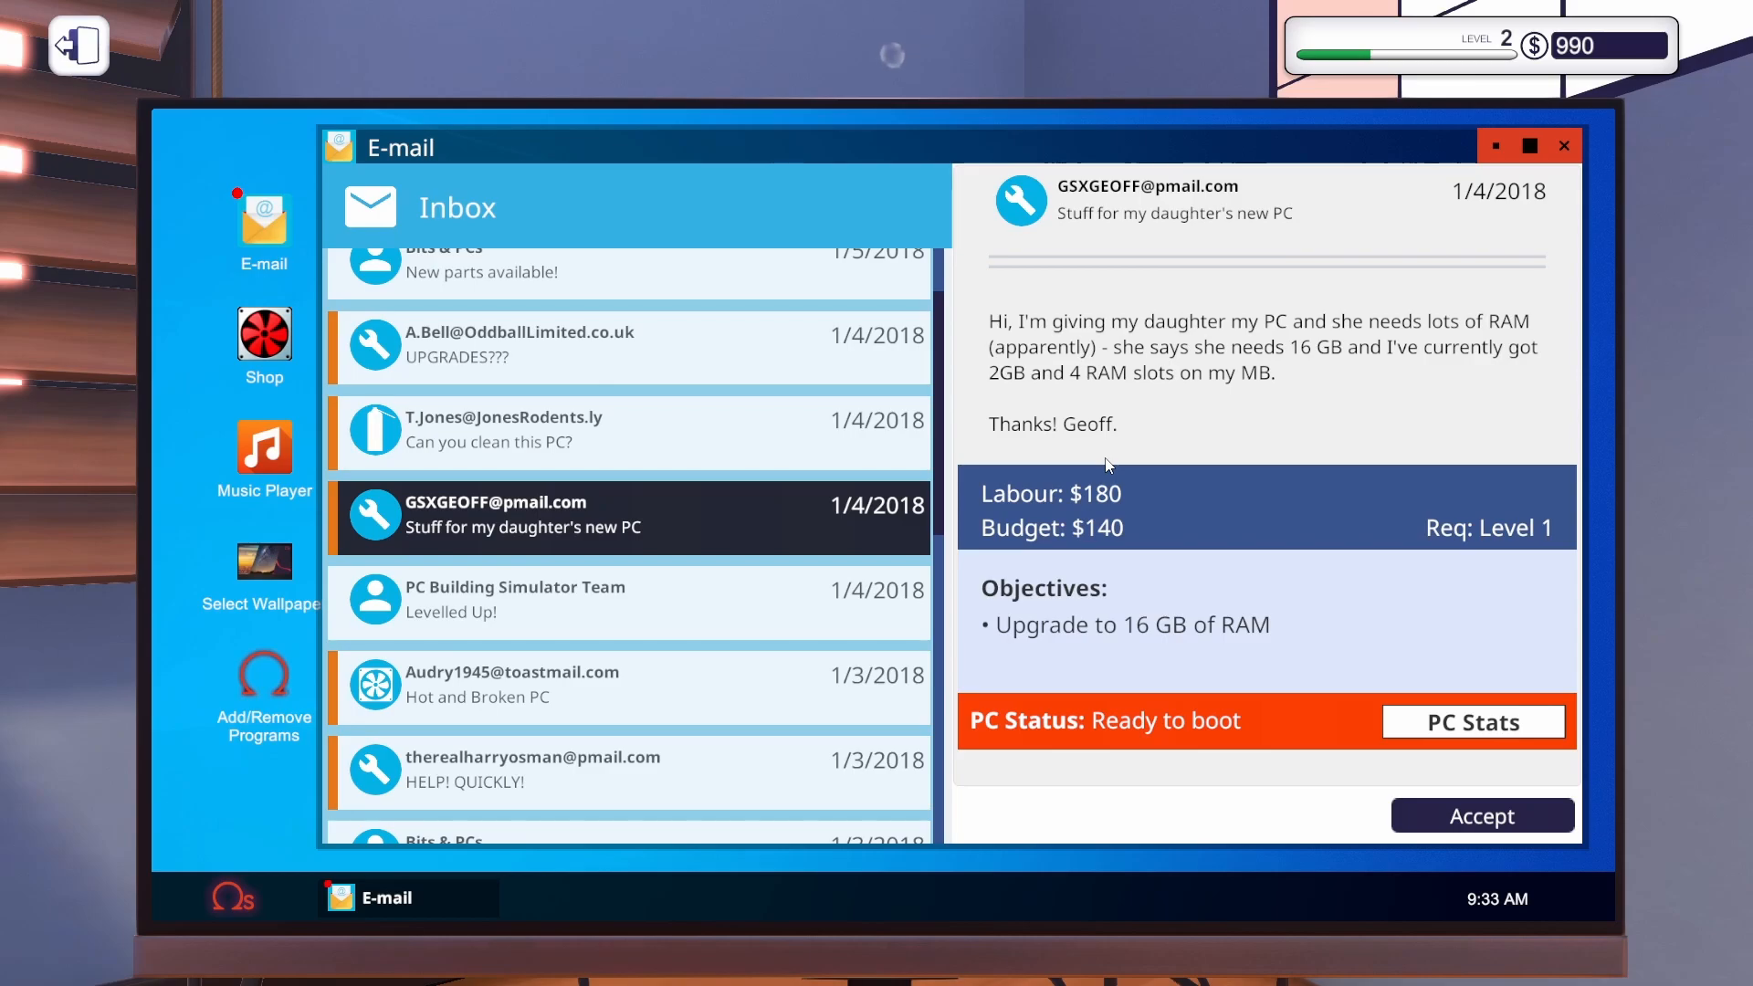
mouse_move(1081, 446)
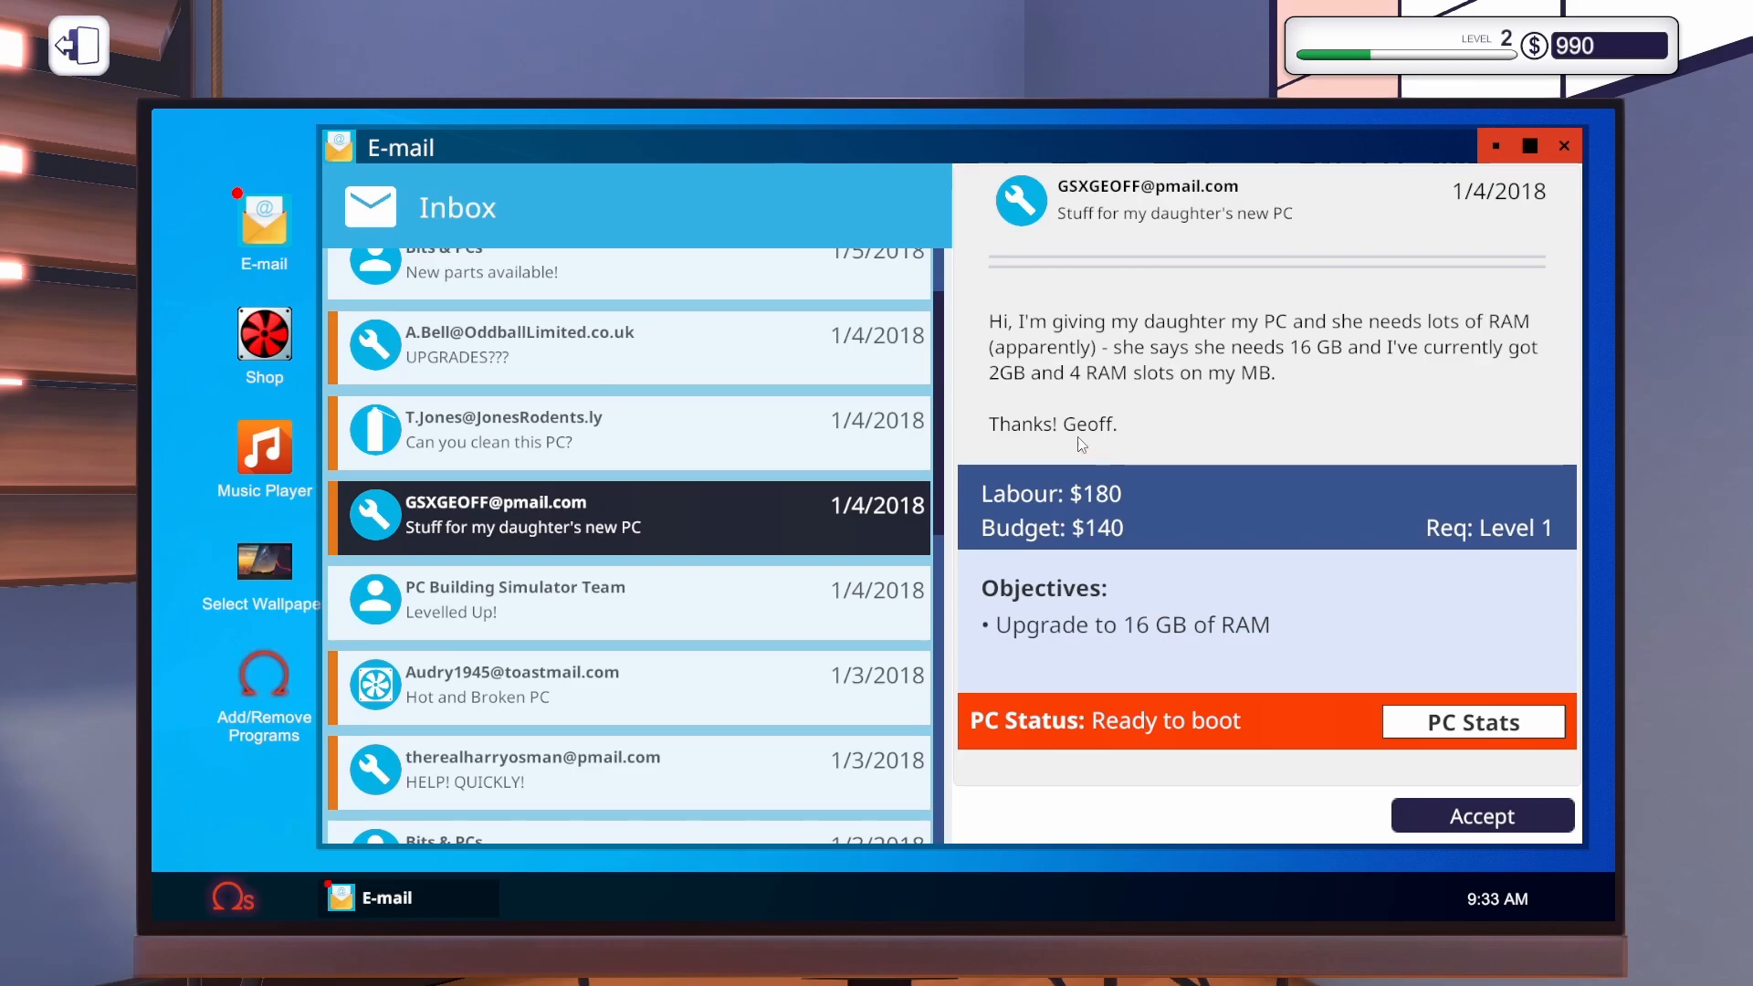
mouse_move(1258, 405)
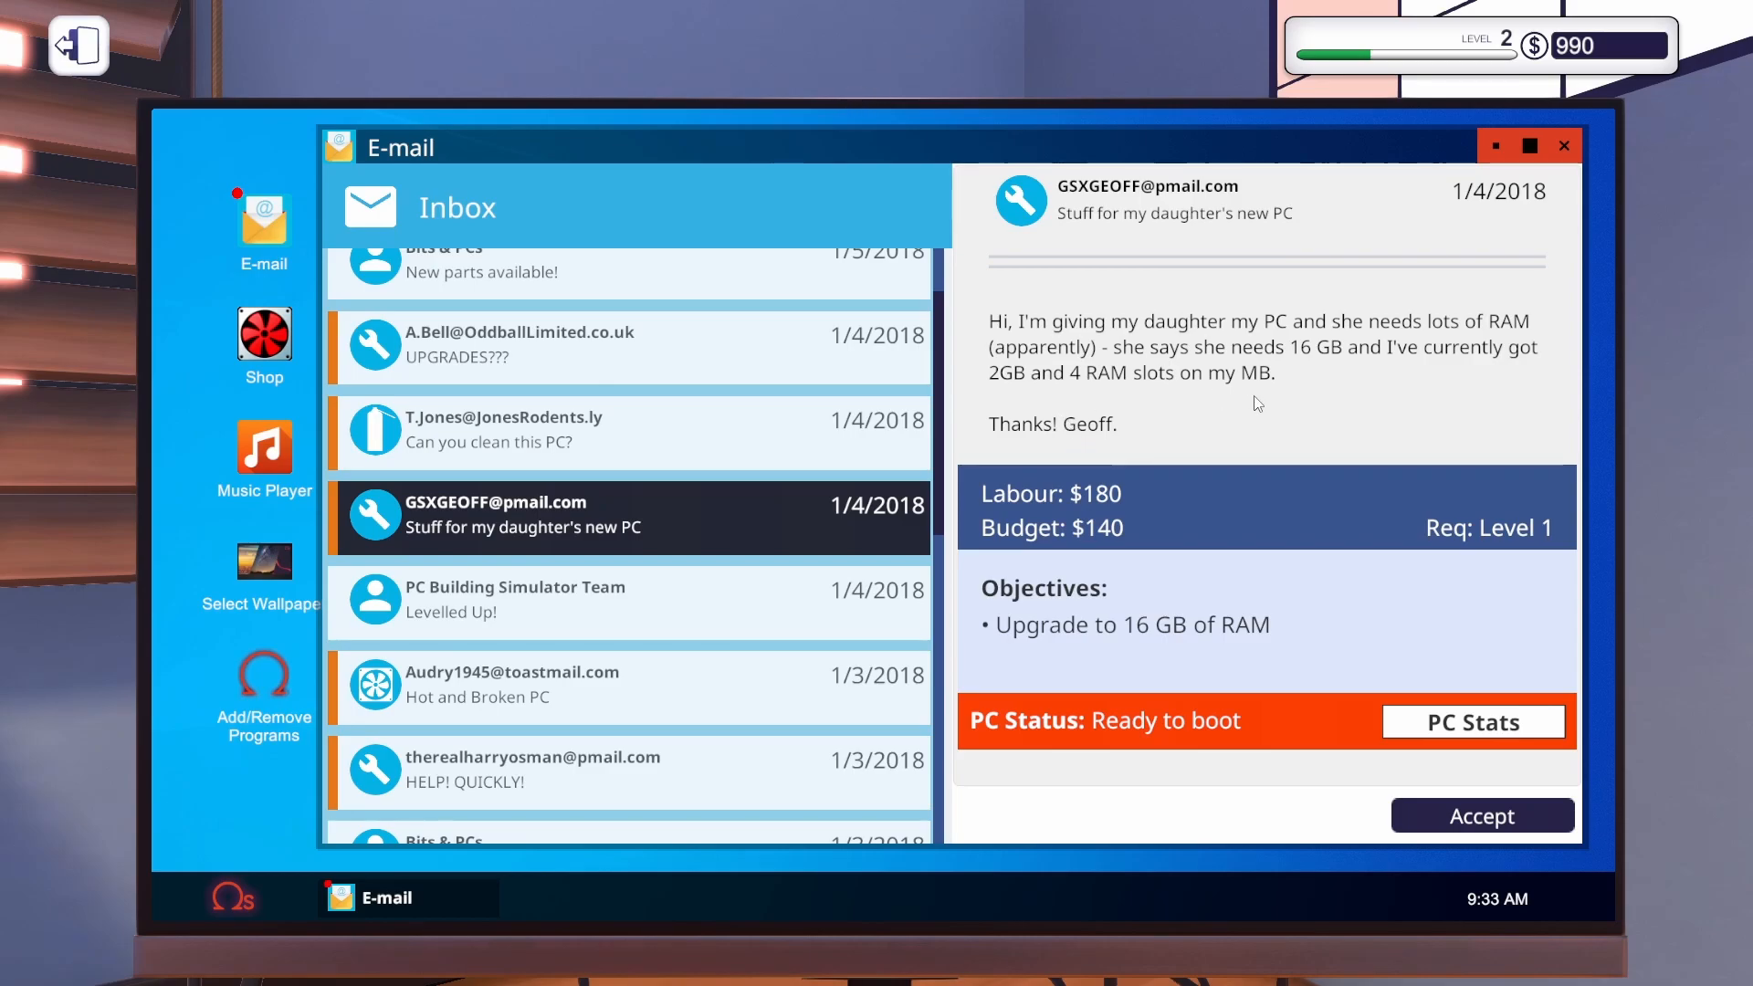
mouse_move(1183, 471)
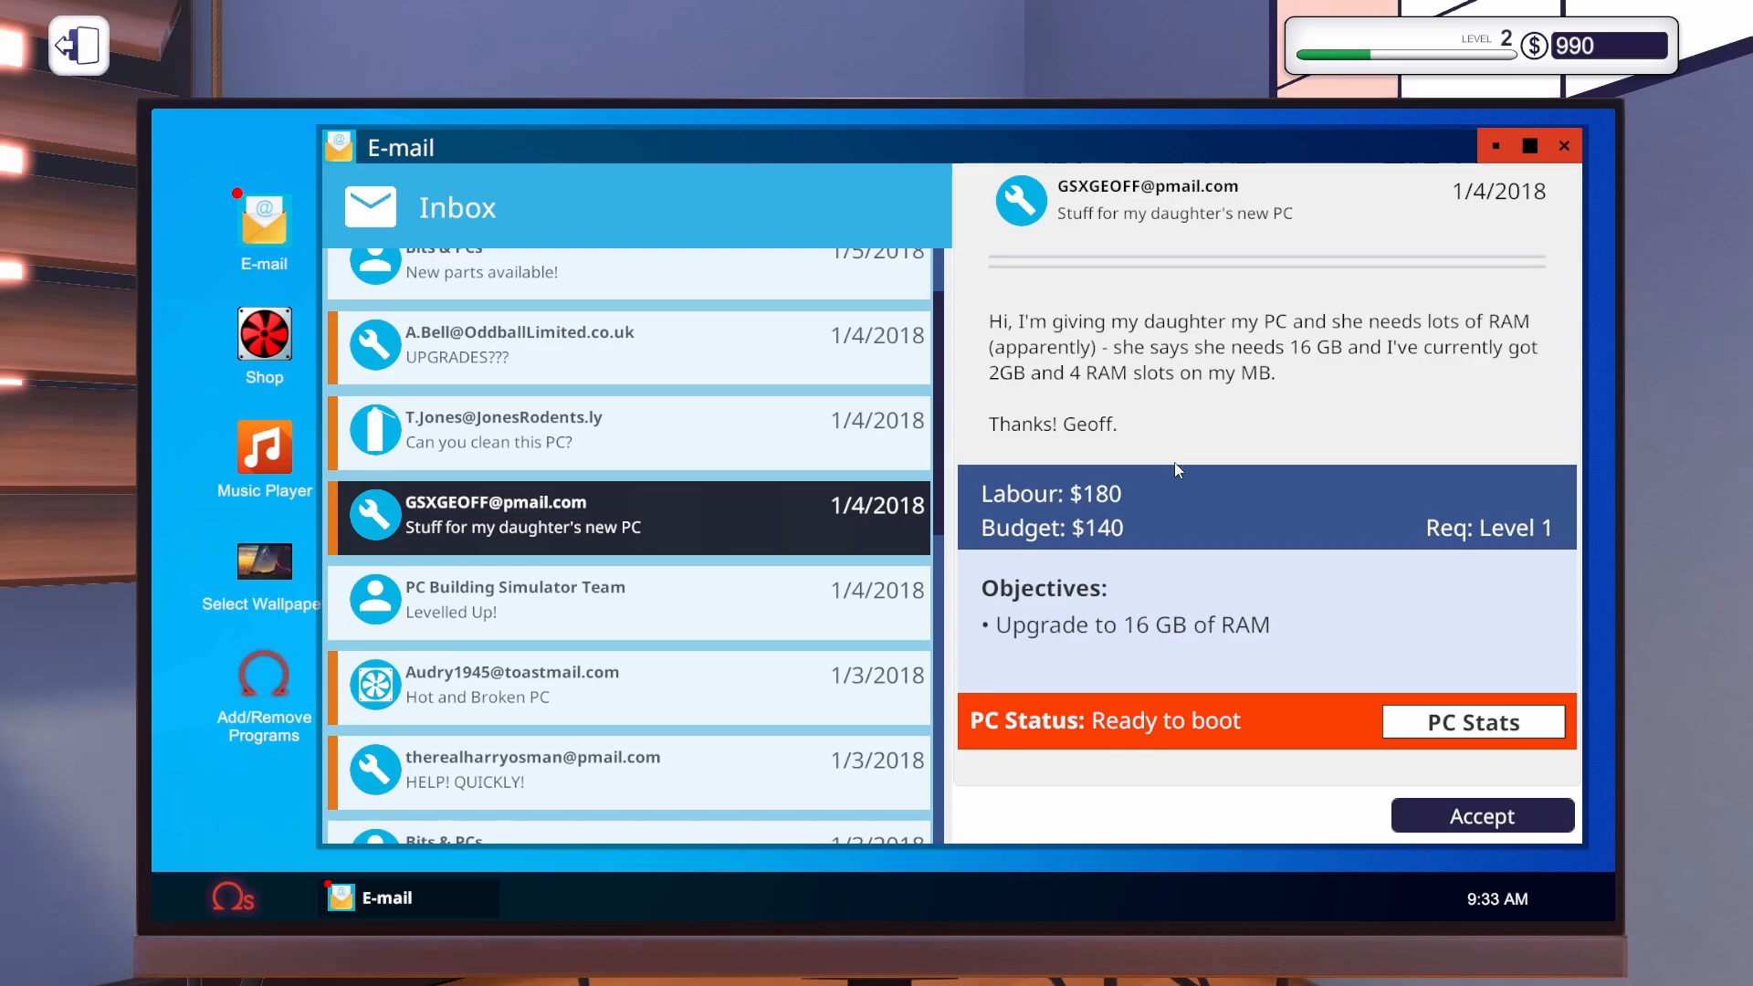
mouse_move(1154, 471)
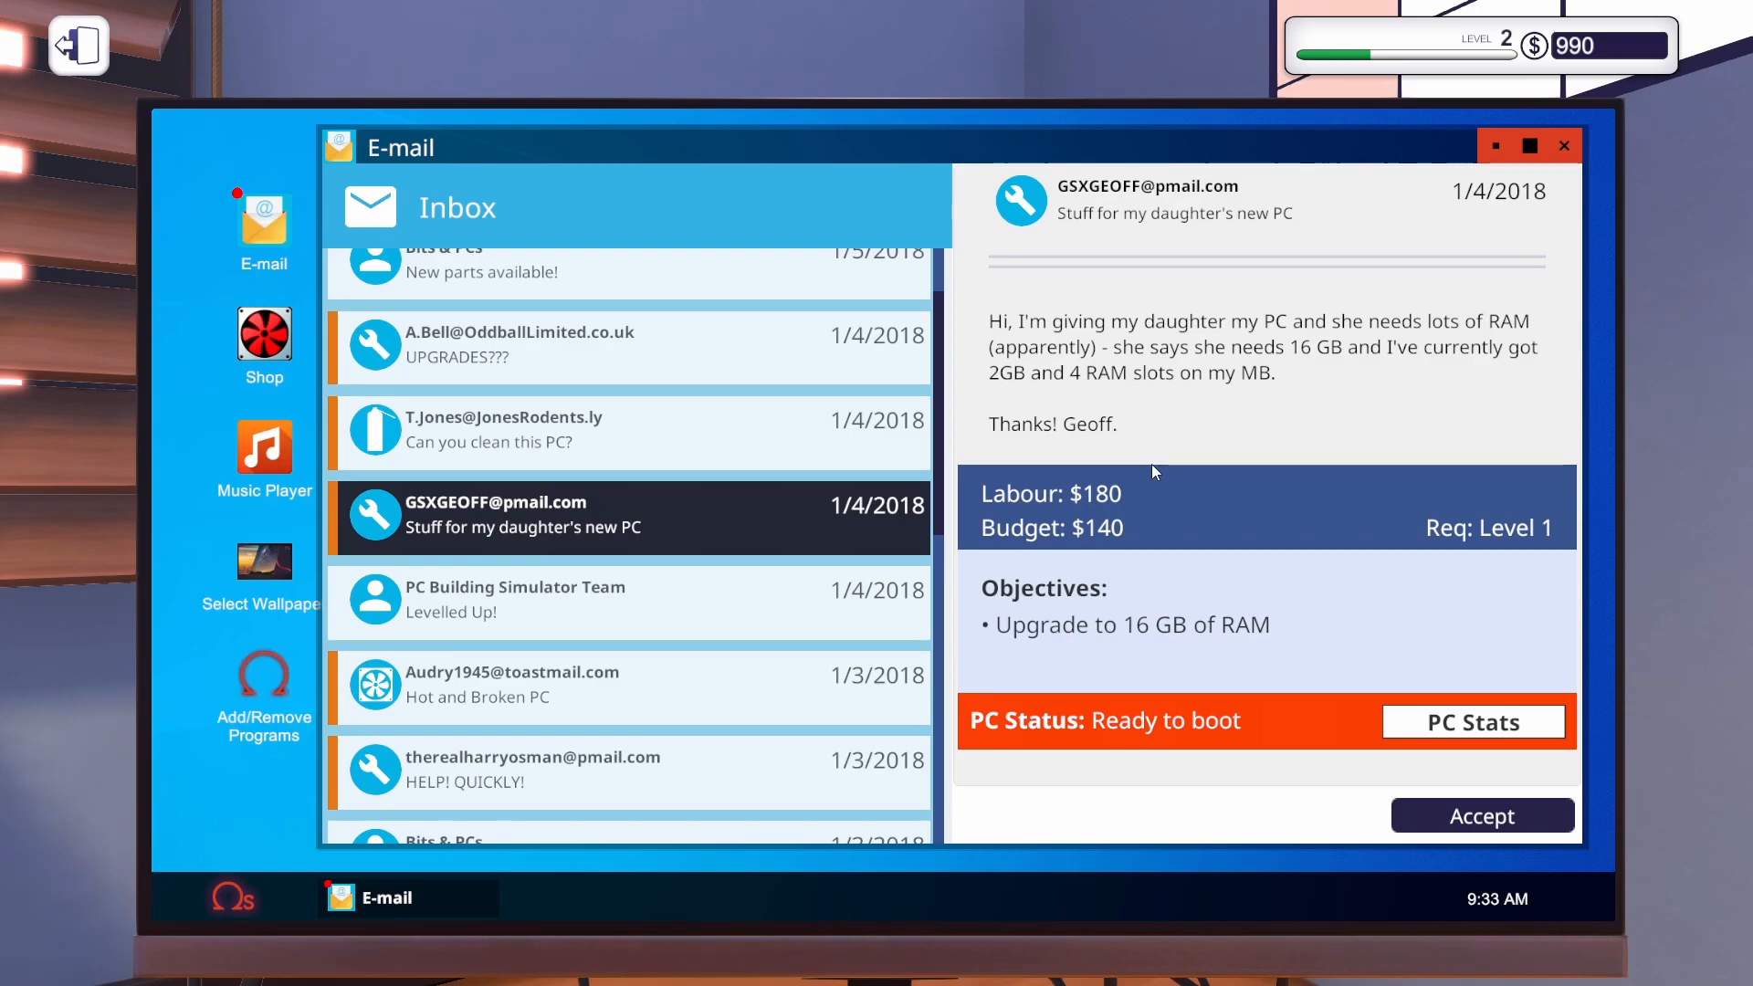
mouse_move(1122, 396)
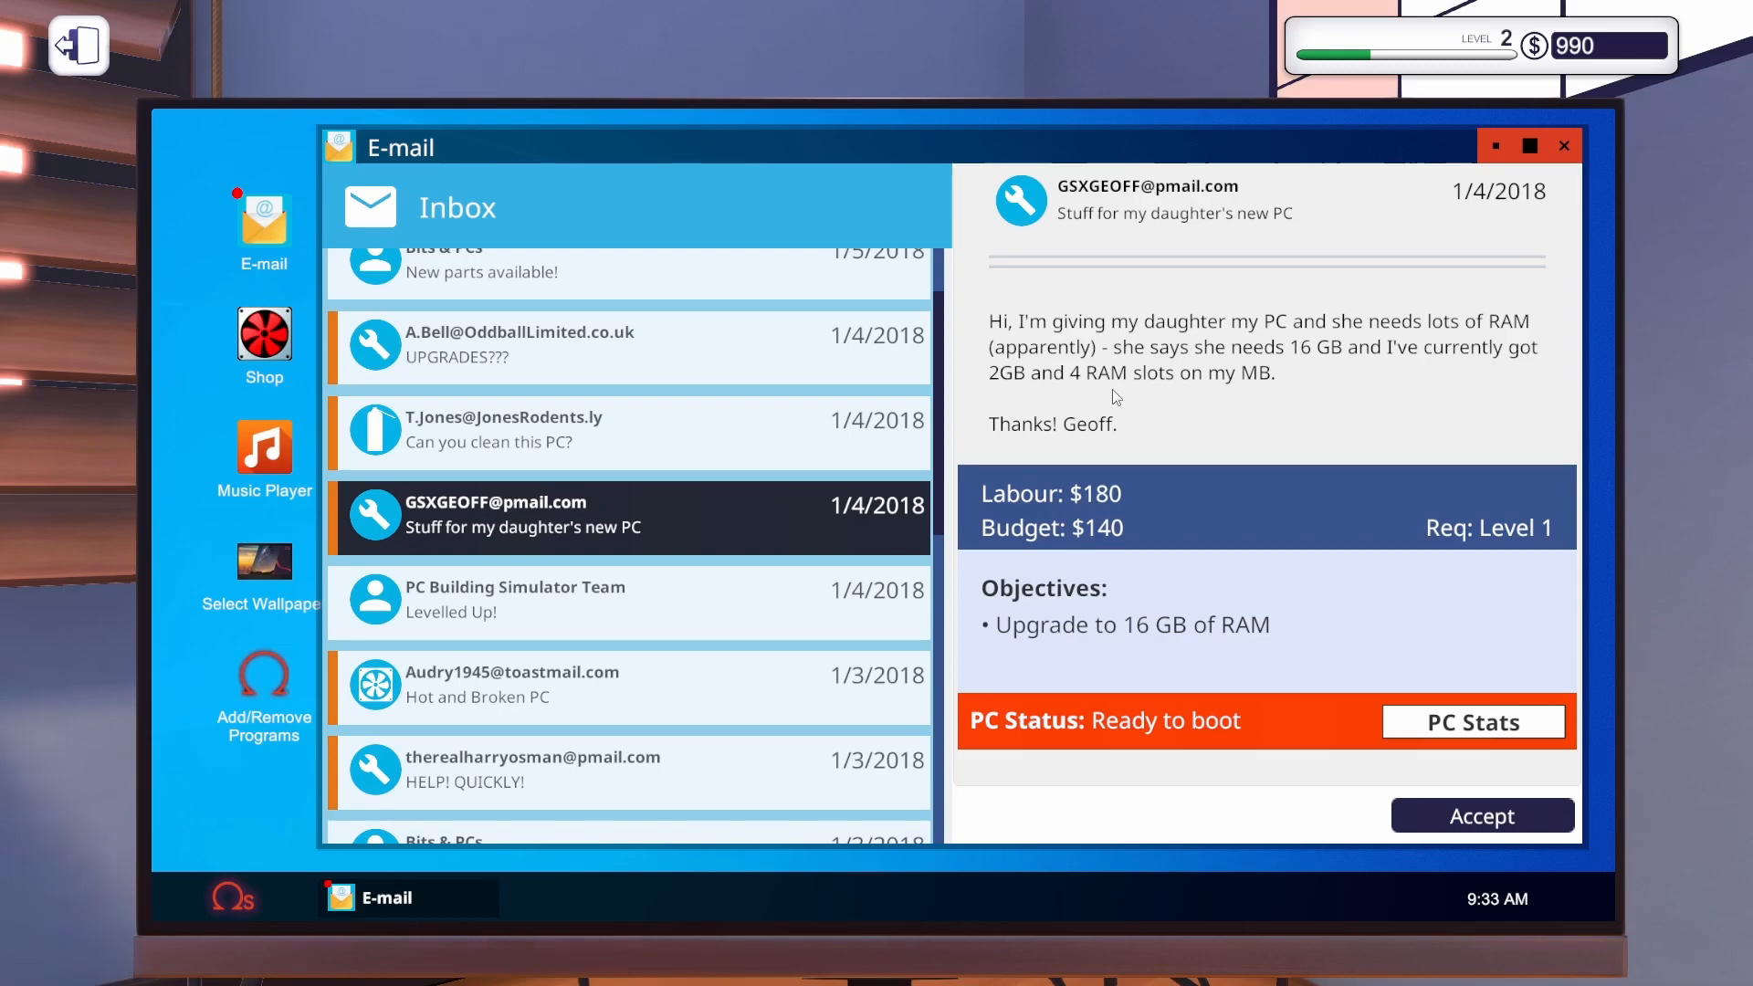
mouse_move(1017, 400)
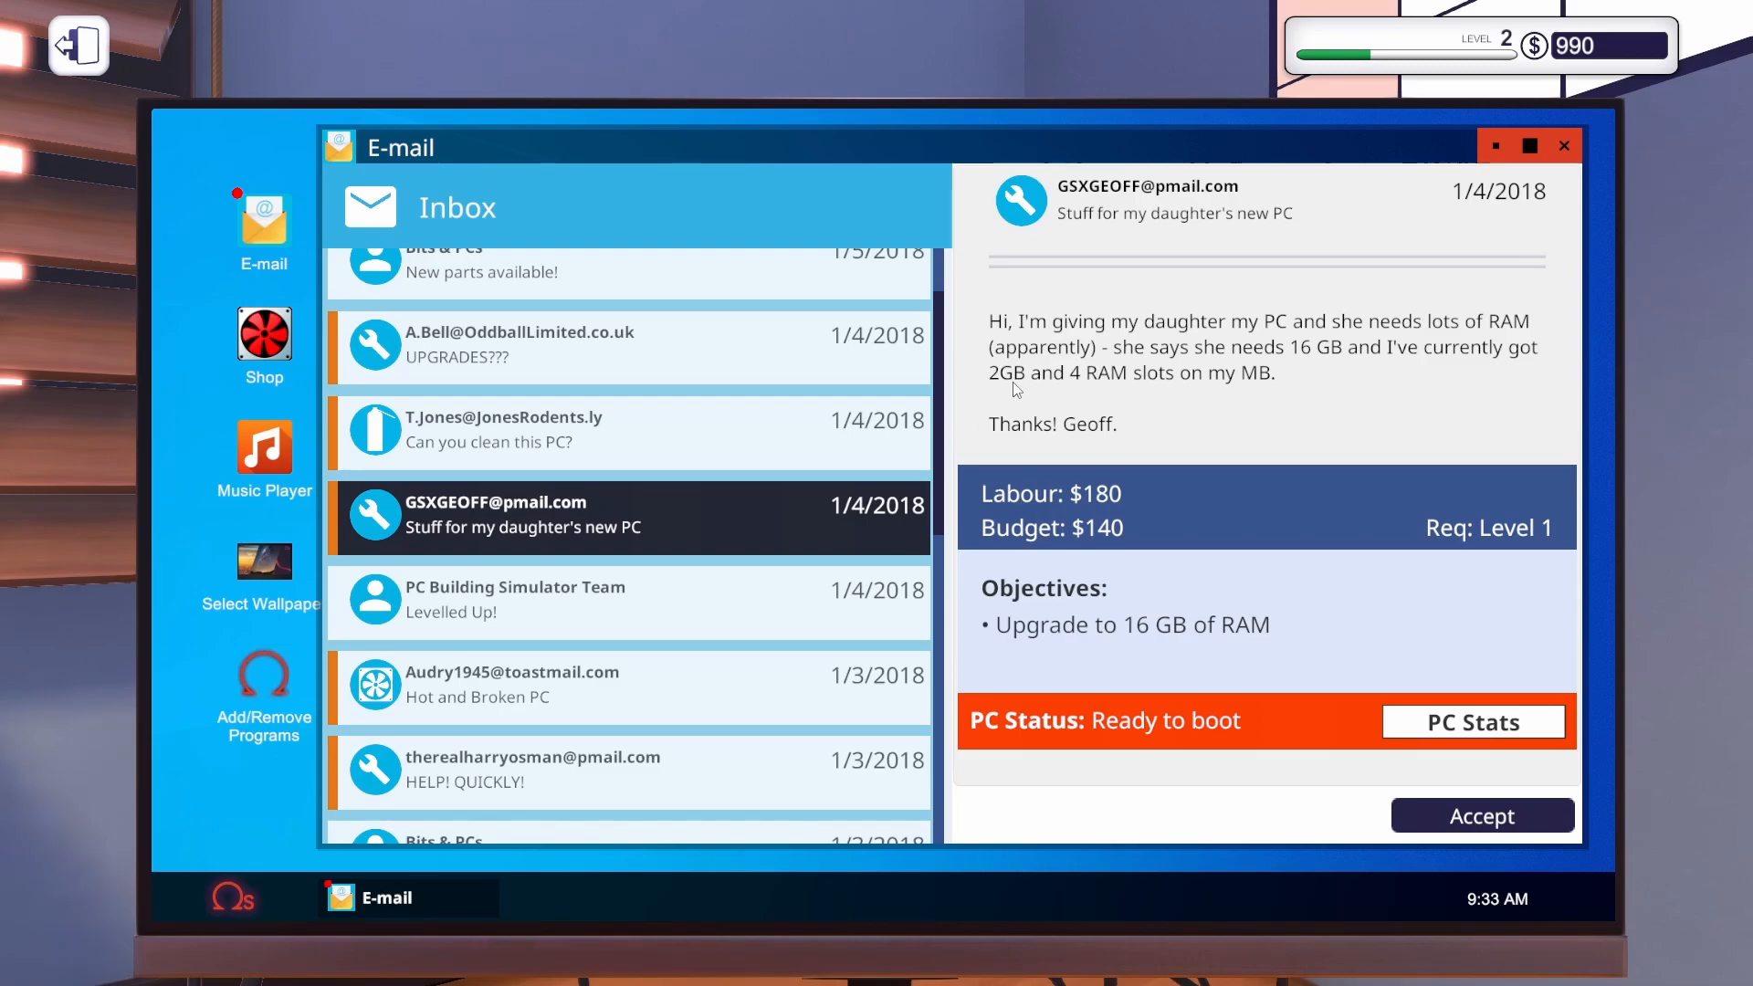
mouse_move(1441, 829)
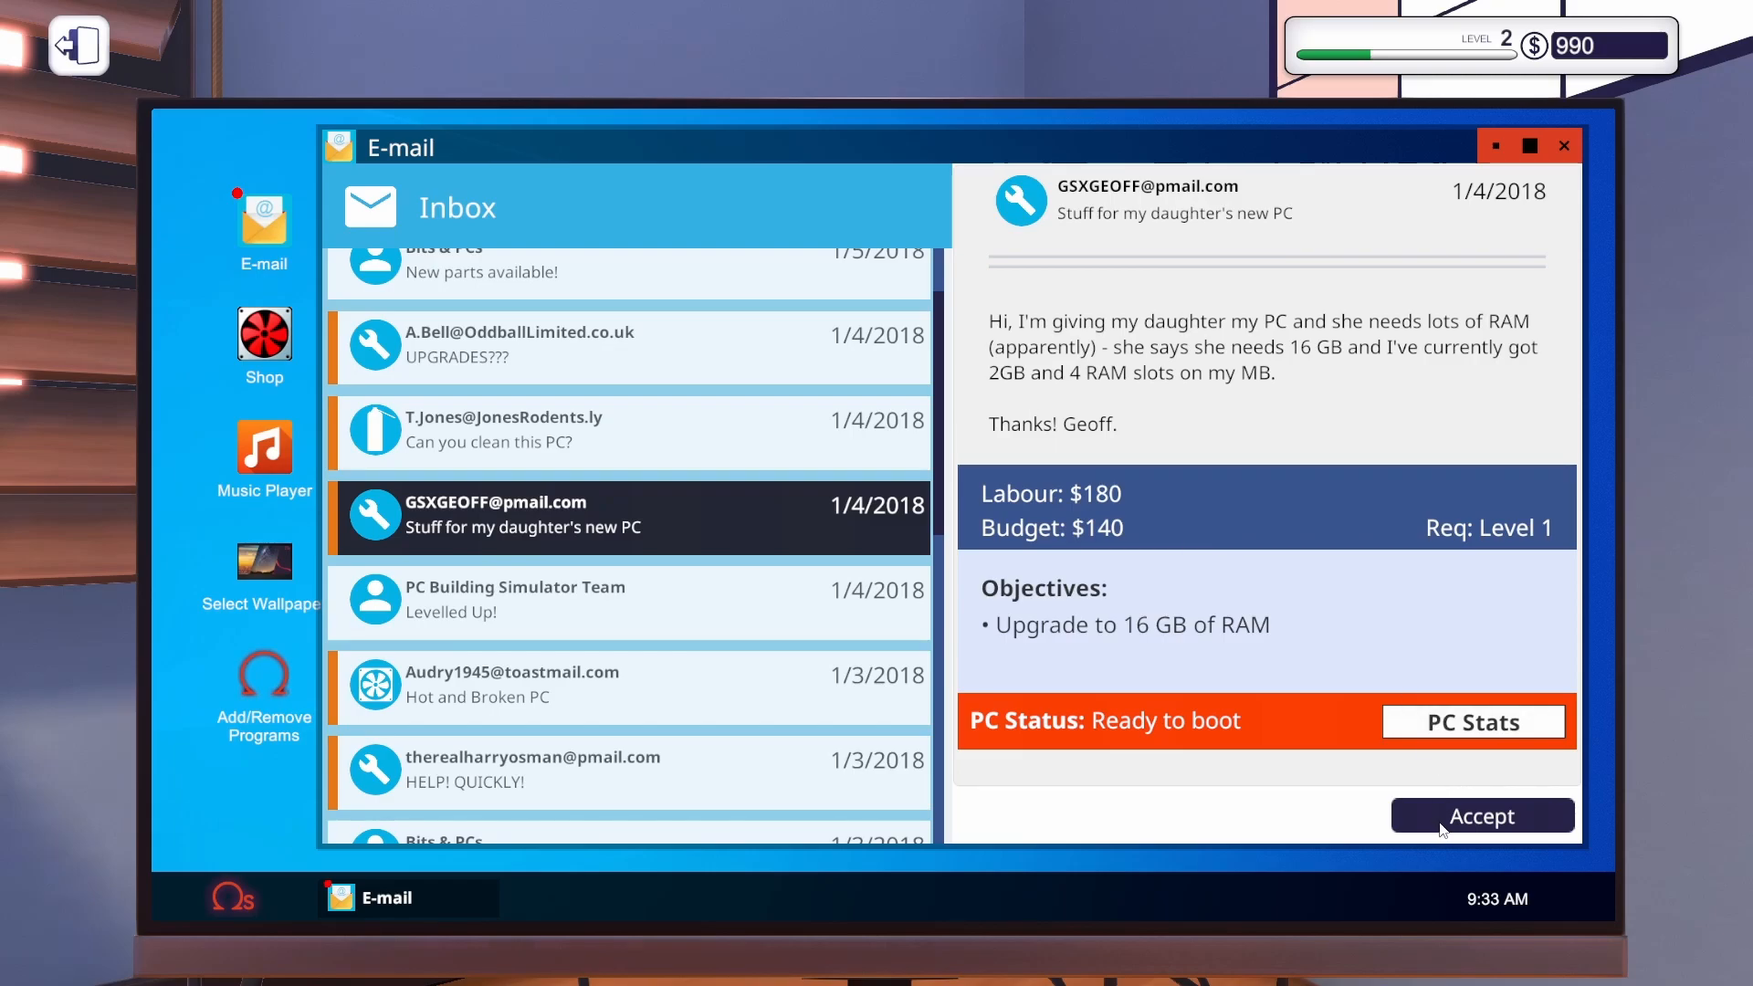
click(1480, 815)
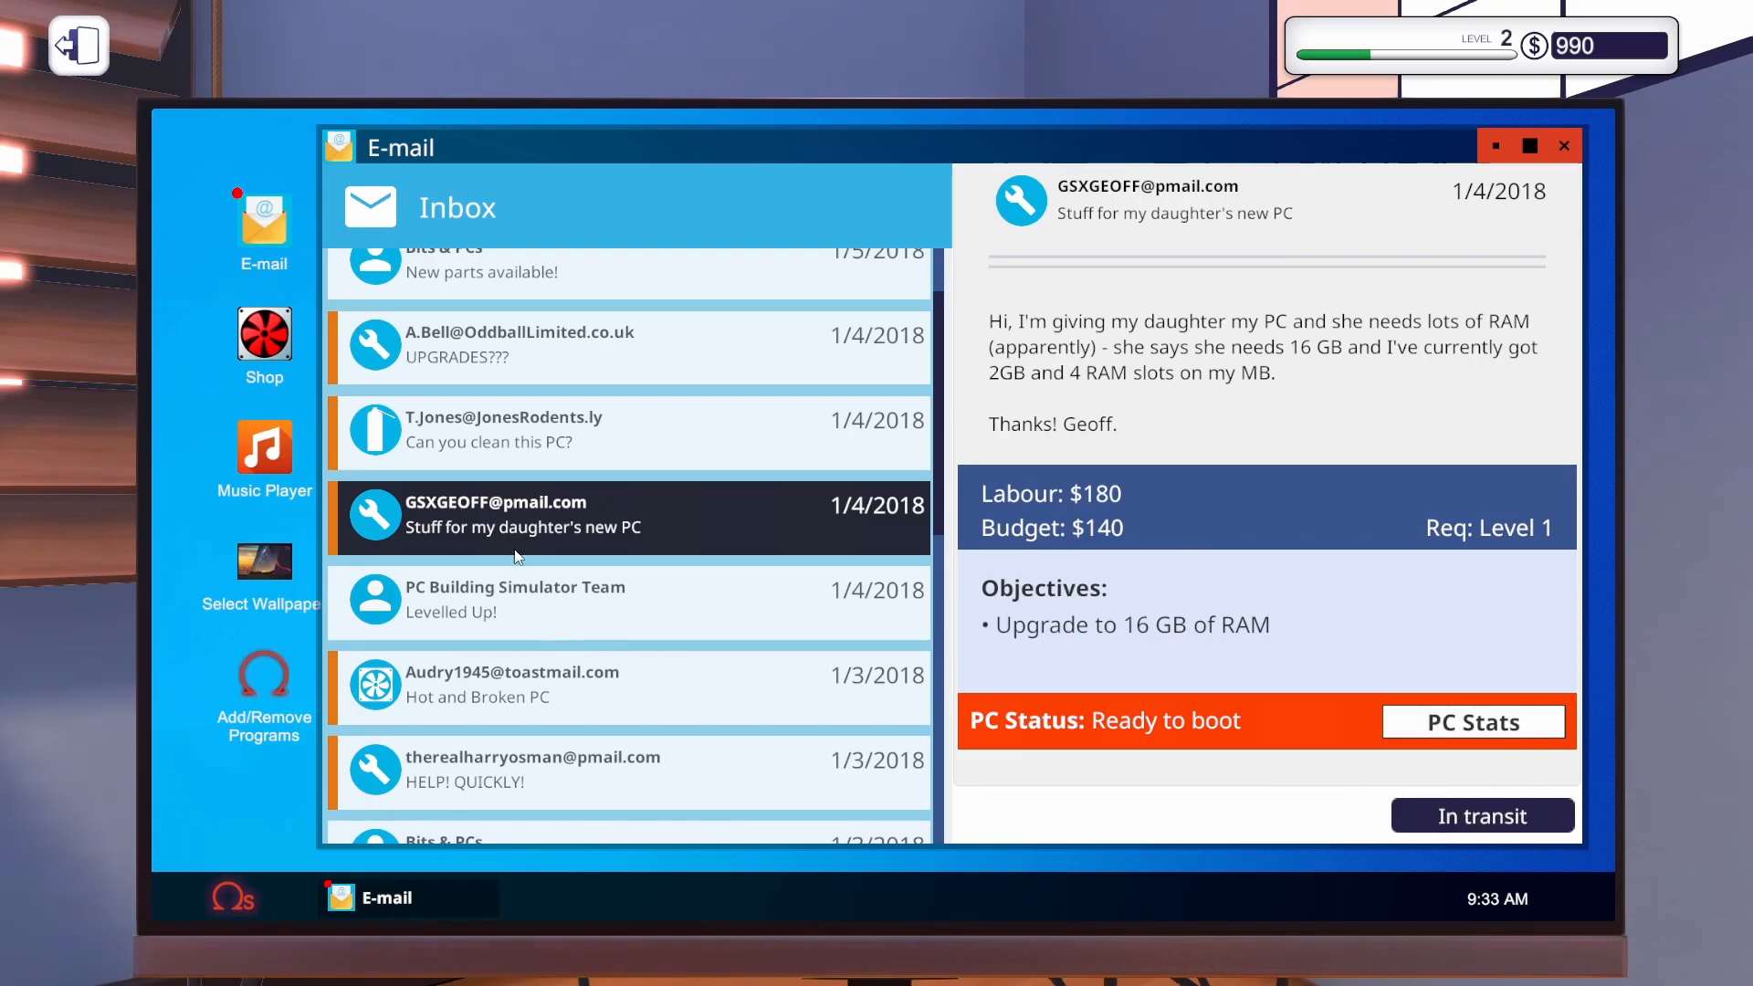
mouse_move(282, 360)
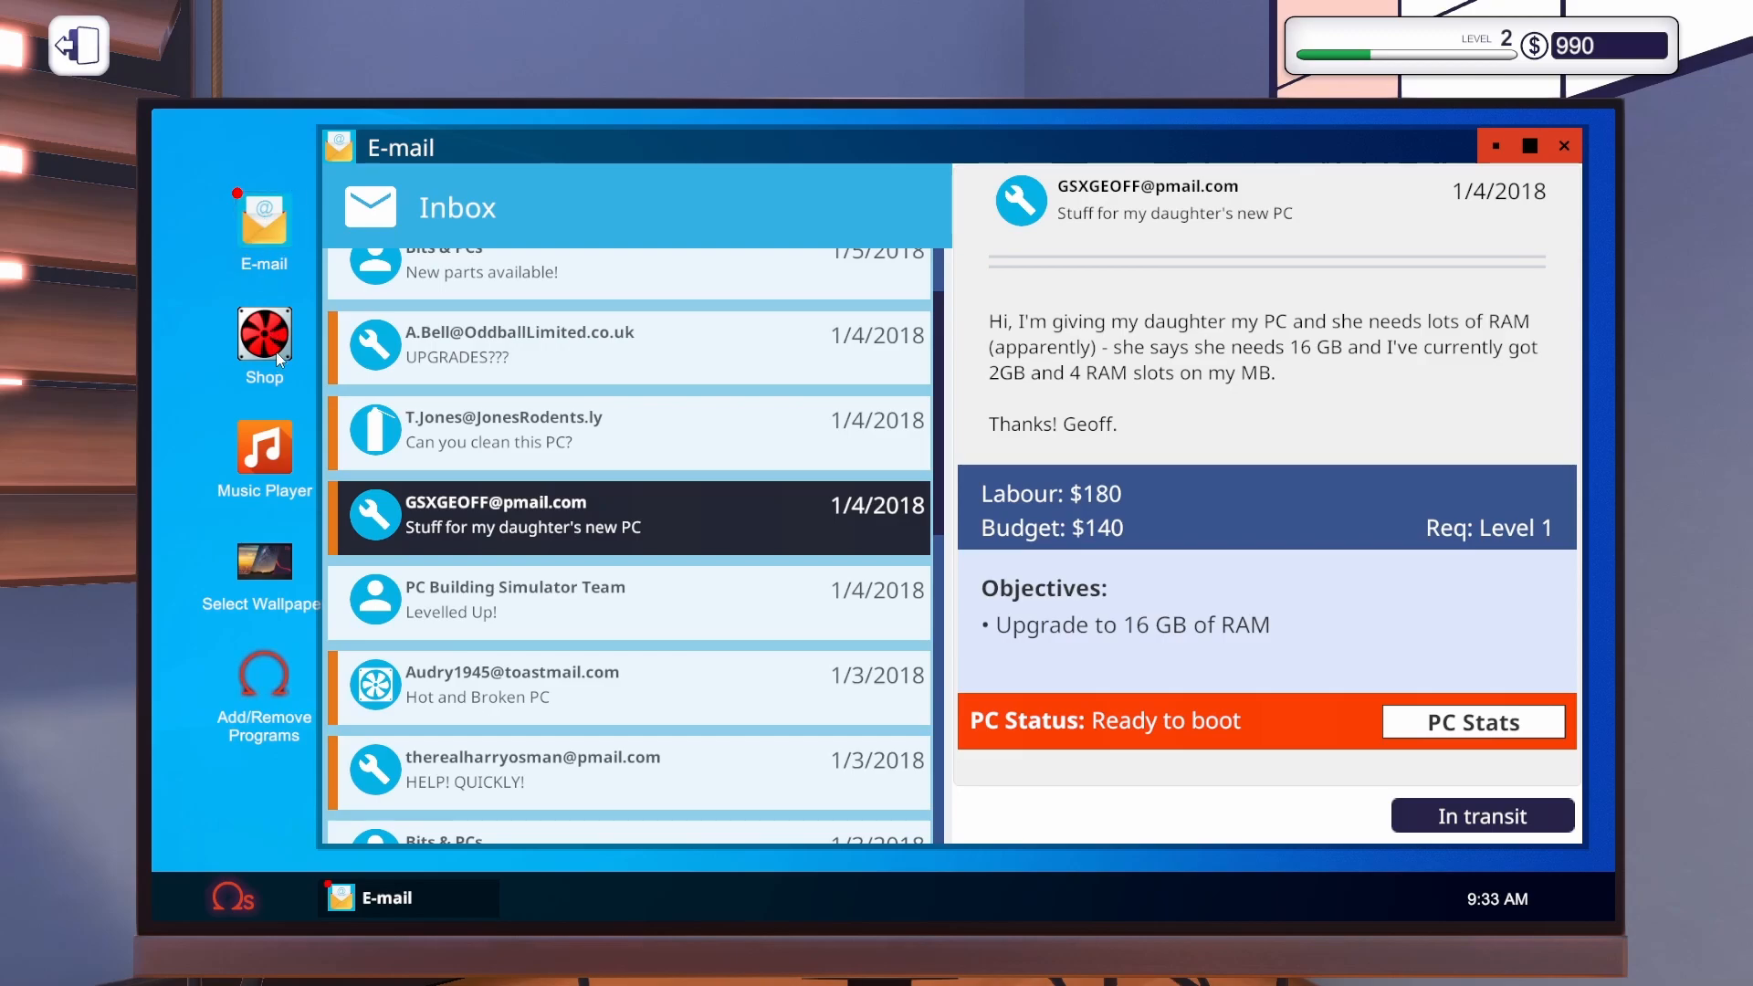
Sort the shop's memory listing cheapest first and add one ADATA Premier 8 GB 2133 MHz stick to the cart.
click(263, 336)
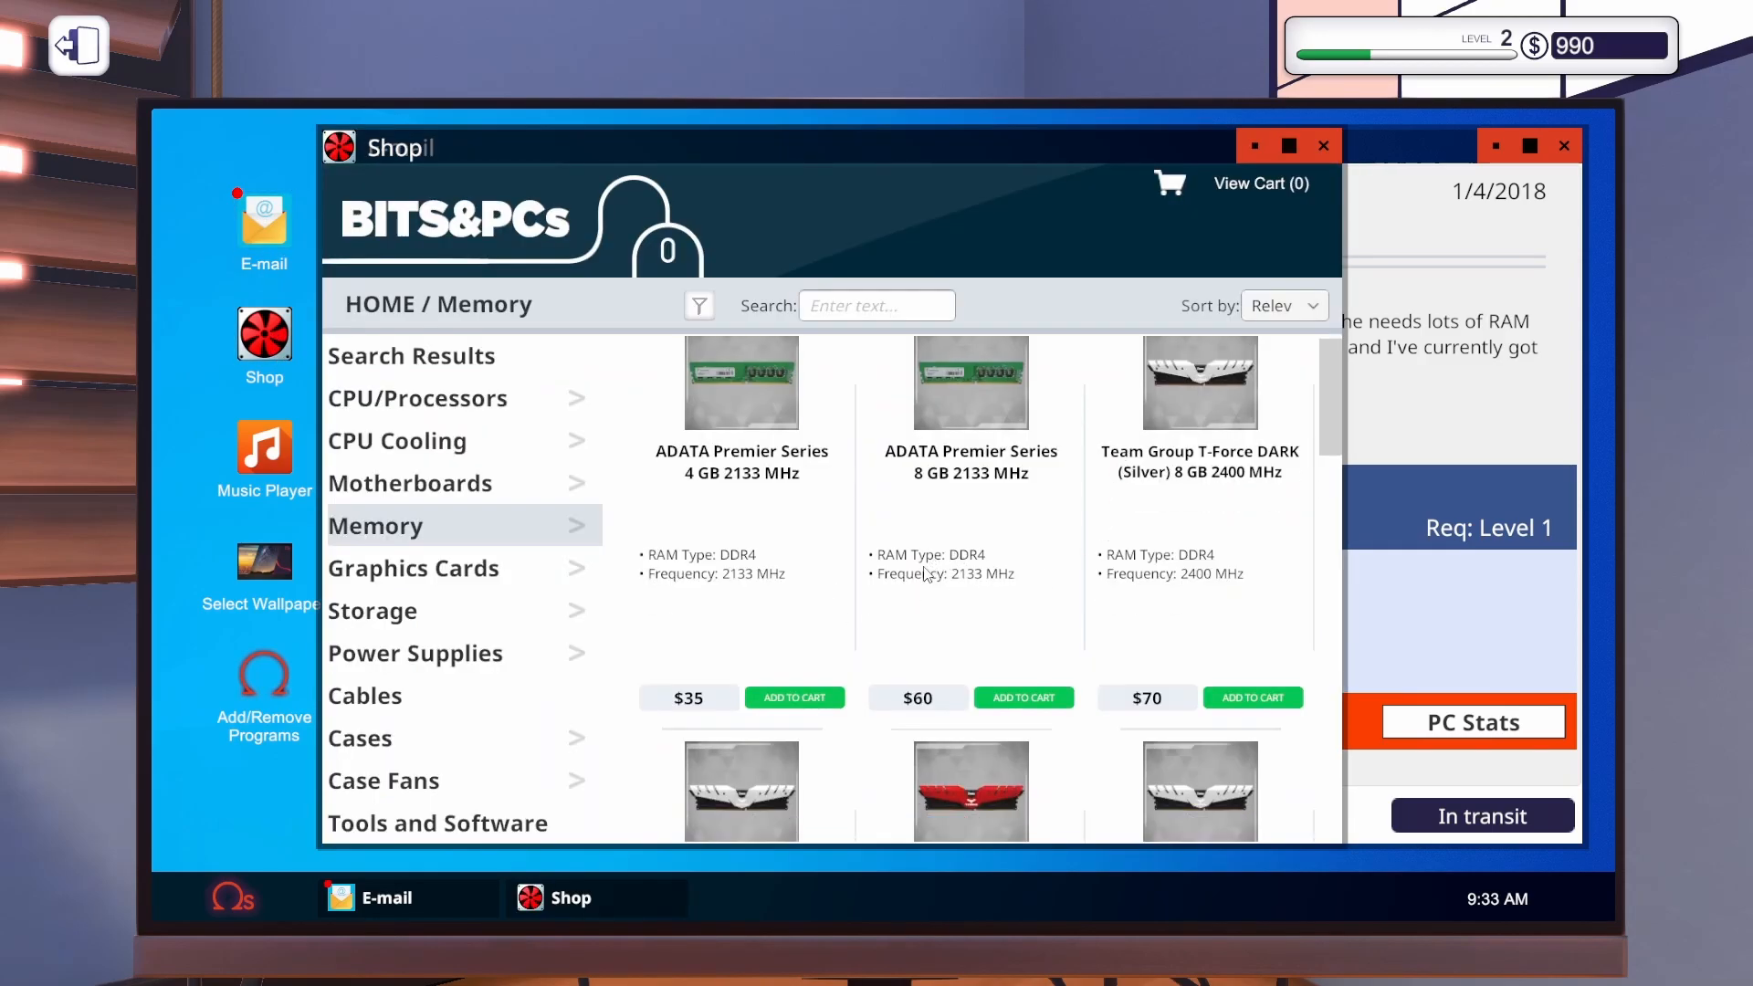
mouse_move(1213, 500)
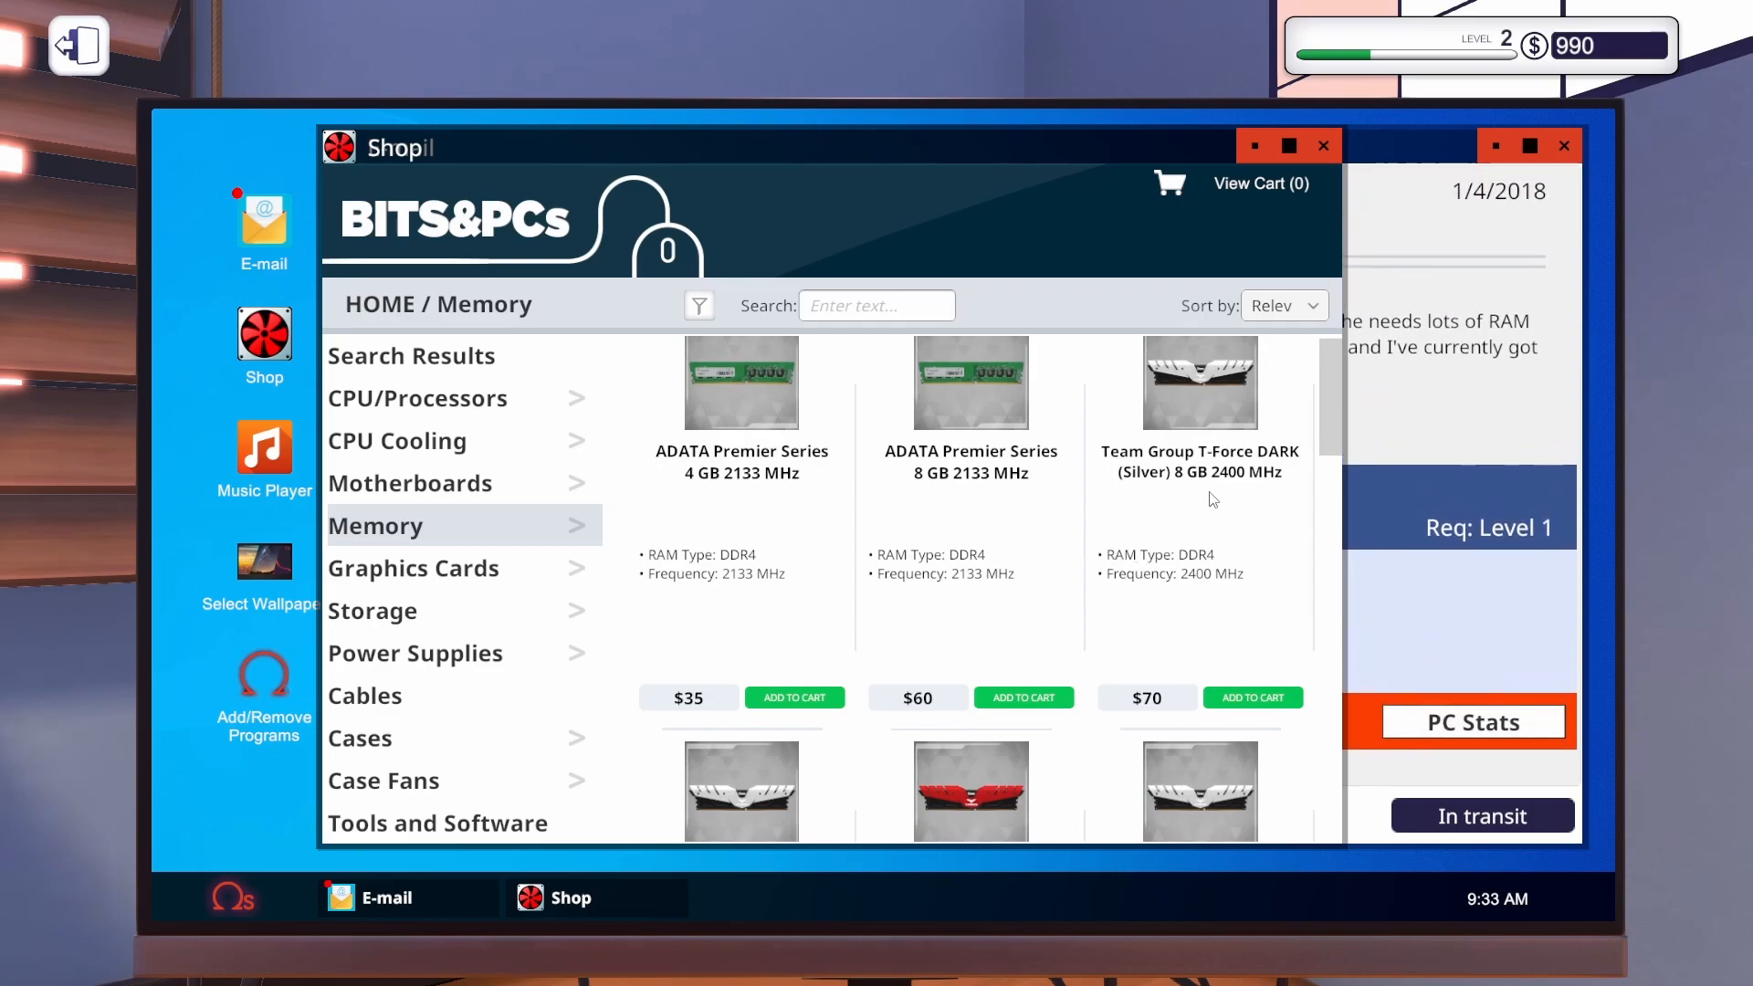
mouse_move(990, 606)
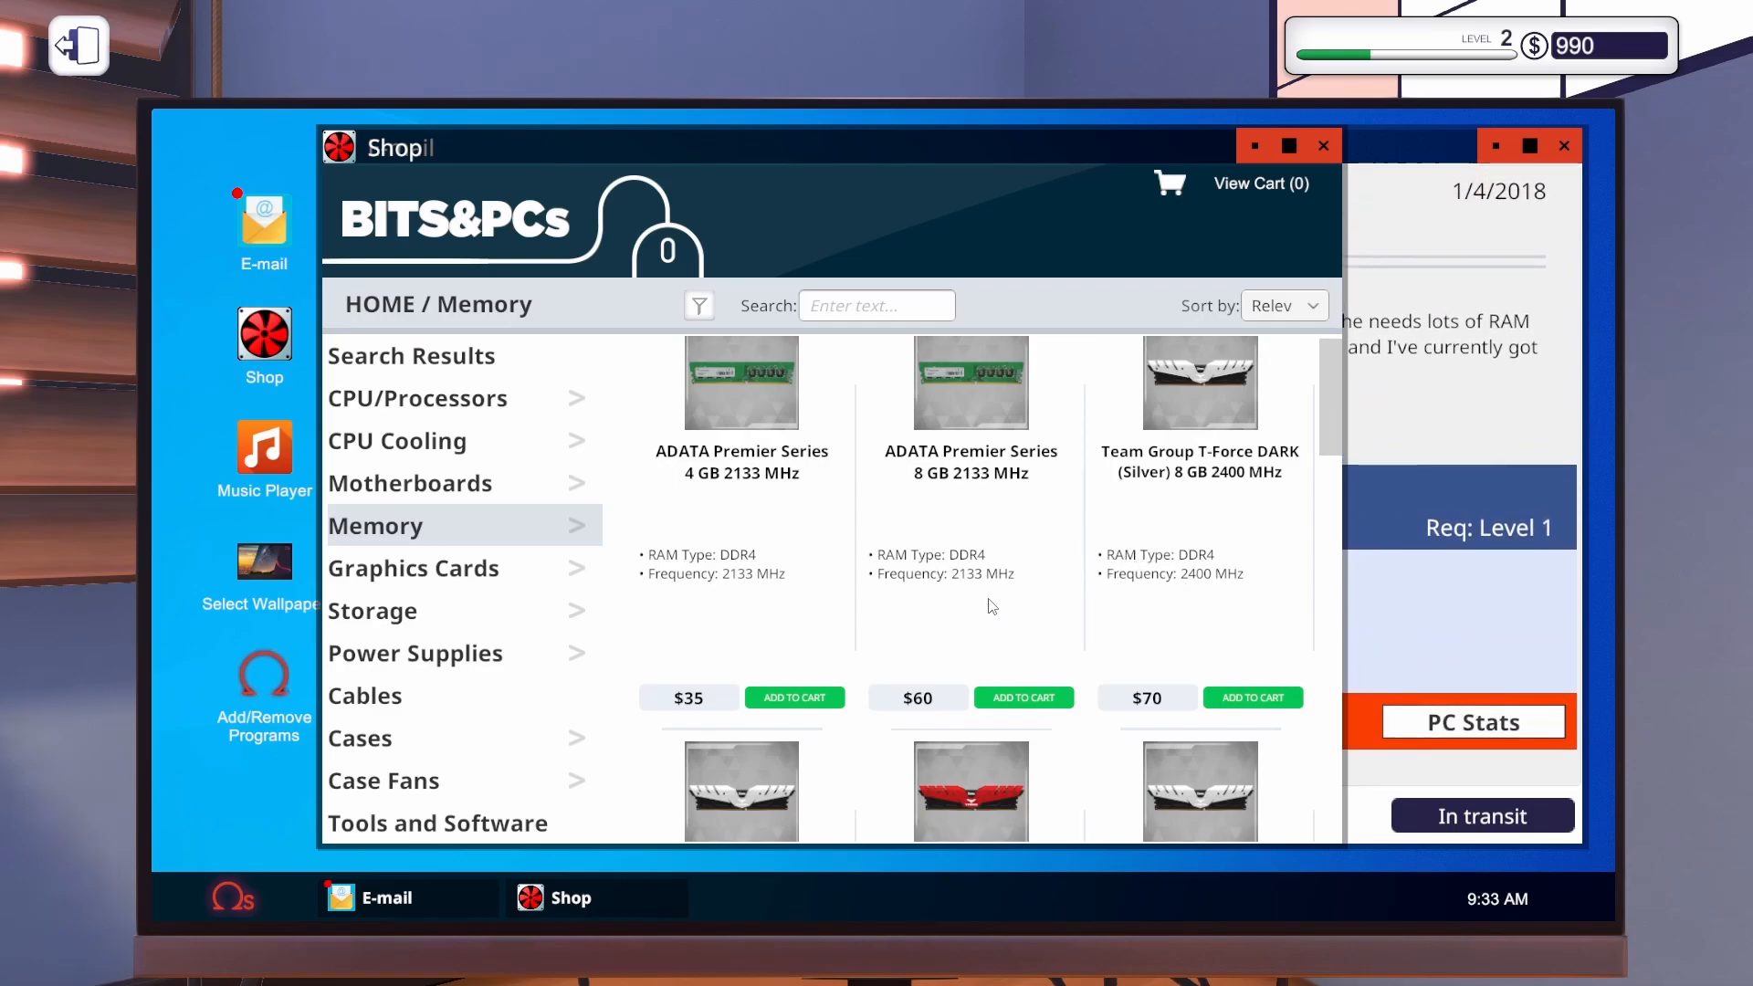
click(1282, 305)
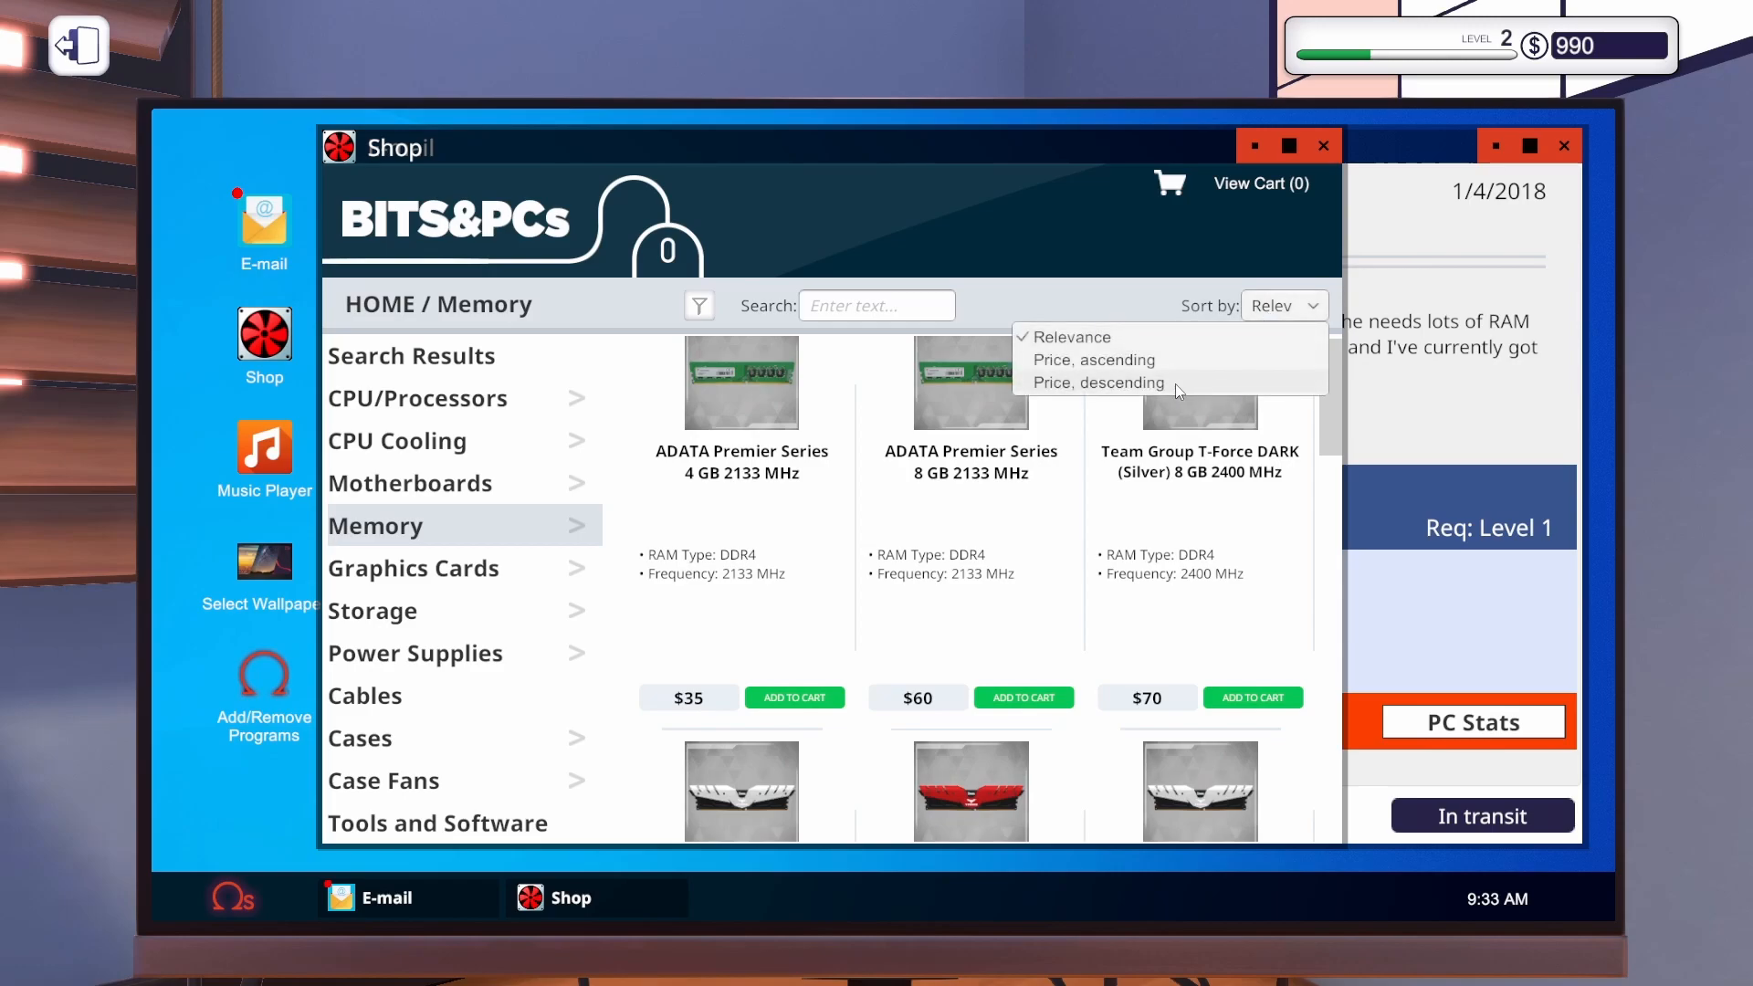
mouse_move(1134, 369)
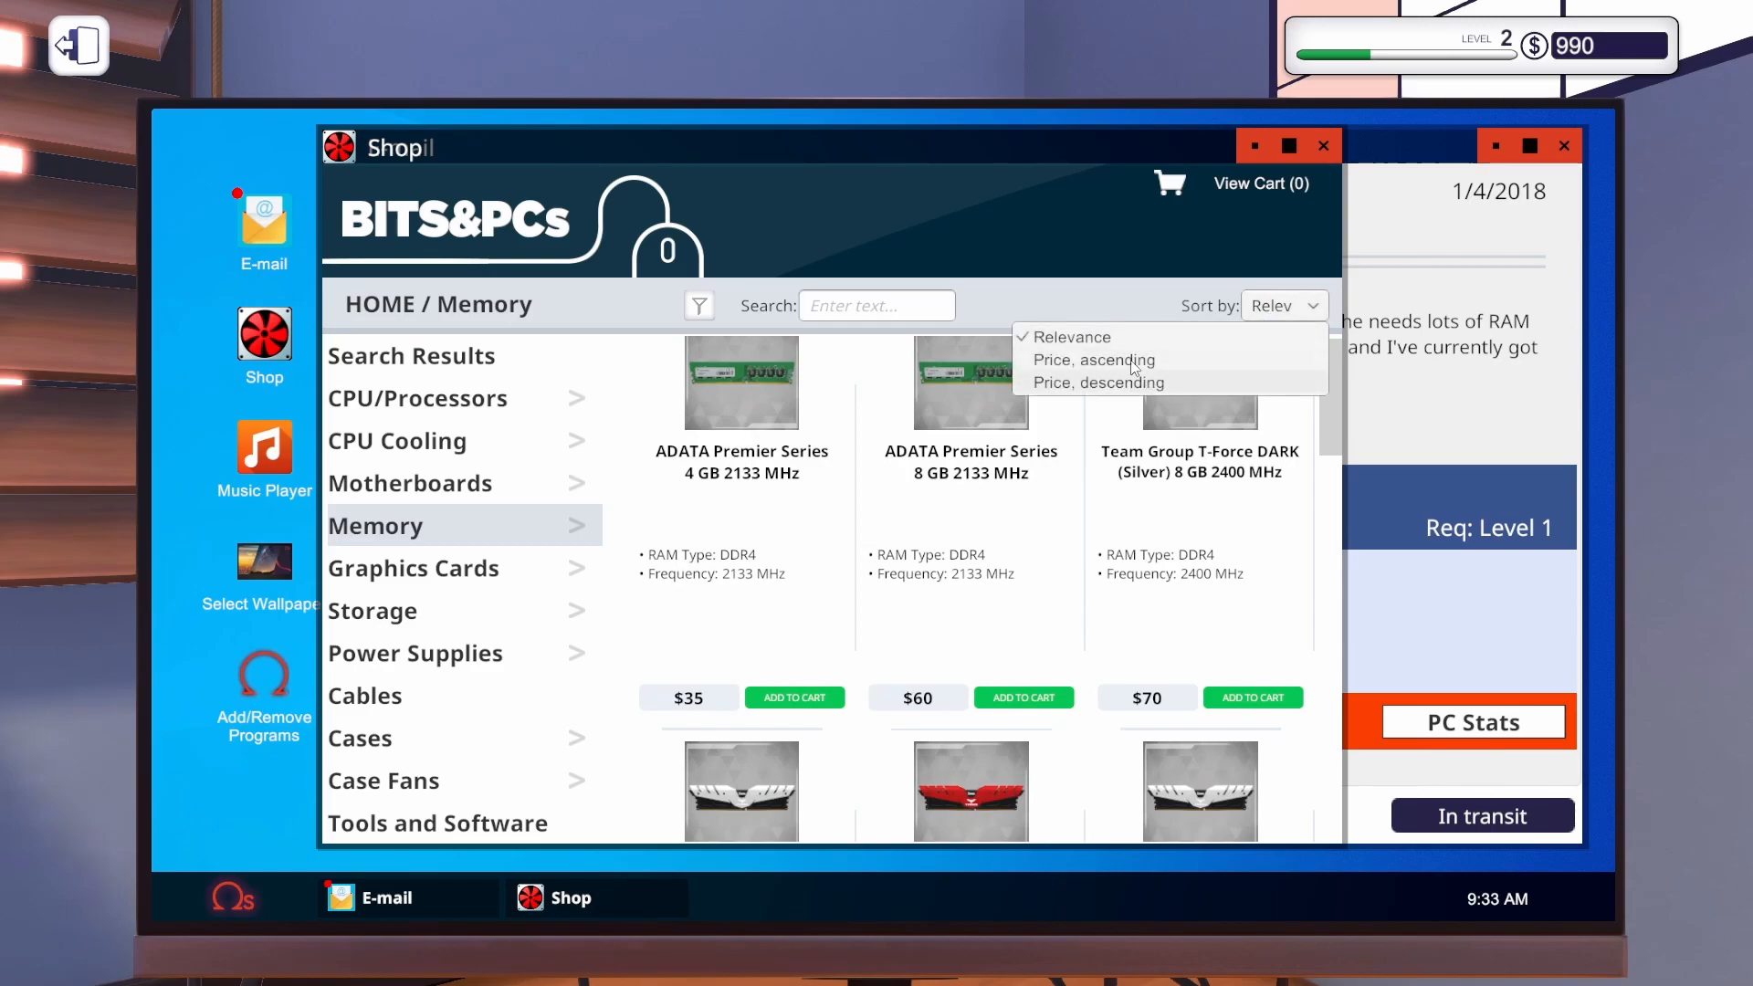
click(1092, 360)
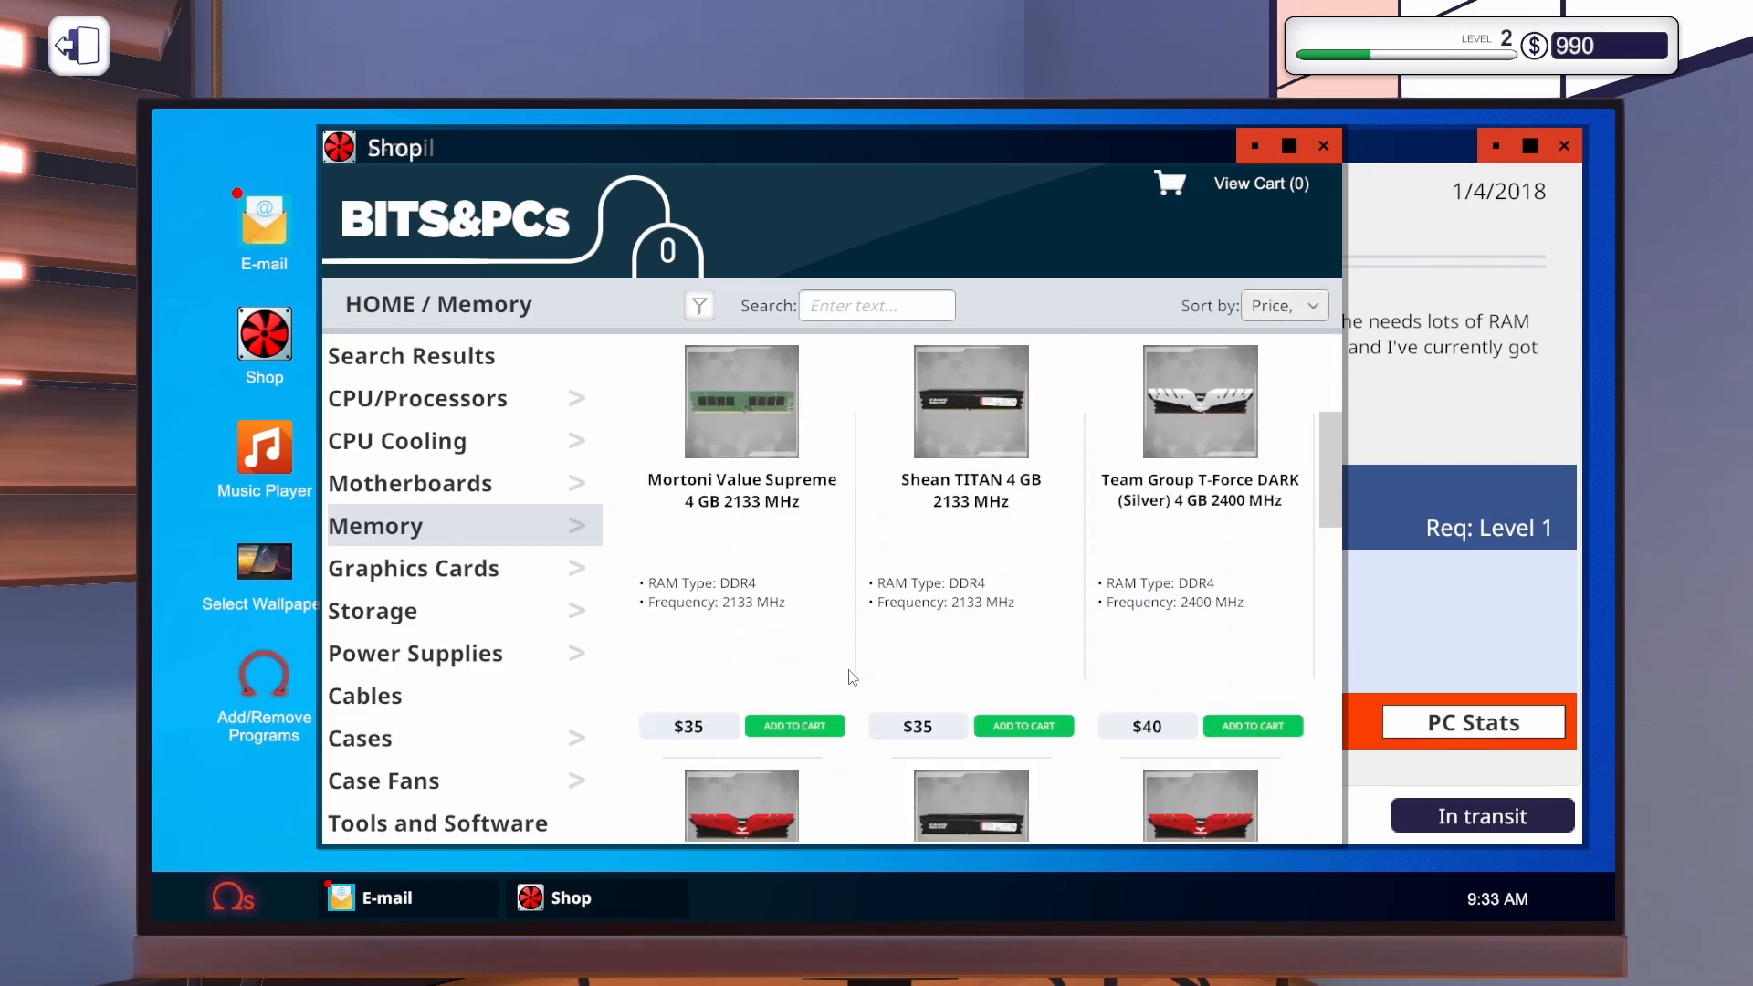
scroll(down, 3)
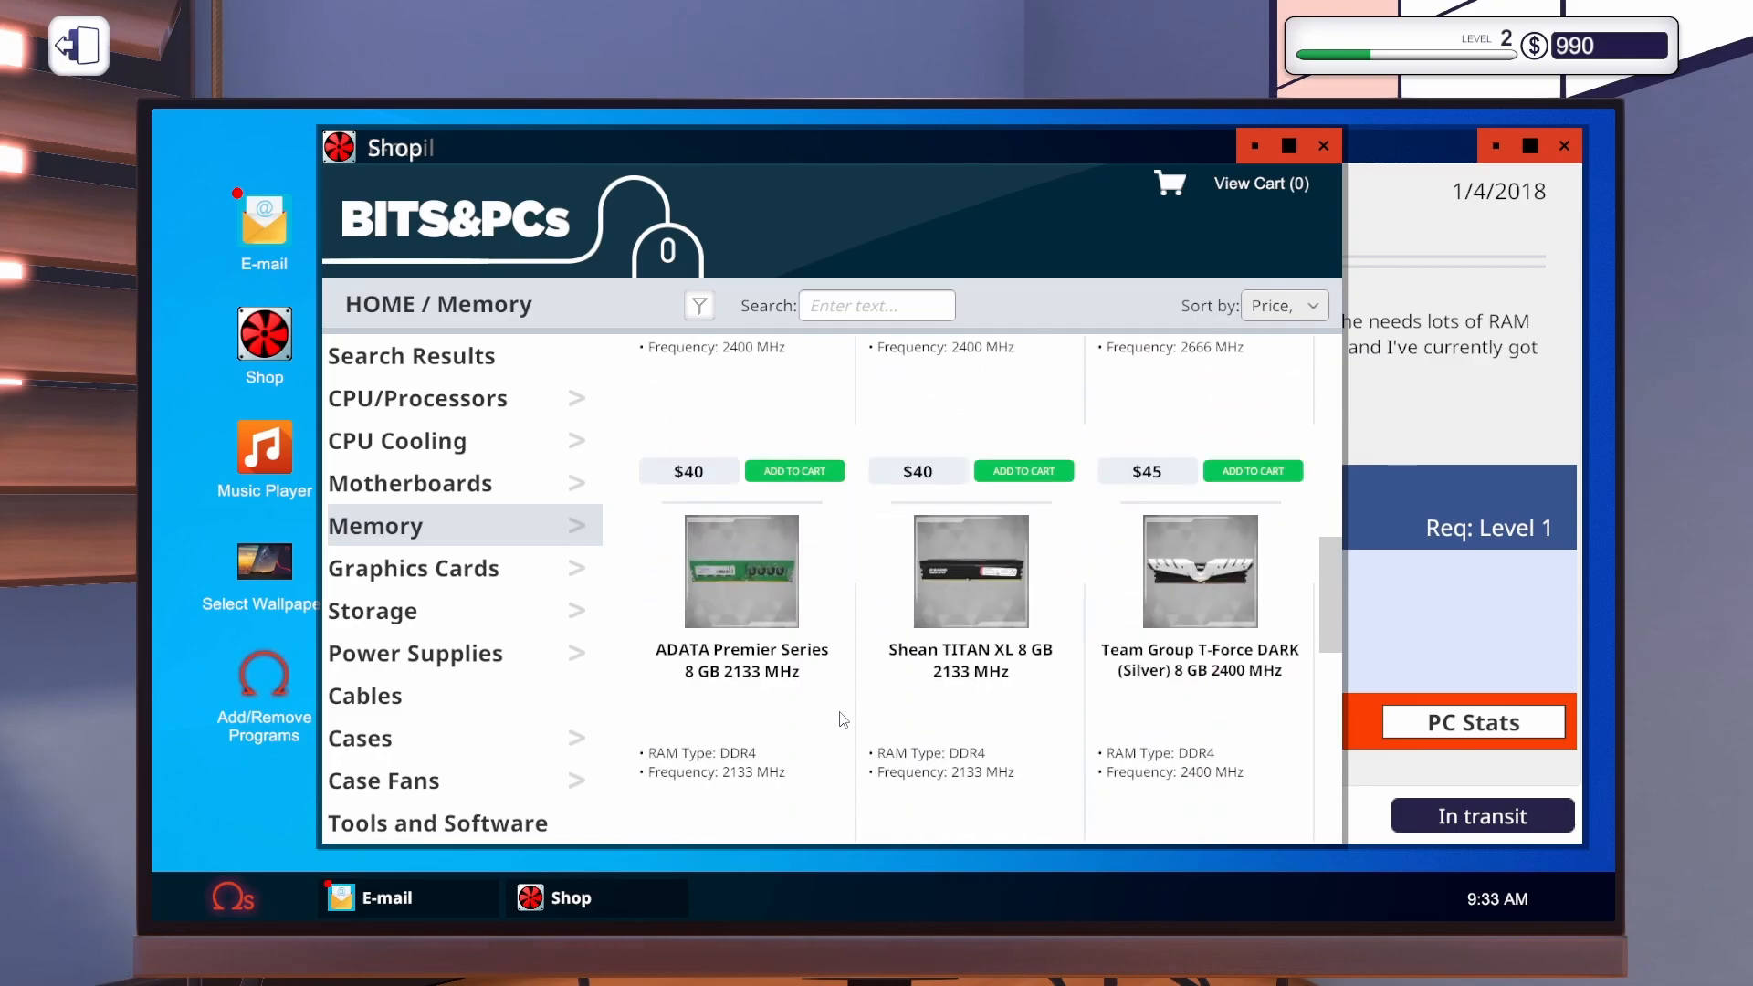
scroll(up, 3)
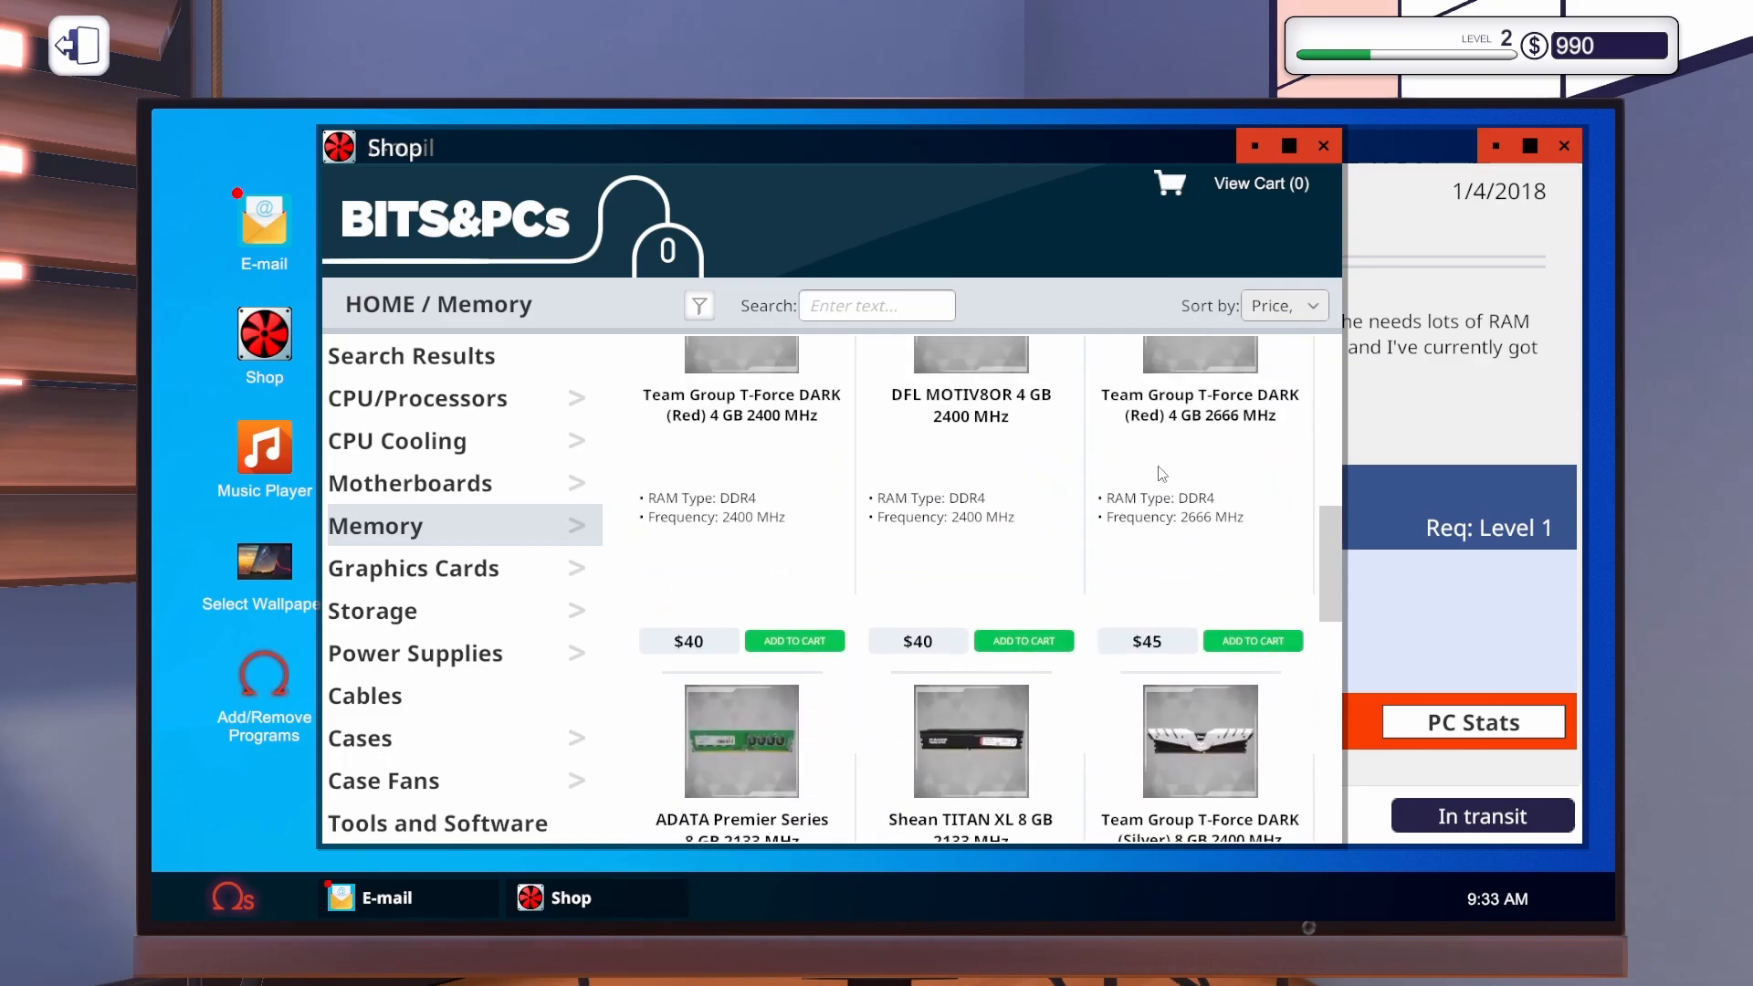
scroll(down, 3)
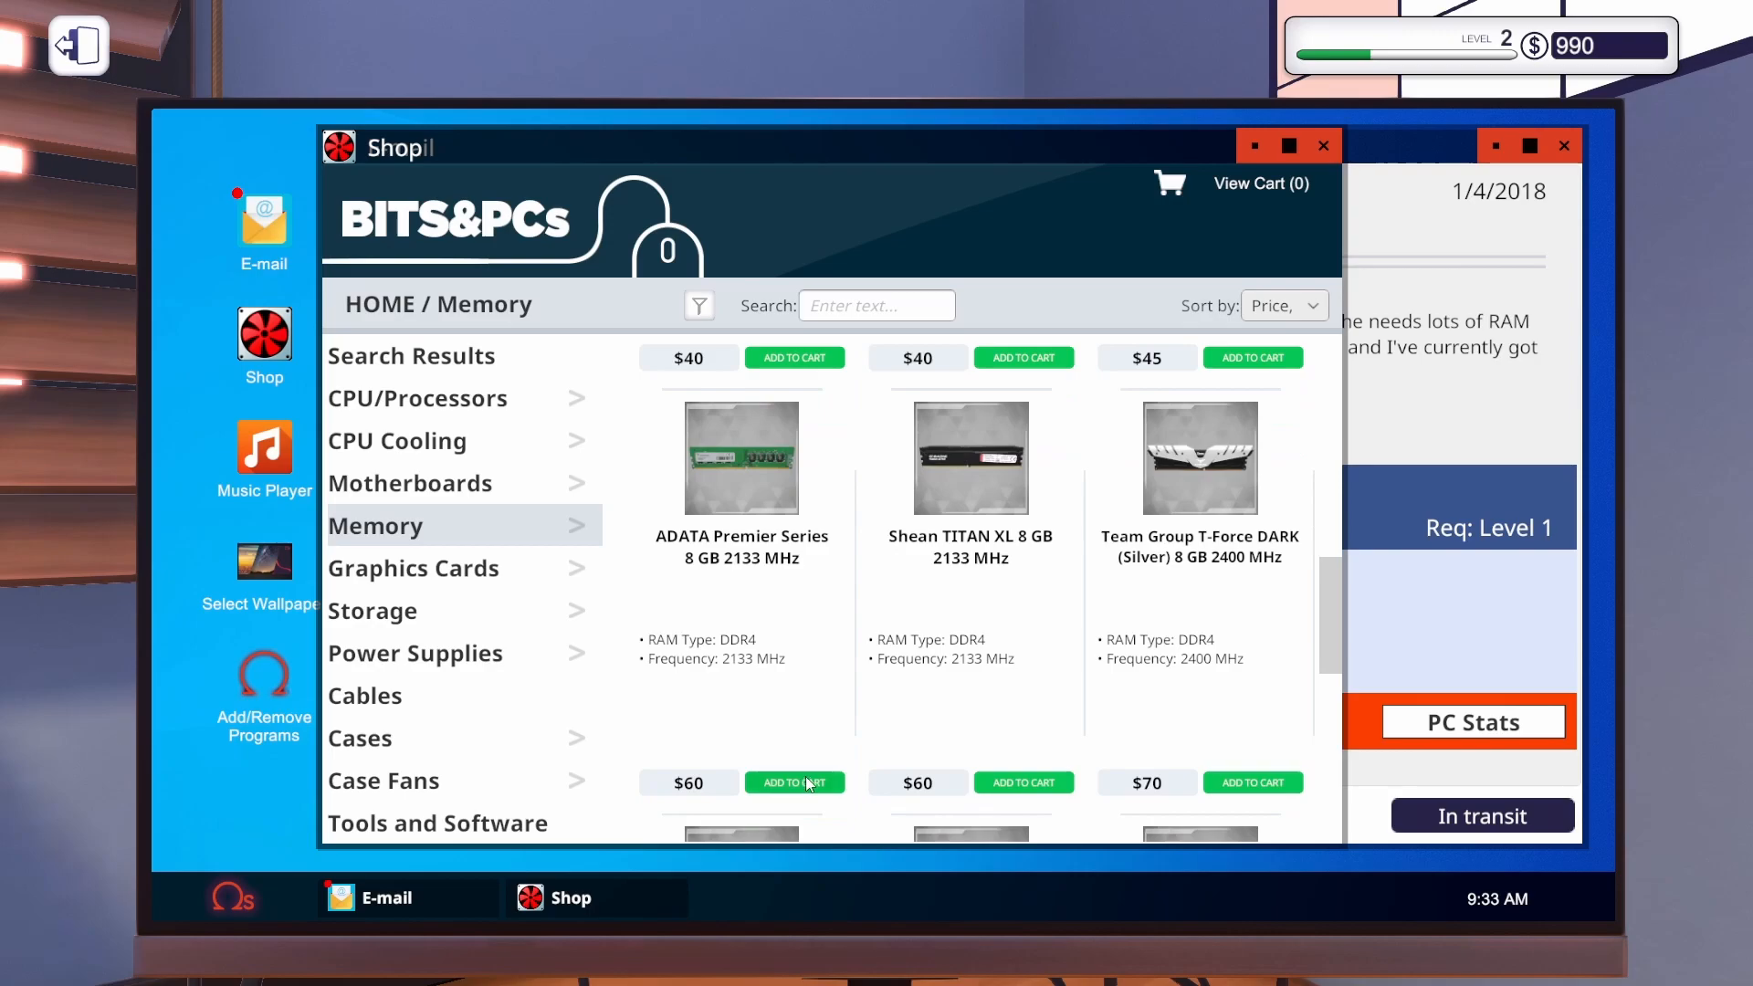
click(794, 781)
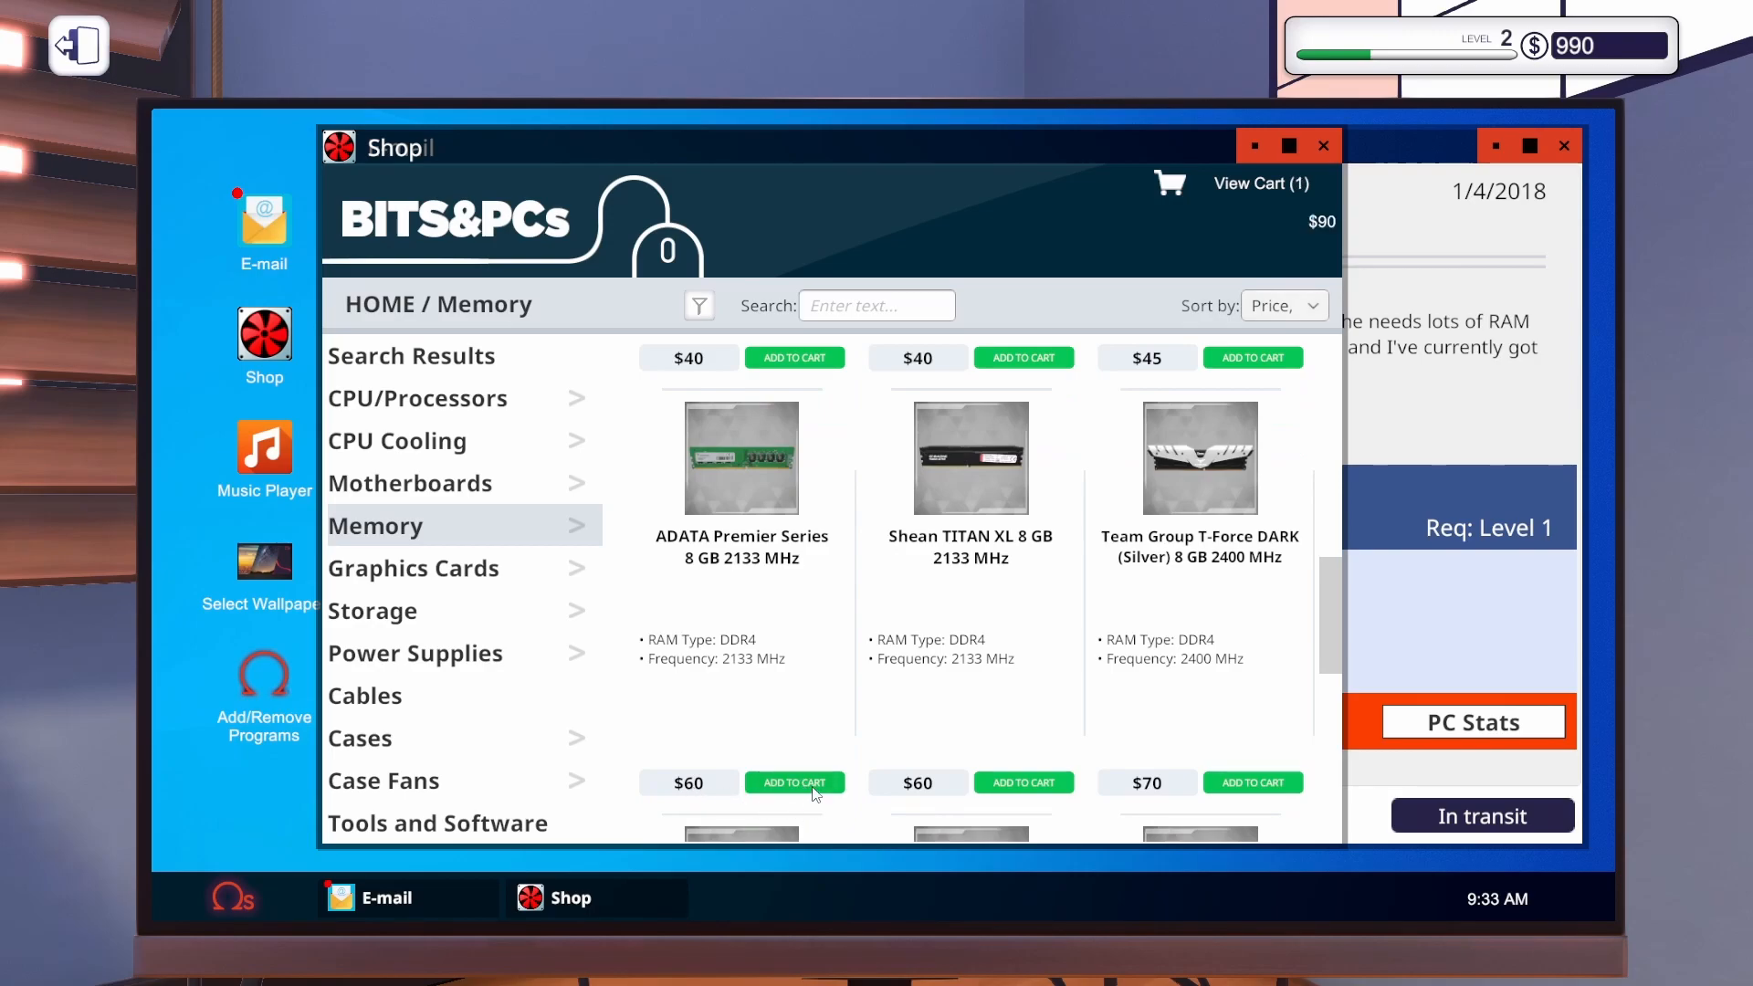
click(795, 782)
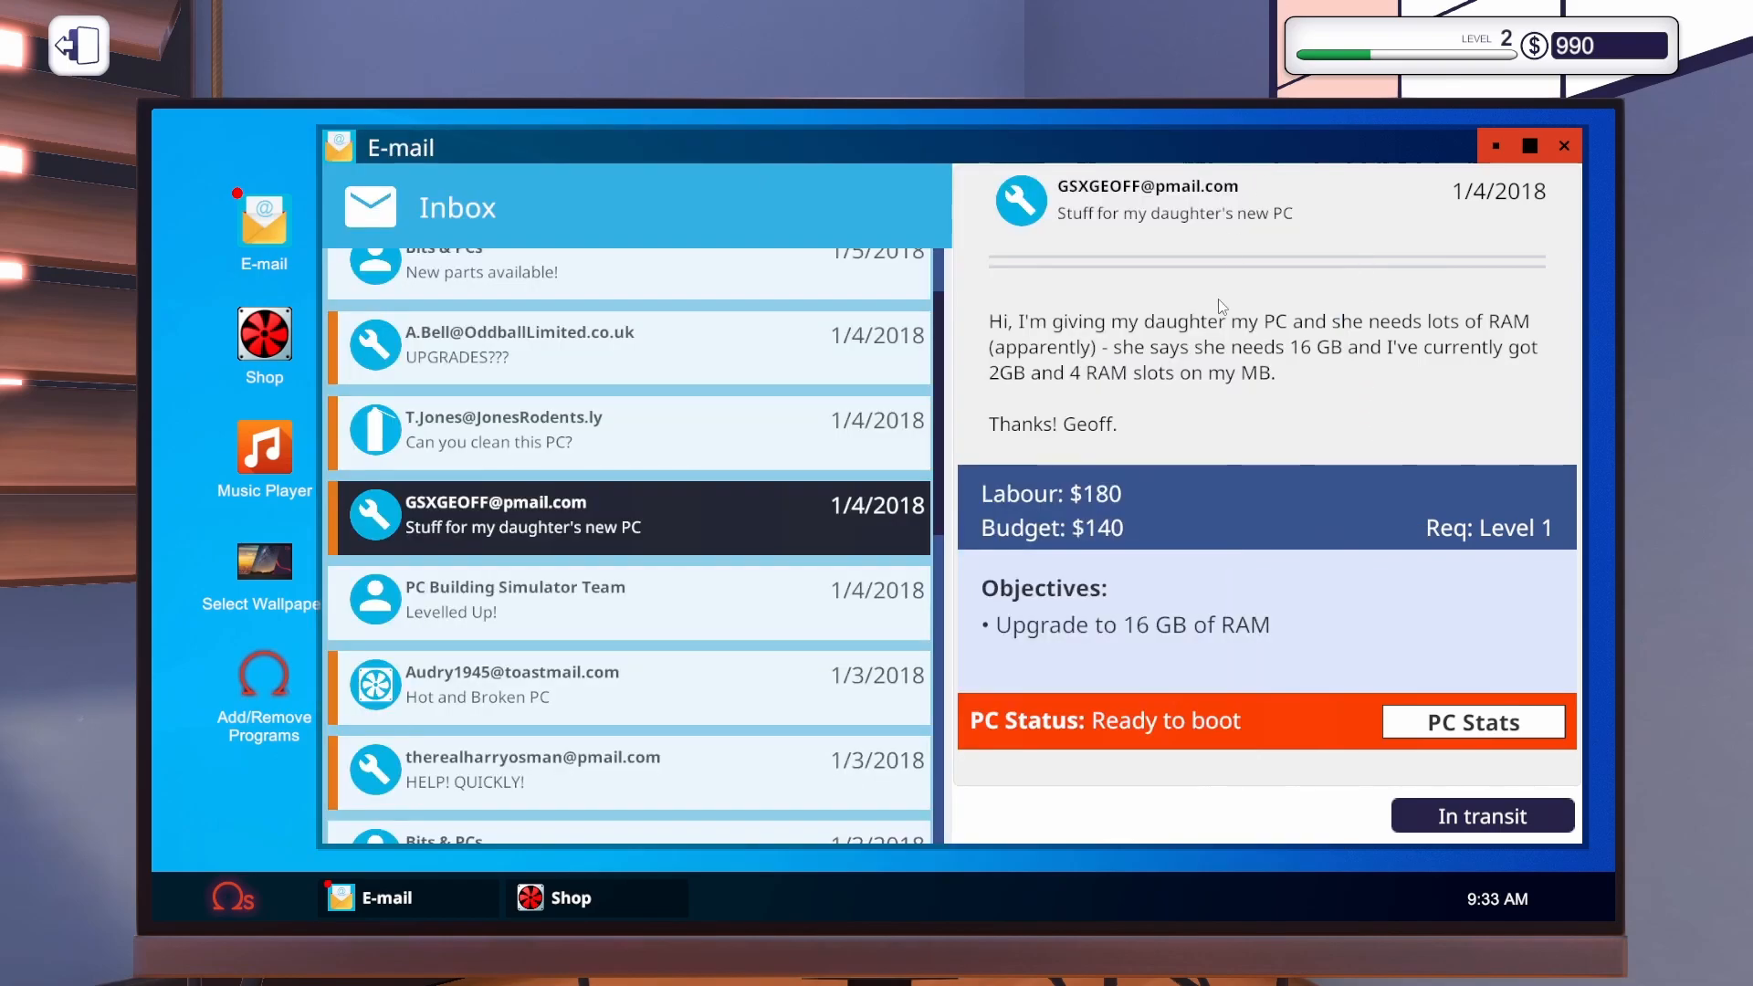
Read the cleaning request, then accept the UPGRADES??? 16 GB RAM job (labour $121, budget $200).
click(628, 429)
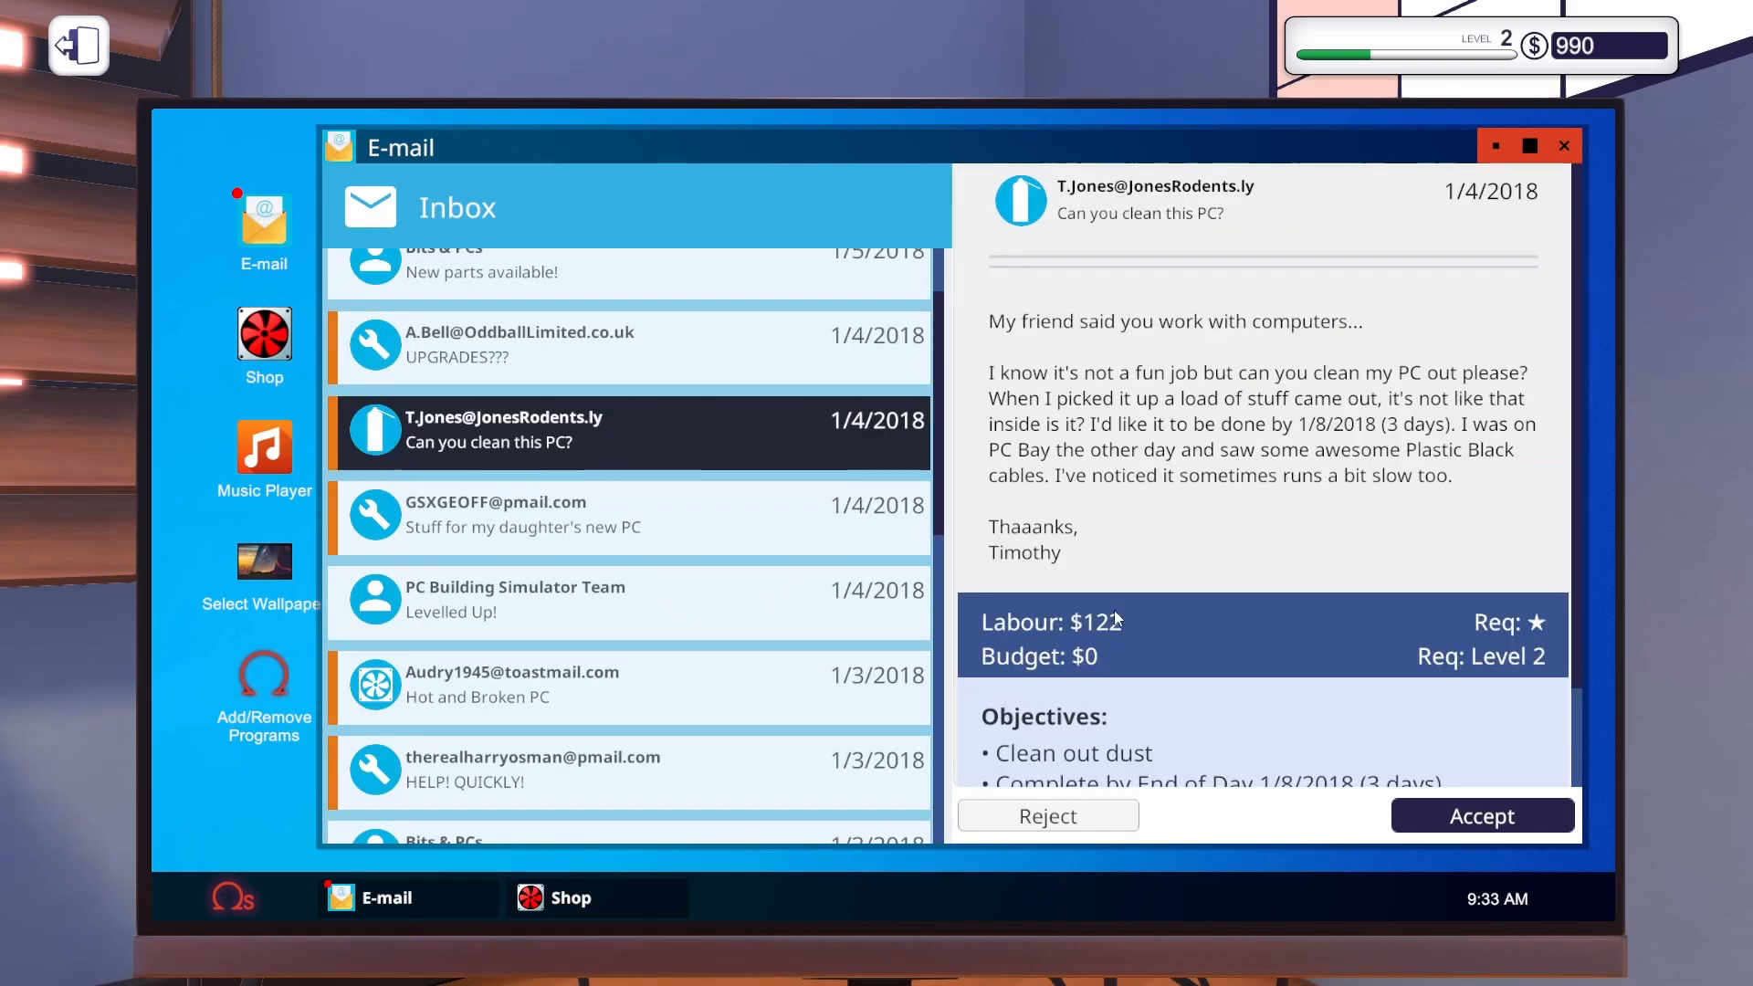
scroll(down, 3)
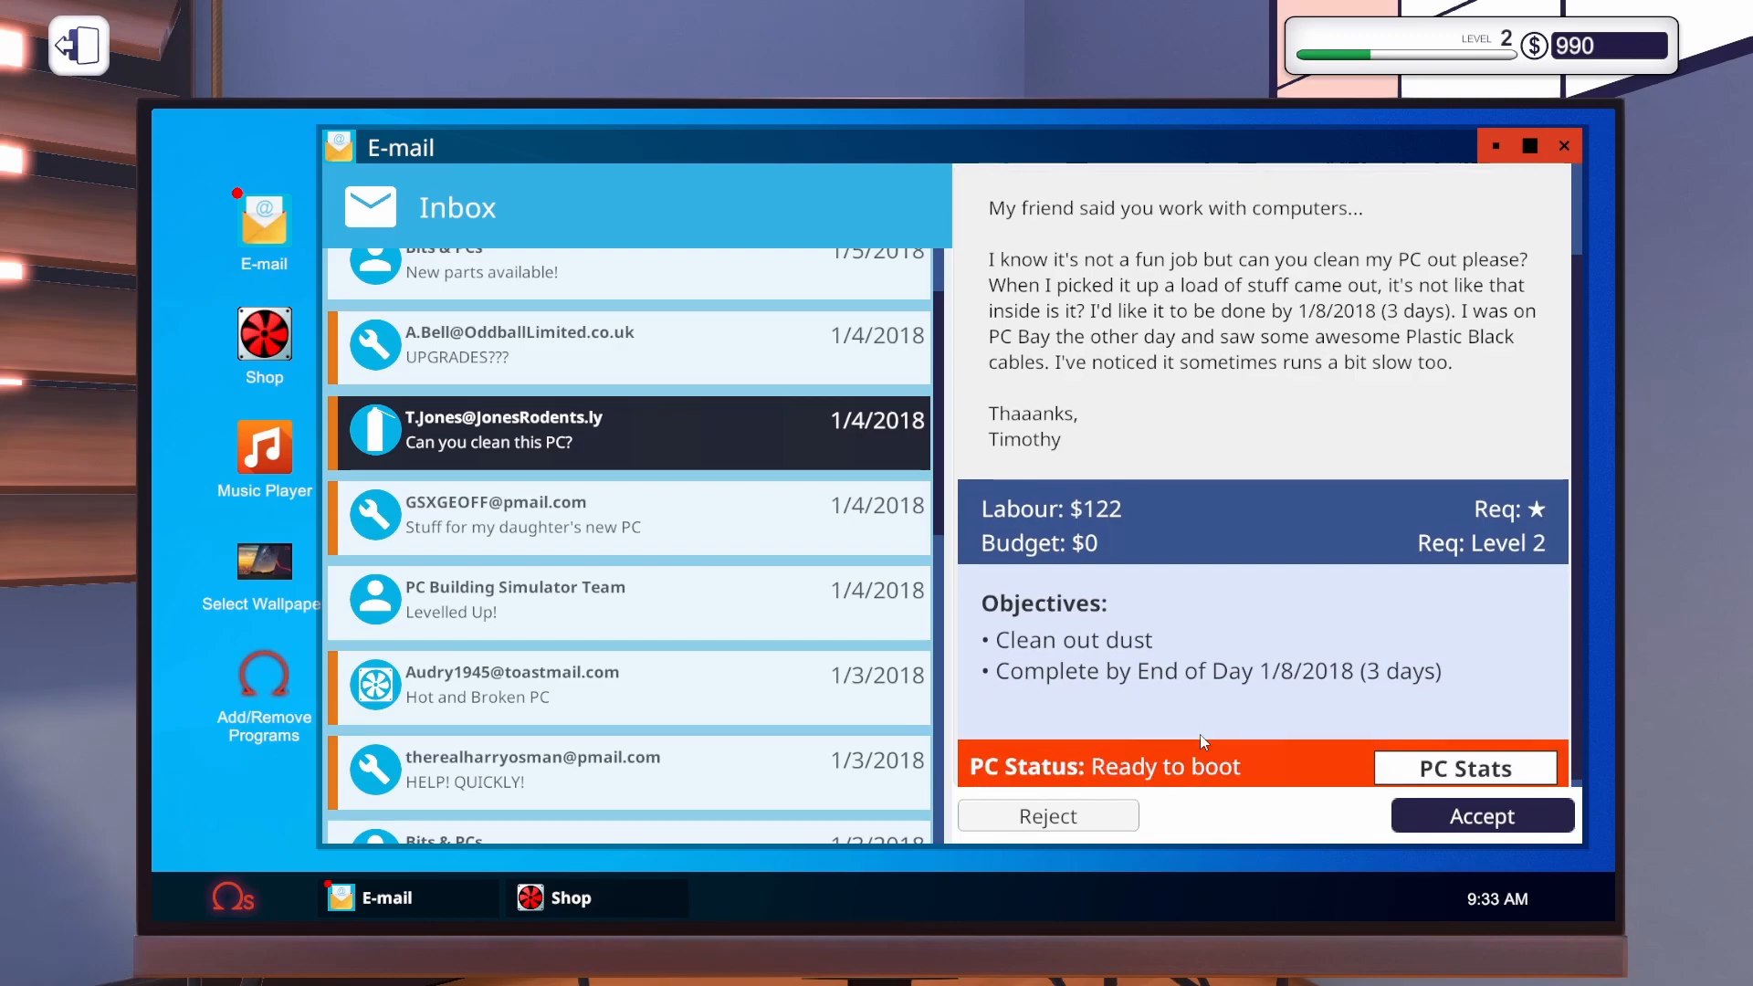
click(1481, 814)
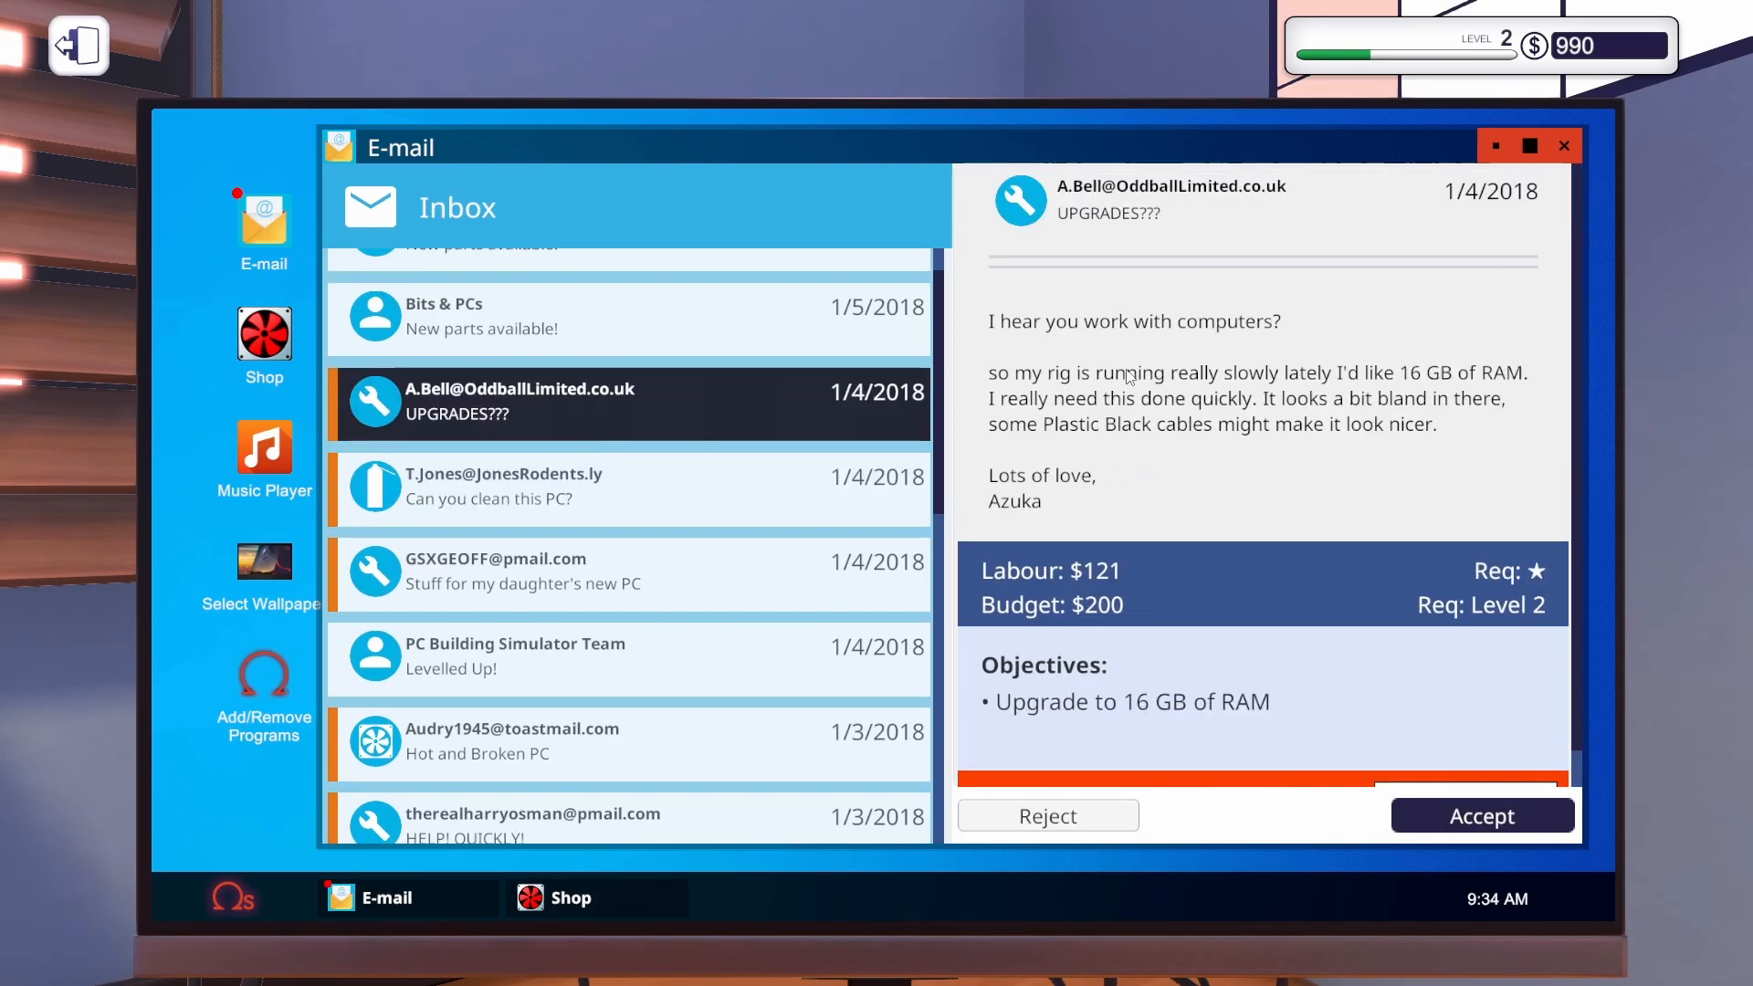
mouse_move(1353, 398)
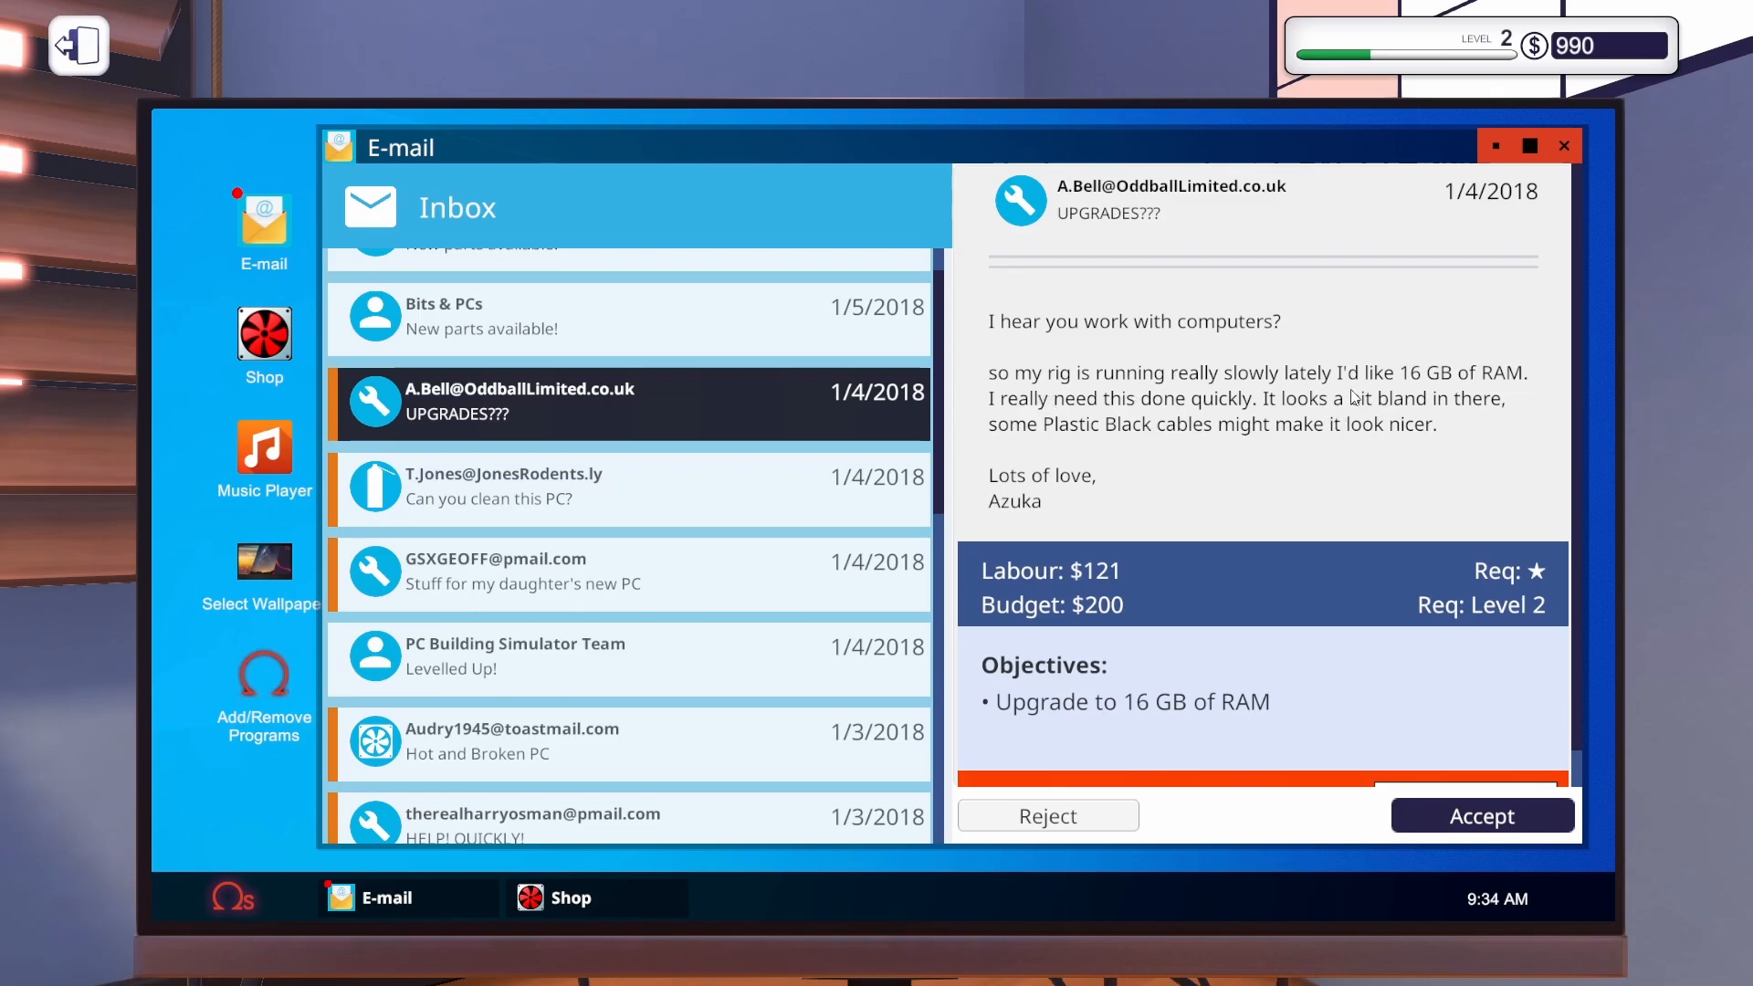
mouse_move(1238, 636)
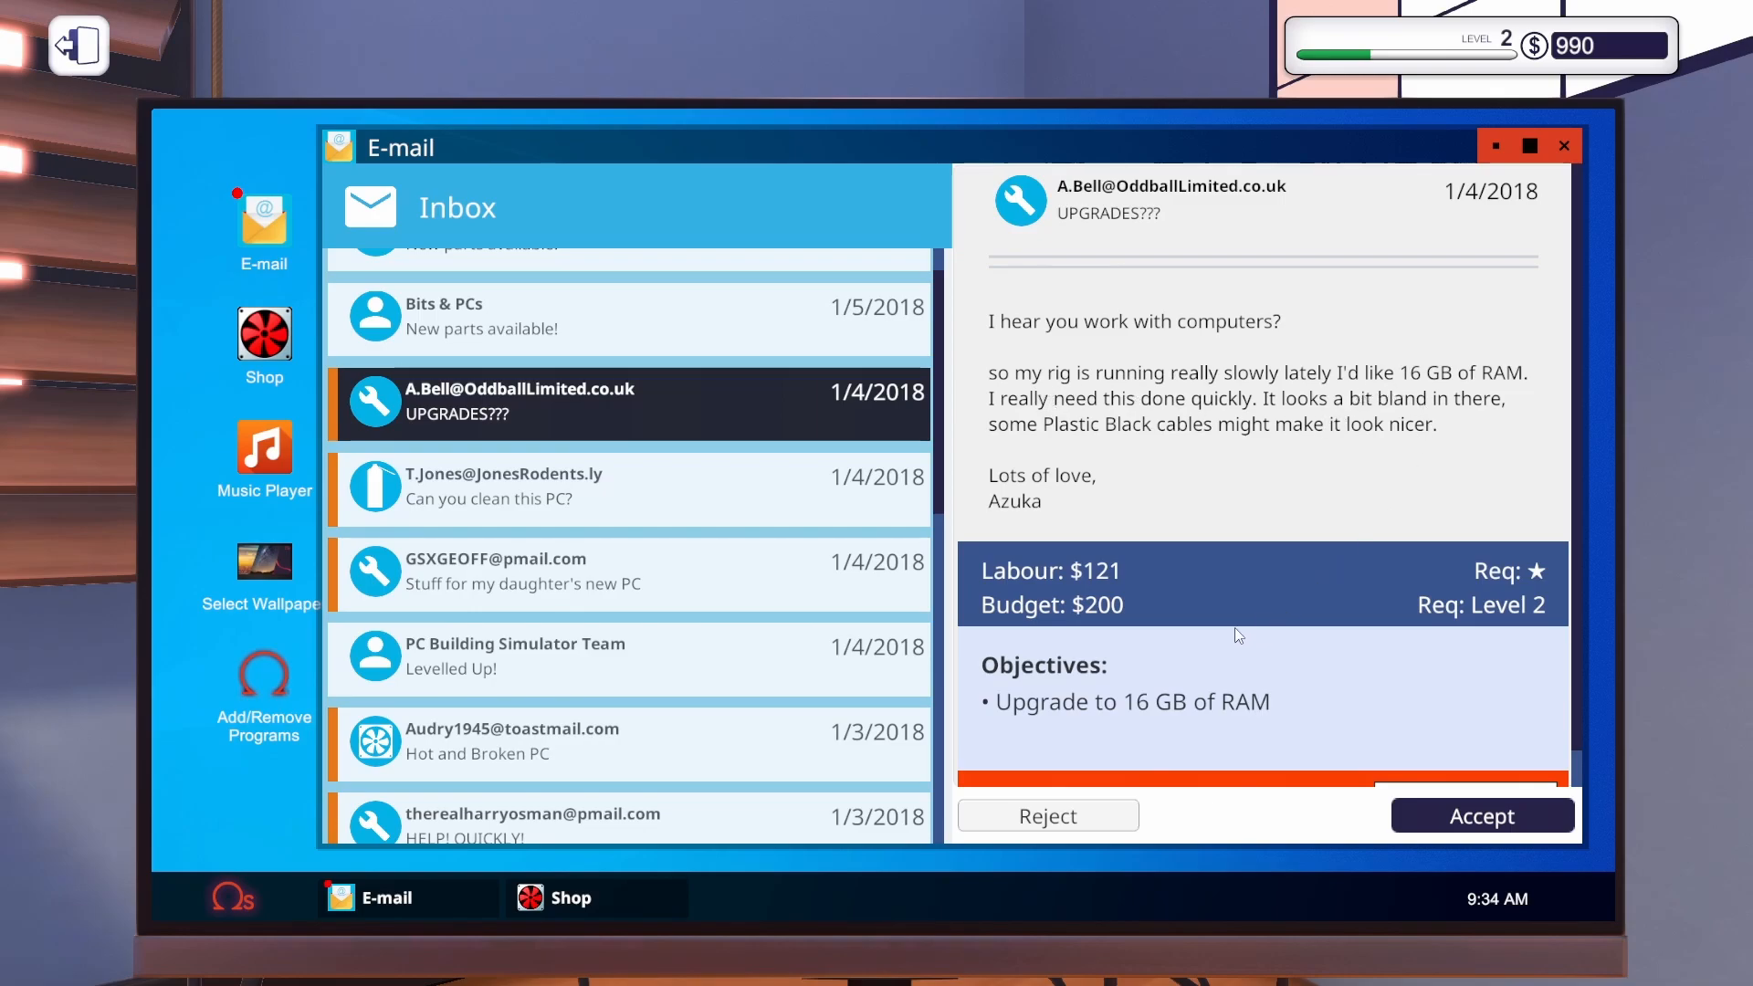
mouse_move(1346, 440)
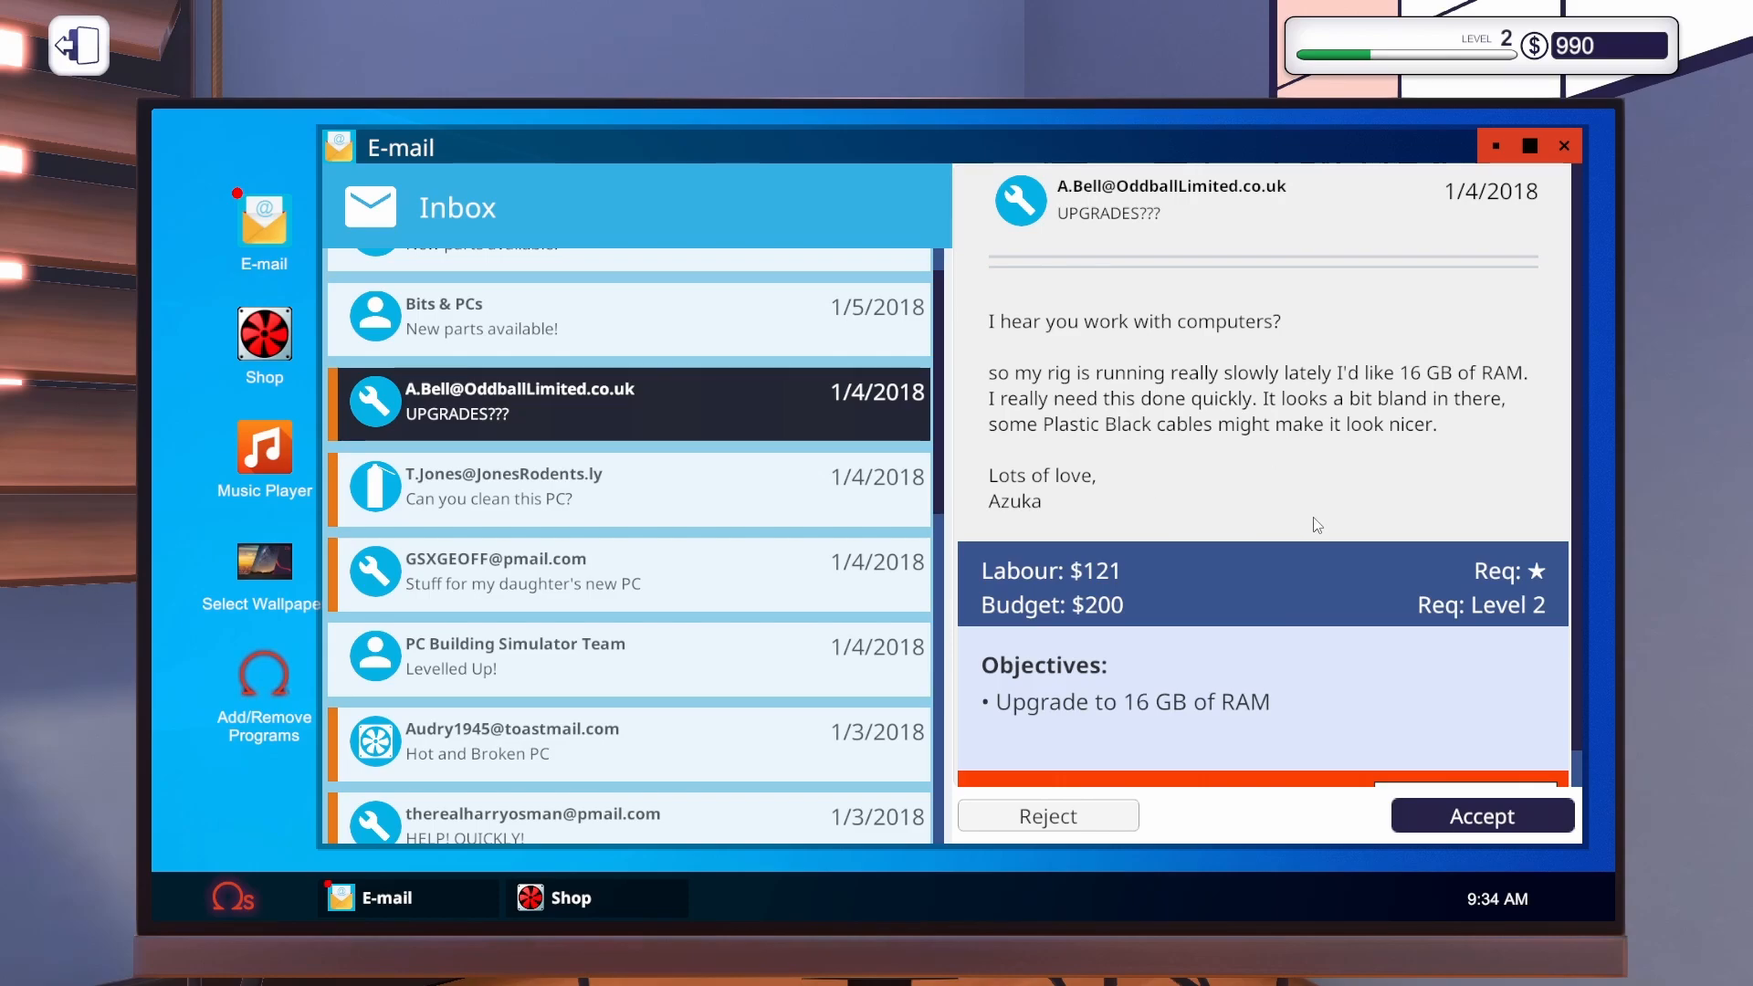
scroll(down, 3)
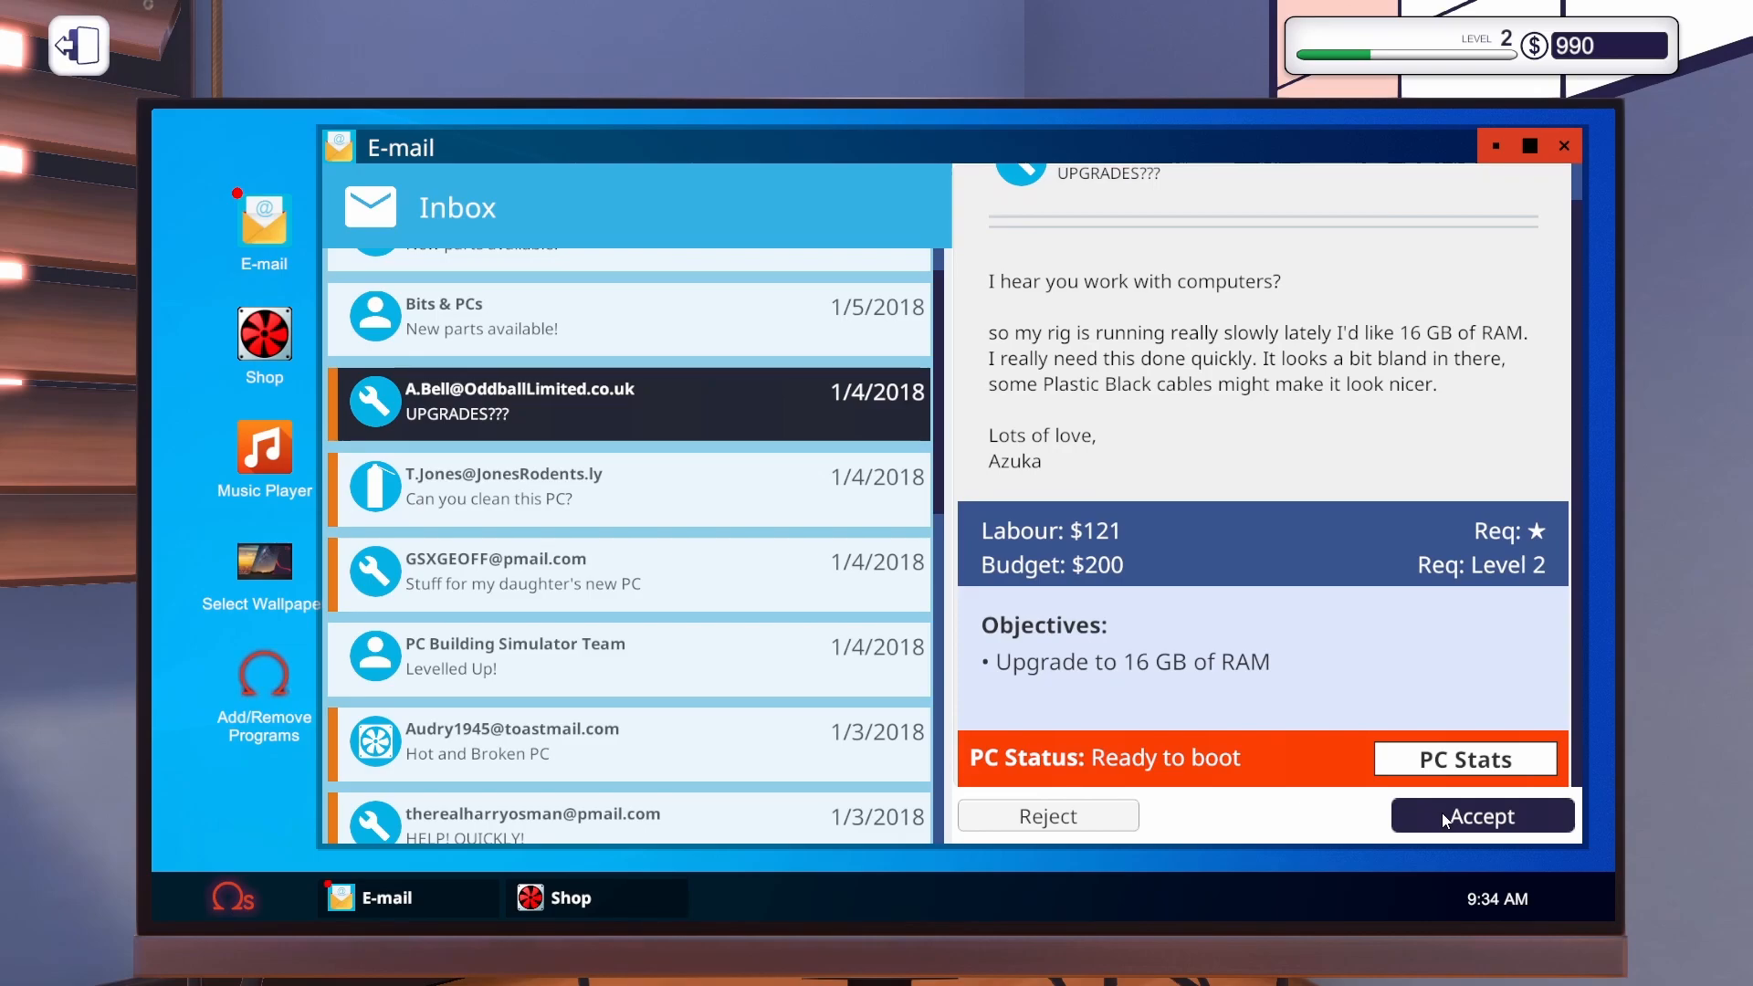
click(1481, 814)
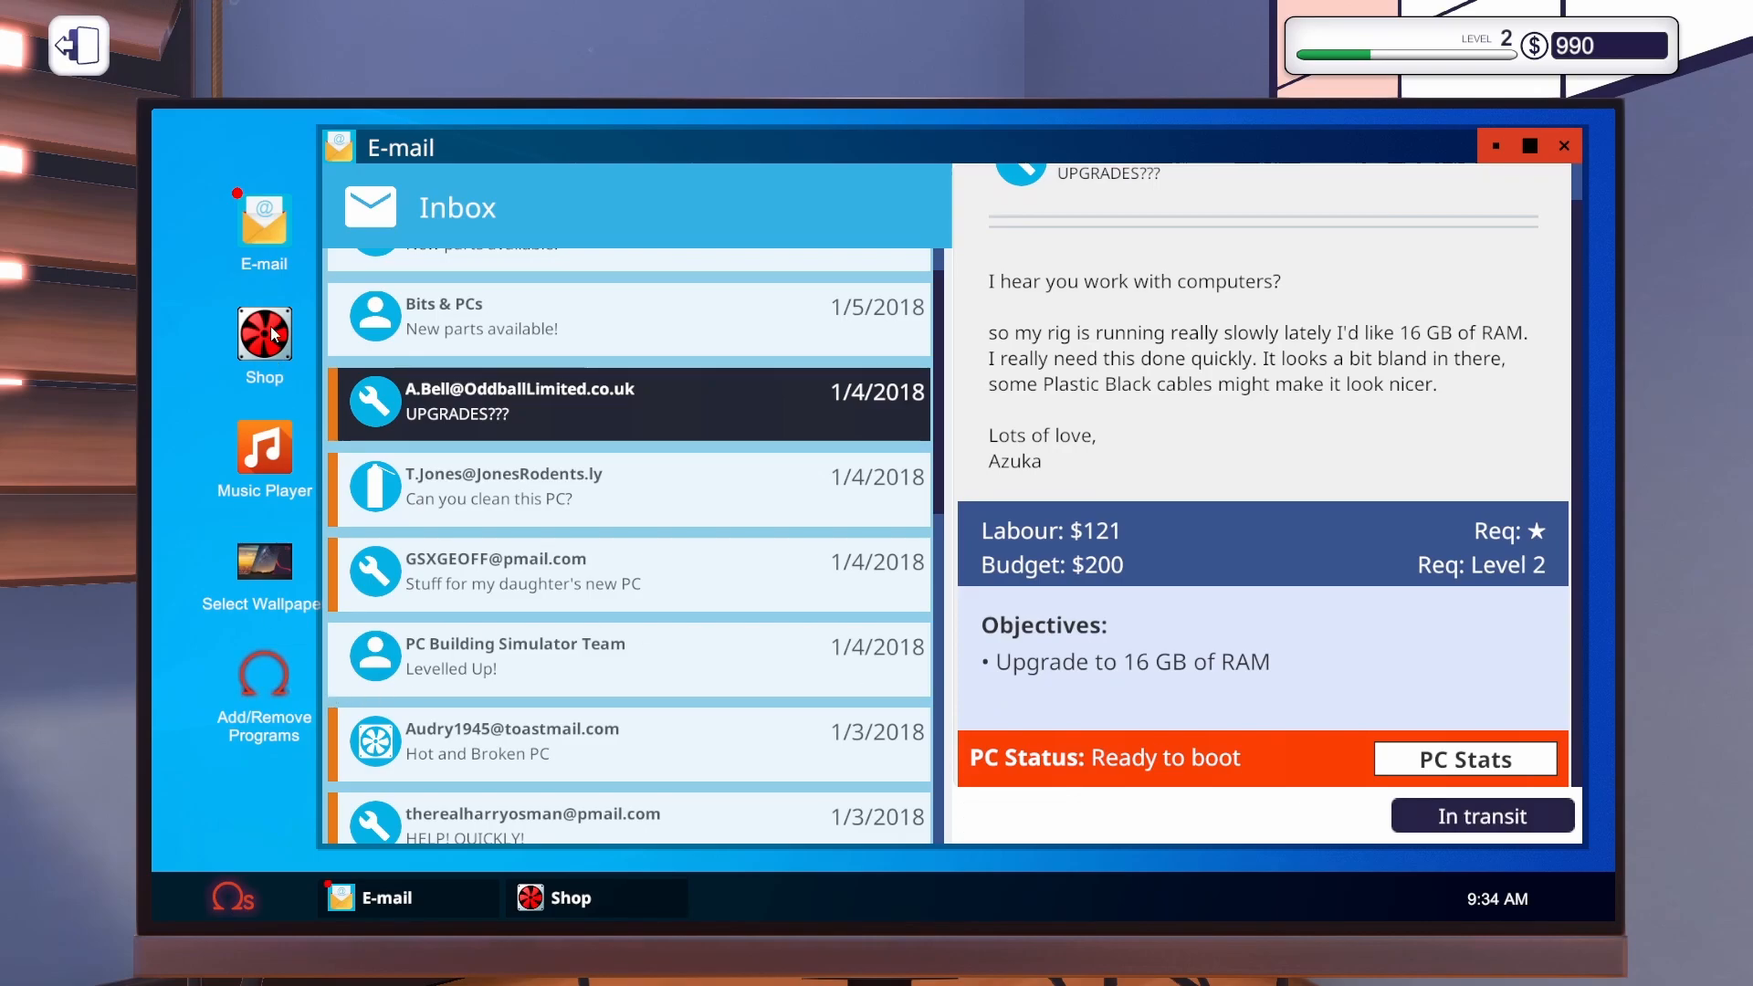
Add more ADATA Premier 8 GB sticks and buy all four for $270, leaving $720.
click(264, 332)
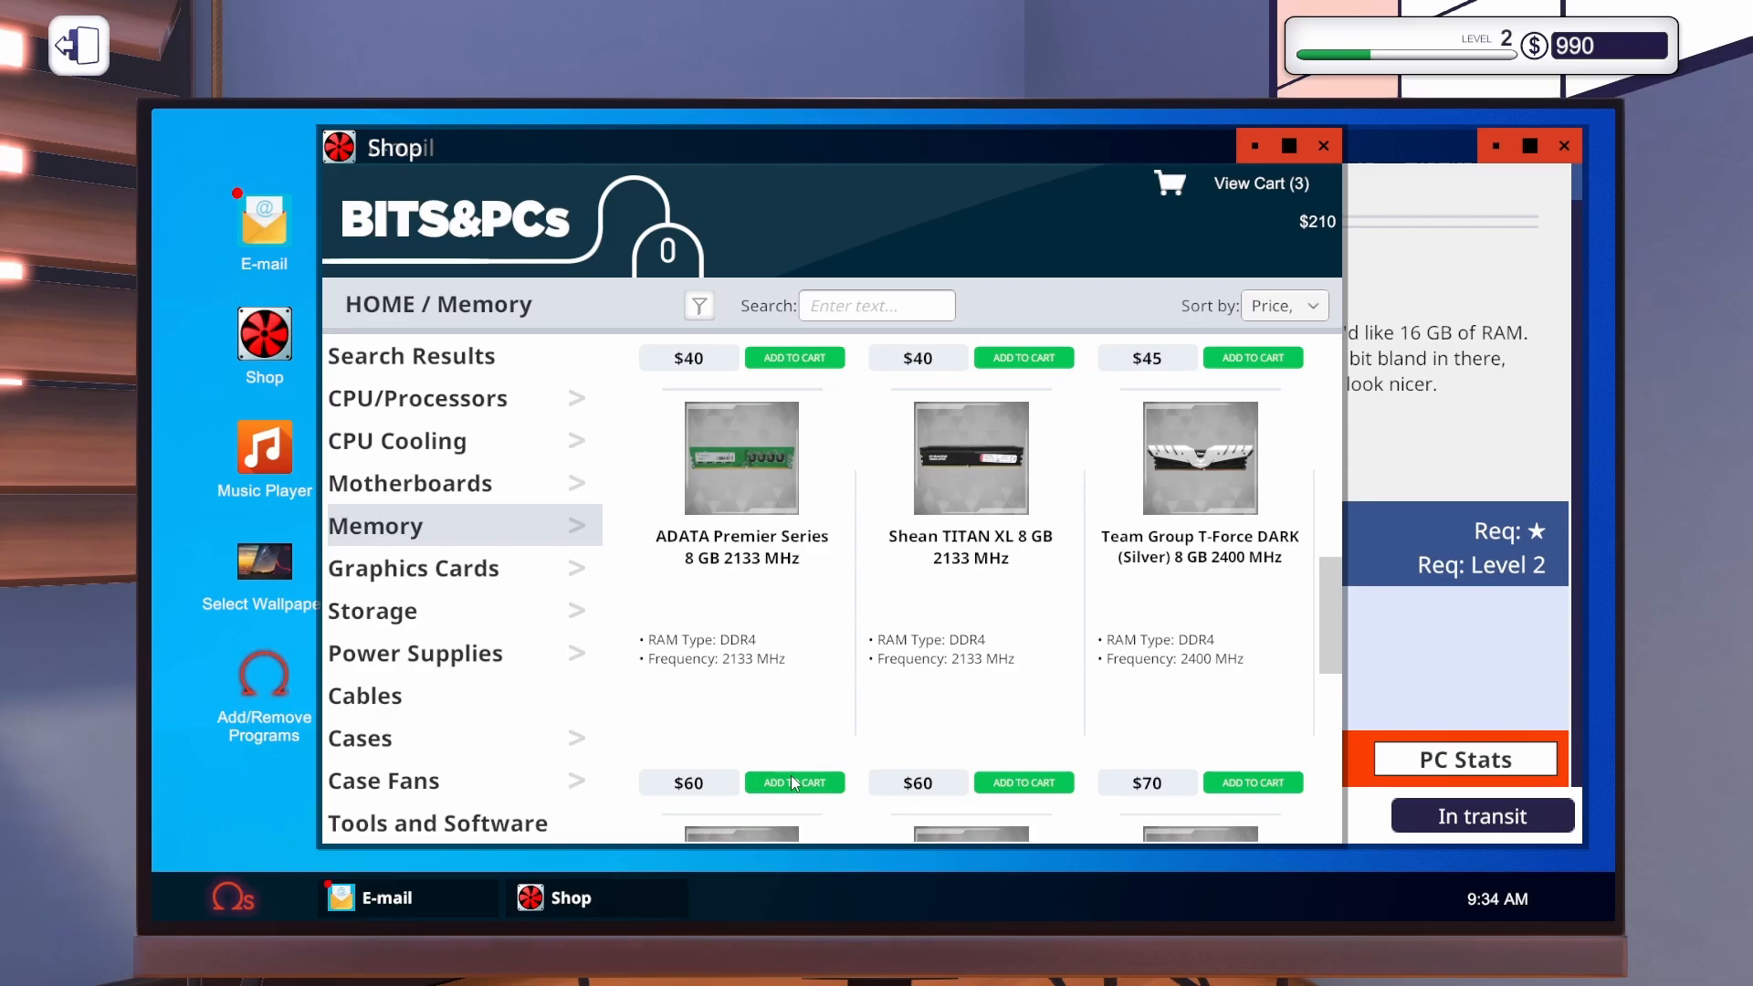
click(795, 781)
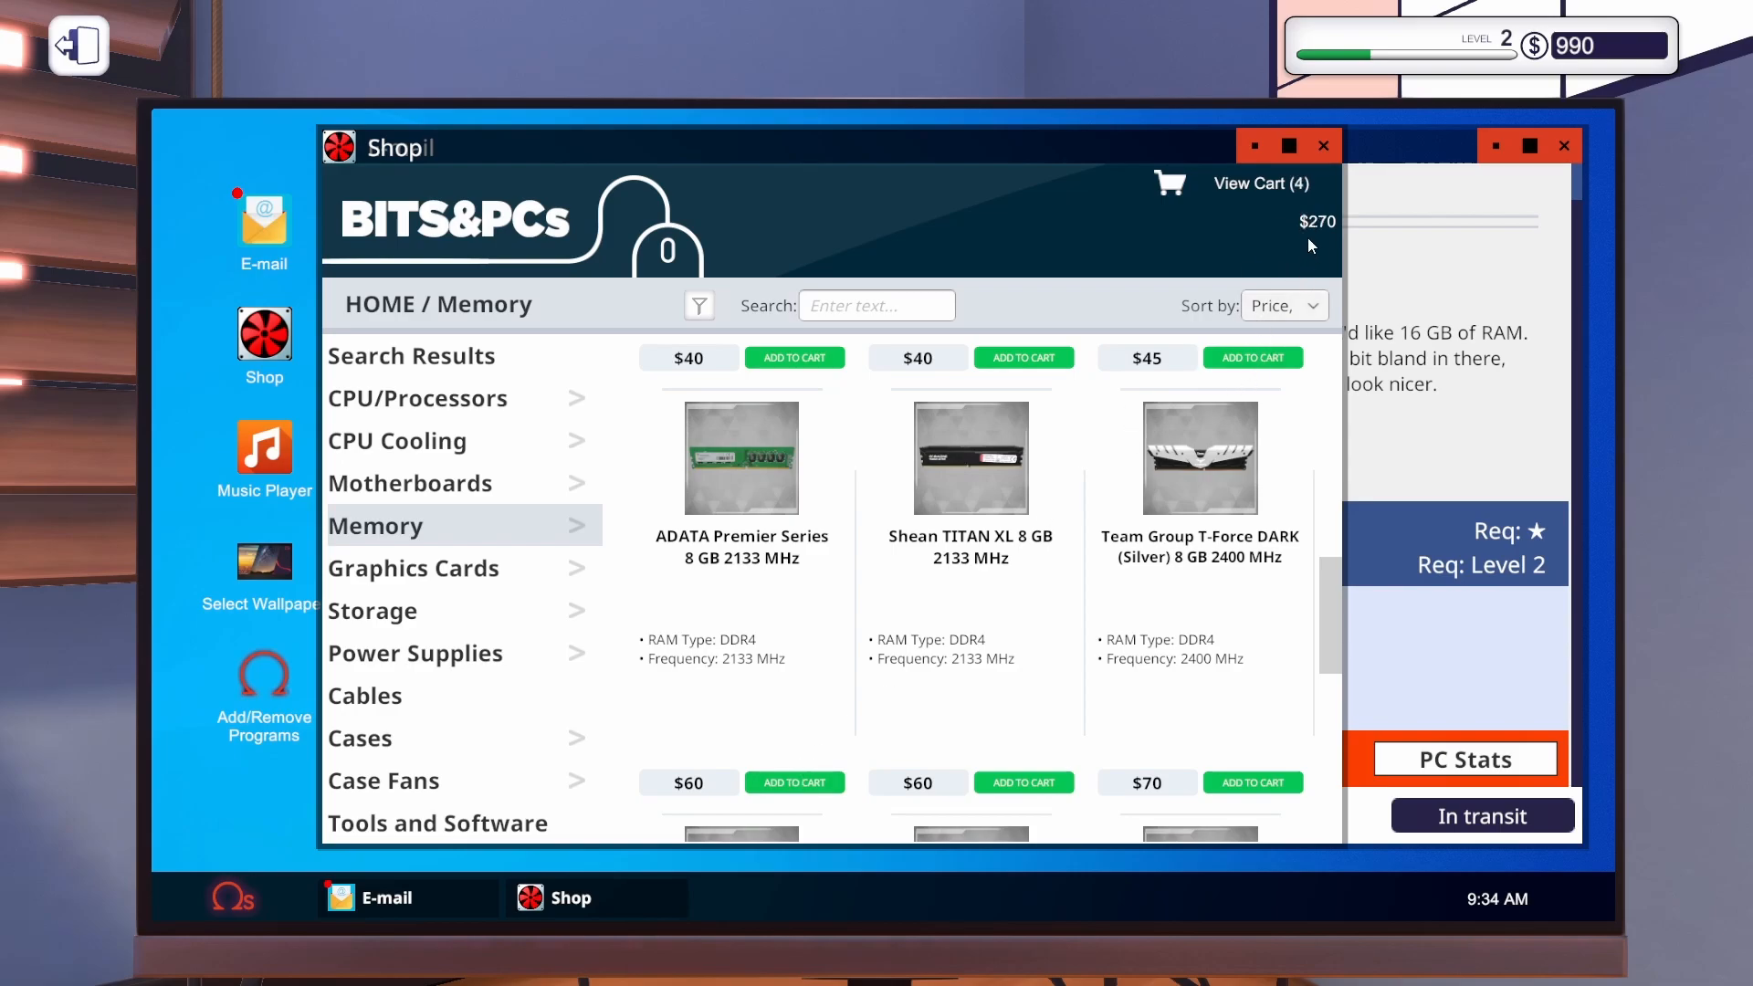
click(1260, 182)
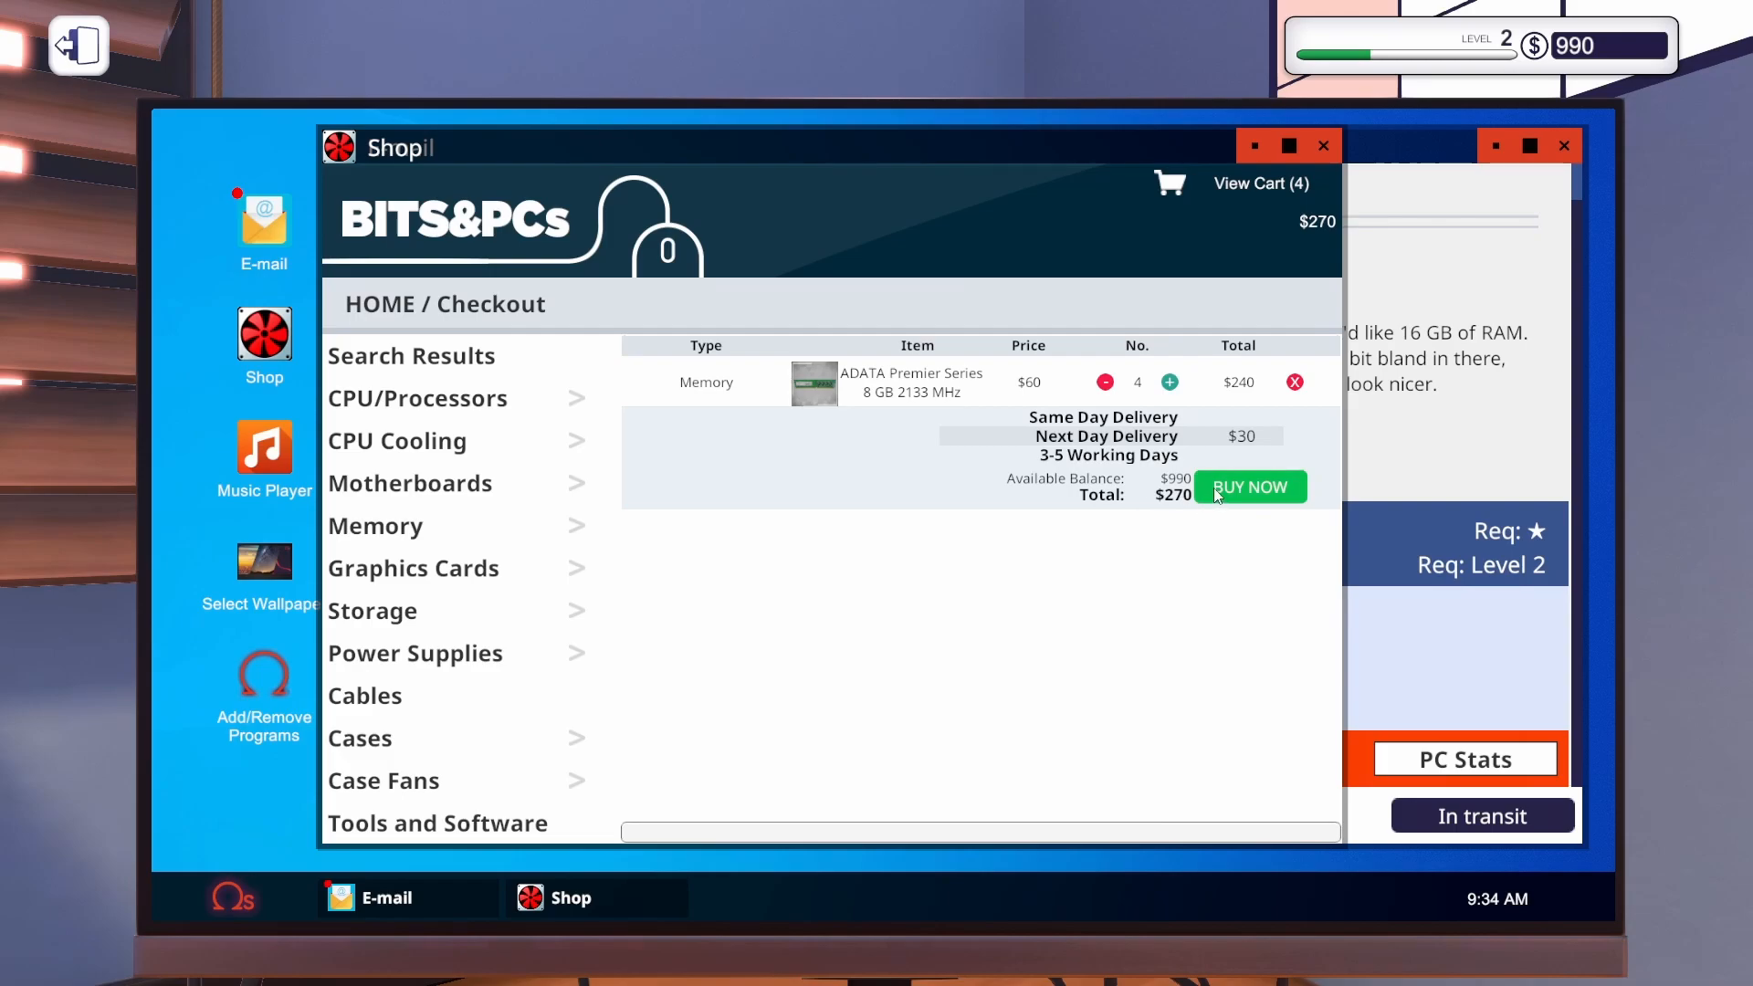
click(1247, 486)
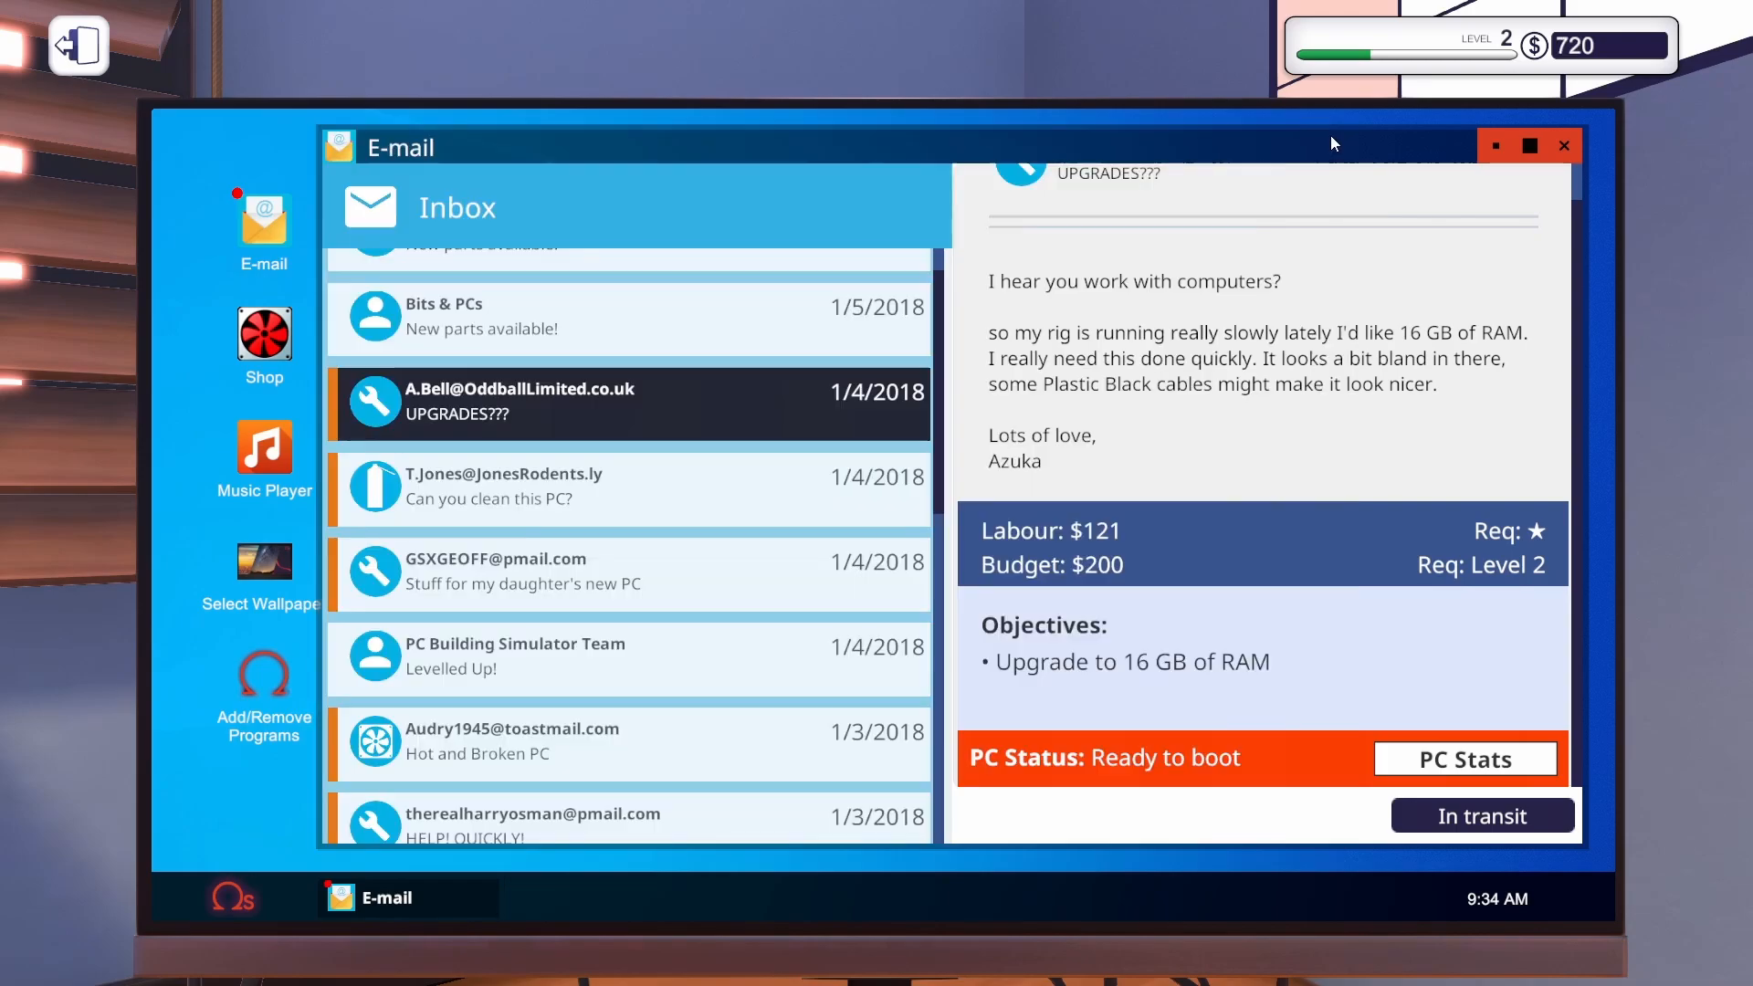
End the day so the memory delivery arrives.
scroll(up, 3)
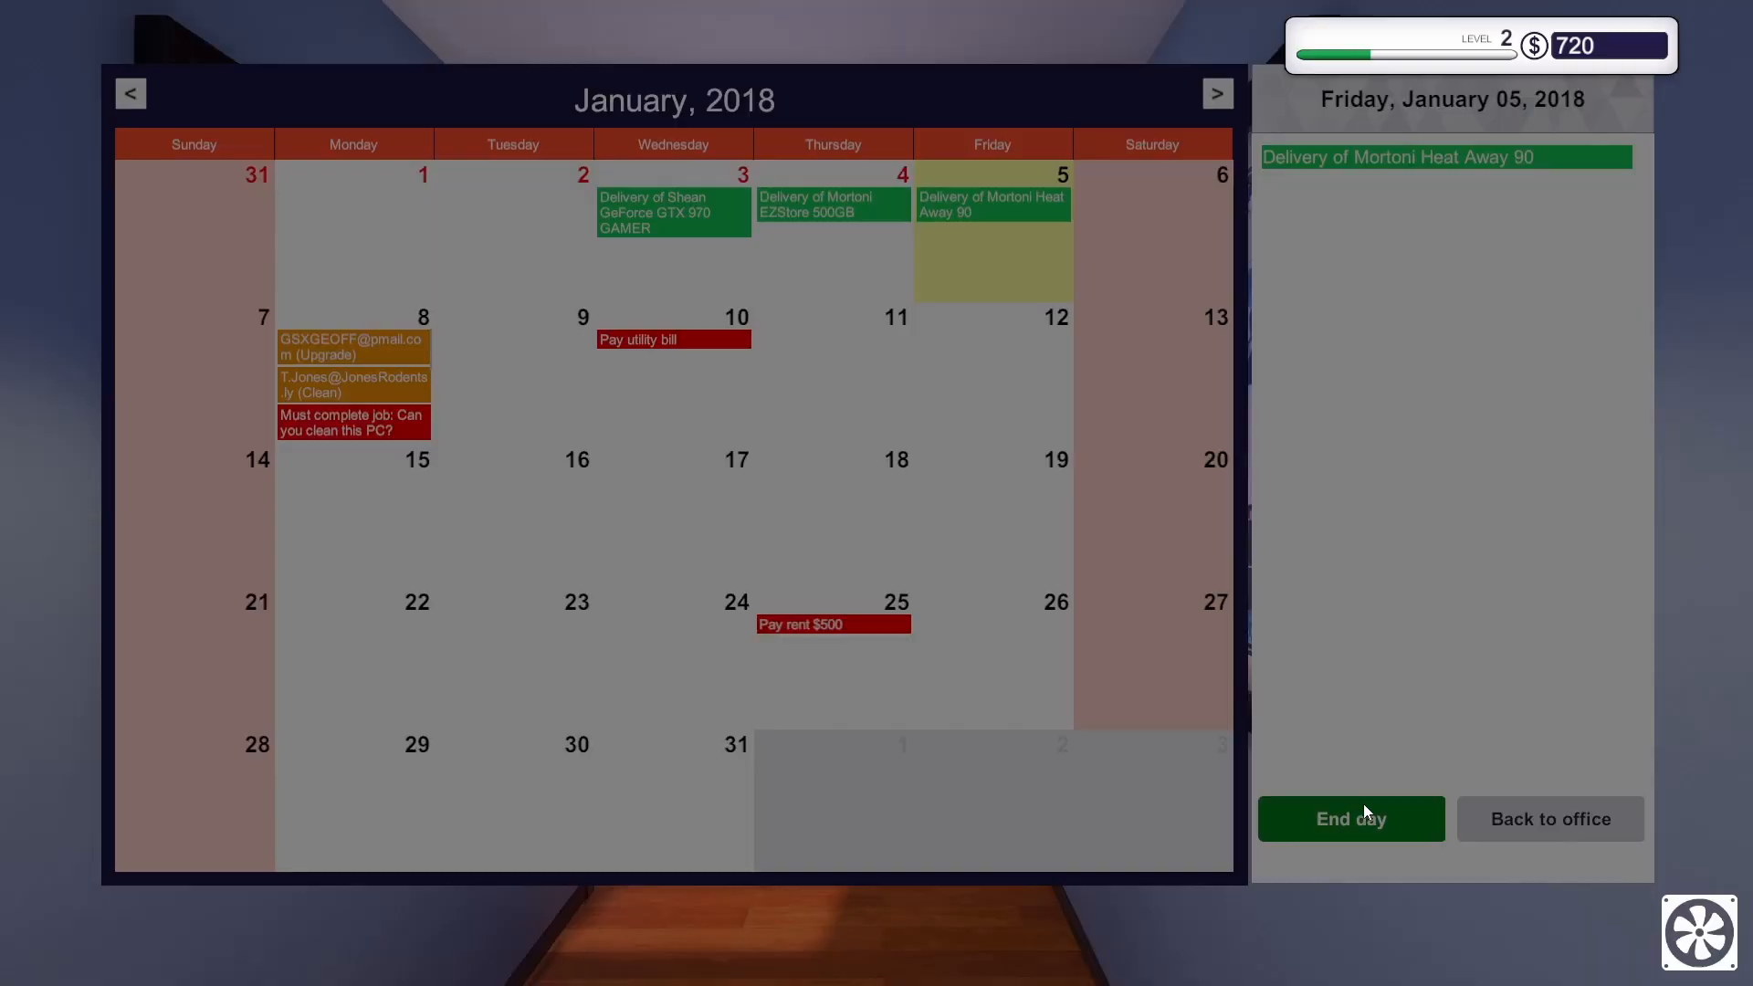
click(1551, 818)
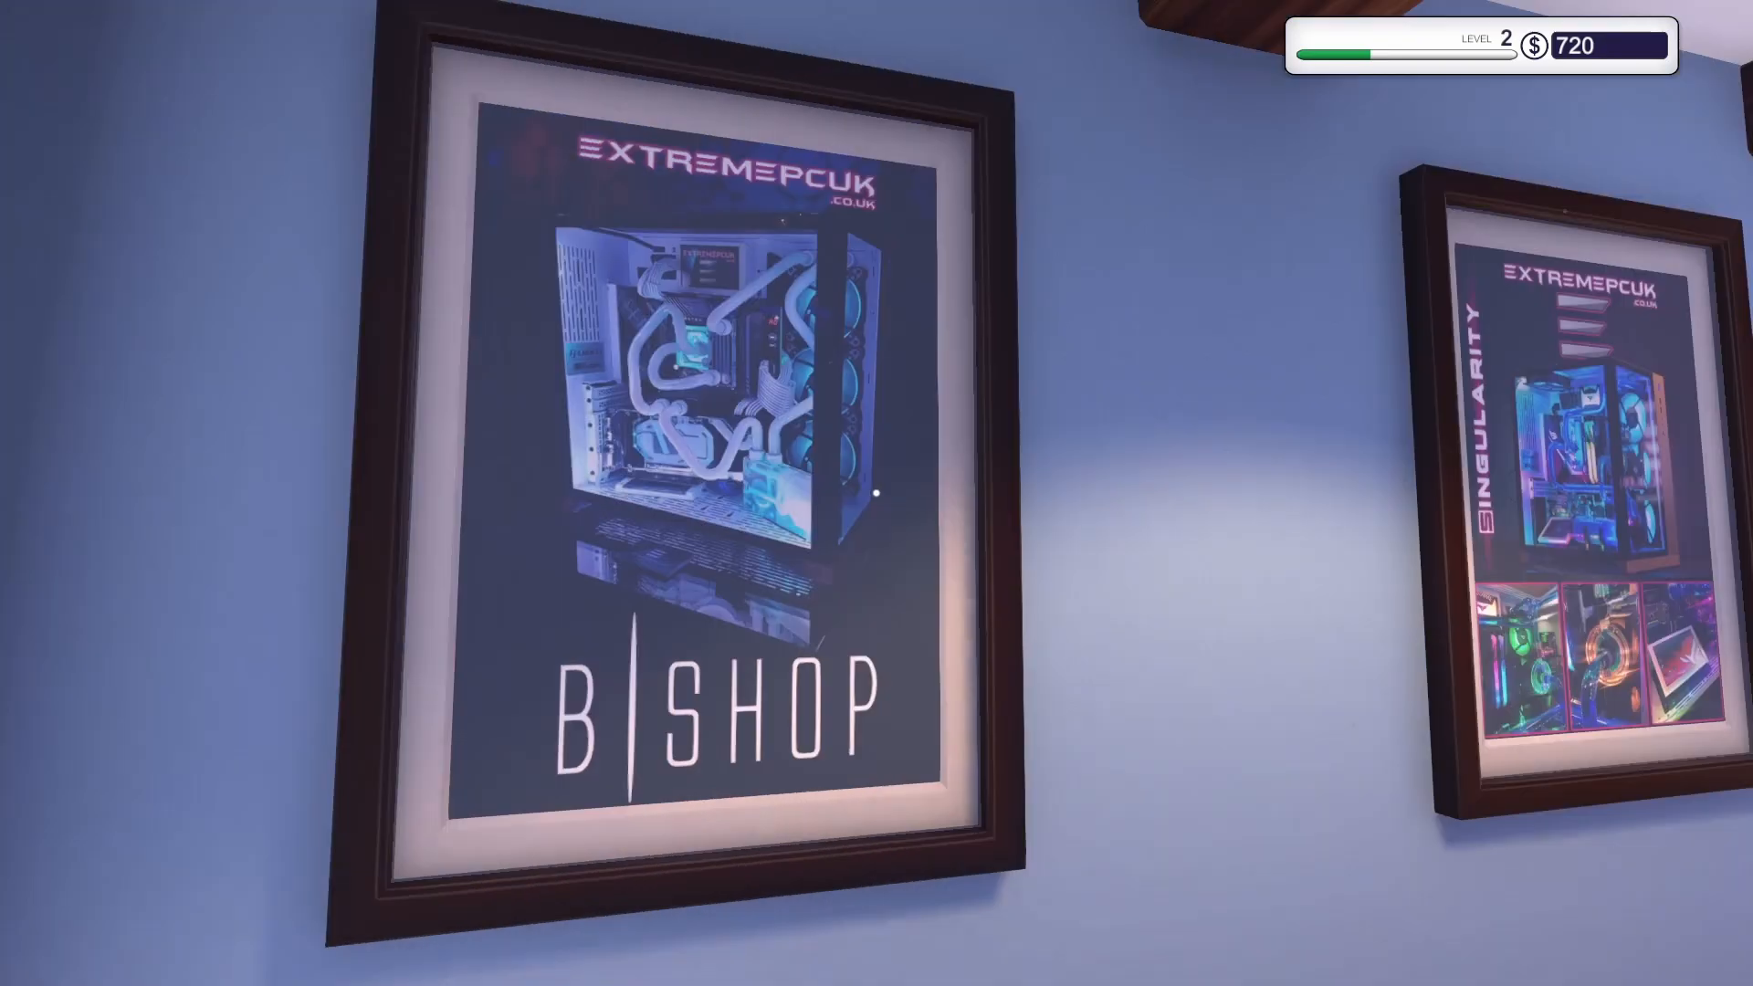
mouse_move(876, 493)
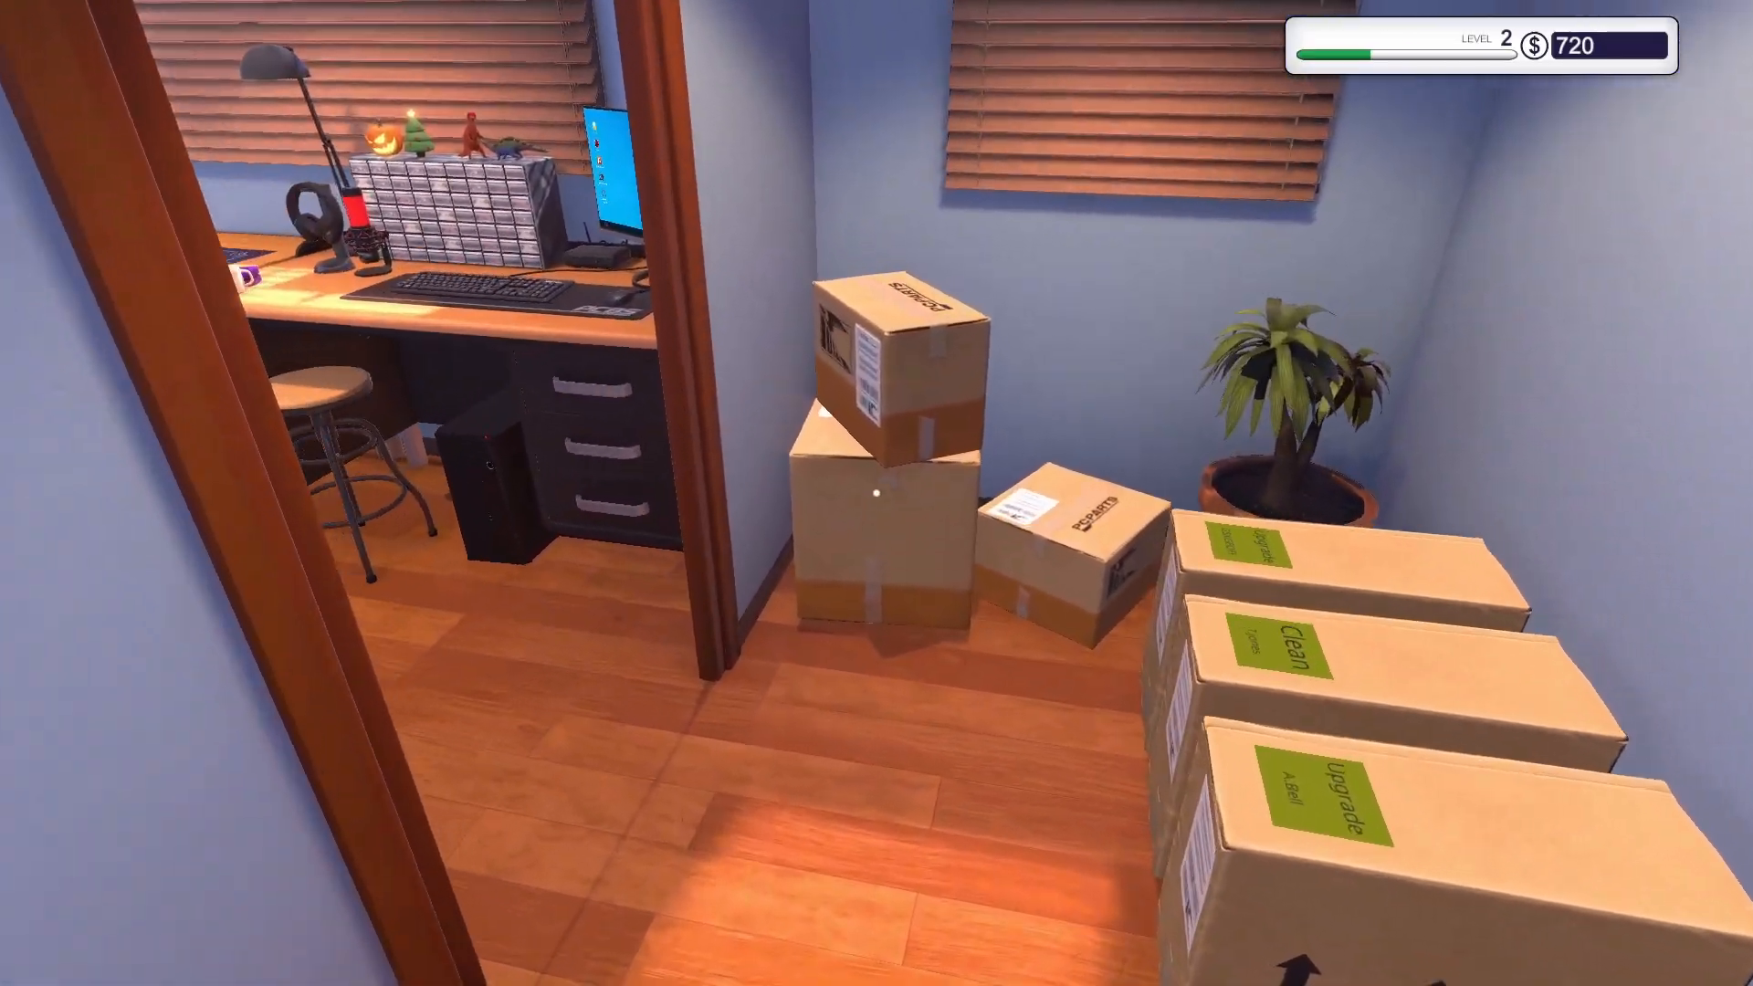
mouse_move(877, 493)
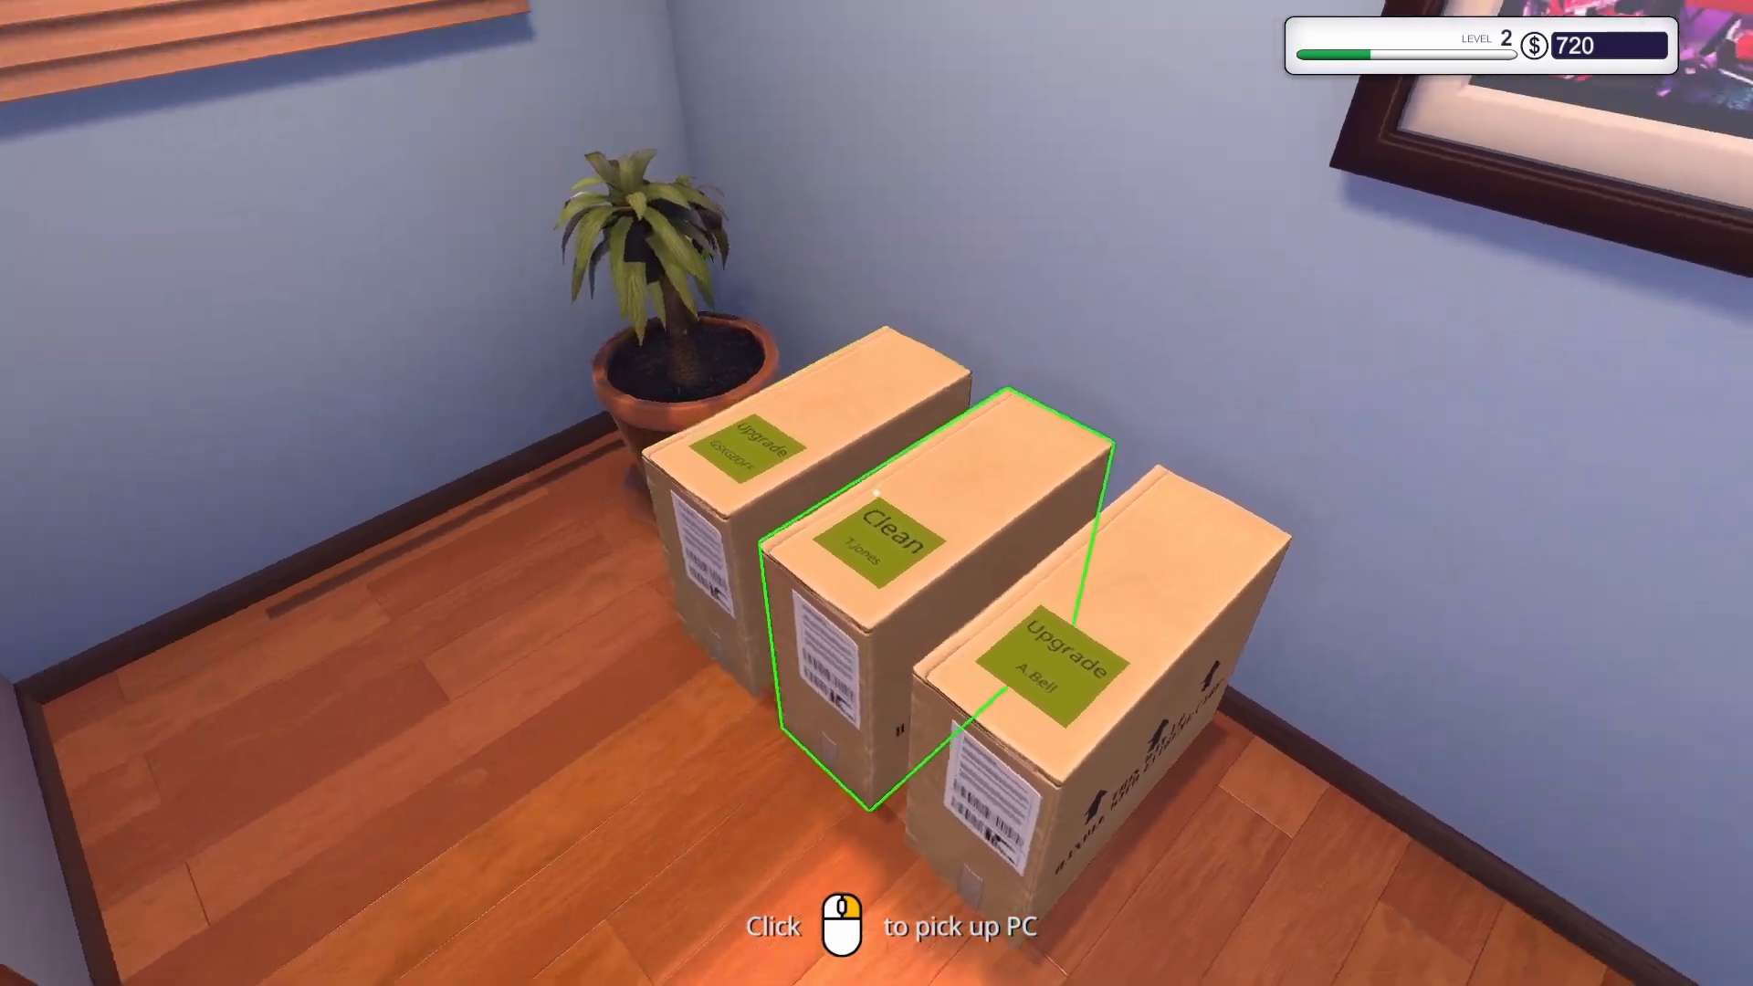
Bring the Jones PC to the bench, clean out its dust, refit the side panel and power it on.
click(900, 531)
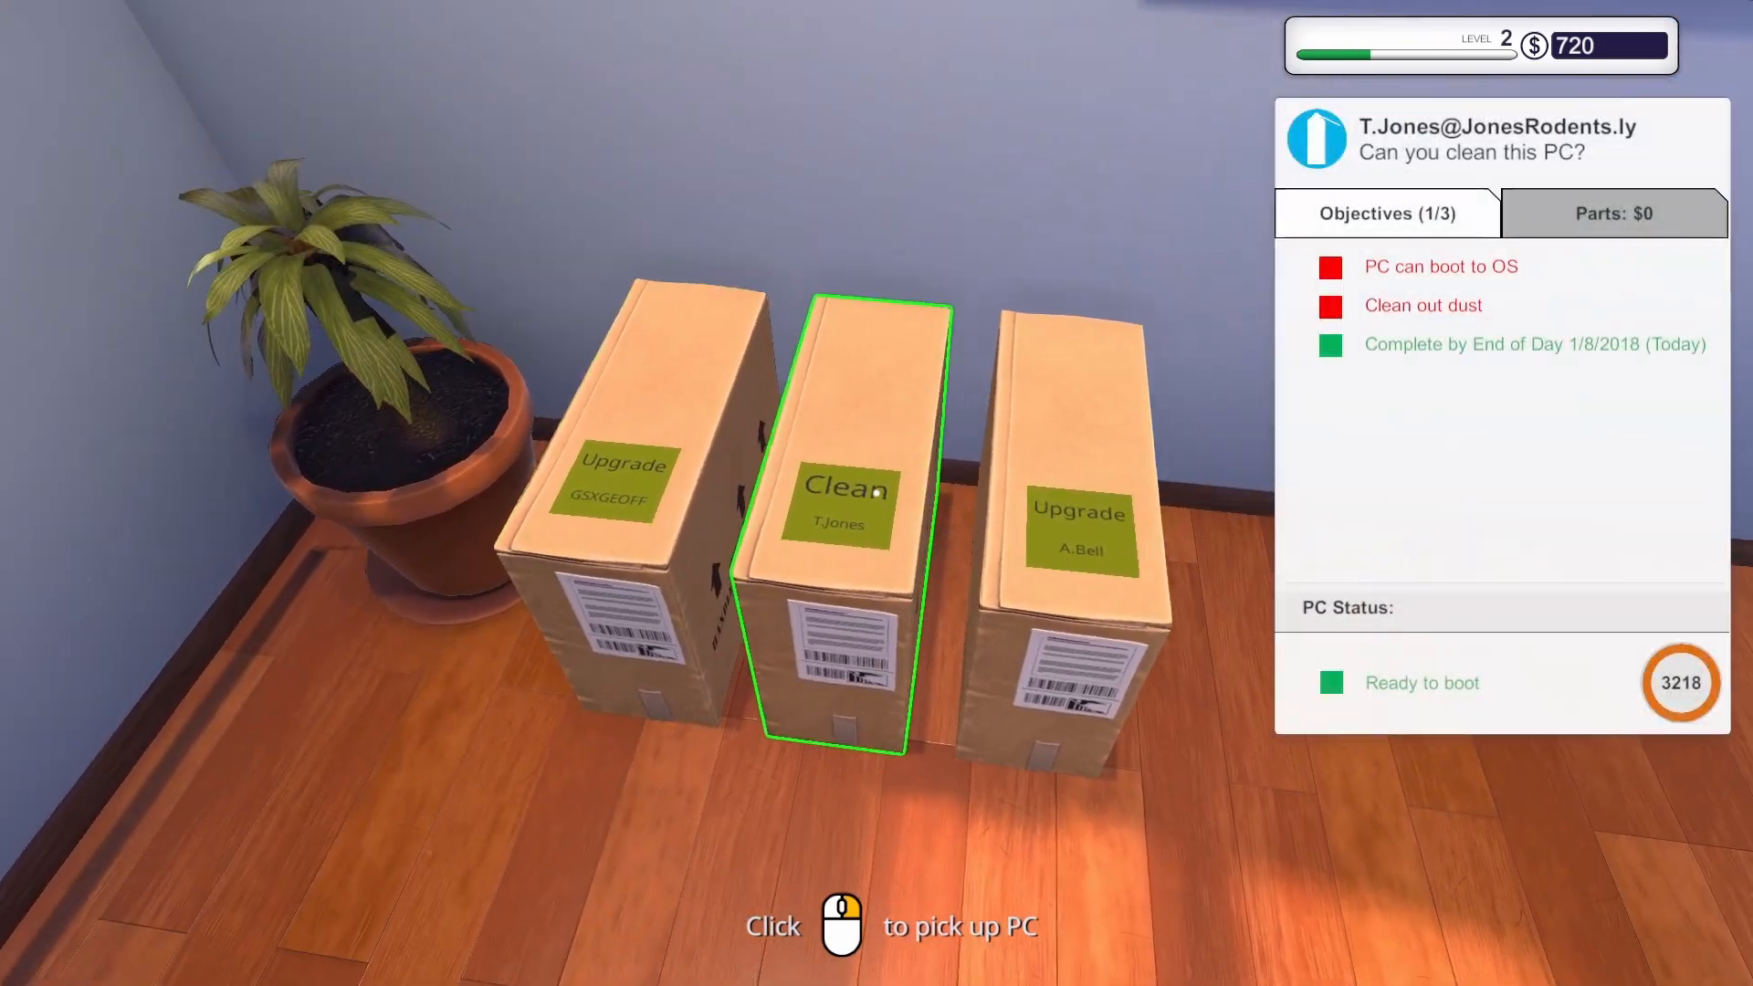
click(836, 526)
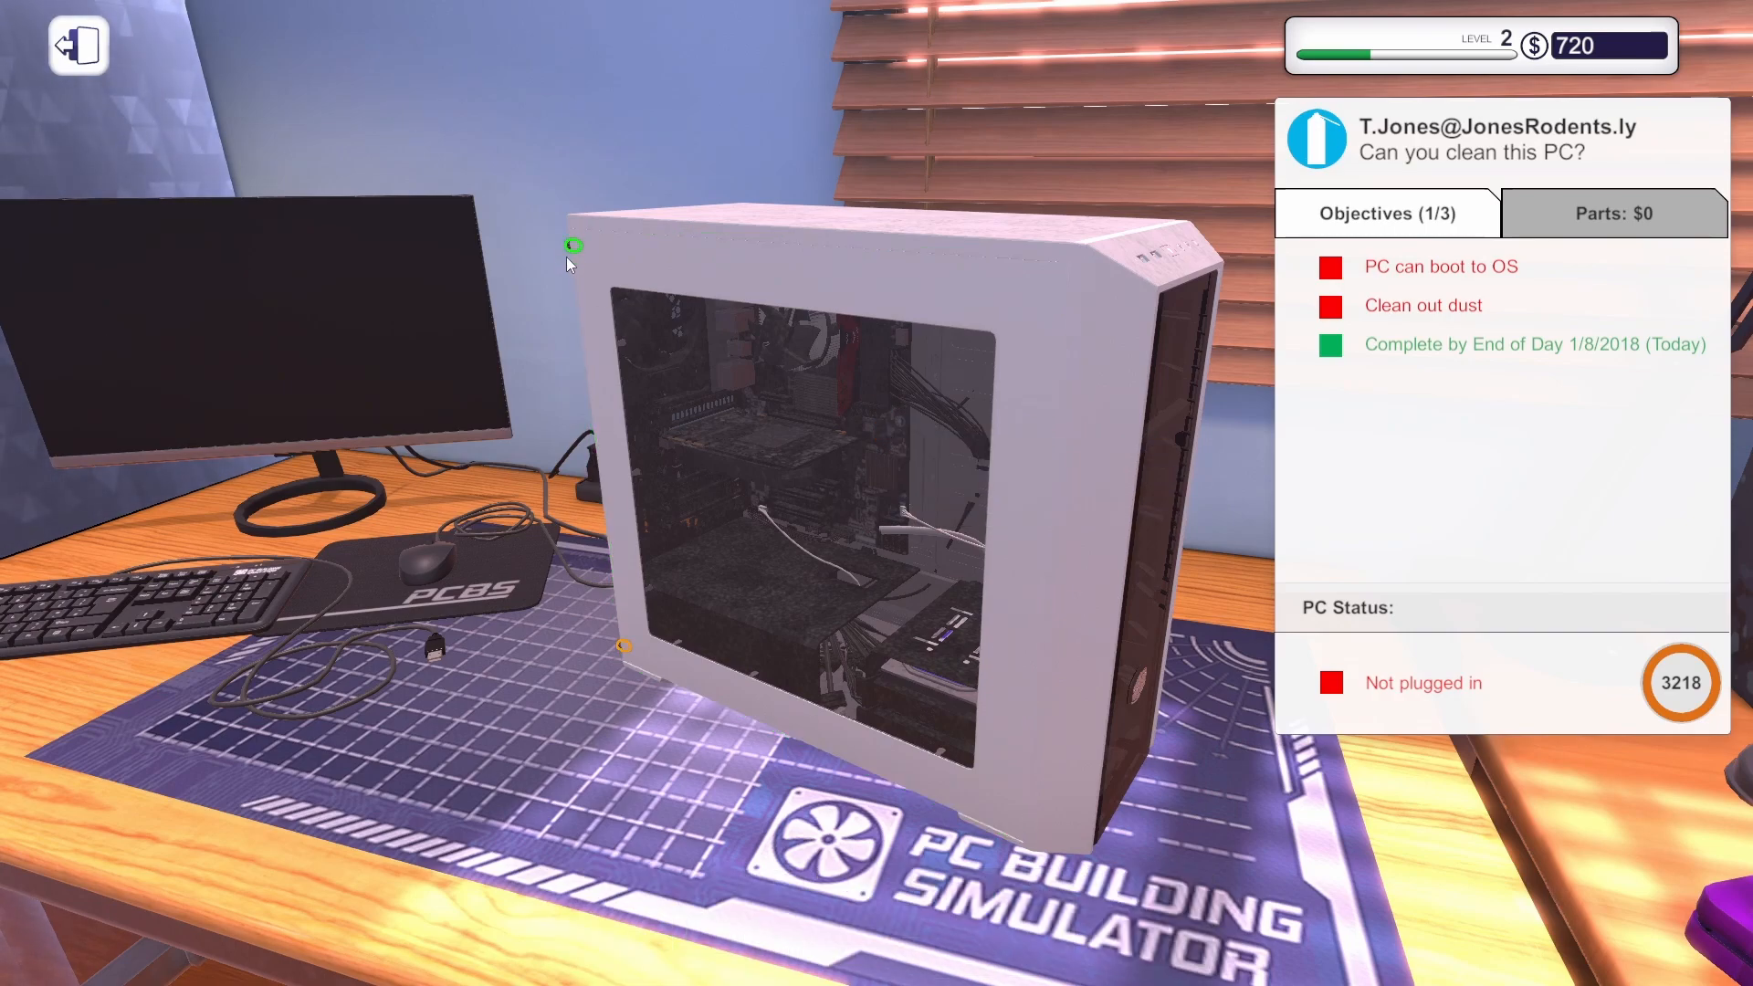
mouse_move(641, 647)
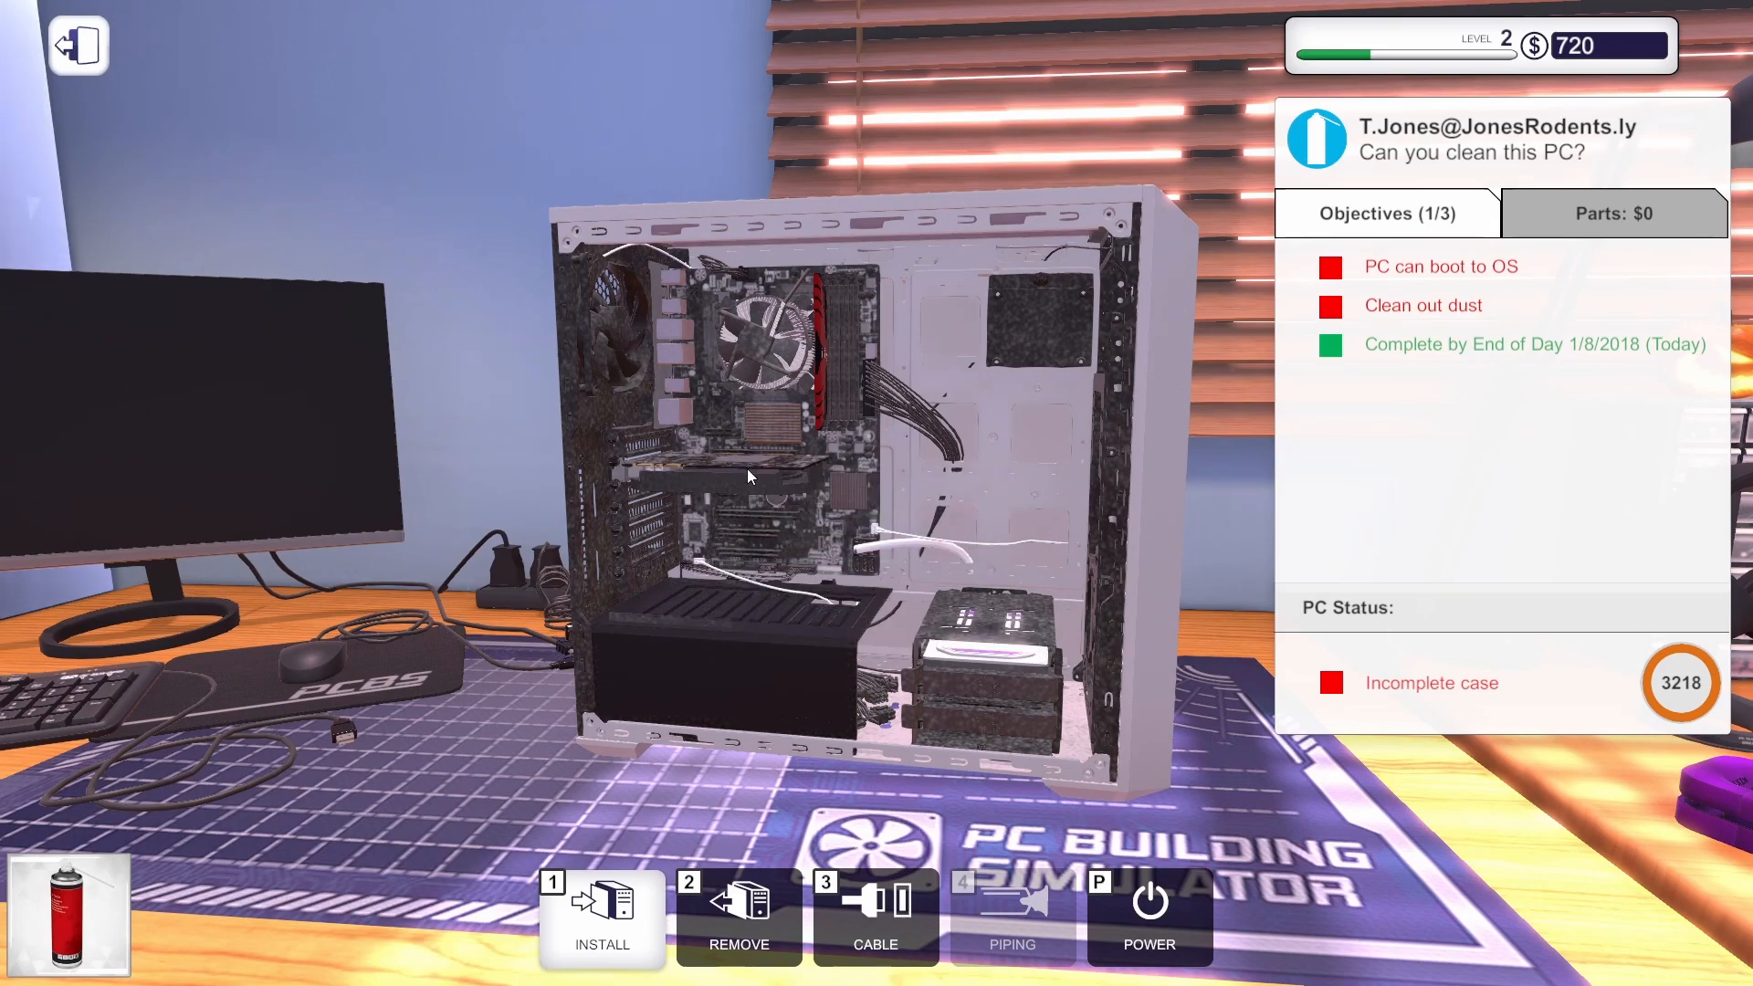
mouse_move(759, 373)
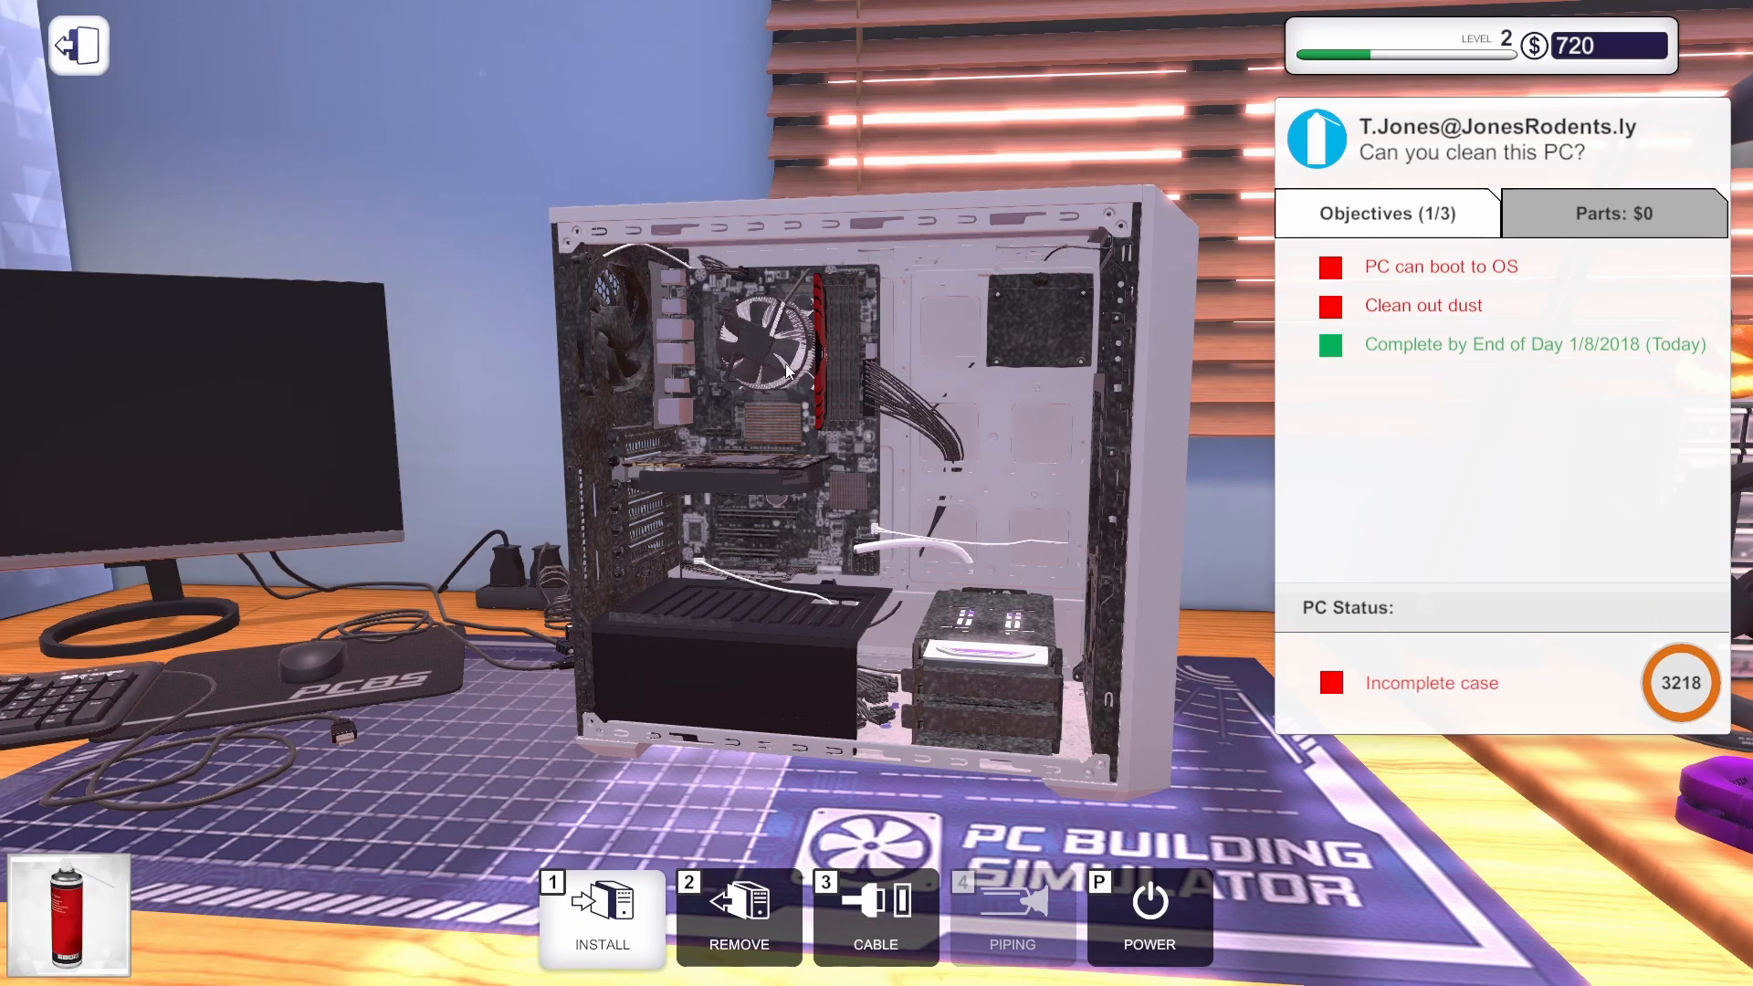
mouse_move(838, 411)
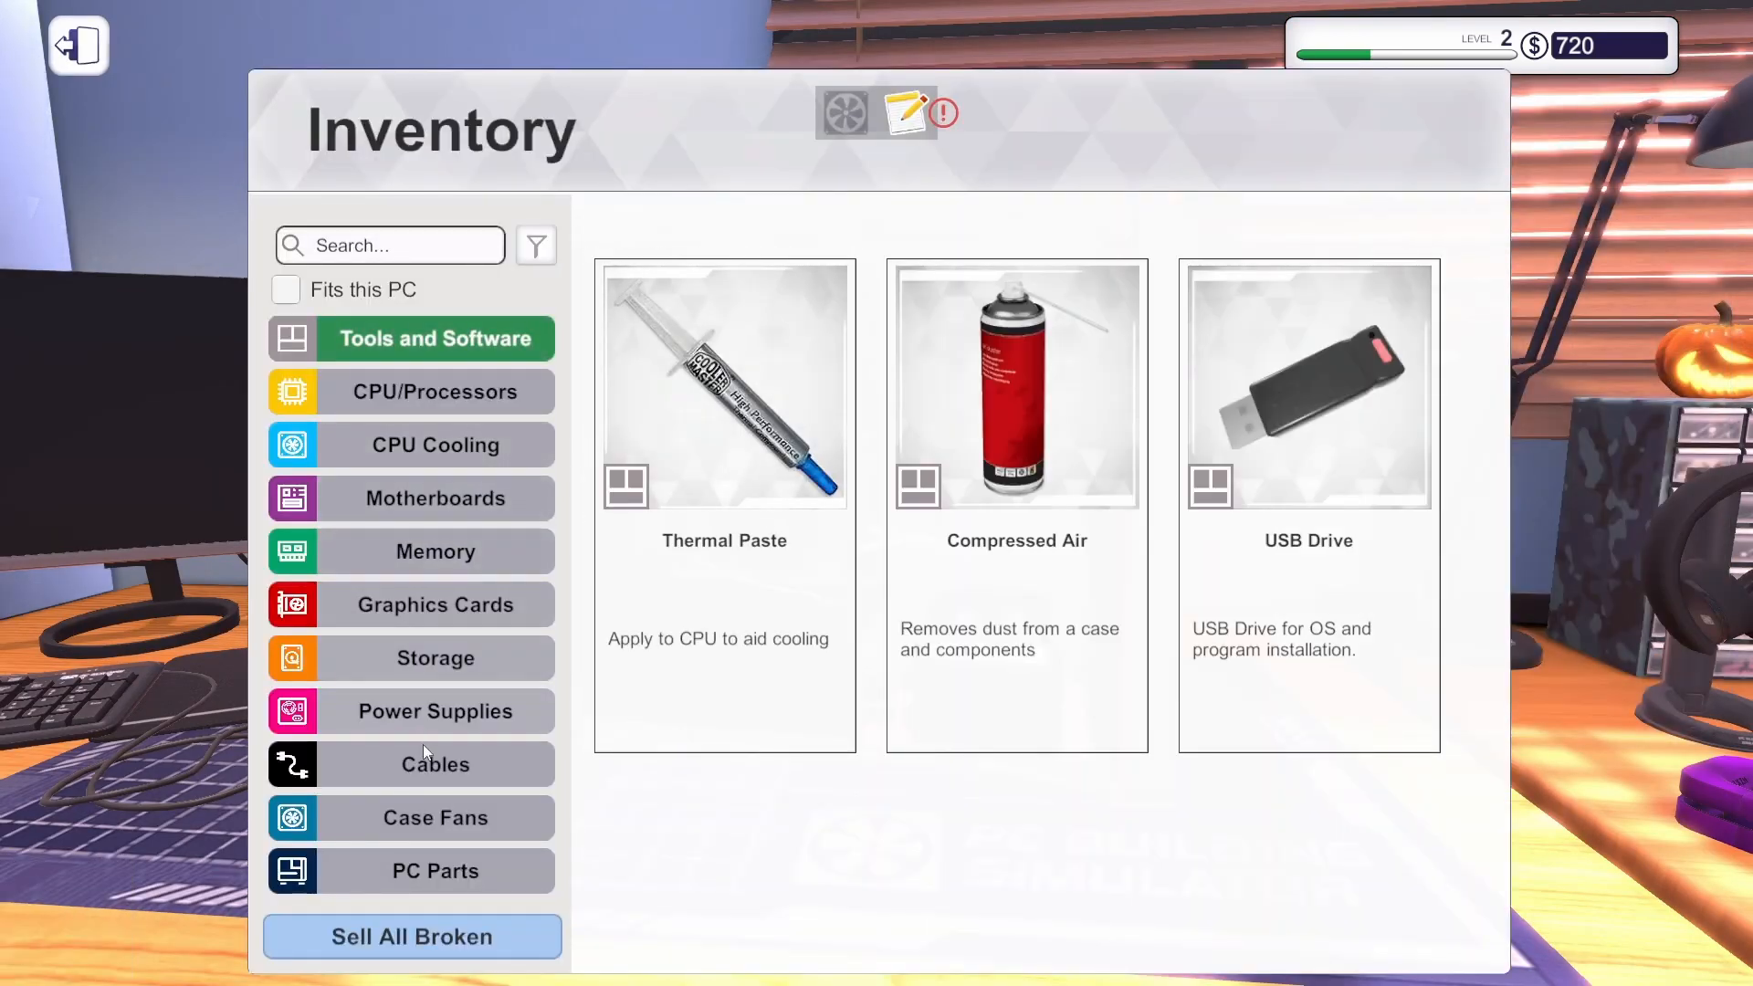
click(434, 871)
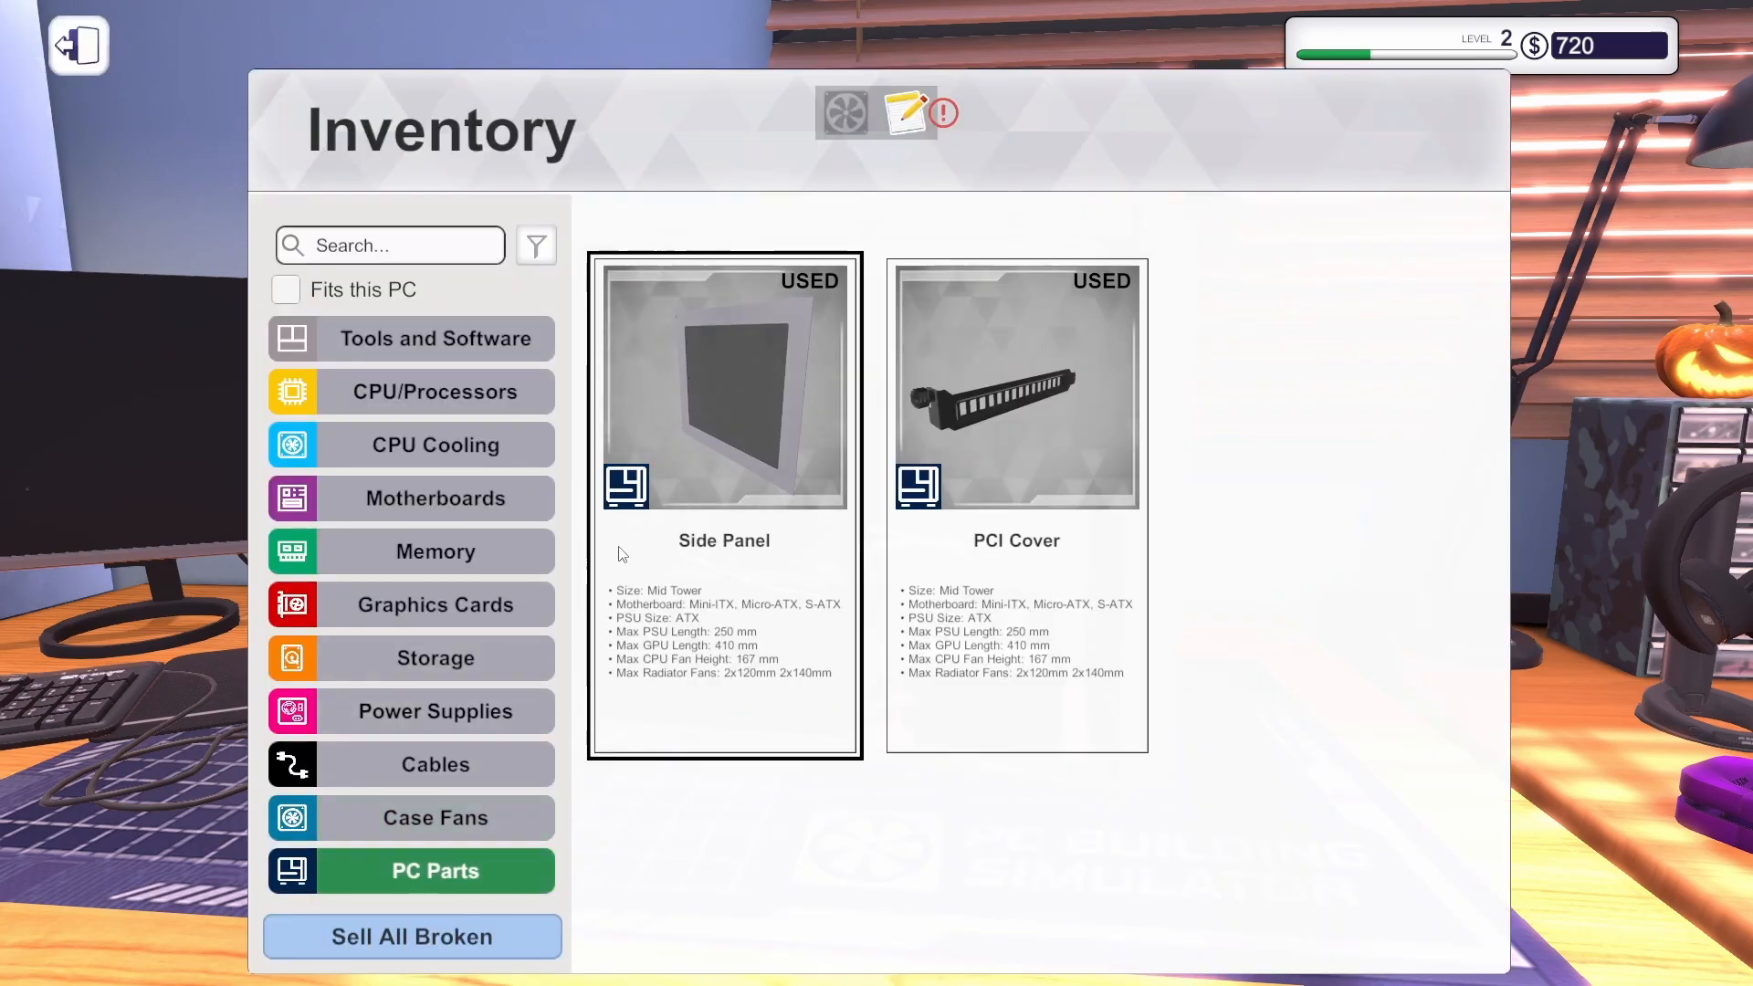
click(77, 44)
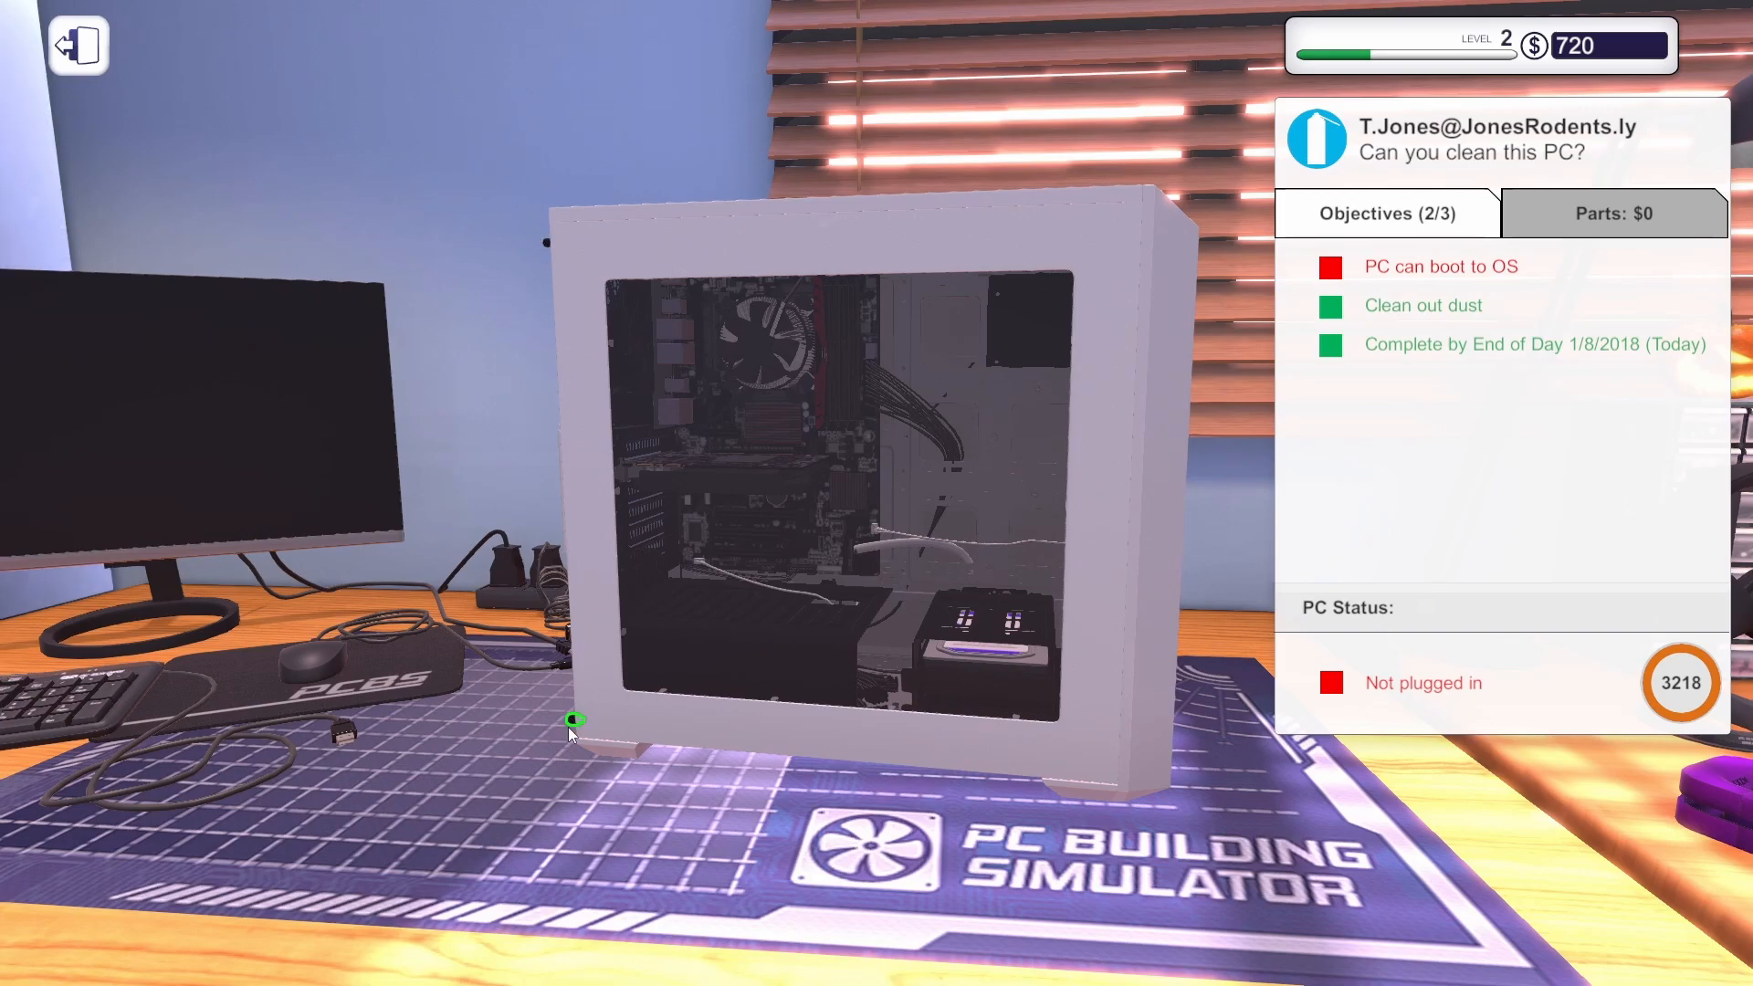
mouse_move(817, 626)
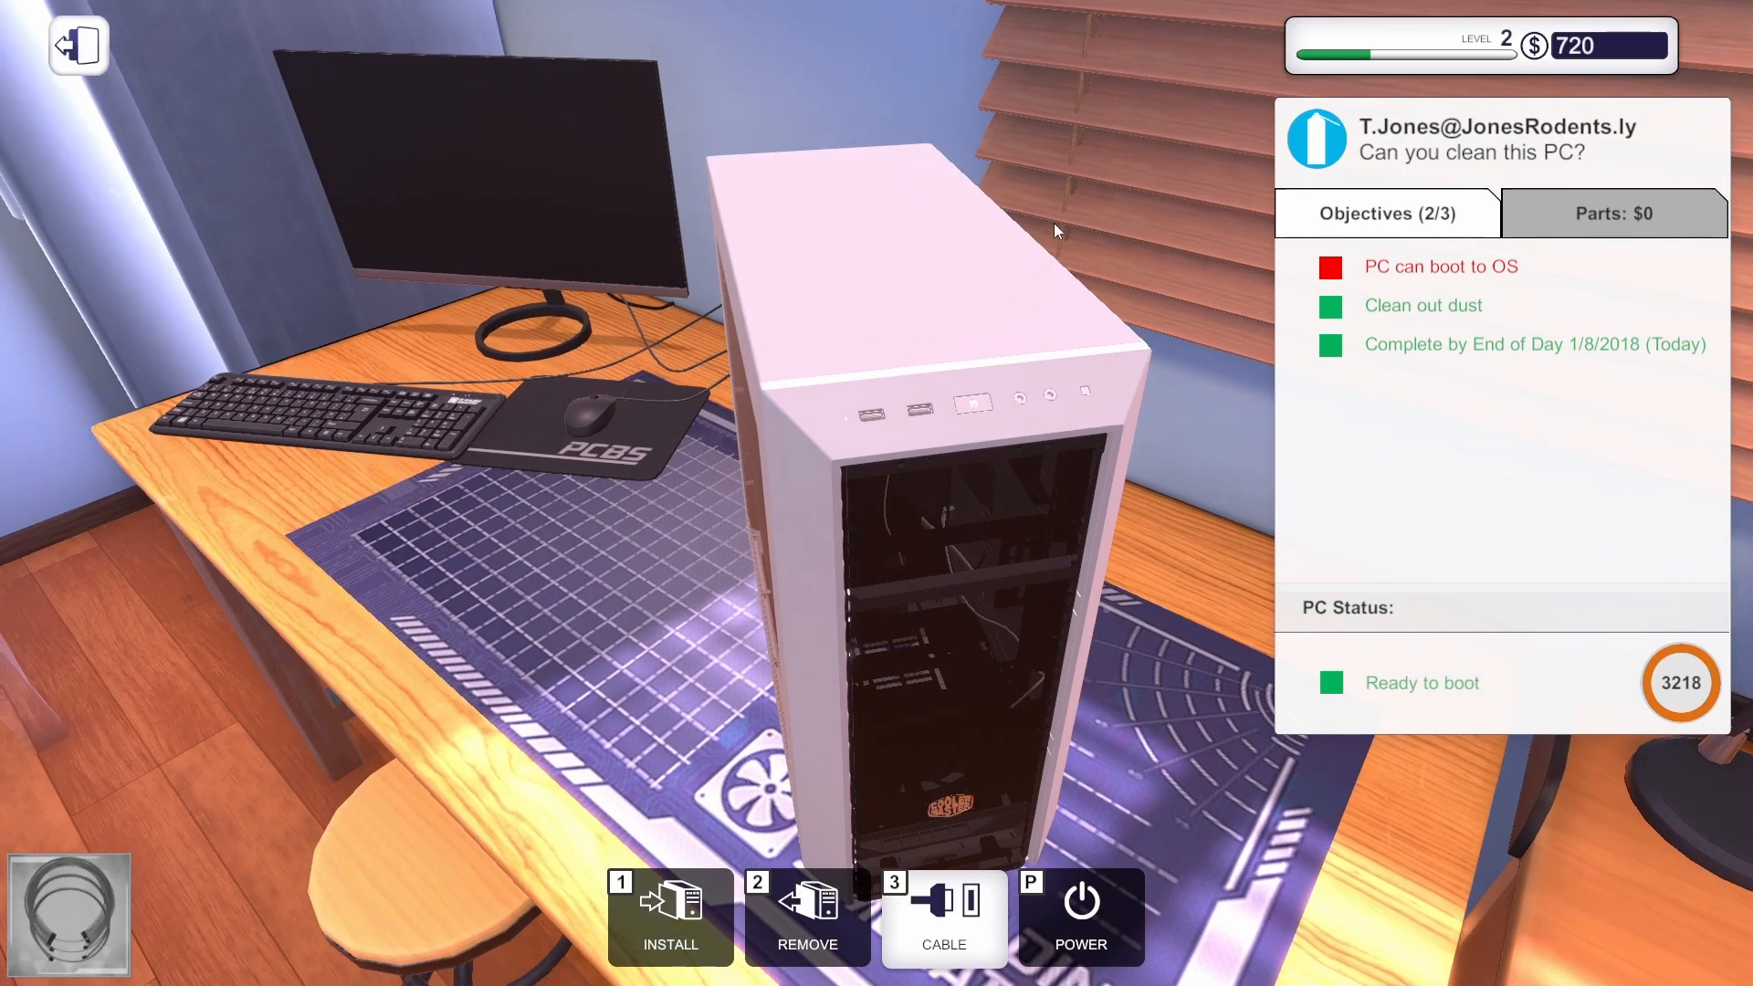
click(1077, 929)
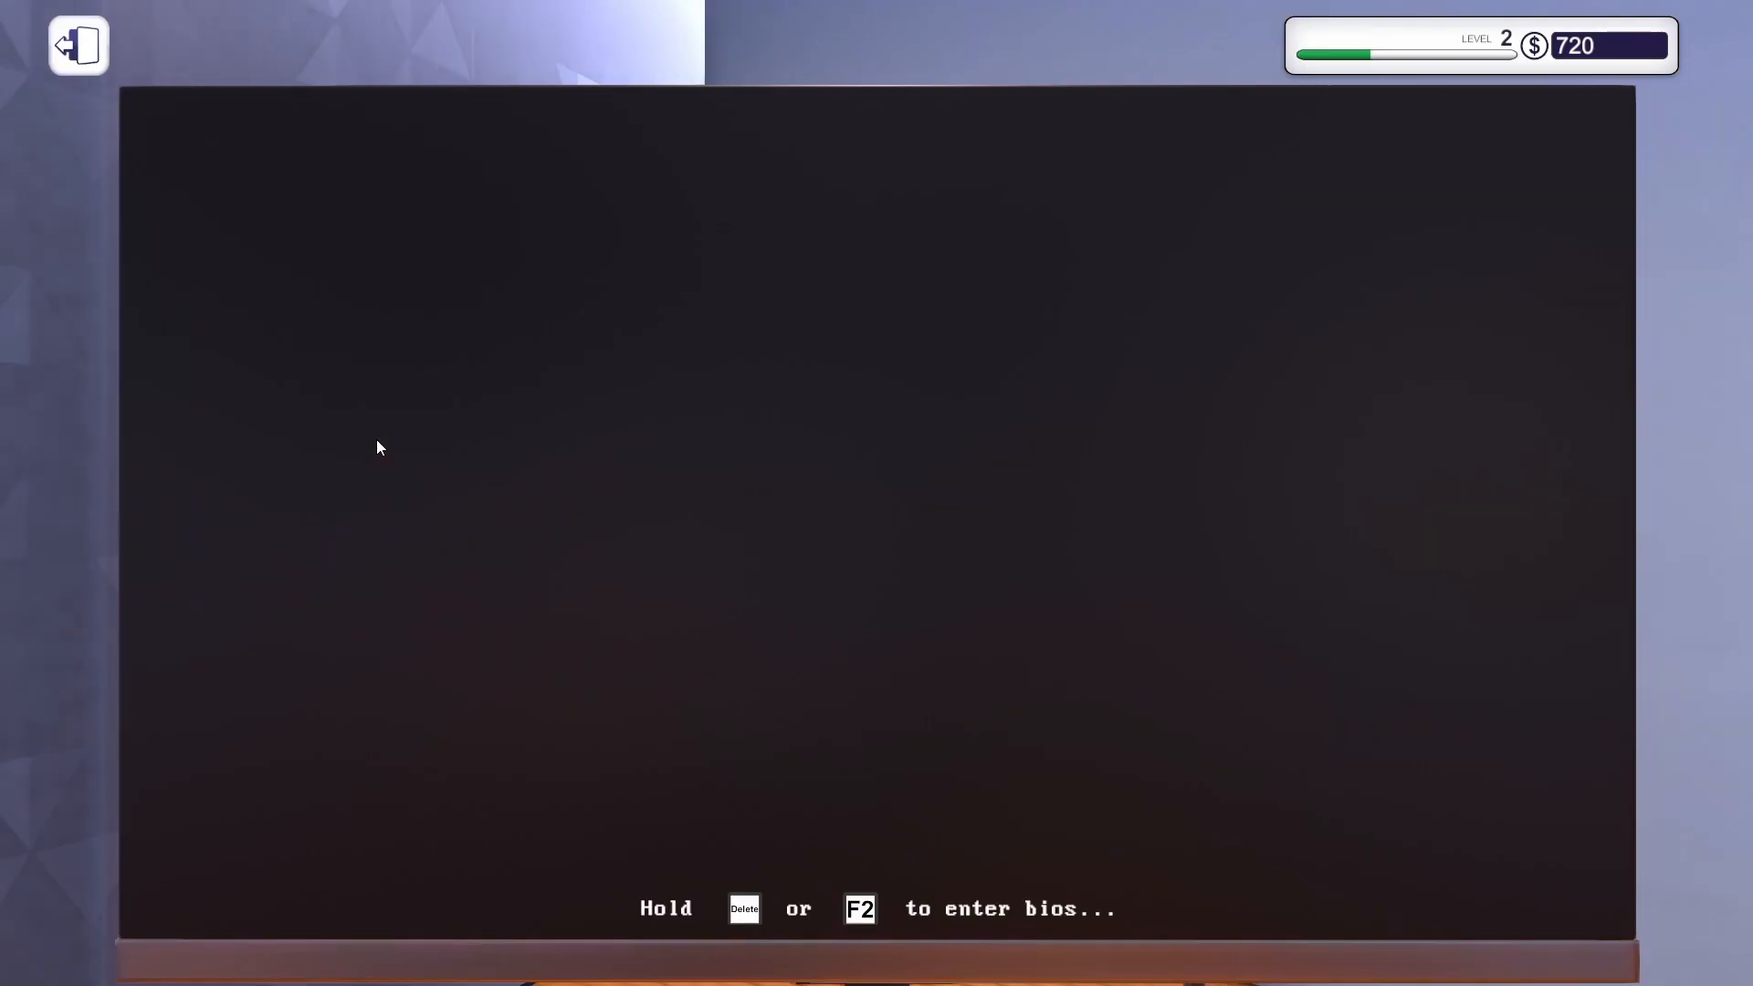
mouse_move(612, 334)
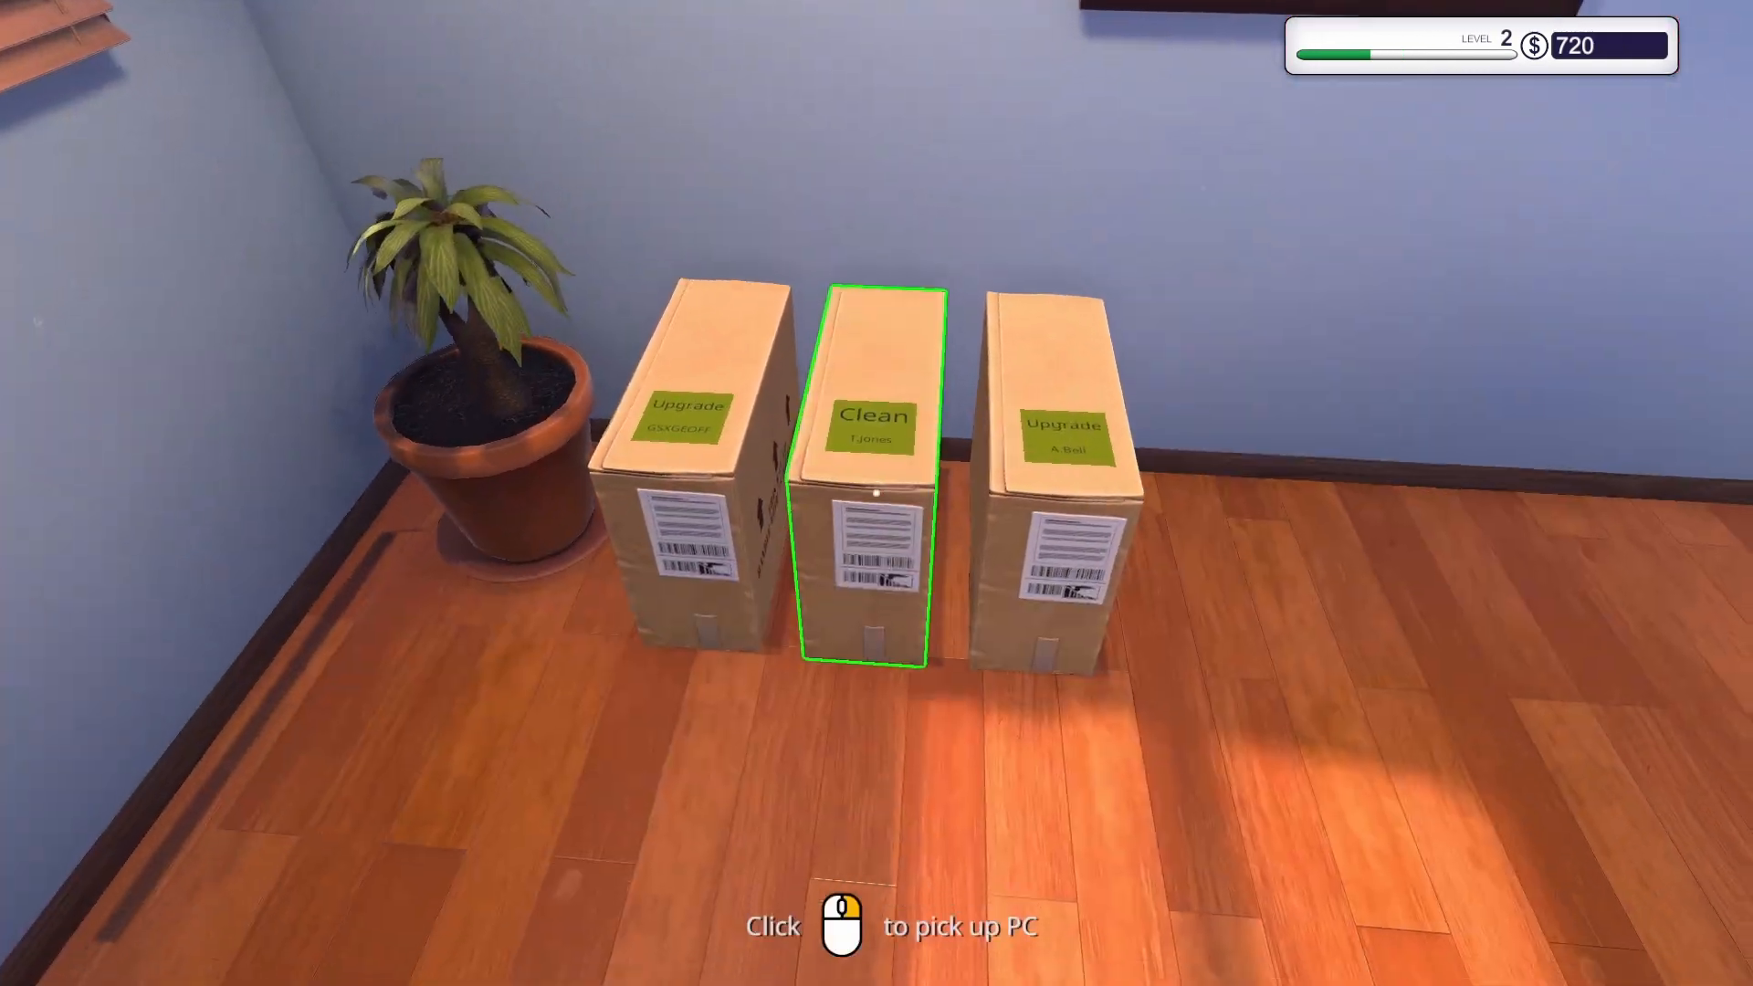
Return the cleaned Jones PC and pick up Geoff's upgrade PC for the bench.
click(875, 480)
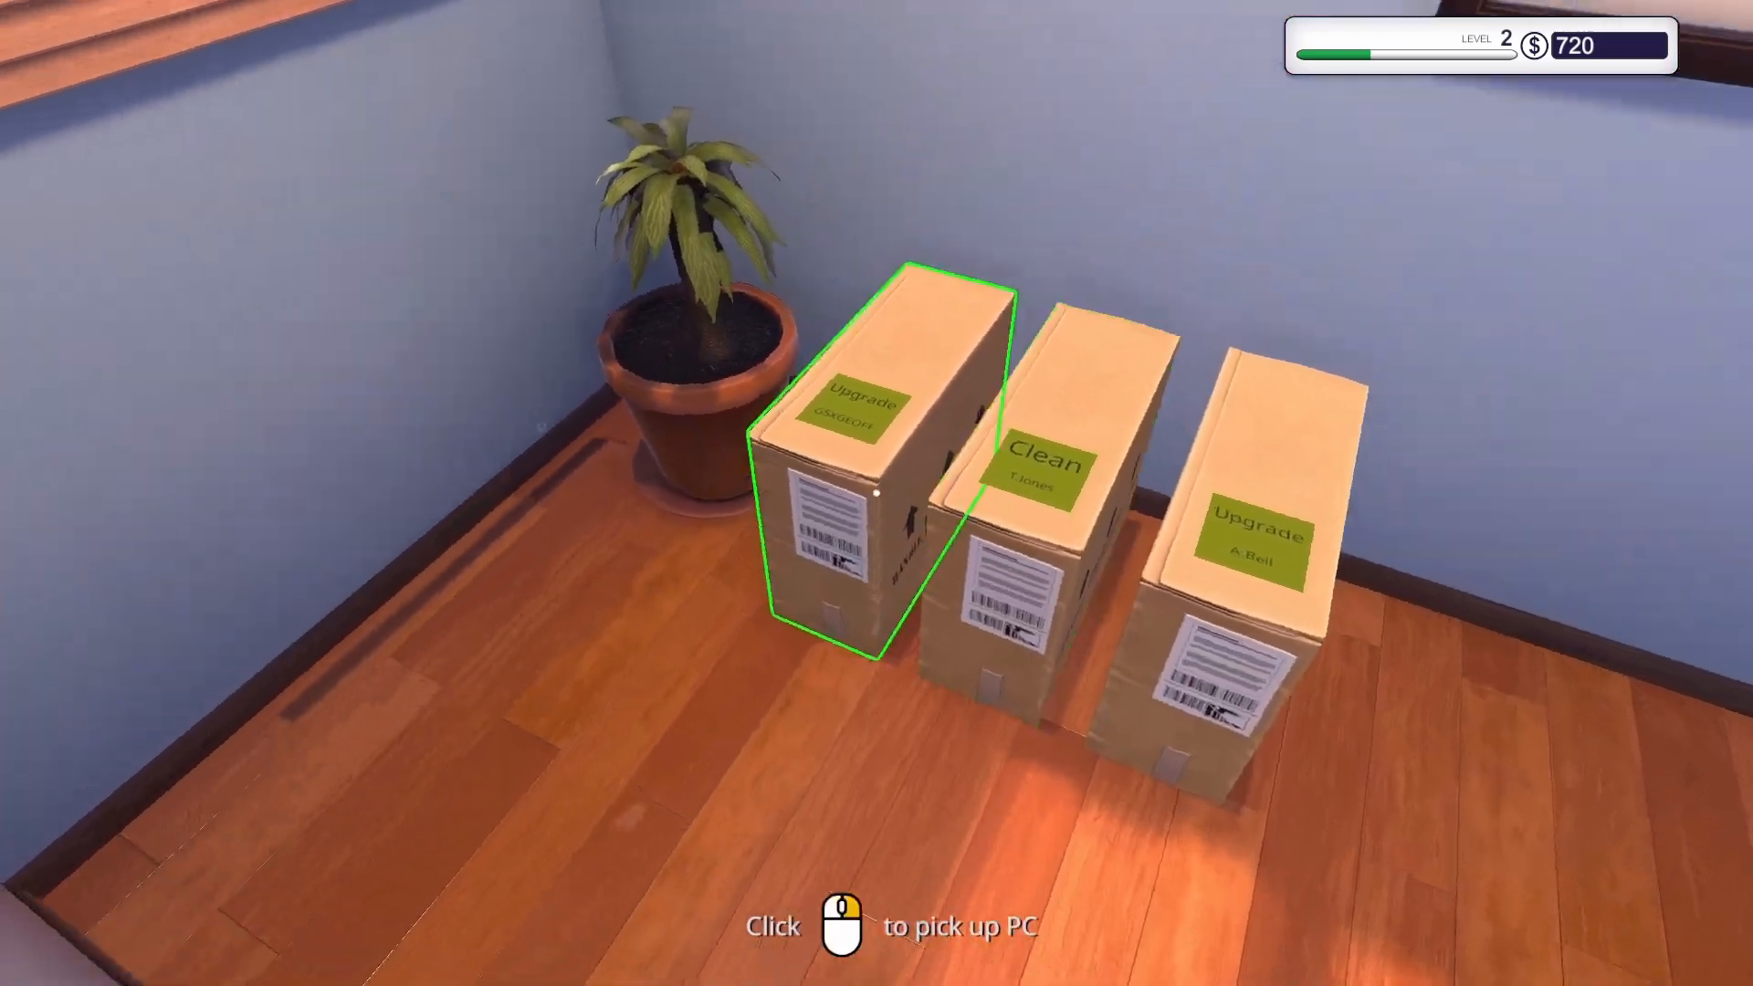
click(877, 493)
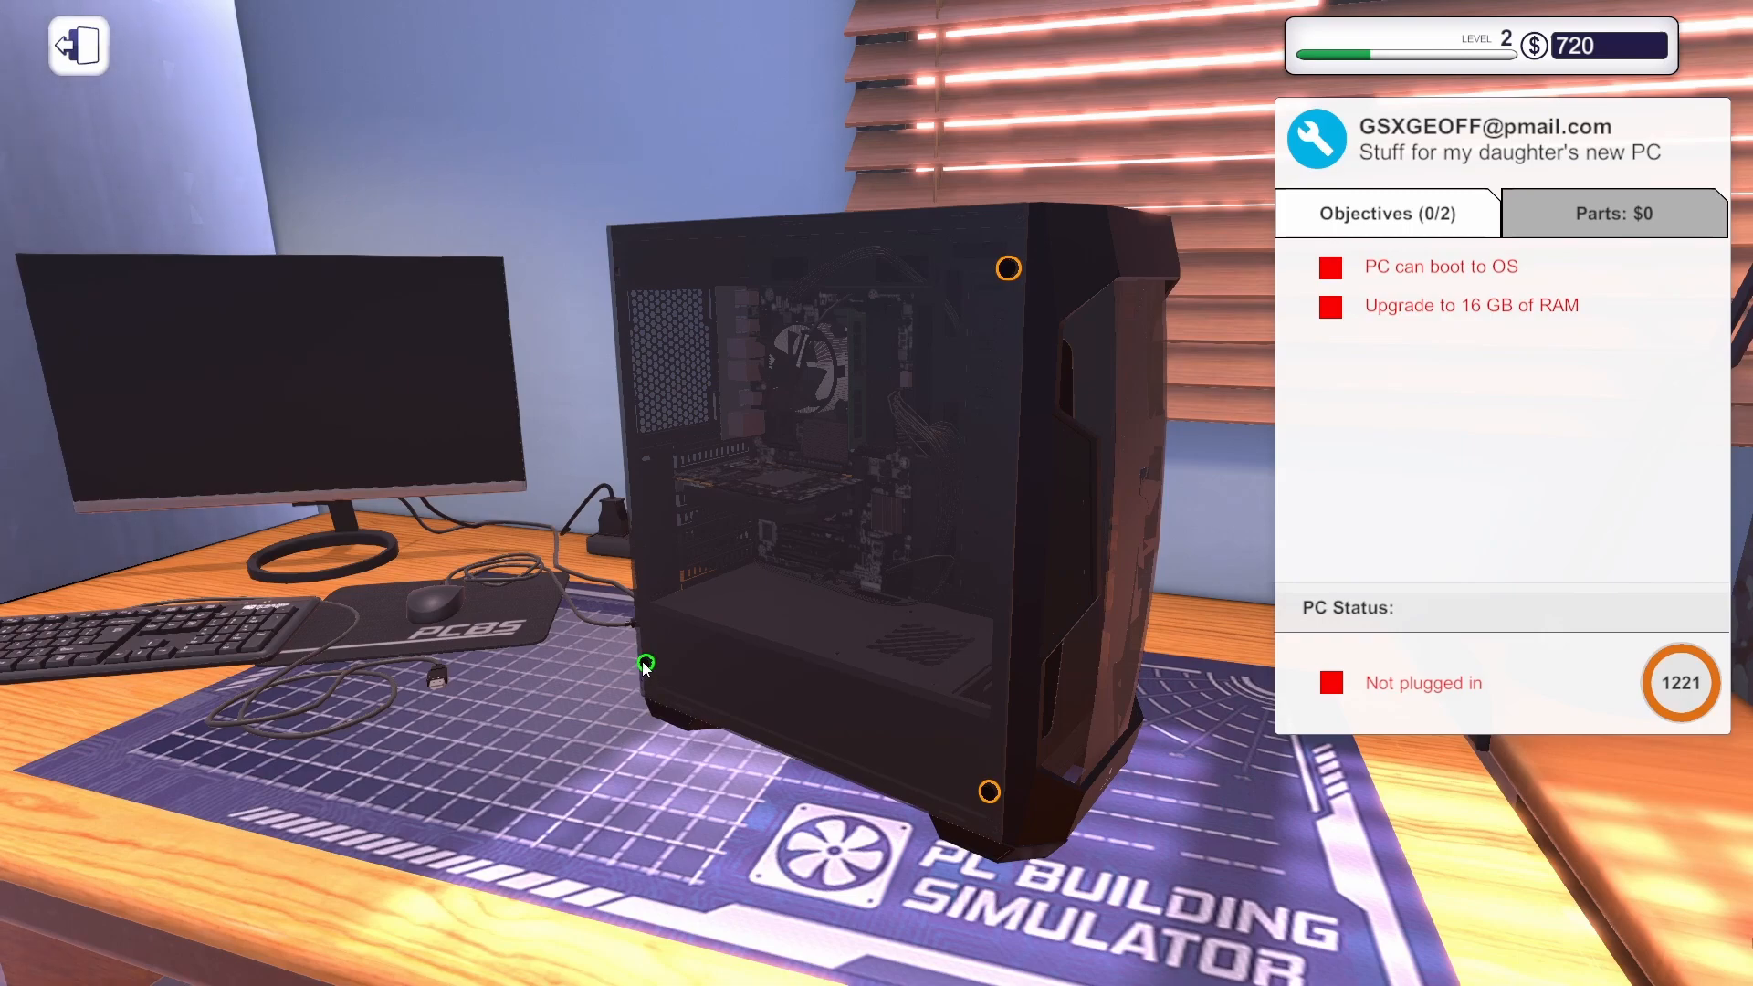
mouse_move(984, 794)
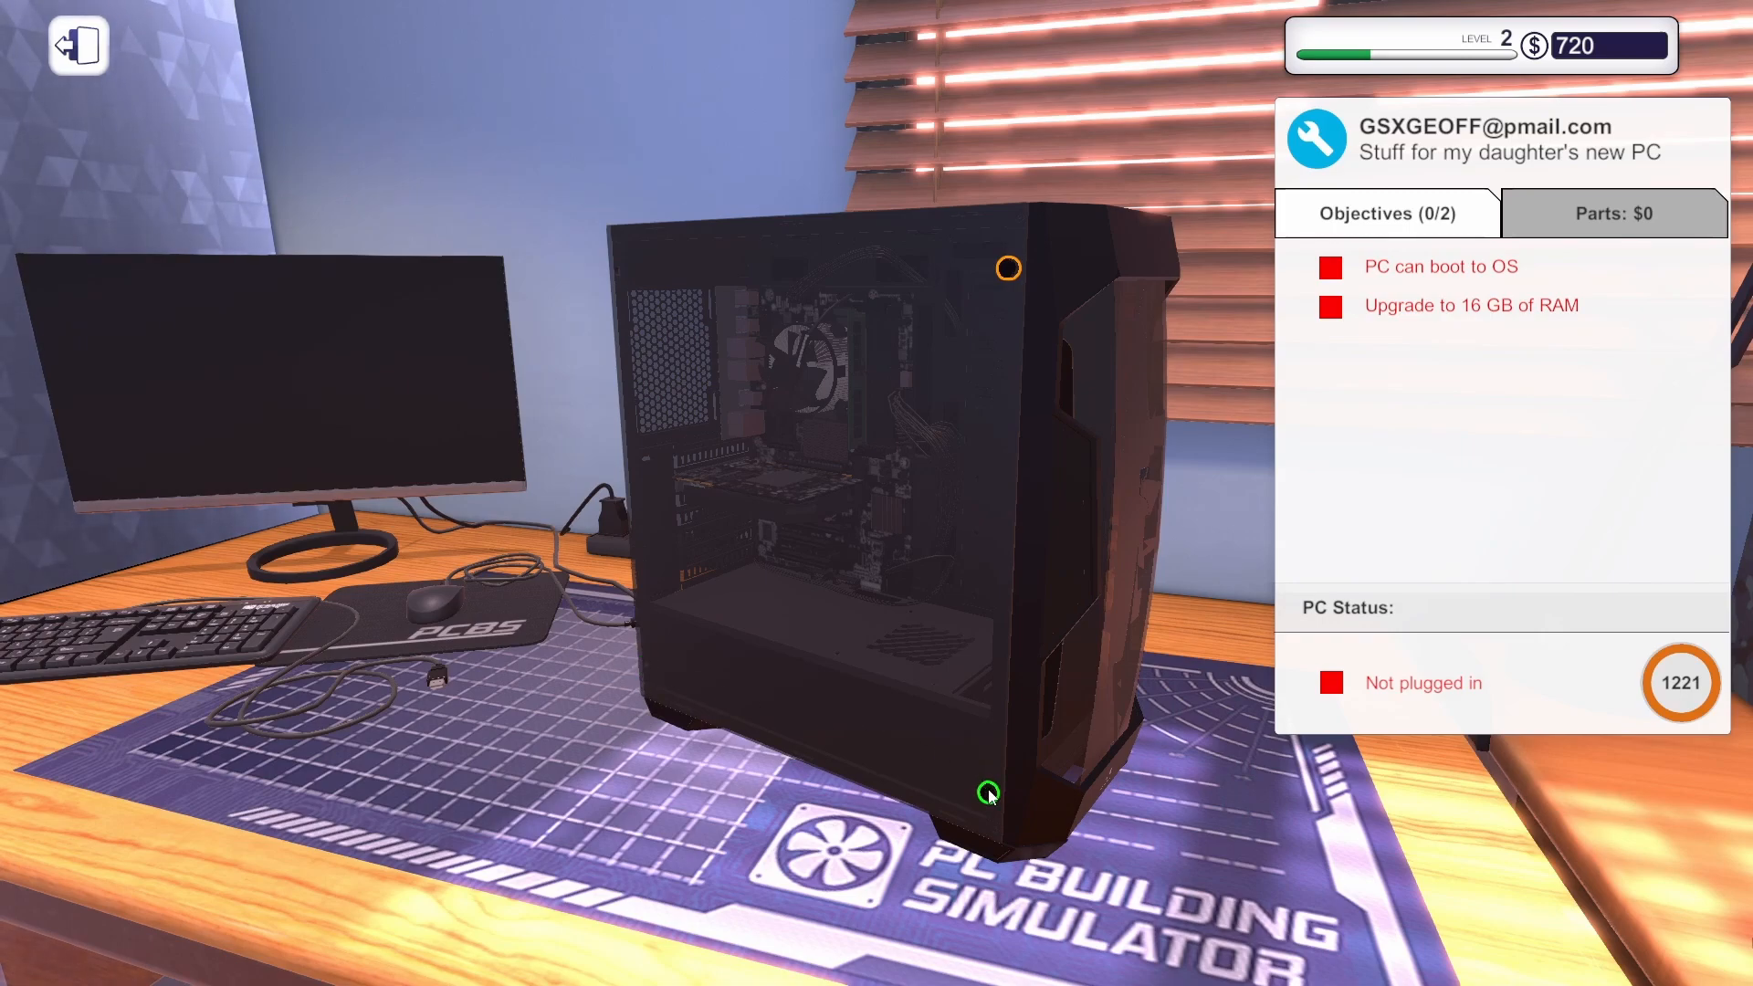
mouse_move(1006, 266)
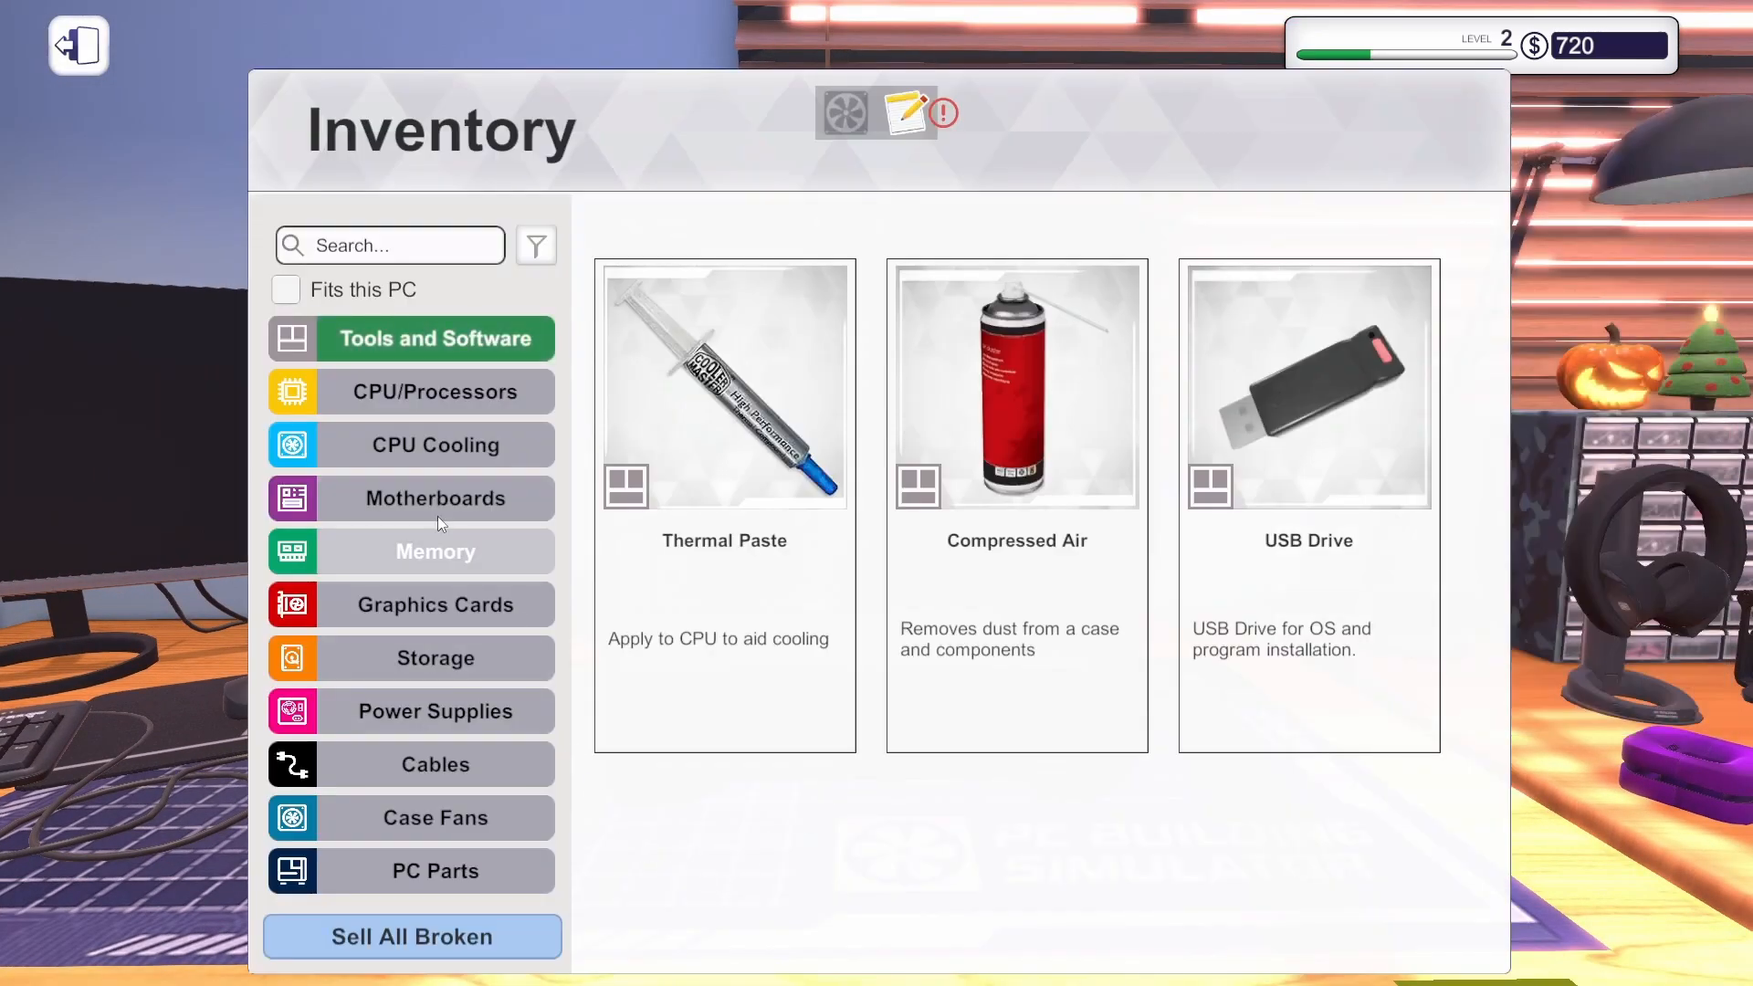
click(434, 550)
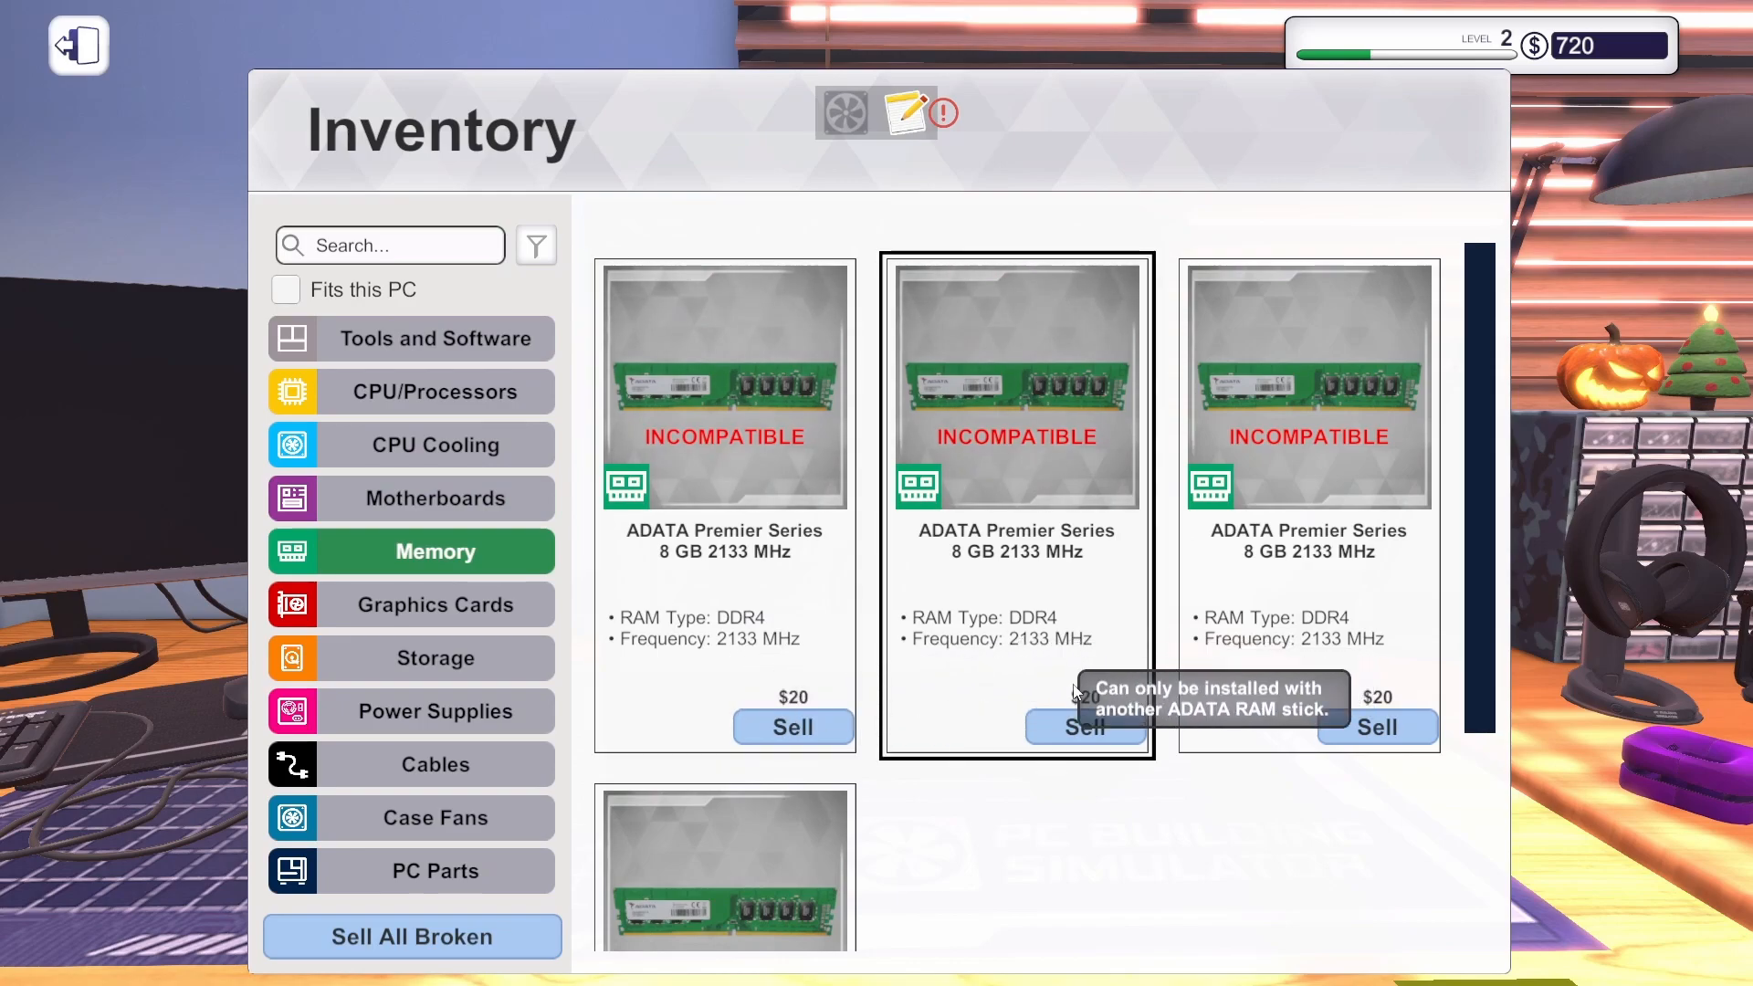
scroll(down, 3)
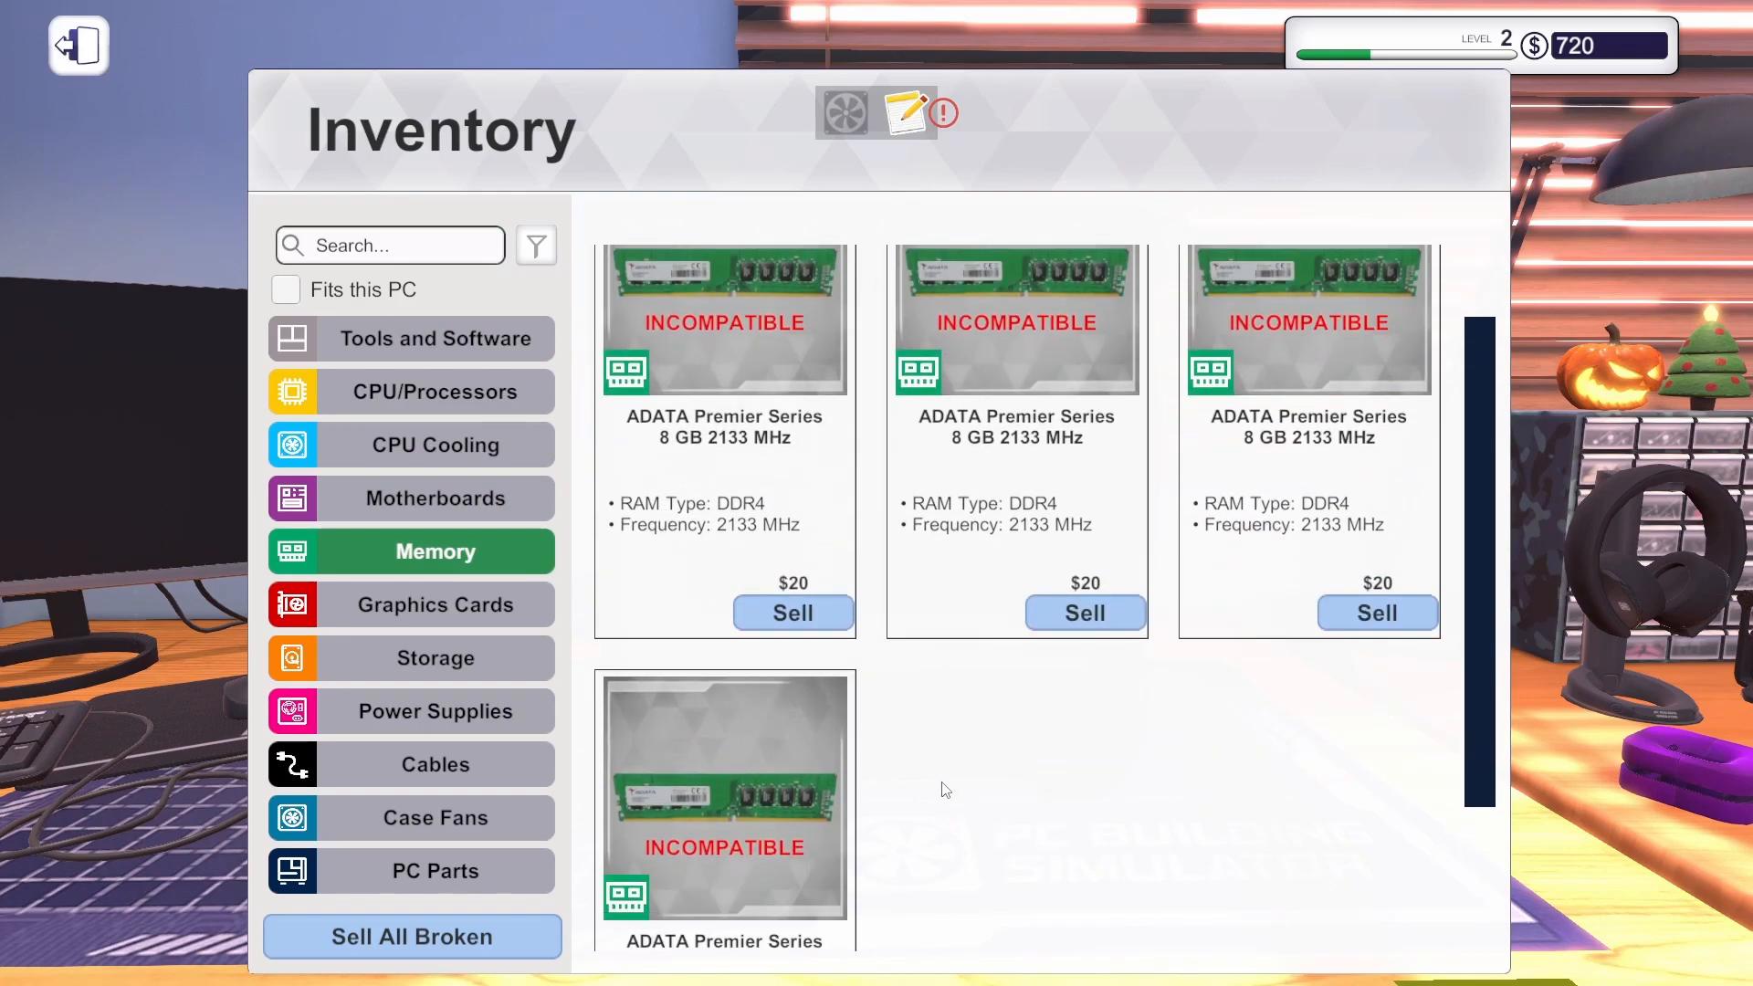
mouse_move(924, 771)
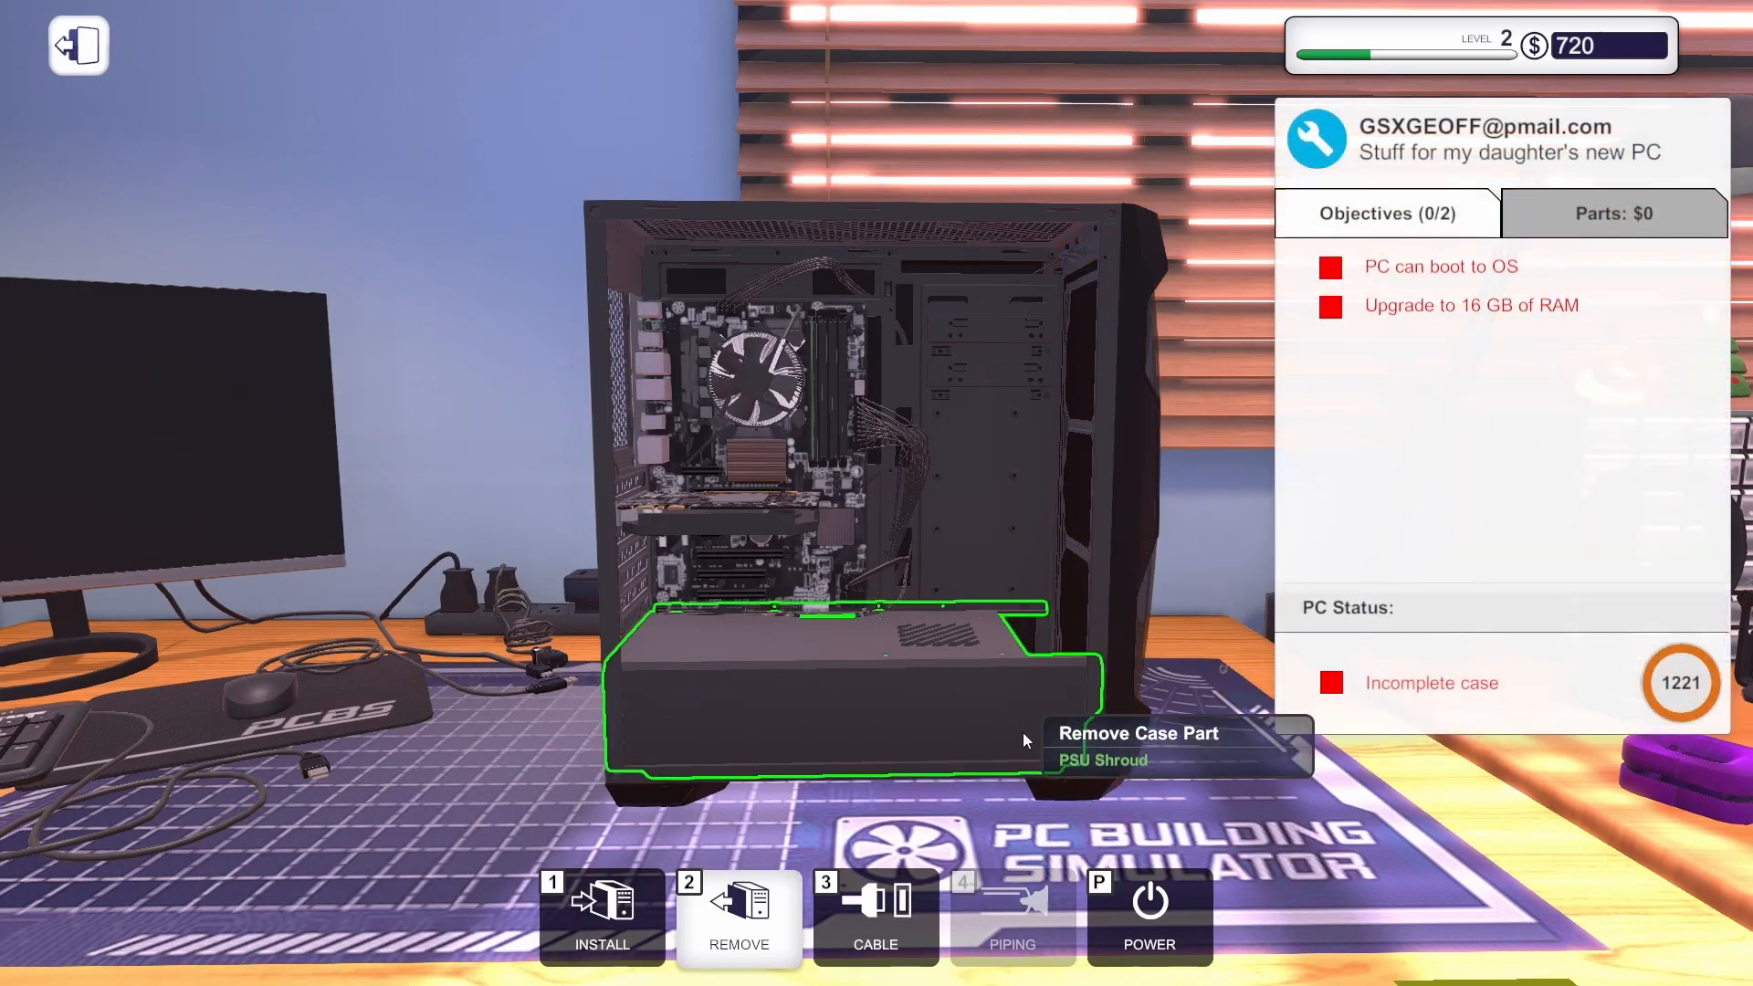
click(839, 670)
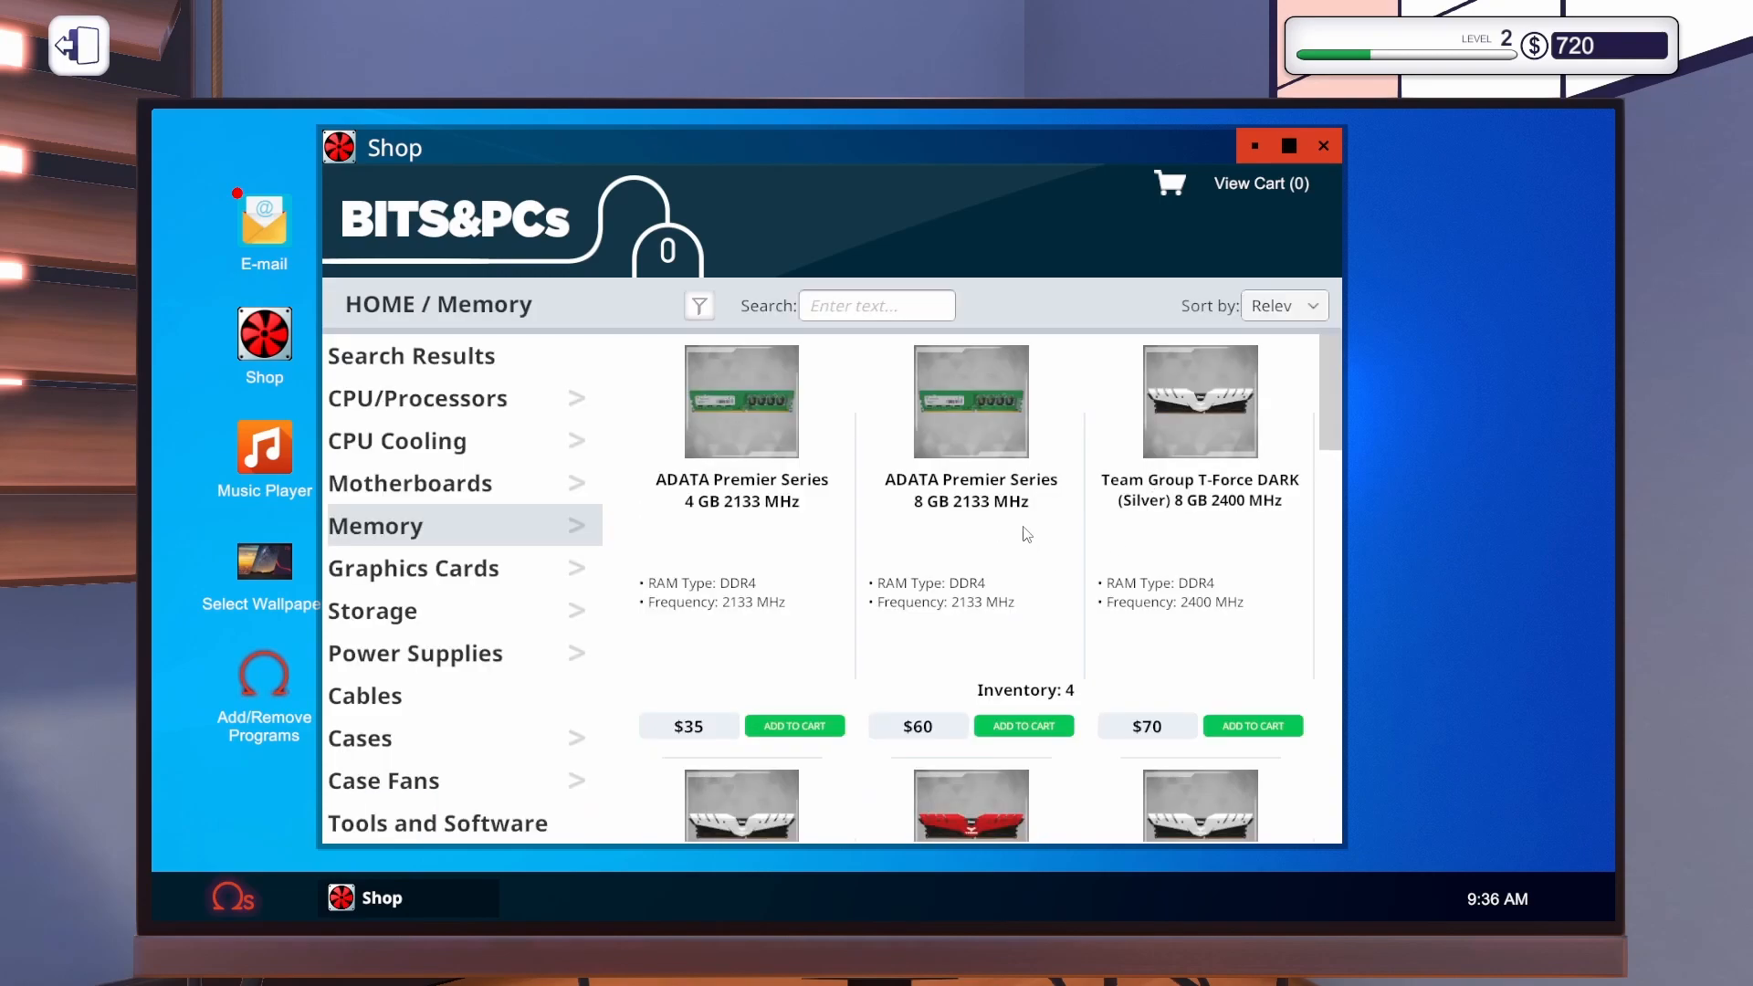
Browse down the shop's memory listing and close it.
scroll(down, 3)
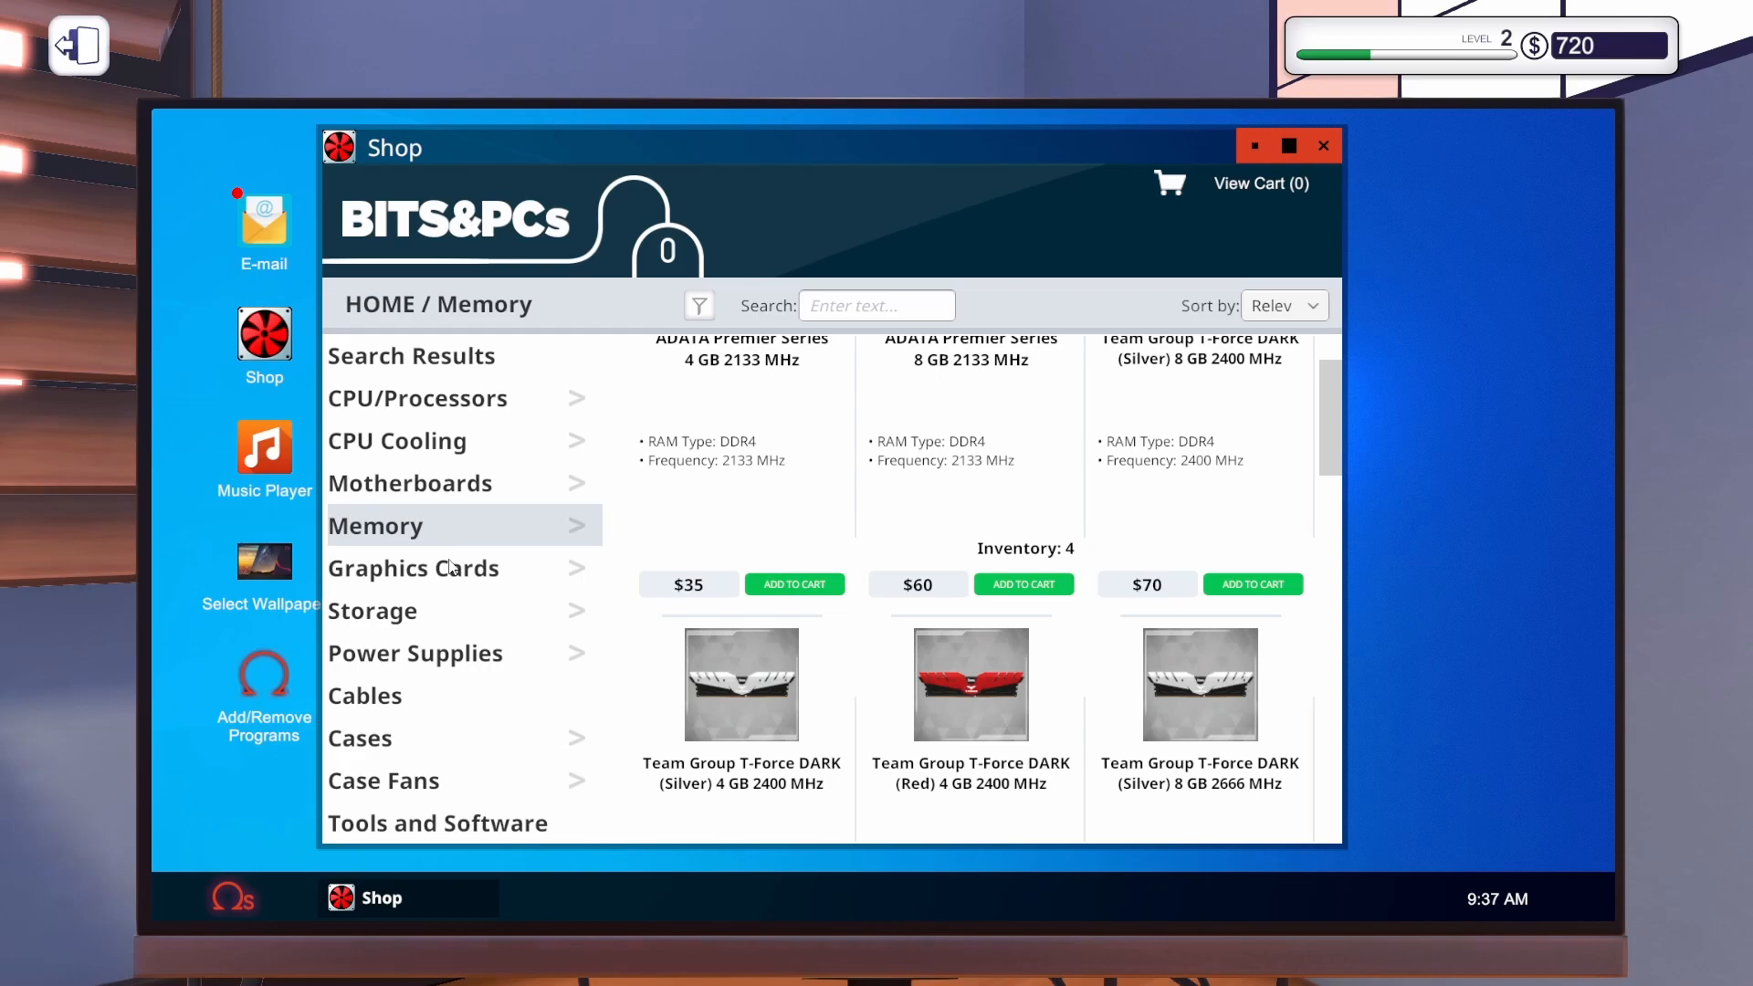
mouse_move(407, 659)
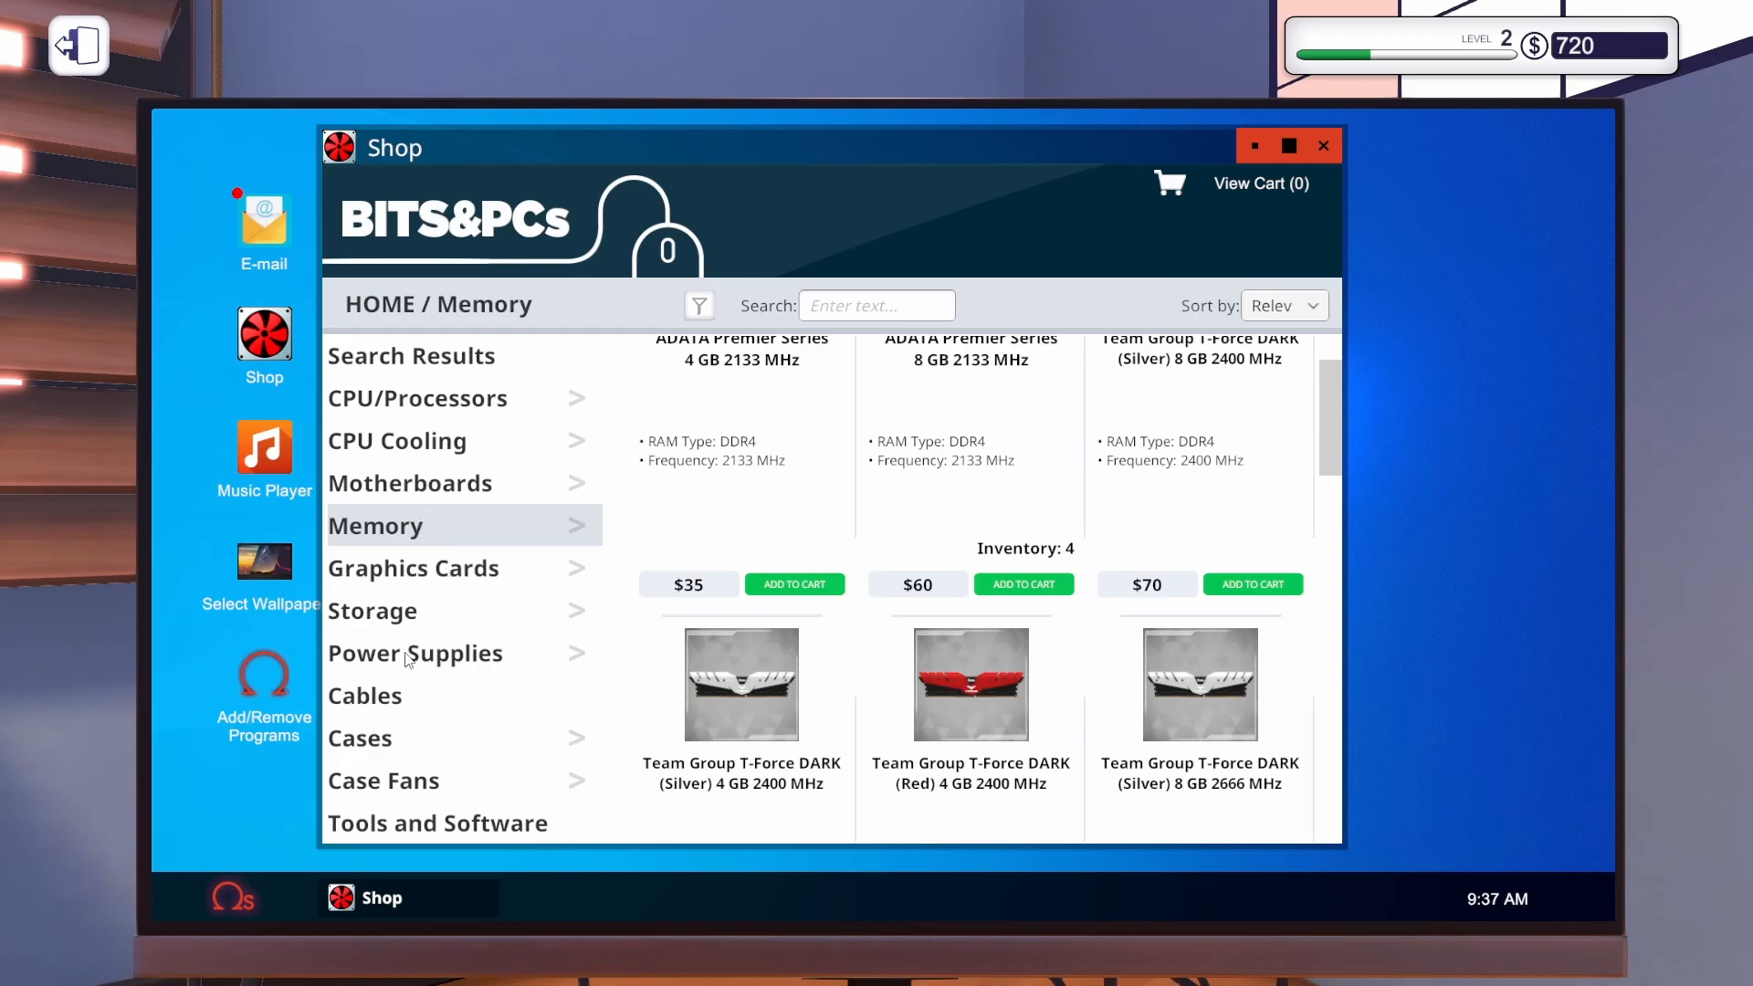
mouse_move(809, 699)
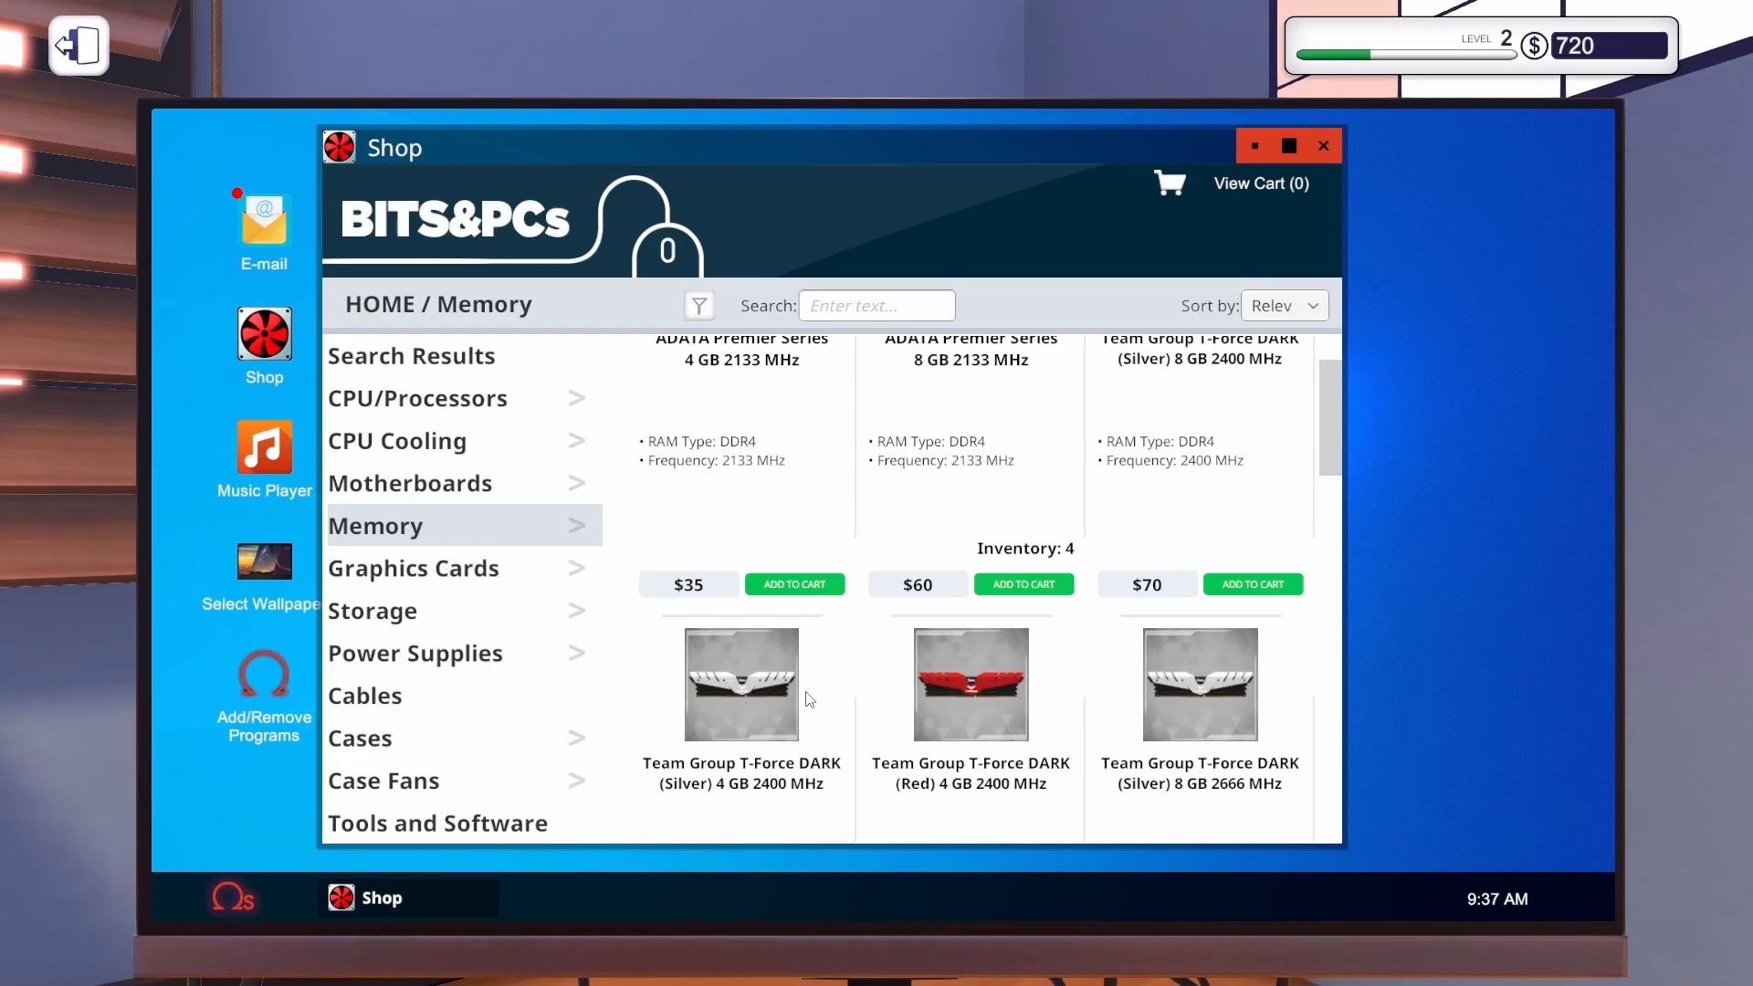
scroll(down, 3)
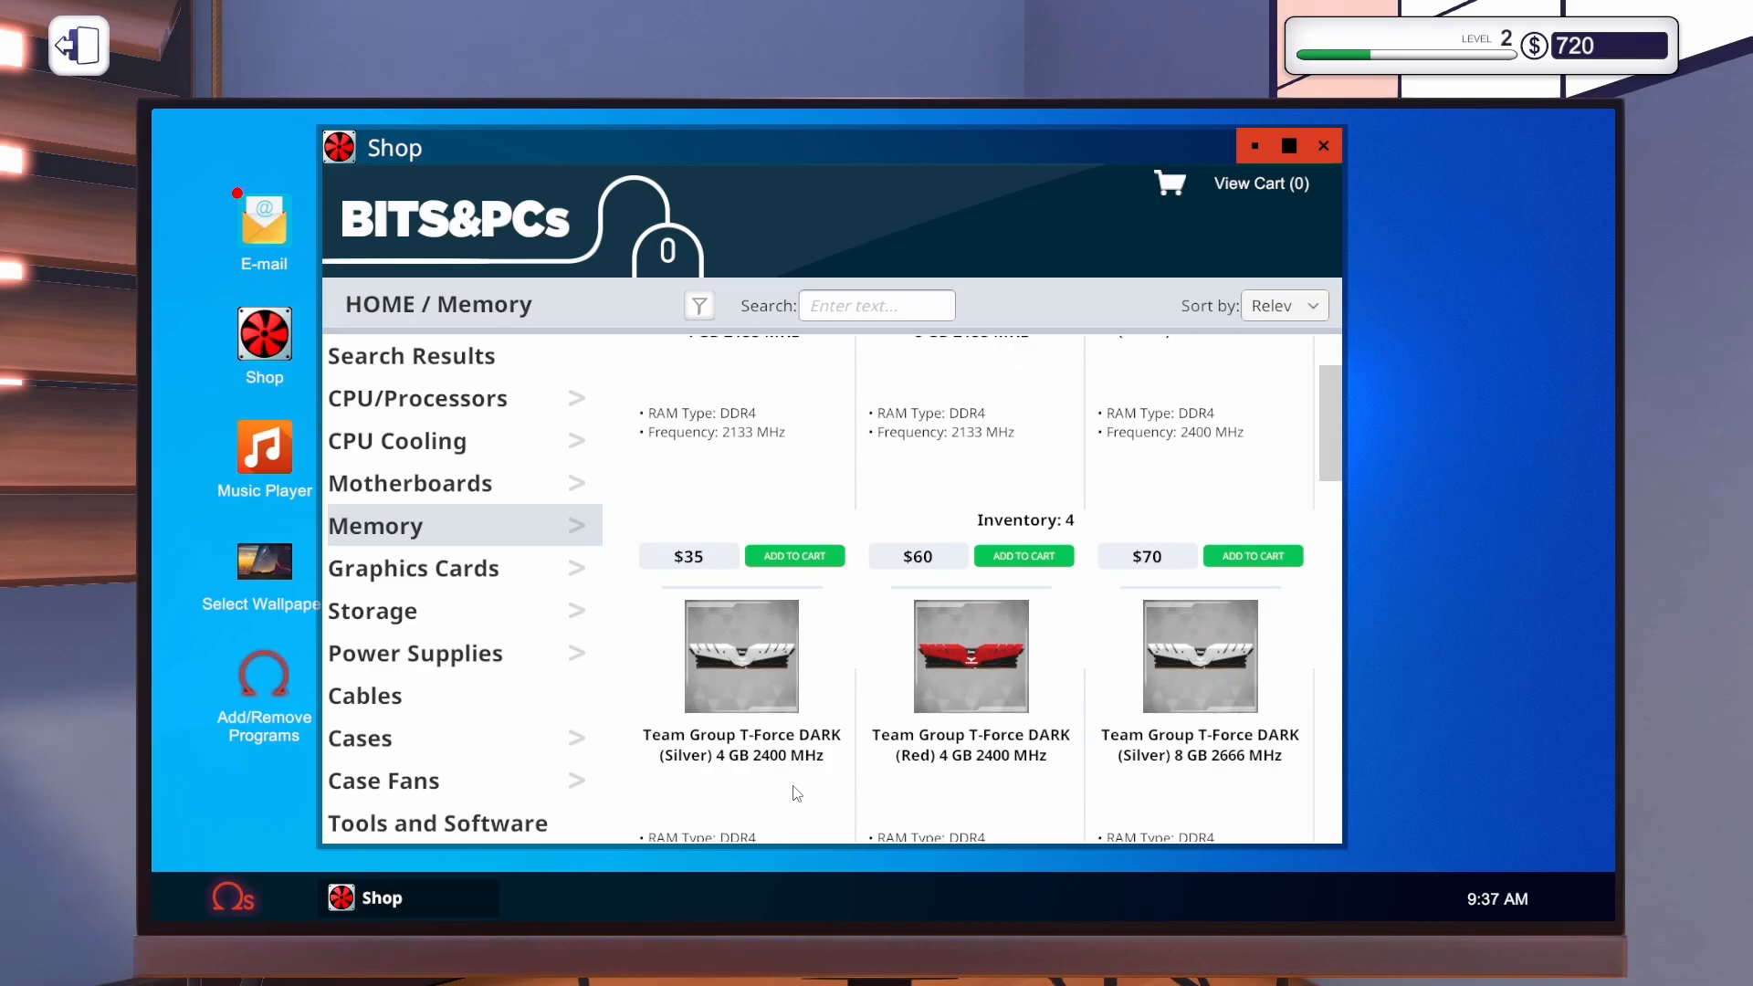
scroll(down, 3)
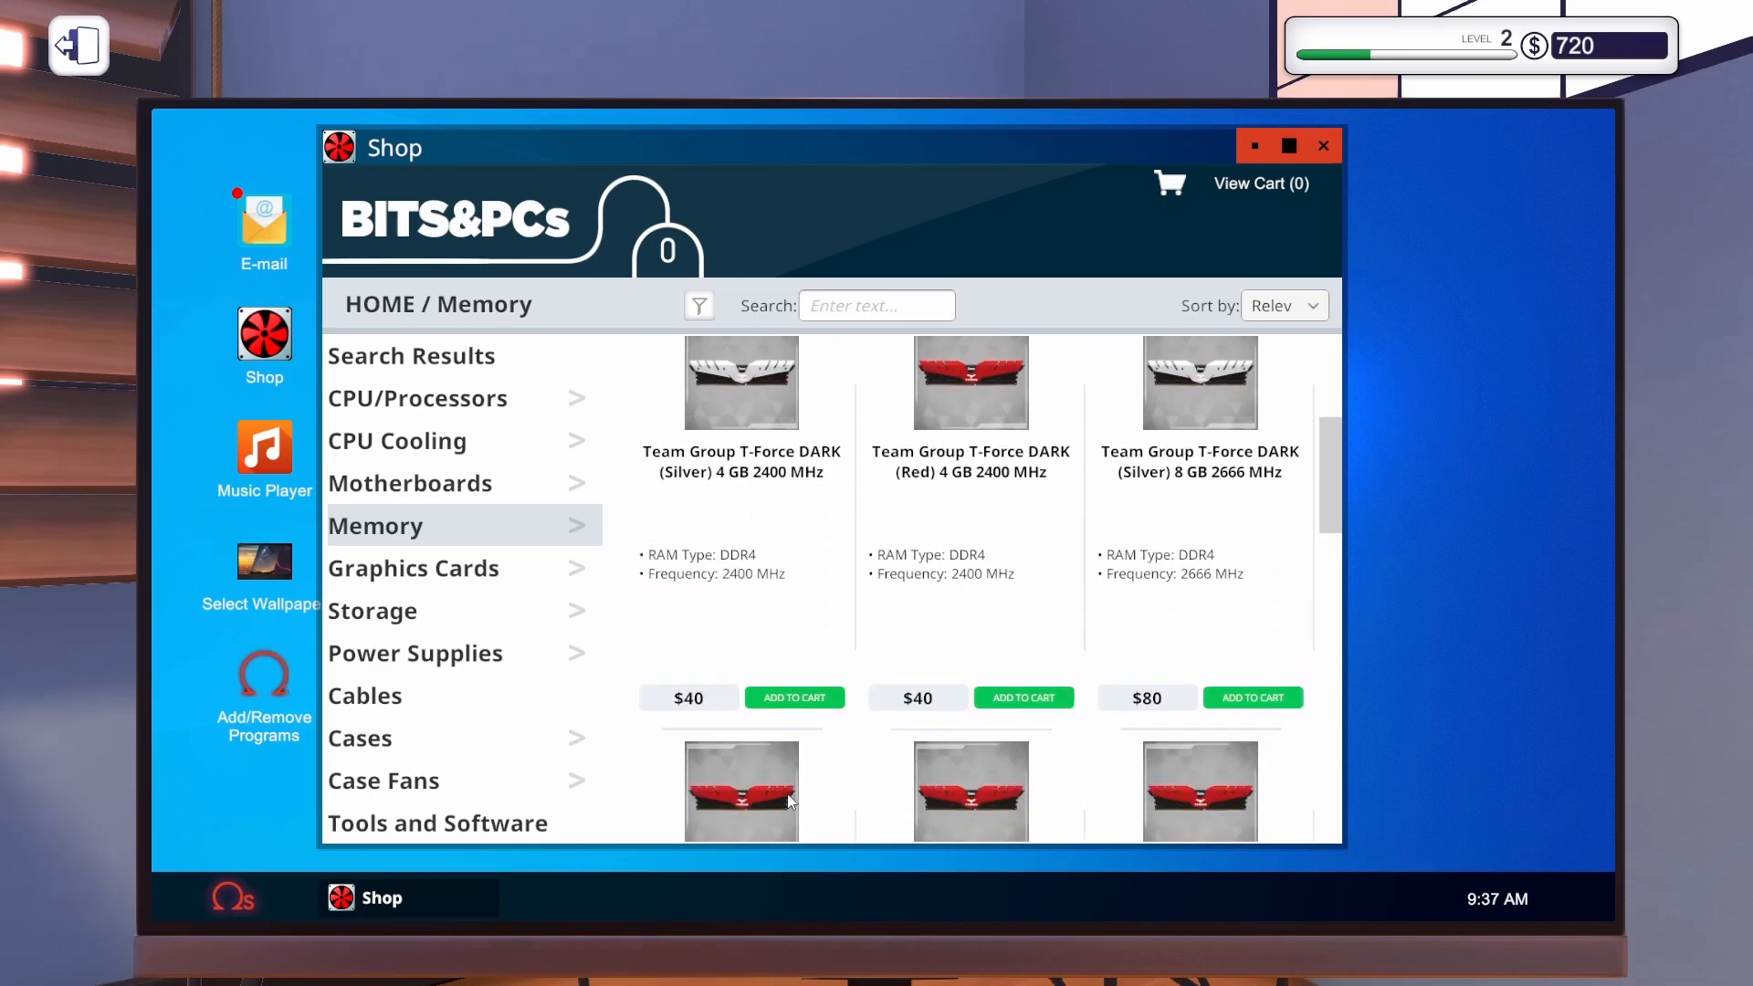
scroll(down, 3)
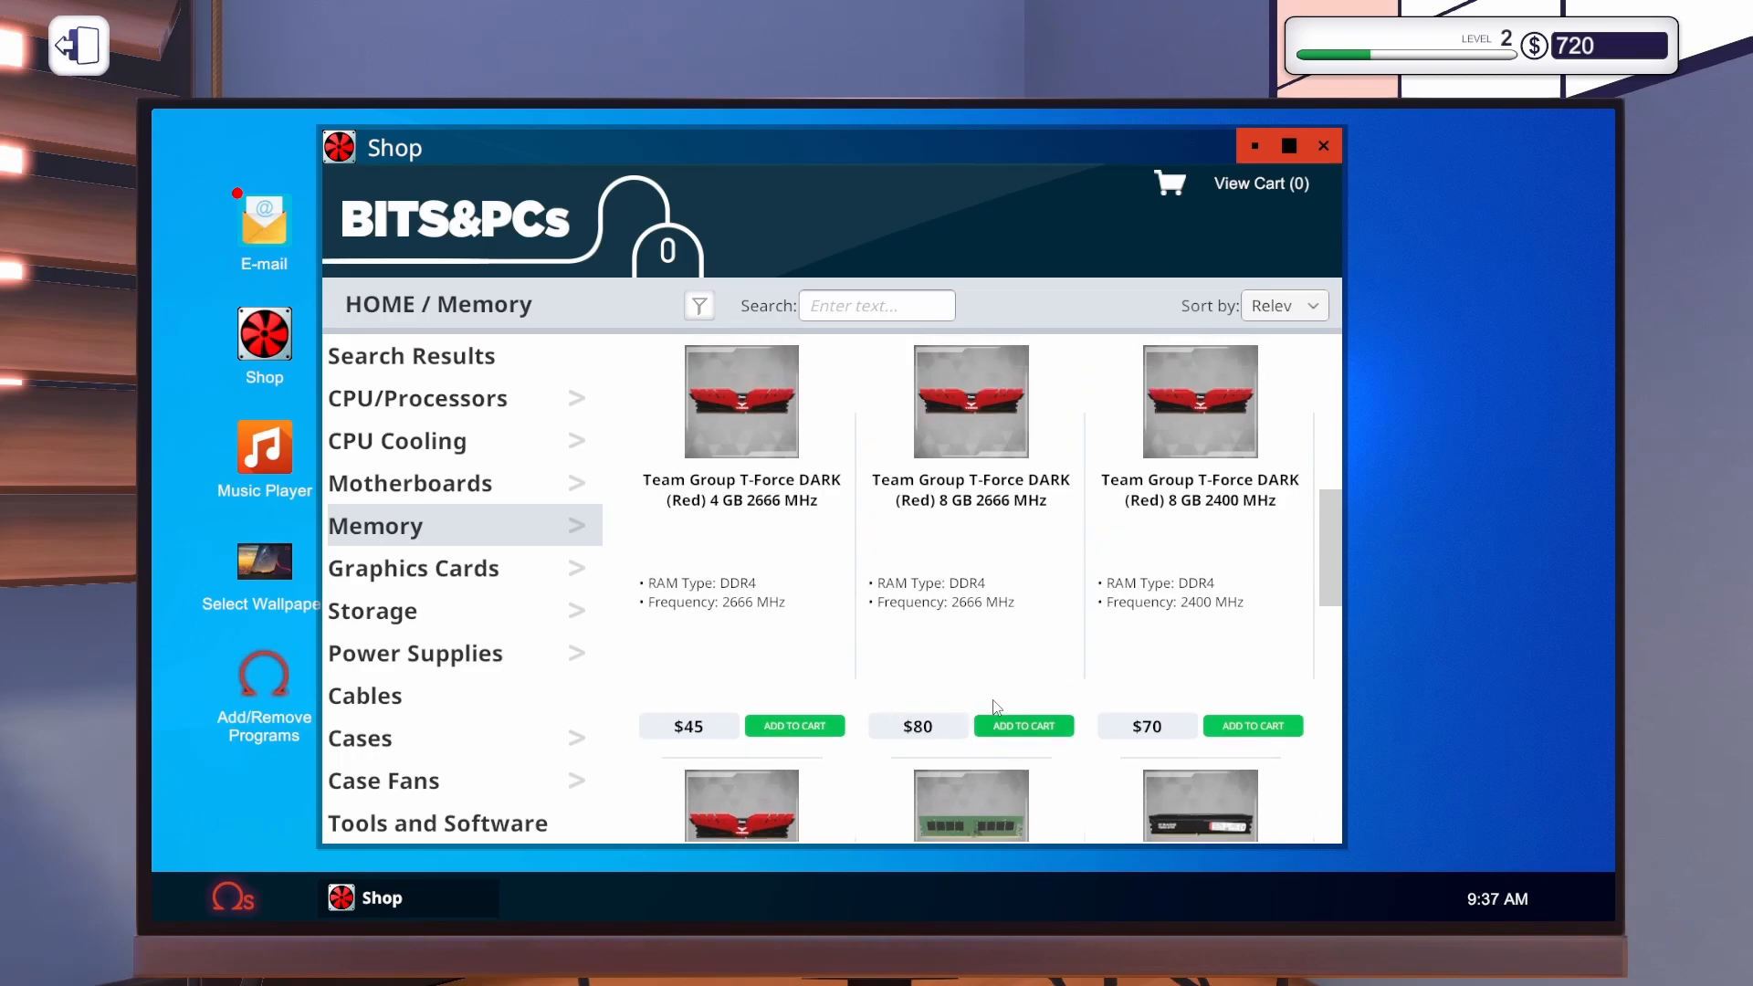
scroll(down, 3)
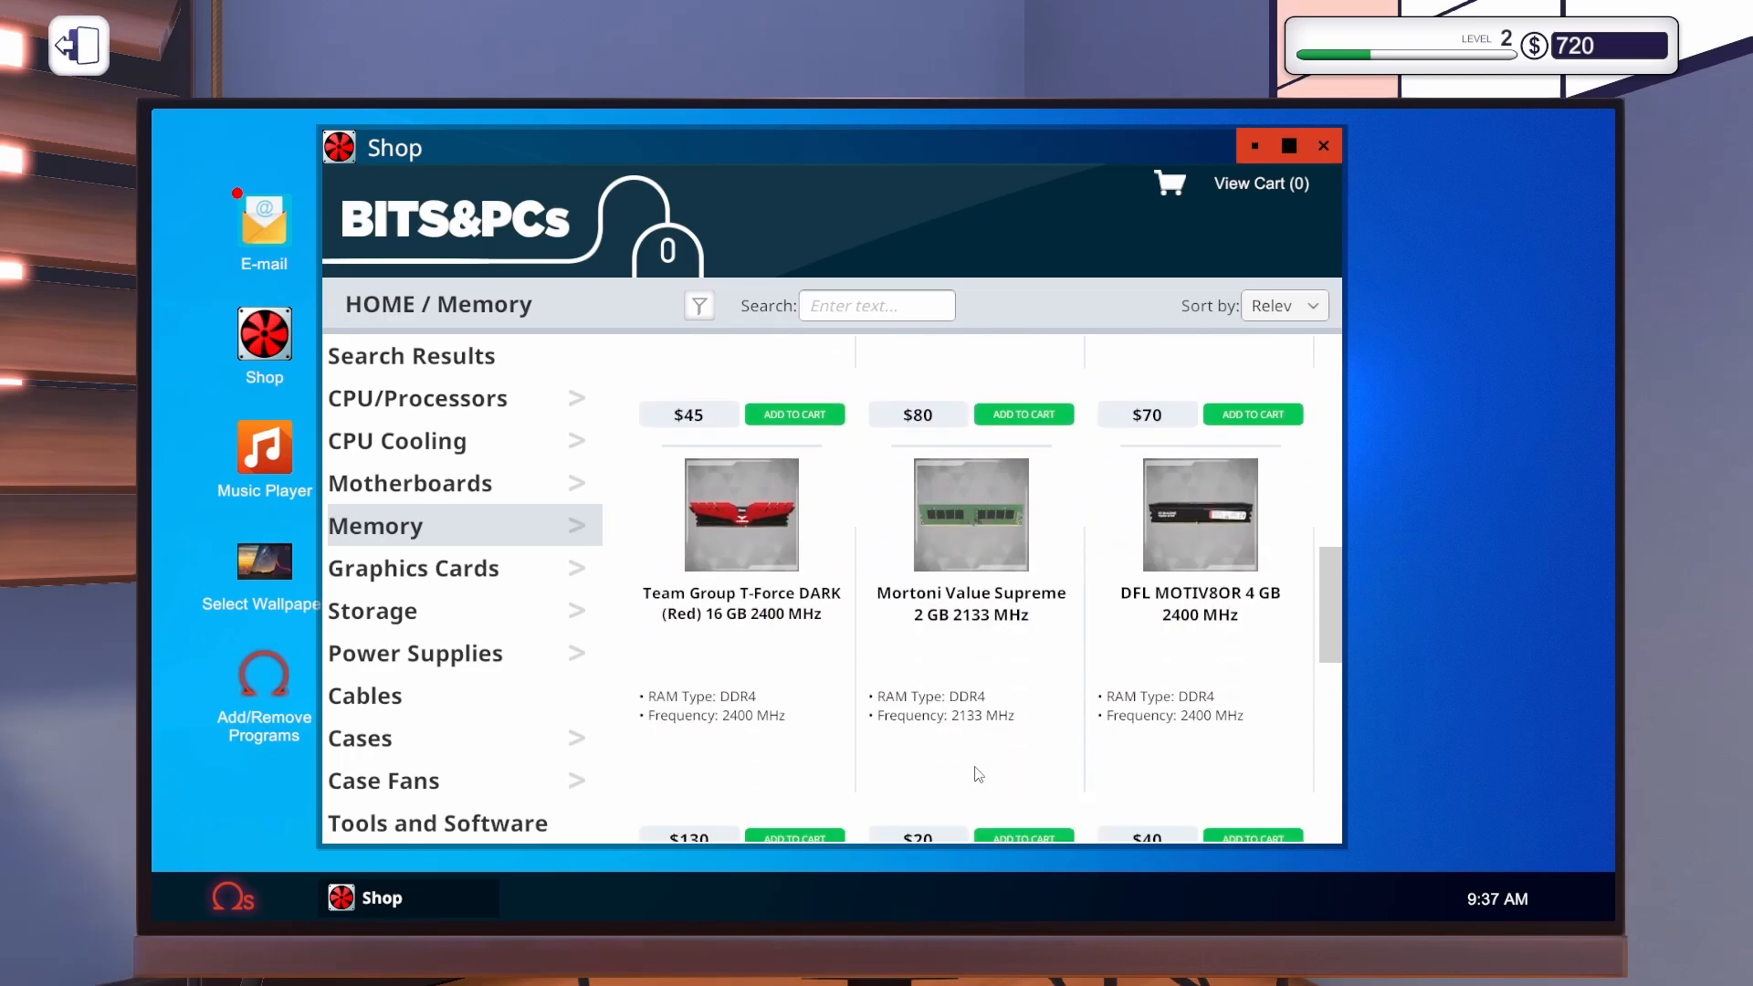
click(1283, 305)
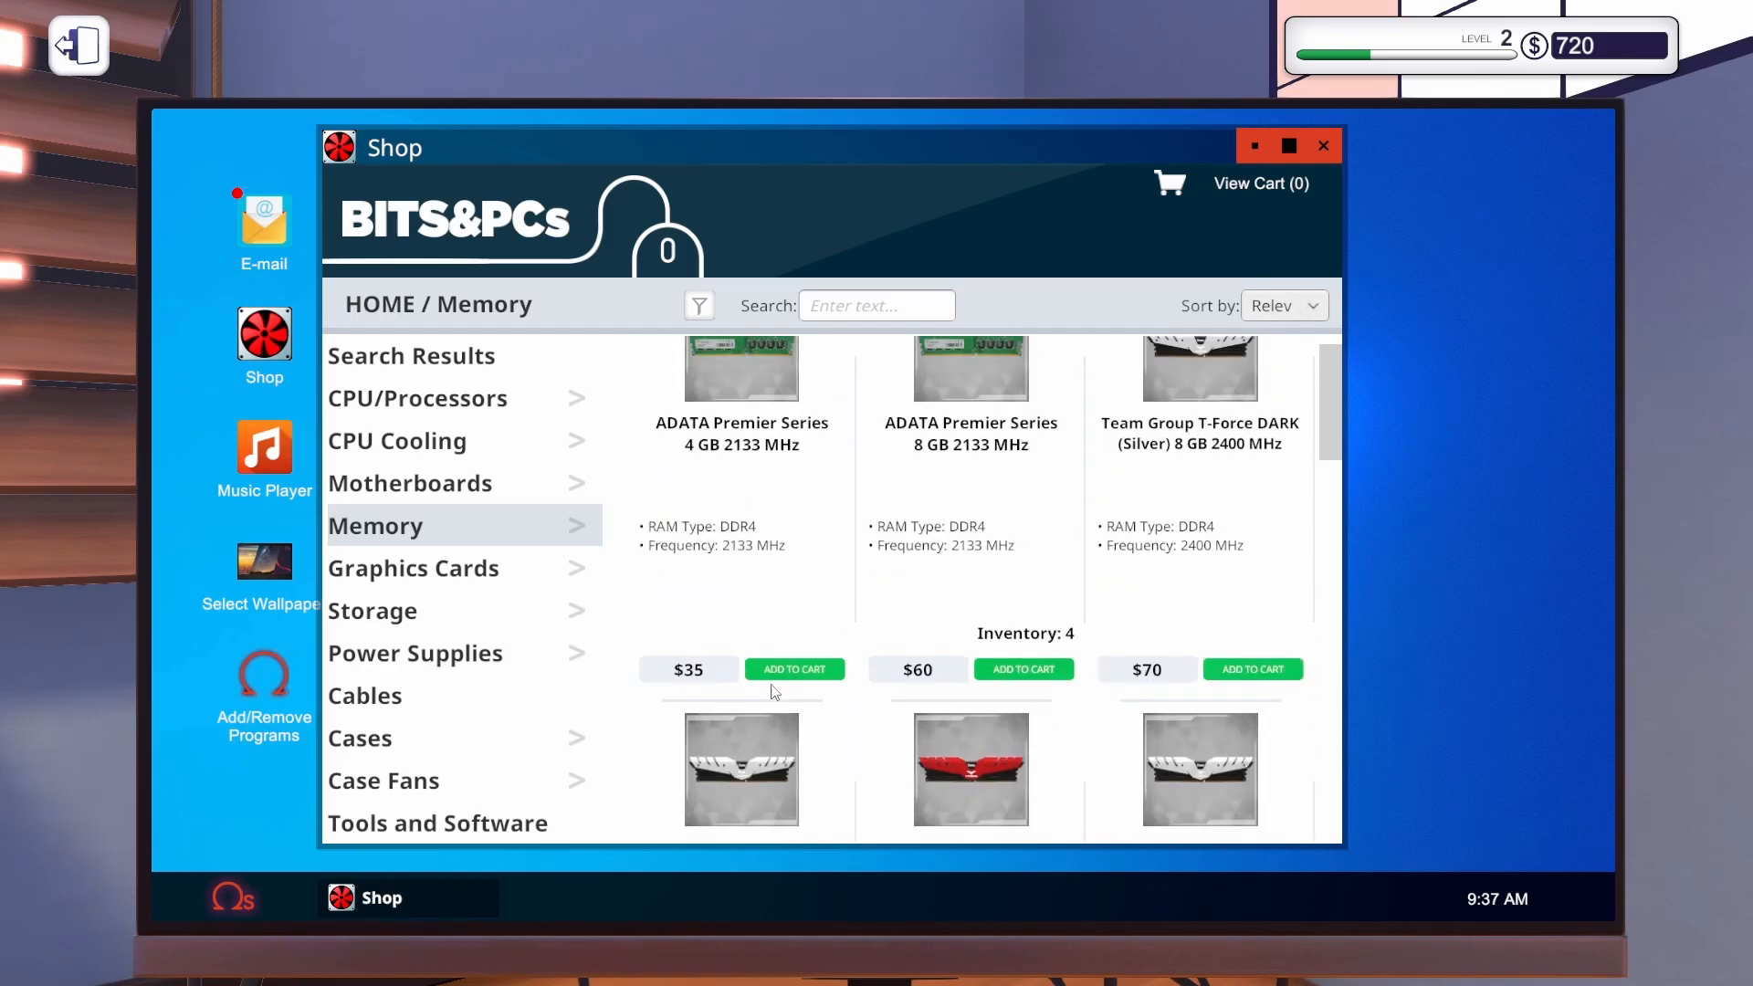
scroll(up, 3)
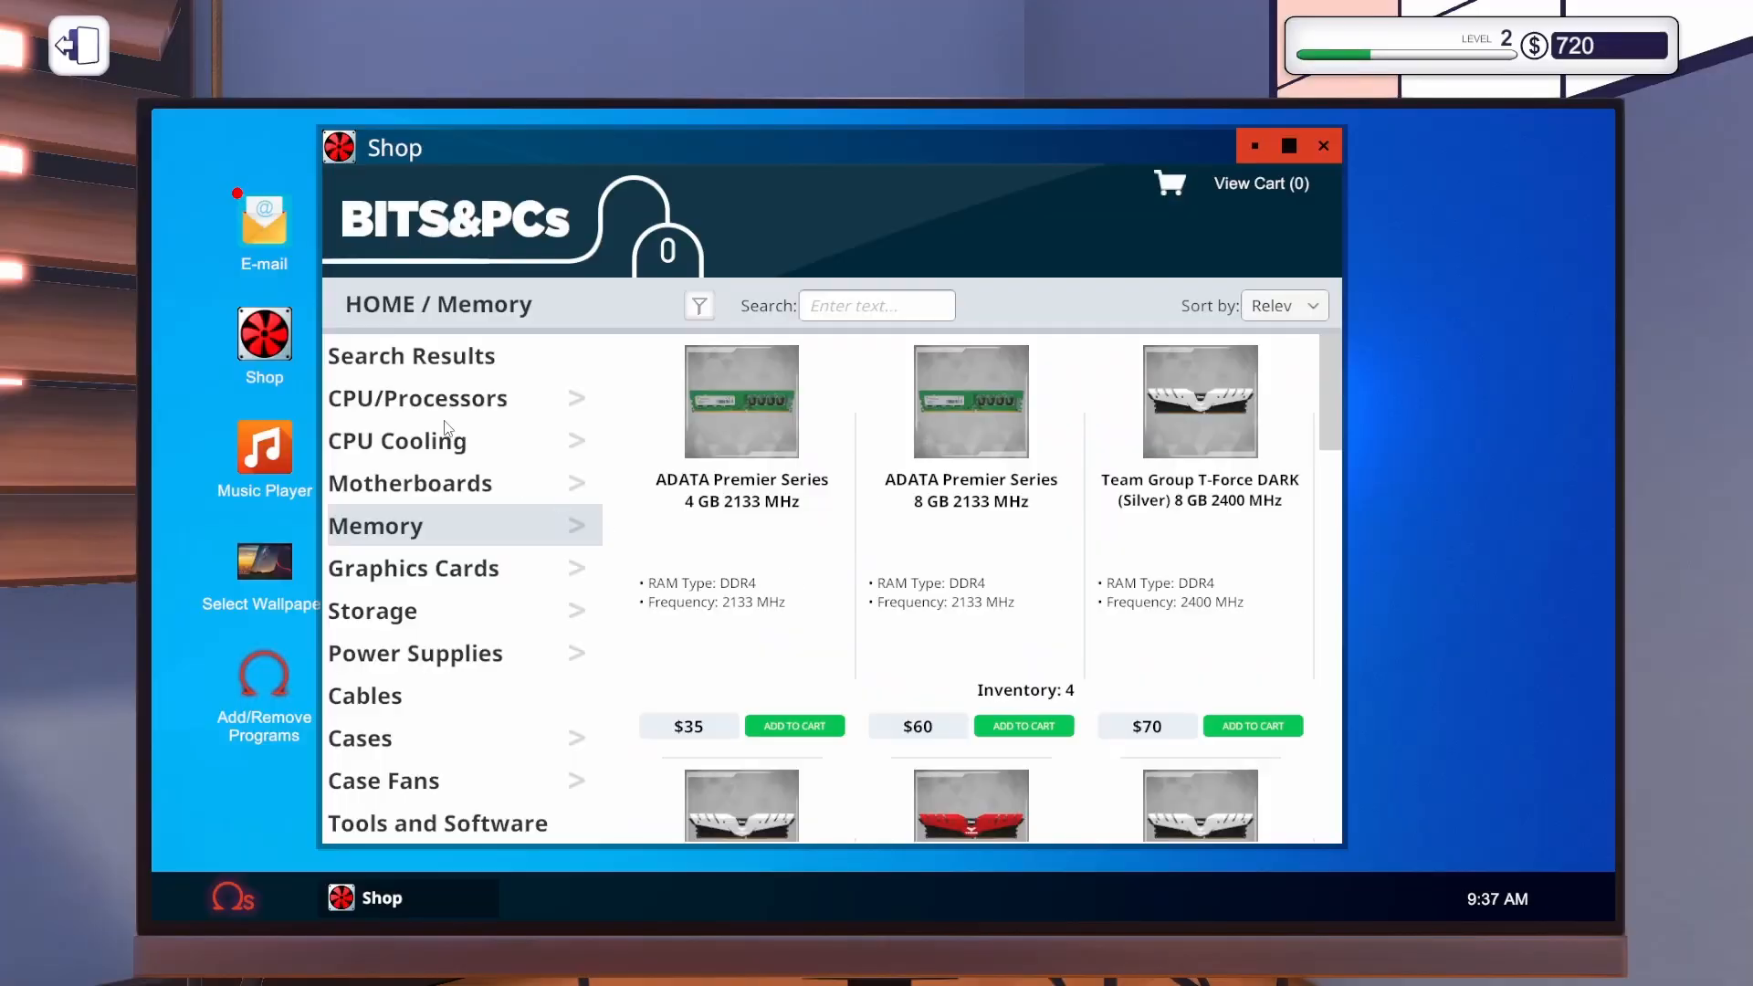
Open the e-mail inbox on the newest 'Upgrade not working' PSU request.
click(263, 223)
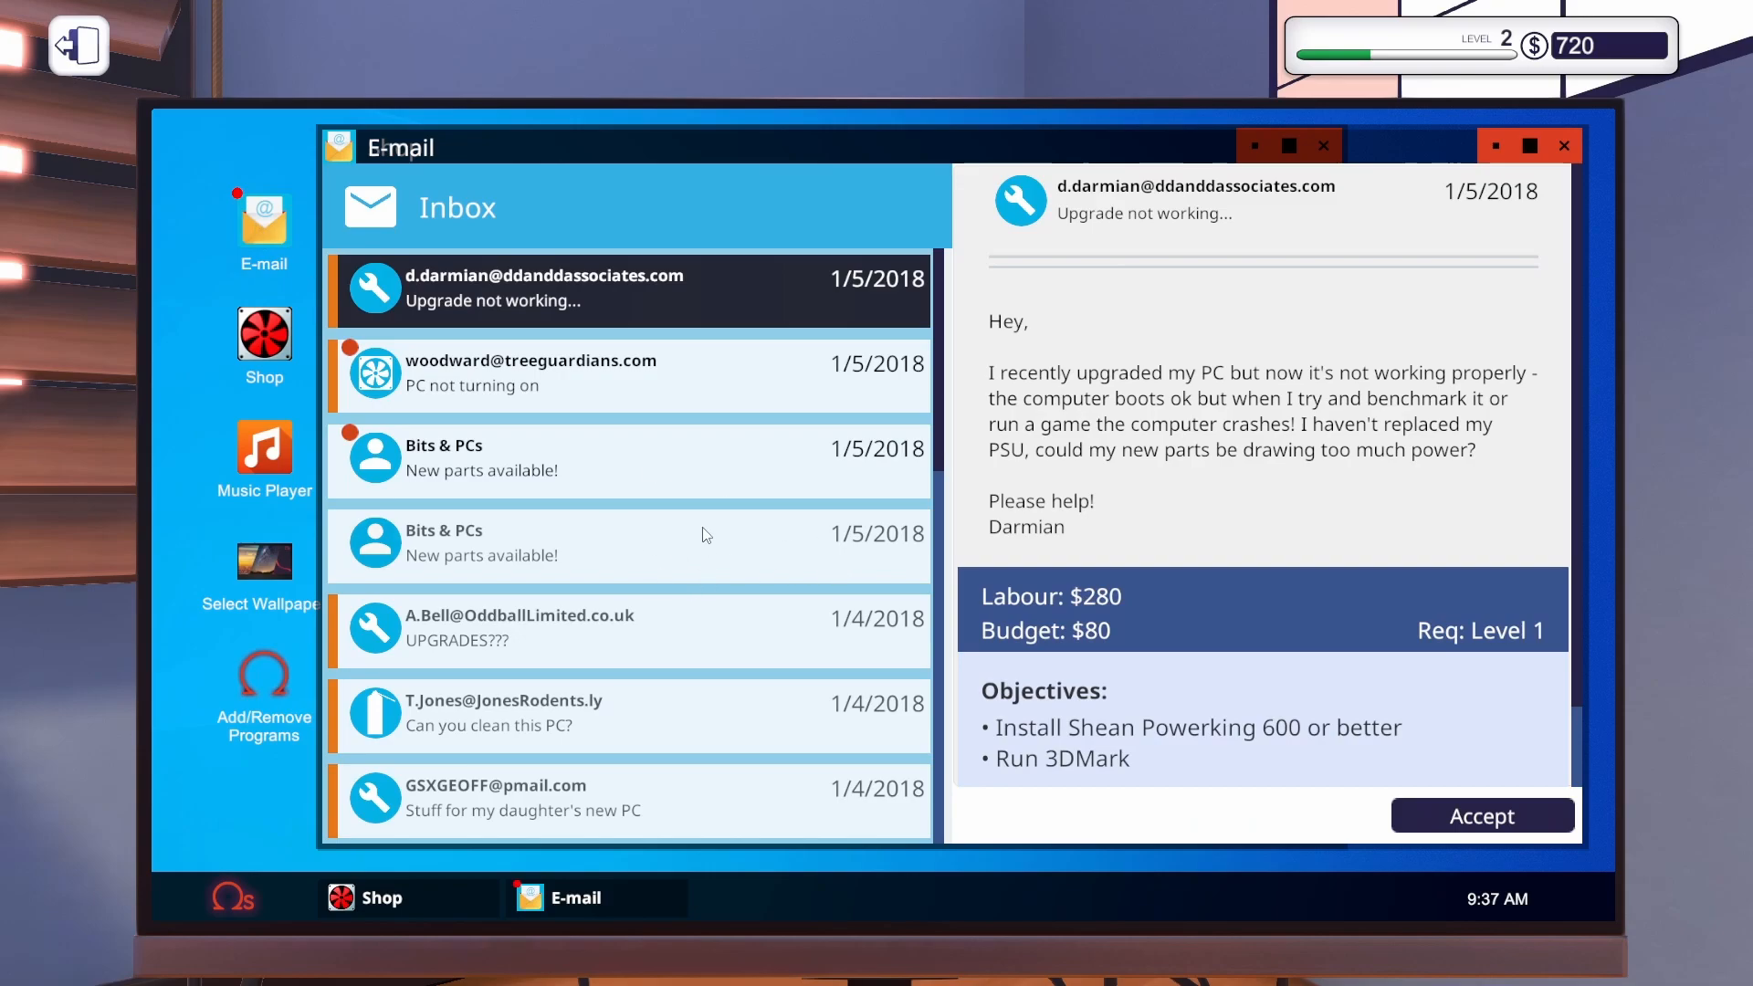
Review the daughter's-PC parts list showing a single Mortoni 2 GB 2133 MHz stick.
scroll(down, 3)
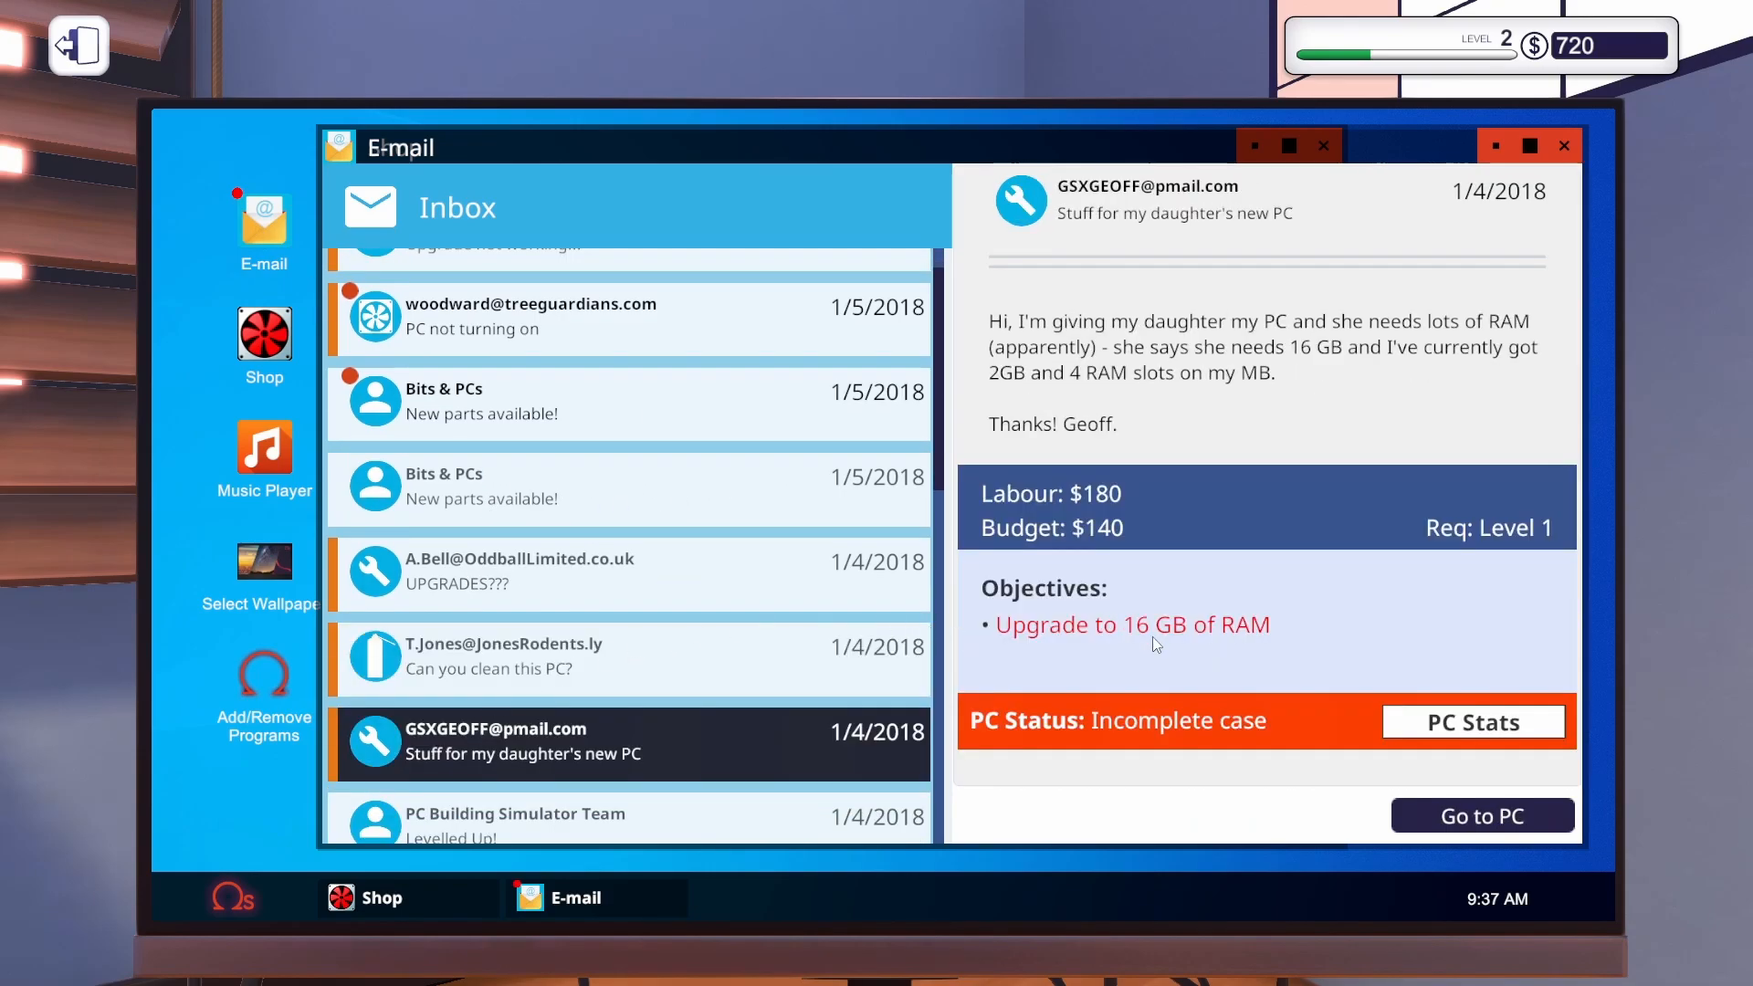
mouse_move(1300, 625)
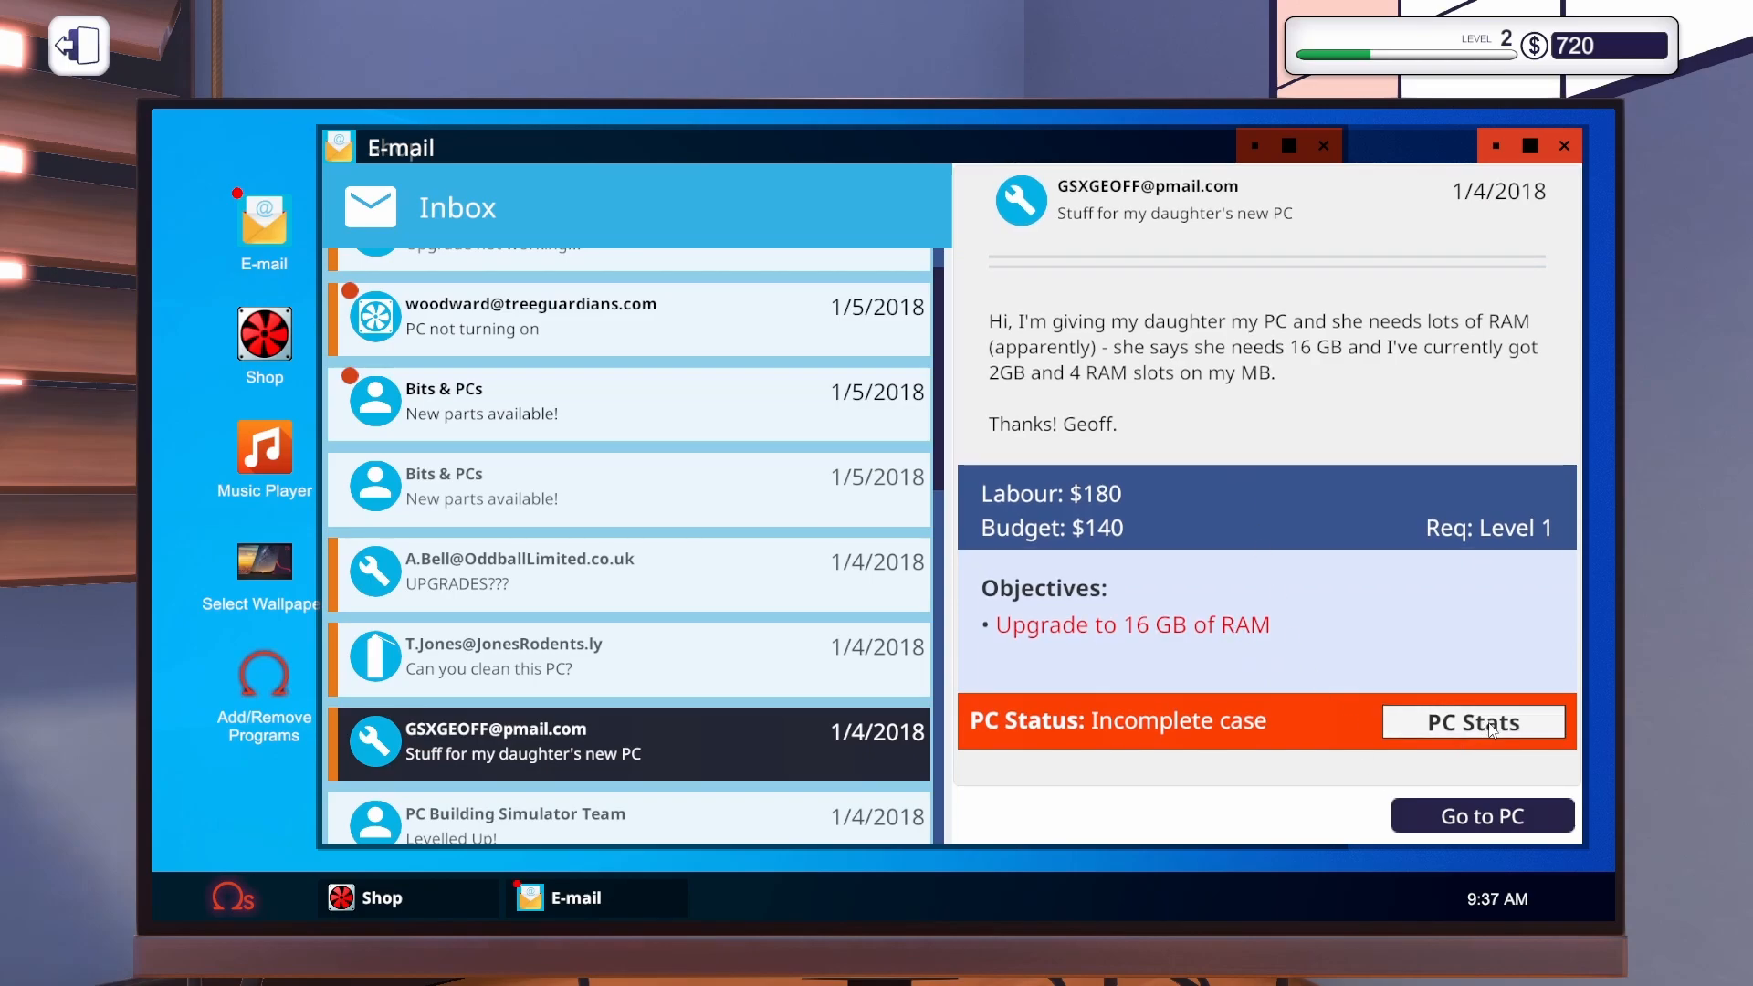
click(1471, 721)
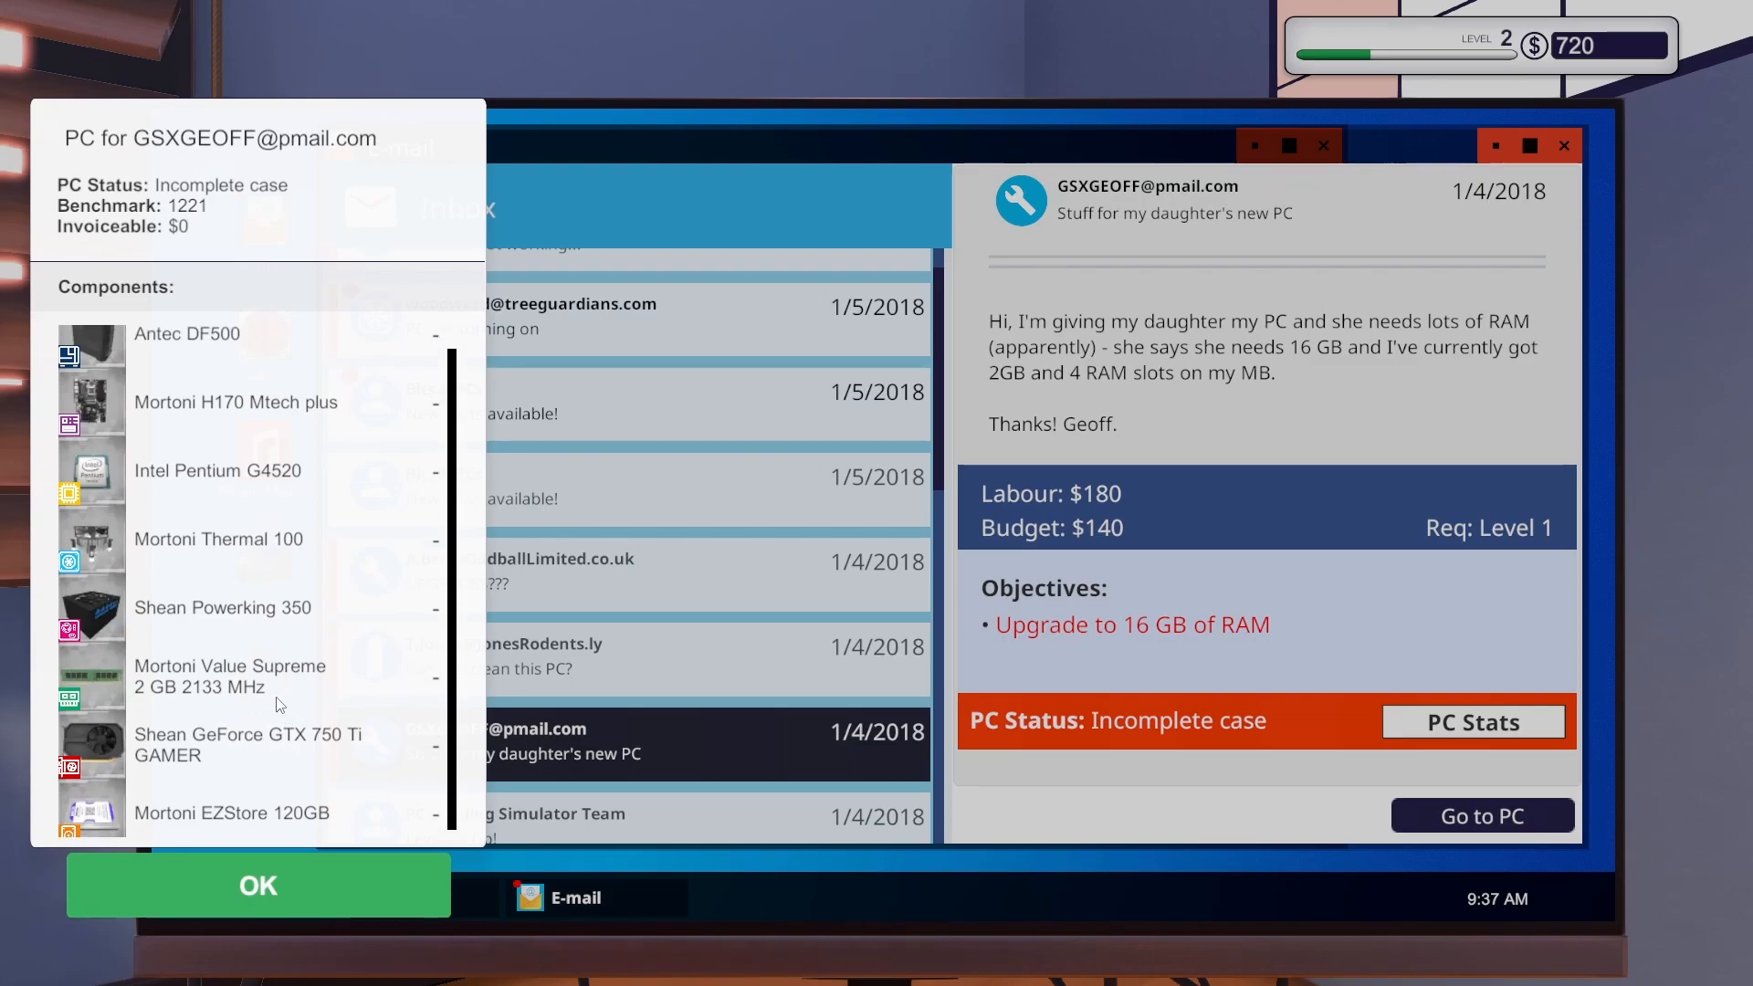
mouse_move(241, 734)
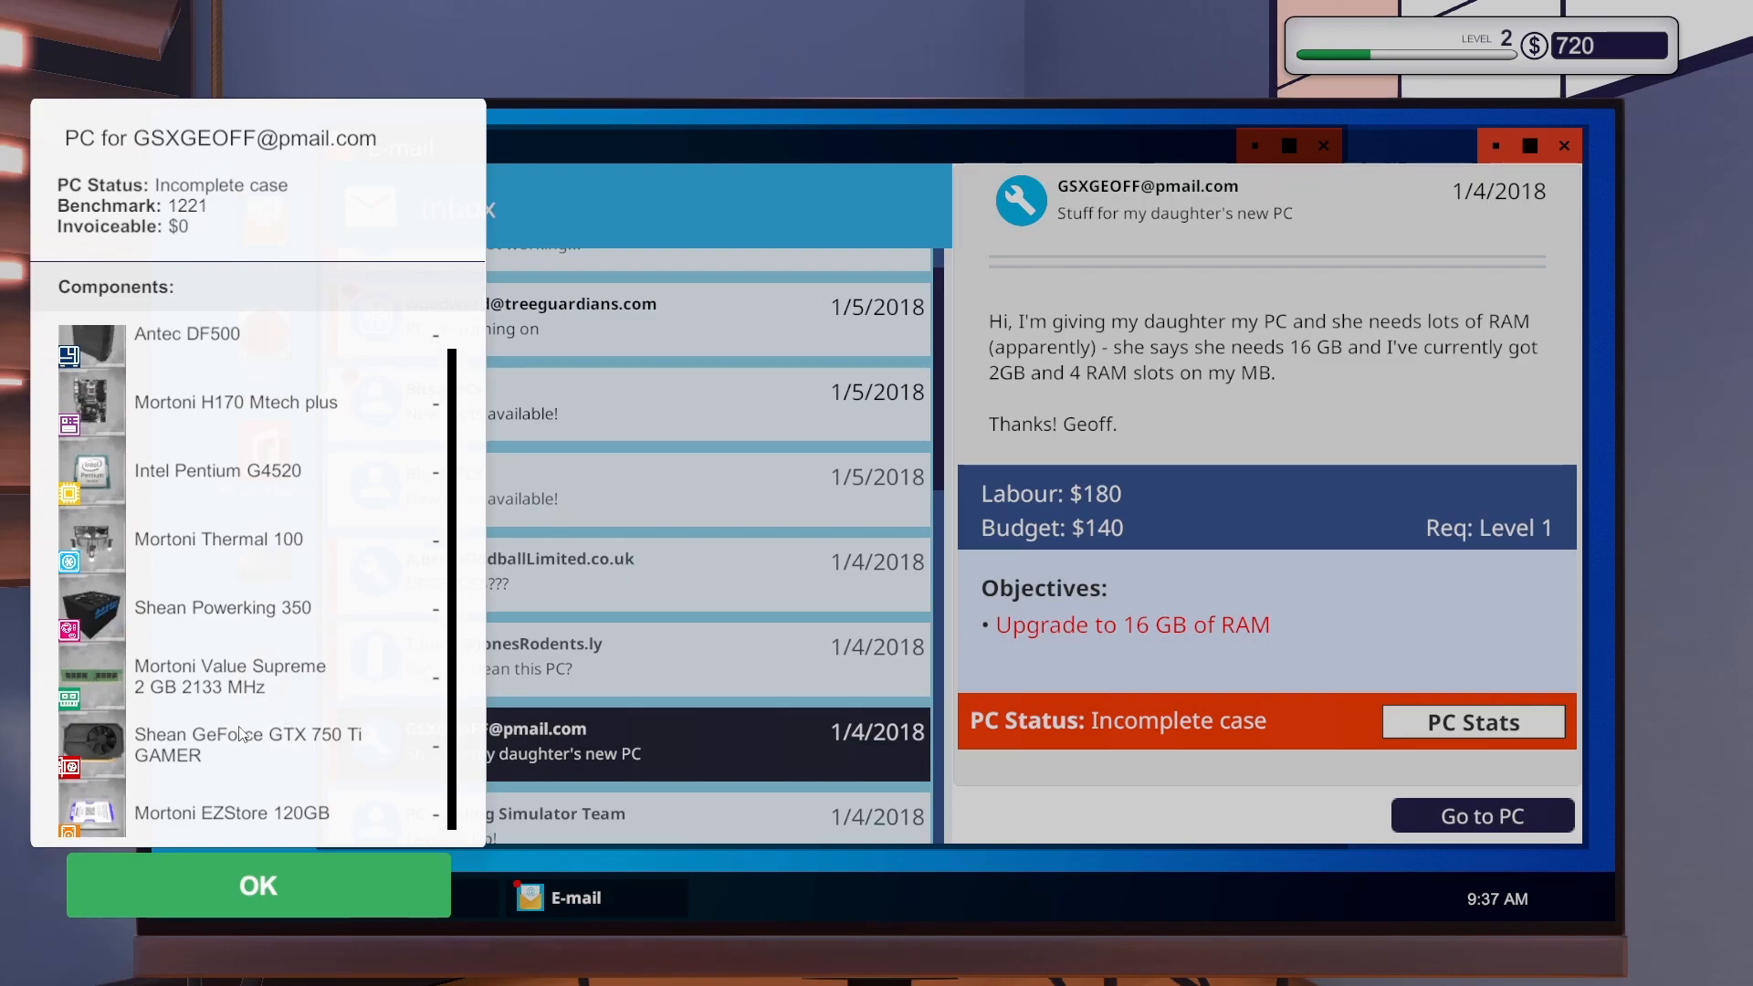
click(256, 884)
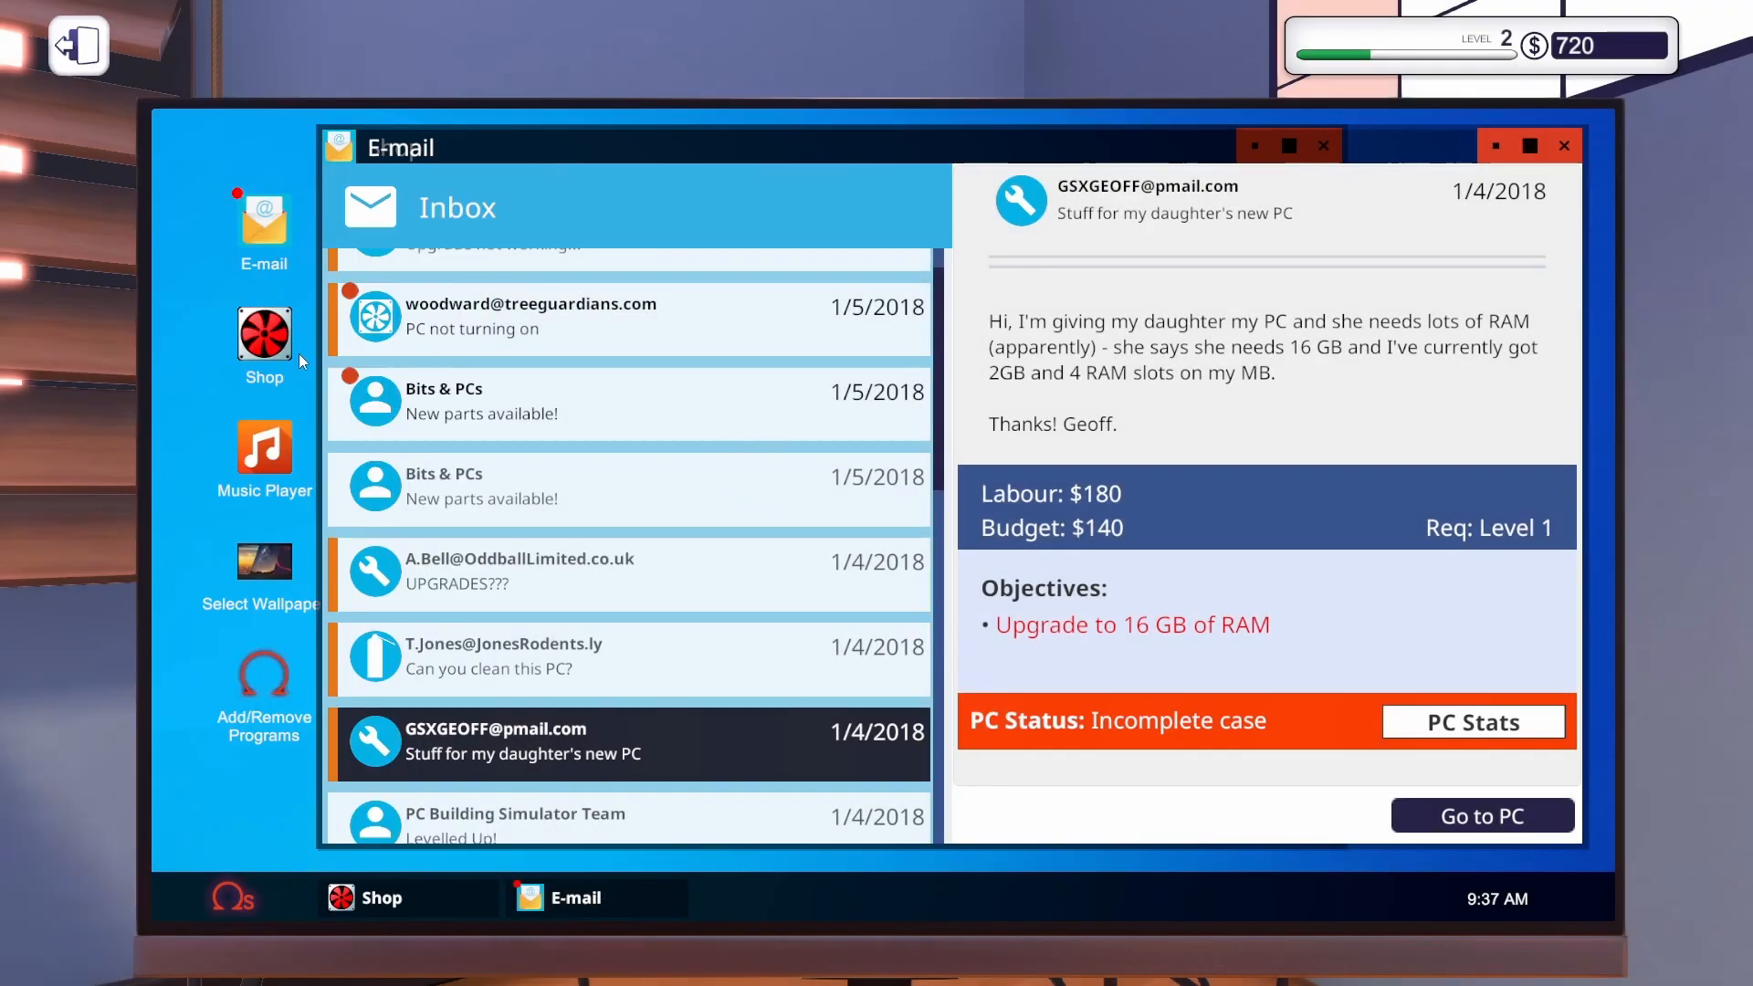
Go to the parts shop's Memory listing.
click(263, 334)
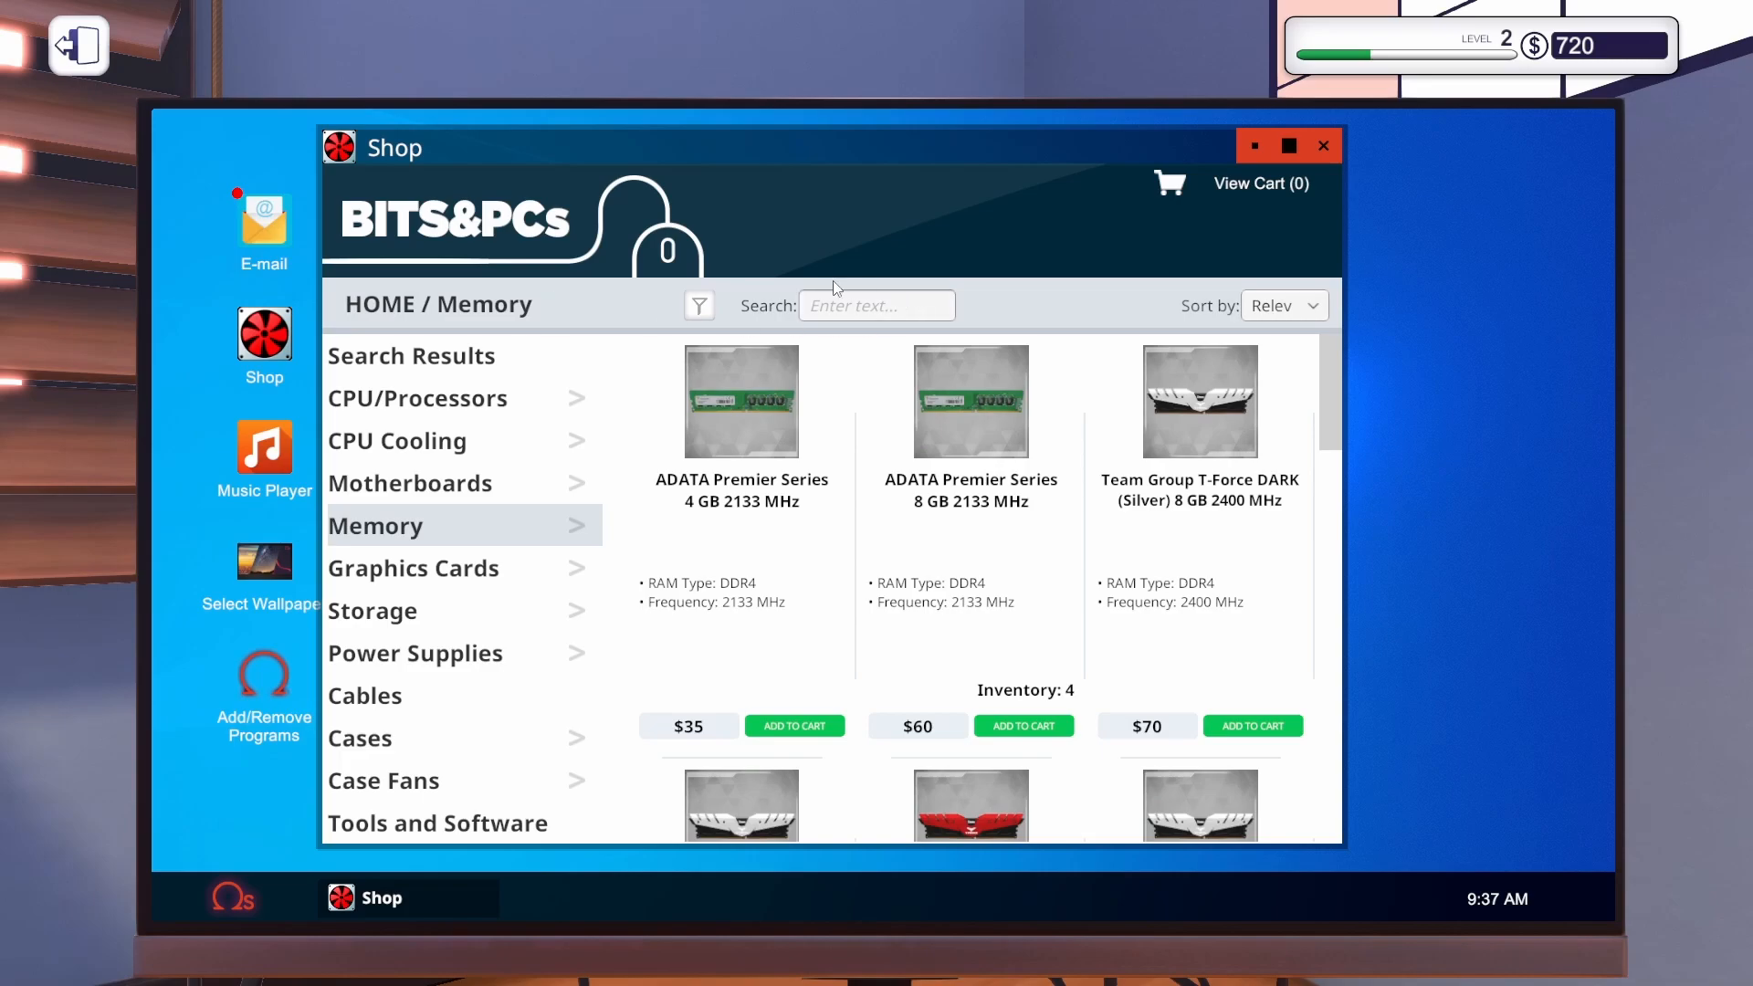
click(1323, 146)
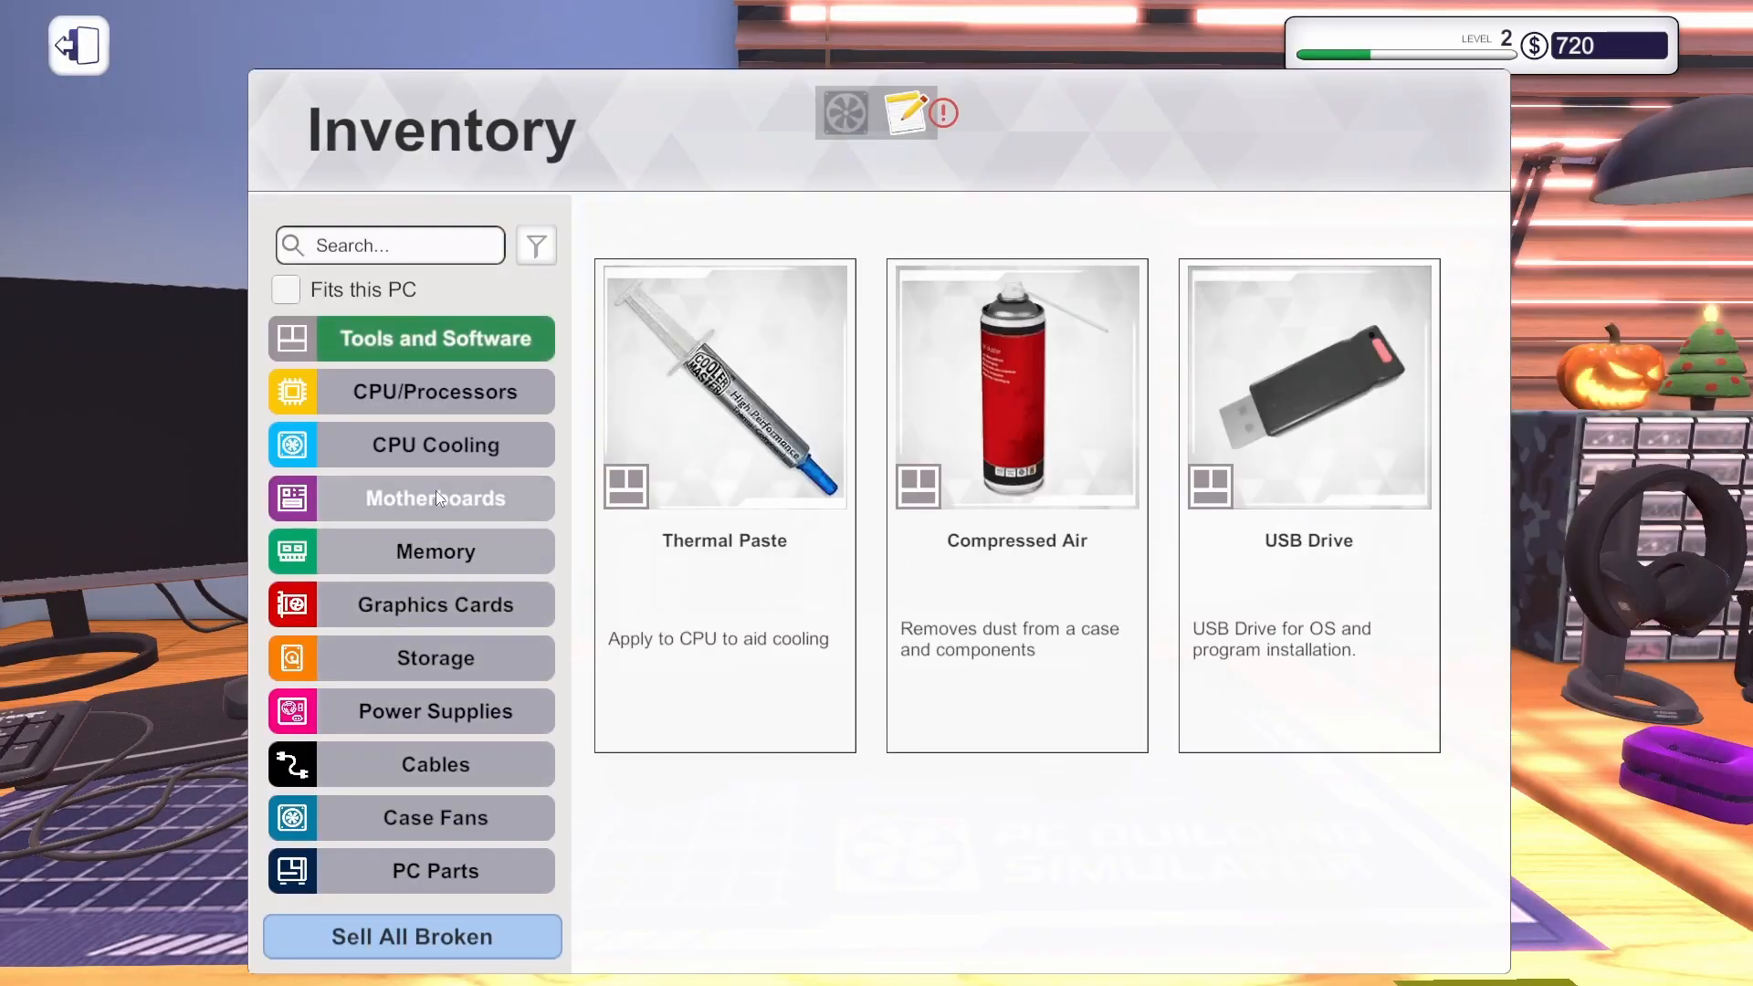
Inspect the incompatible ADATA 8 GB sticks in inventory and return to the office computer.
click(435, 550)
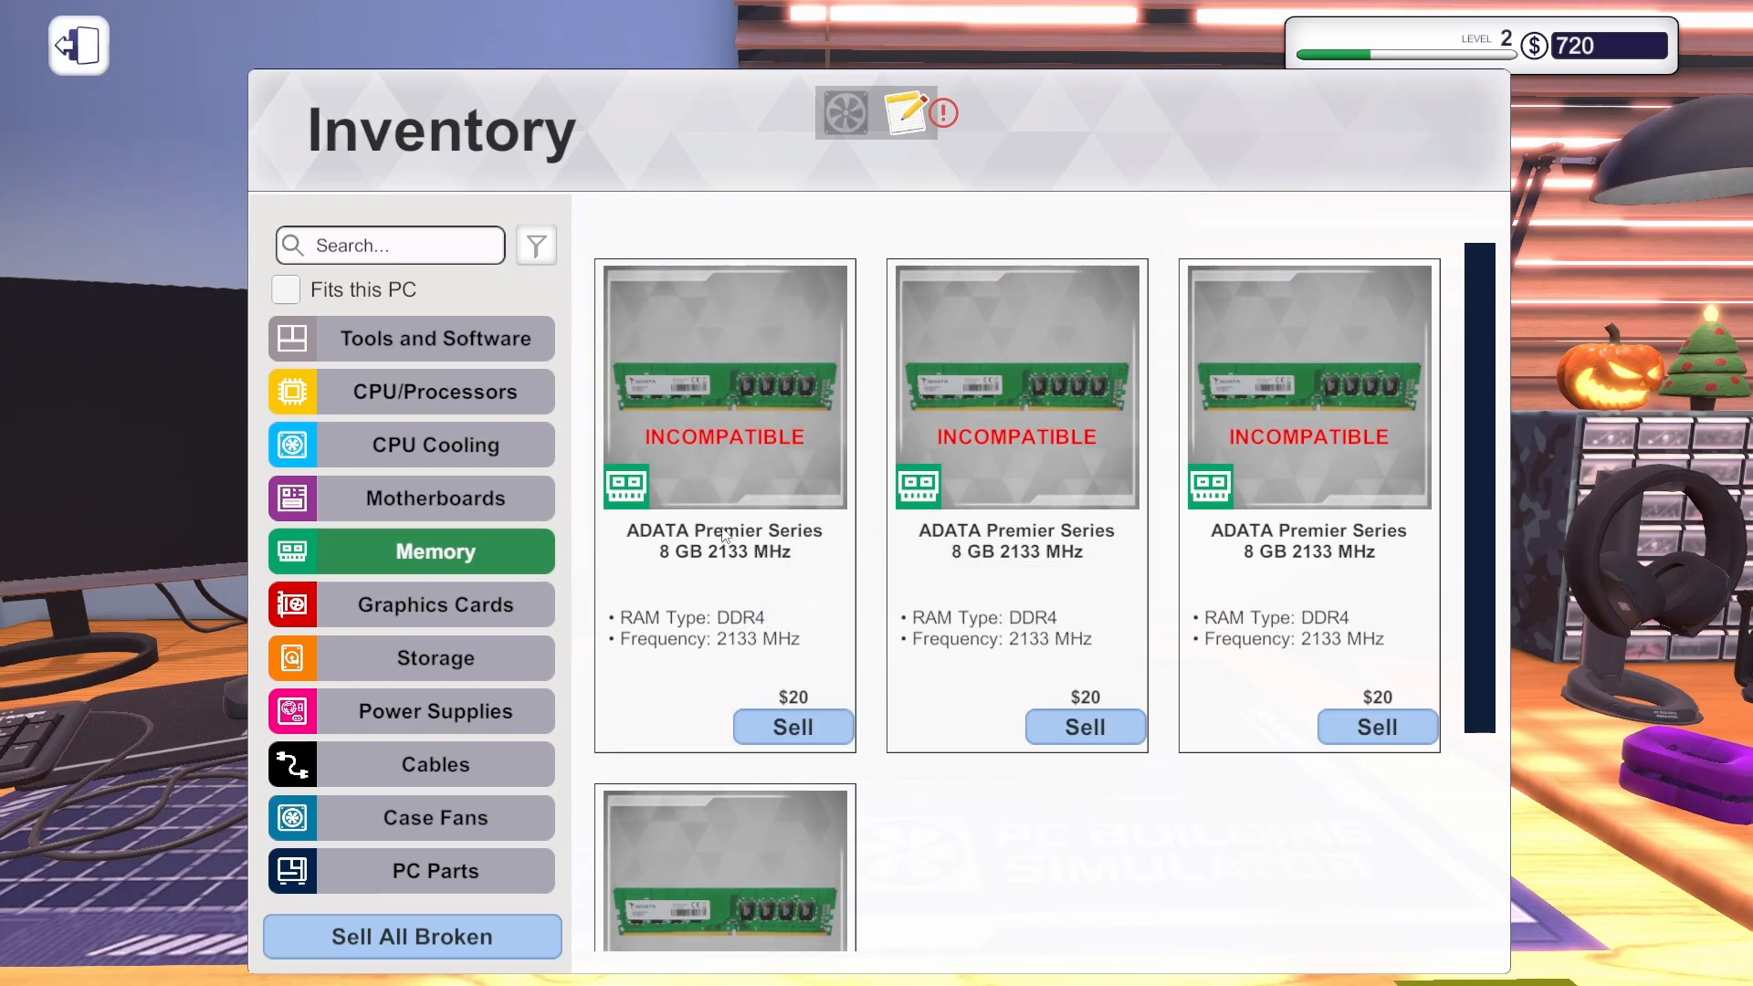
mouse_move(725, 448)
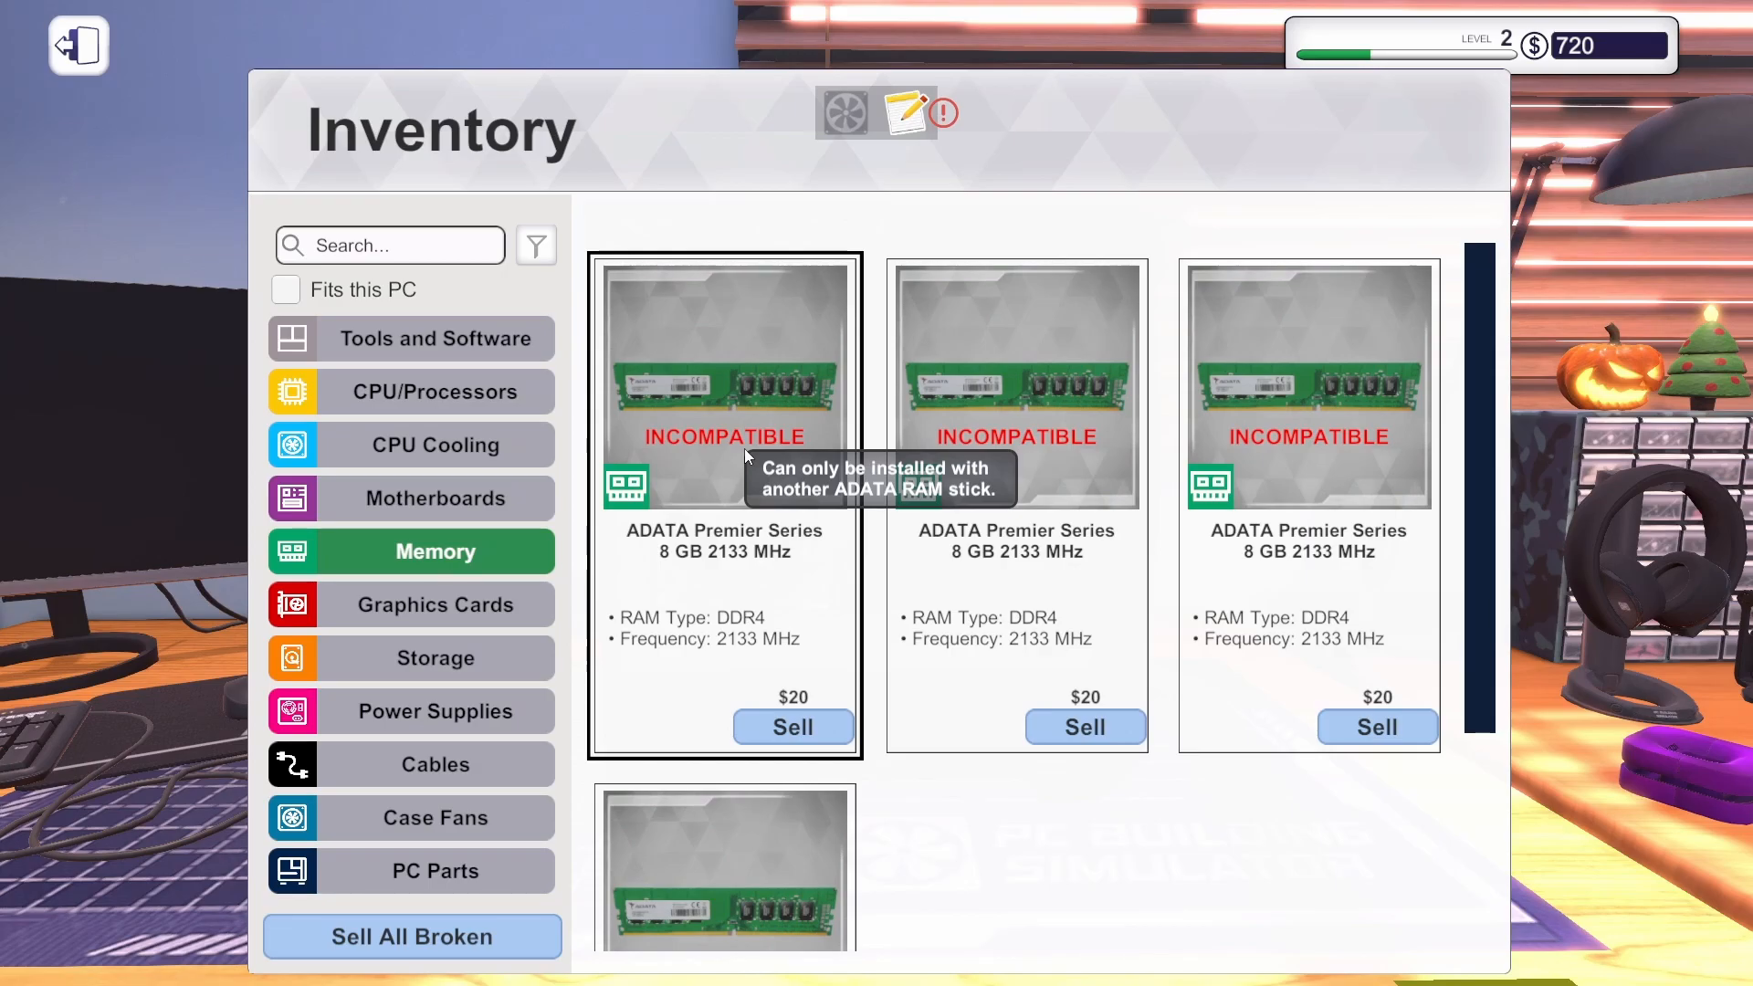
click(77, 43)
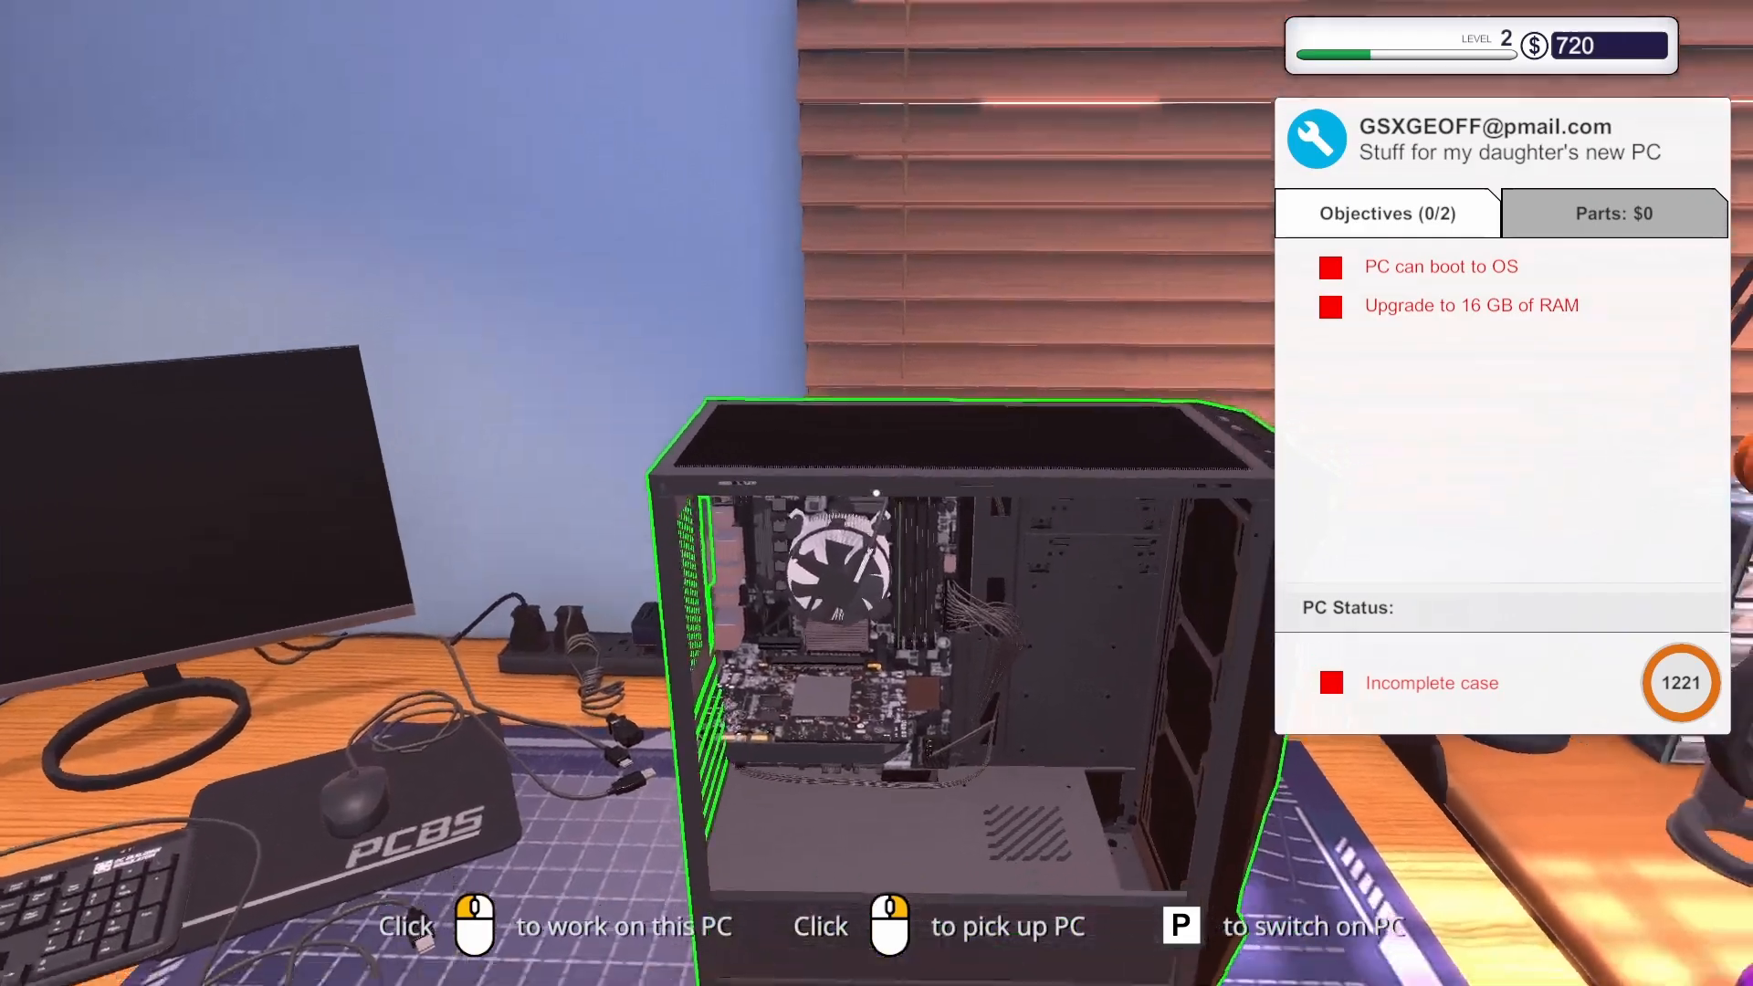
key(p)
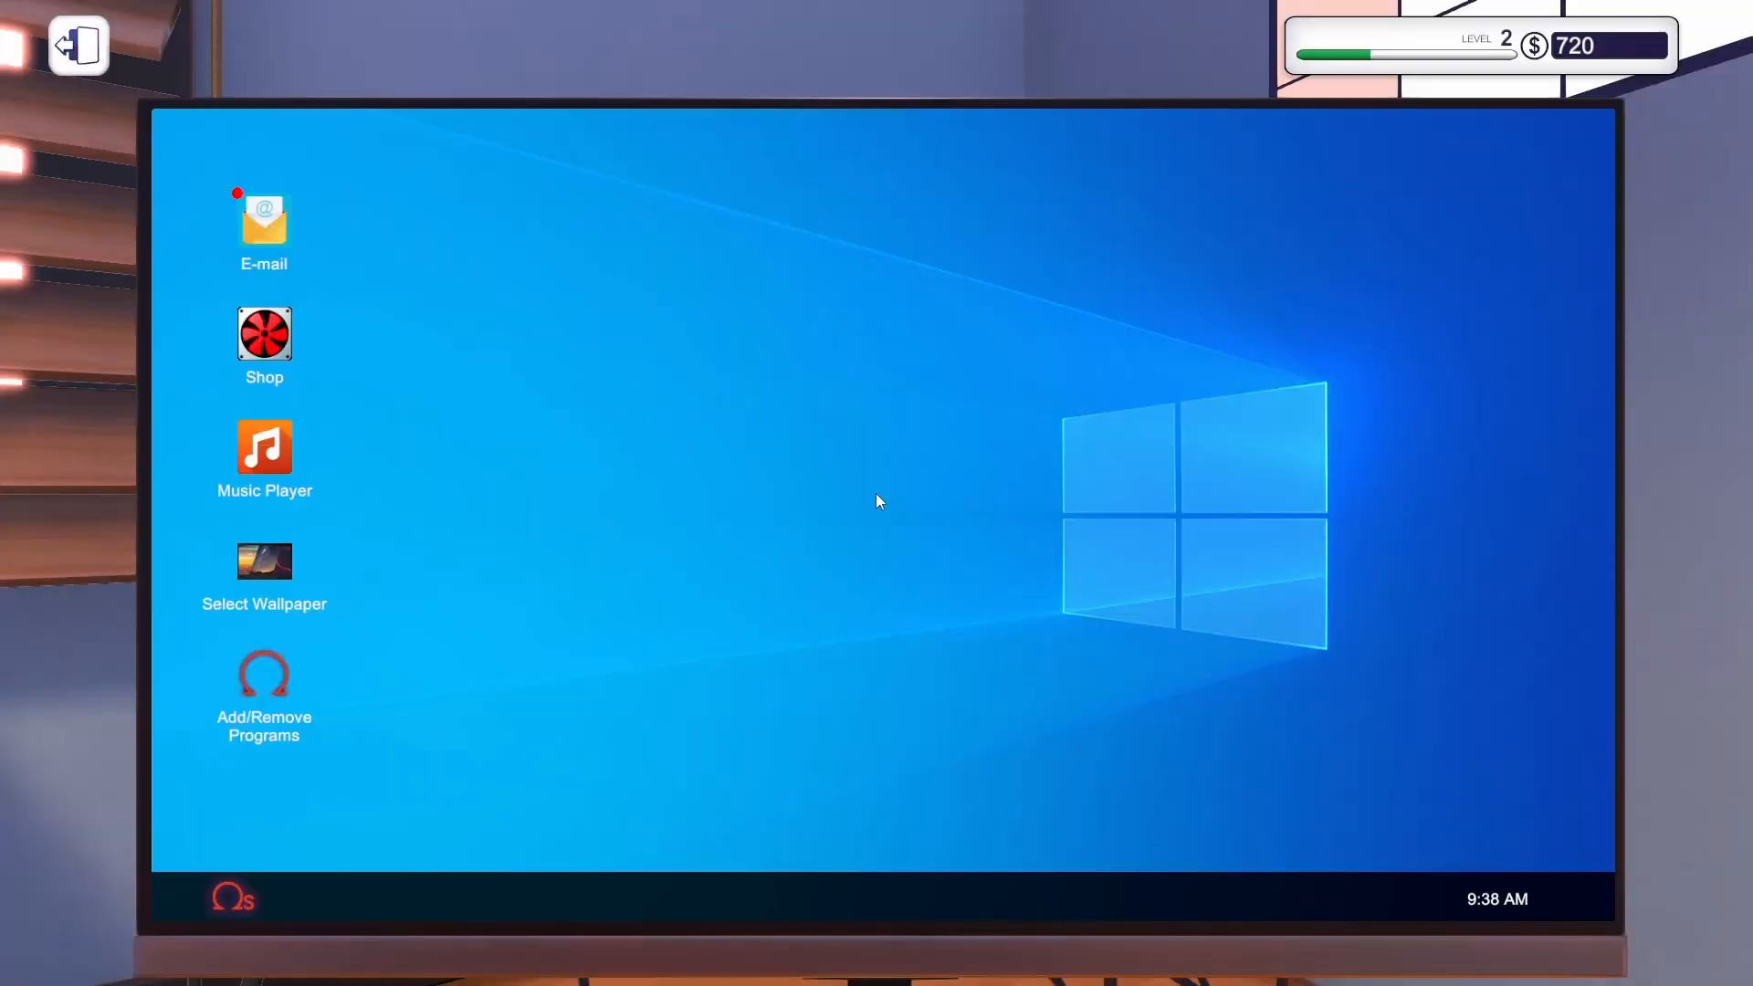
mouse_move(285, 325)
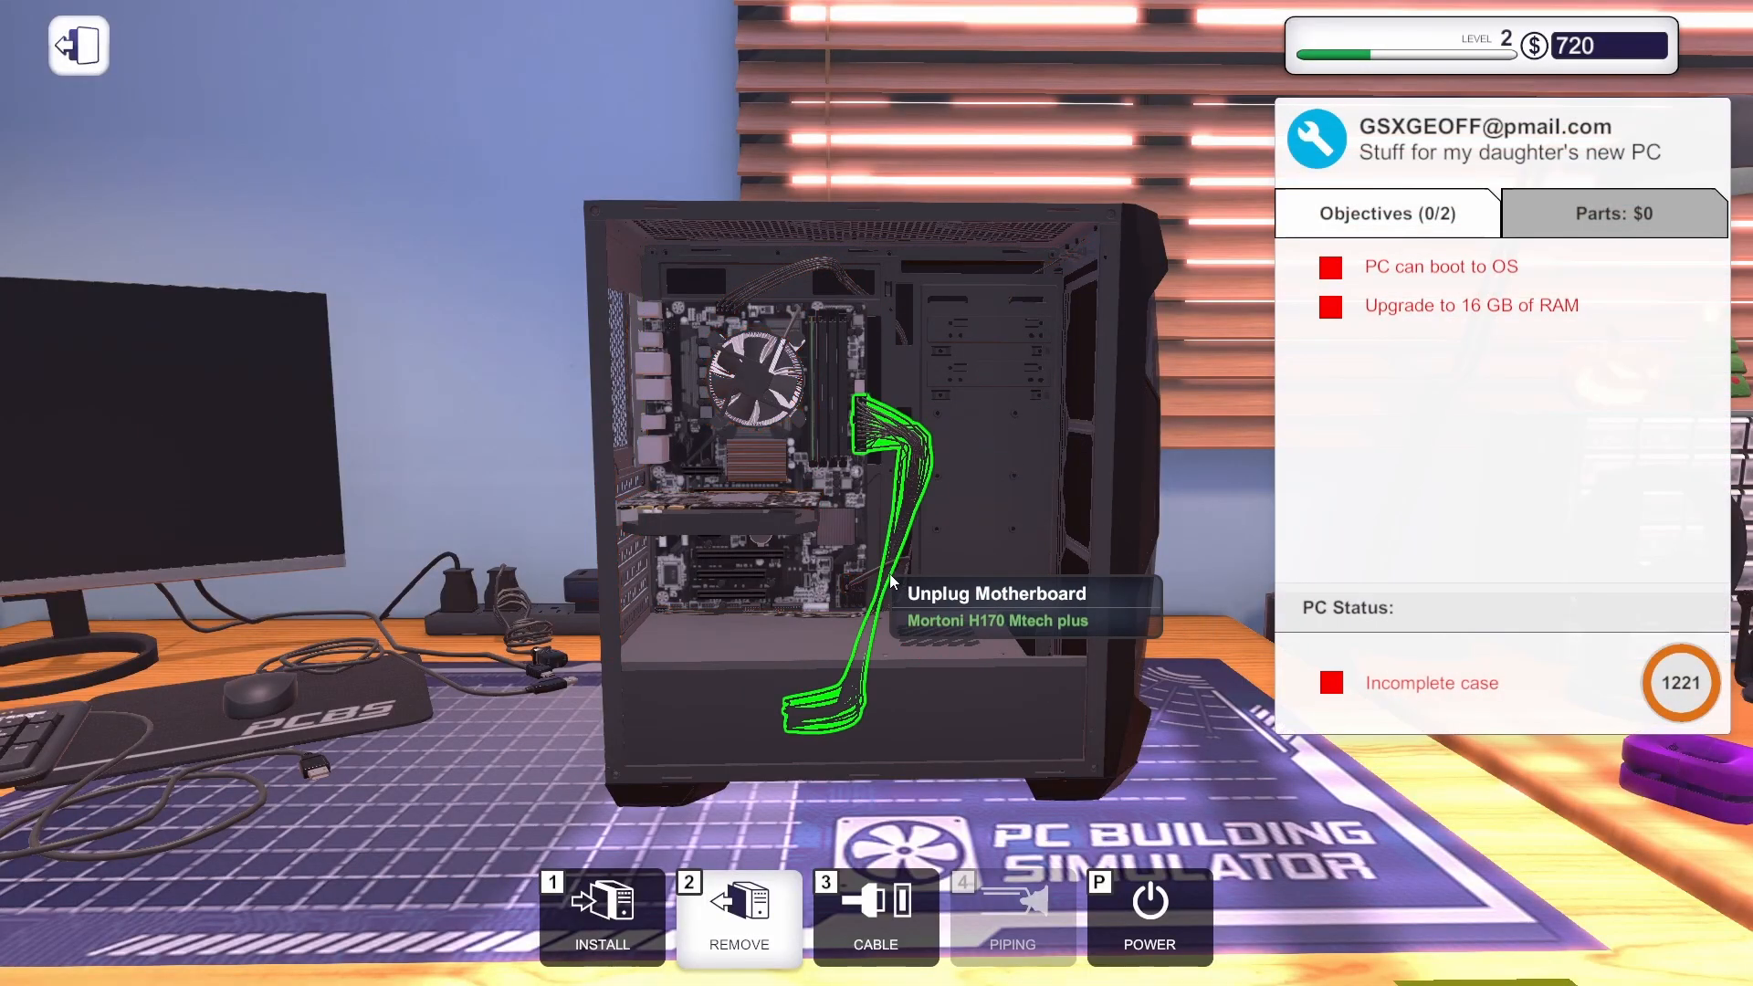
mouse_move(760, 369)
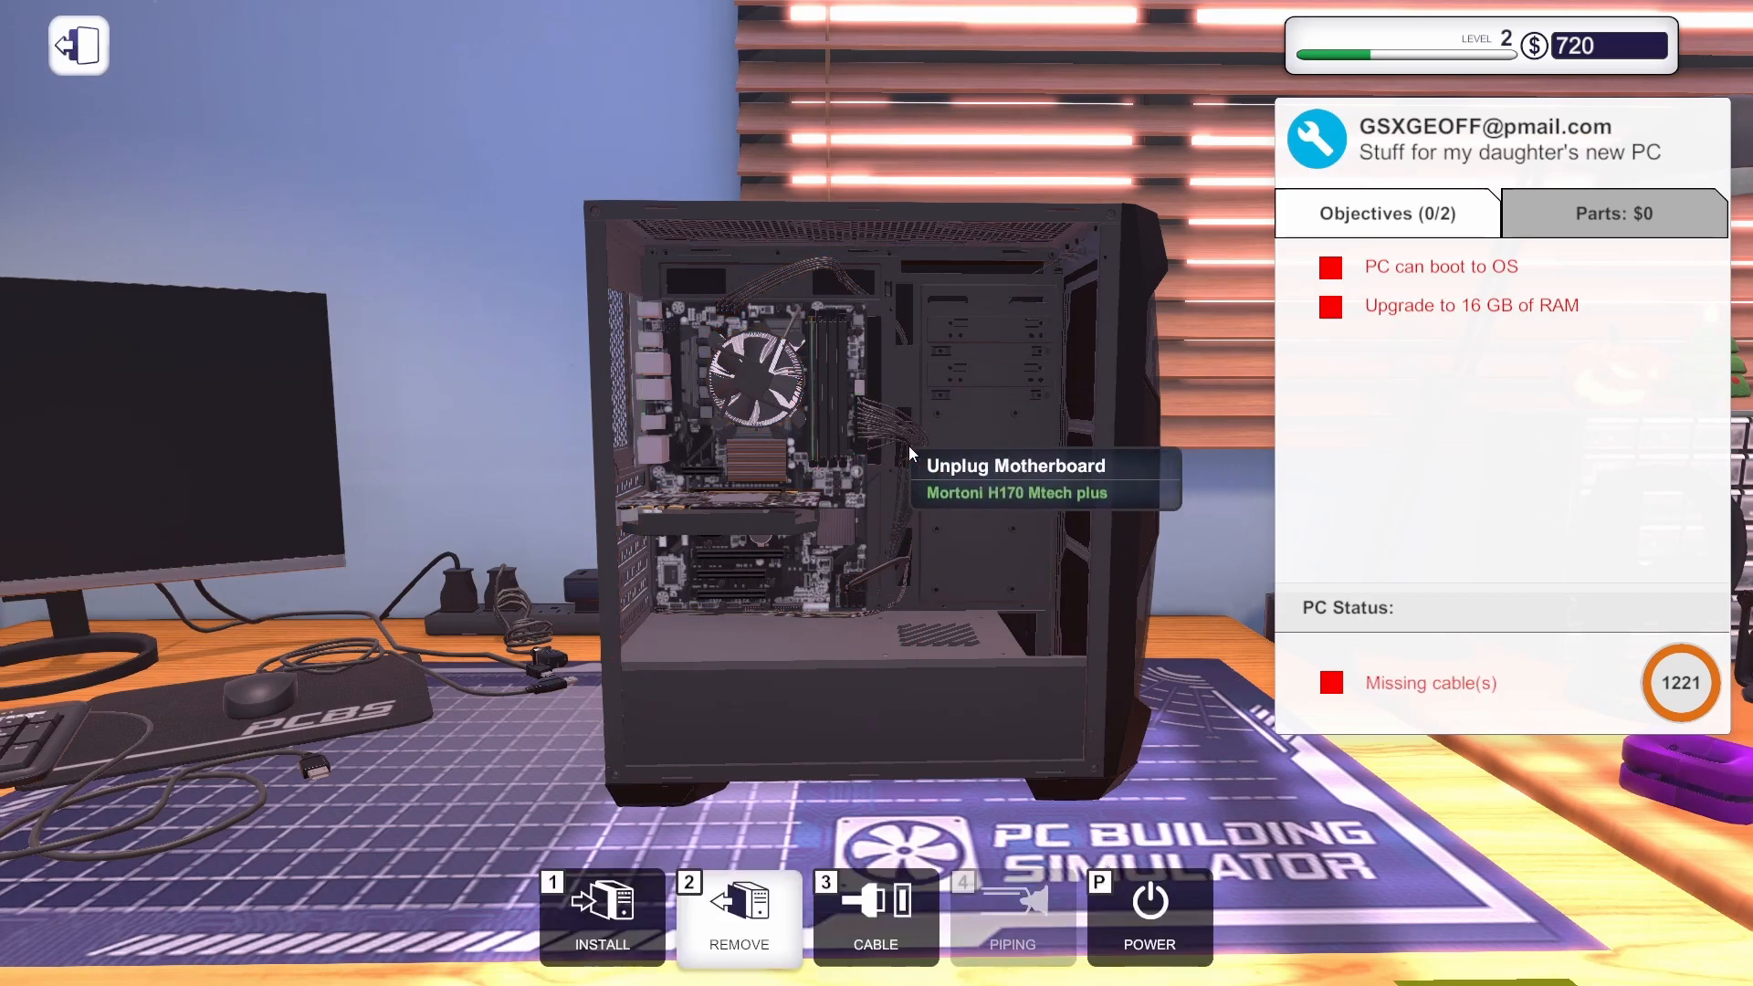
mouse_move(737, 380)
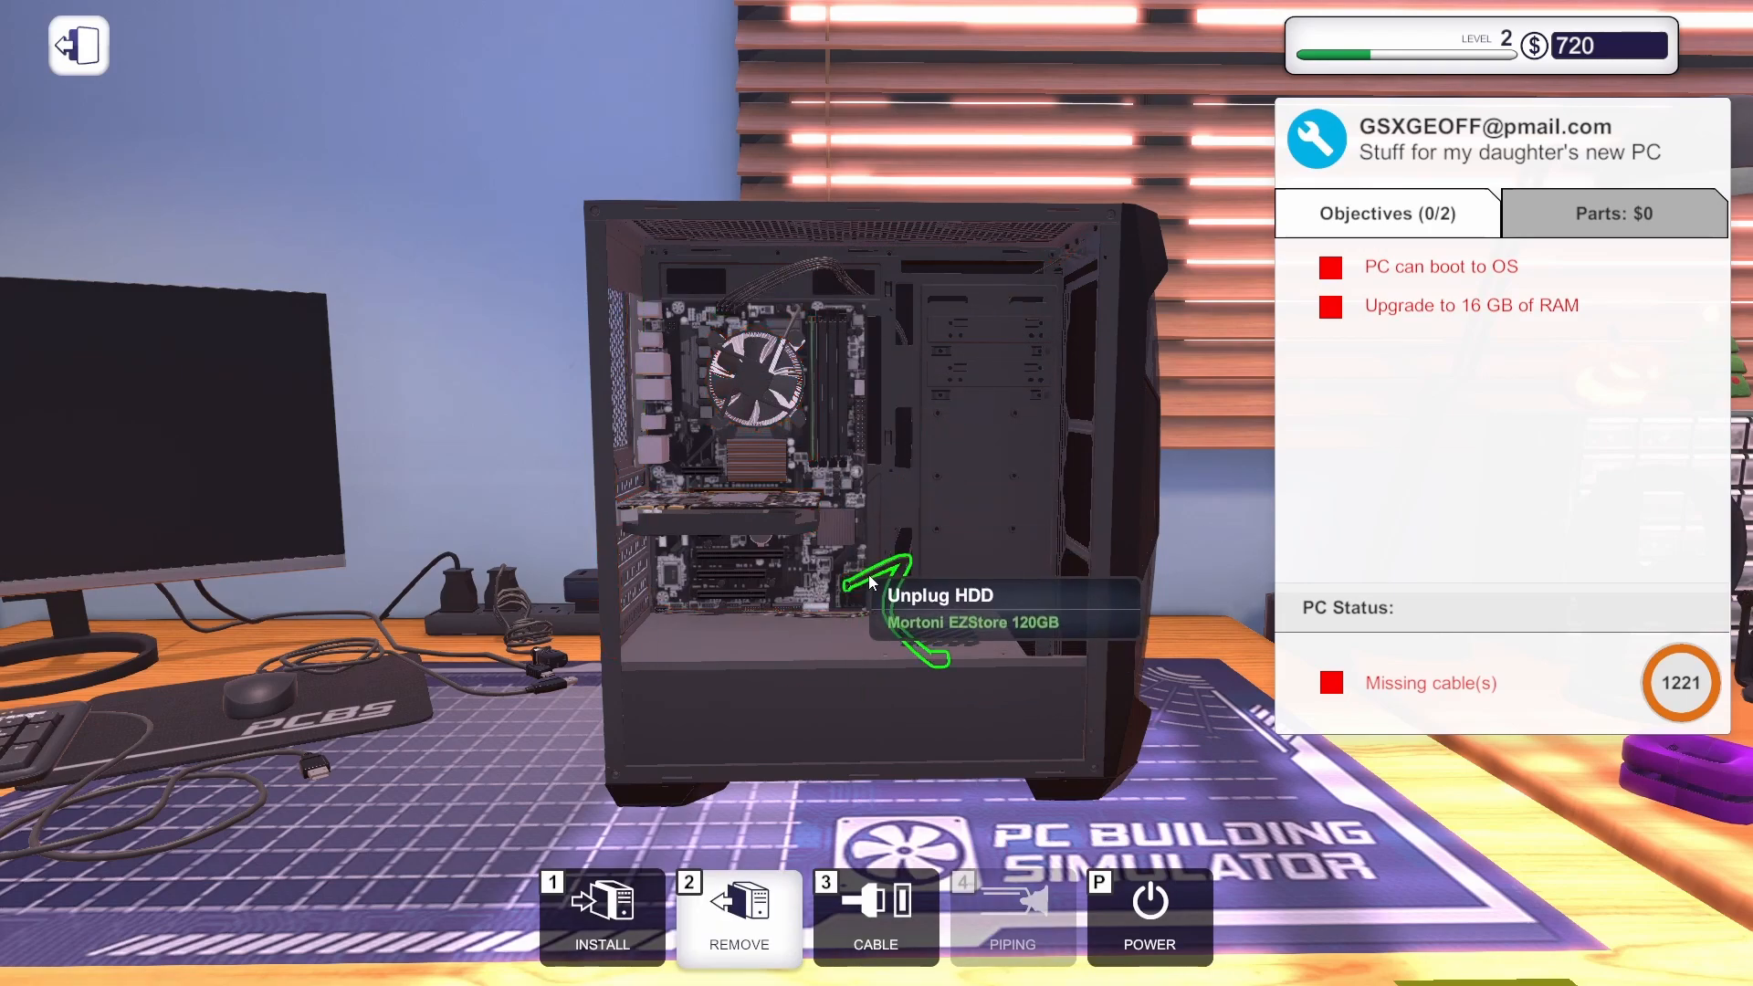
mouse_move(852, 627)
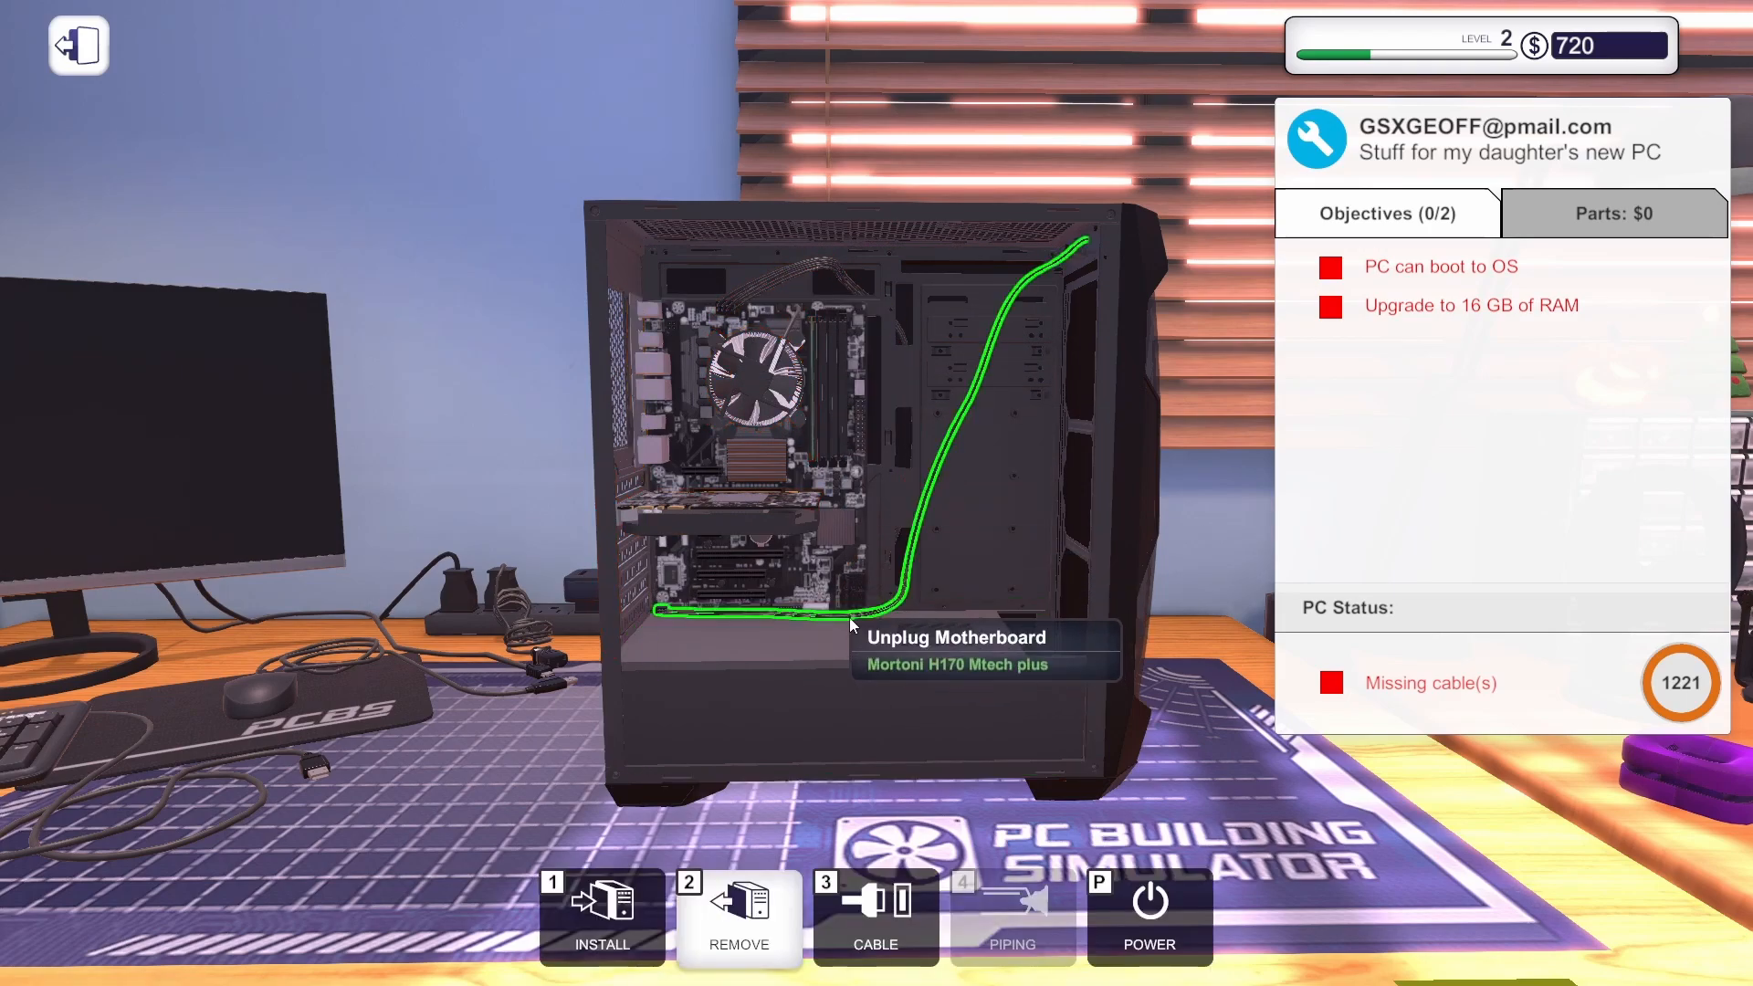
mouse_move(817, 436)
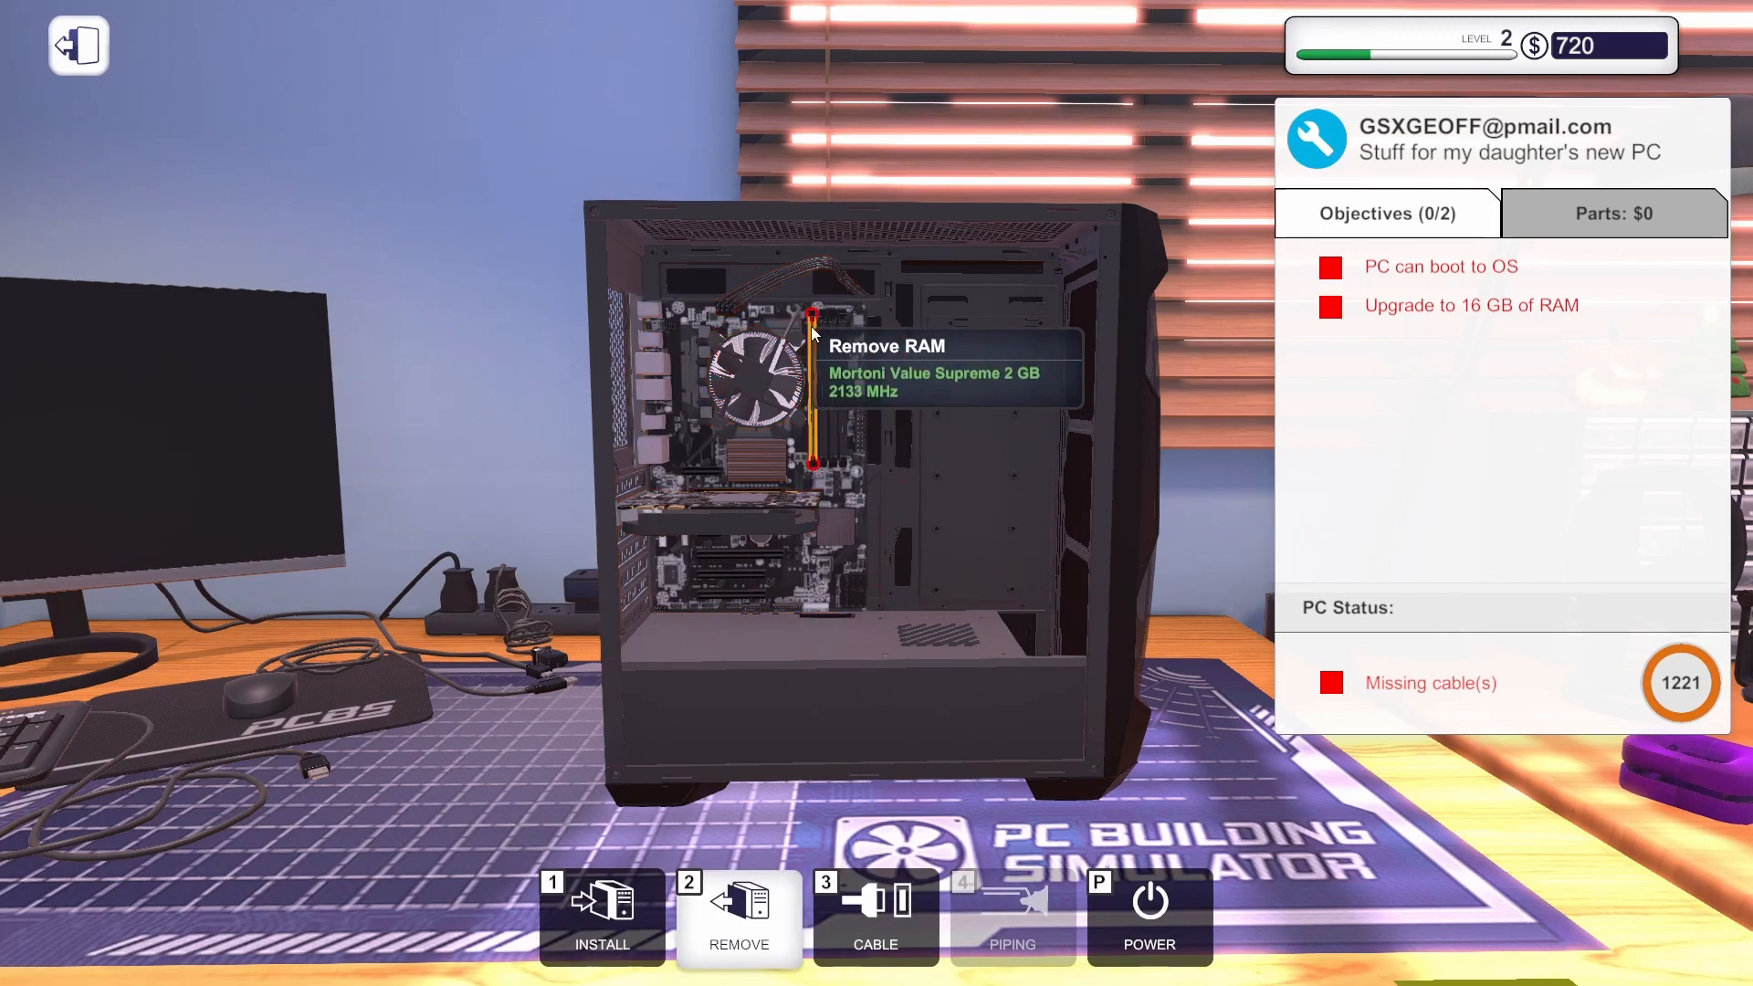
mouse_move(826, 356)
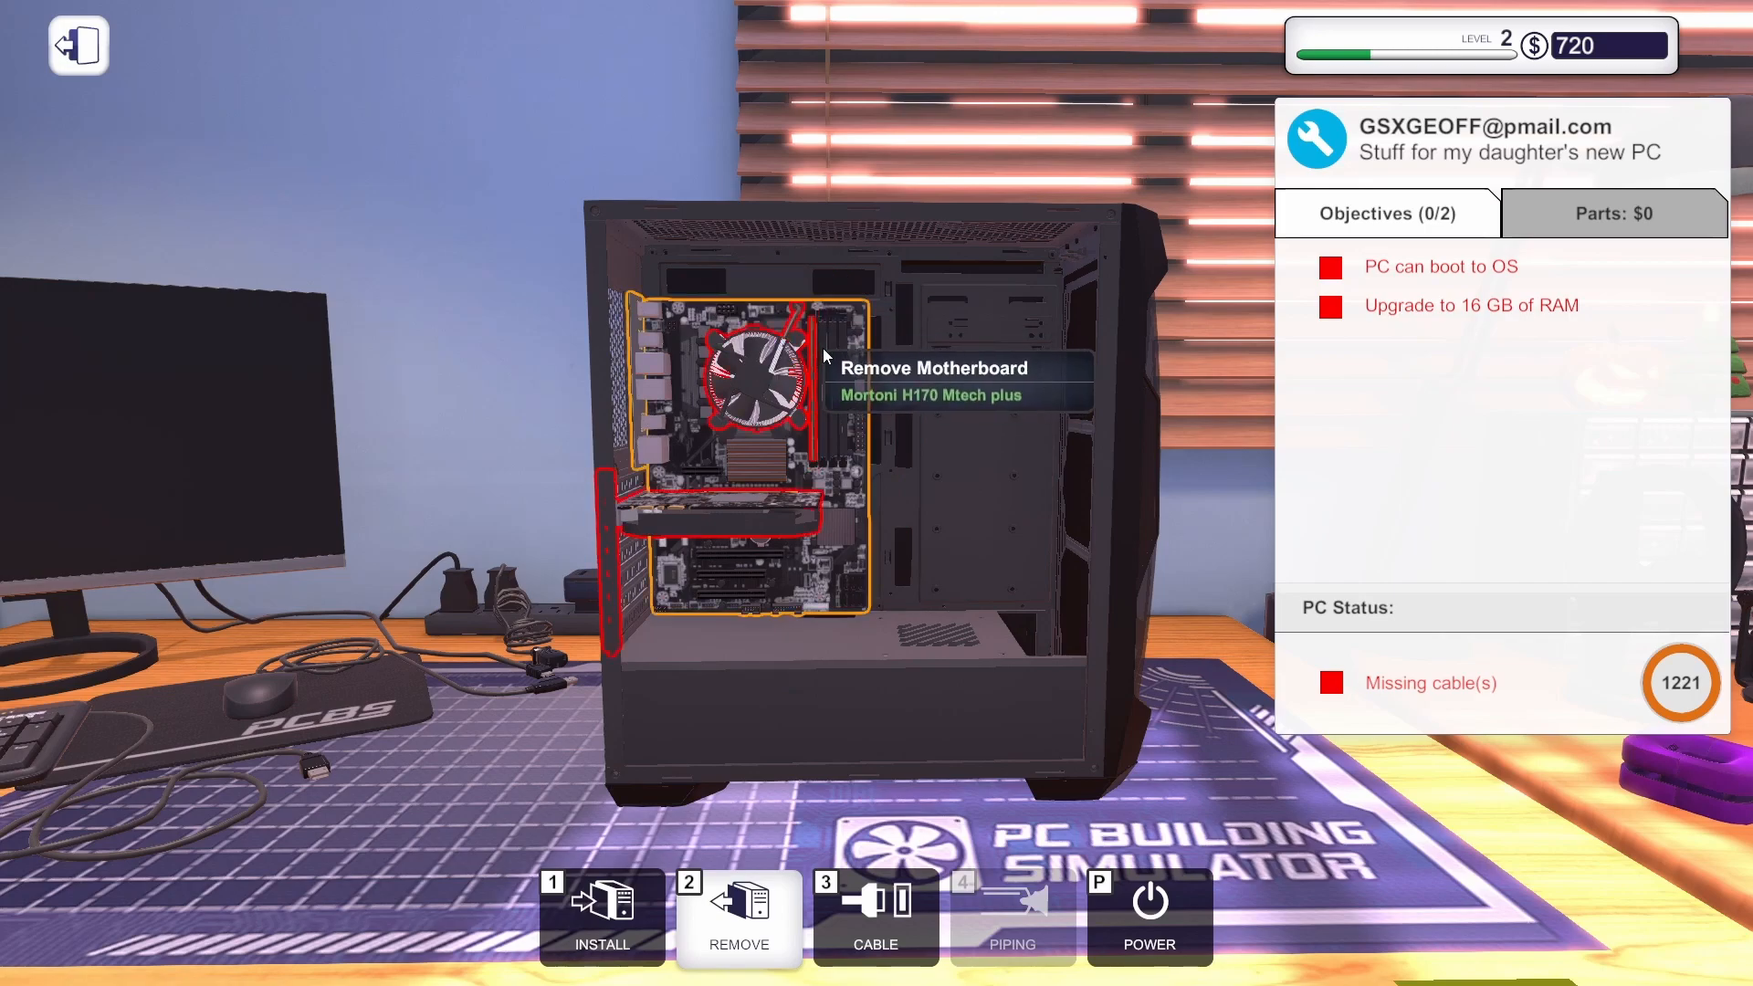
mouse_move(613, 548)
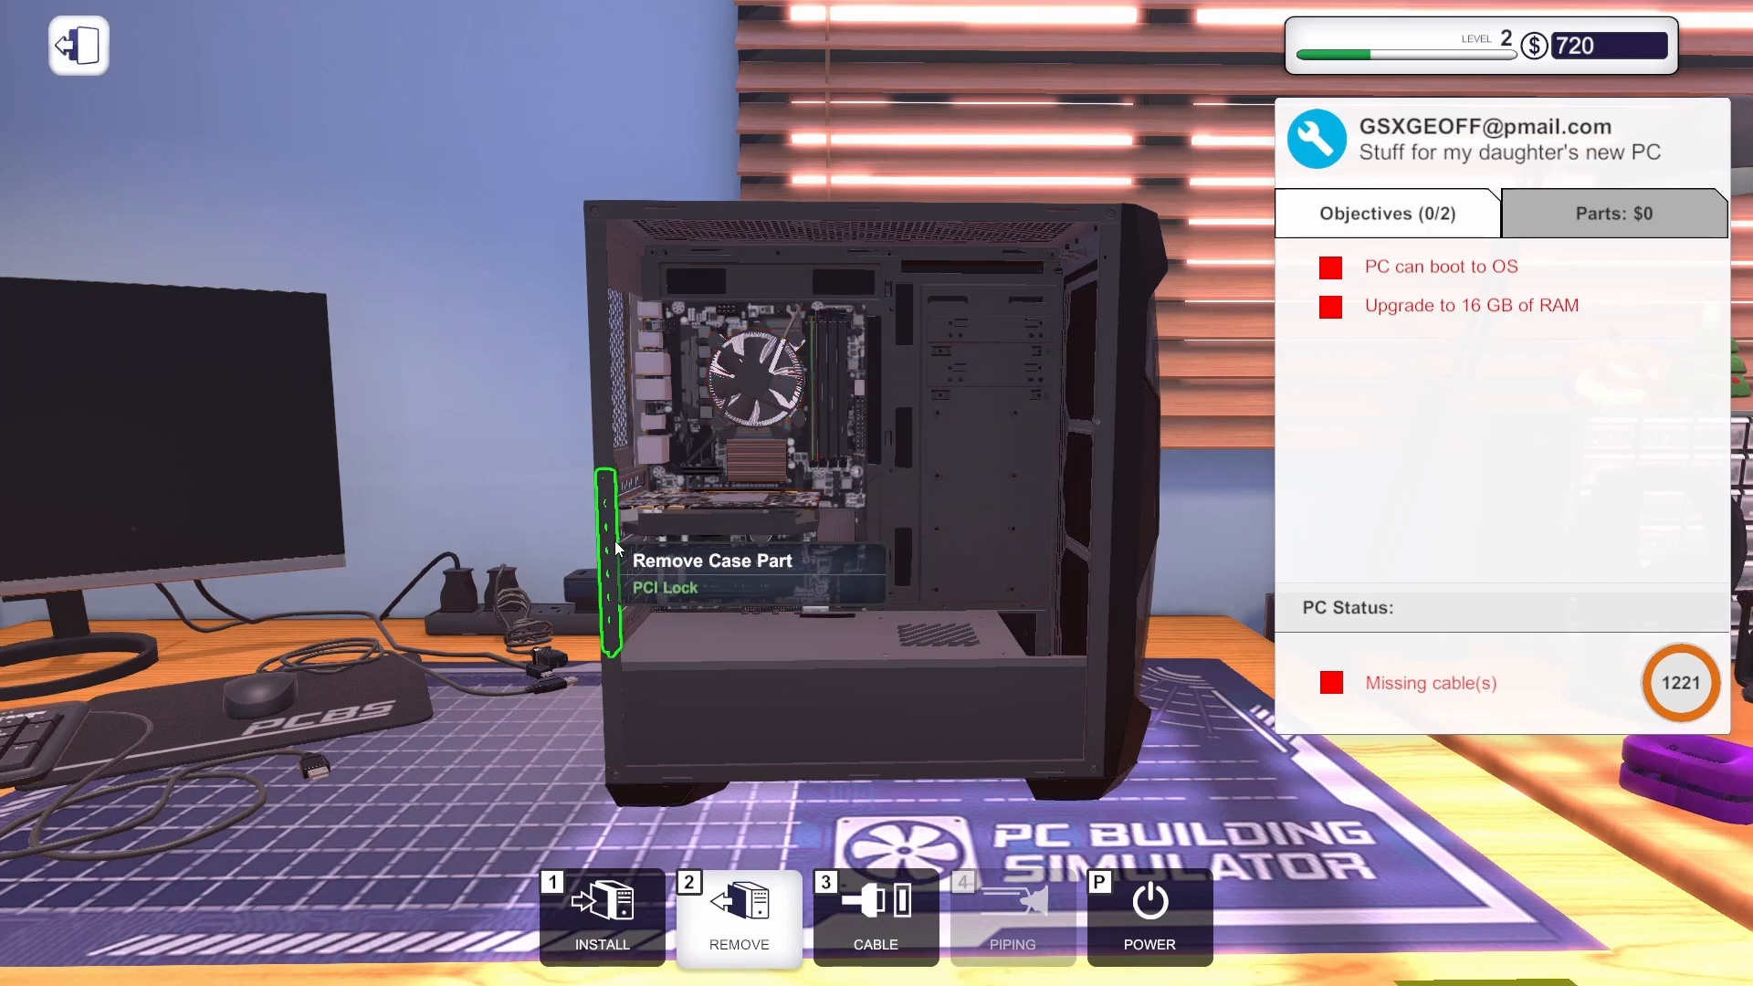
Remove the PCI lock from Geoff's case to free the graphics card.
click(608, 559)
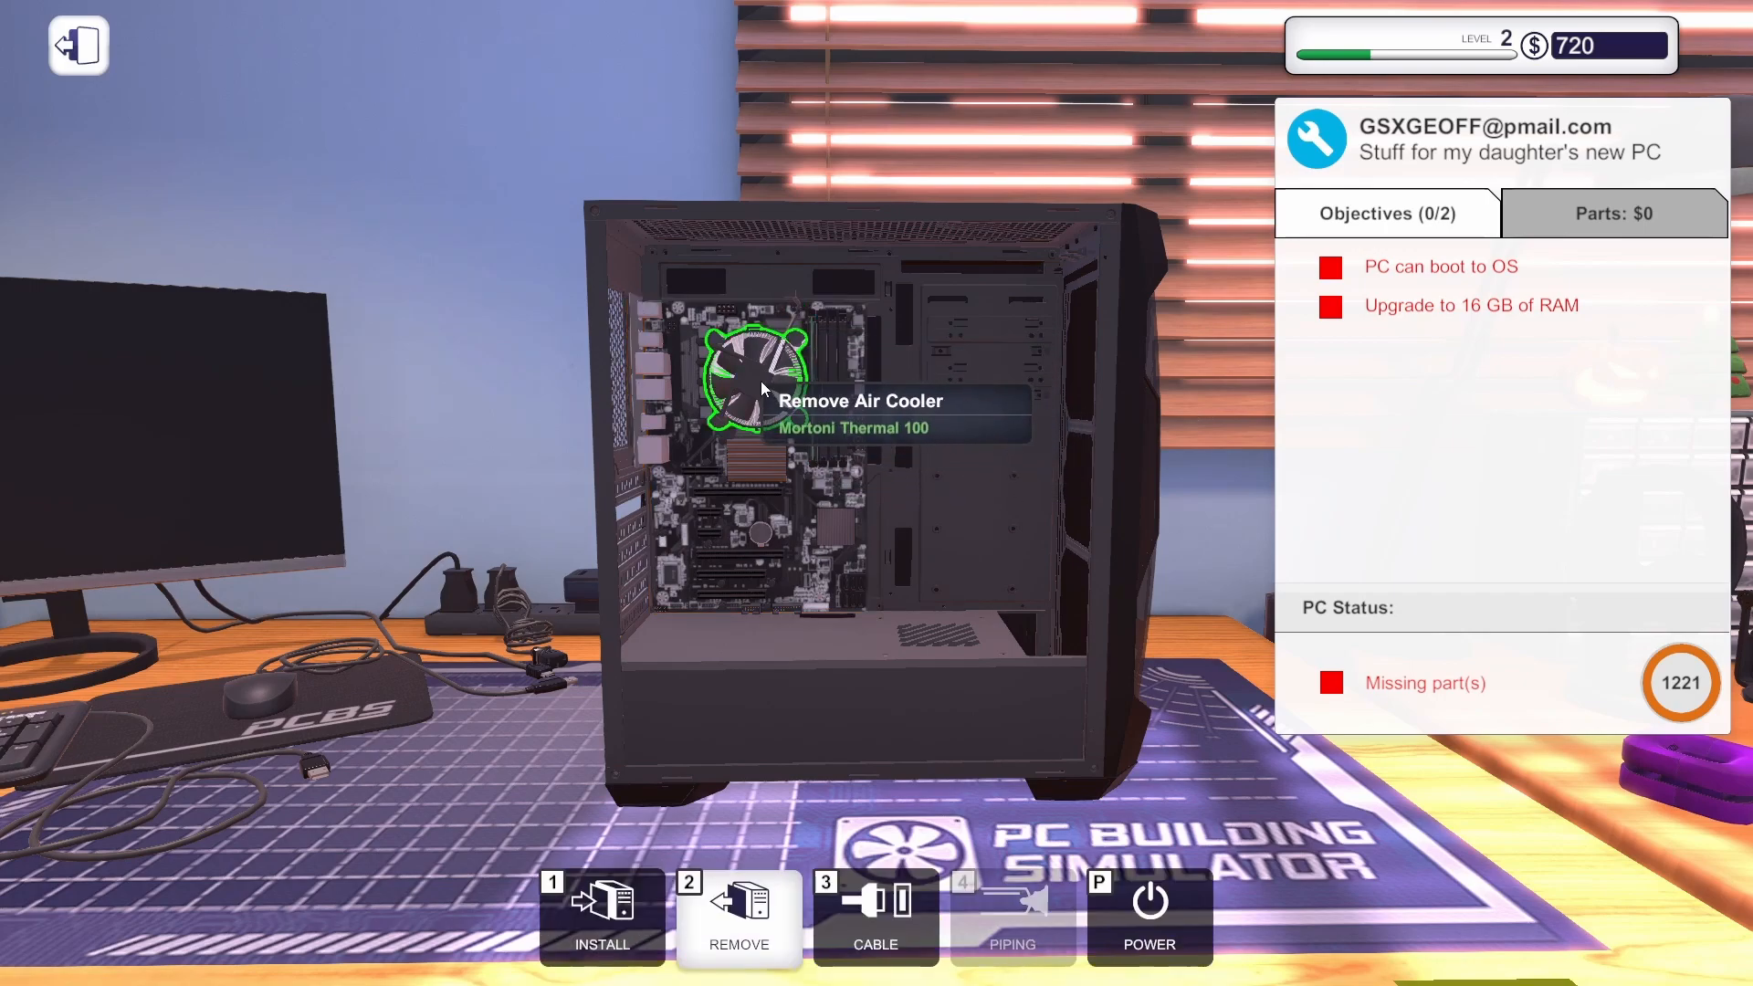
mouse_move(812, 415)
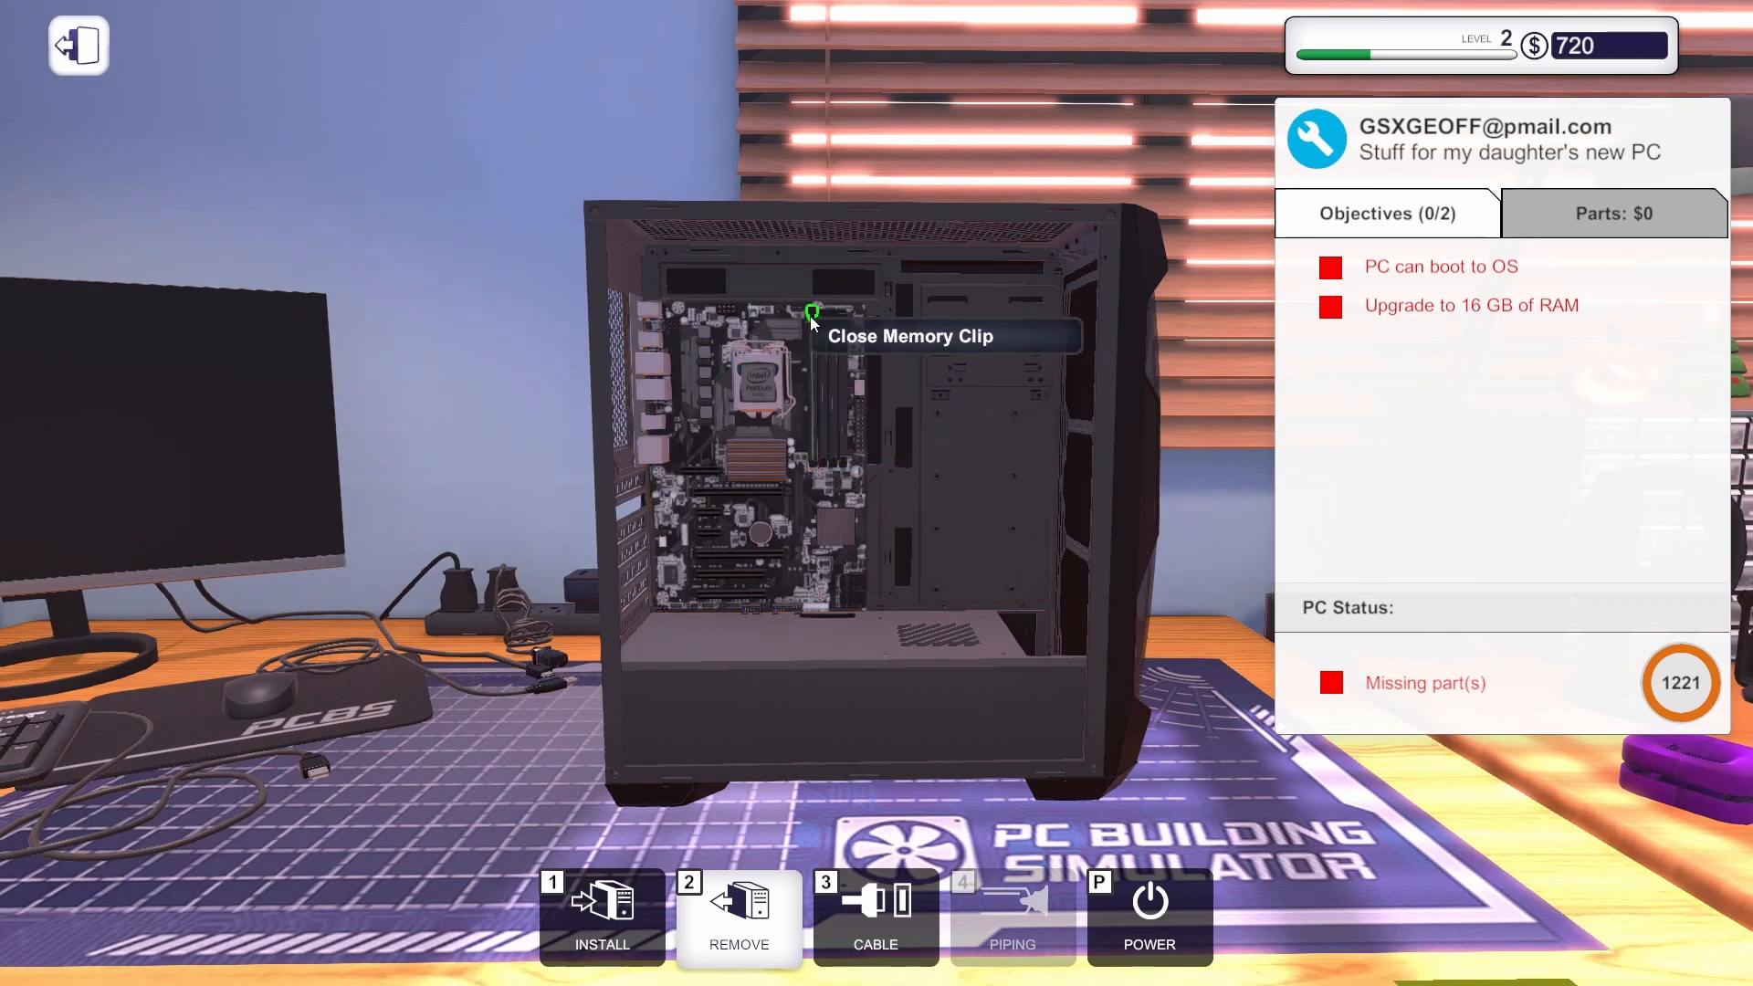
mouse_move(815, 455)
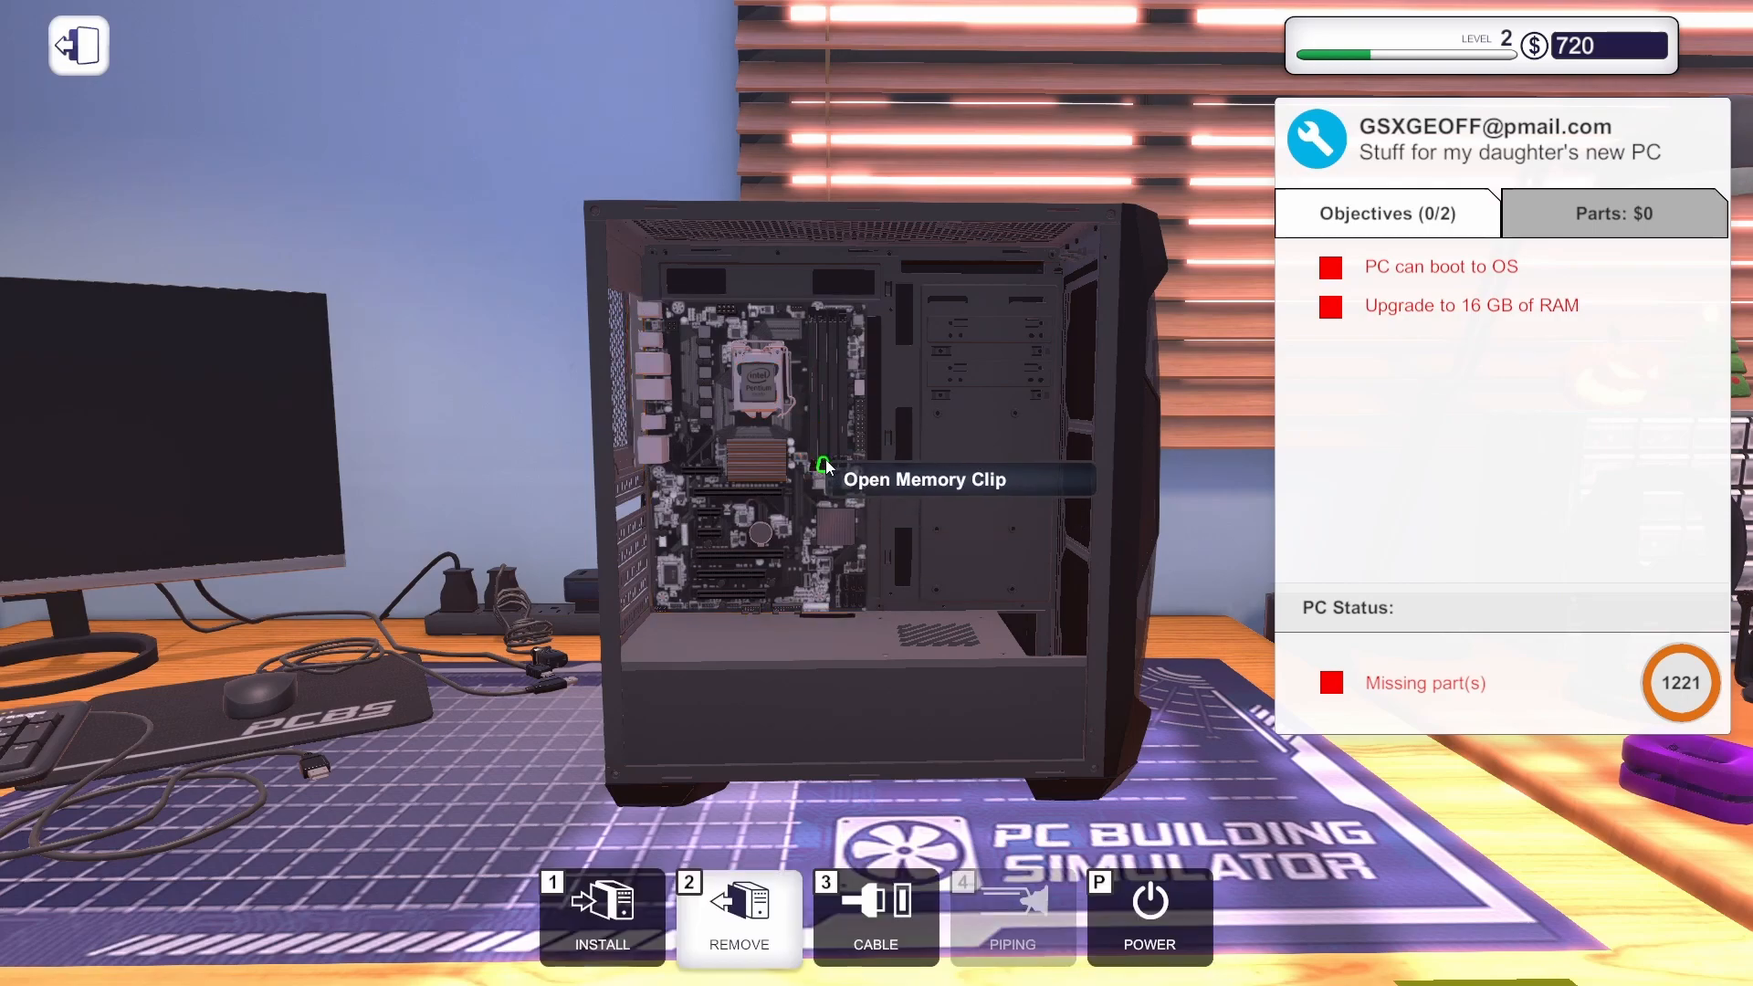
mouse_move(823, 310)
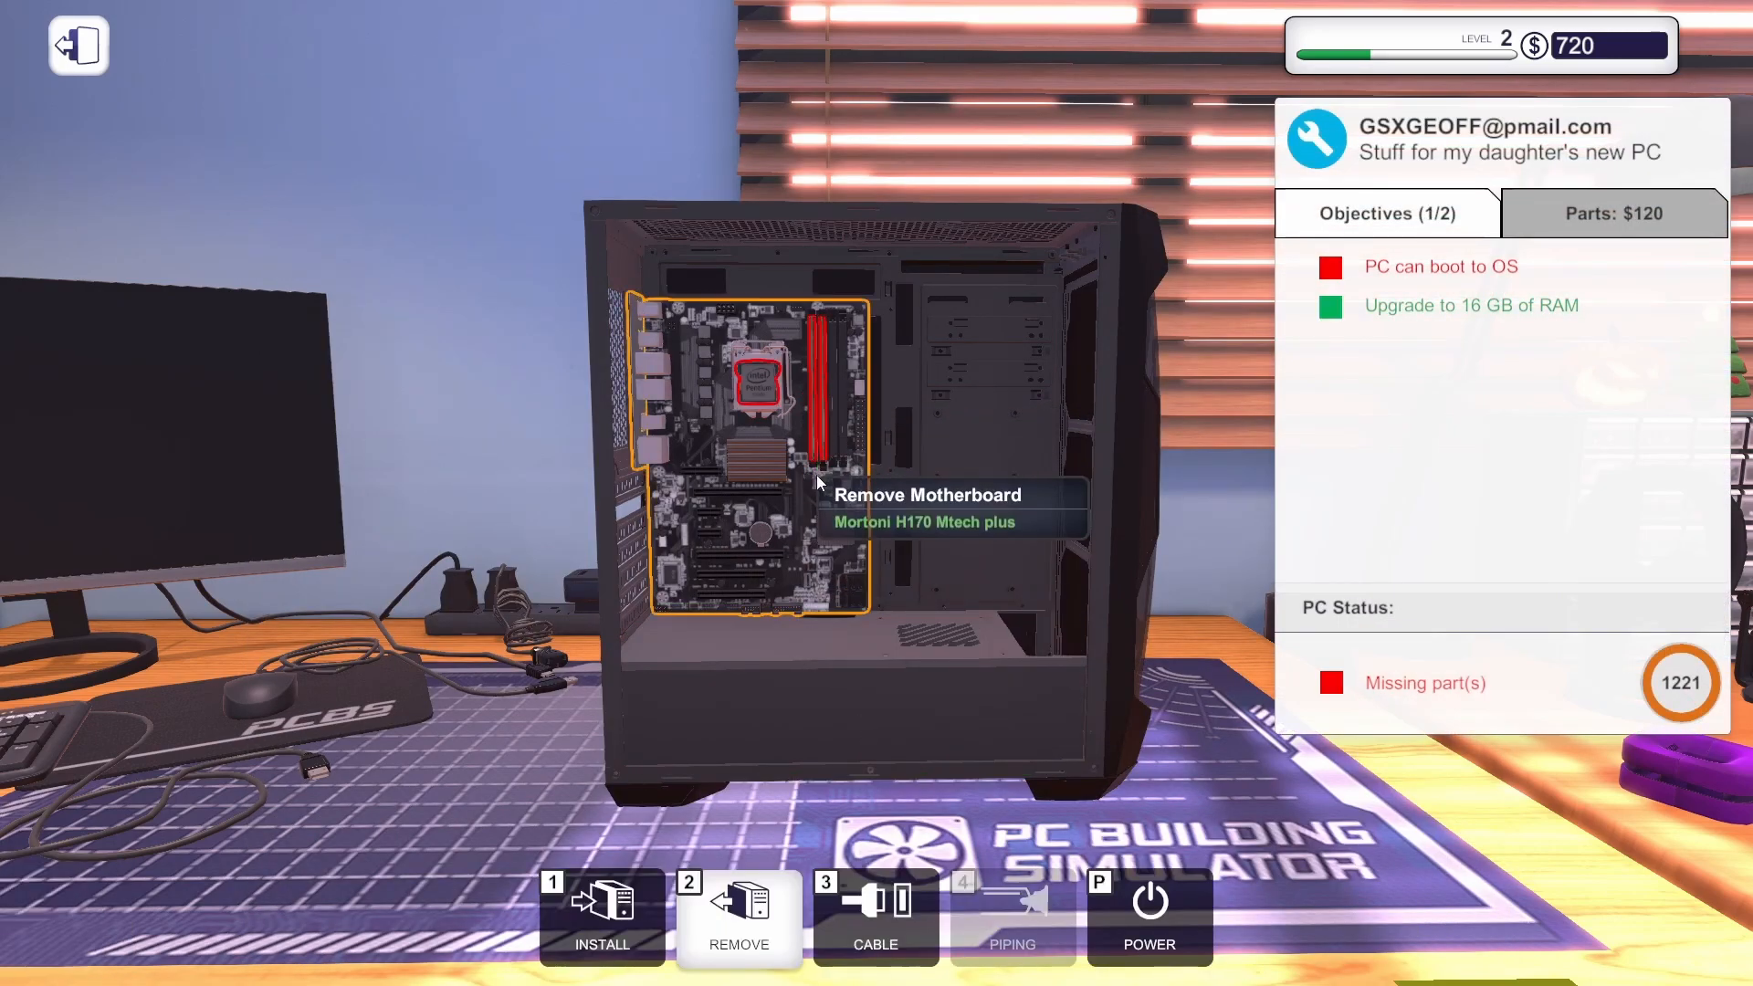
mouse_move(813, 466)
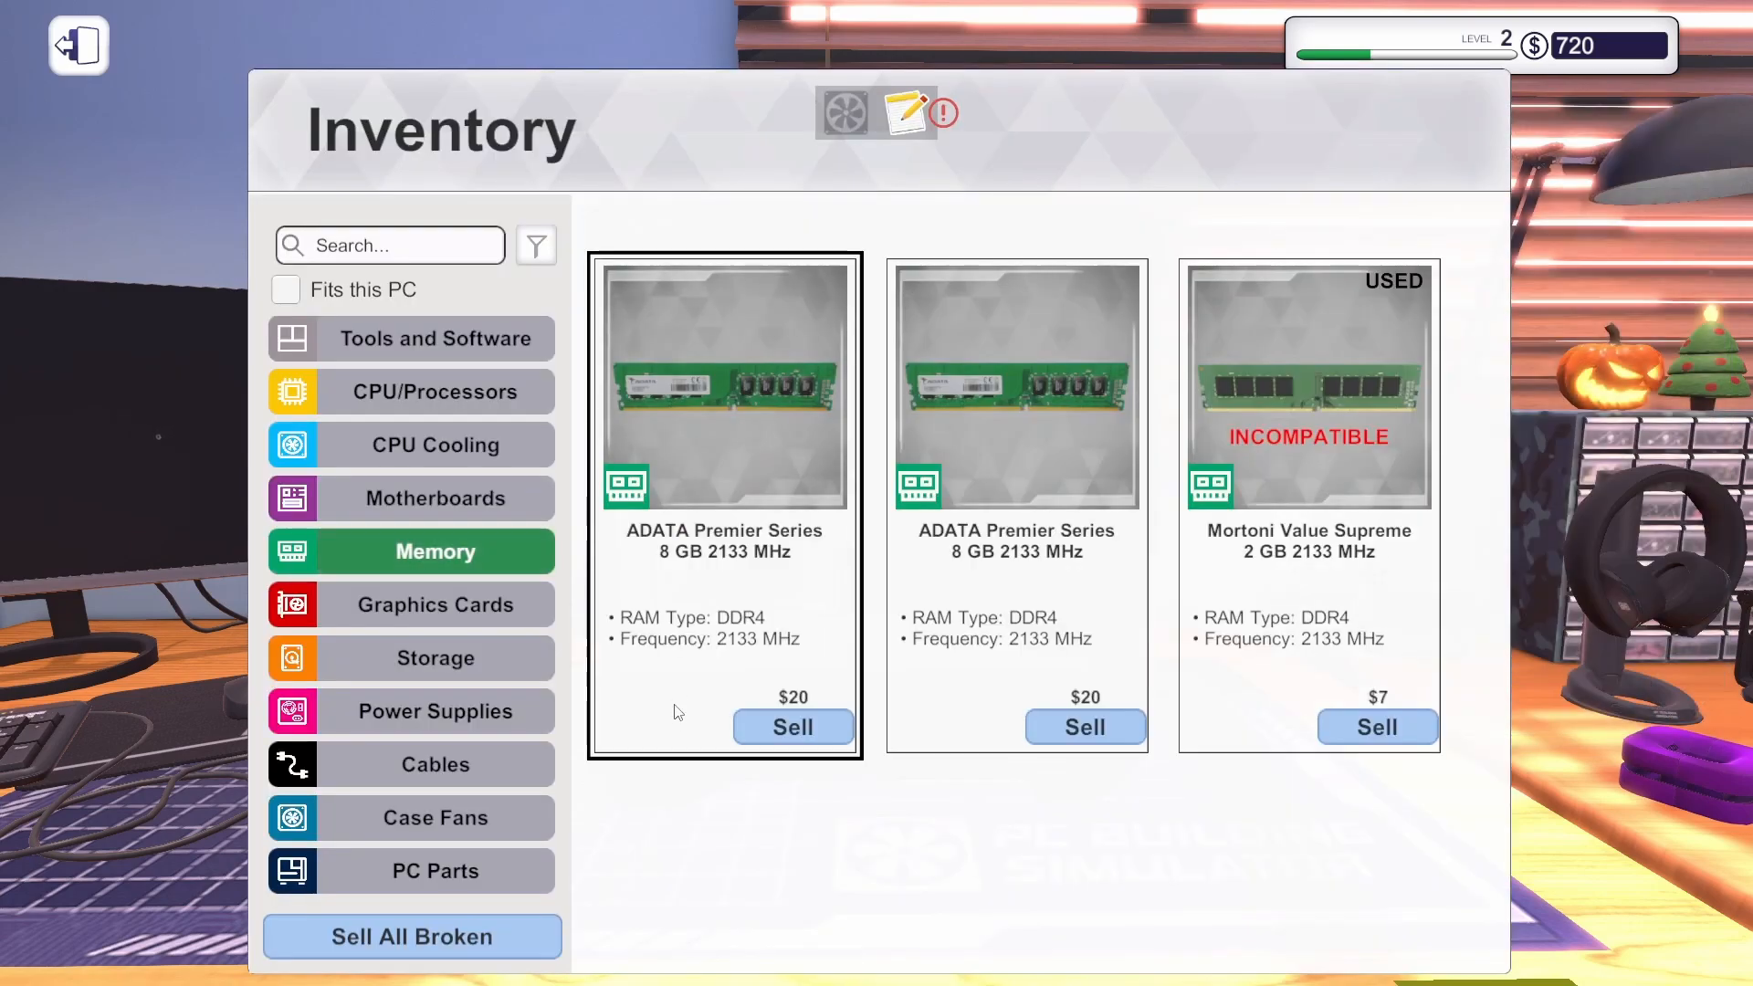
Install the two ADATA 8 GB sticks so the 16 GB RAM objective ticks green.
click(435, 496)
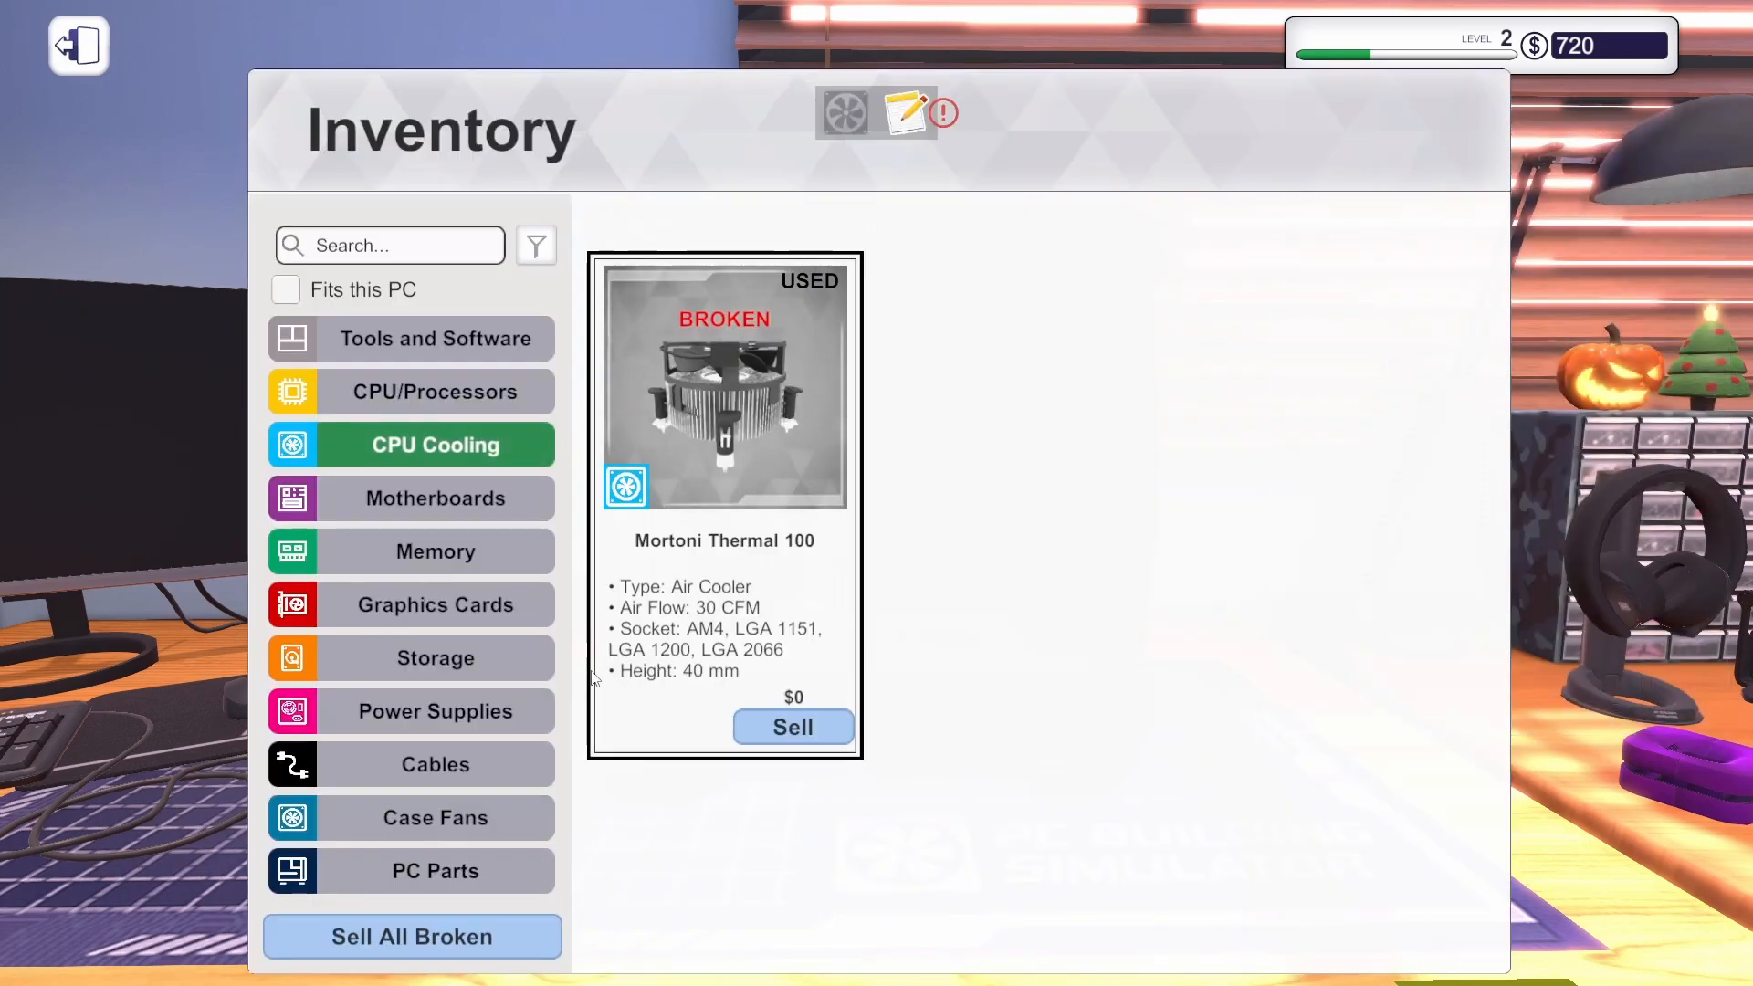
click(435, 605)
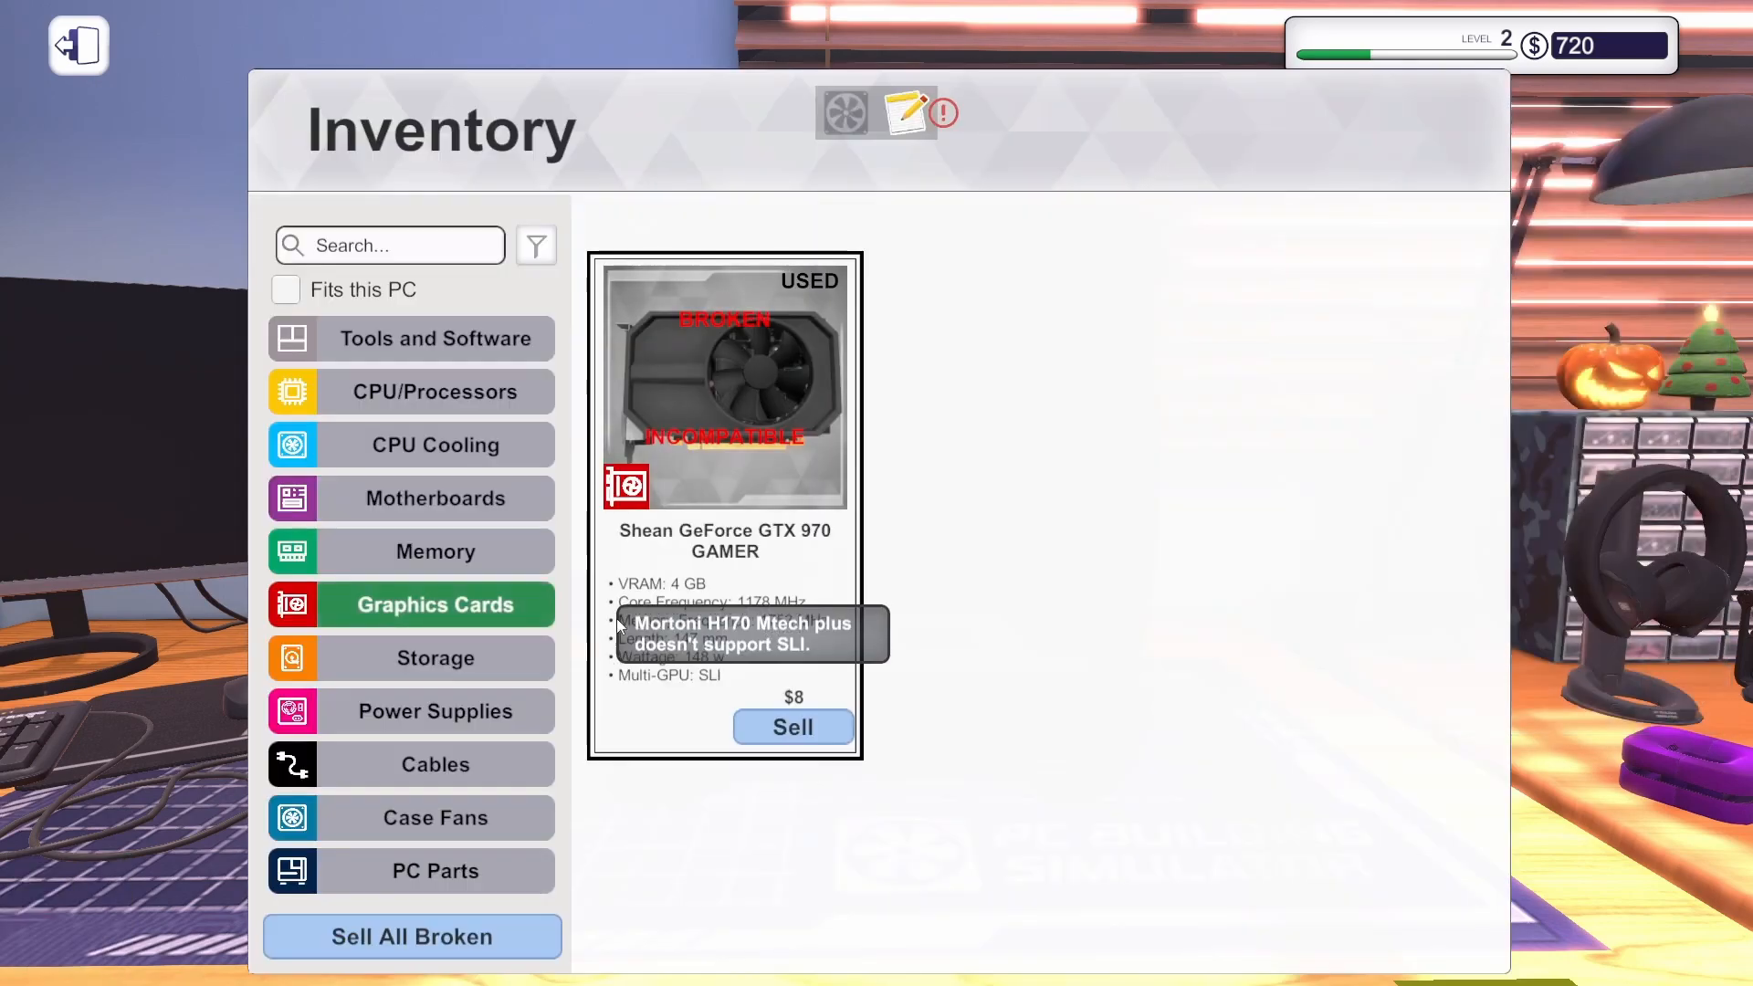
click(435, 818)
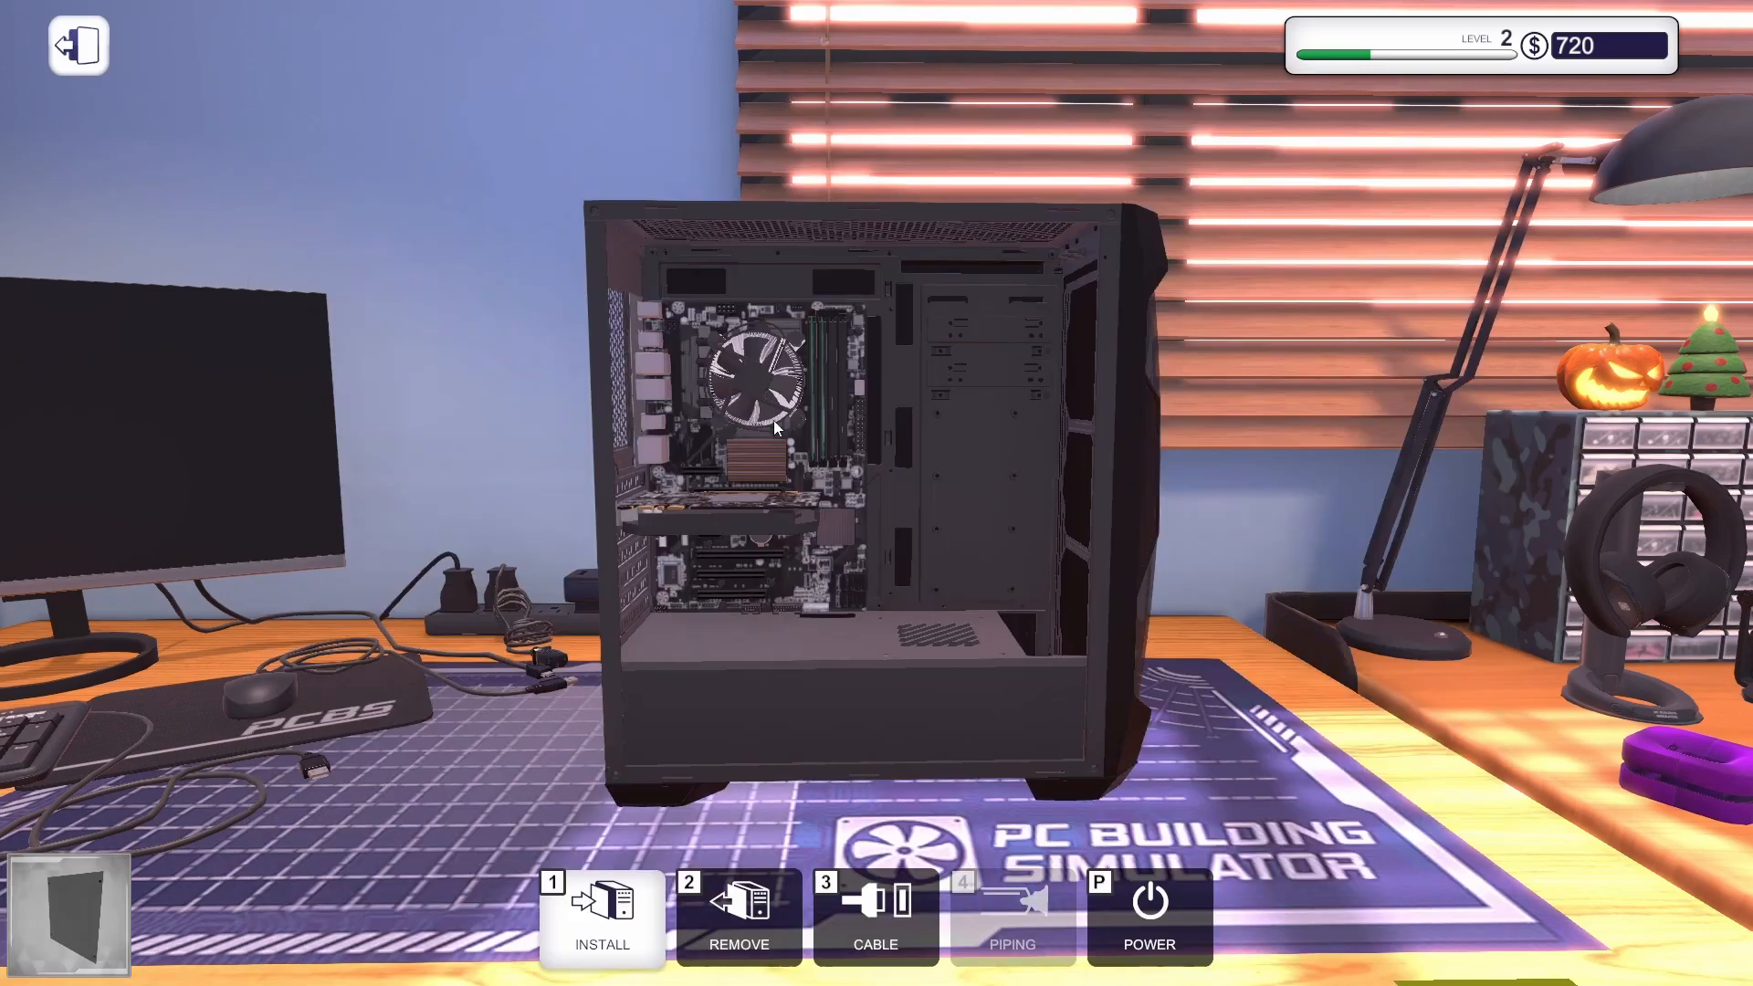
click(601, 917)
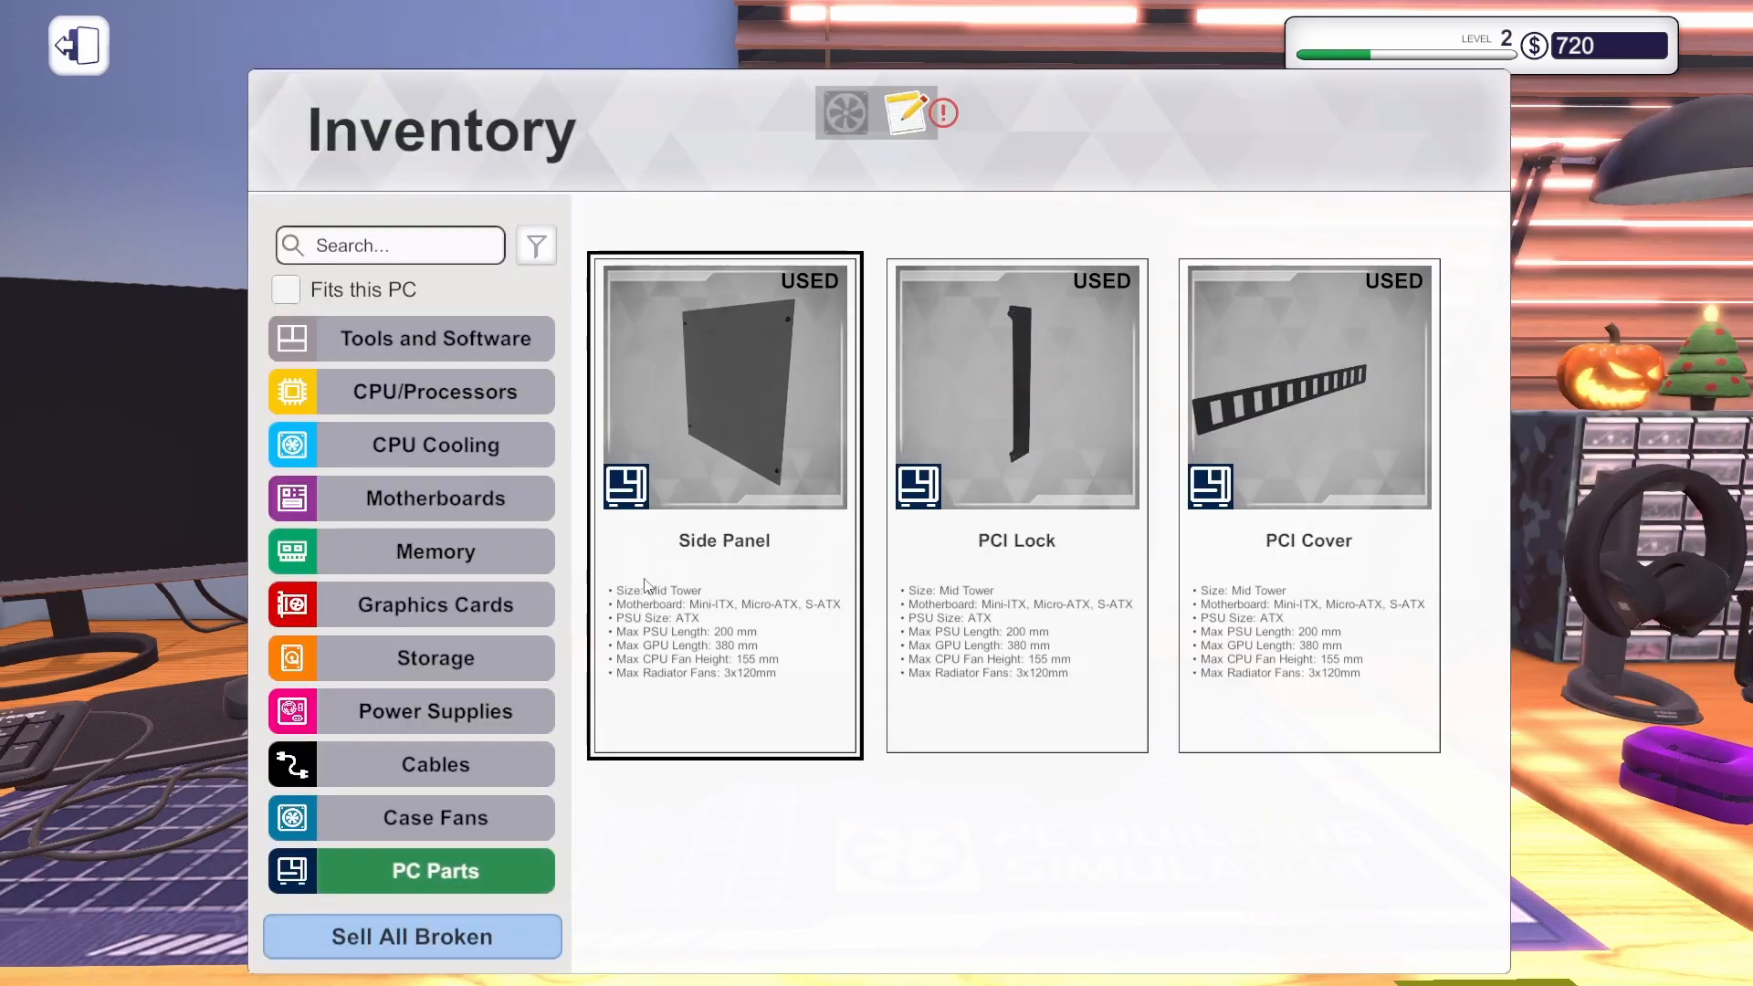
Look through Motherboards, Tools and Software, Power Supplies and Memory stock in the inventory.
click(434, 497)
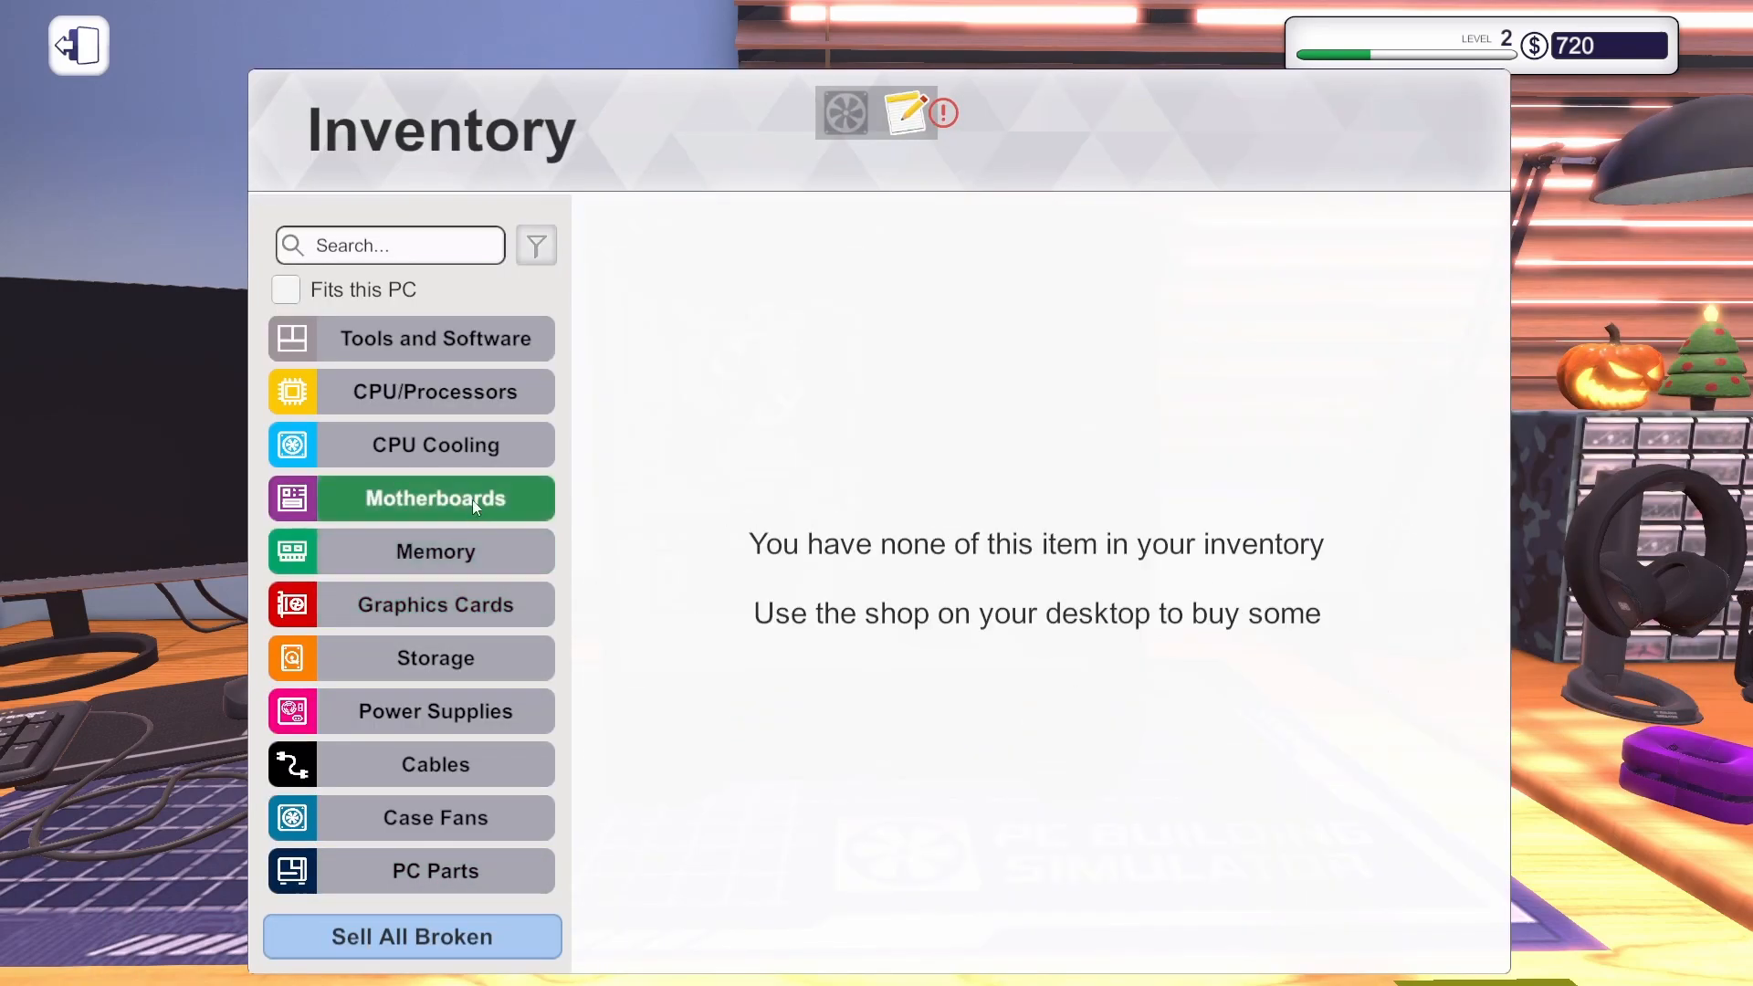
click(434, 338)
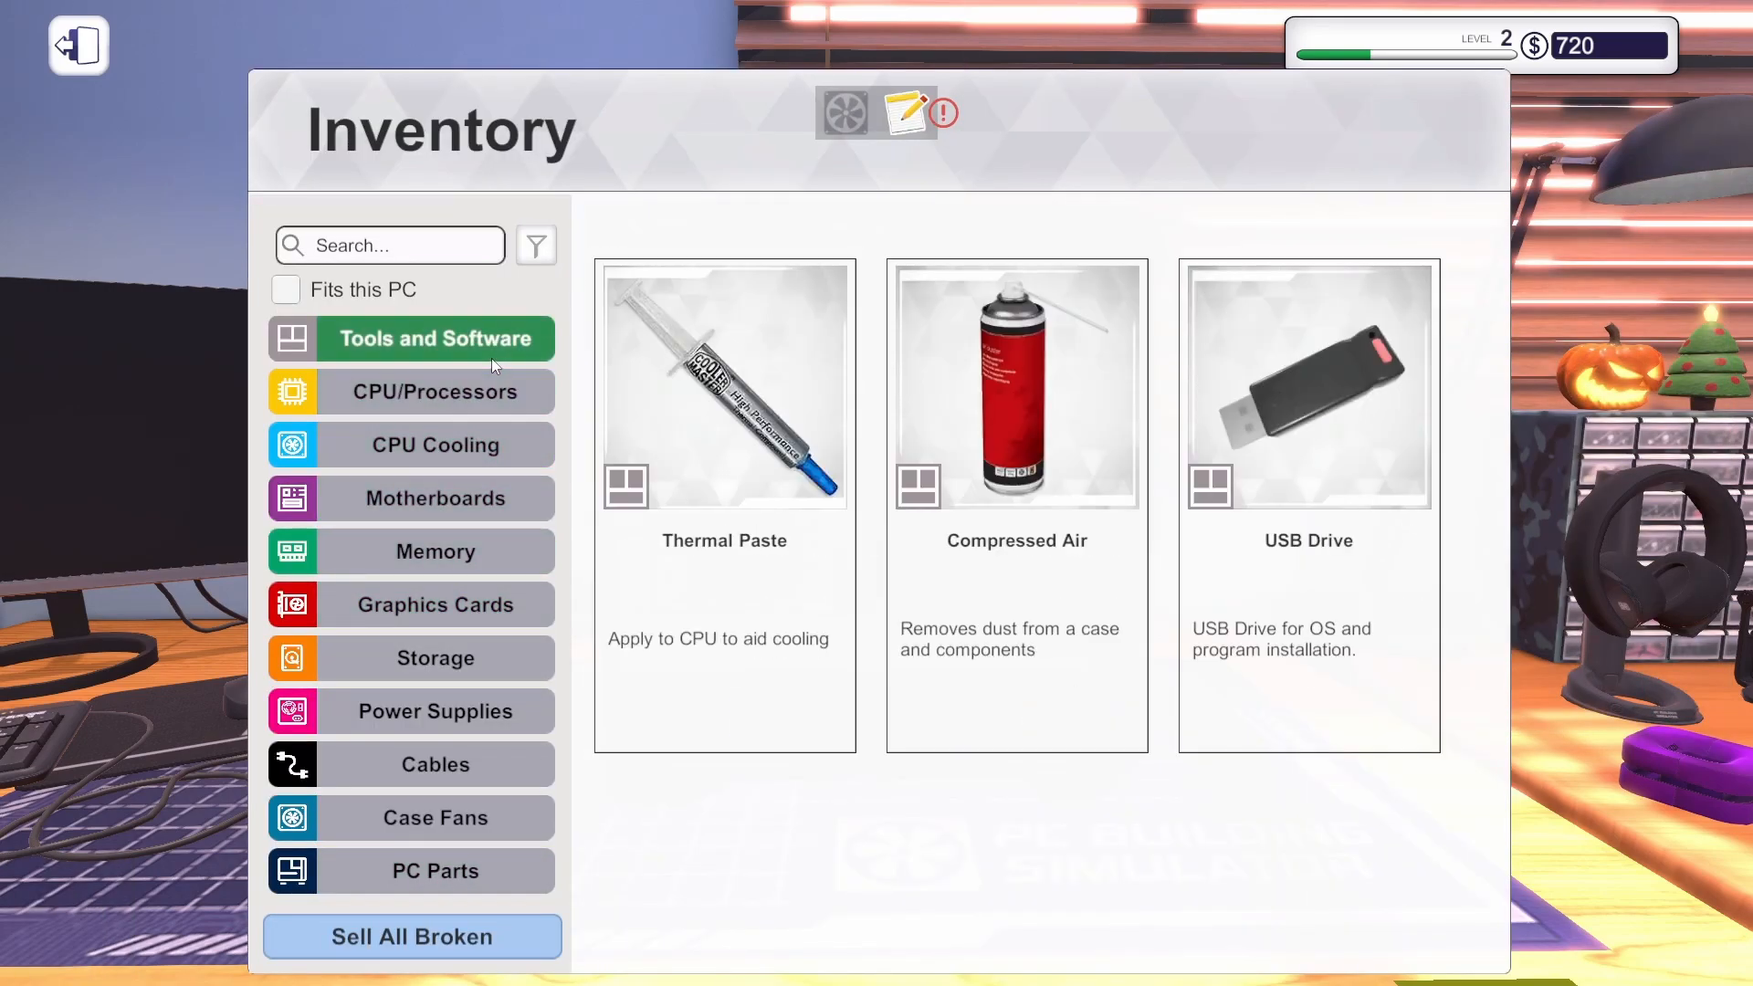
click(434, 710)
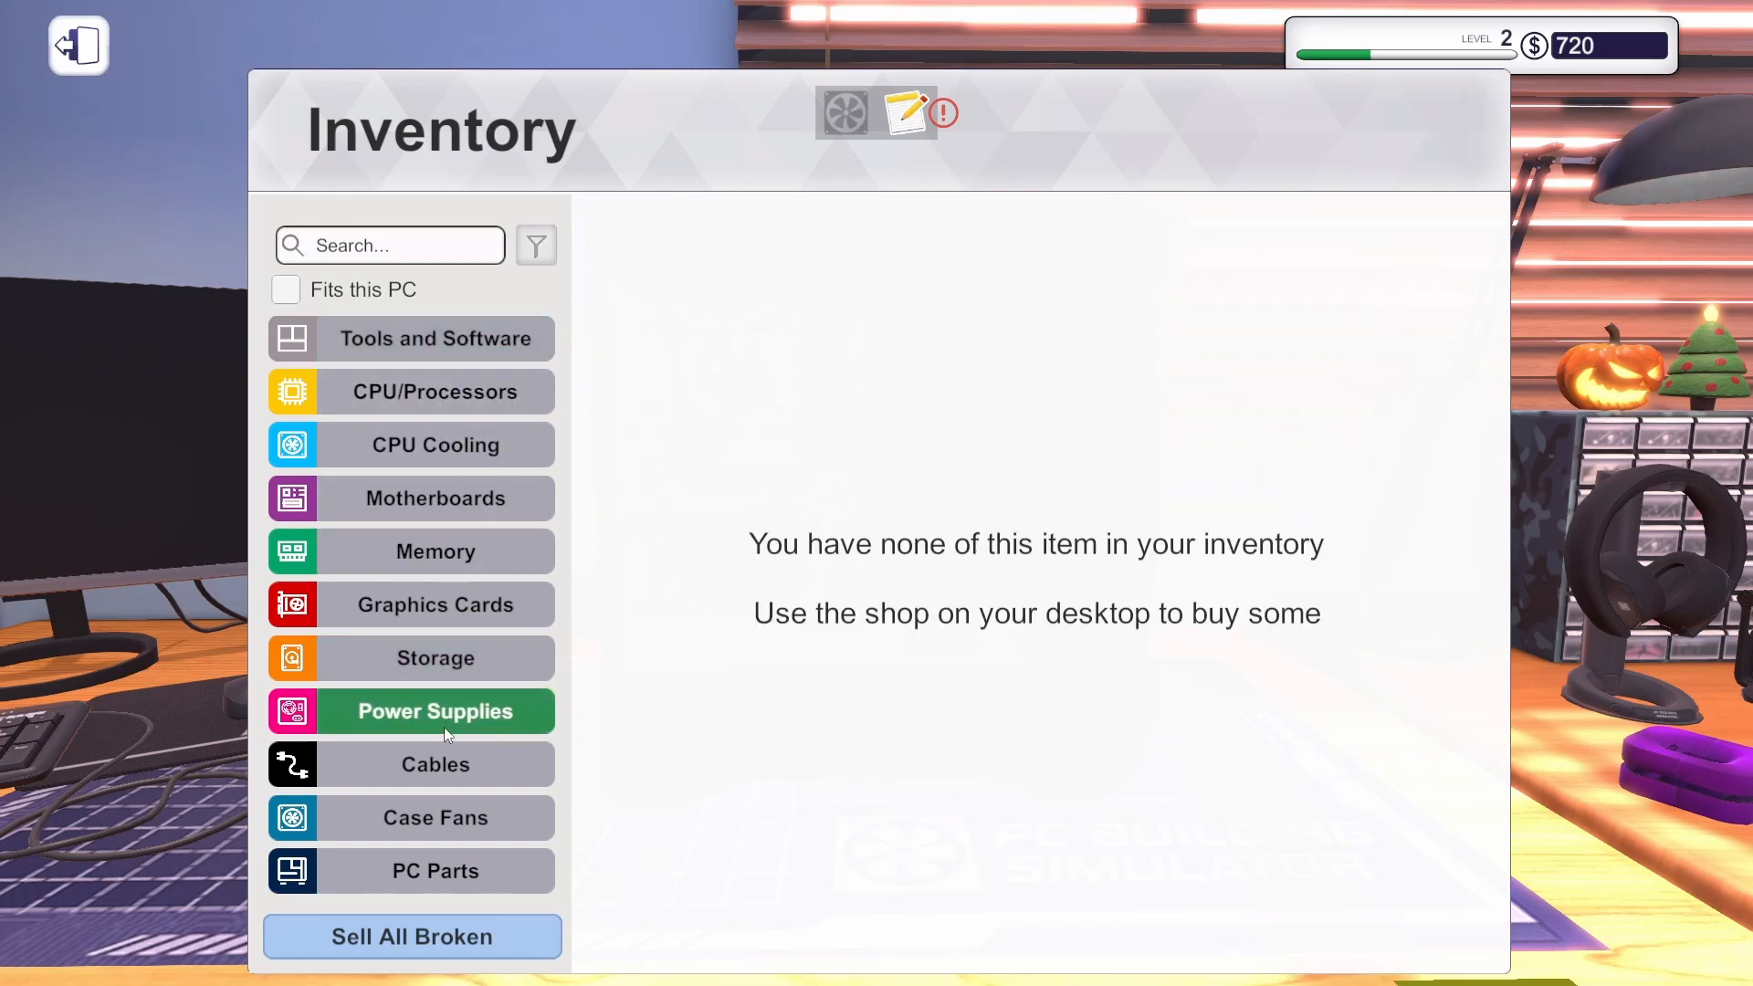
click(435, 550)
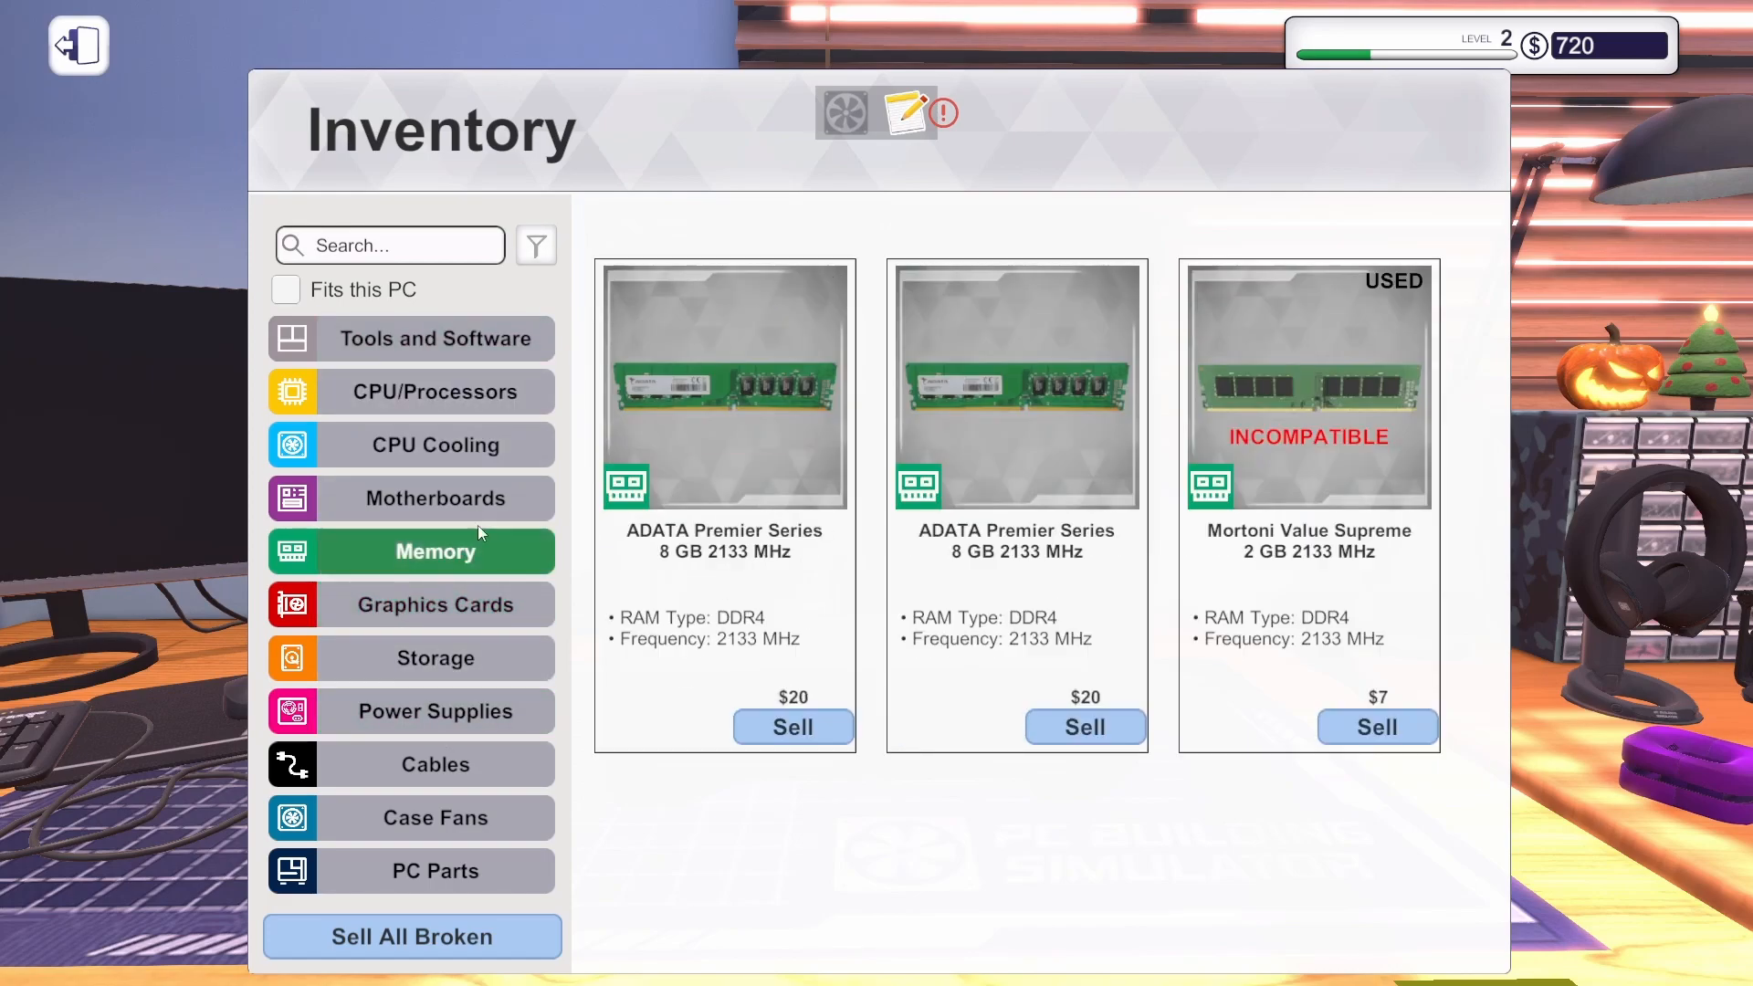
mouse_move(391, 653)
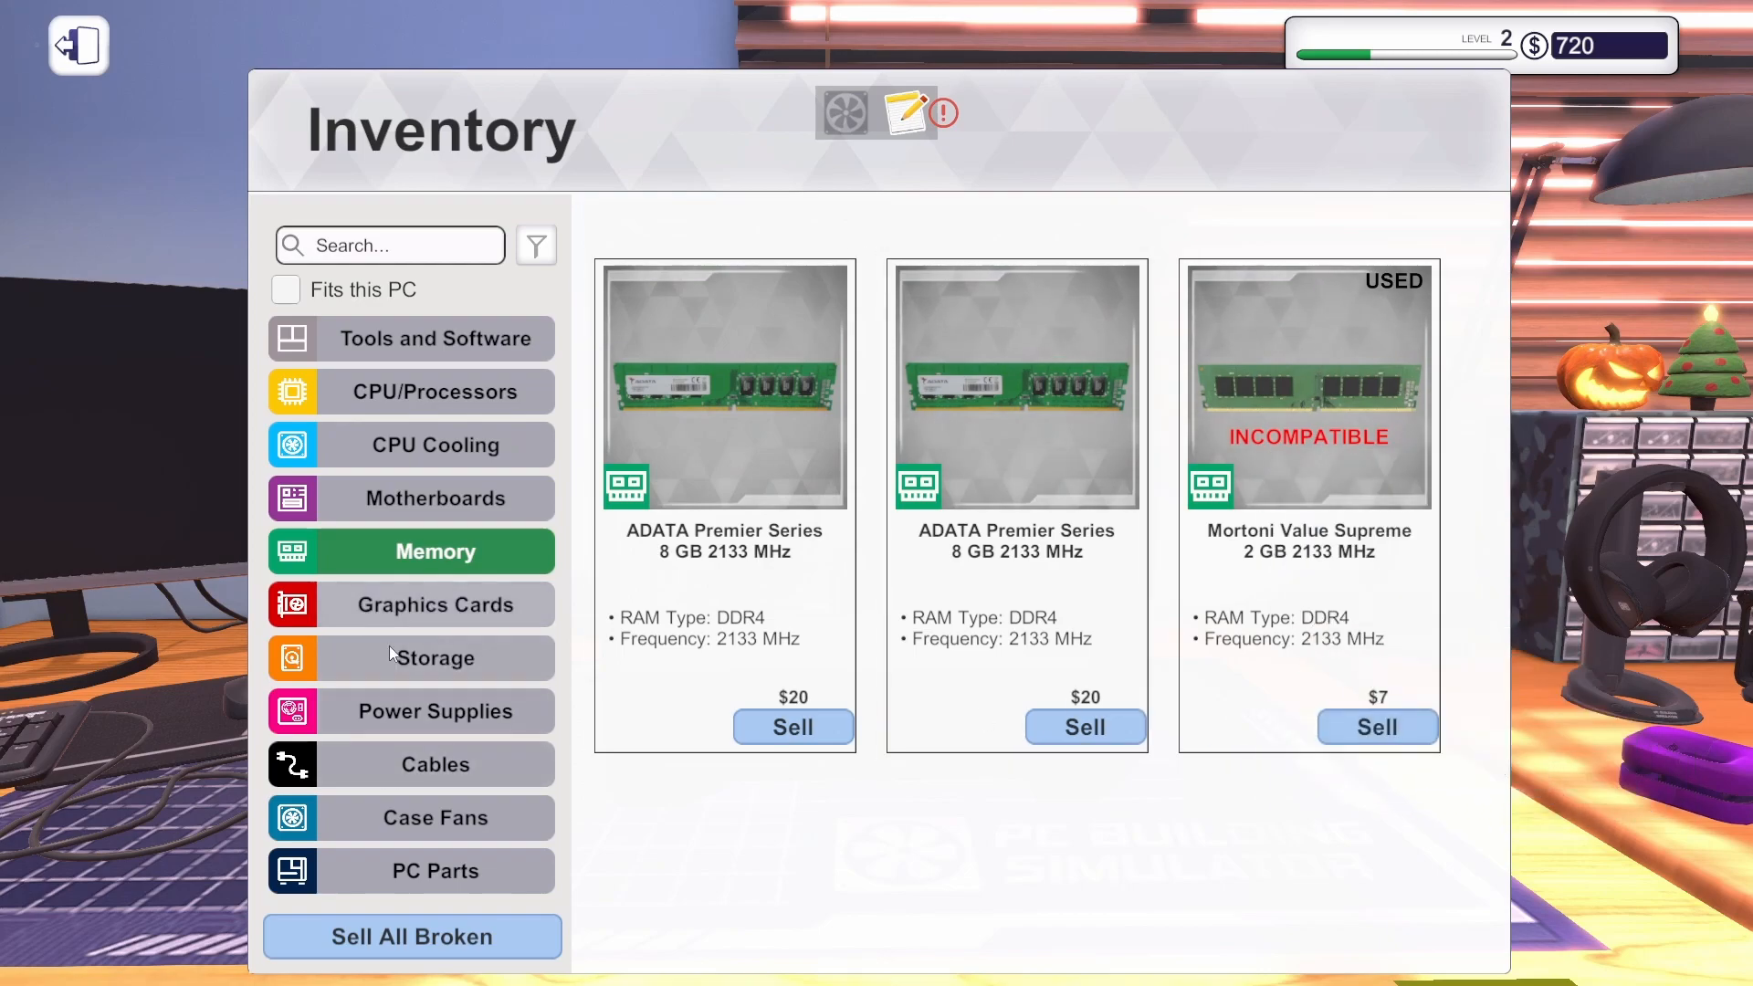
click(435, 763)
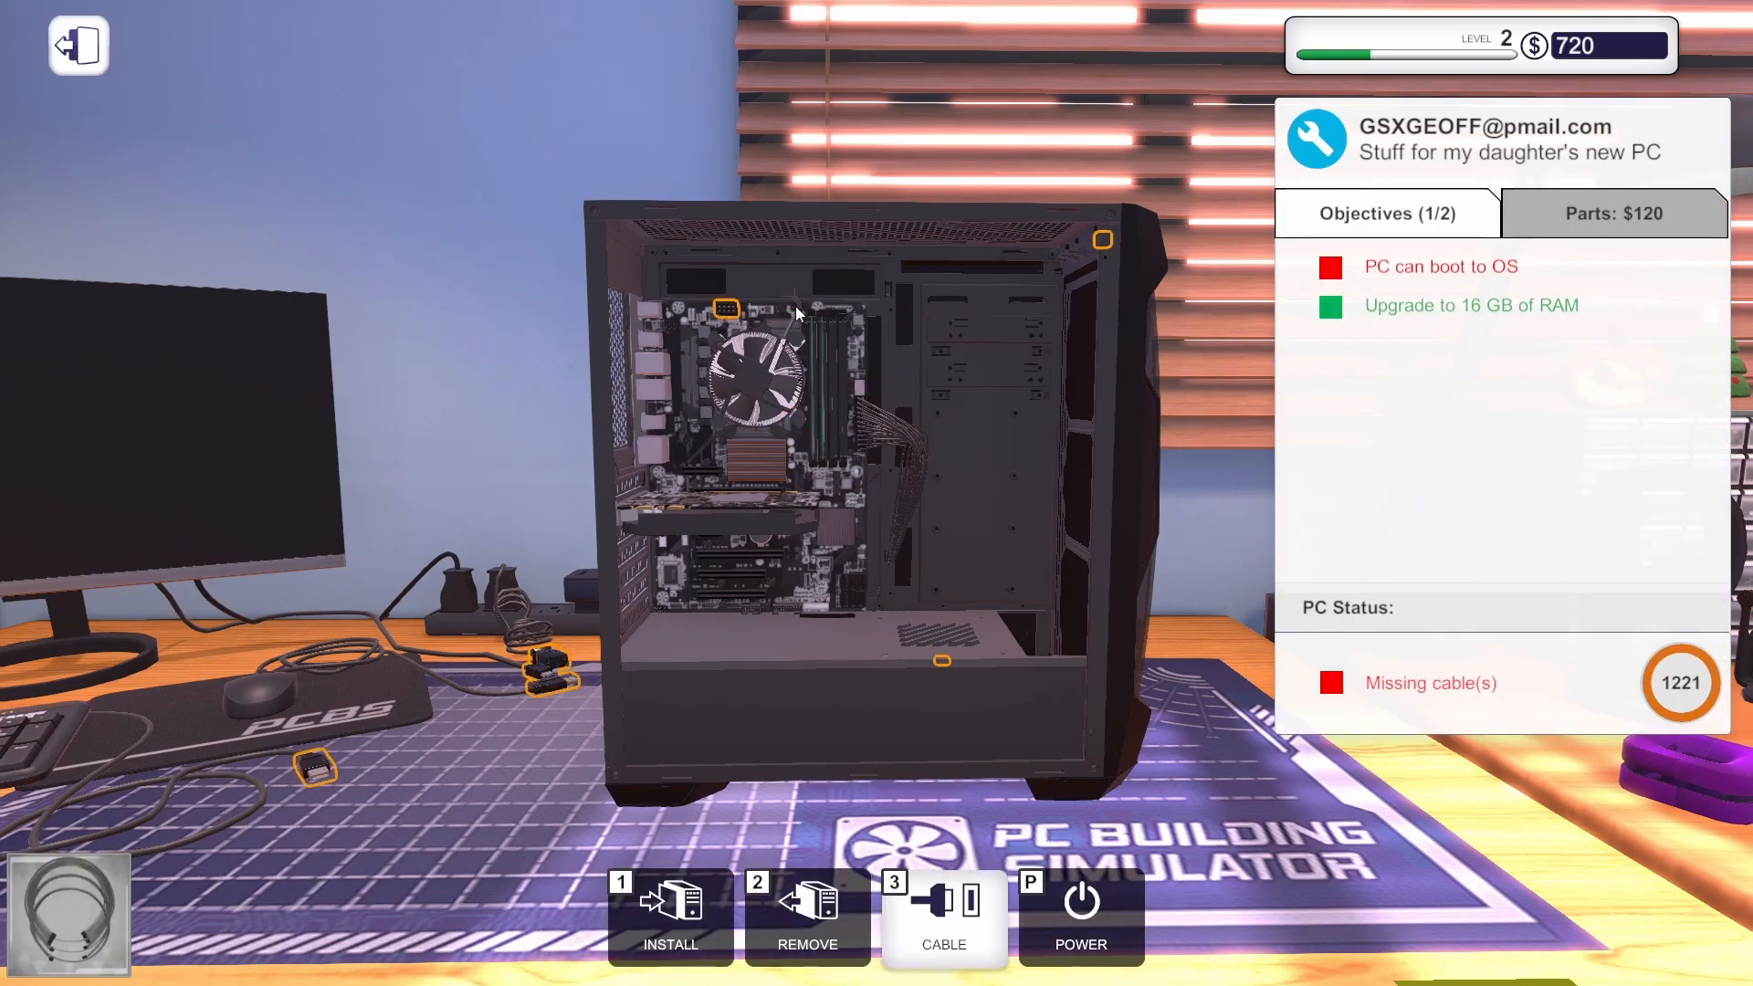
mouse_move(792, 701)
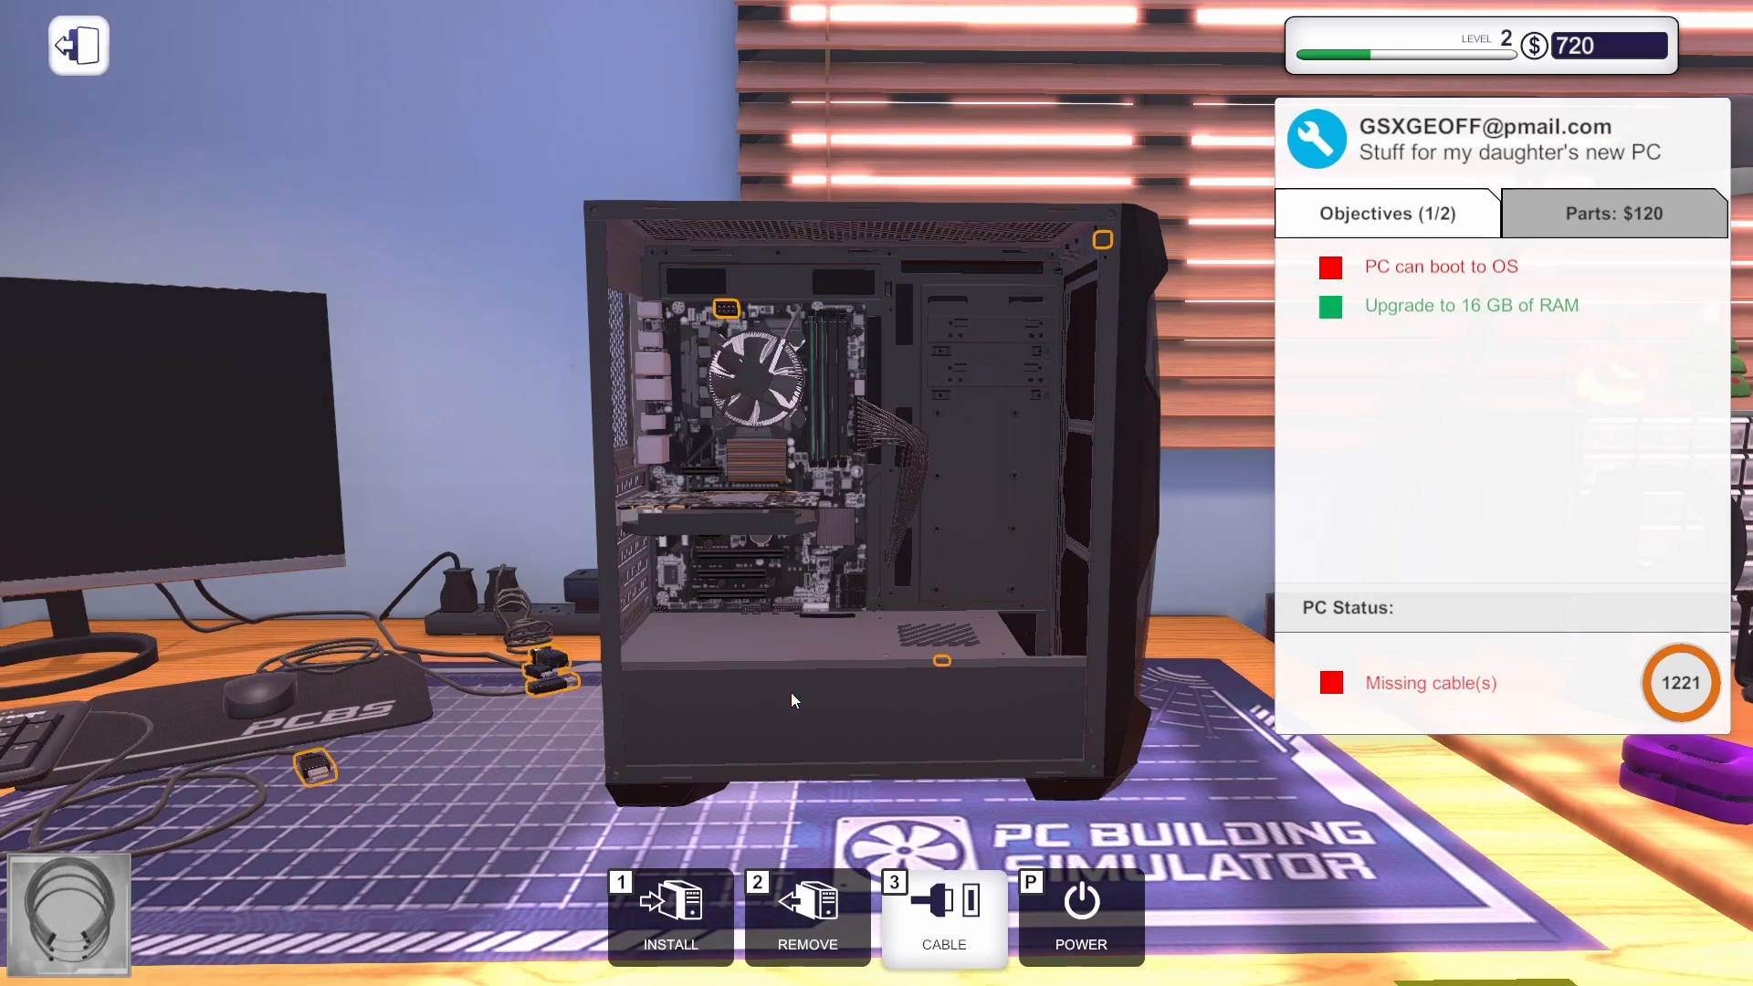
mouse_move(784, 694)
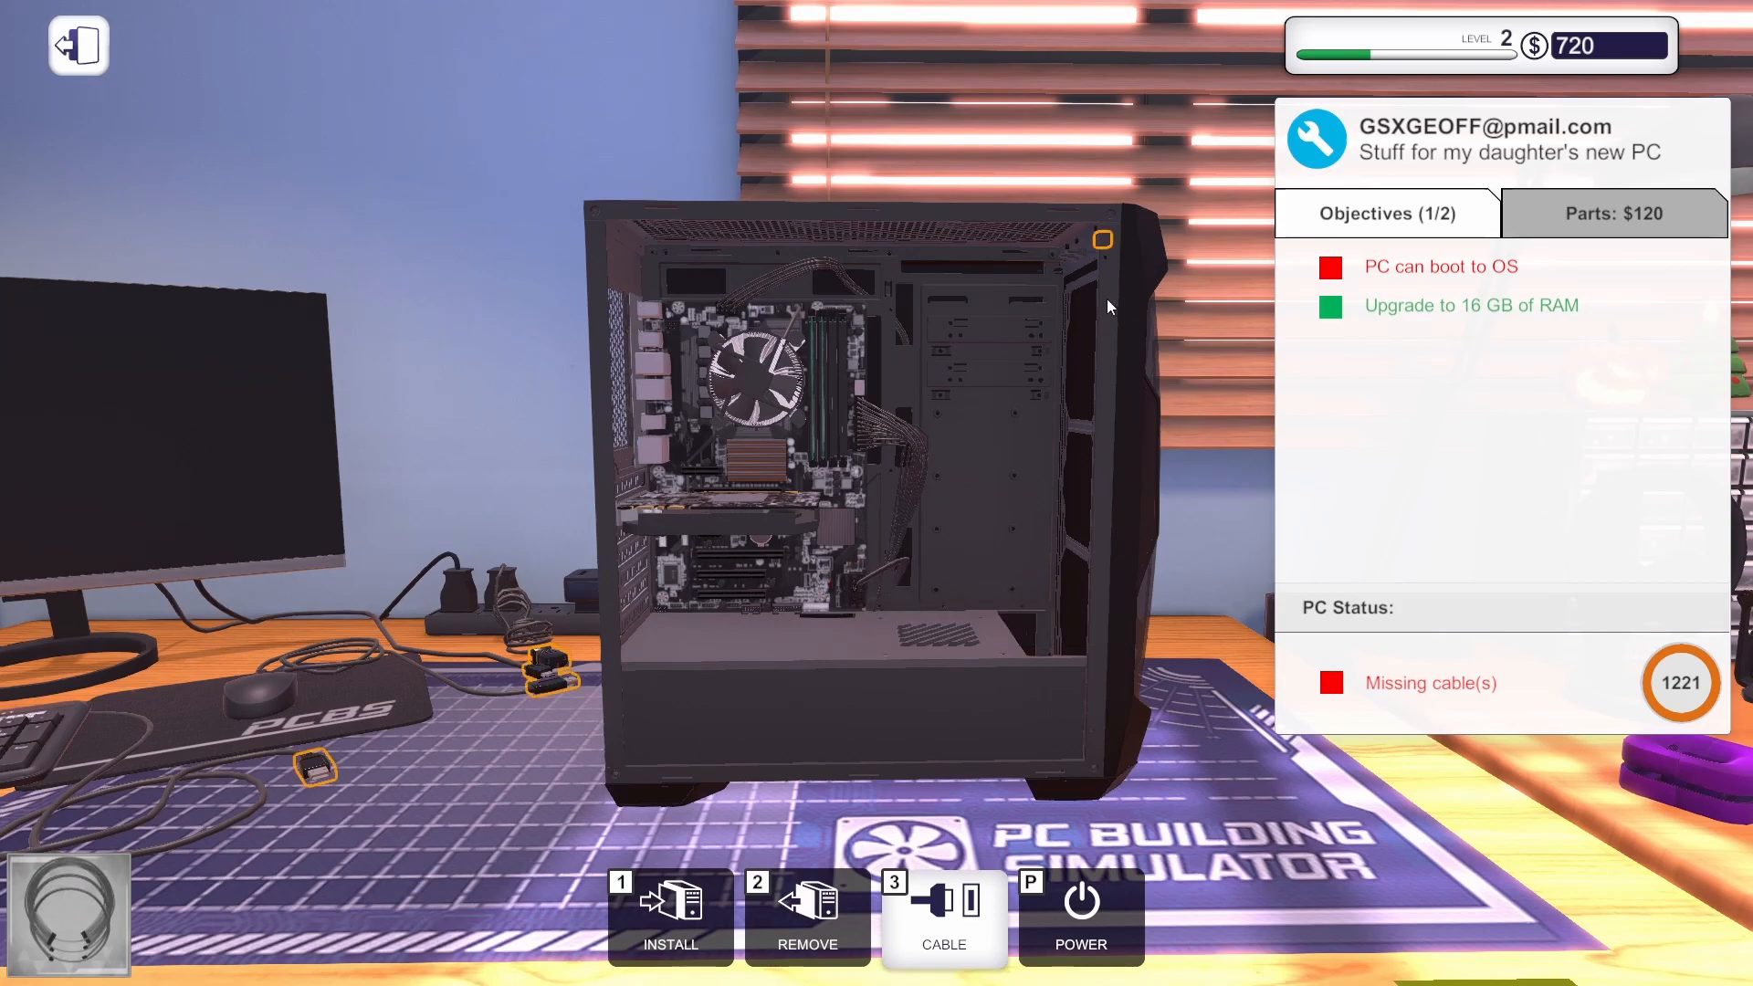
mouse_move(657, 615)
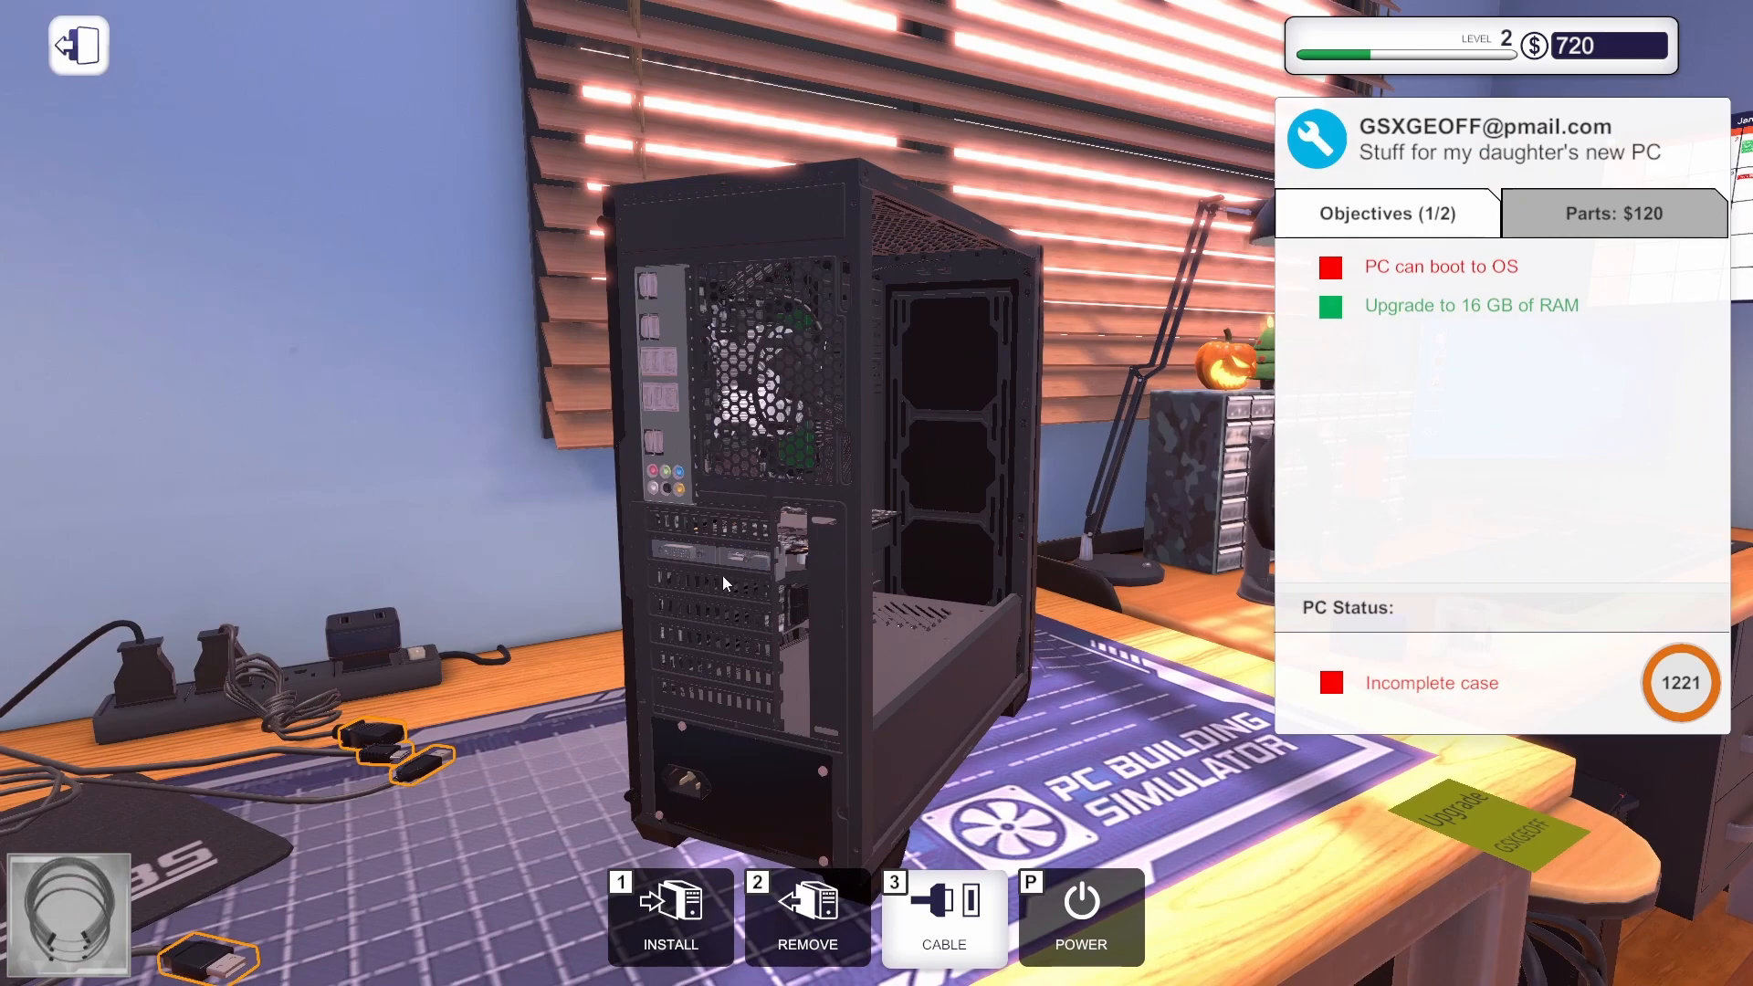
Refit the PCI lock onto the back of Geoff's case from the leftover PC parts.
click(942, 917)
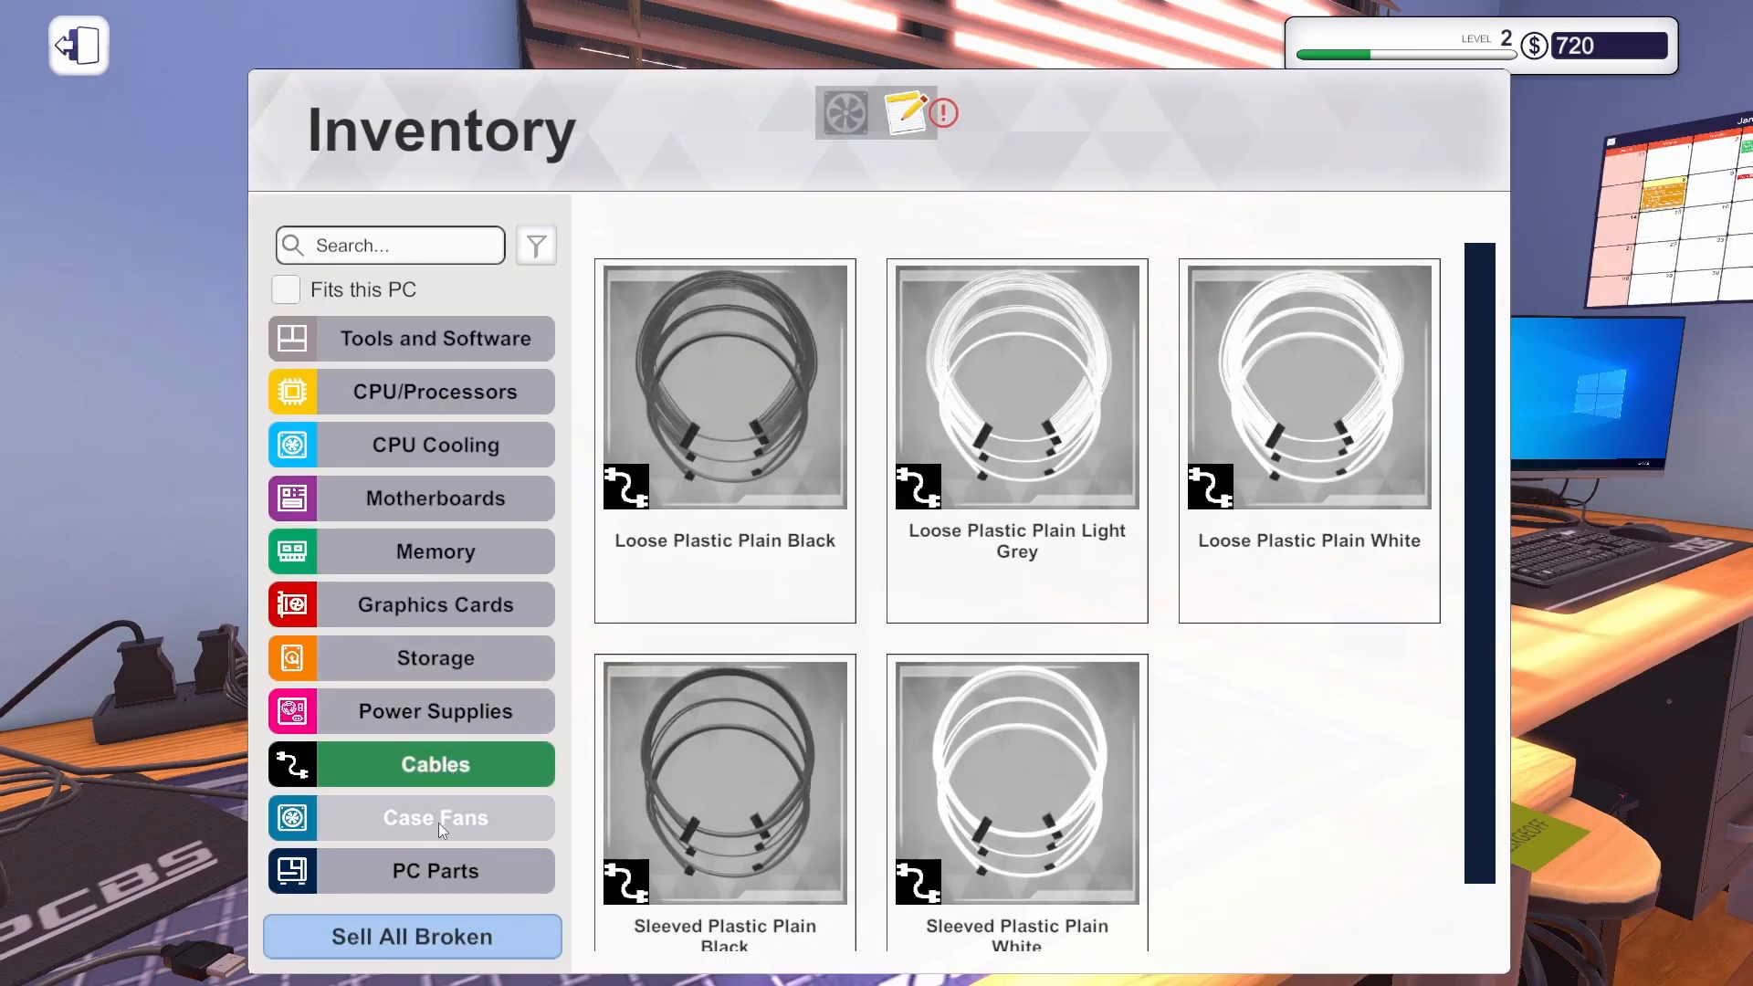
click(434, 871)
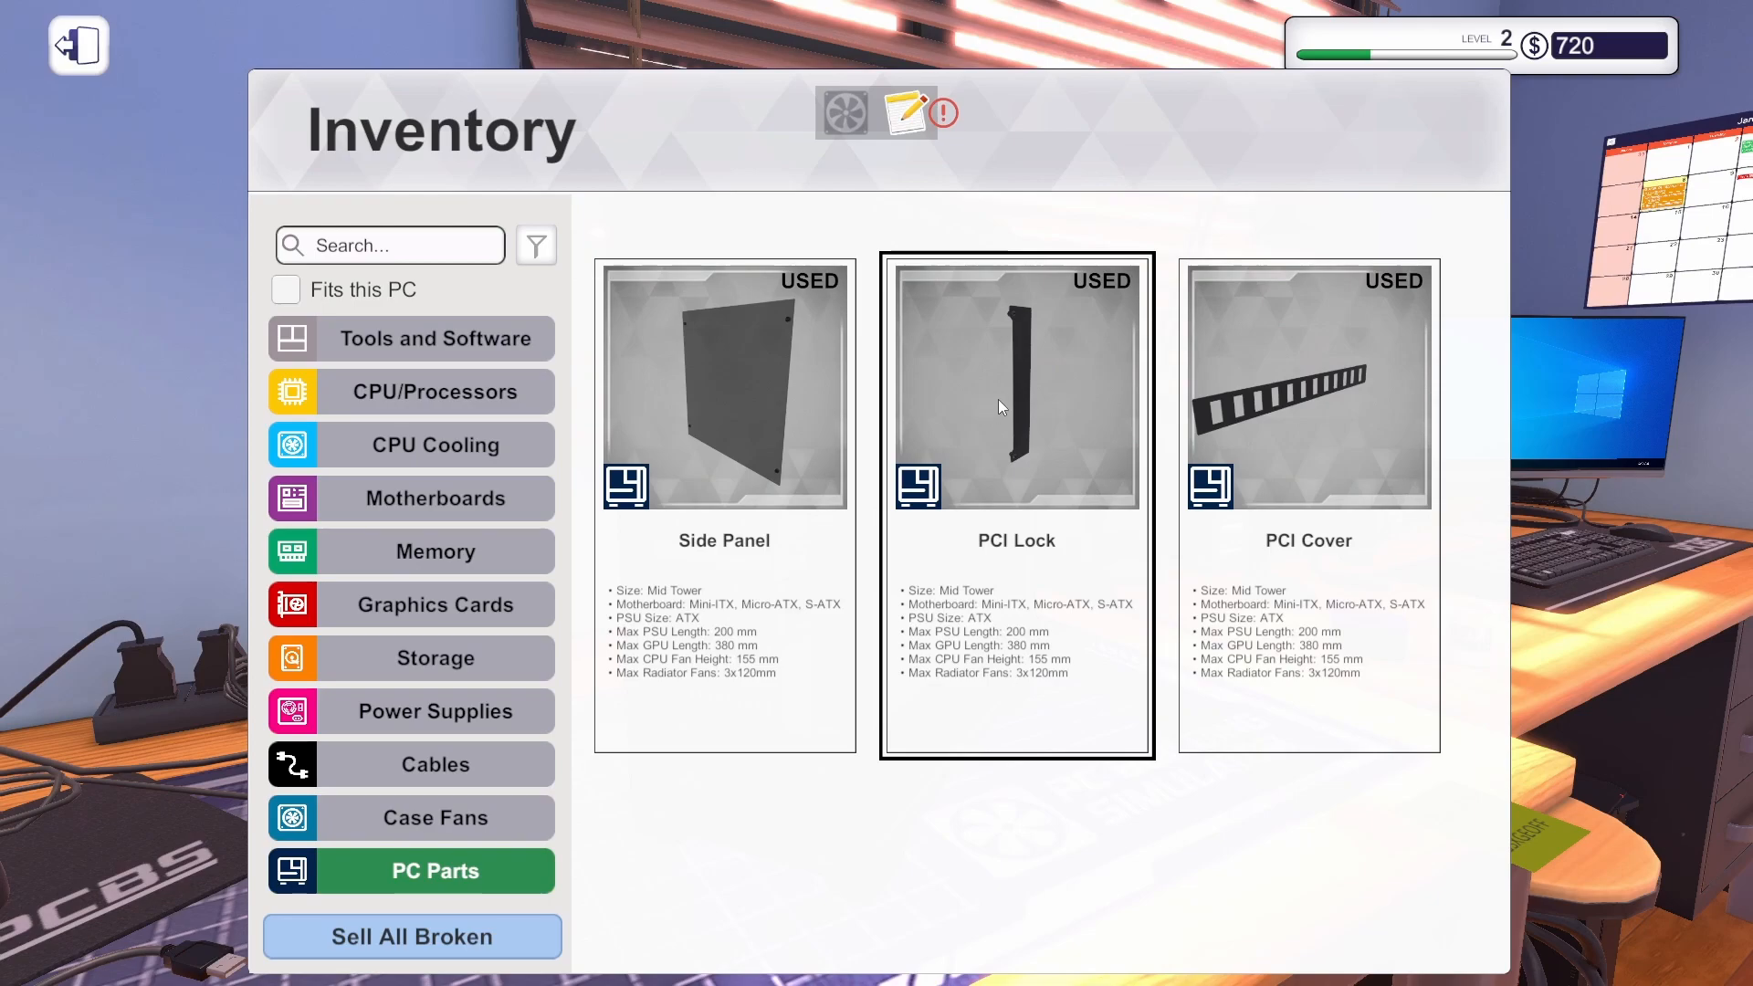
click(76, 44)
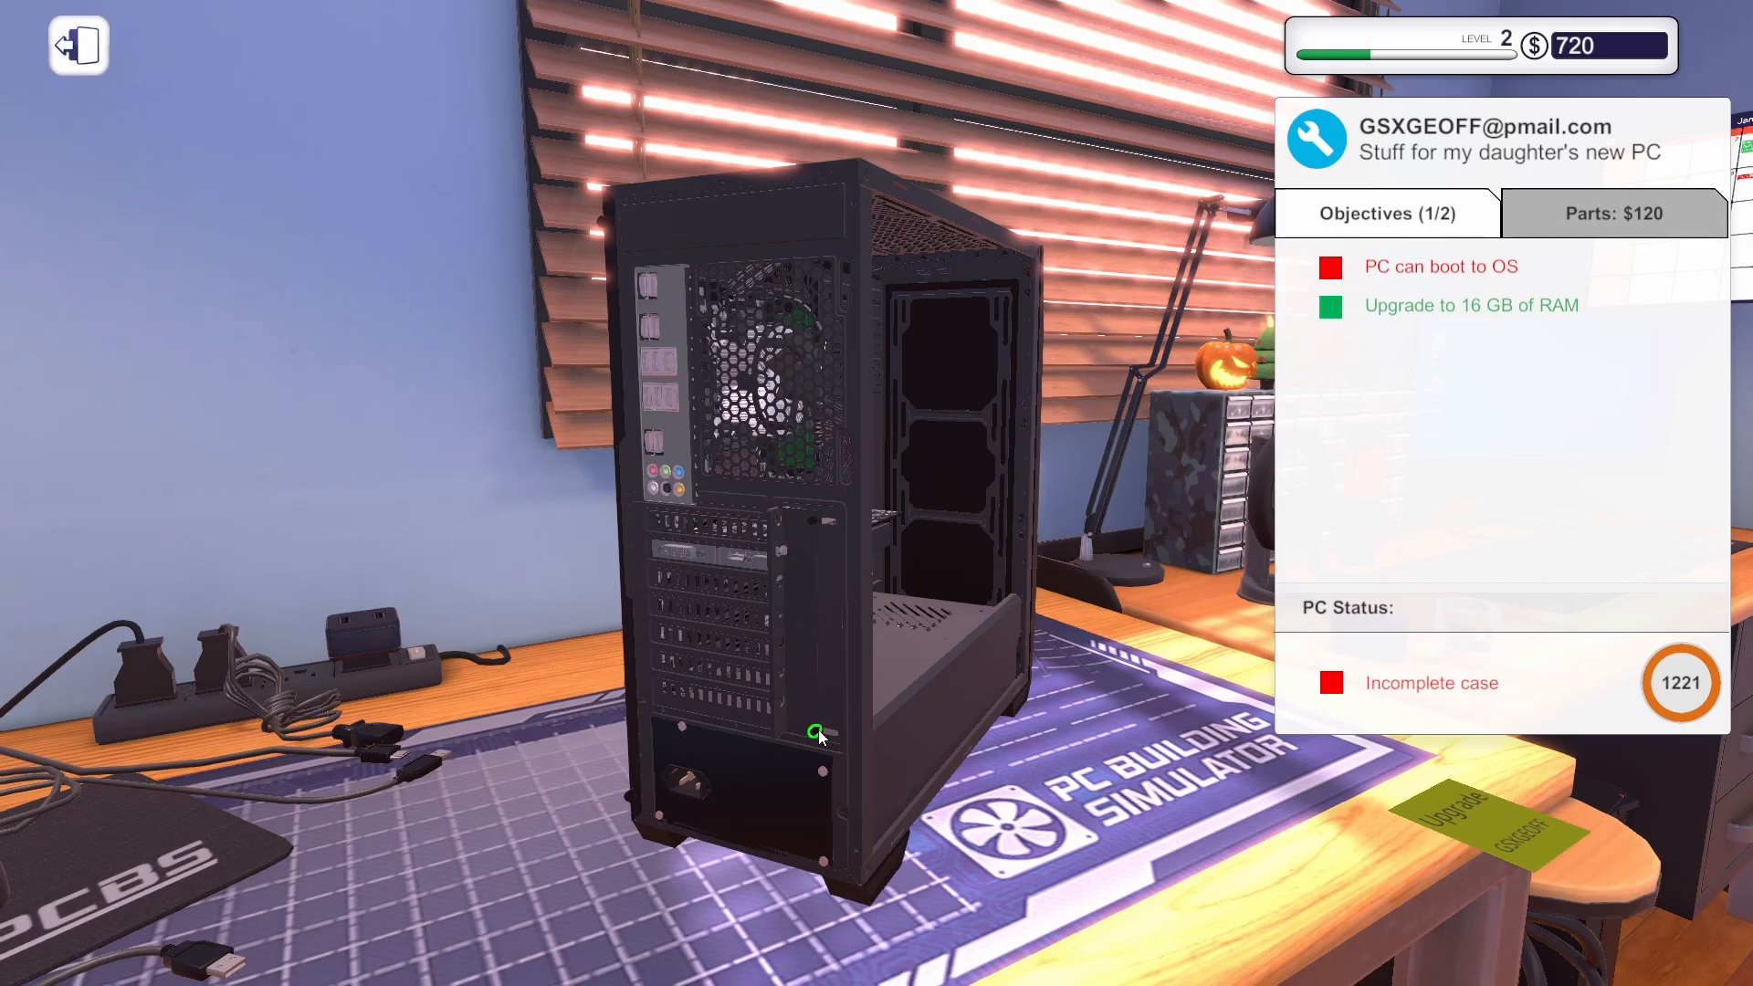
click(815, 734)
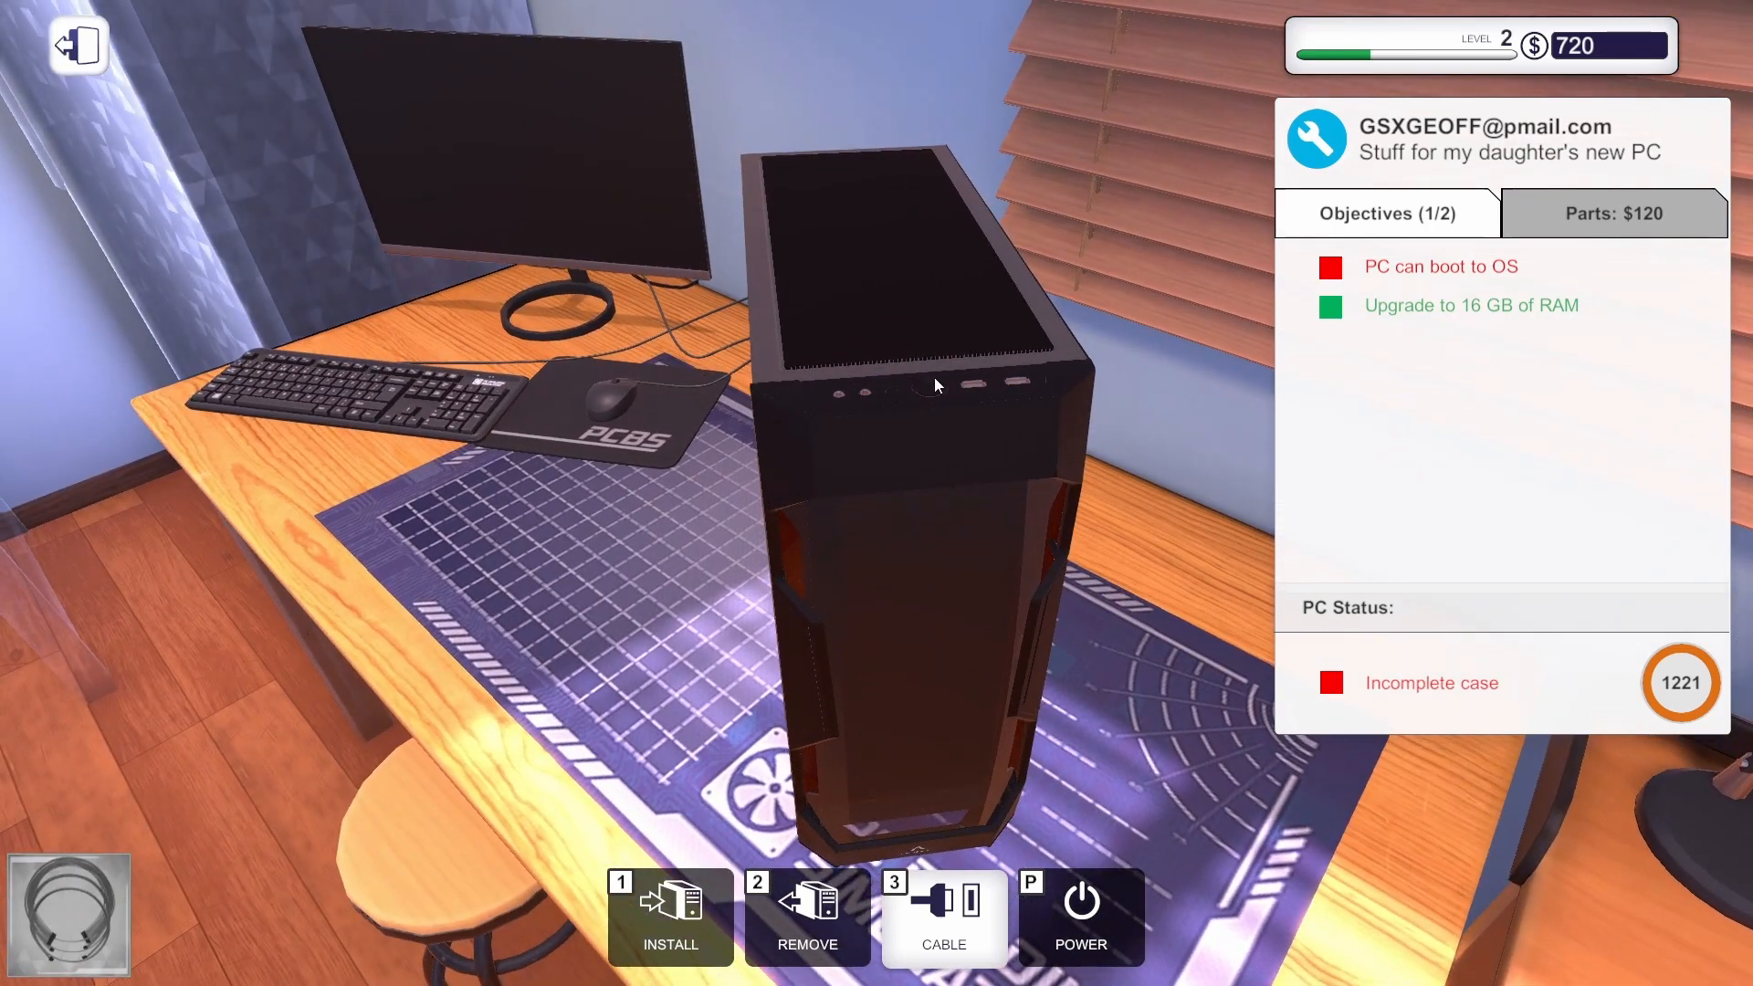
click(1077, 913)
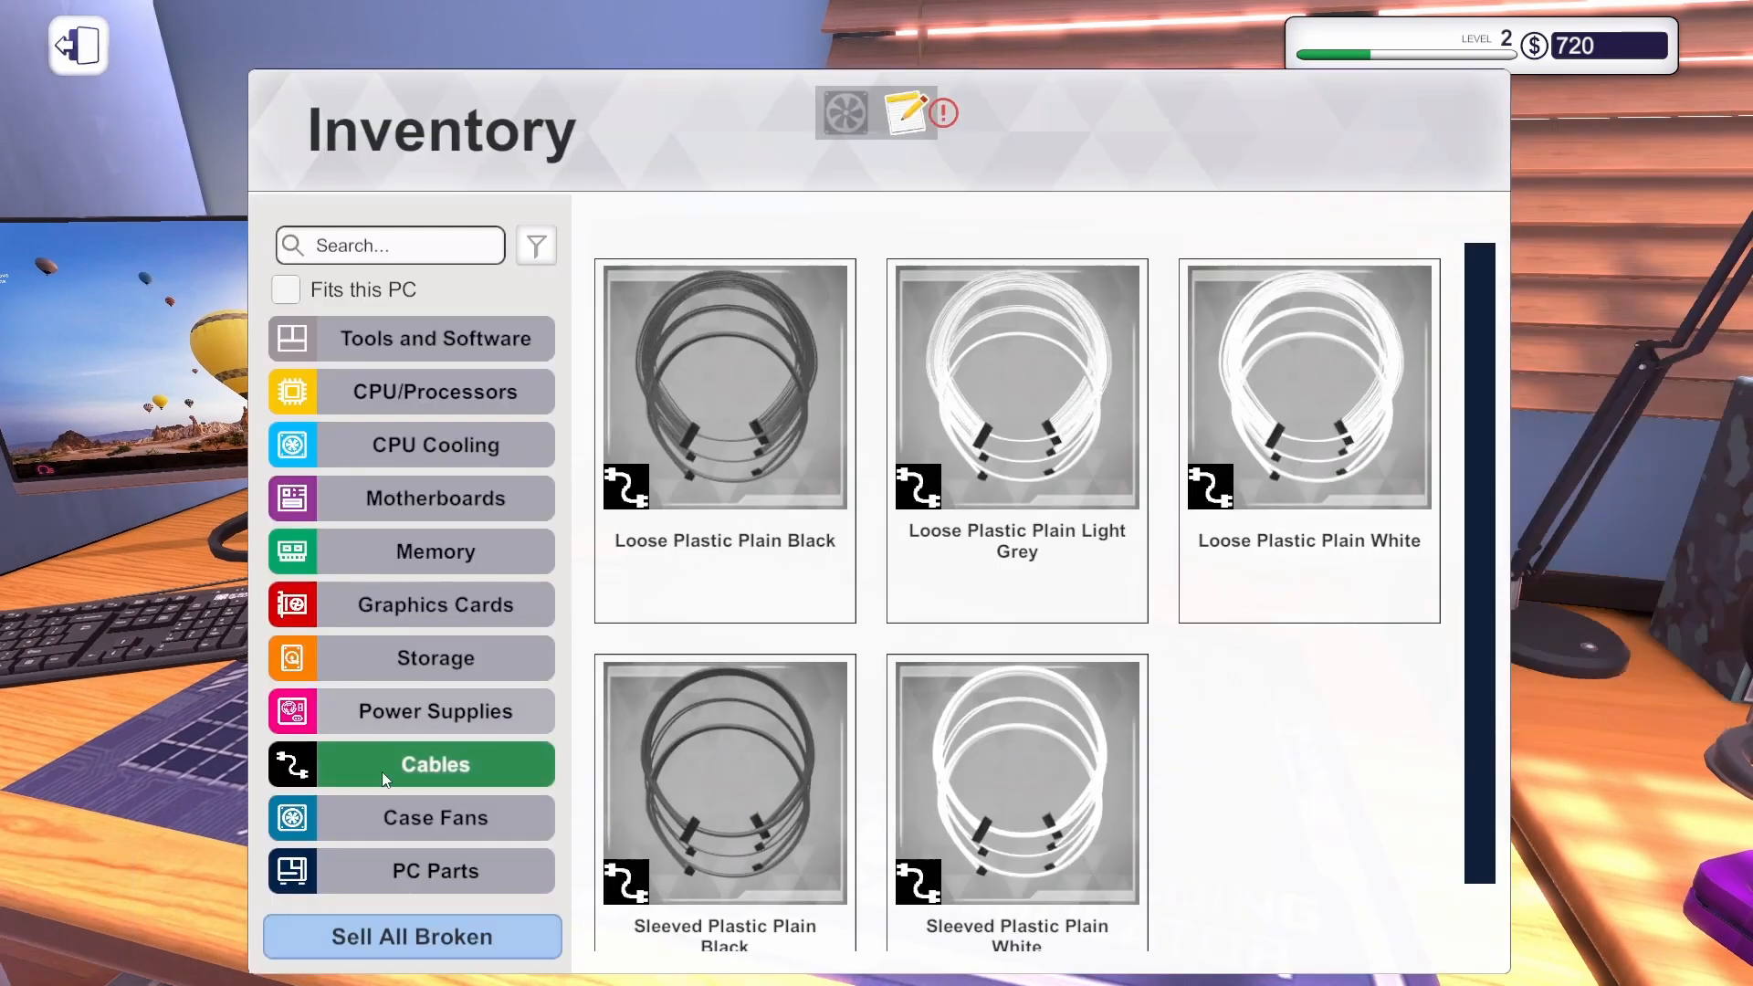
click(435, 870)
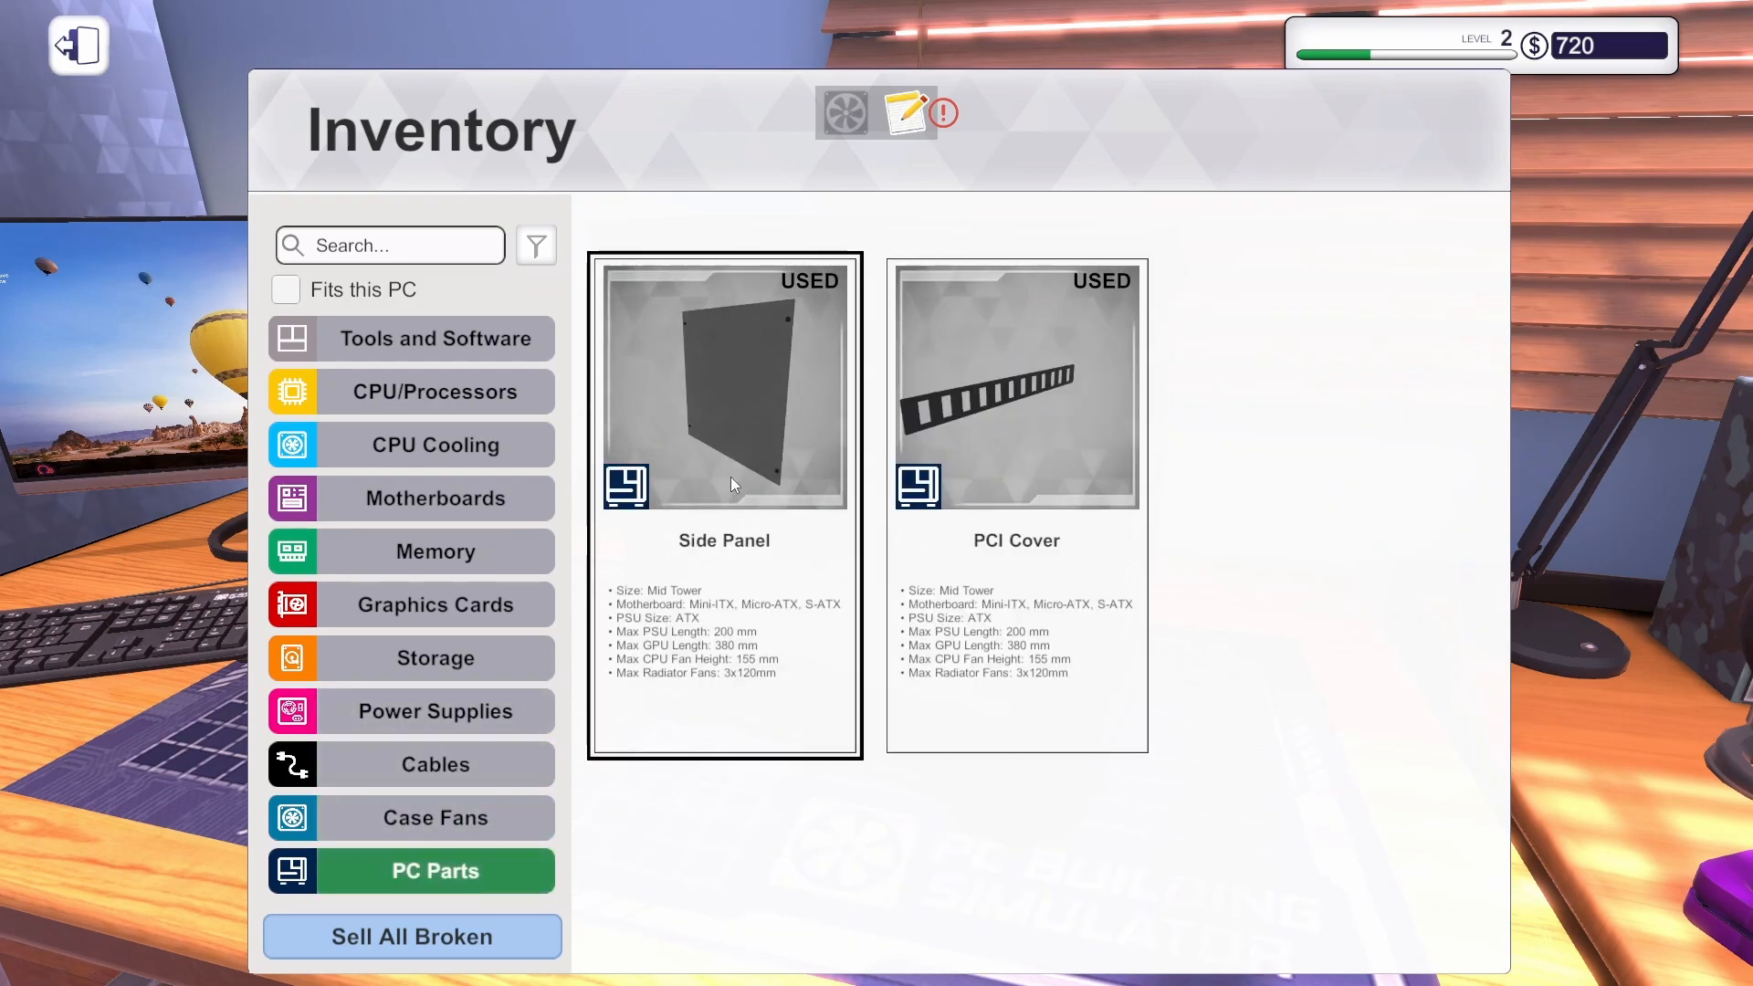
click(76, 44)
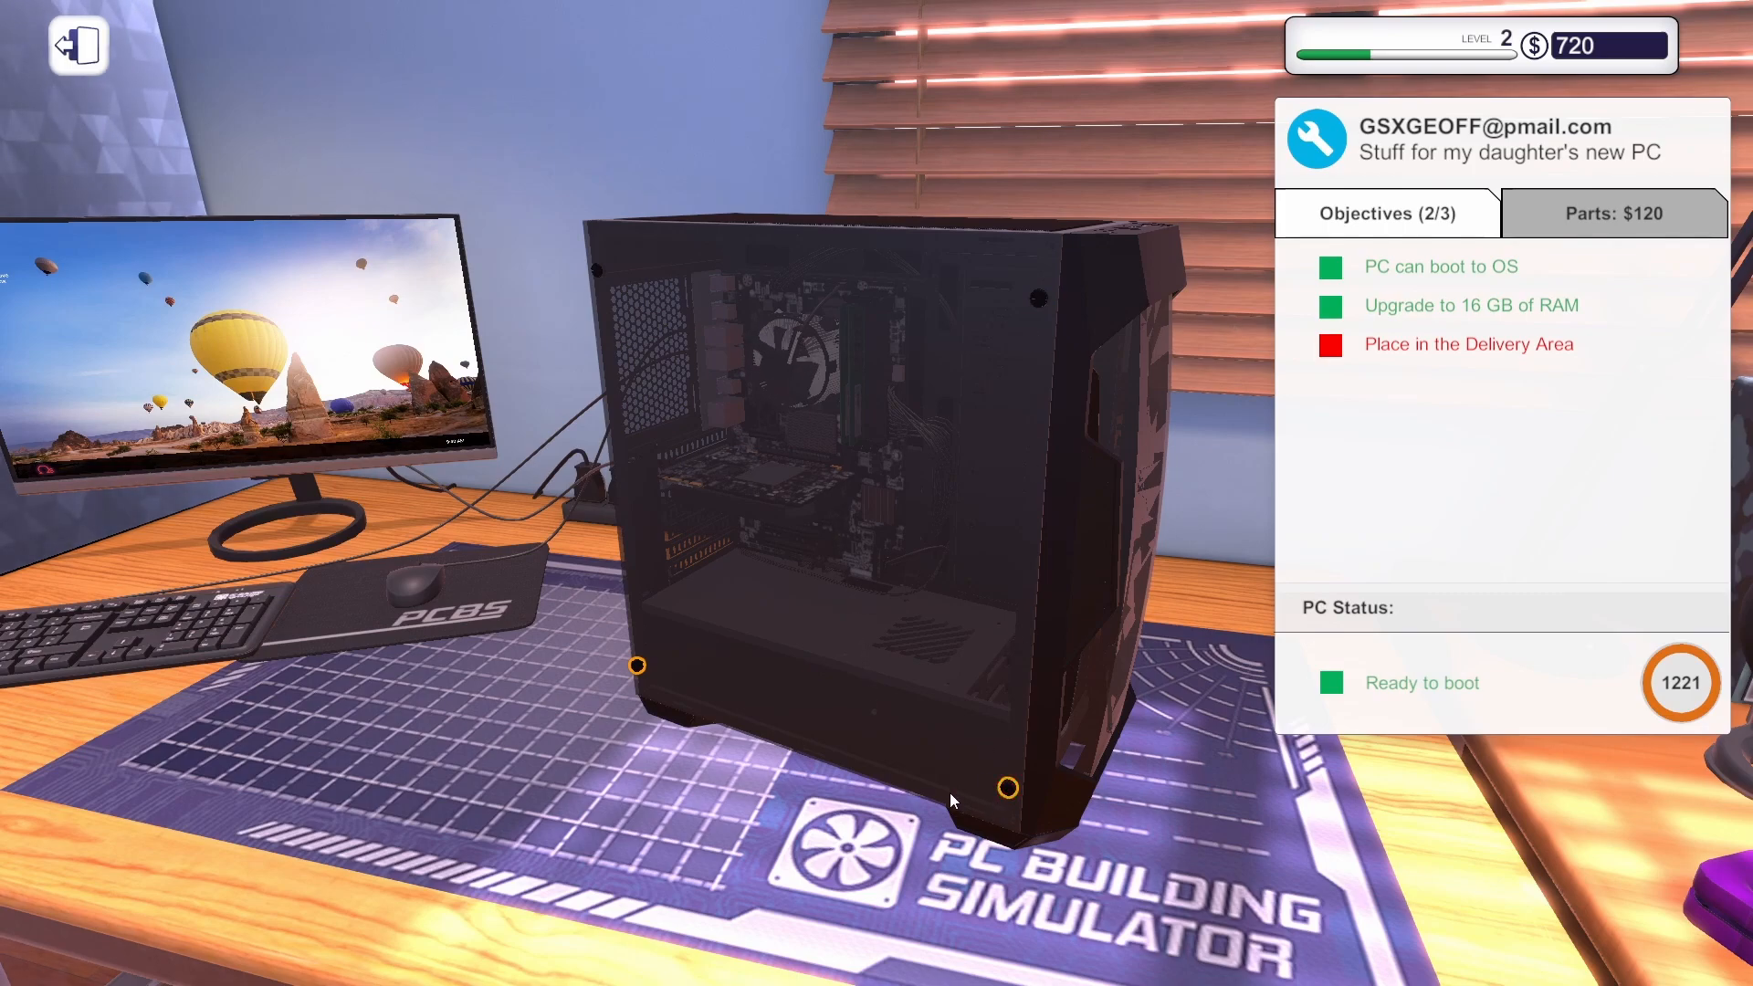
mouse_move(760, 689)
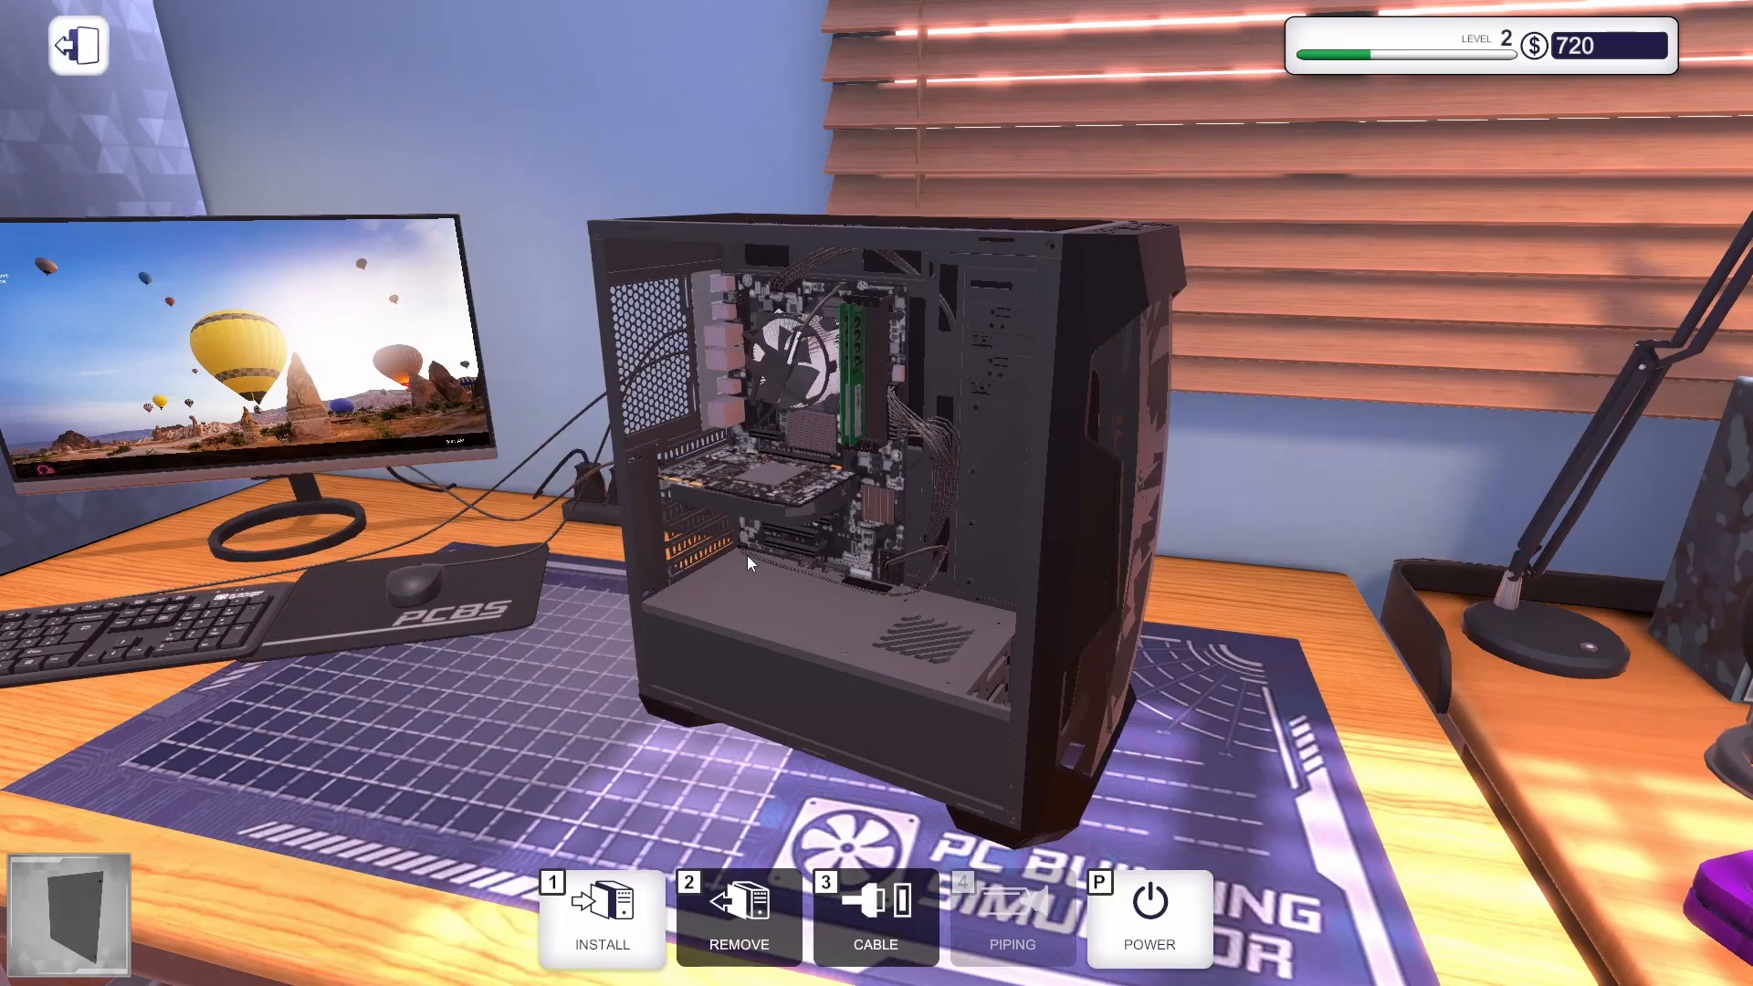
click(601, 917)
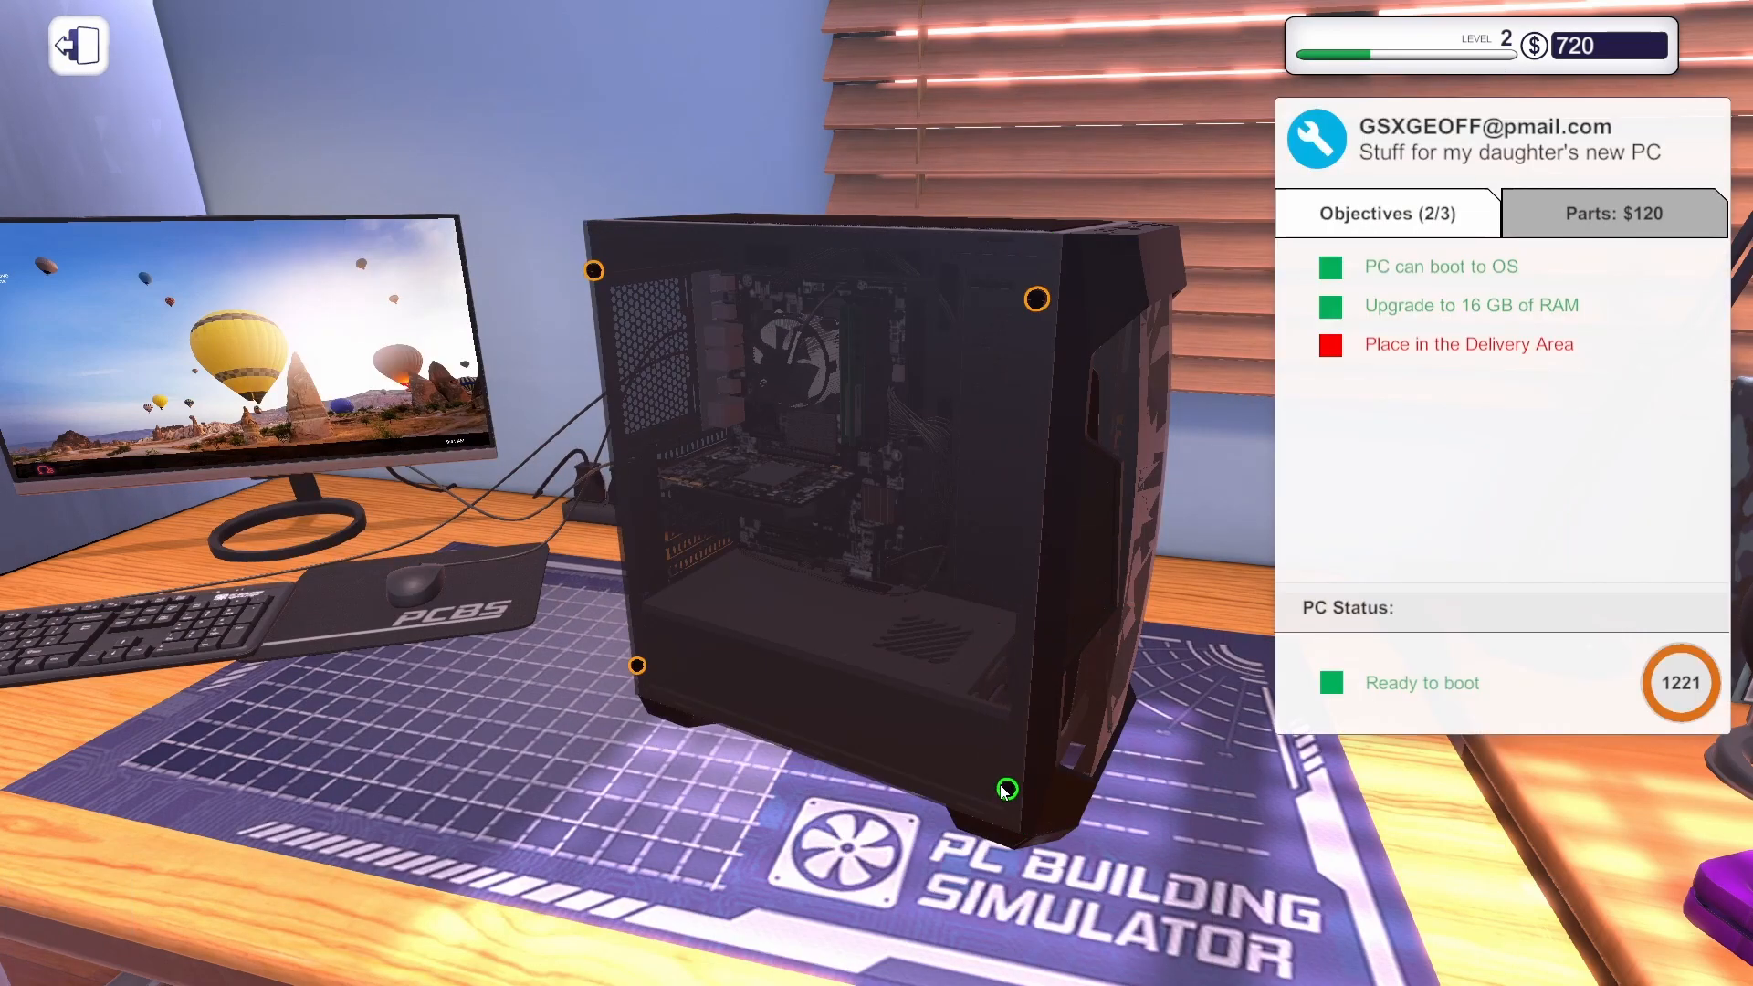
mouse_move(1033, 305)
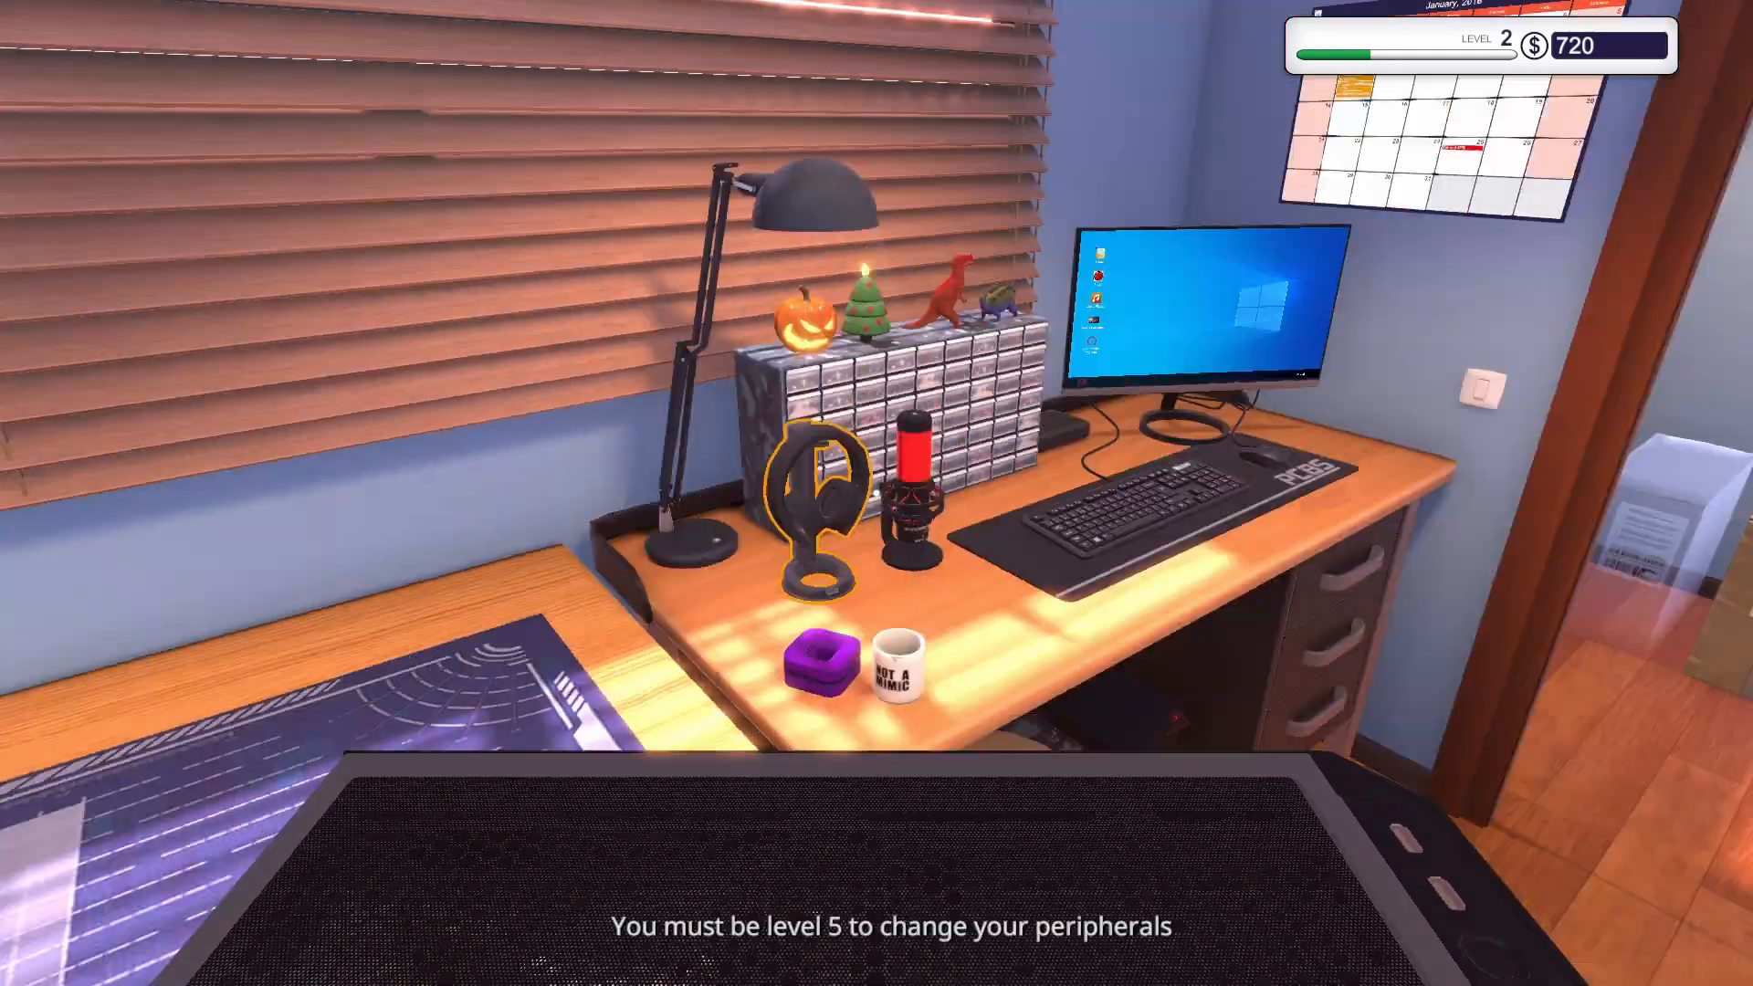
mouse_move(877, 493)
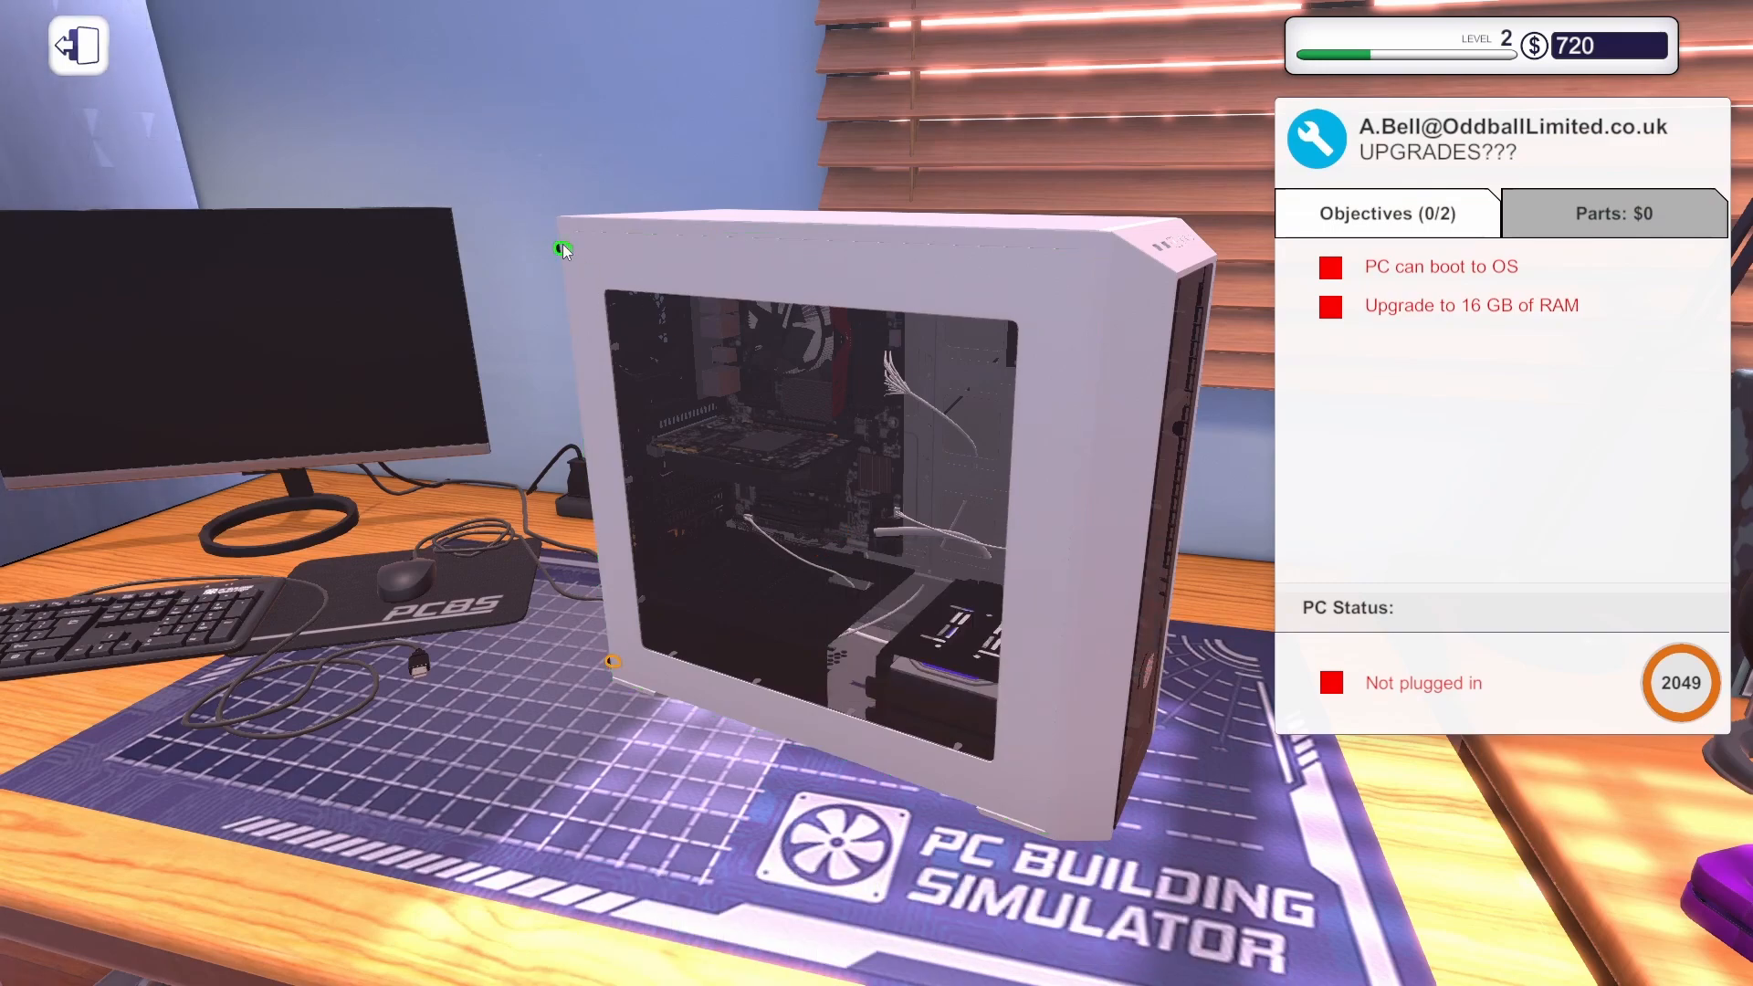
mouse_move(609, 671)
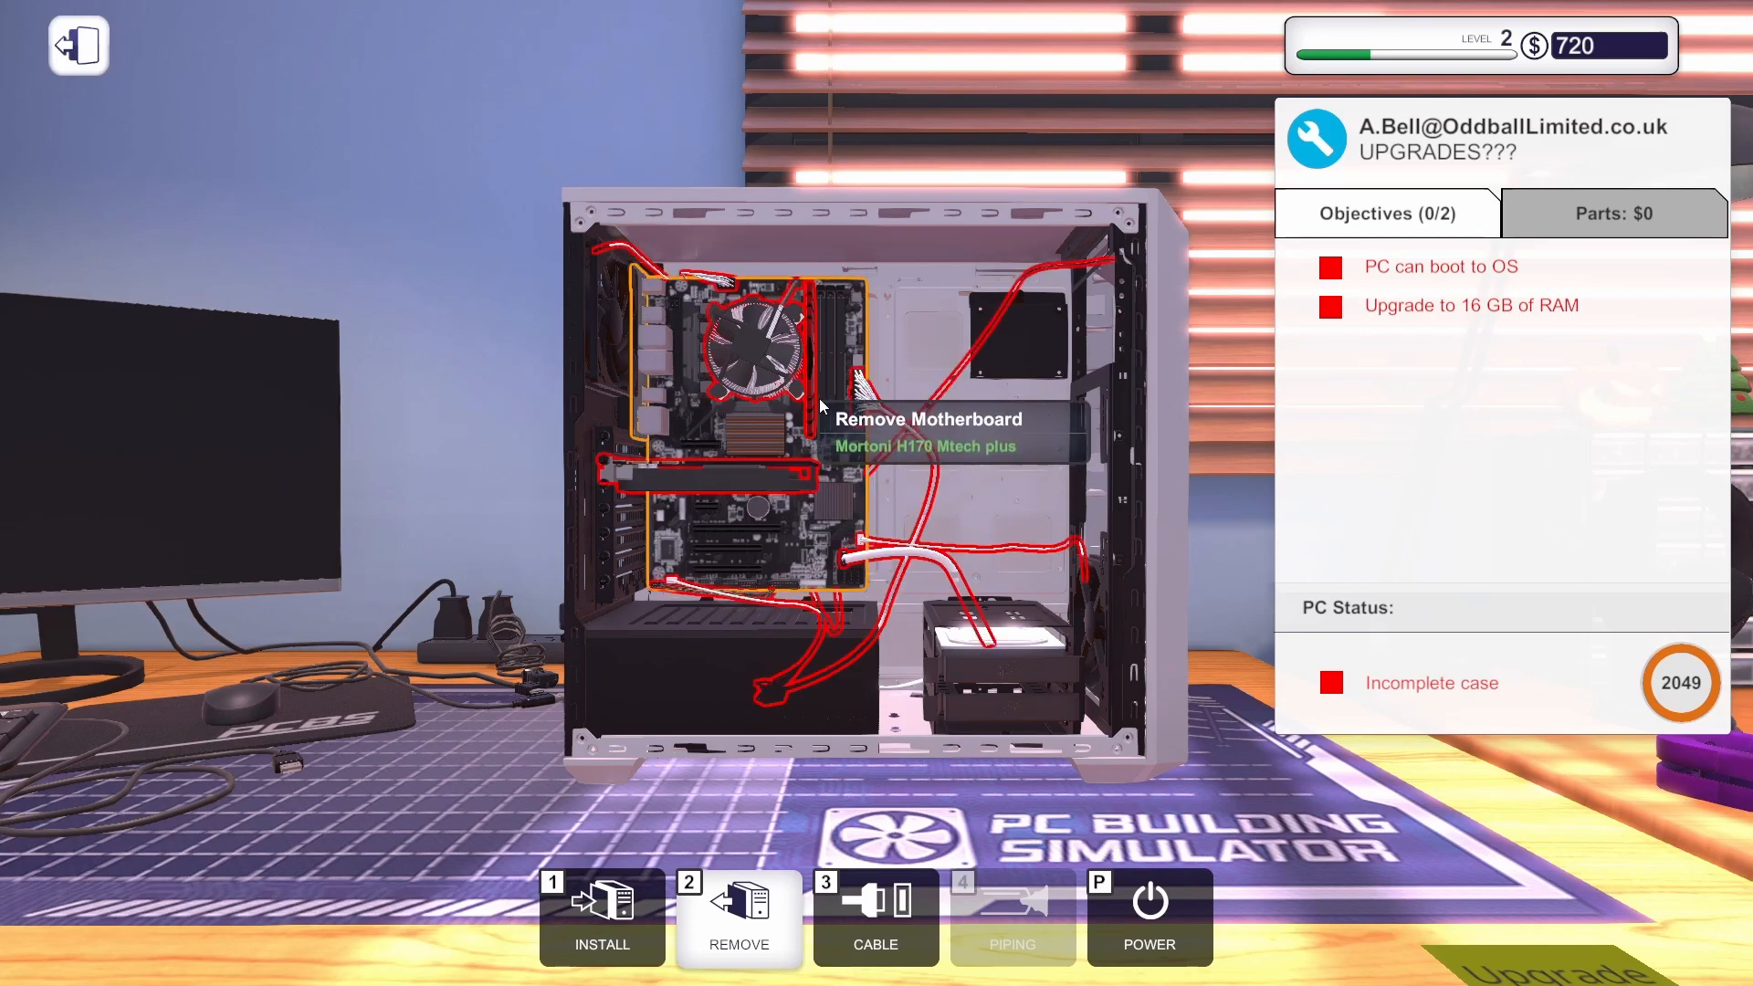
mouse_move(811, 358)
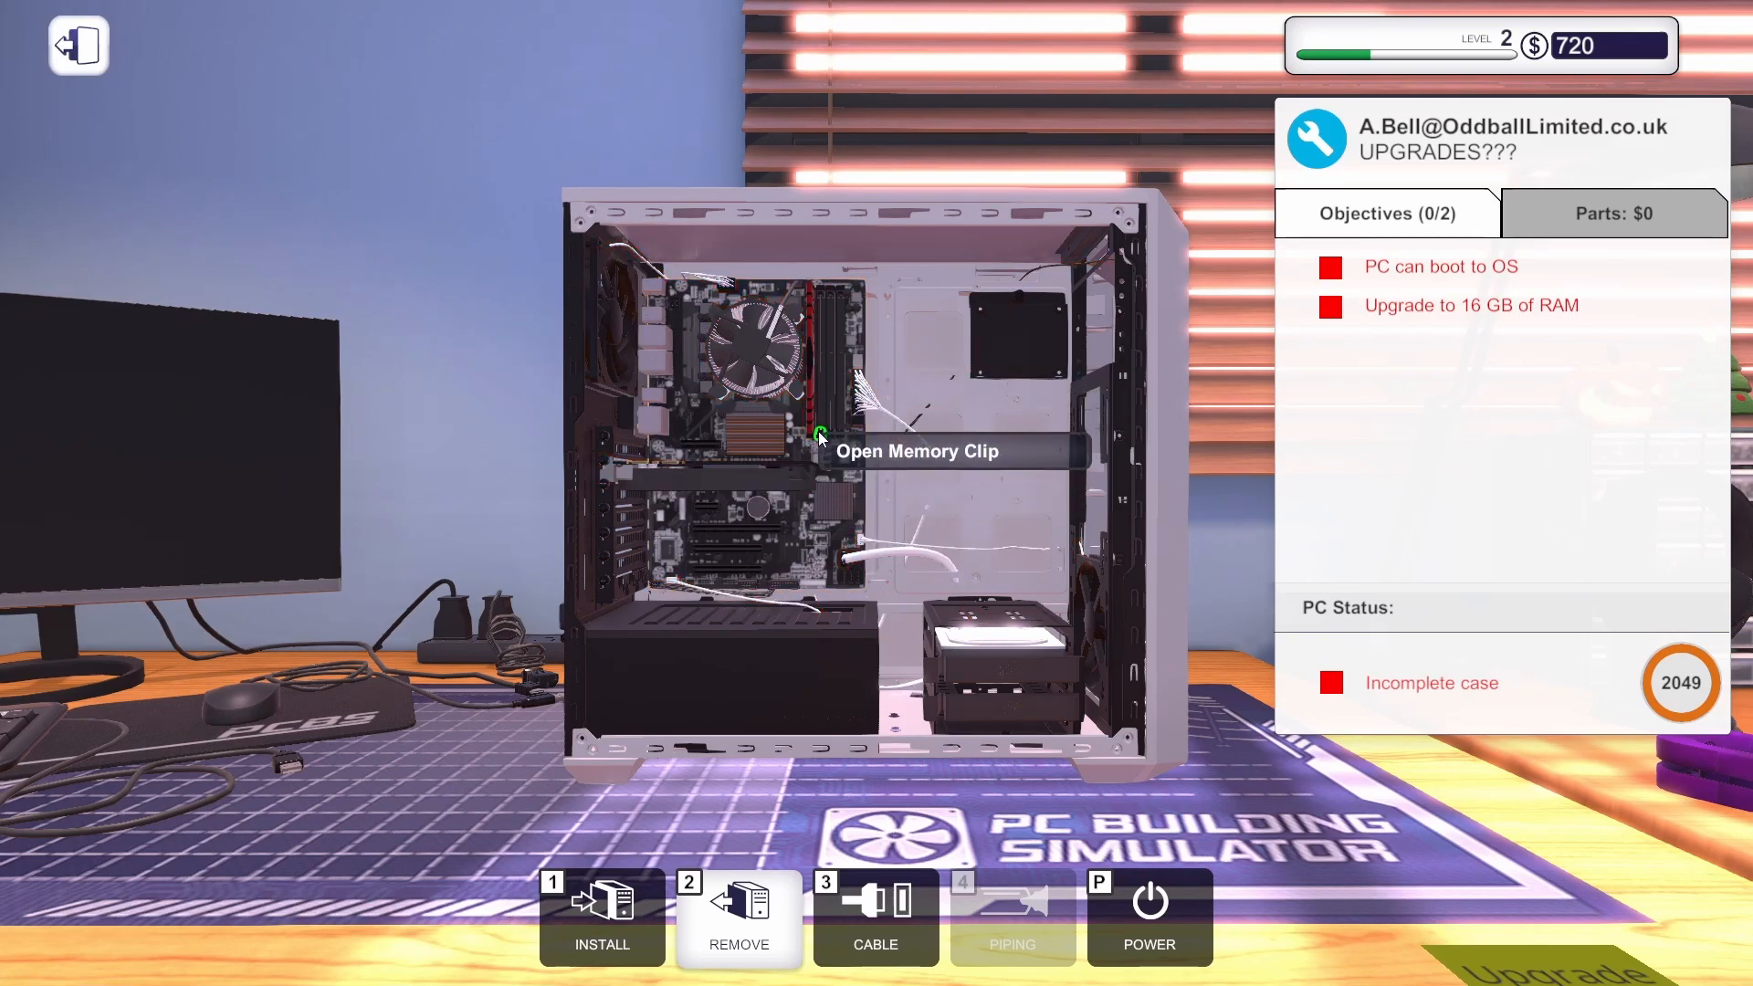
mouse_move(820, 296)
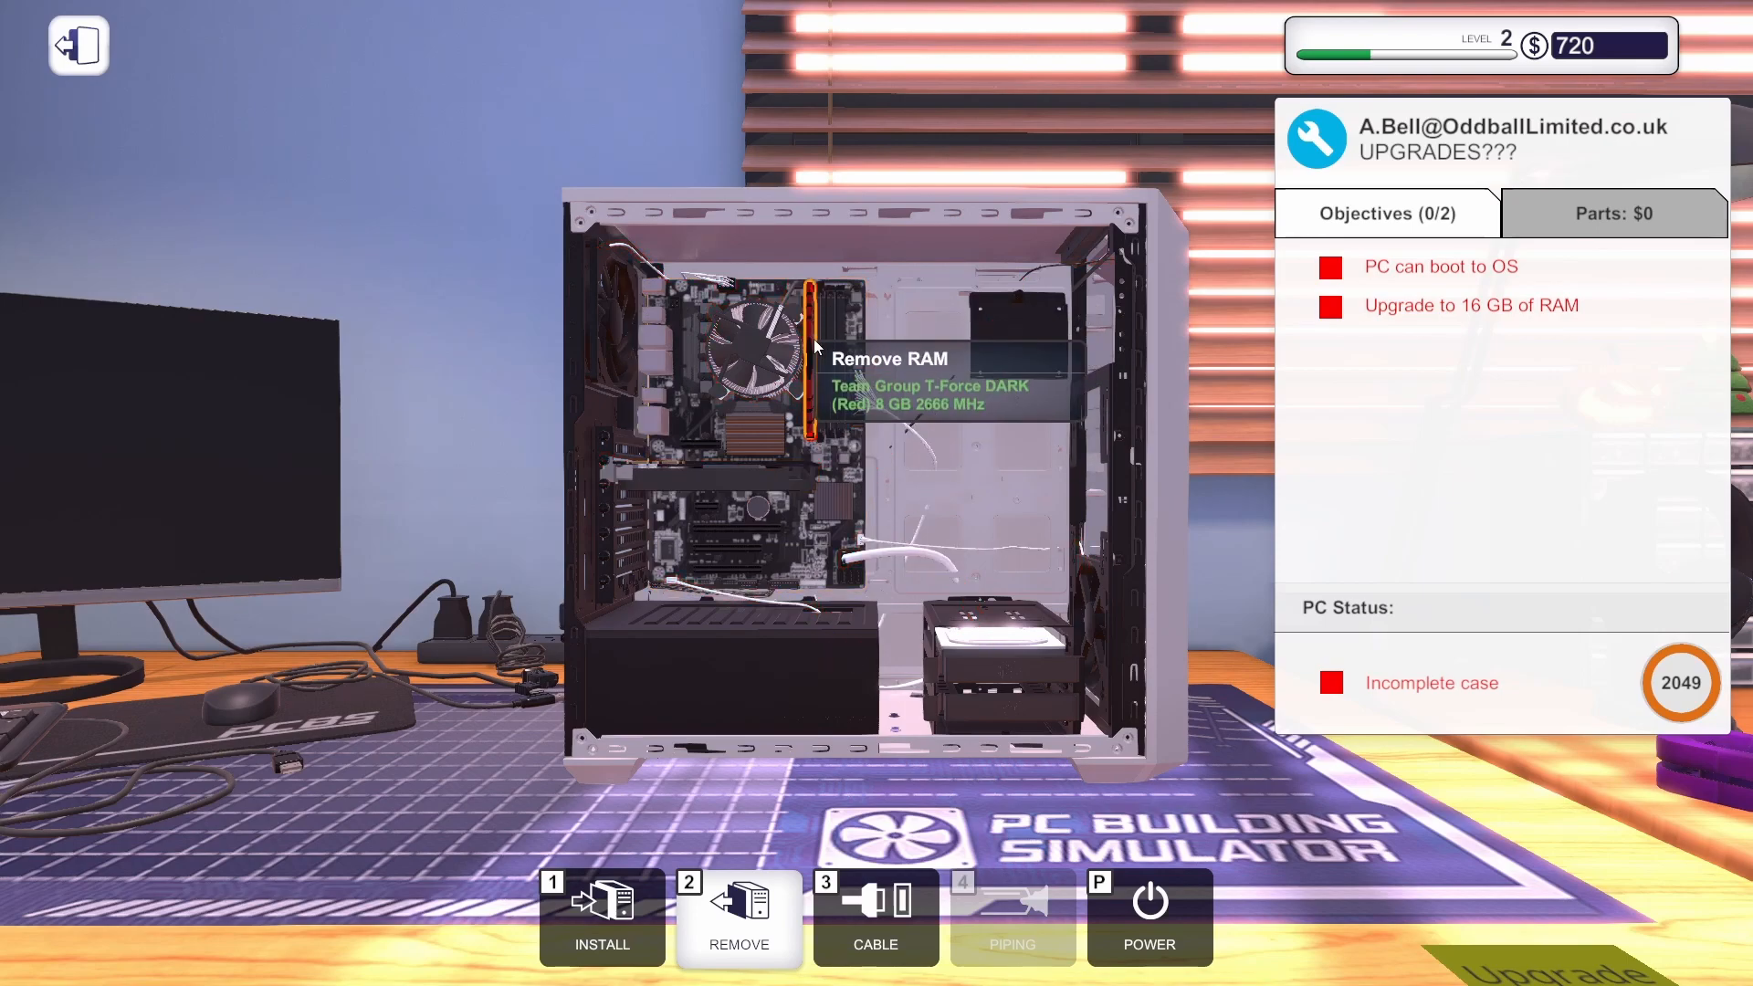
mouse_move(811, 336)
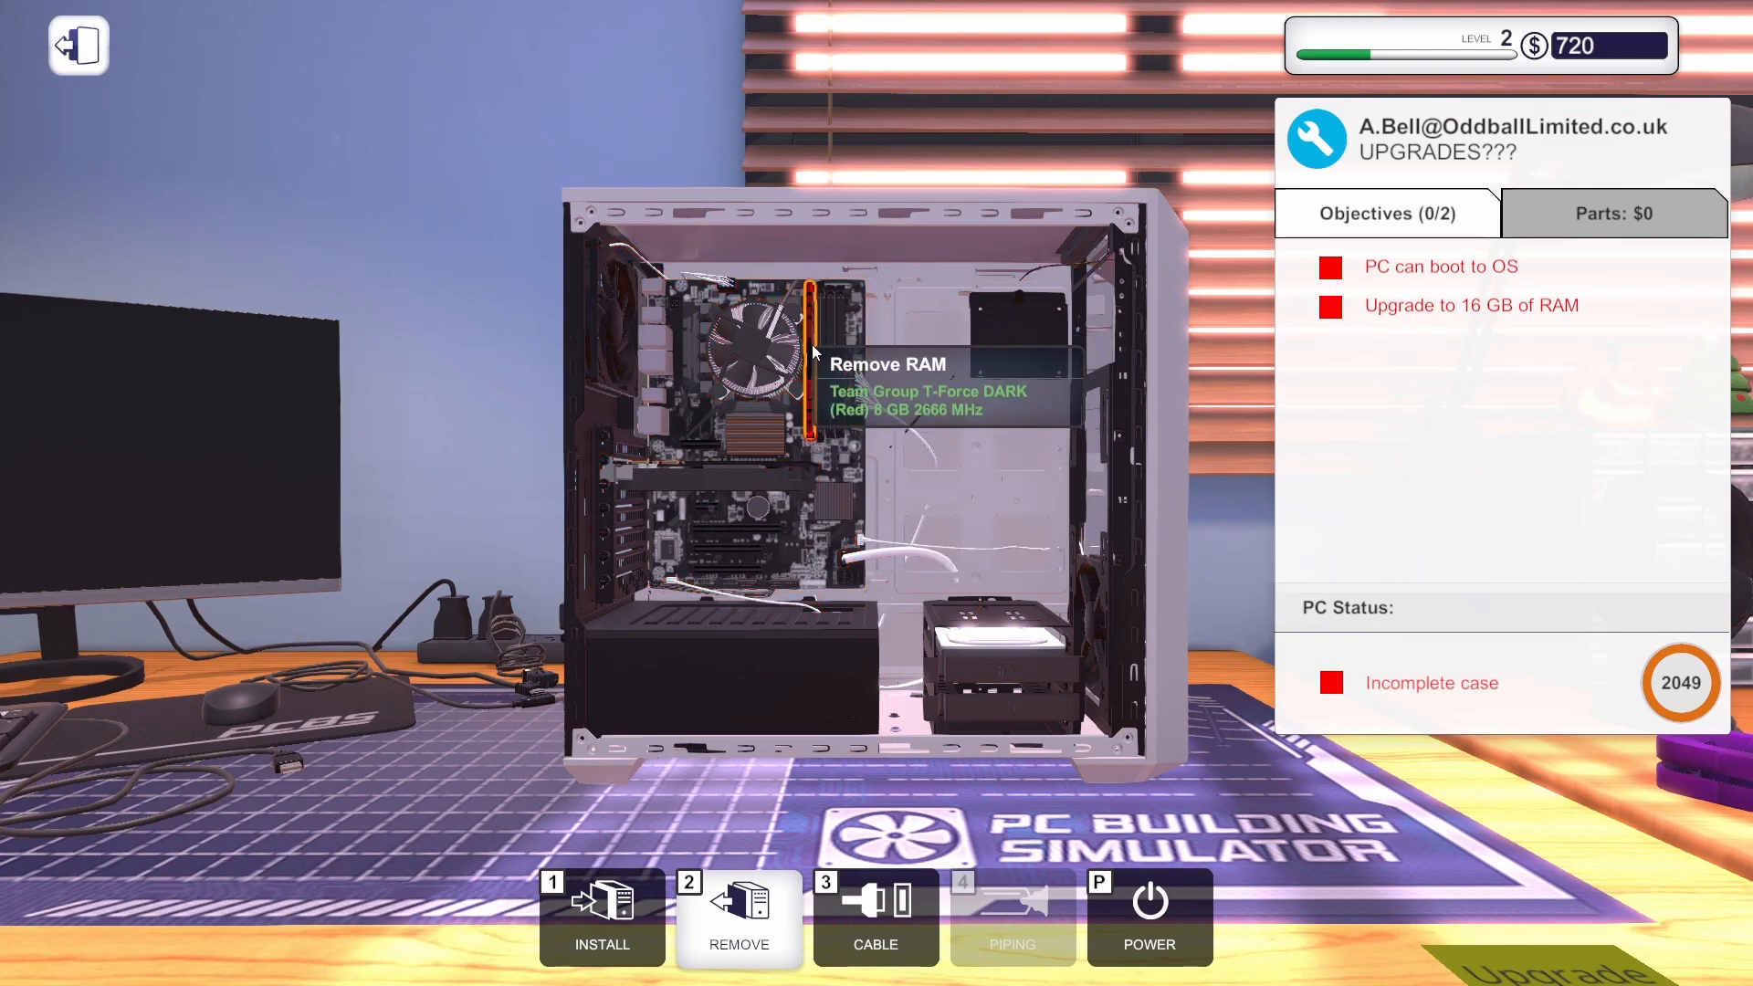
mouse_move(749, 352)
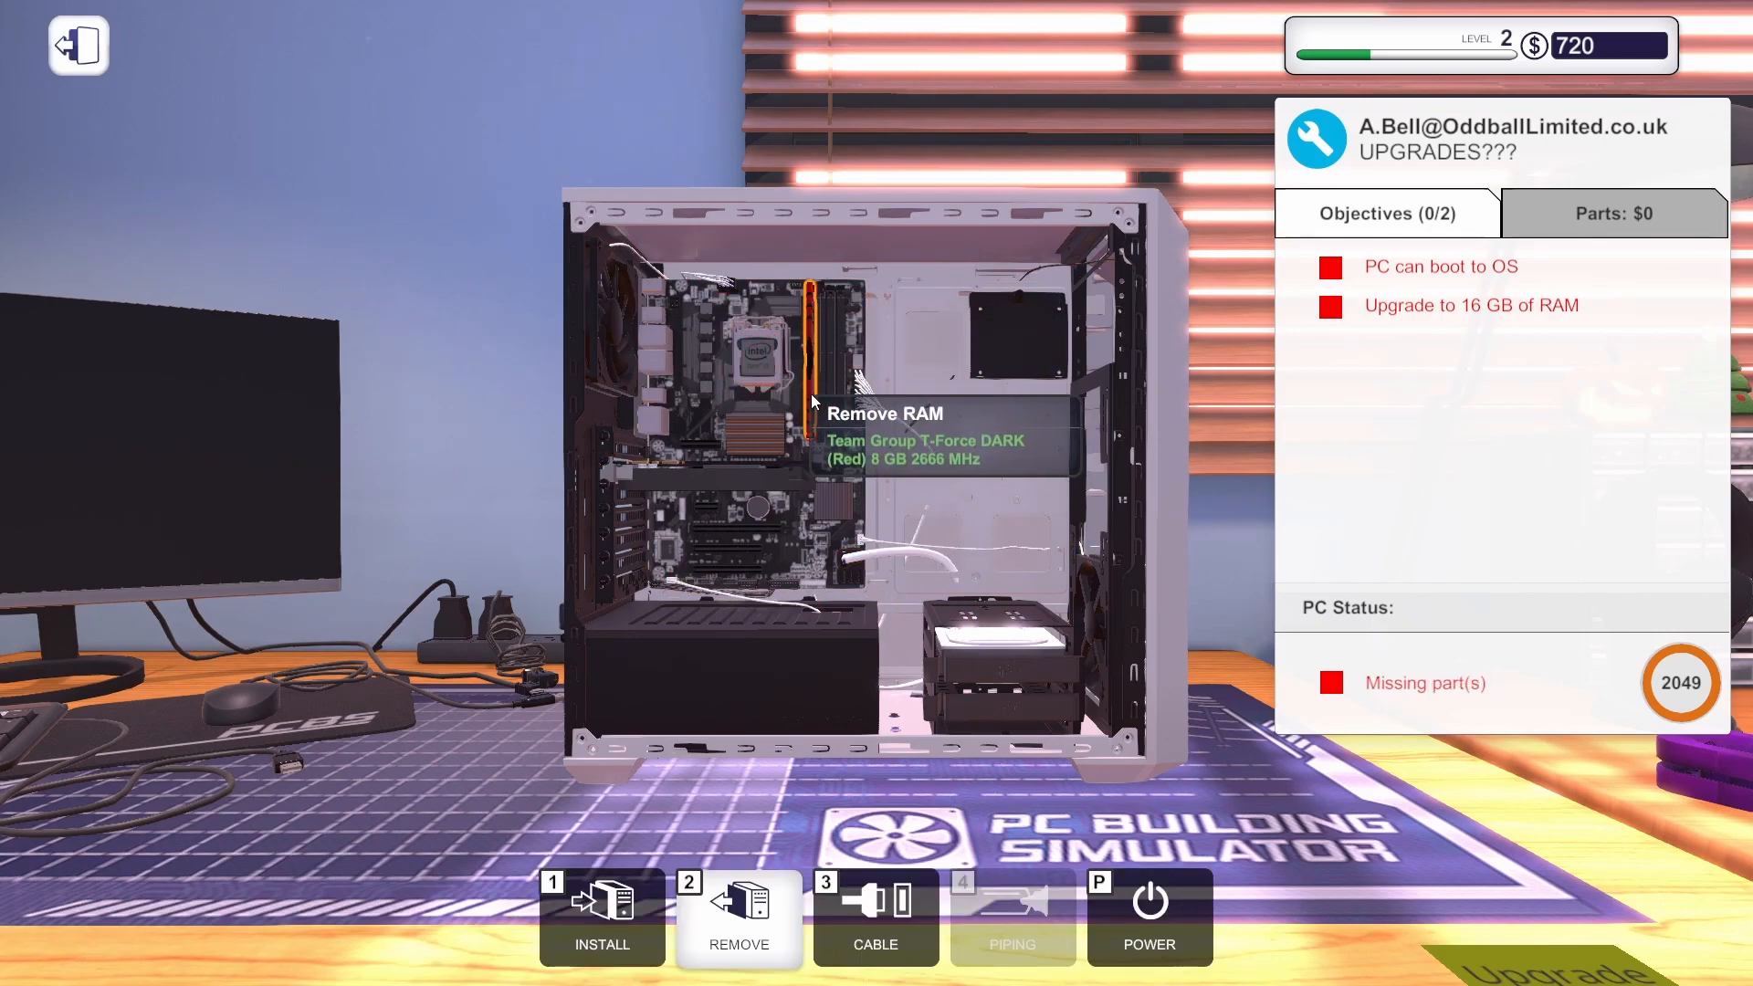
mouse_move(849, 401)
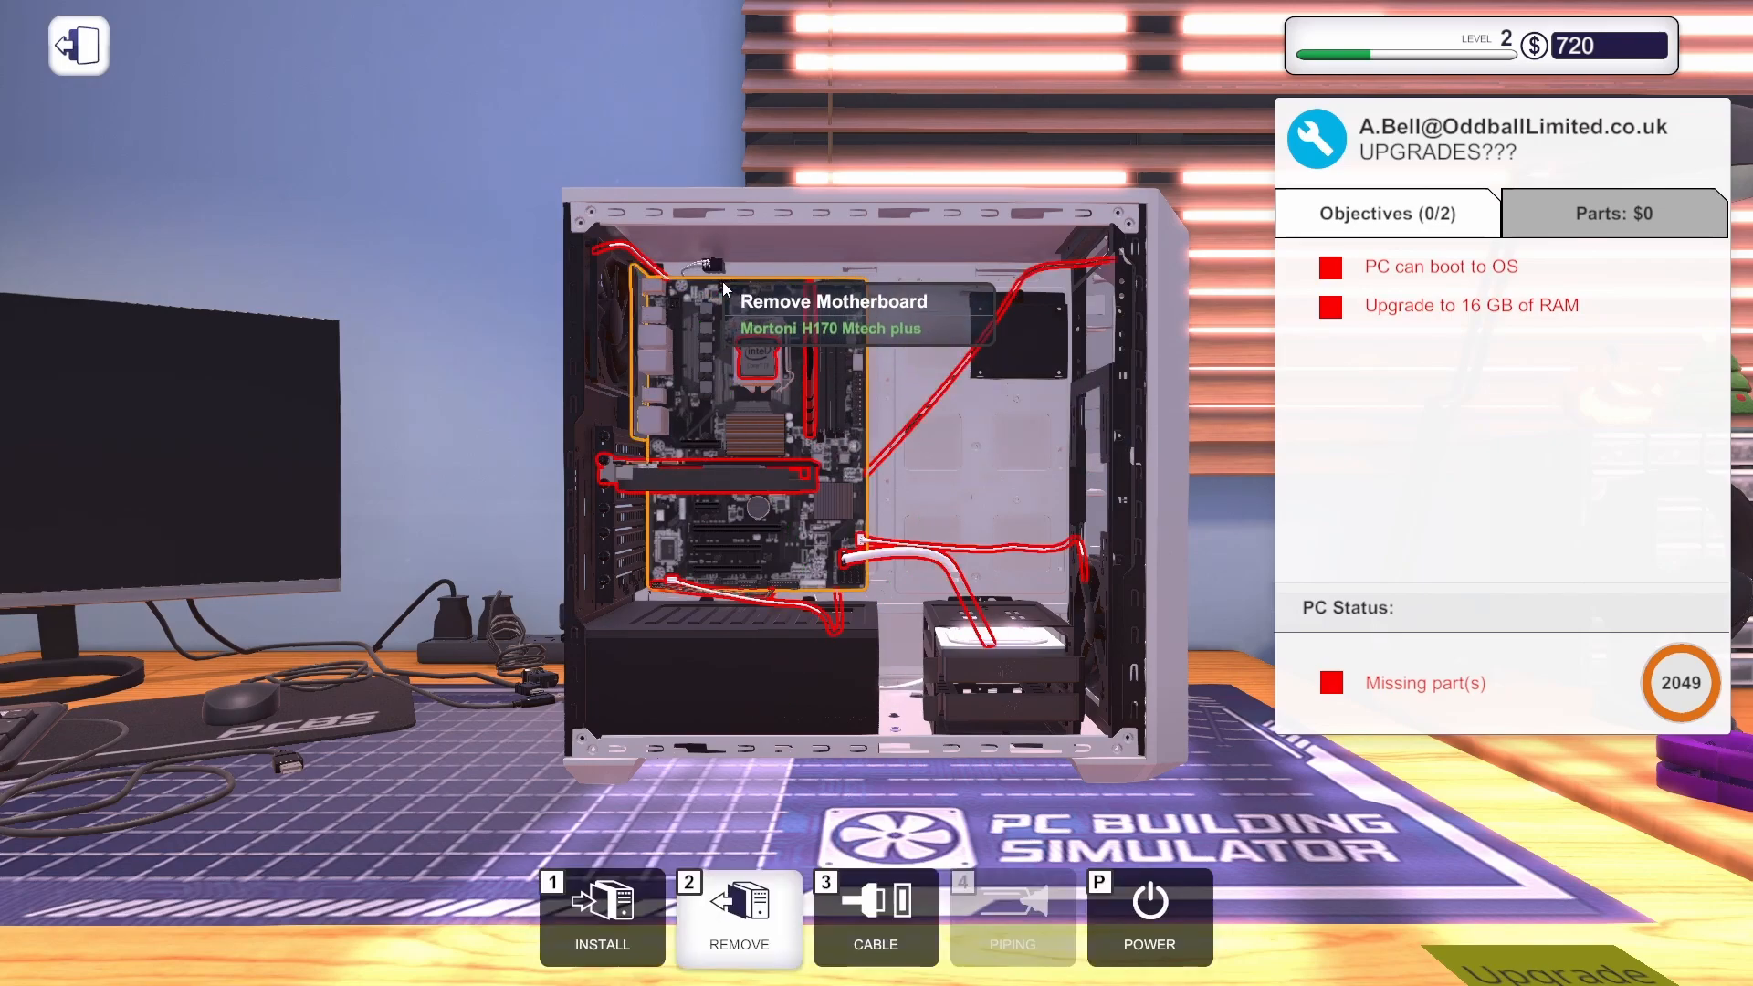
mouse_move(873, 556)
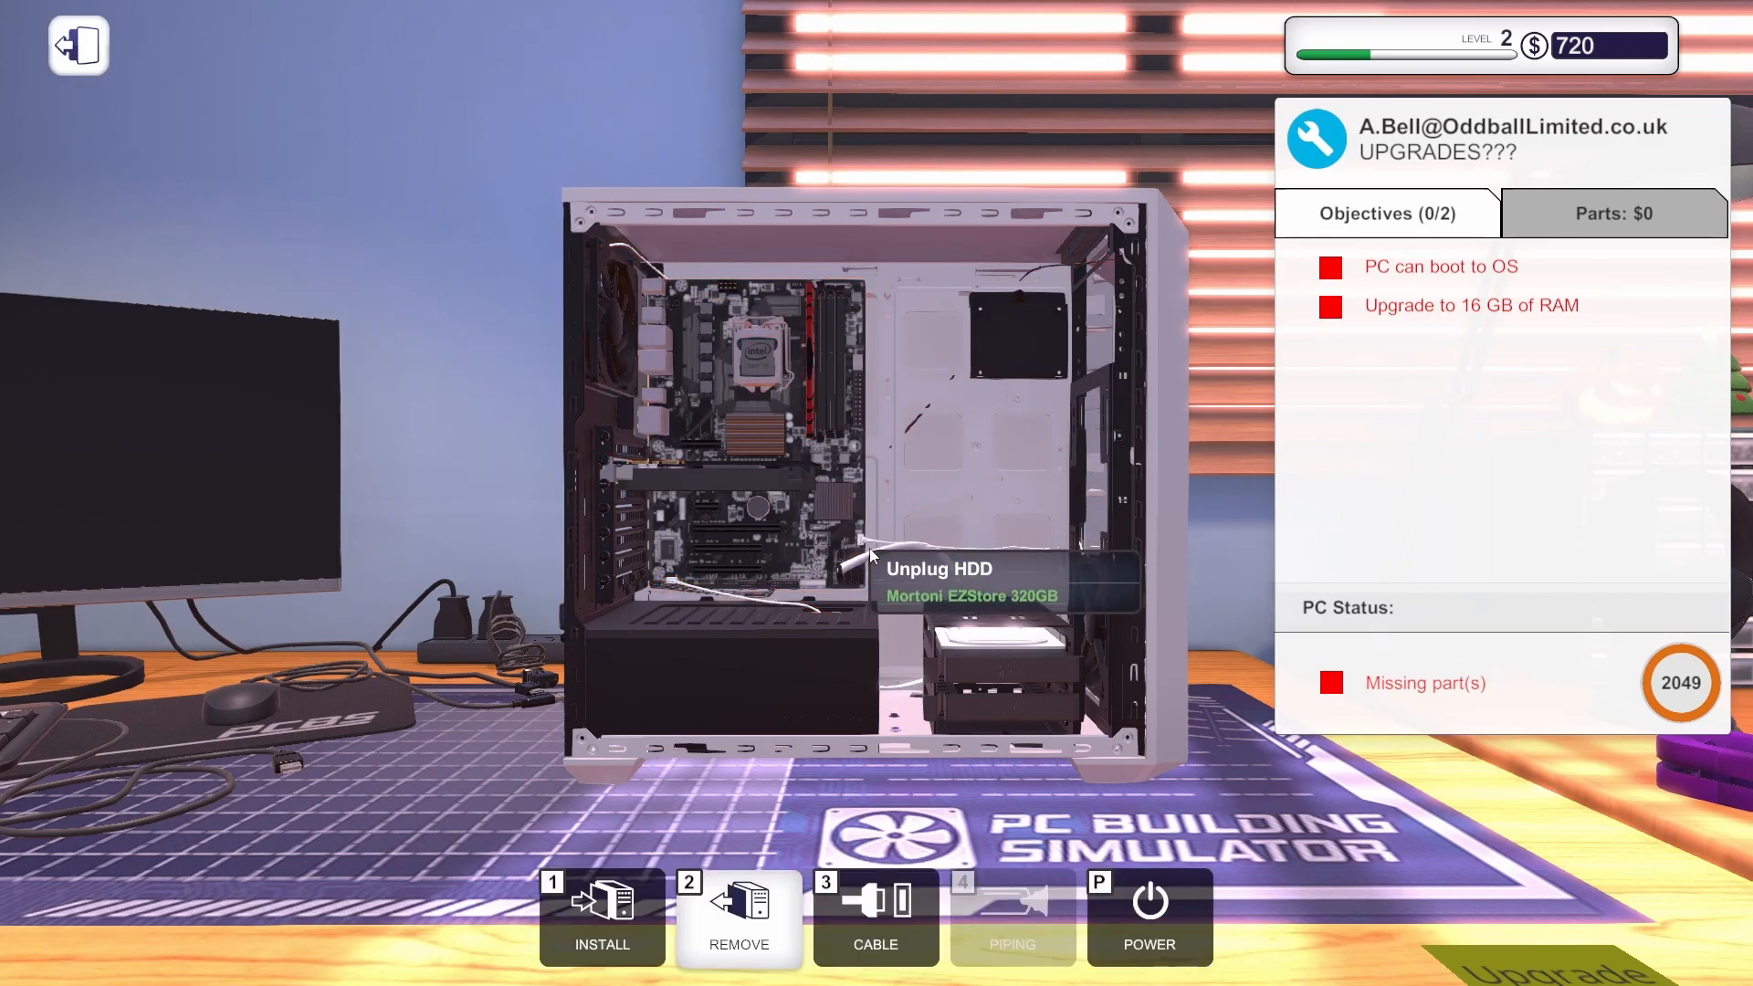
mouse_move(799, 380)
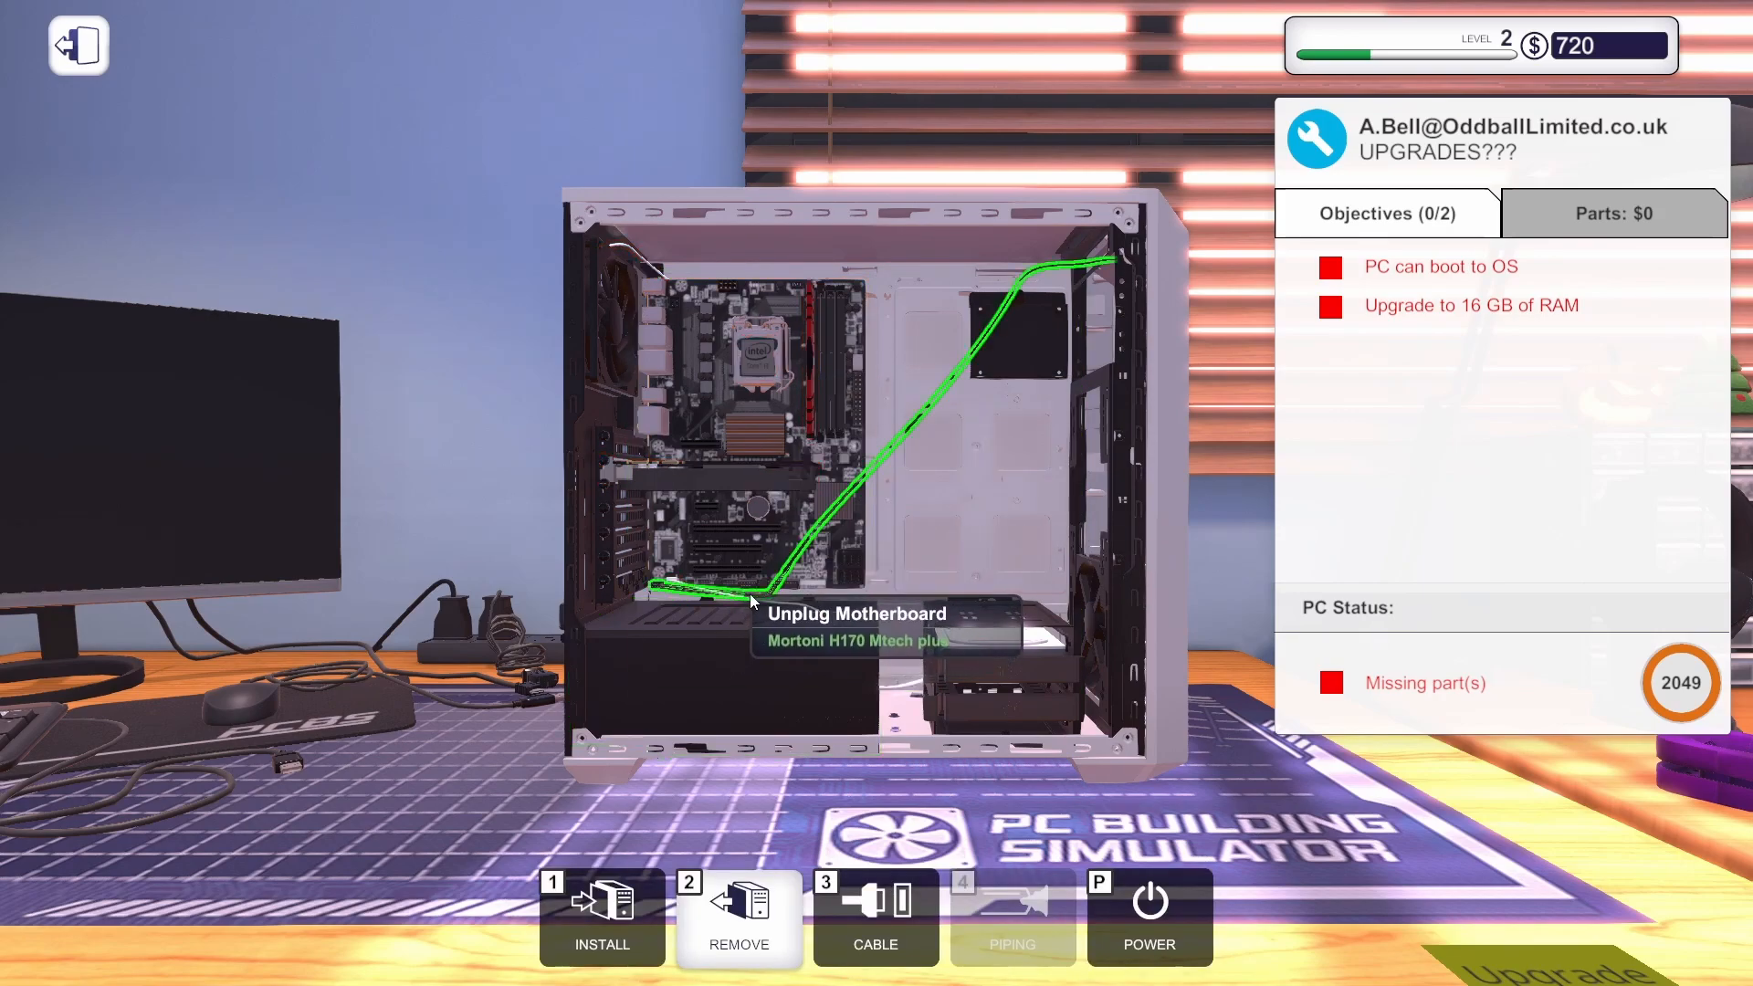
mouse_move(816, 391)
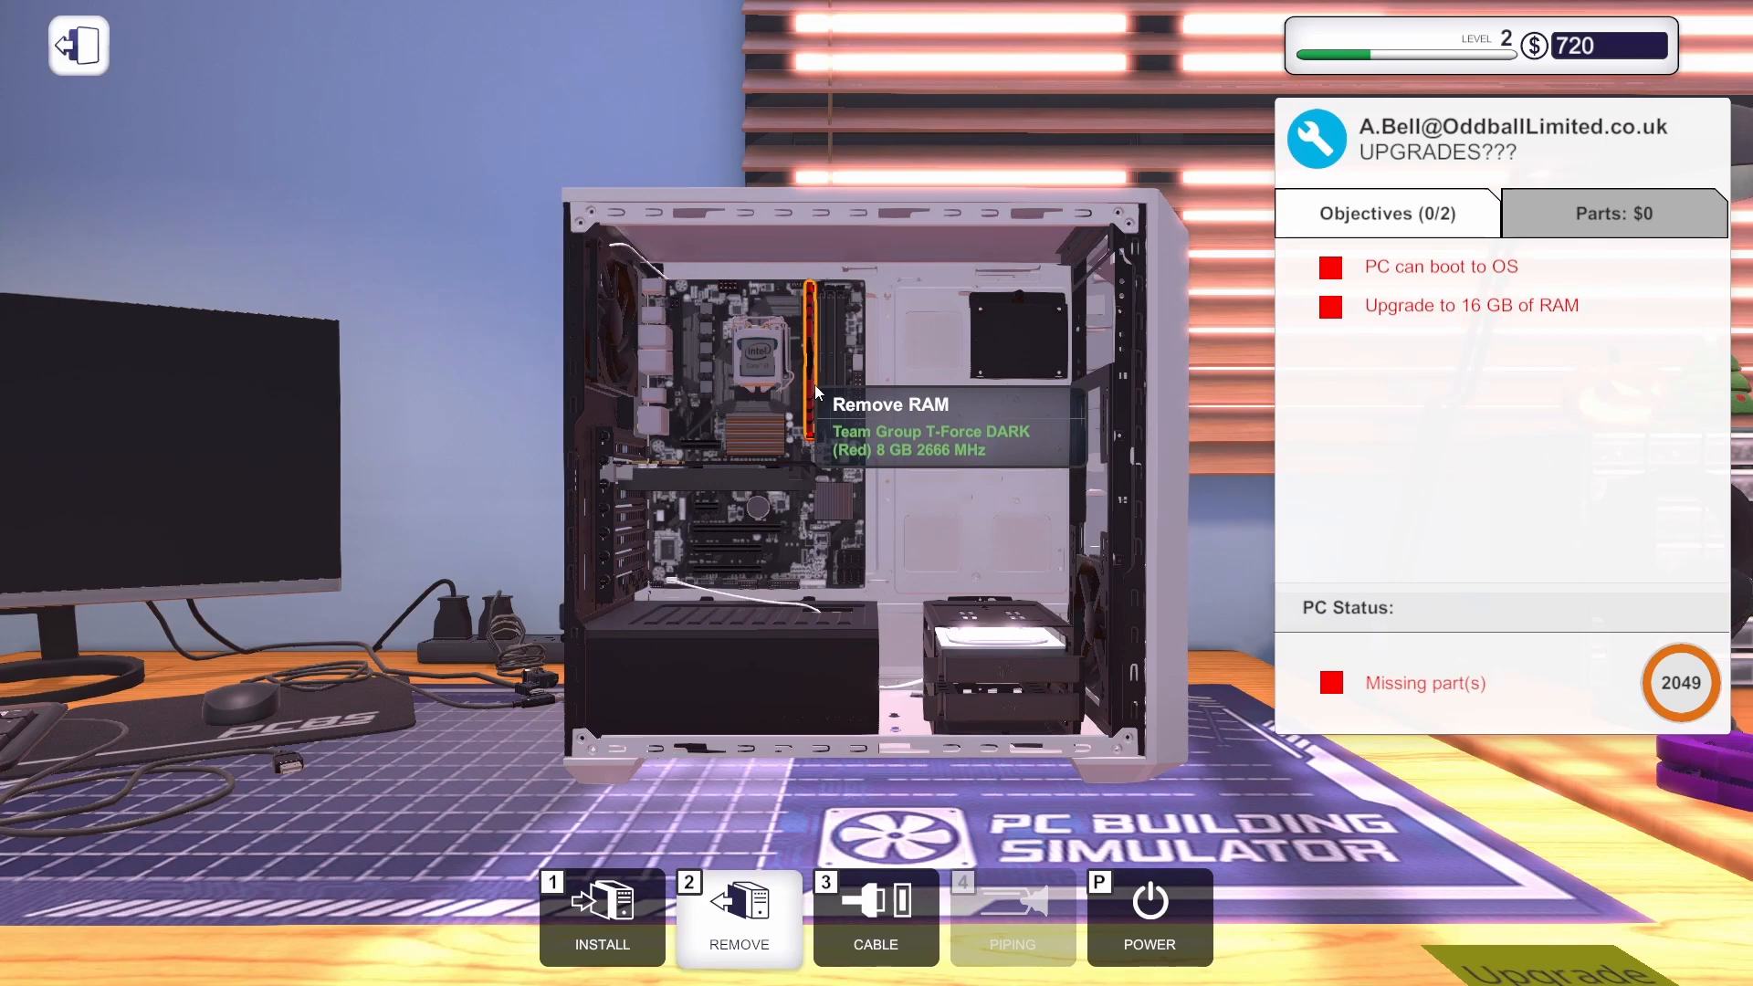
mouse_move(794, 613)
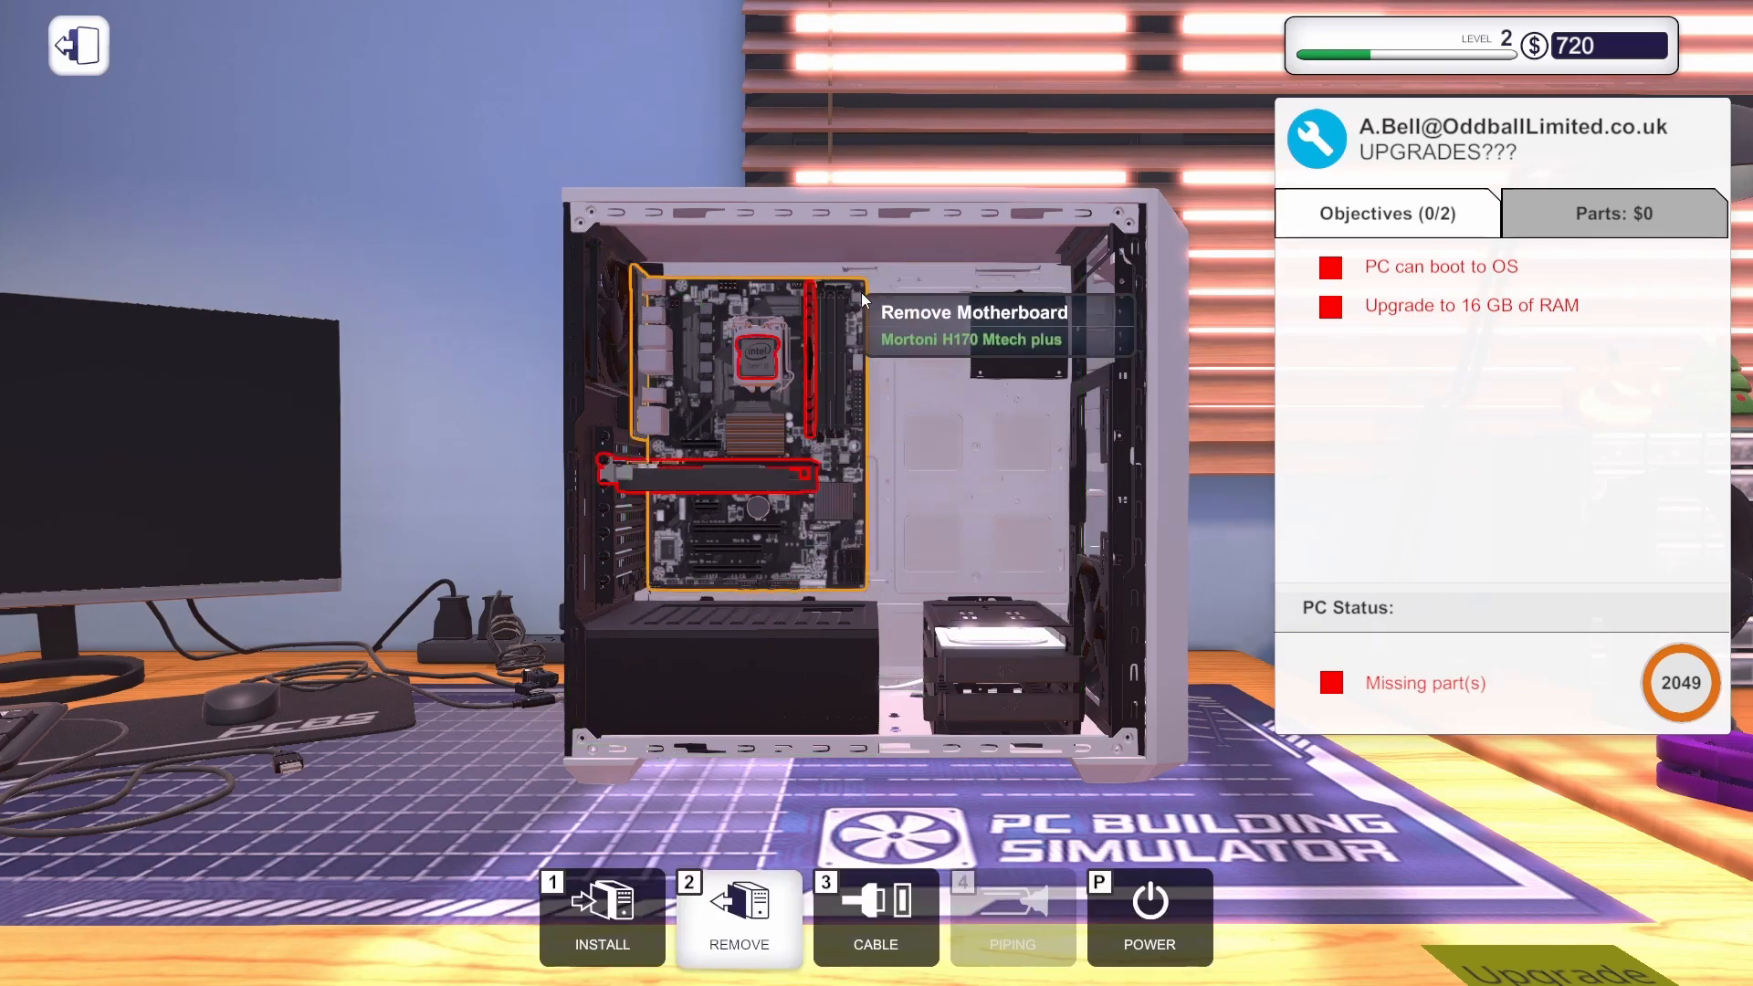
mouse_move(727, 473)
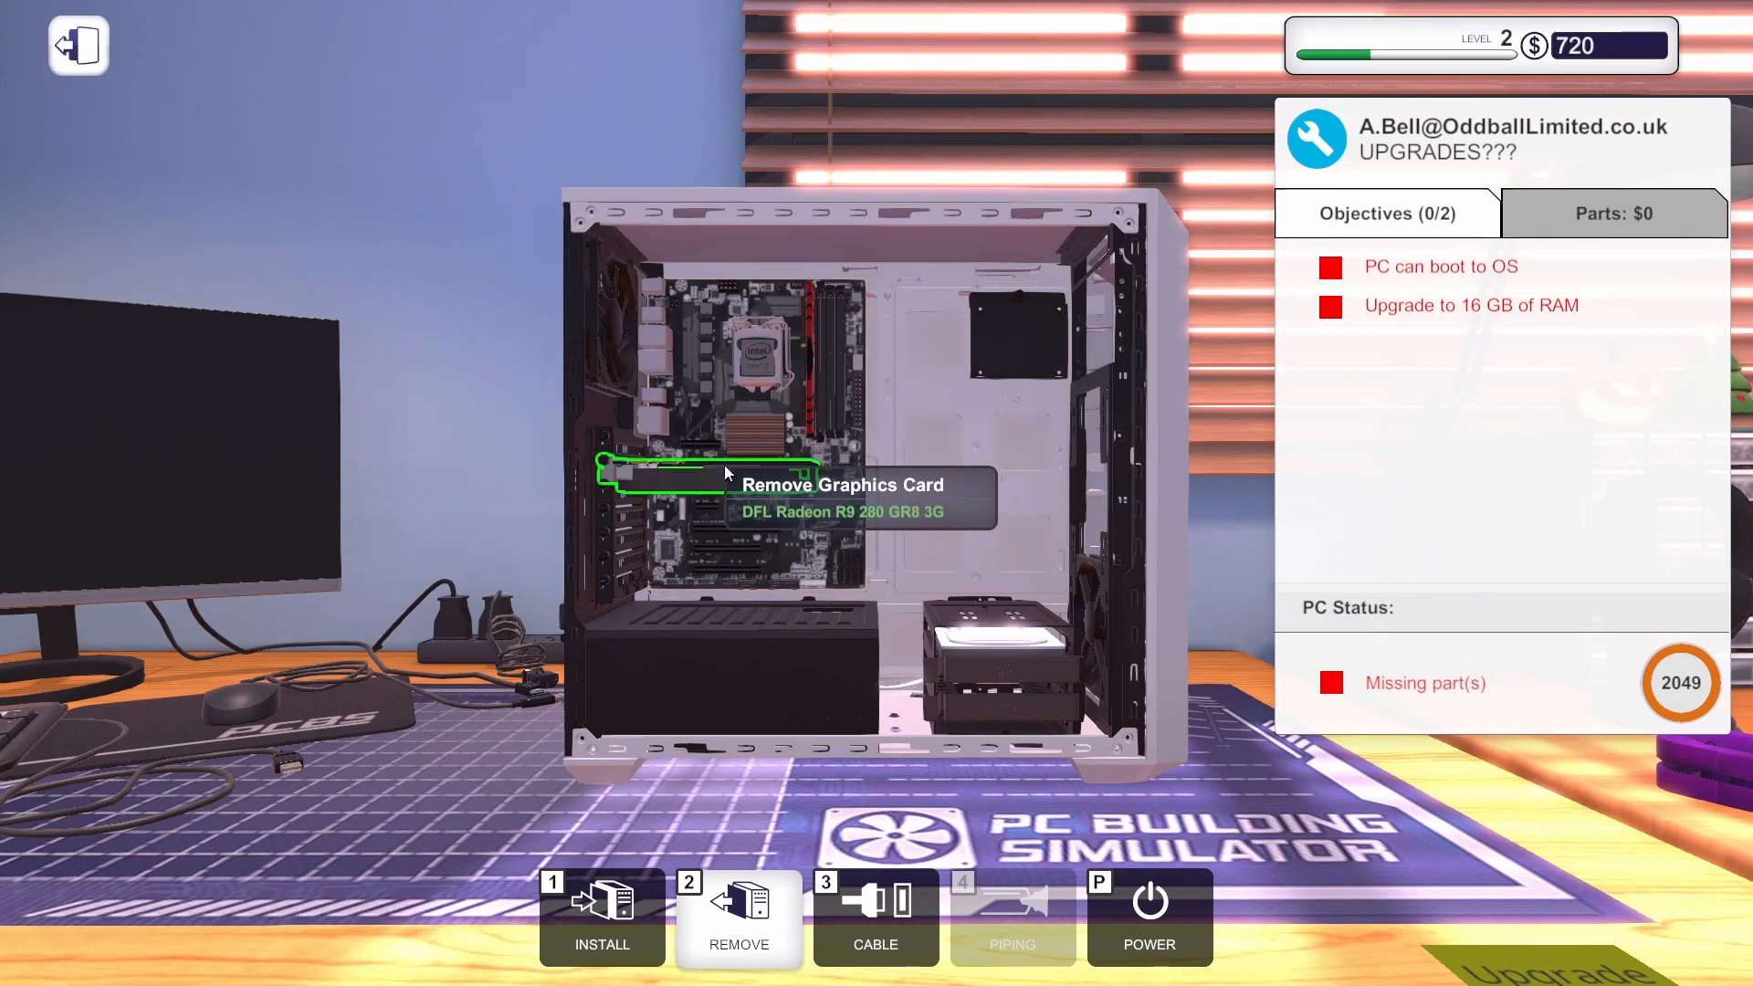
Remove the graphics card from the Bell PC.
click(726, 469)
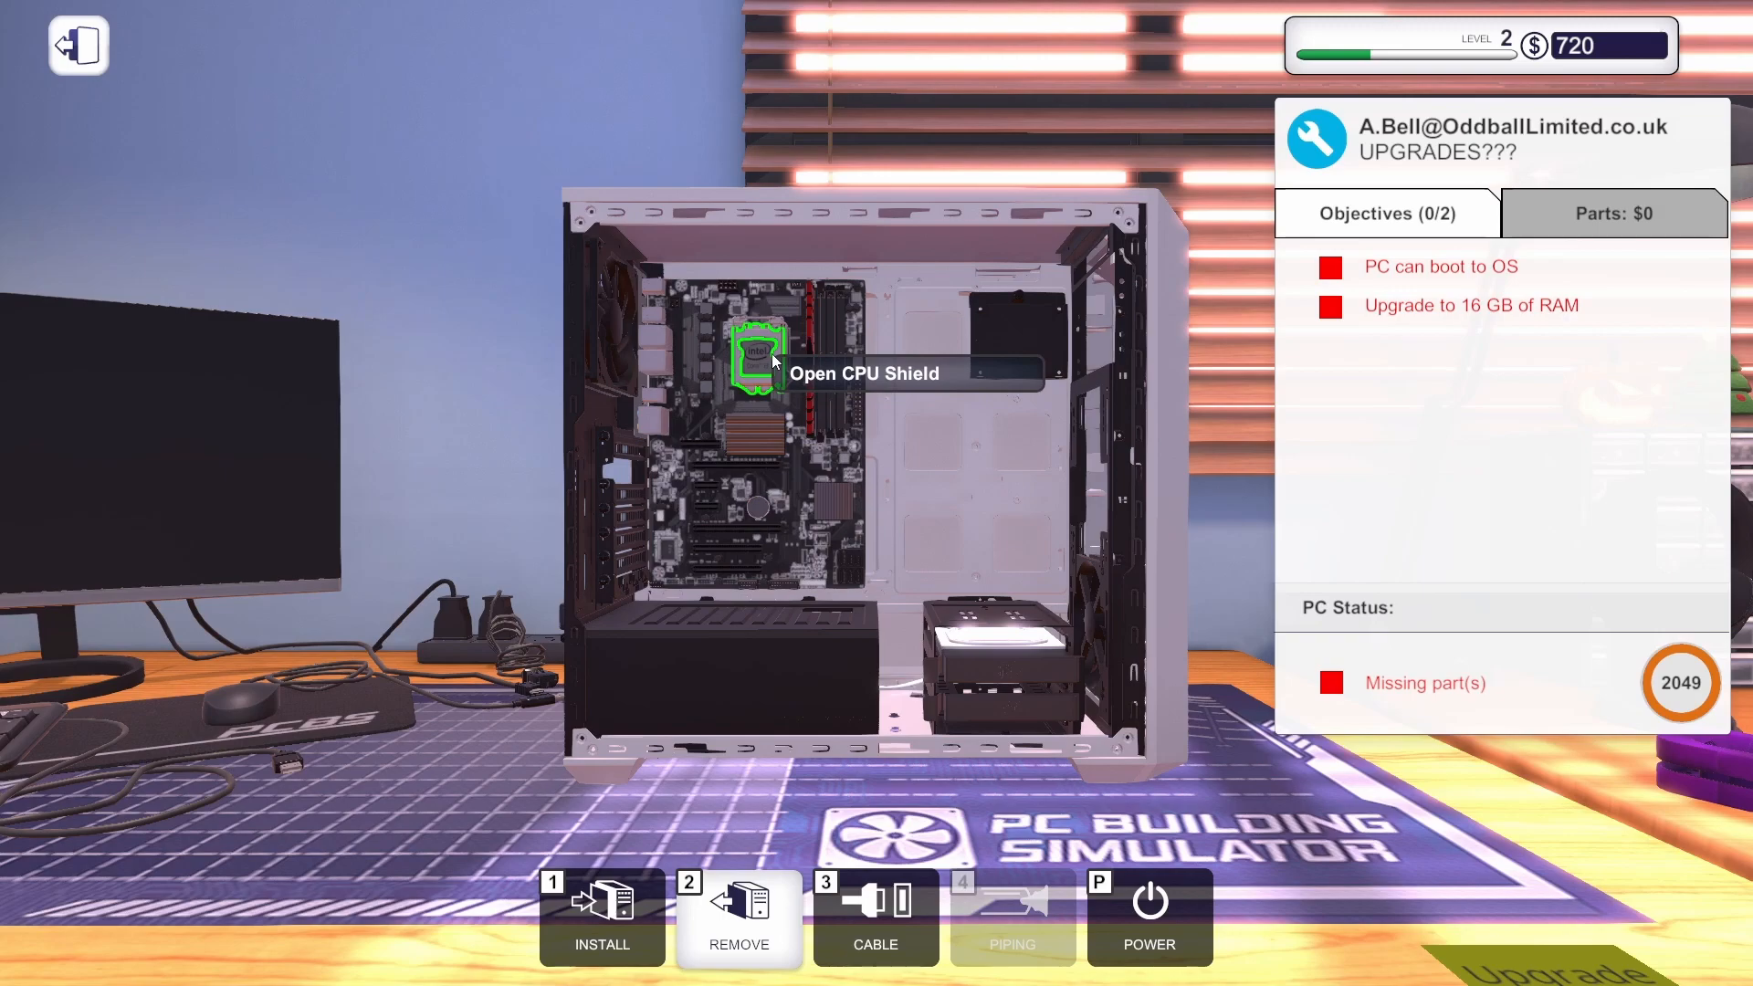
mouse_move(813, 292)
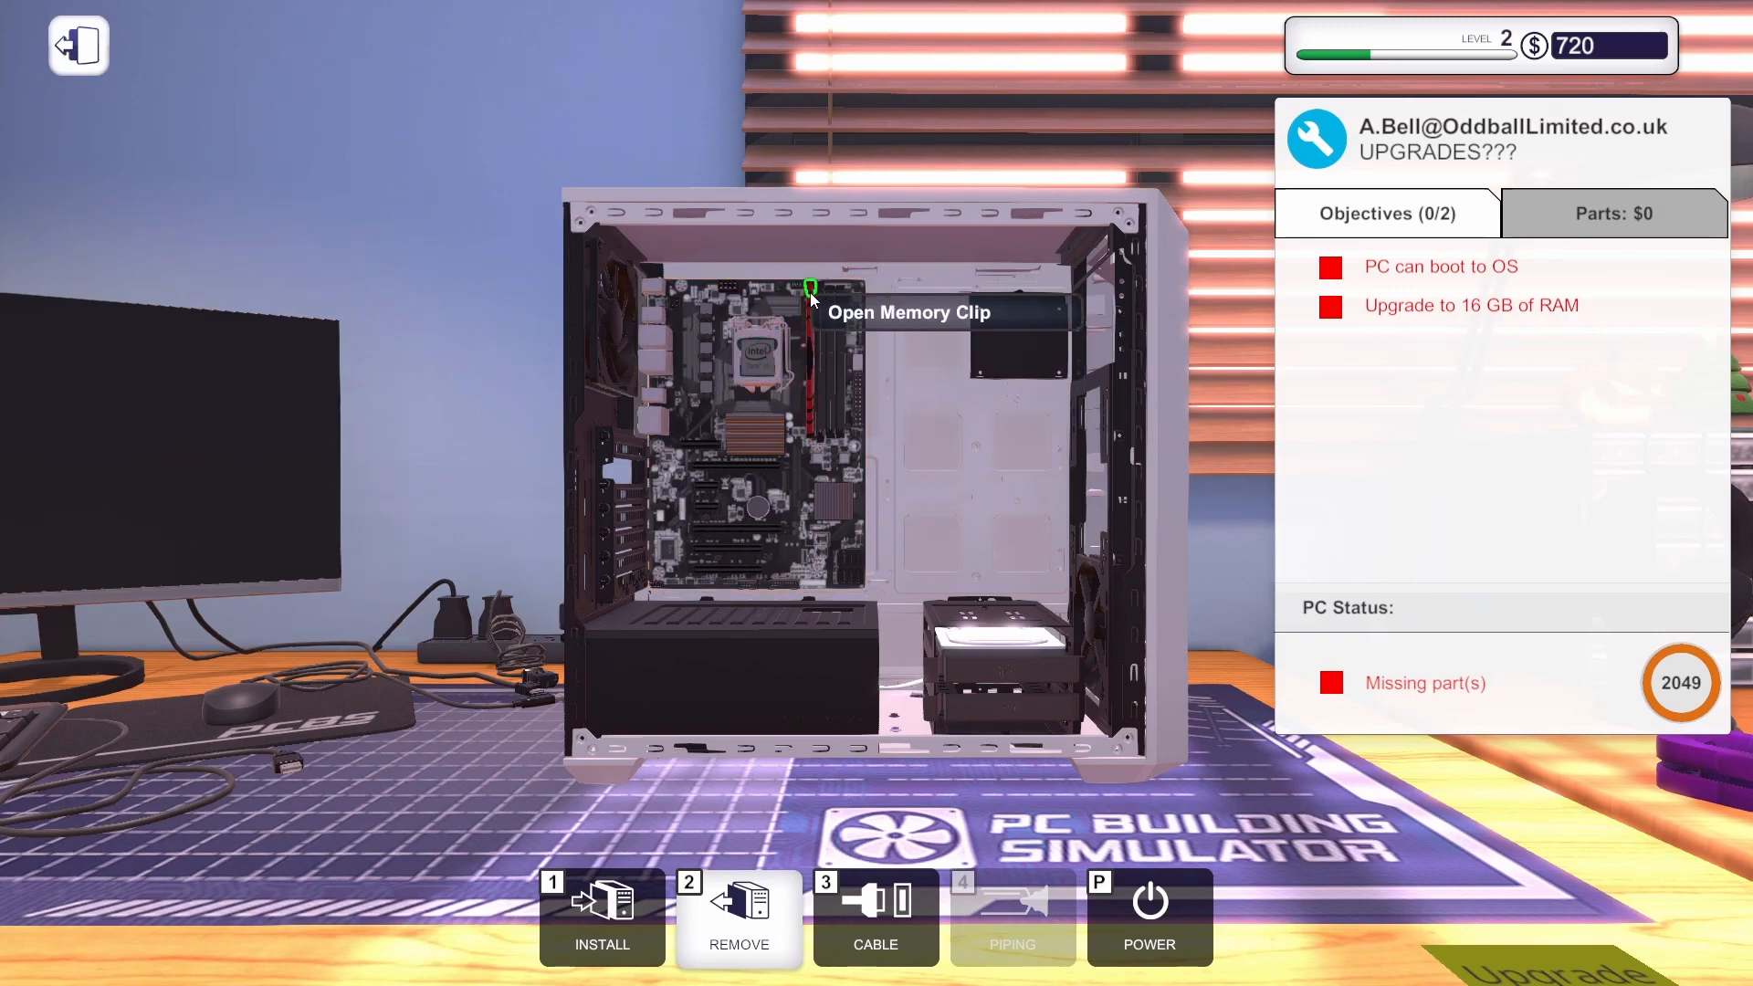
mouse_move(811, 437)
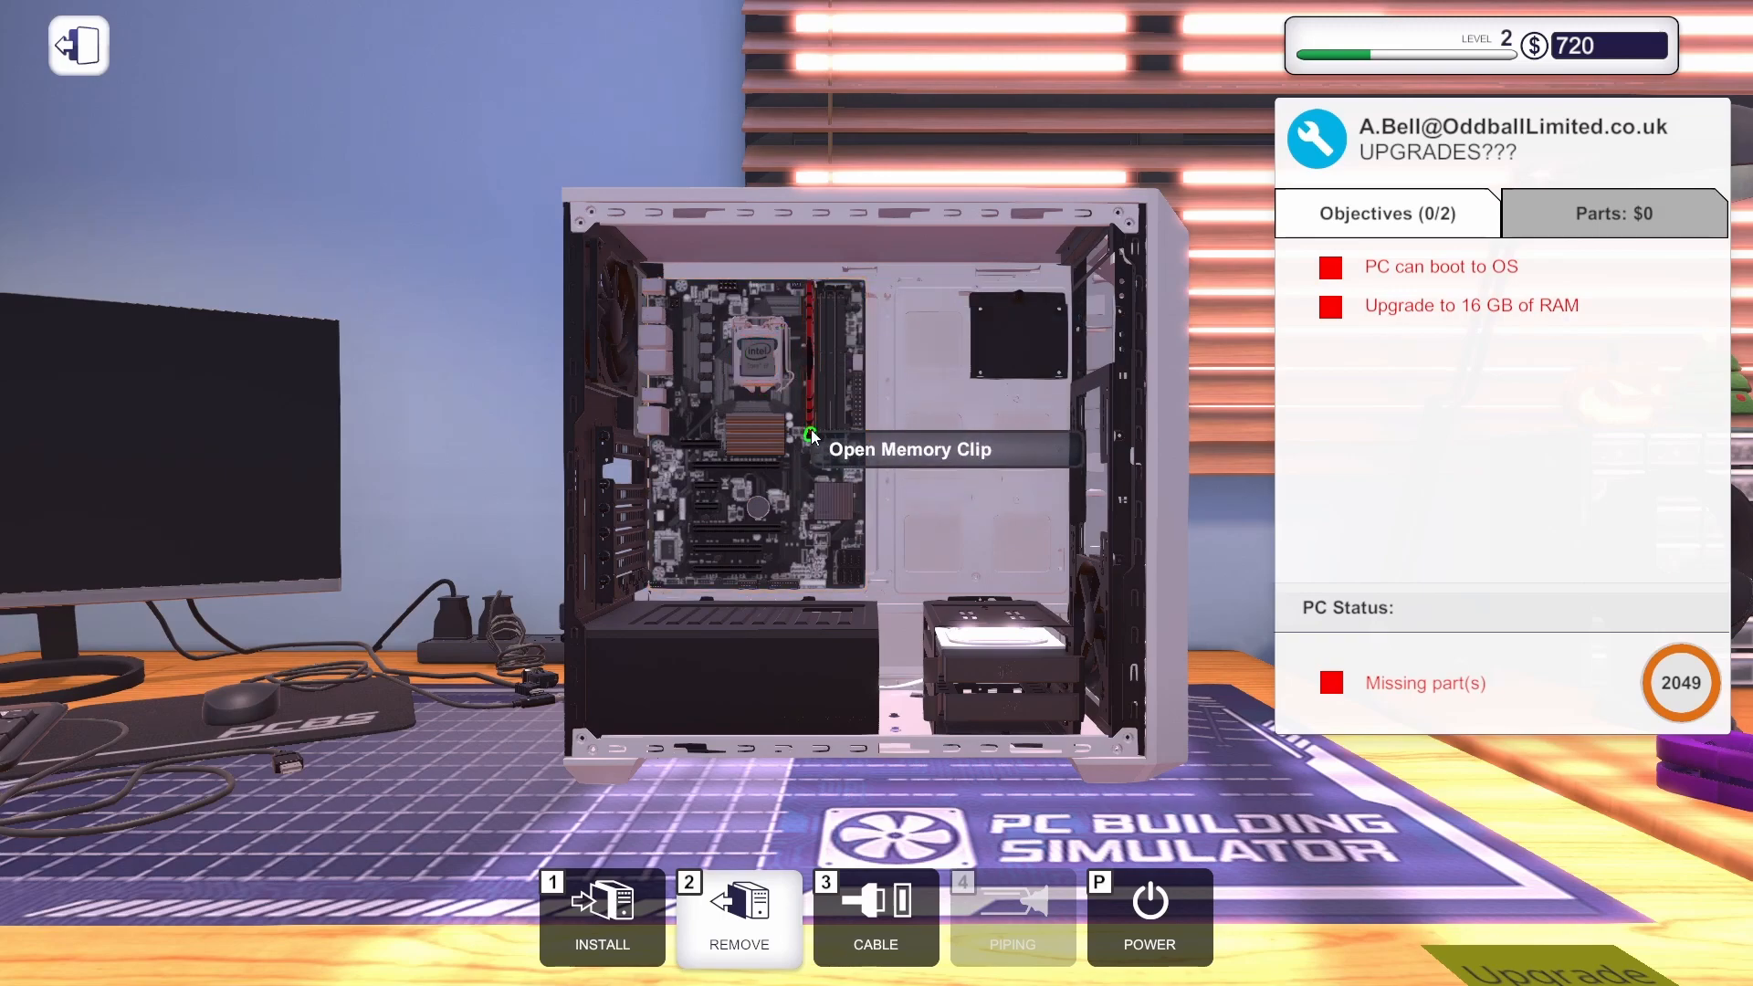
mouse_move(815, 490)
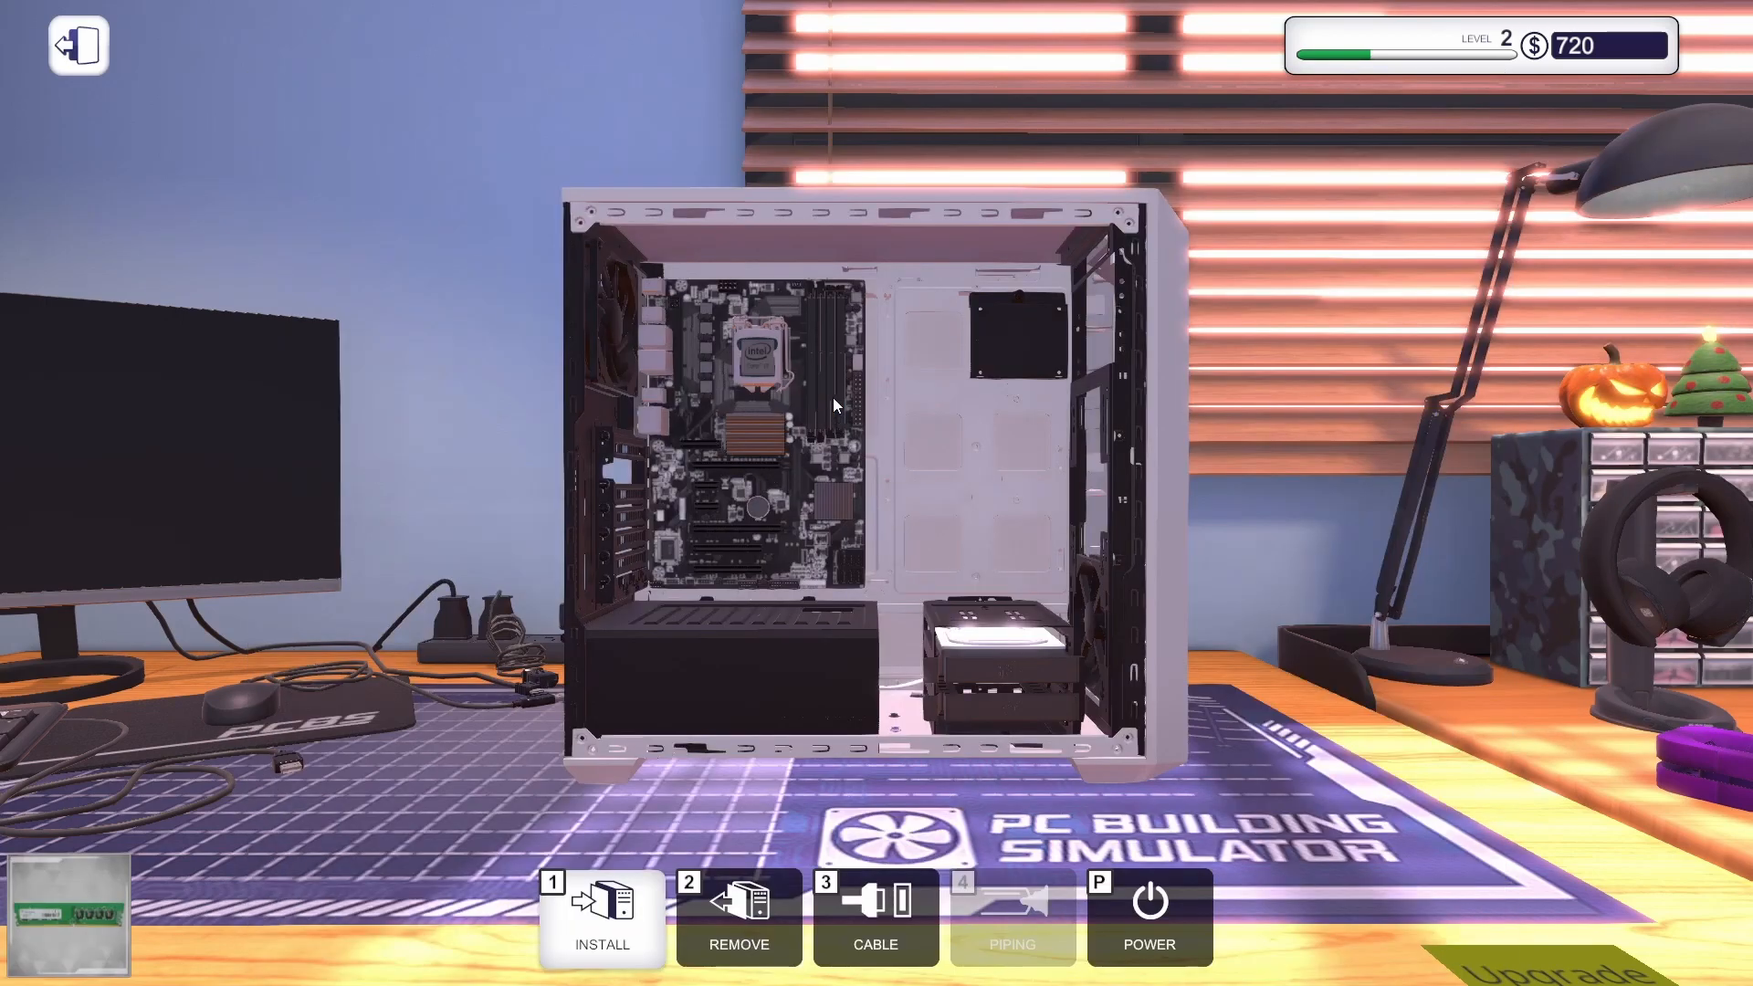
Install the $60 RAM stick into an open memory slot and close its clip.
click(736, 917)
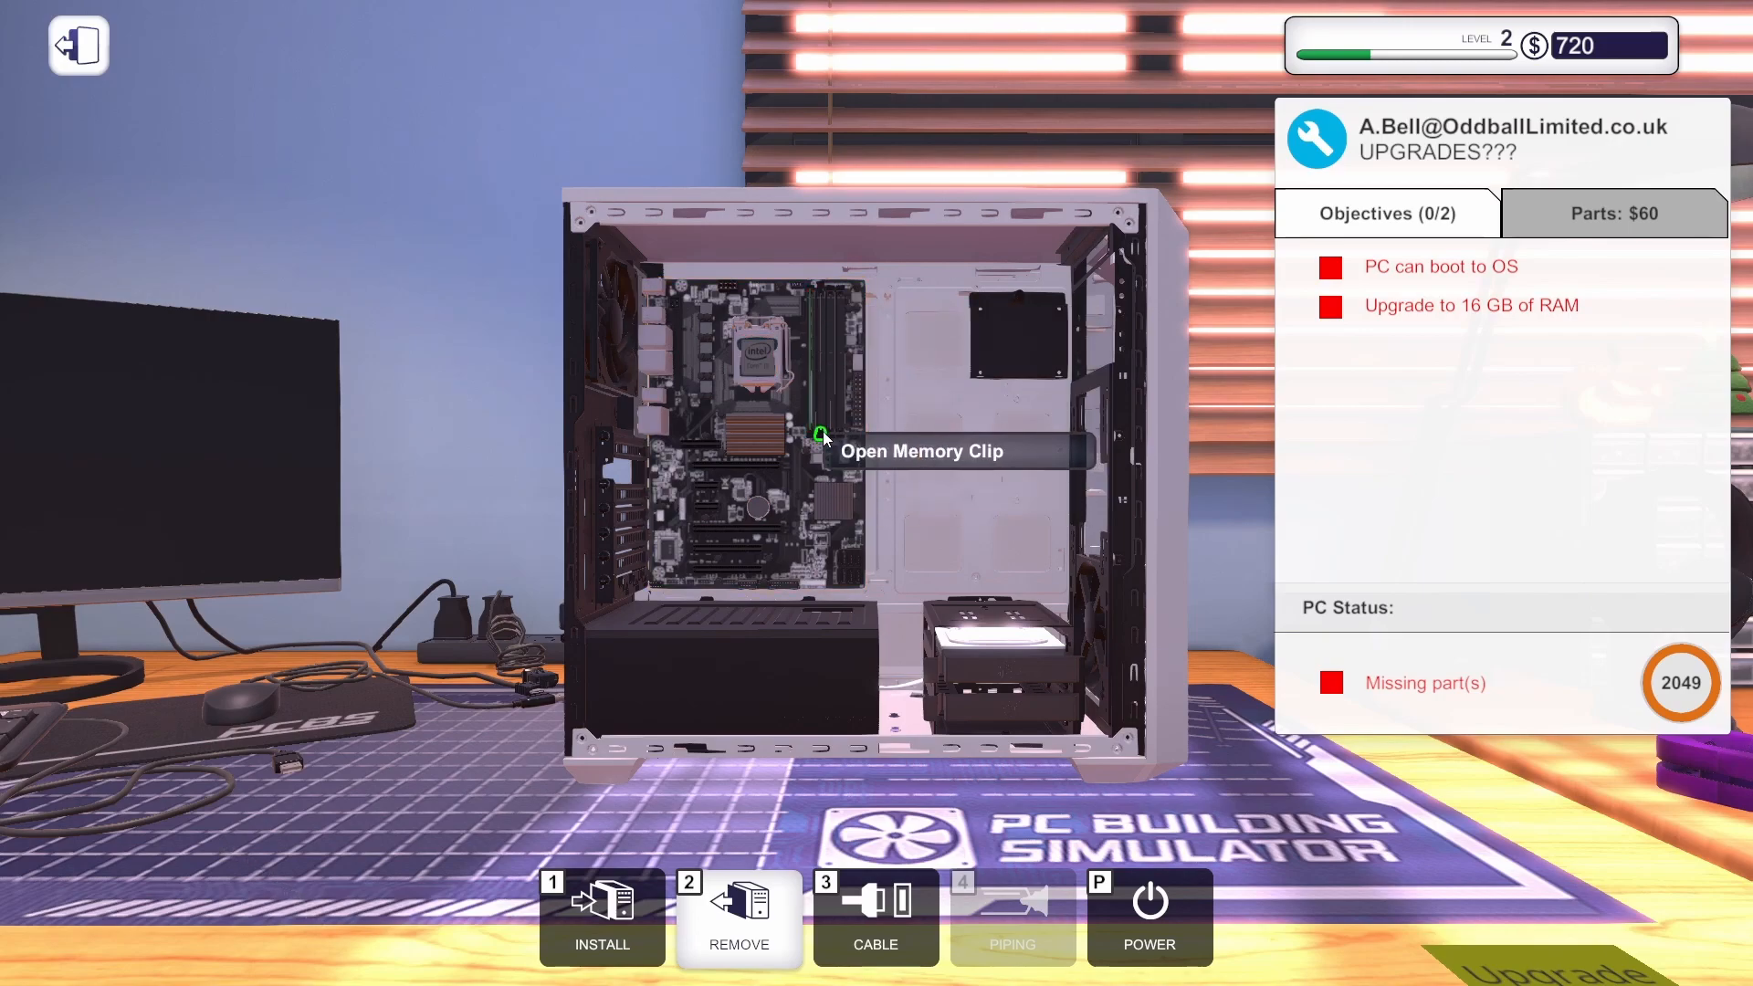
click(822, 436)
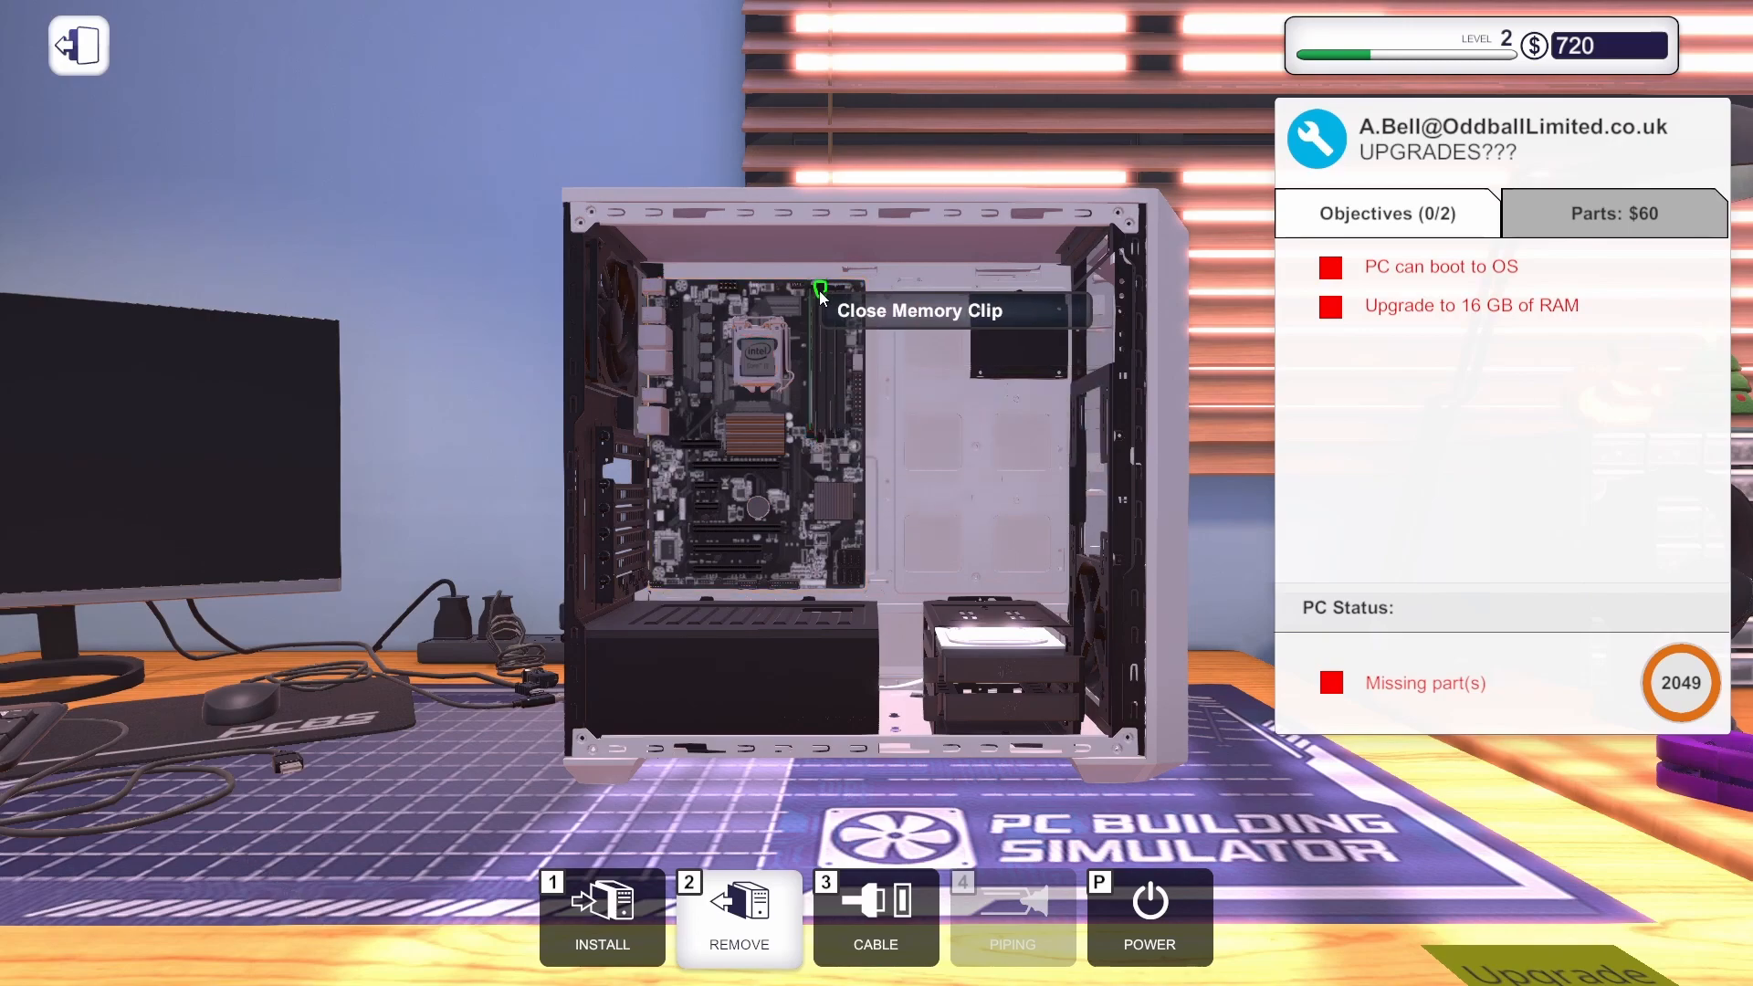
click(601, 917)
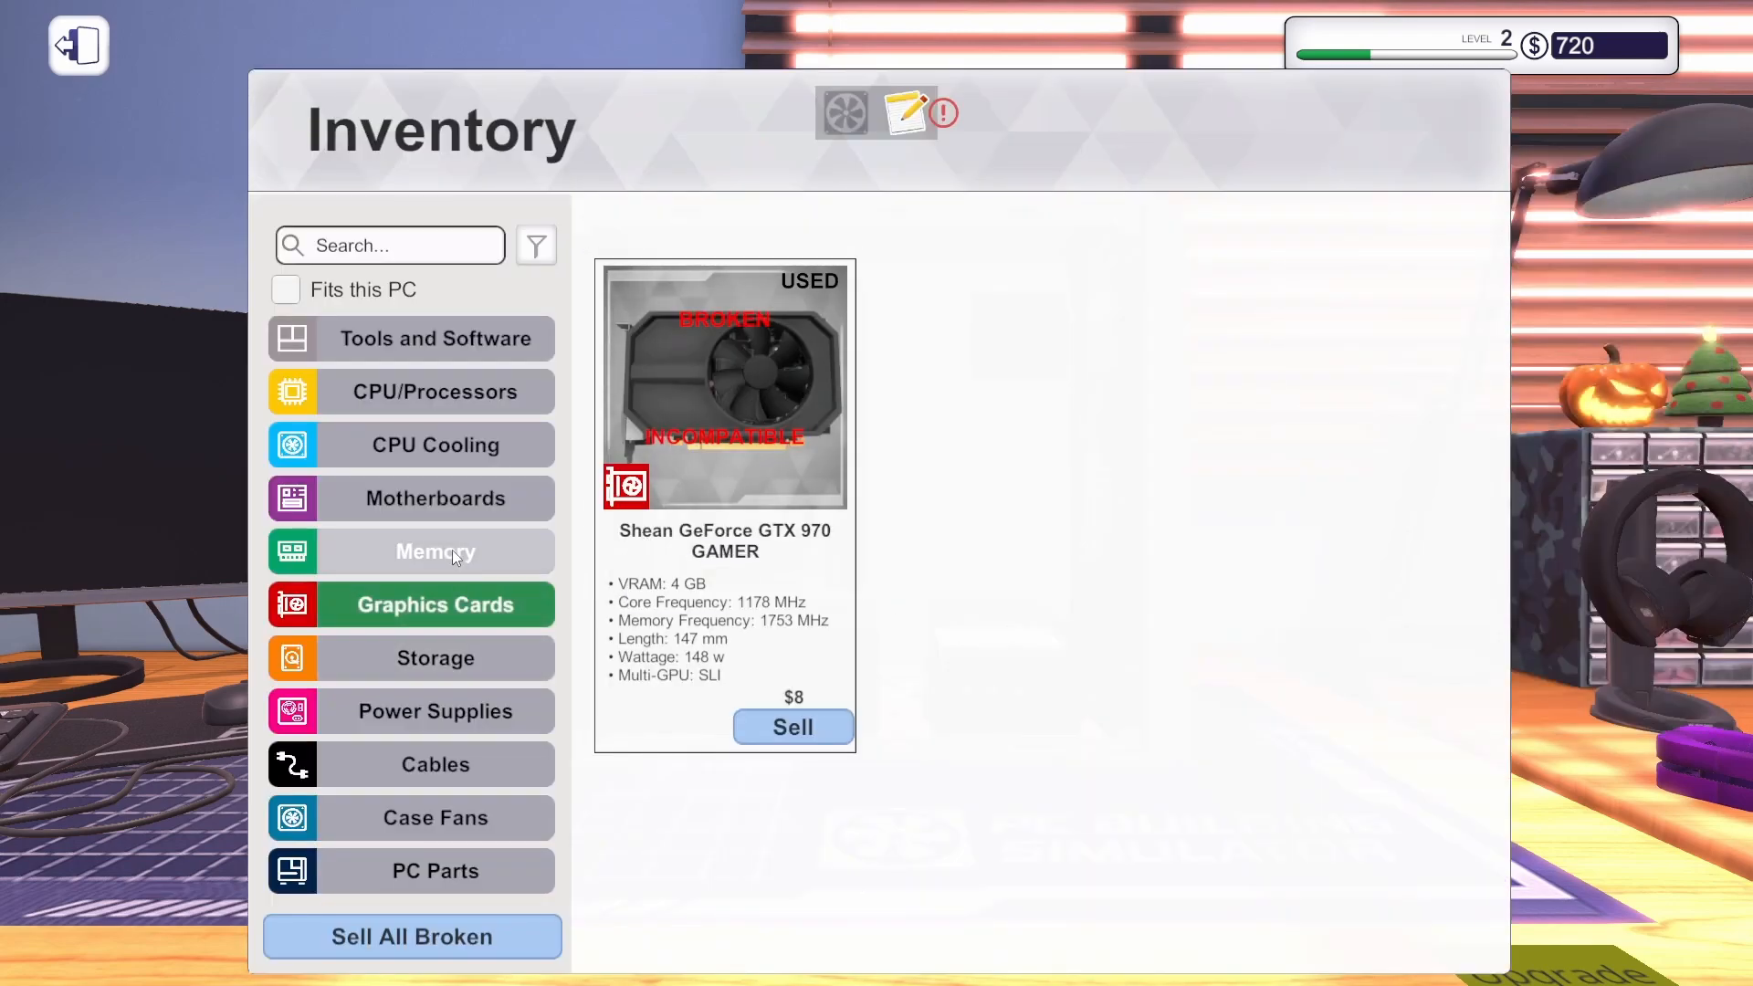
Browse the inventory's Memory and Power Supplies categories, confirming no spare power supply.
click(434, 444)
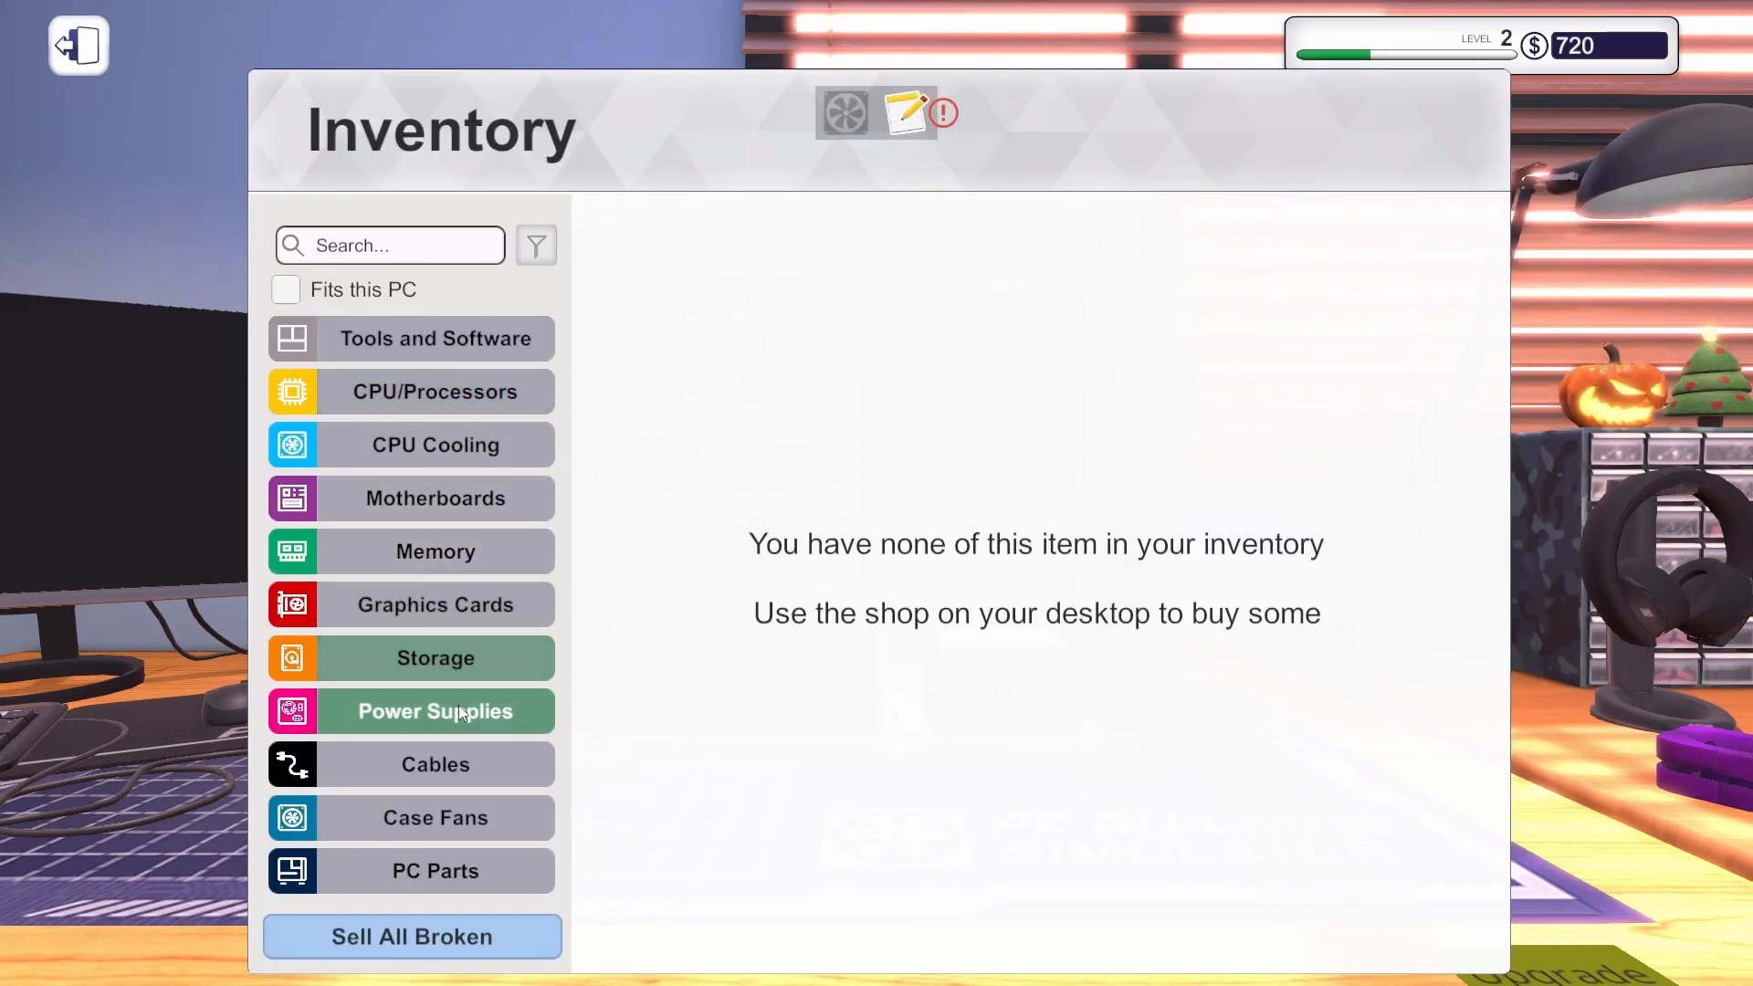
click(435, 871)
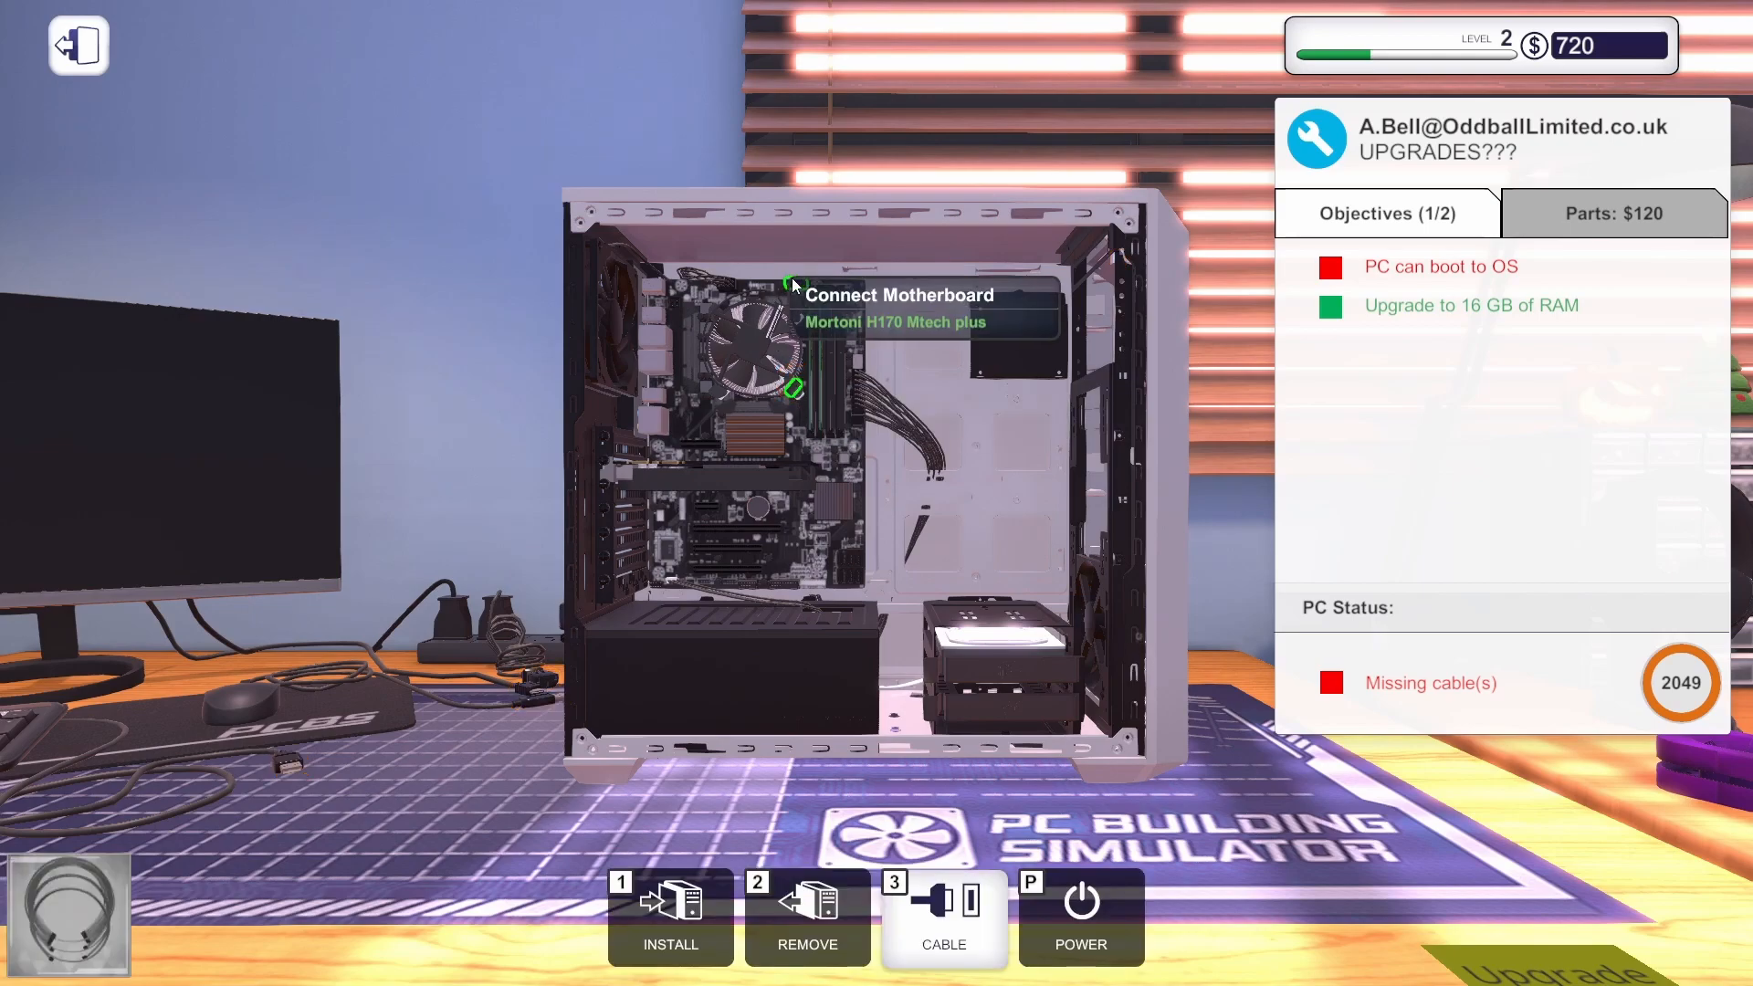
mouse_move(1117, 259)
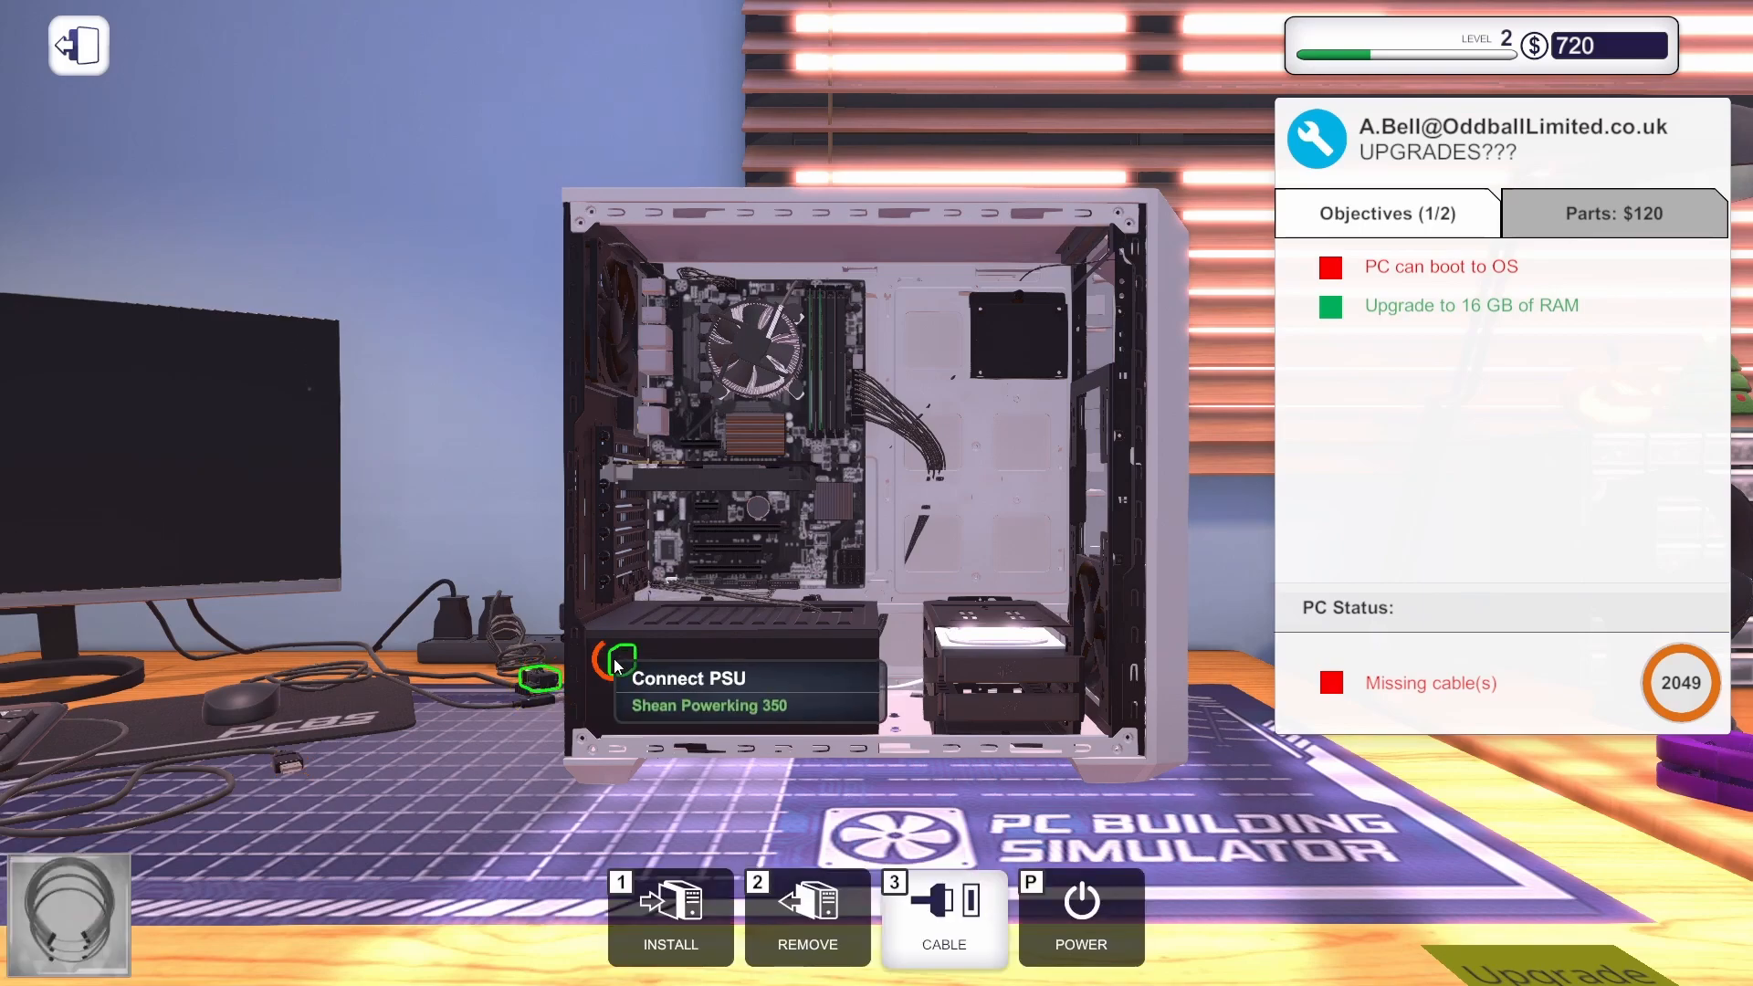
mouse_move(627, 475)
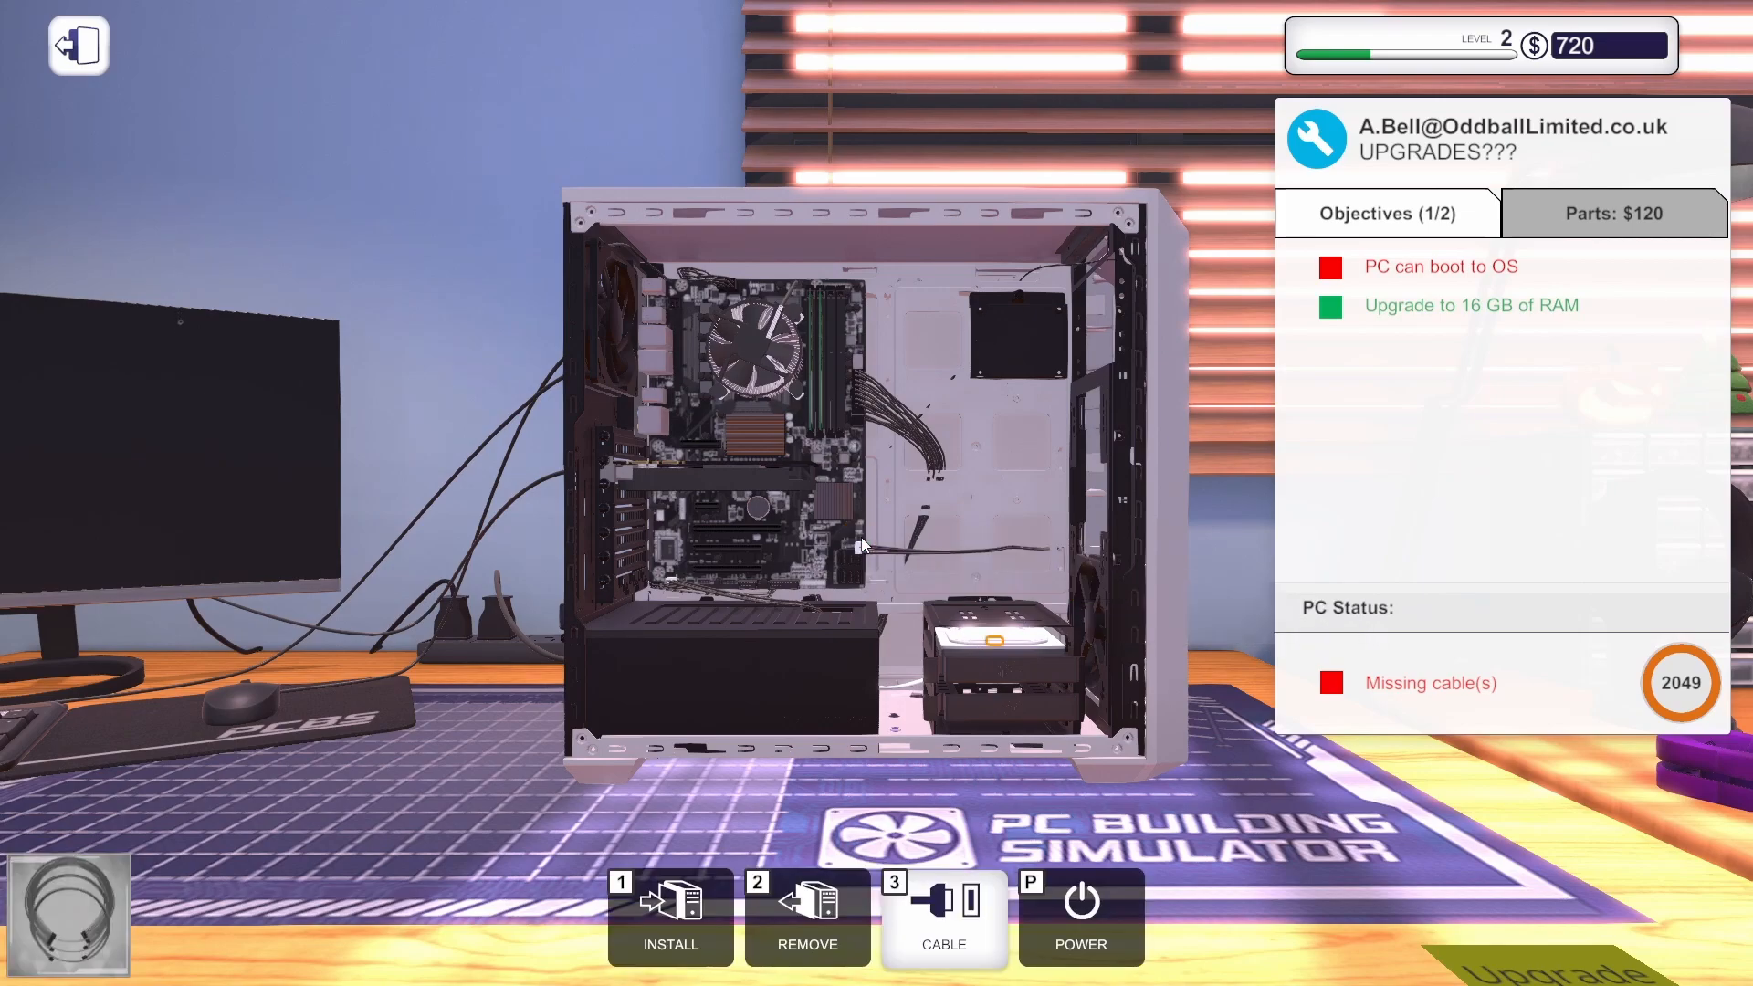
mouse_move(849, 573)
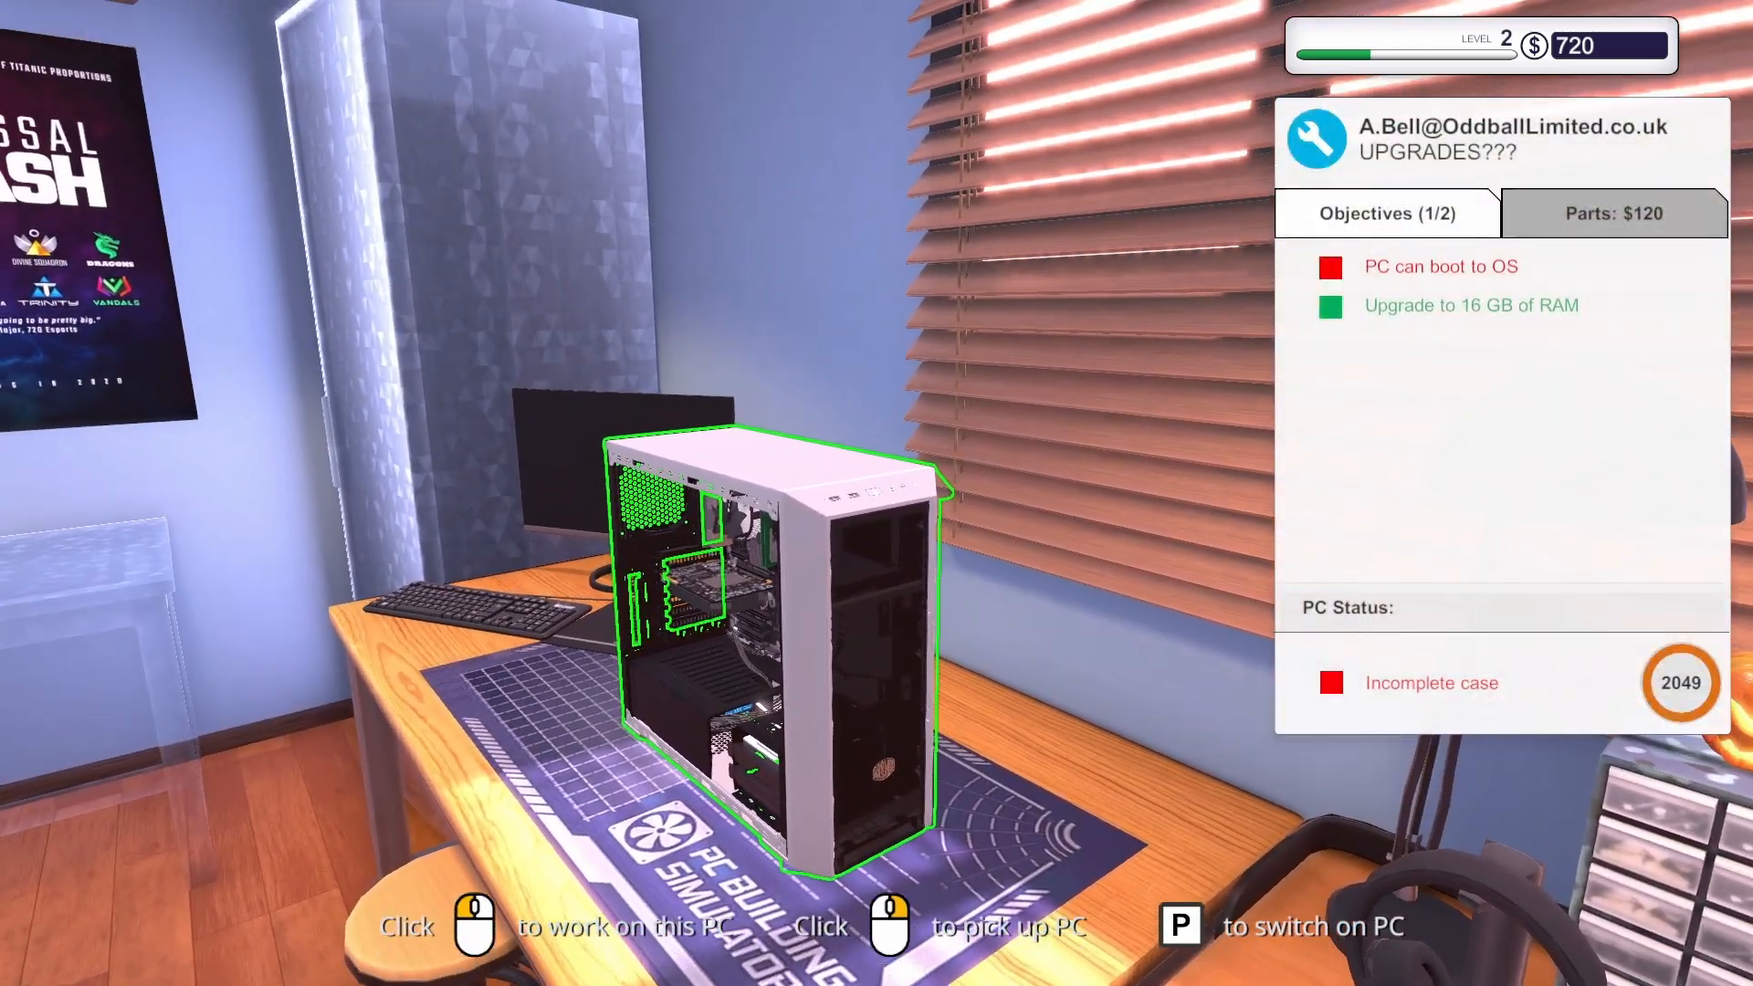
Power the Bell PC to its boot screen and refit the side panel.
click(759, 616)
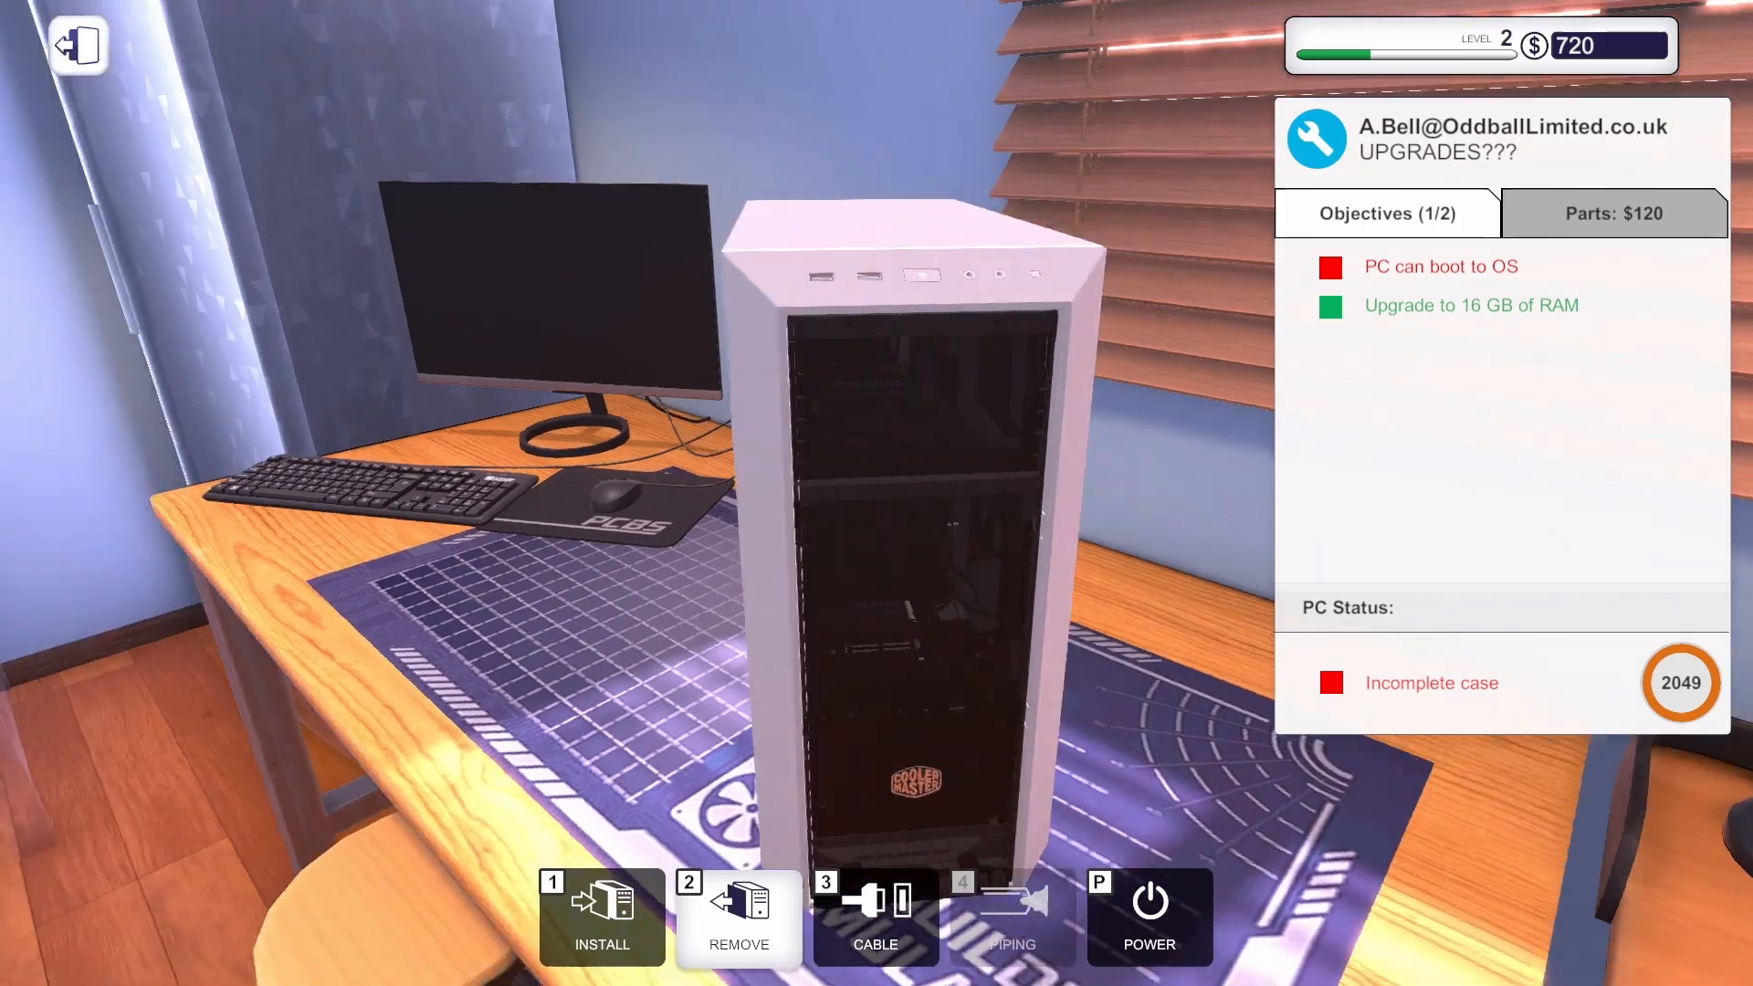
click(1149, 914)
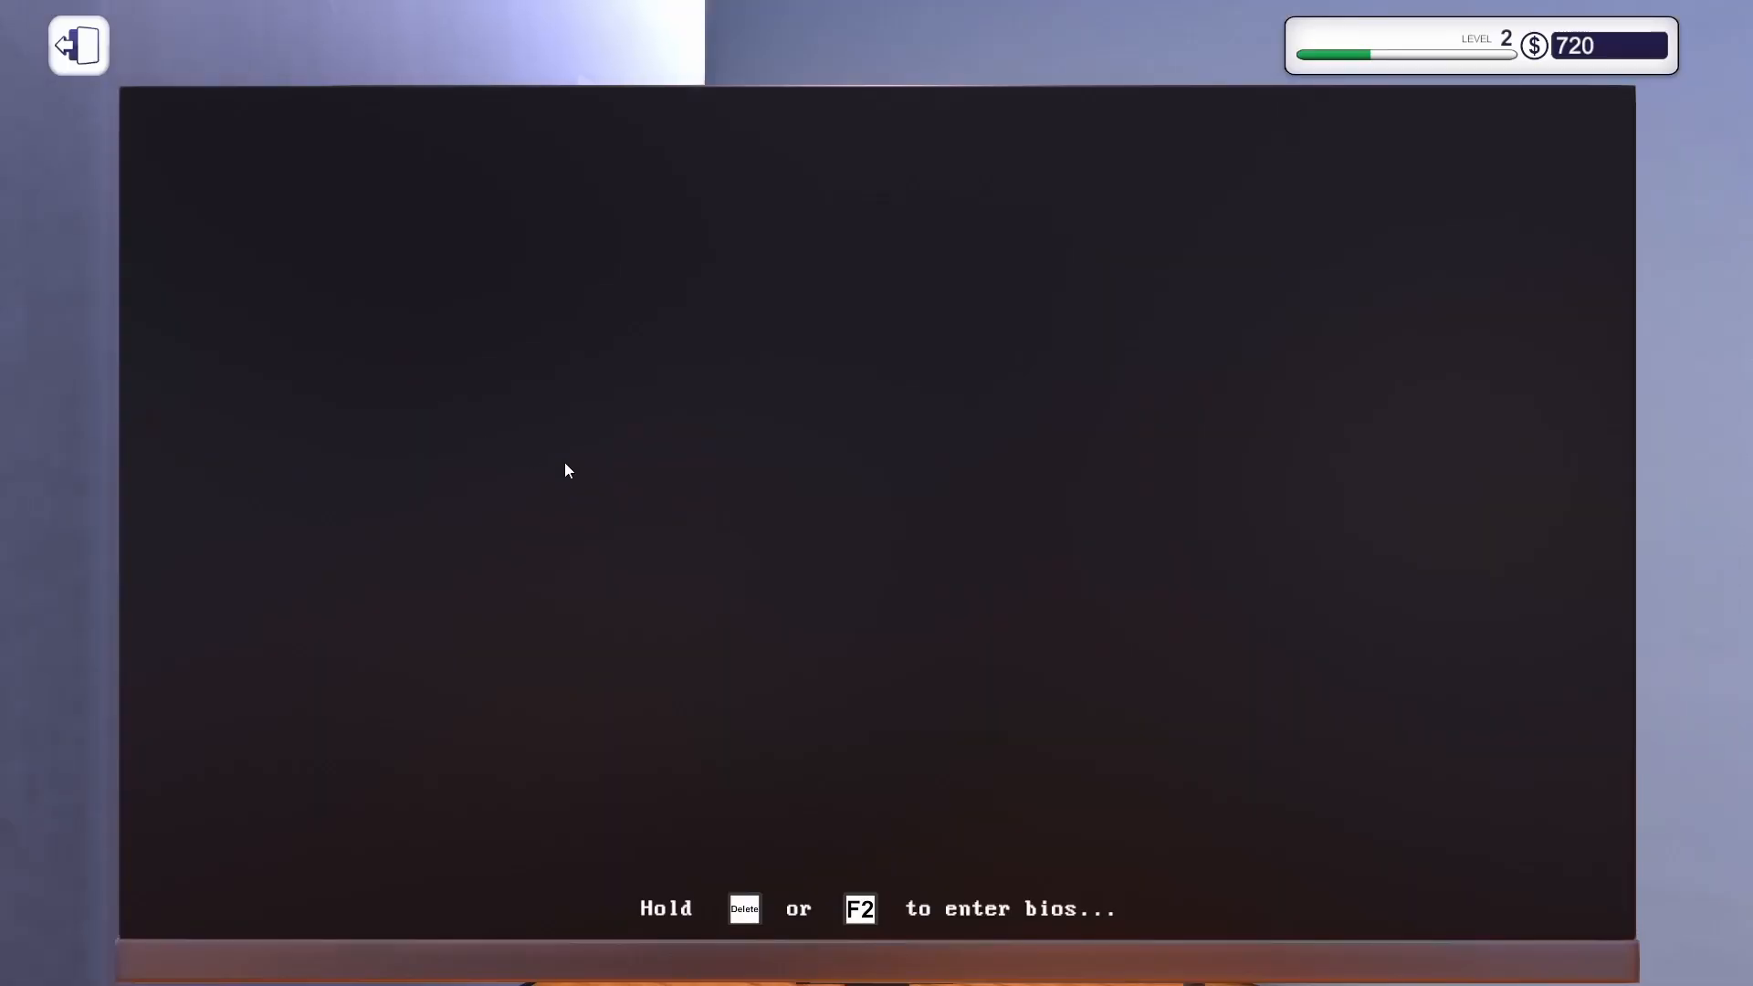
mouse_move(769, 442)
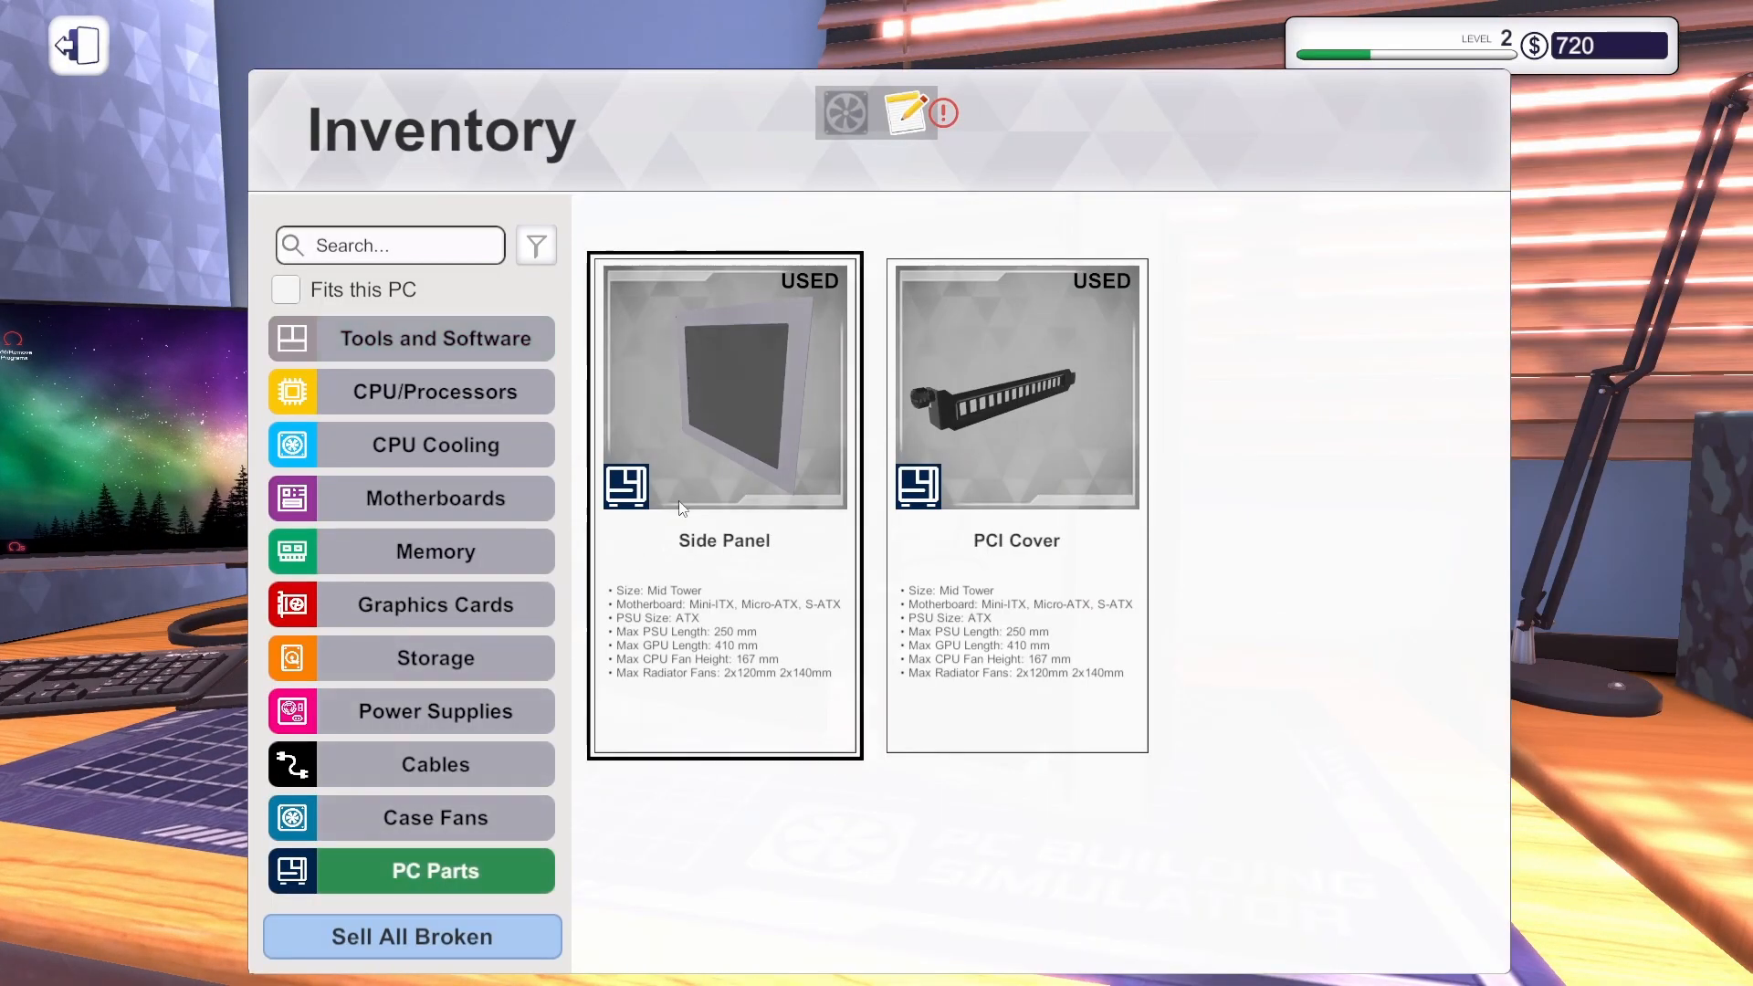
click(77, 44)
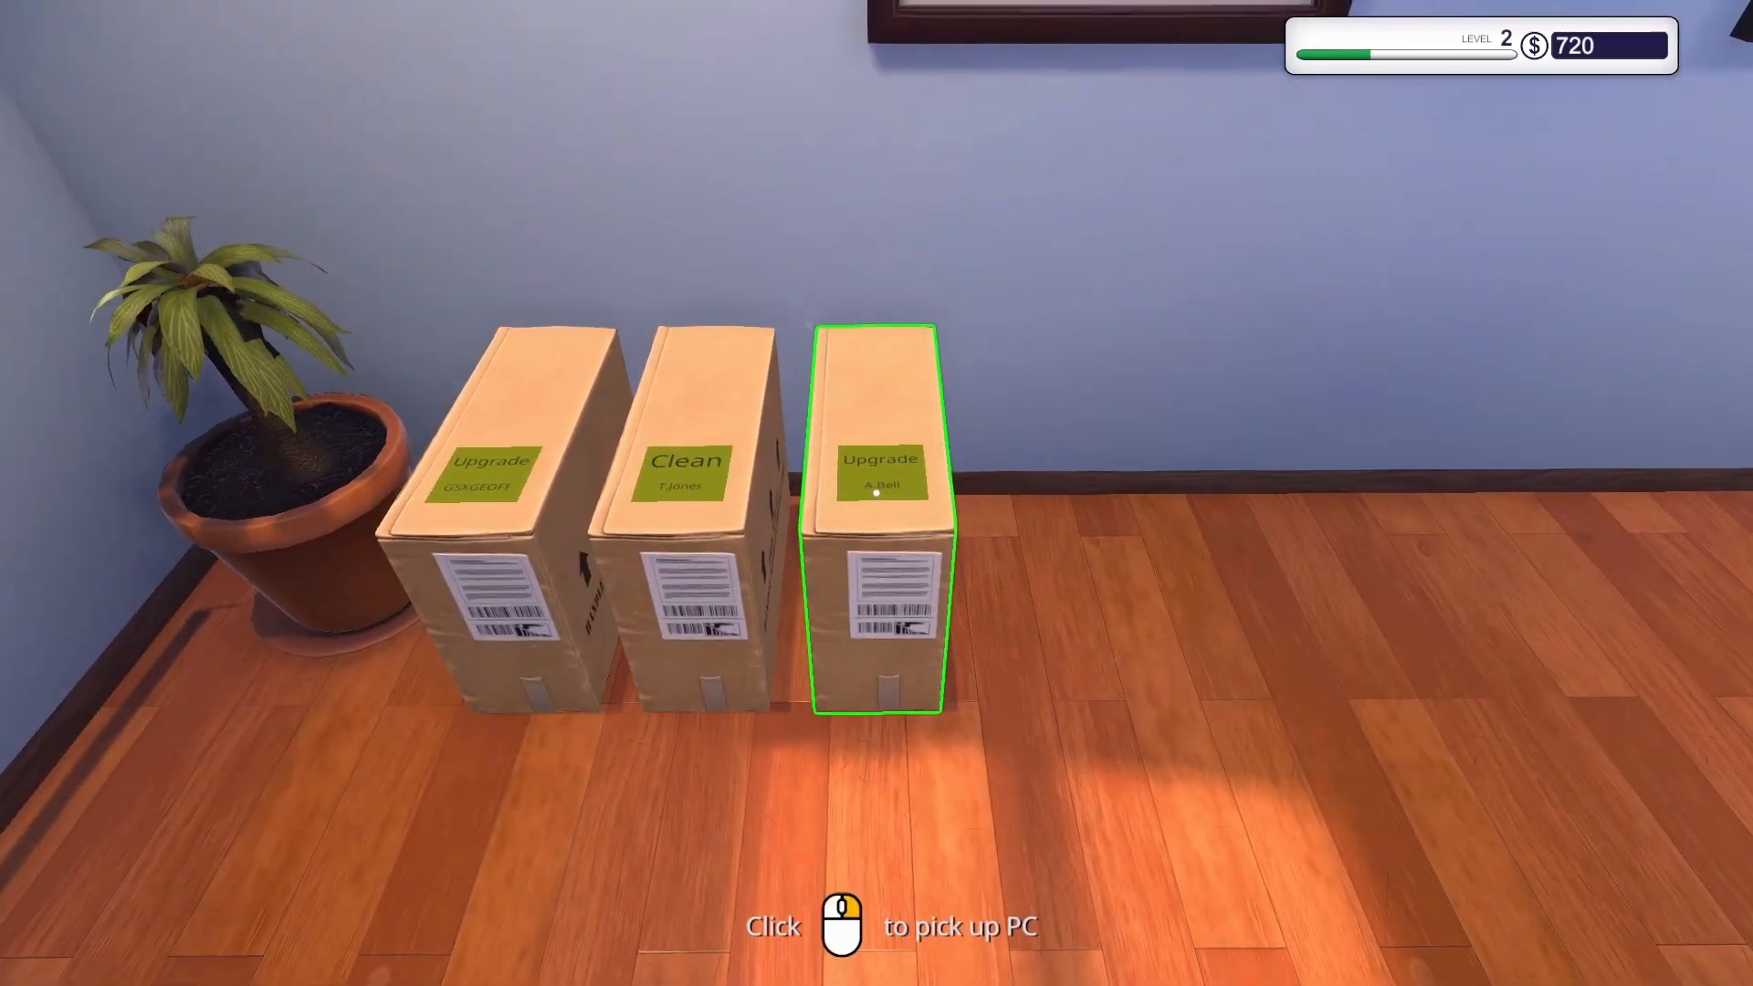
Collect payment for the Bell job and the $122 Jones cleaning job via E-mail.
click(879, 515)
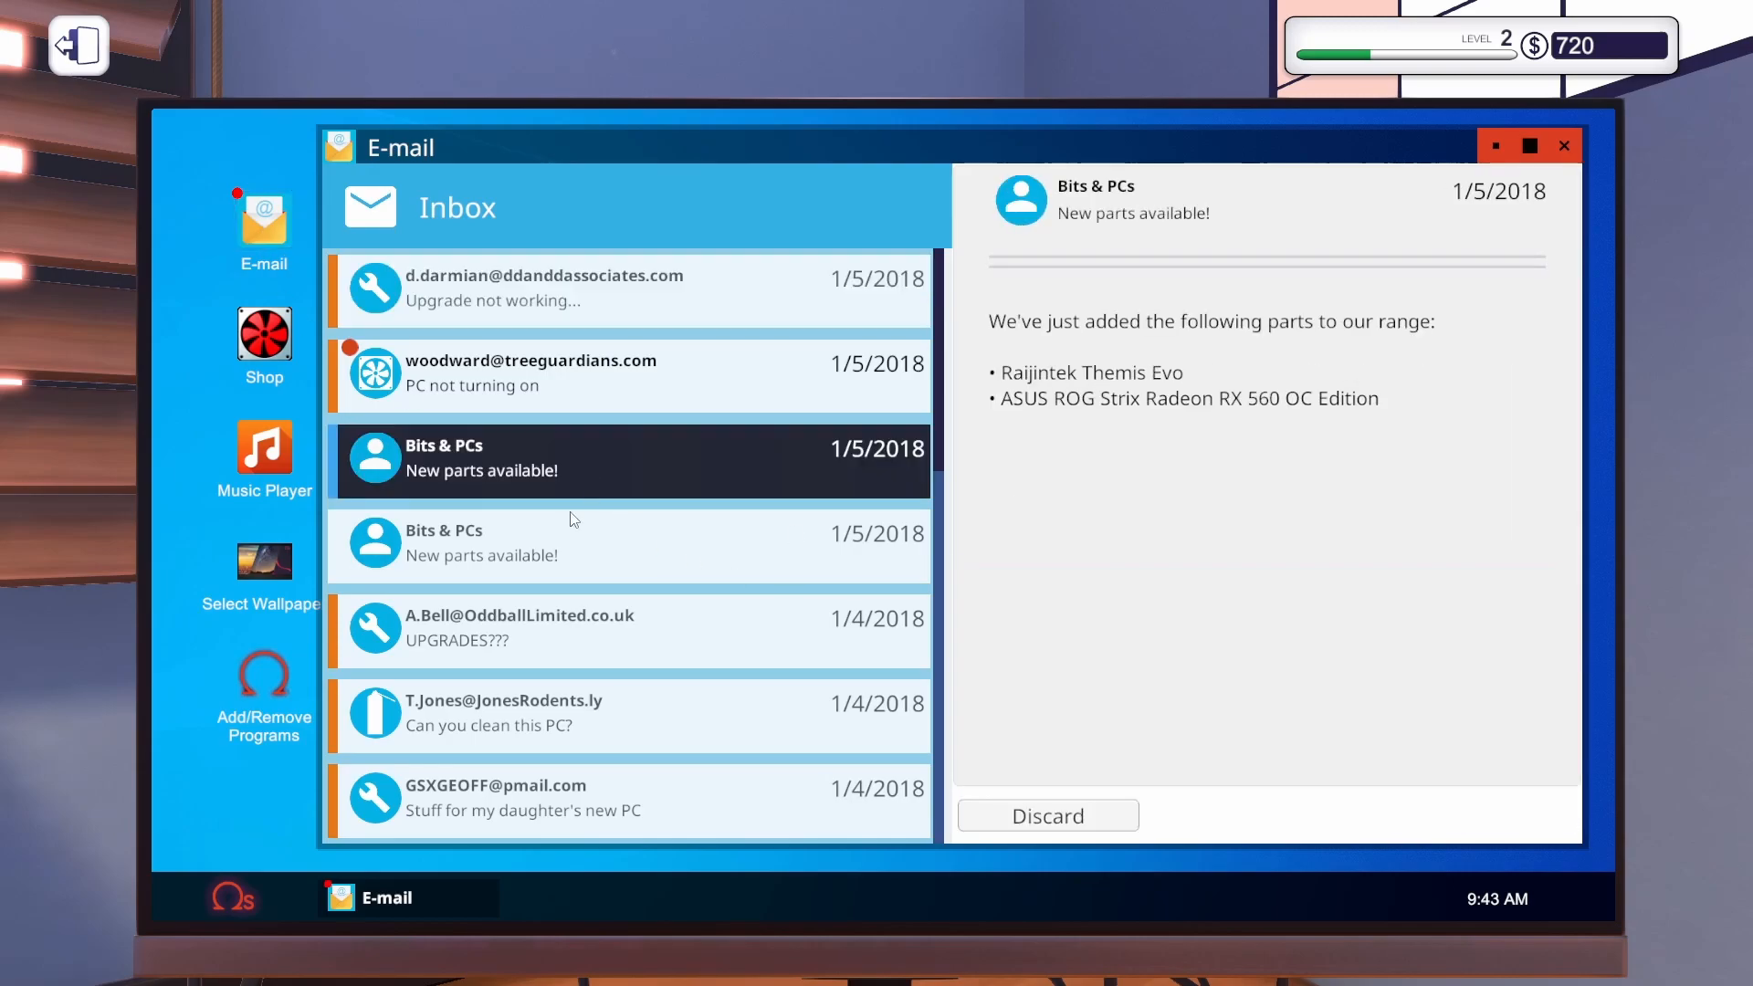
click(630, 630)
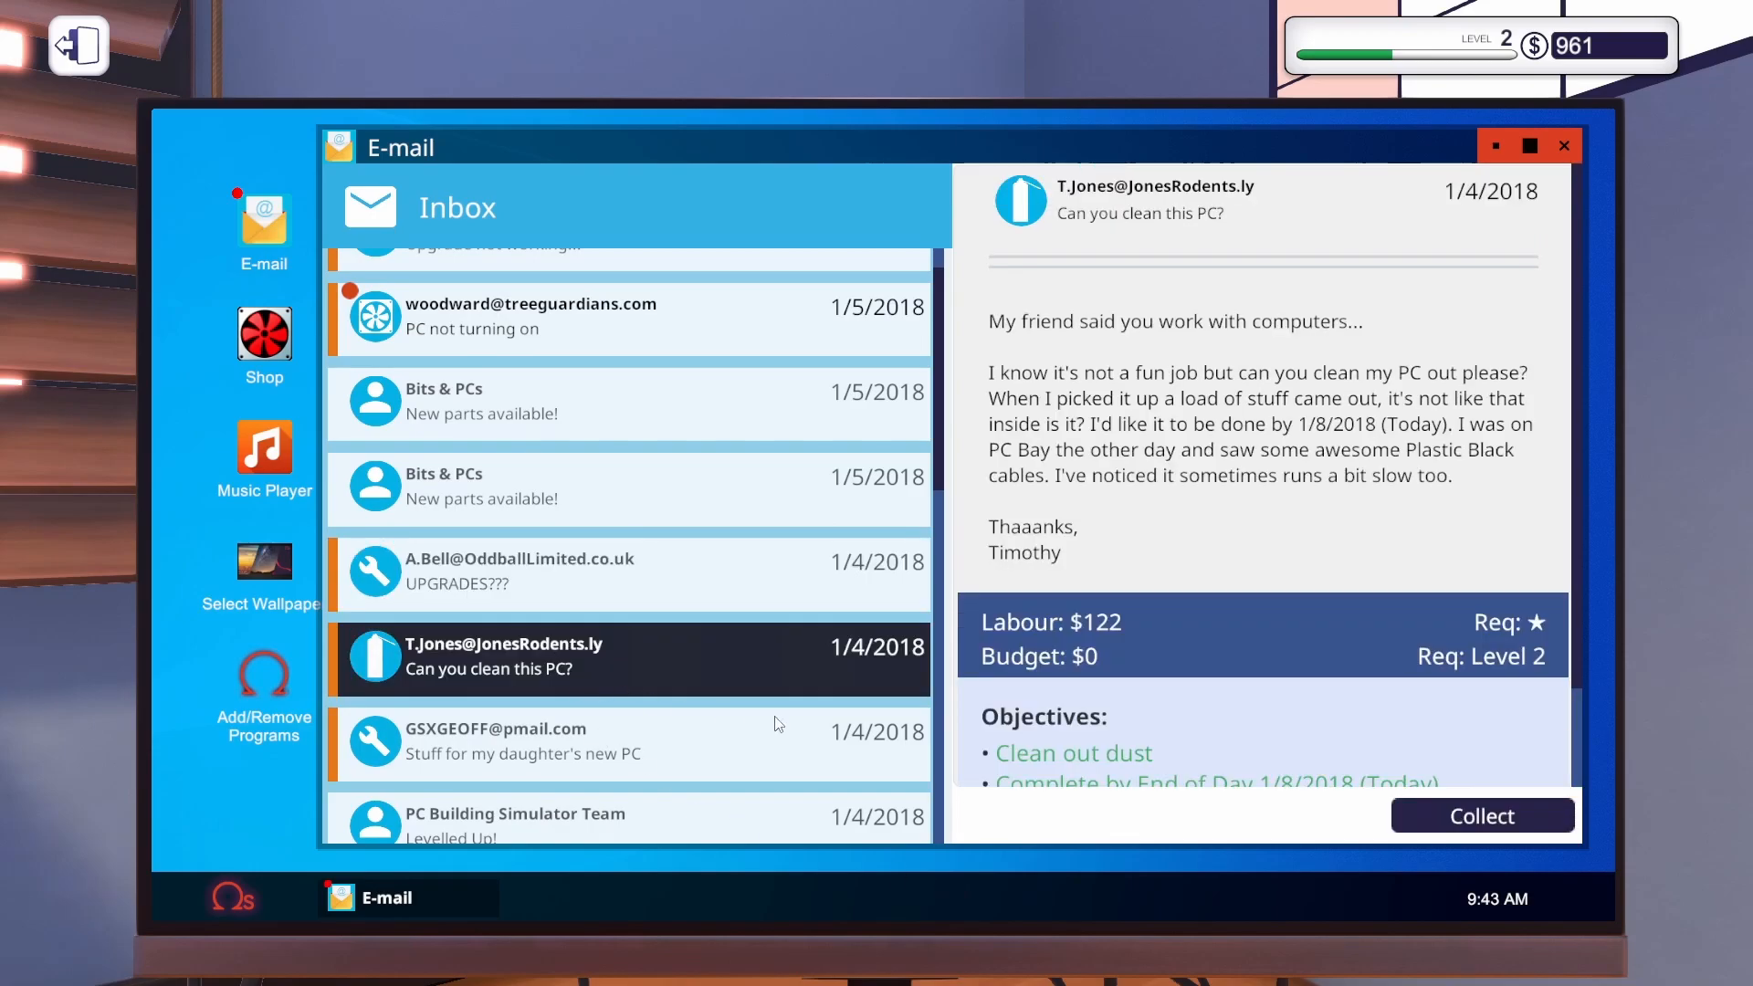
click(1481, 815)
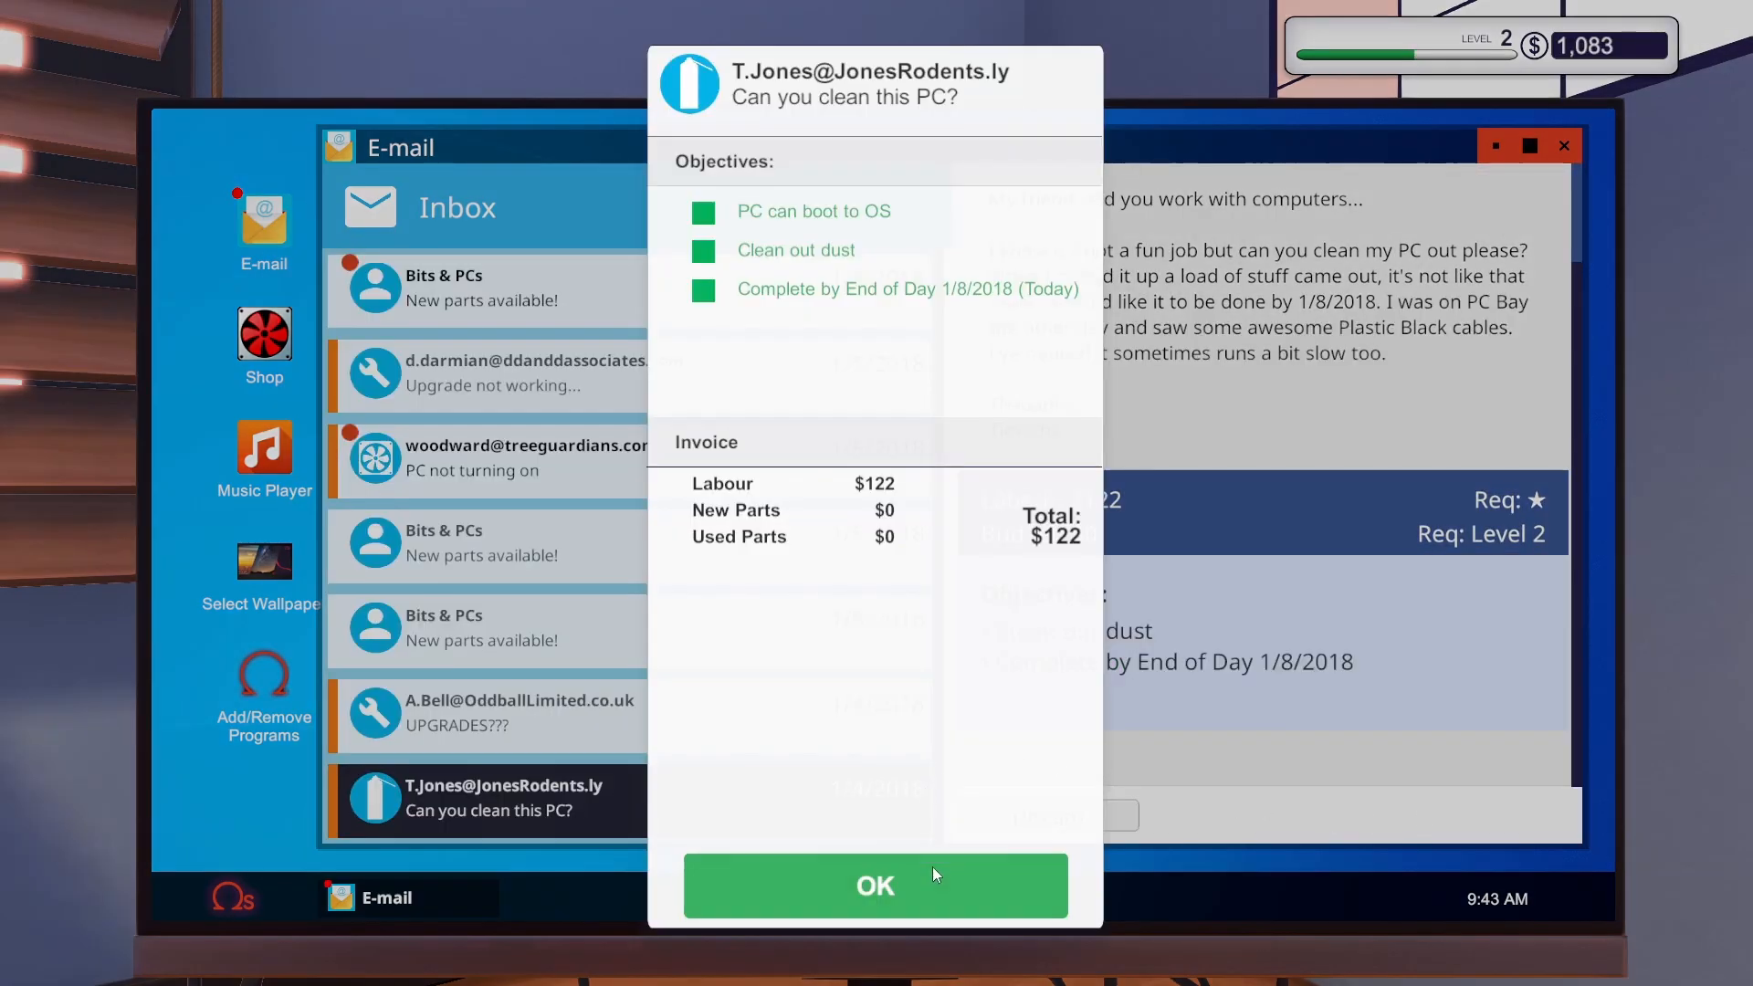
click(875, 885)
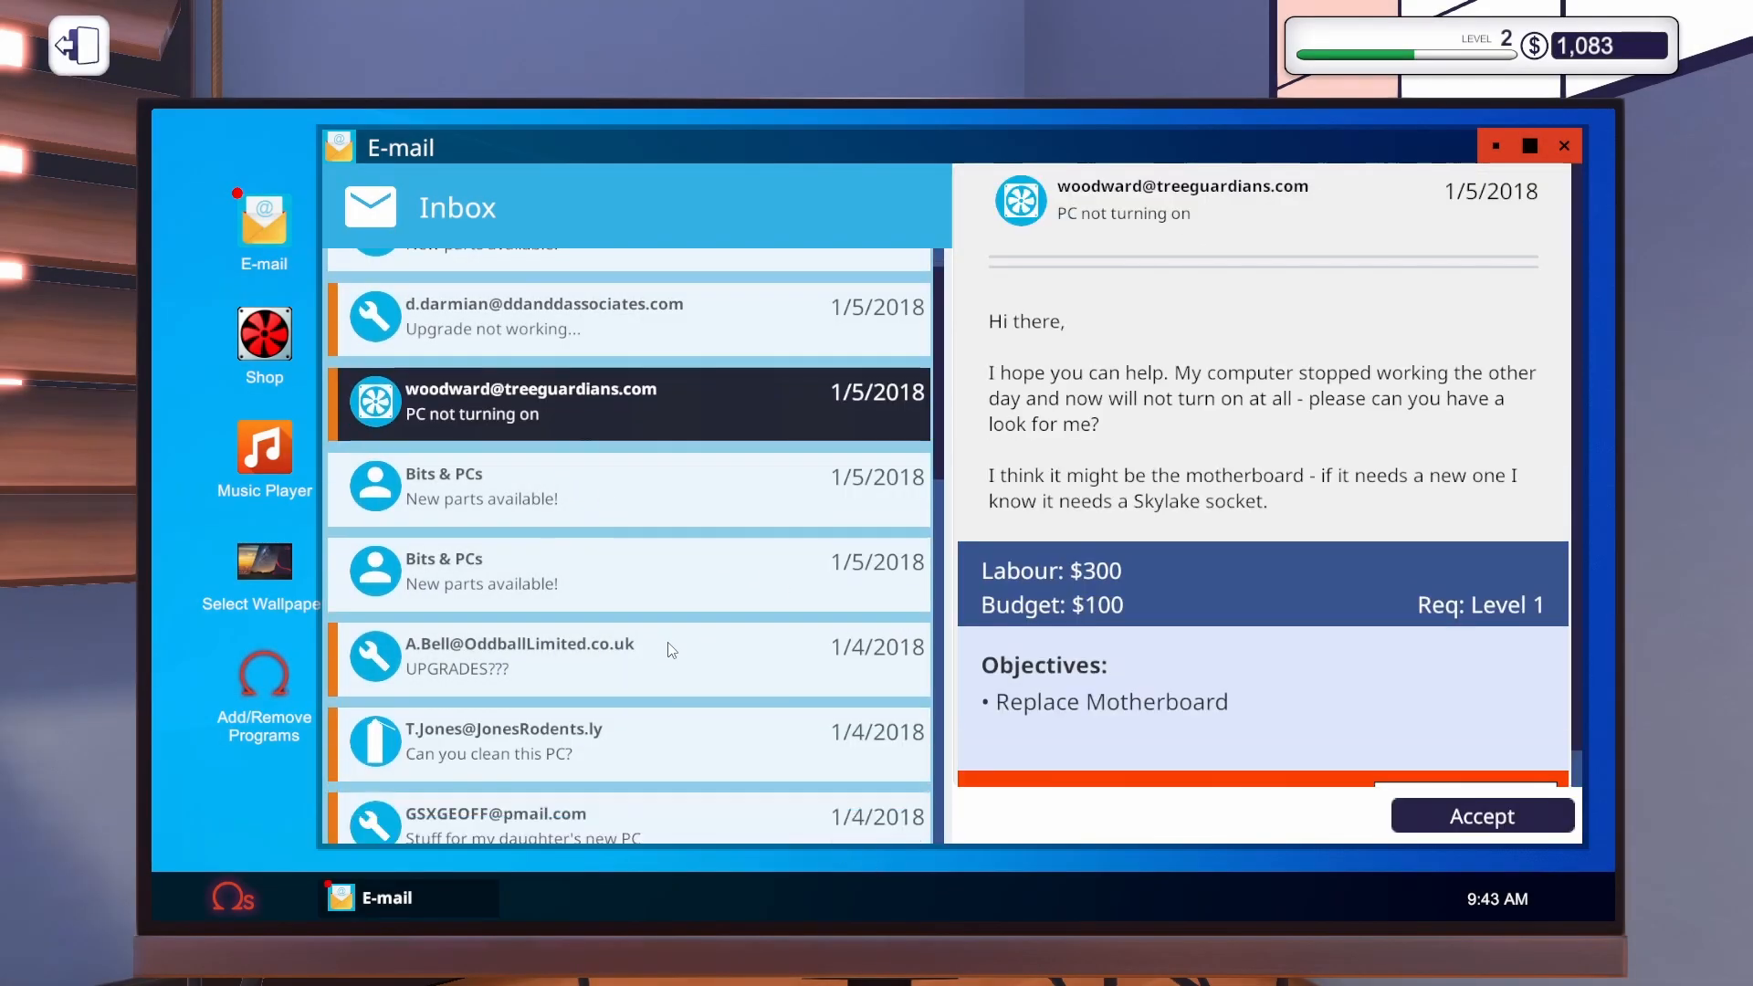
Collect payment for Geoff's RAM upgrade, bringing the balance to $1,383, and leave E-mail.
click(626, 825)
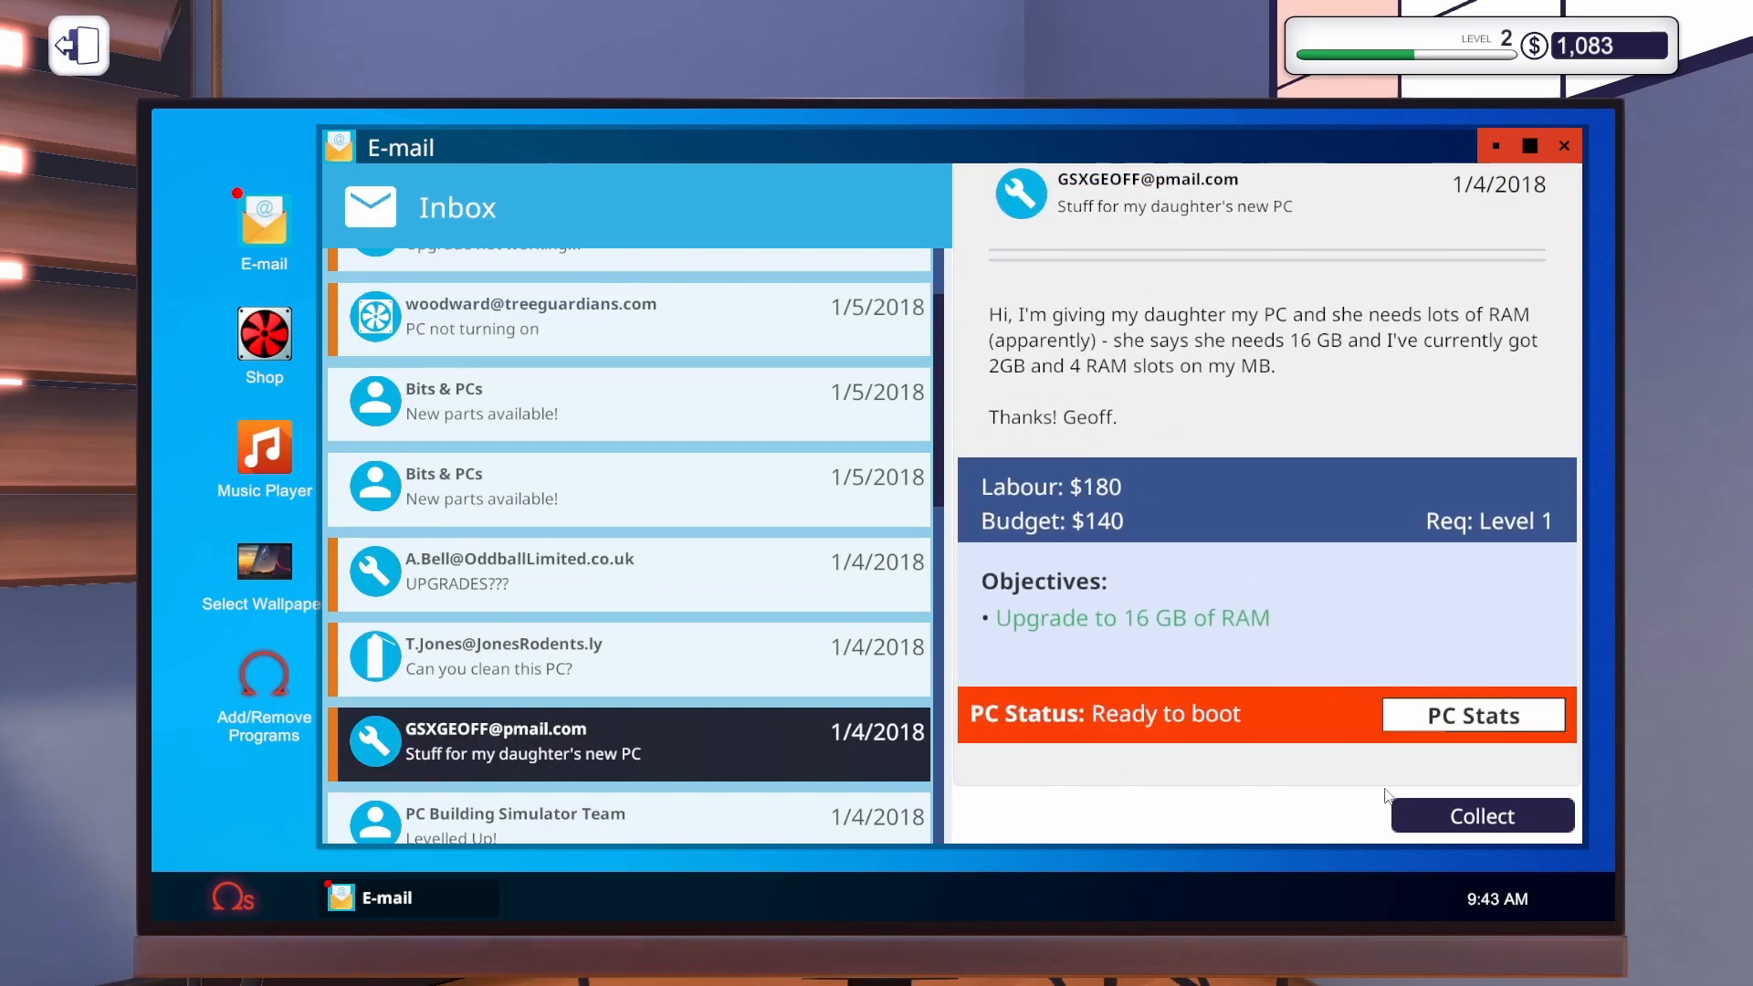
click(1480, 815)
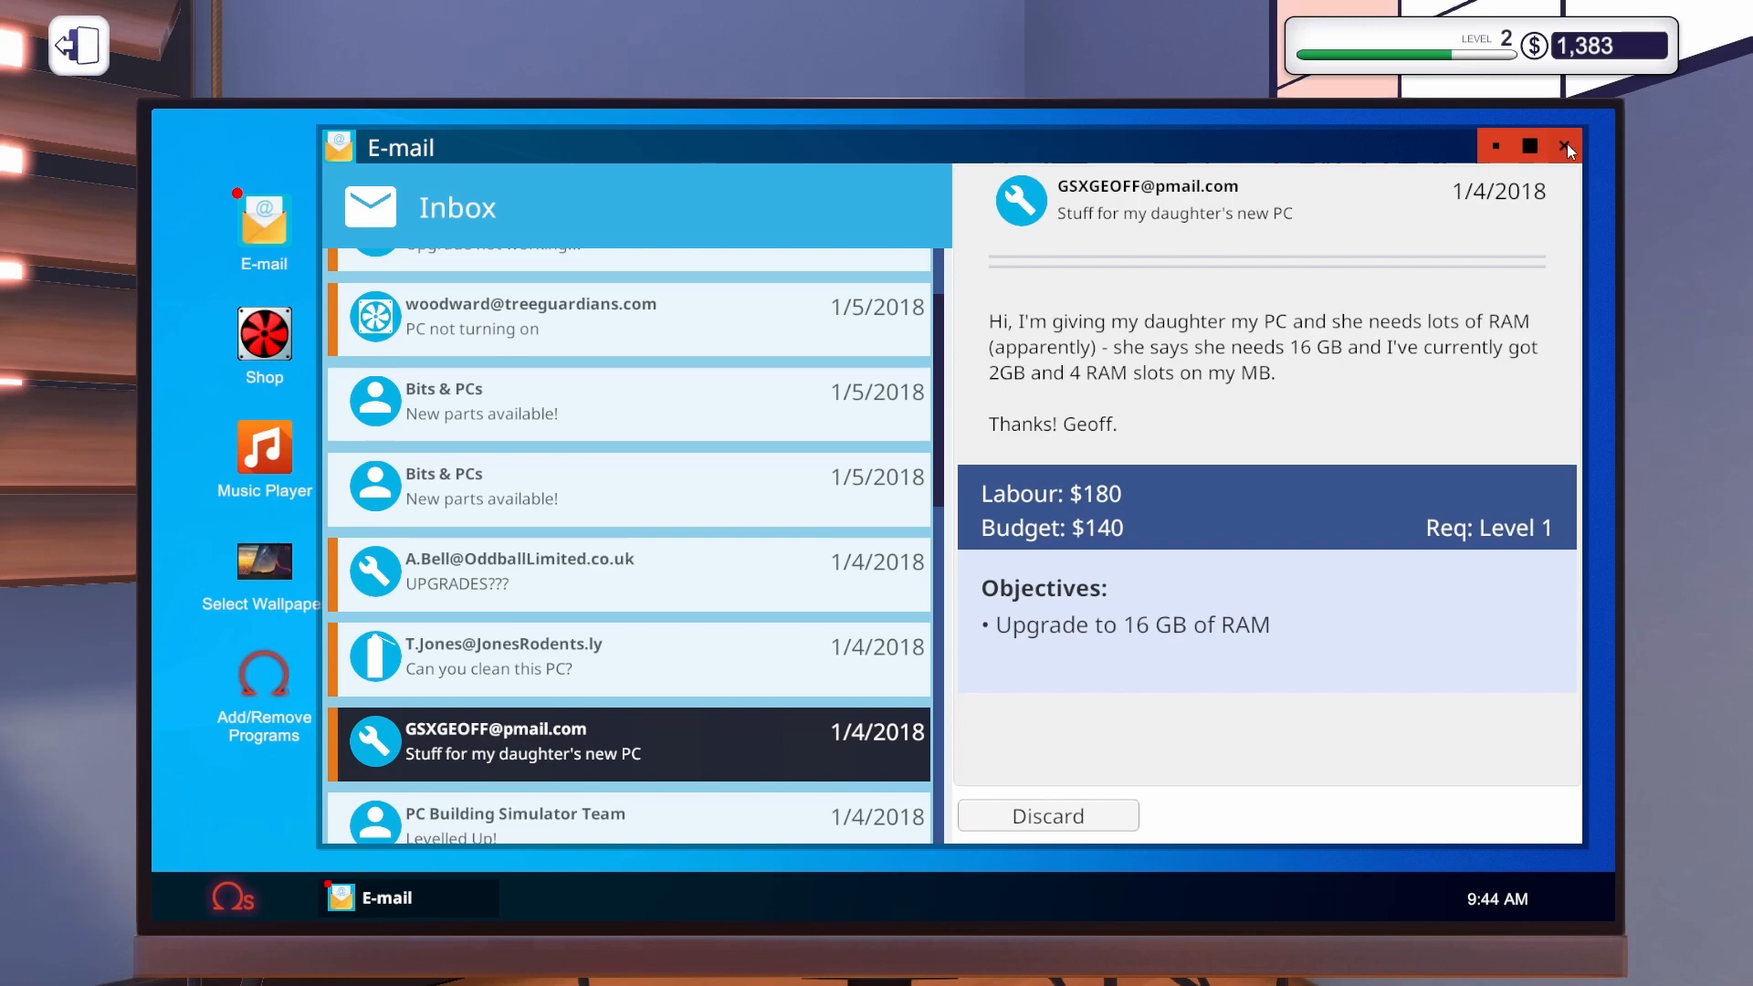
click(1567, 146)
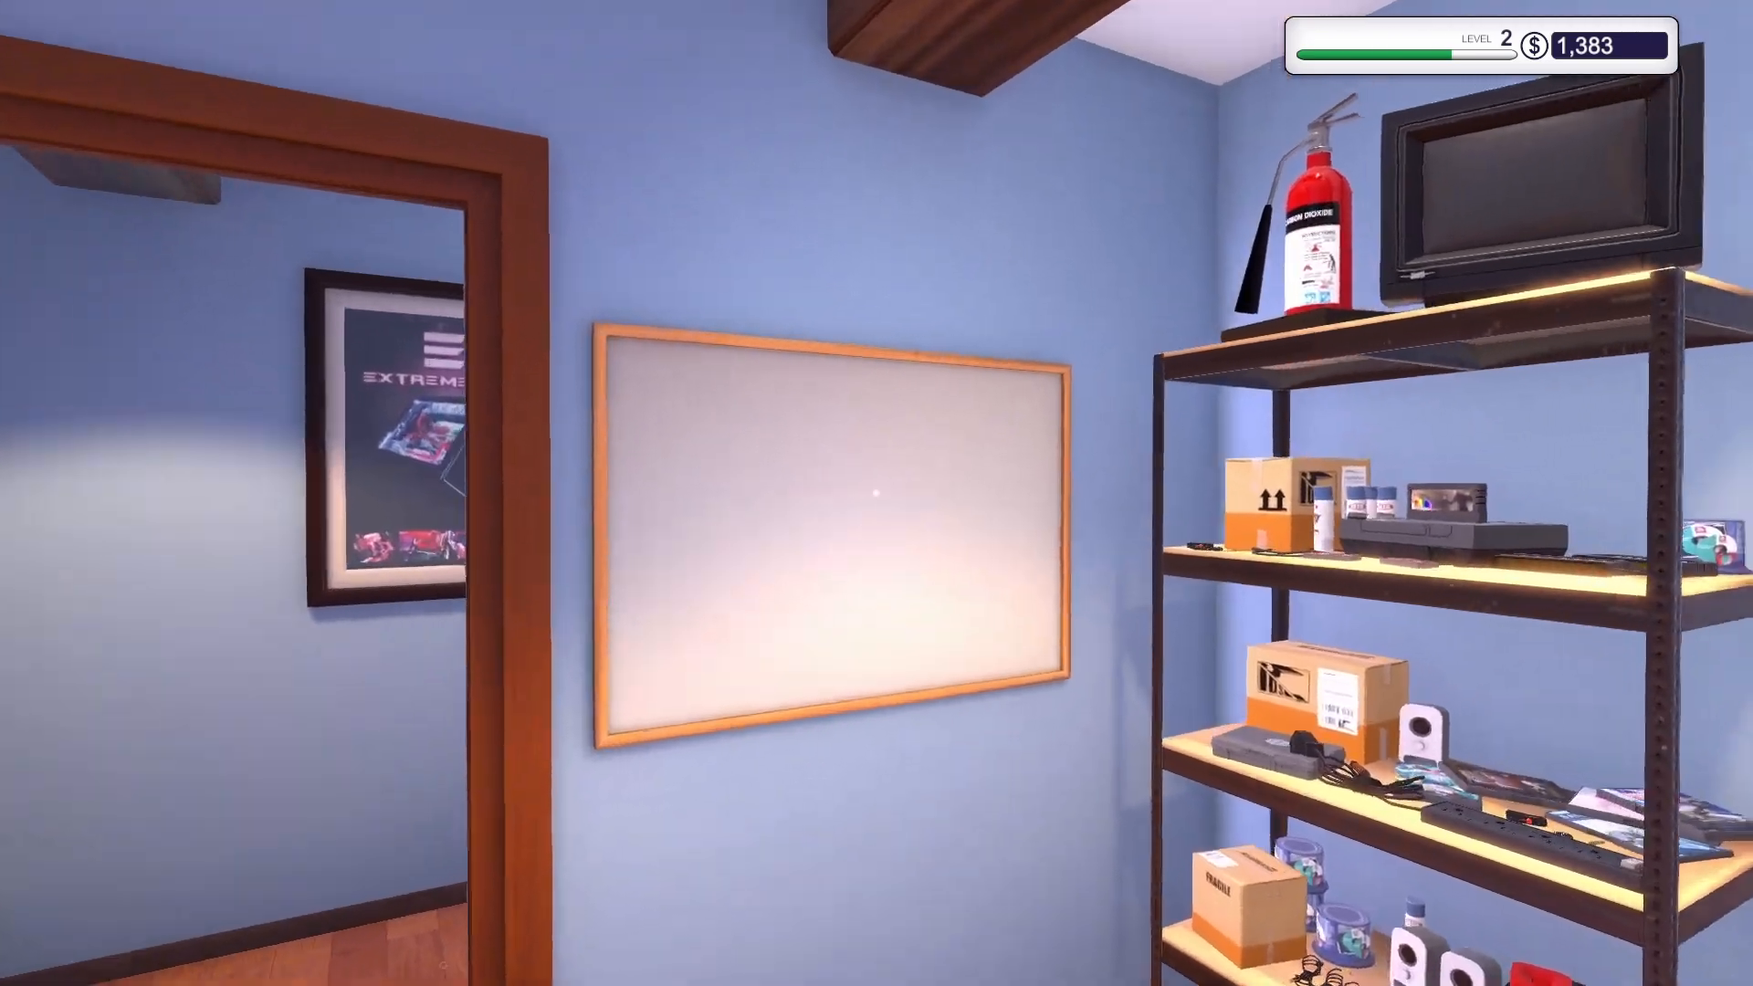
mouse_move(877, 493)
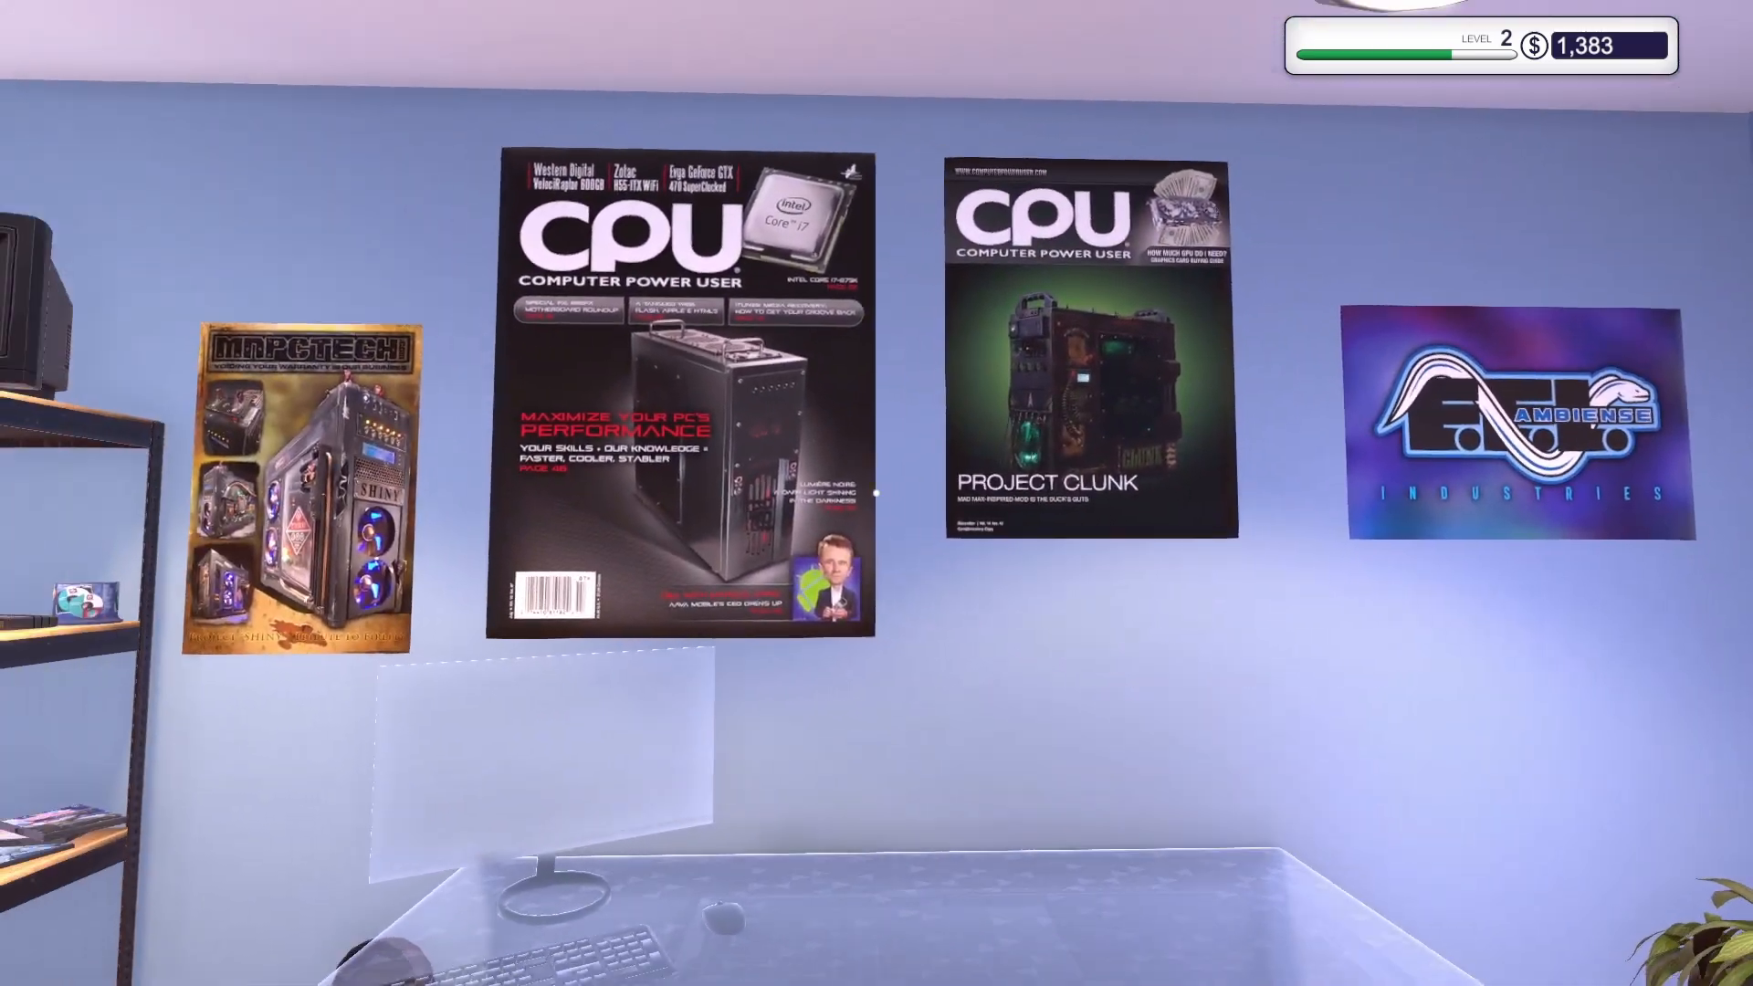